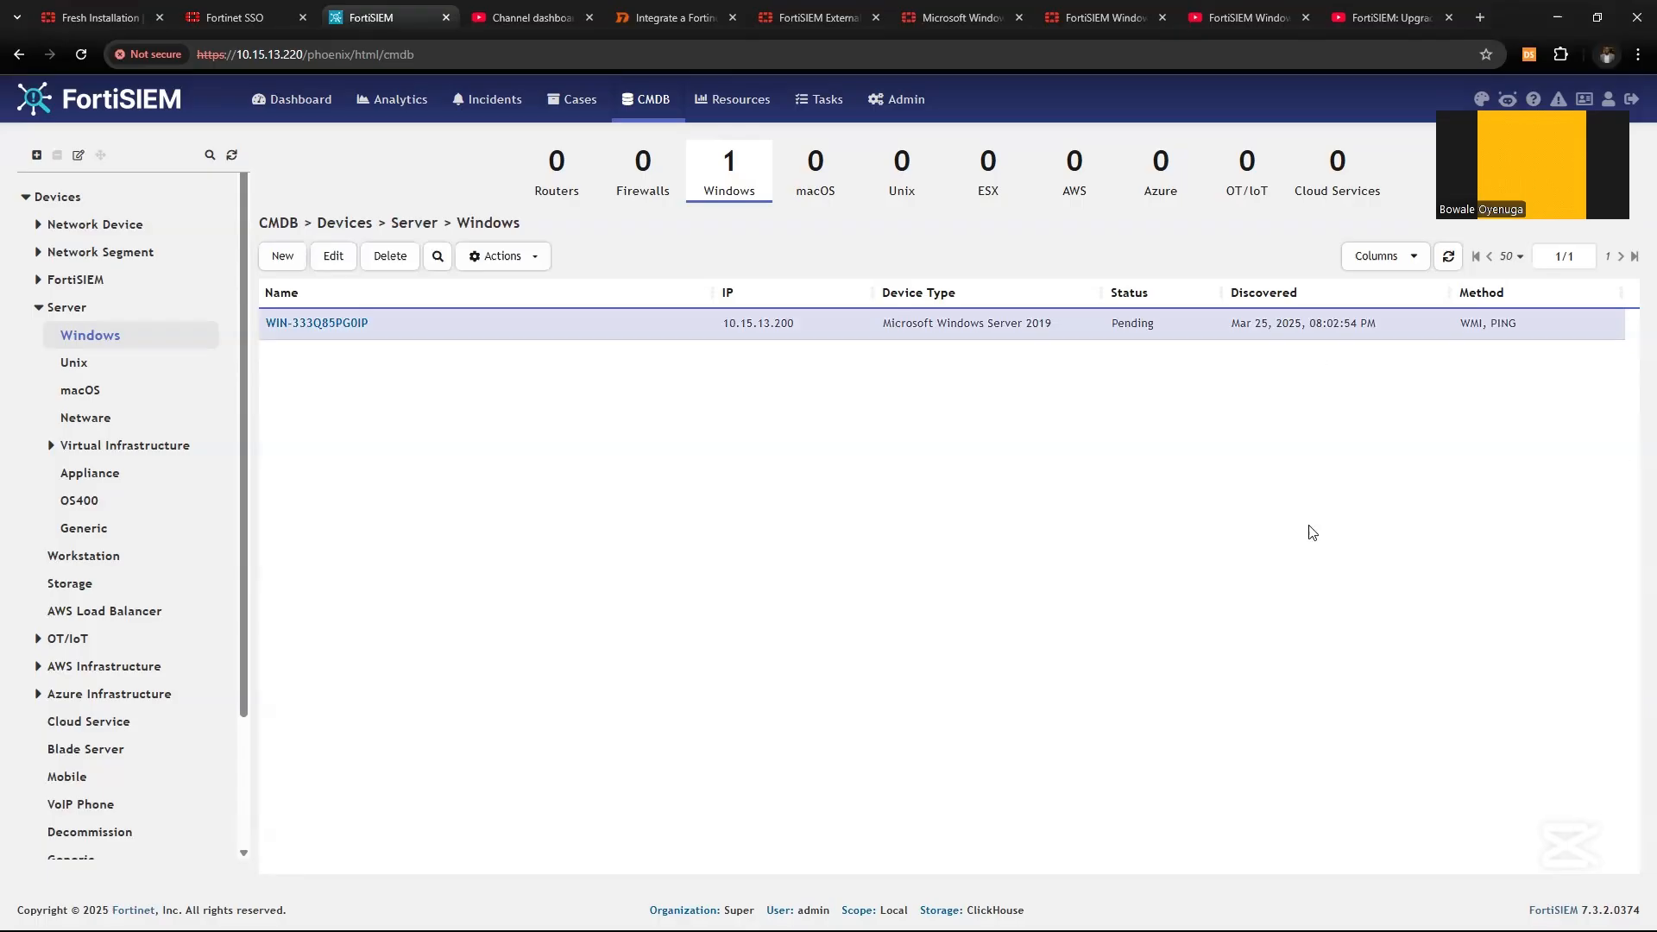
{"action": "mouse_move", "coordinate": [430, 296]}
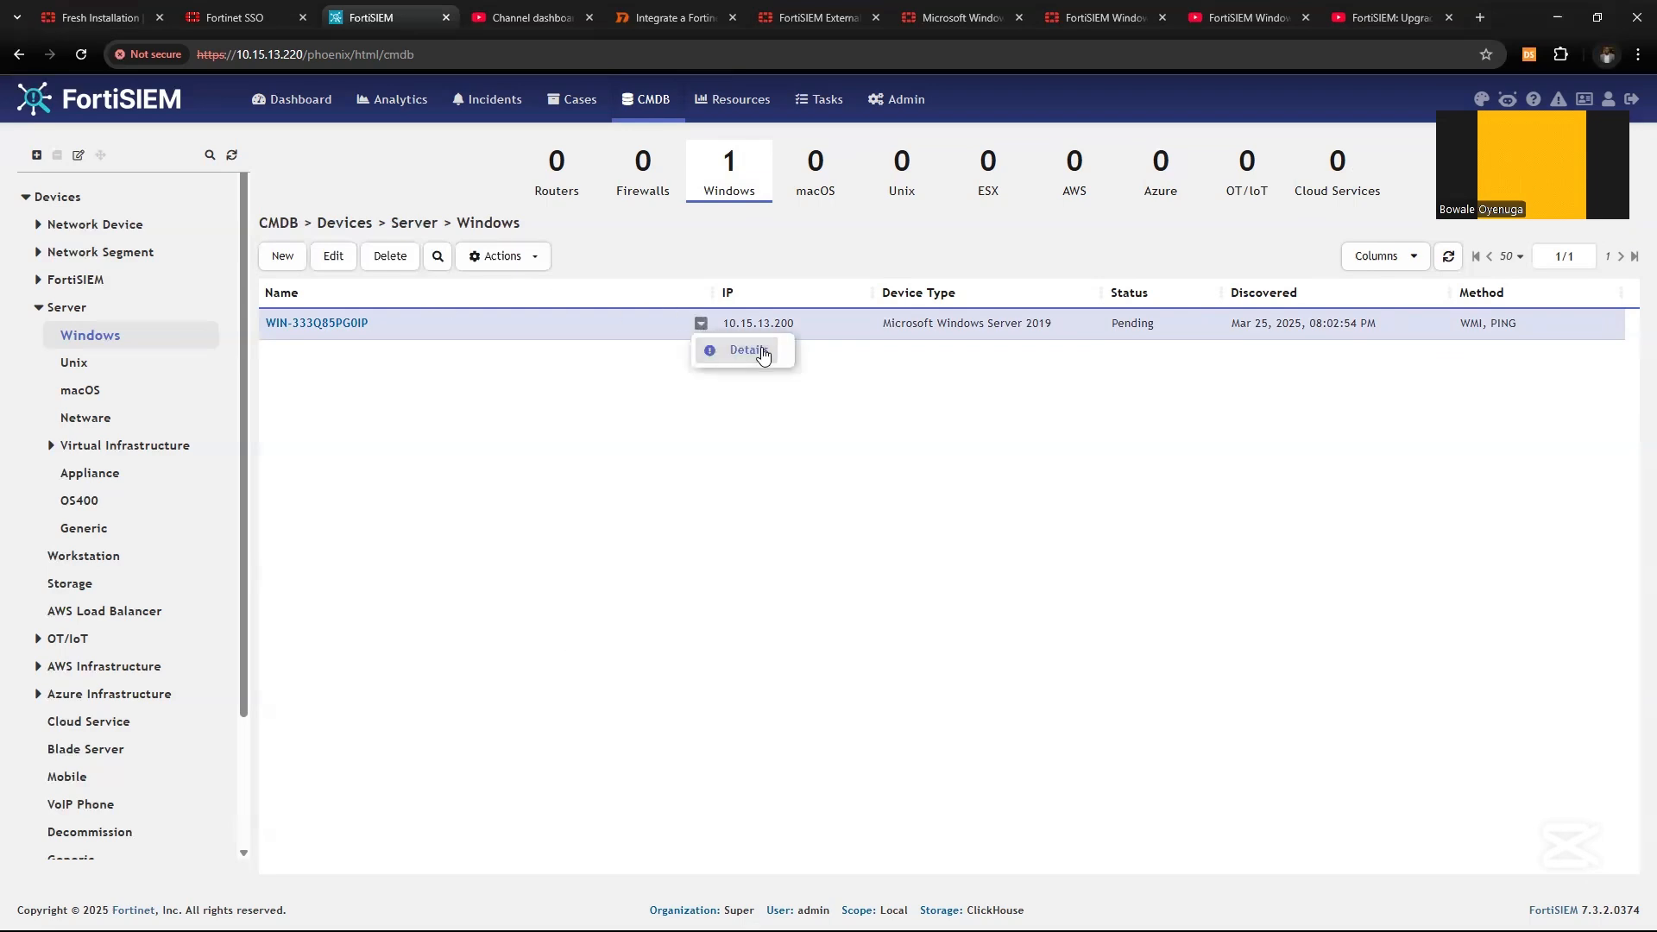
Step: Open WIN-333Q85PG0IP's details and scroll its Monitor Status list (WMI ping, disk space, services)
{"action": "left_click", "coordinate": [745, 350]}
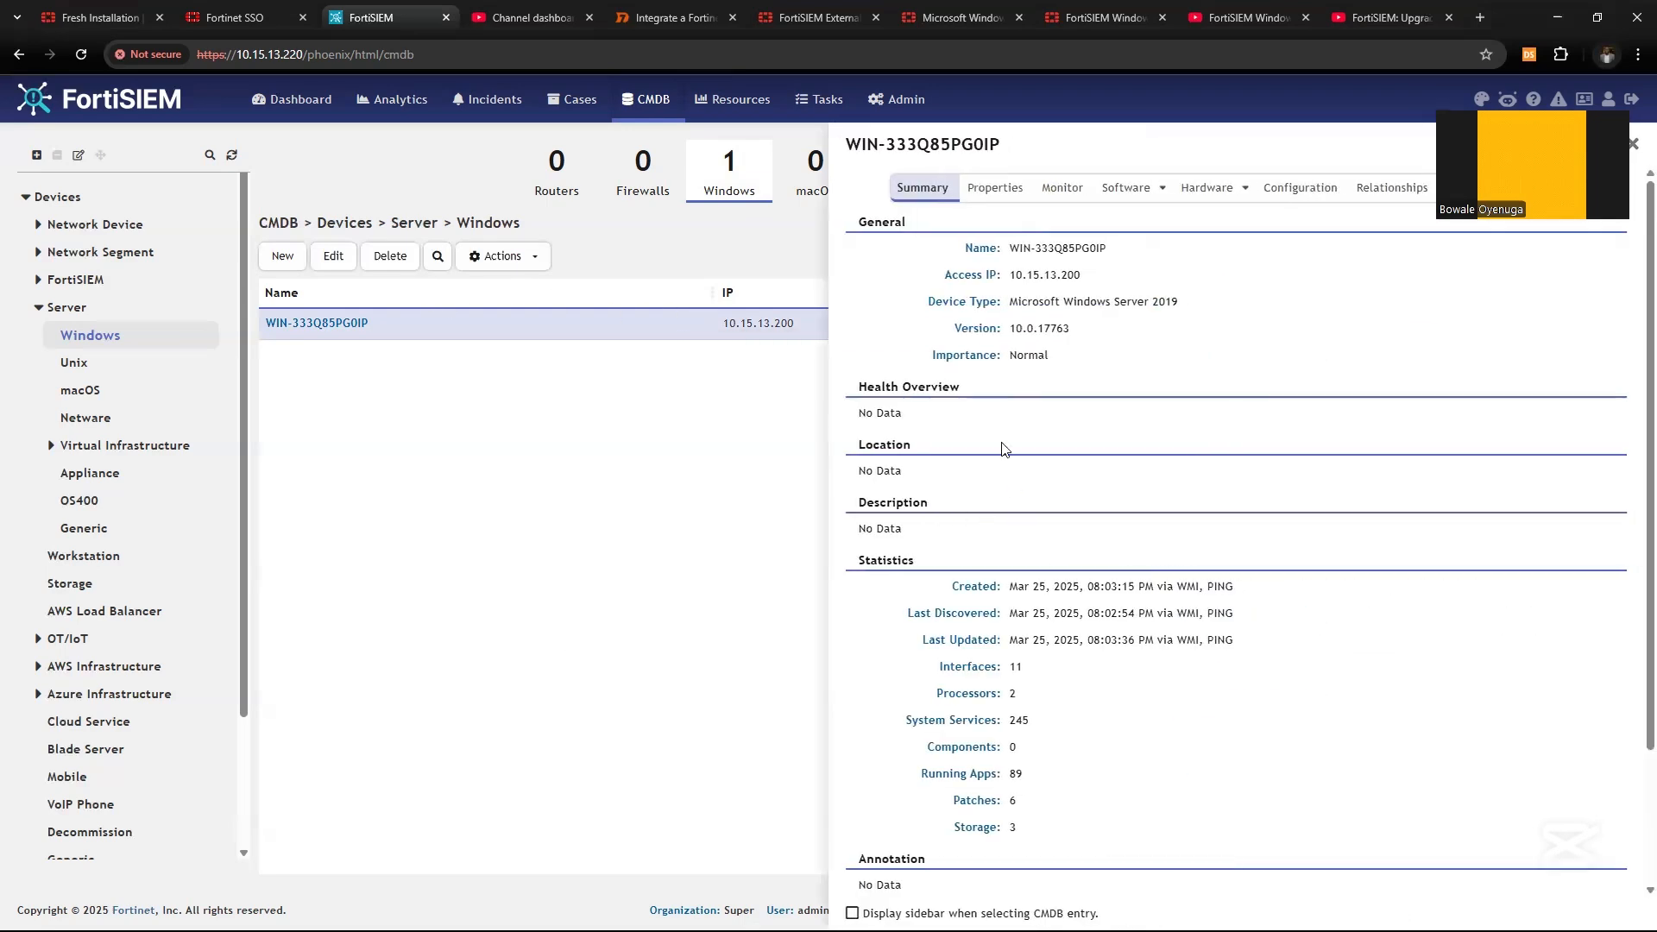
{"action": "mouse_move", "coordinate": [1299, 188]}
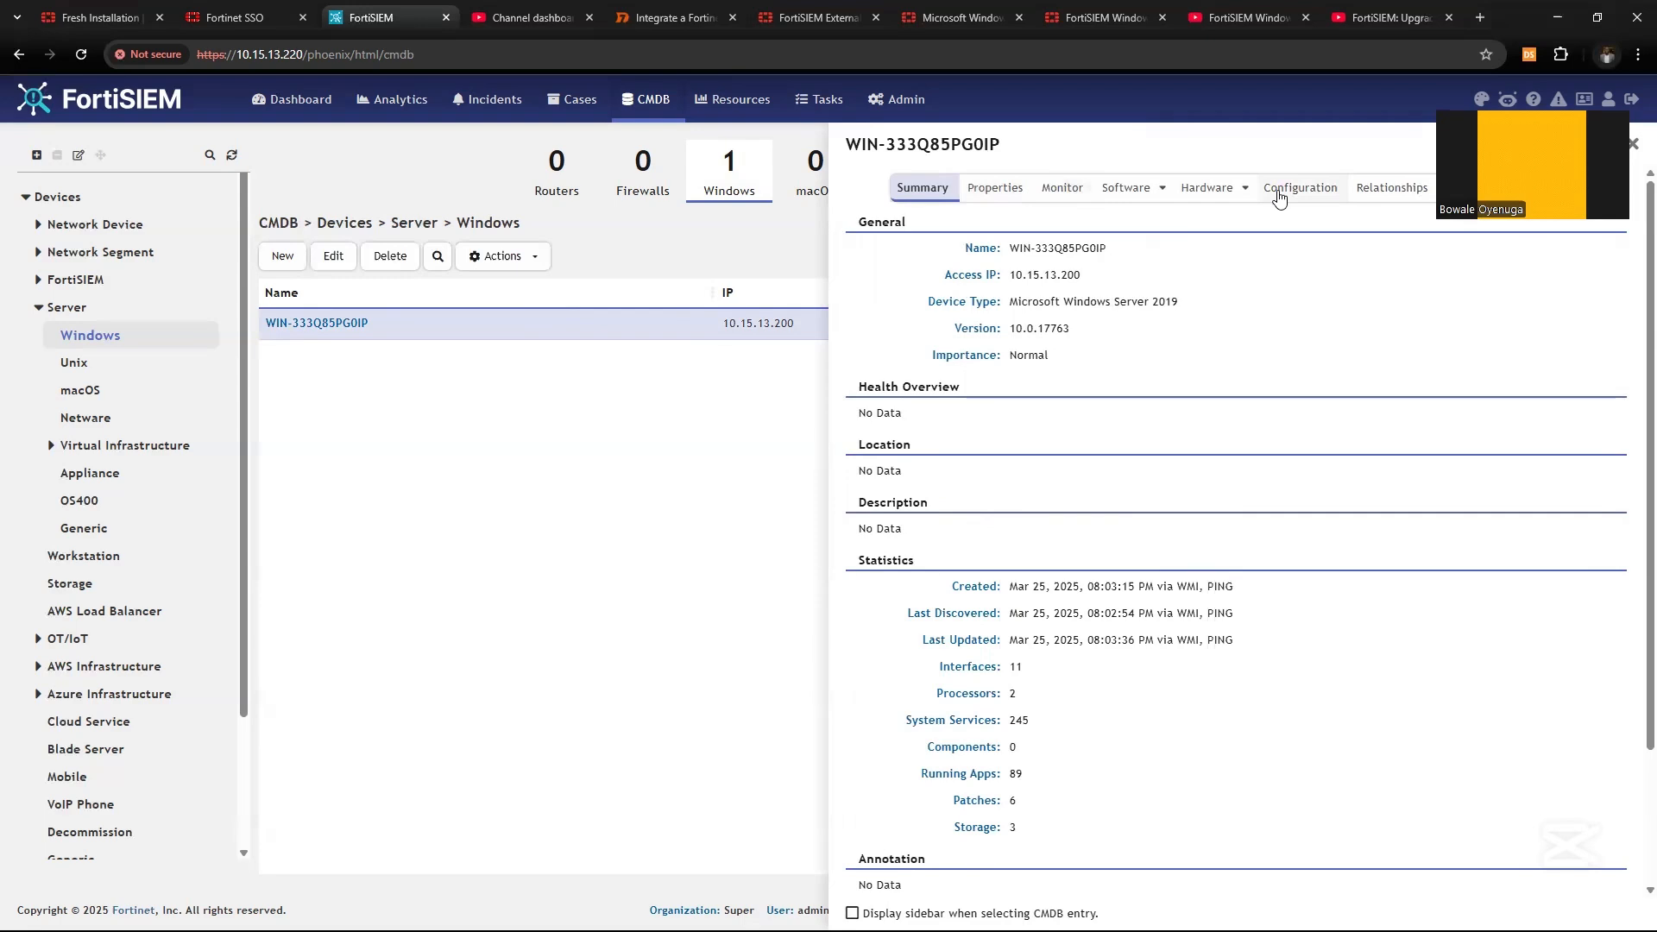
{"action": "mouse_move", "coordinate": [1310, 244]}
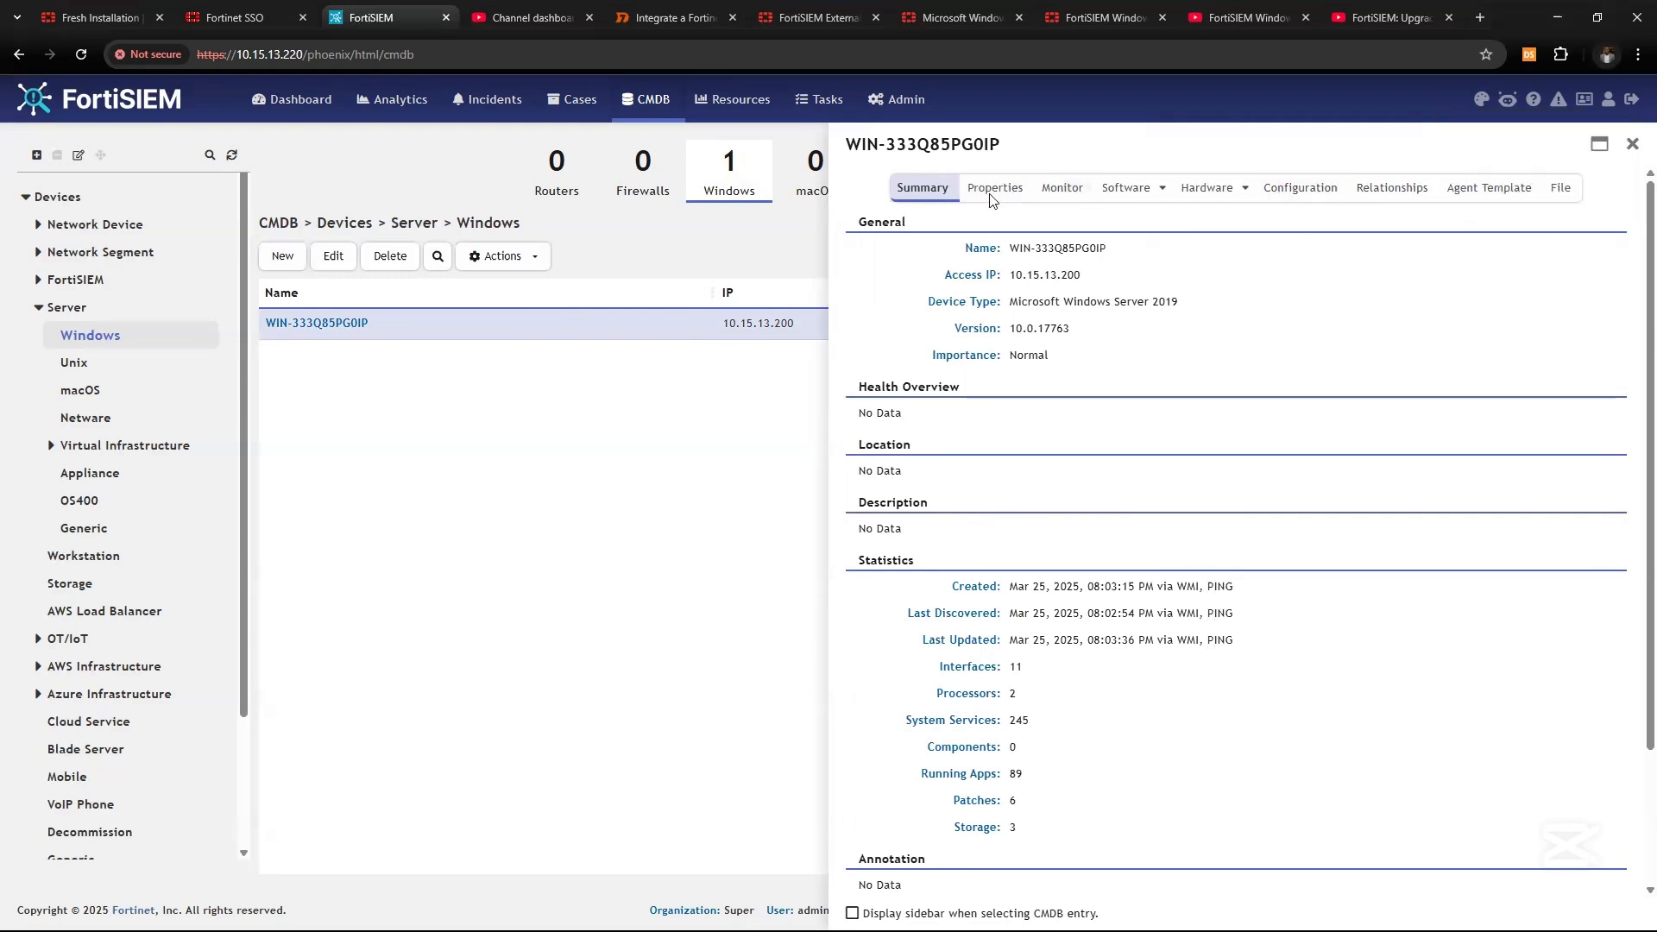
{"action": "scroll", "scroll_direction": "down", "scroll_amount": 3}
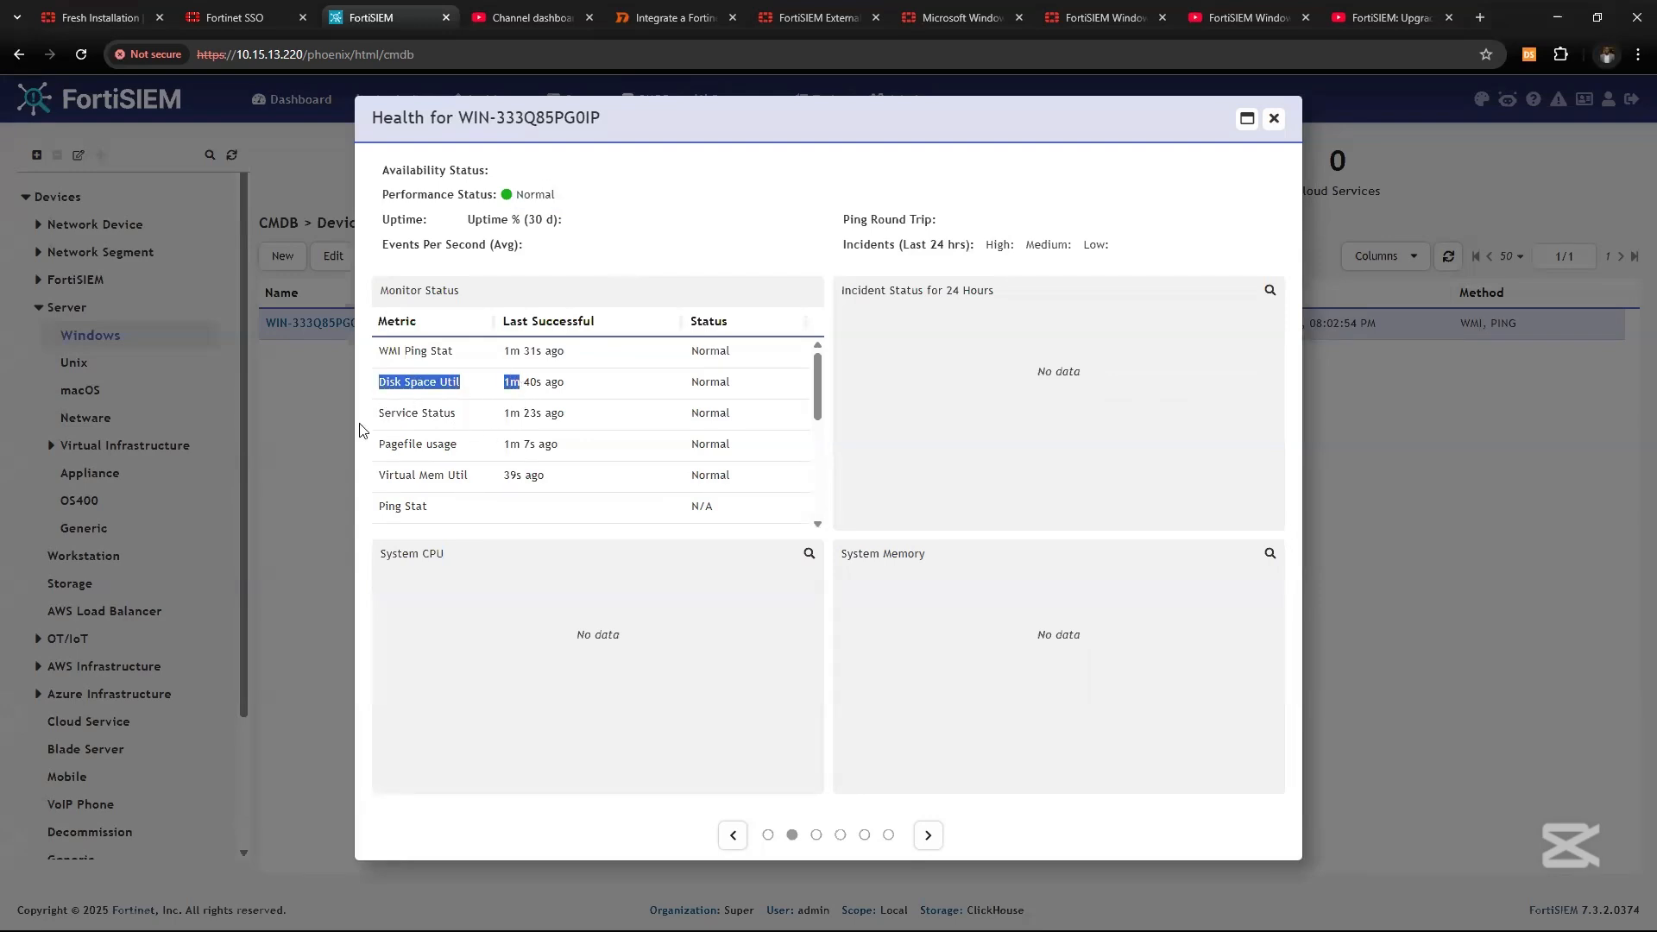
{"action": "scroll", "scroll_direction": "down", "scroll_amount": 3}
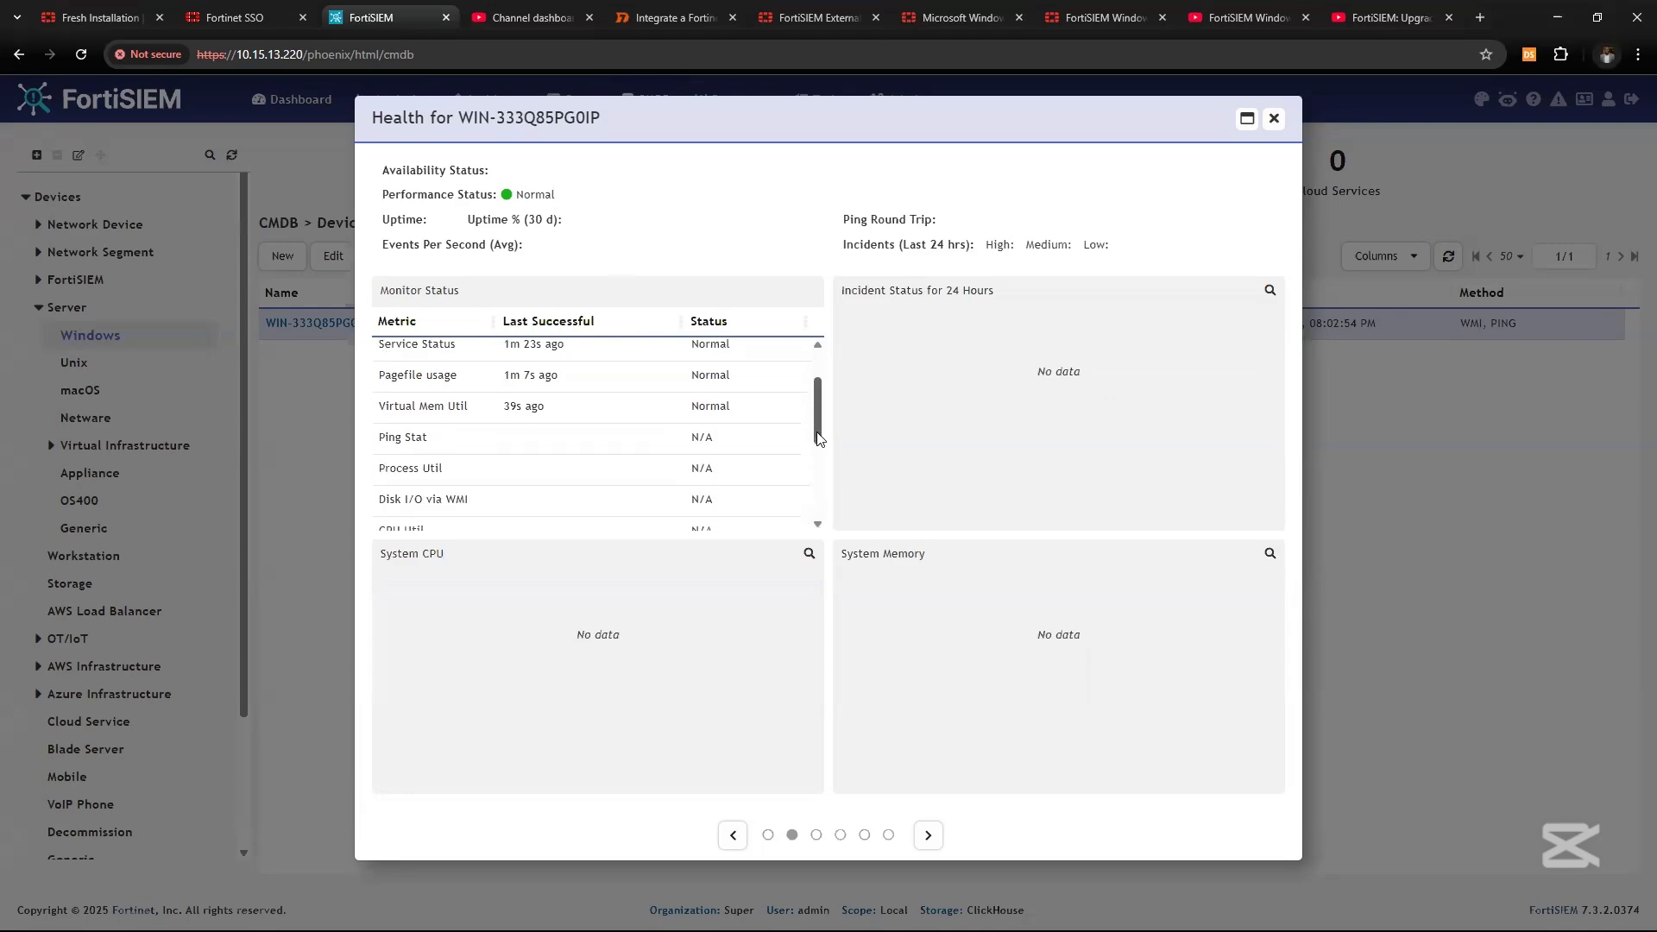
{"action": "scroll", "scroll_direction": "down", "scroll_amount": 3}
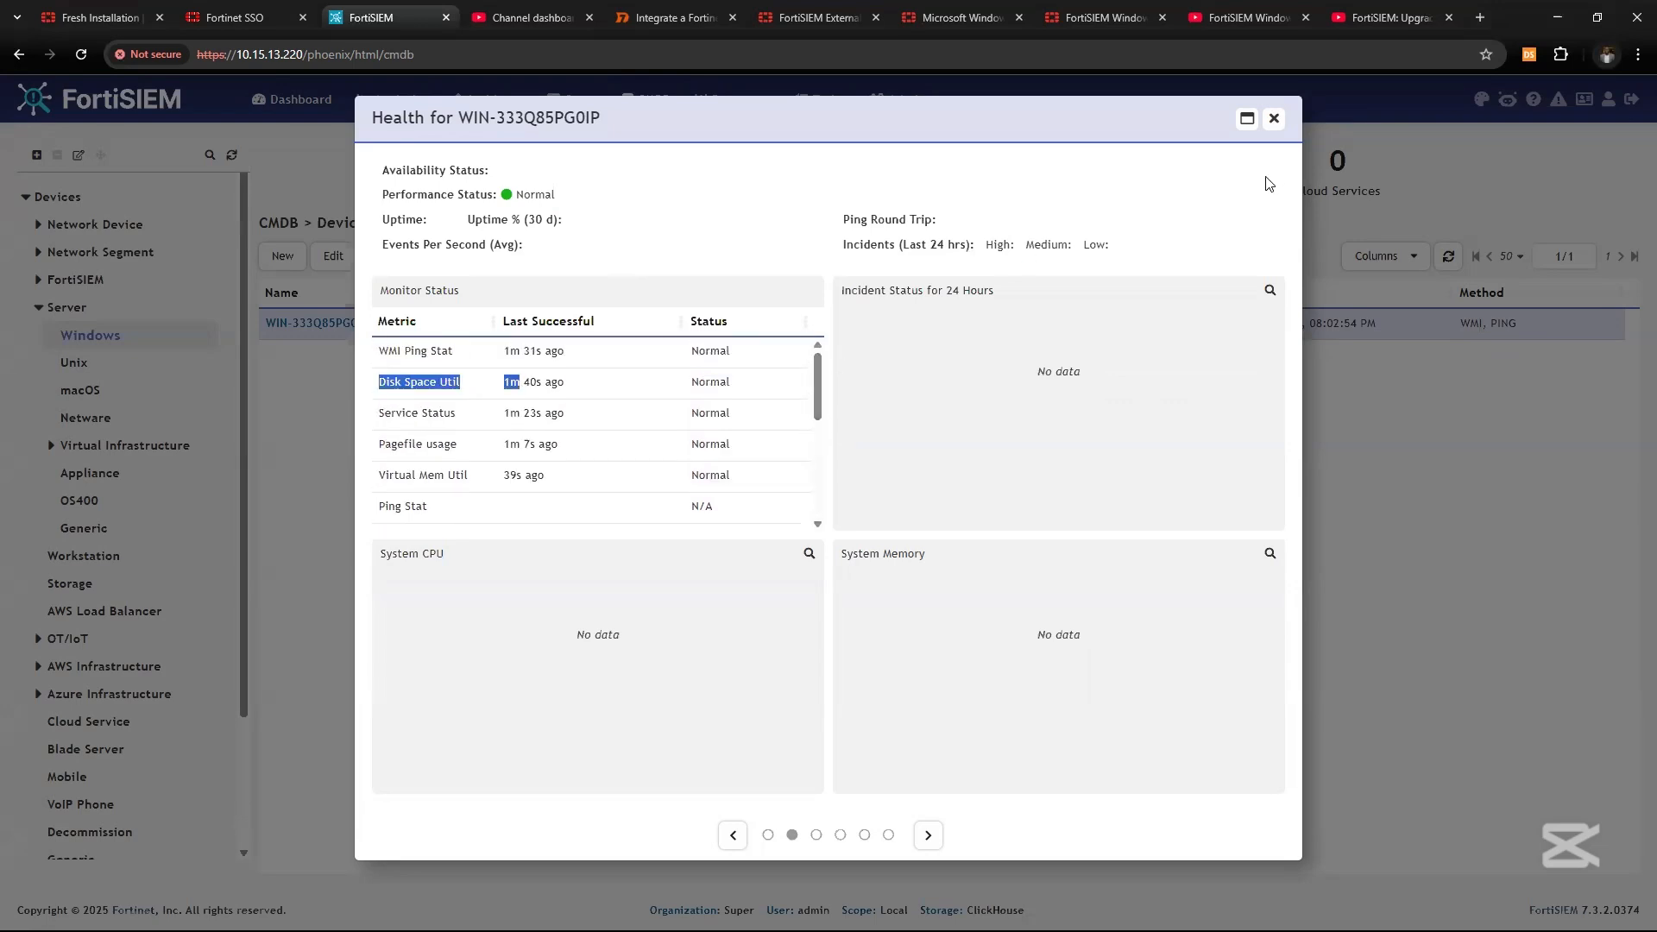
{"action": "mouse_move", "coordinate": [1183, 170]}
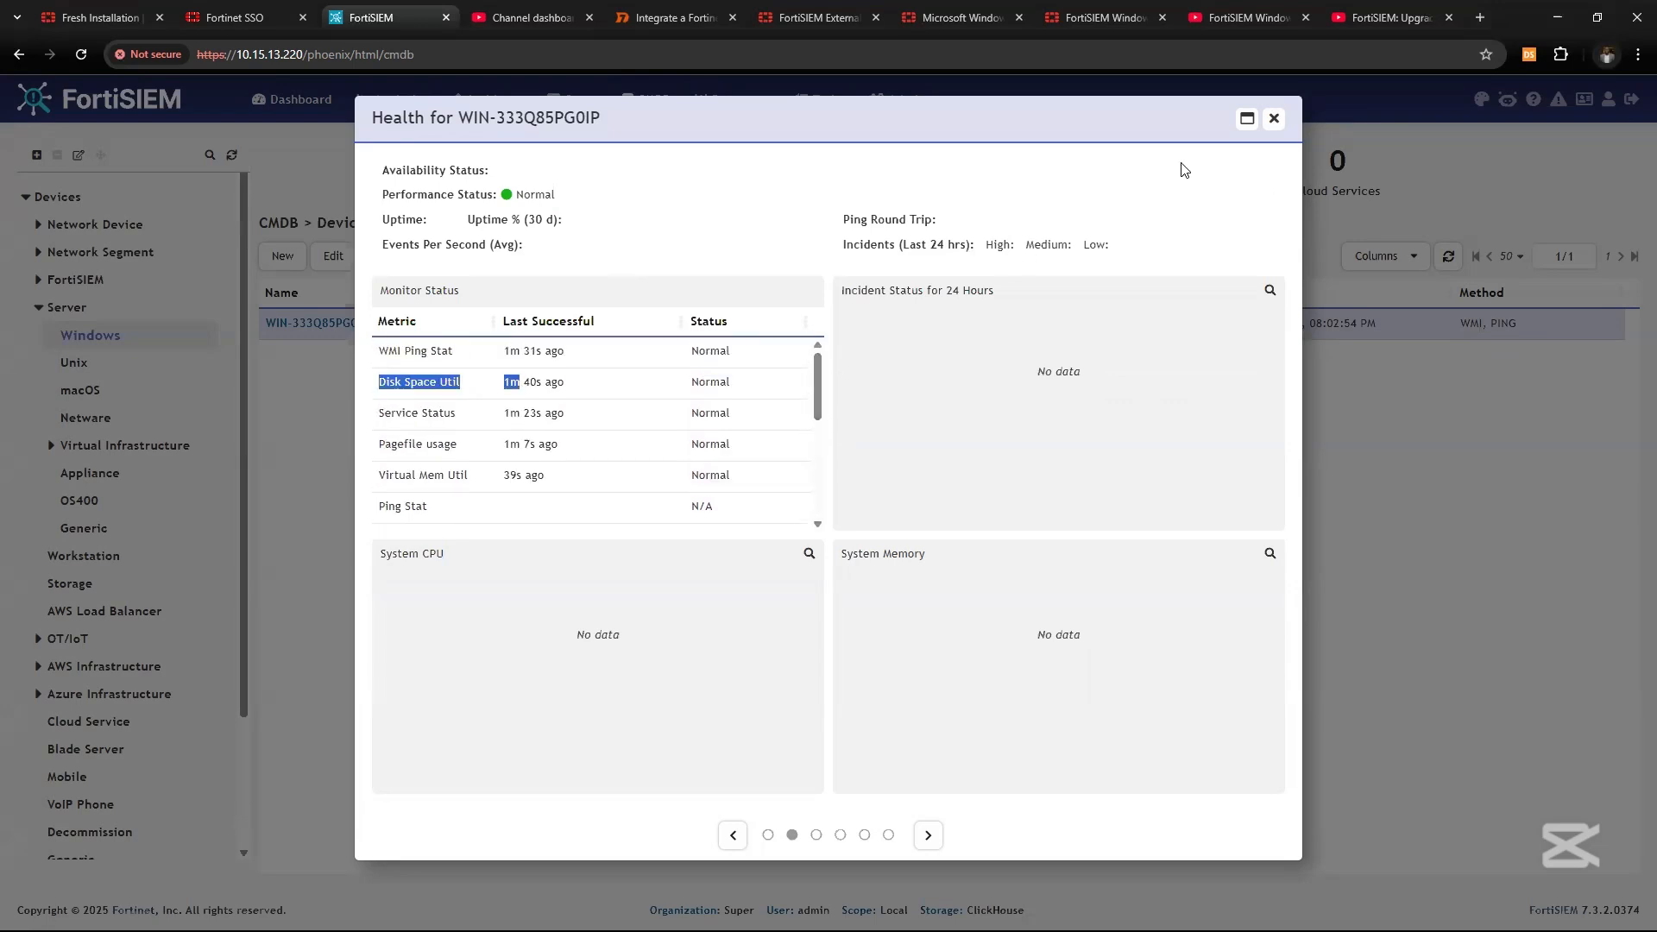
{"action": "mouse_move", "coordinate": [1310, 155]}
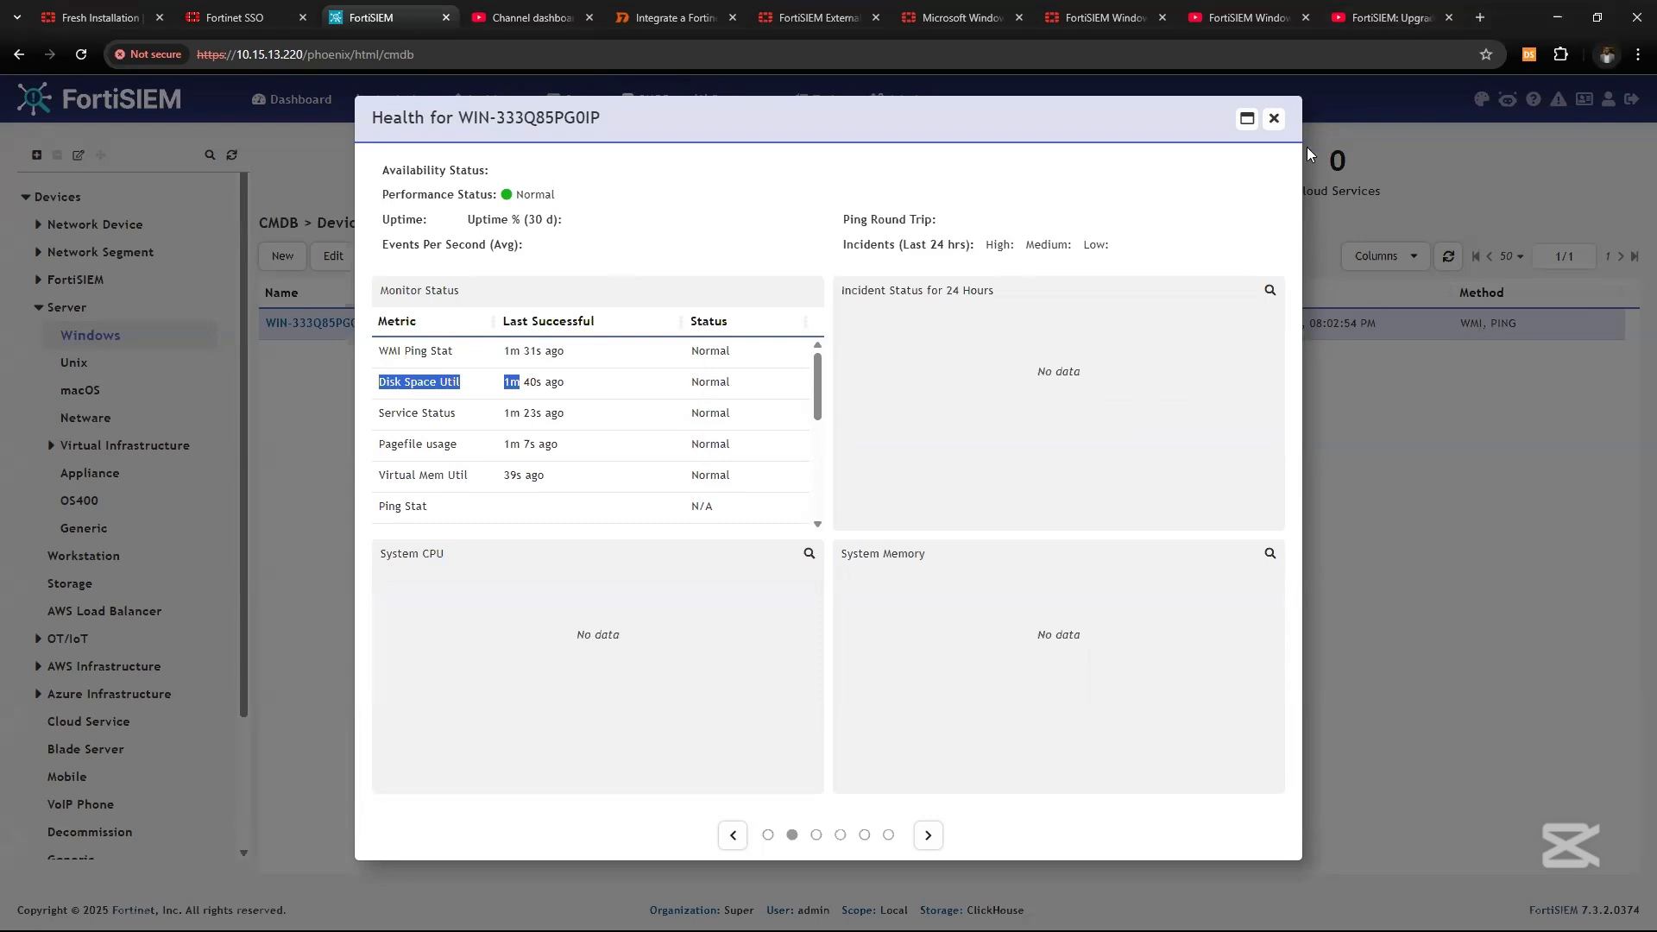
Step: Close the health window and open Active Directory Users and Computers on the Users container
{"action": "left_click", "coordinate": [1272, 117]}
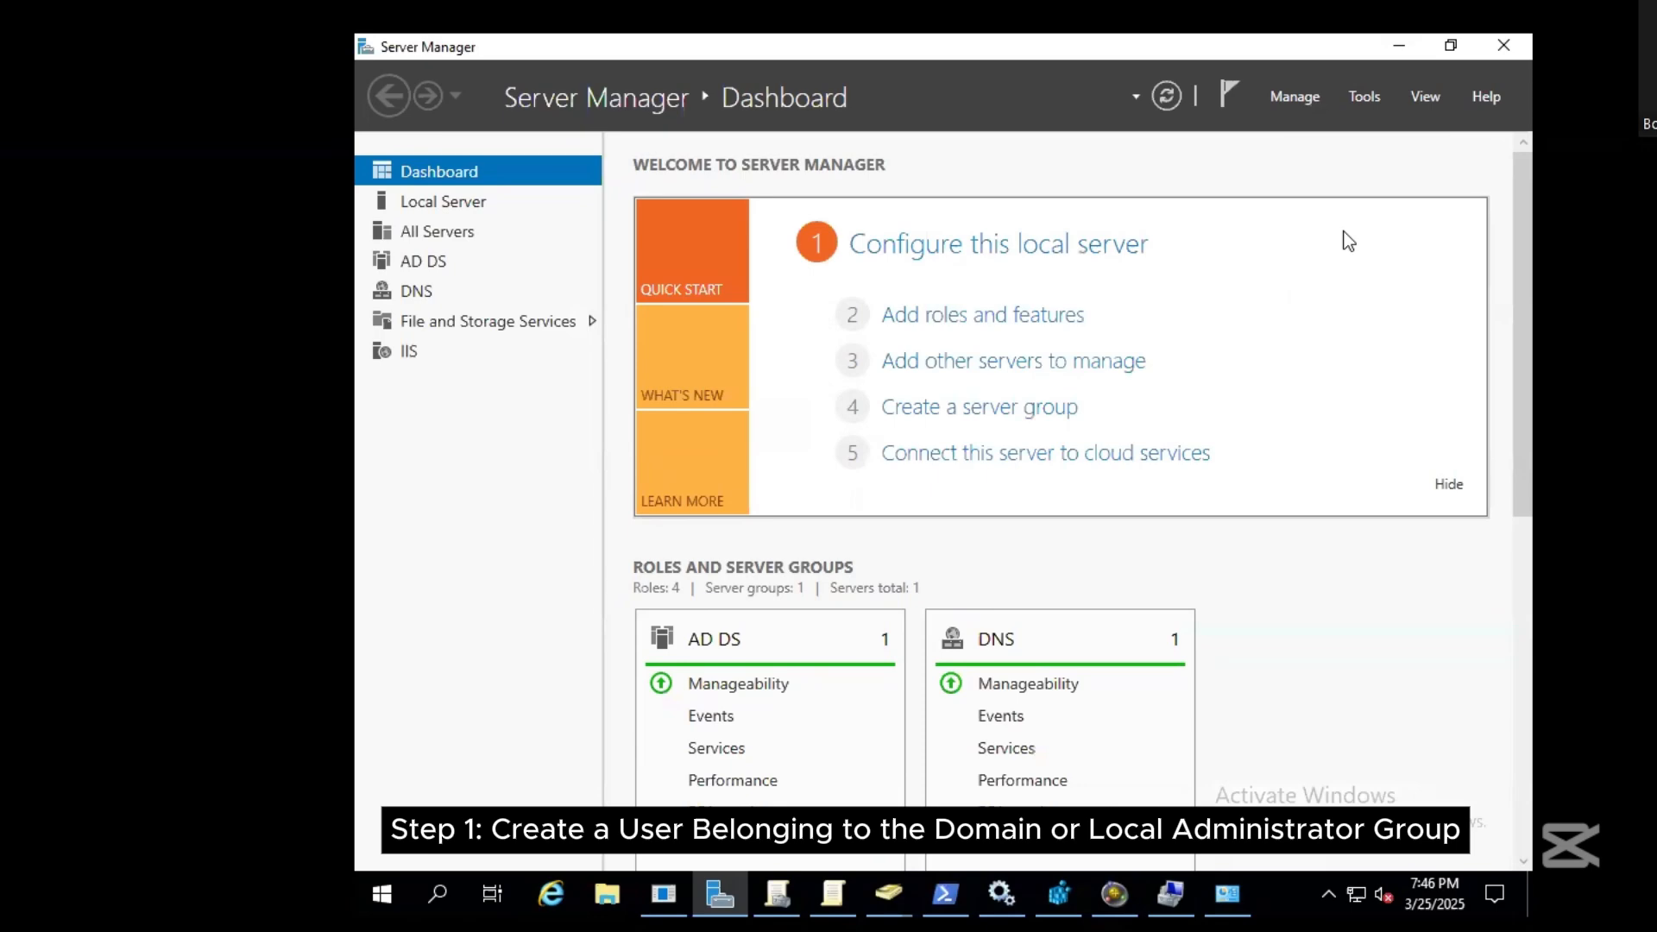
{"action": "mouse_move", "coordinate": [1304, 233]}
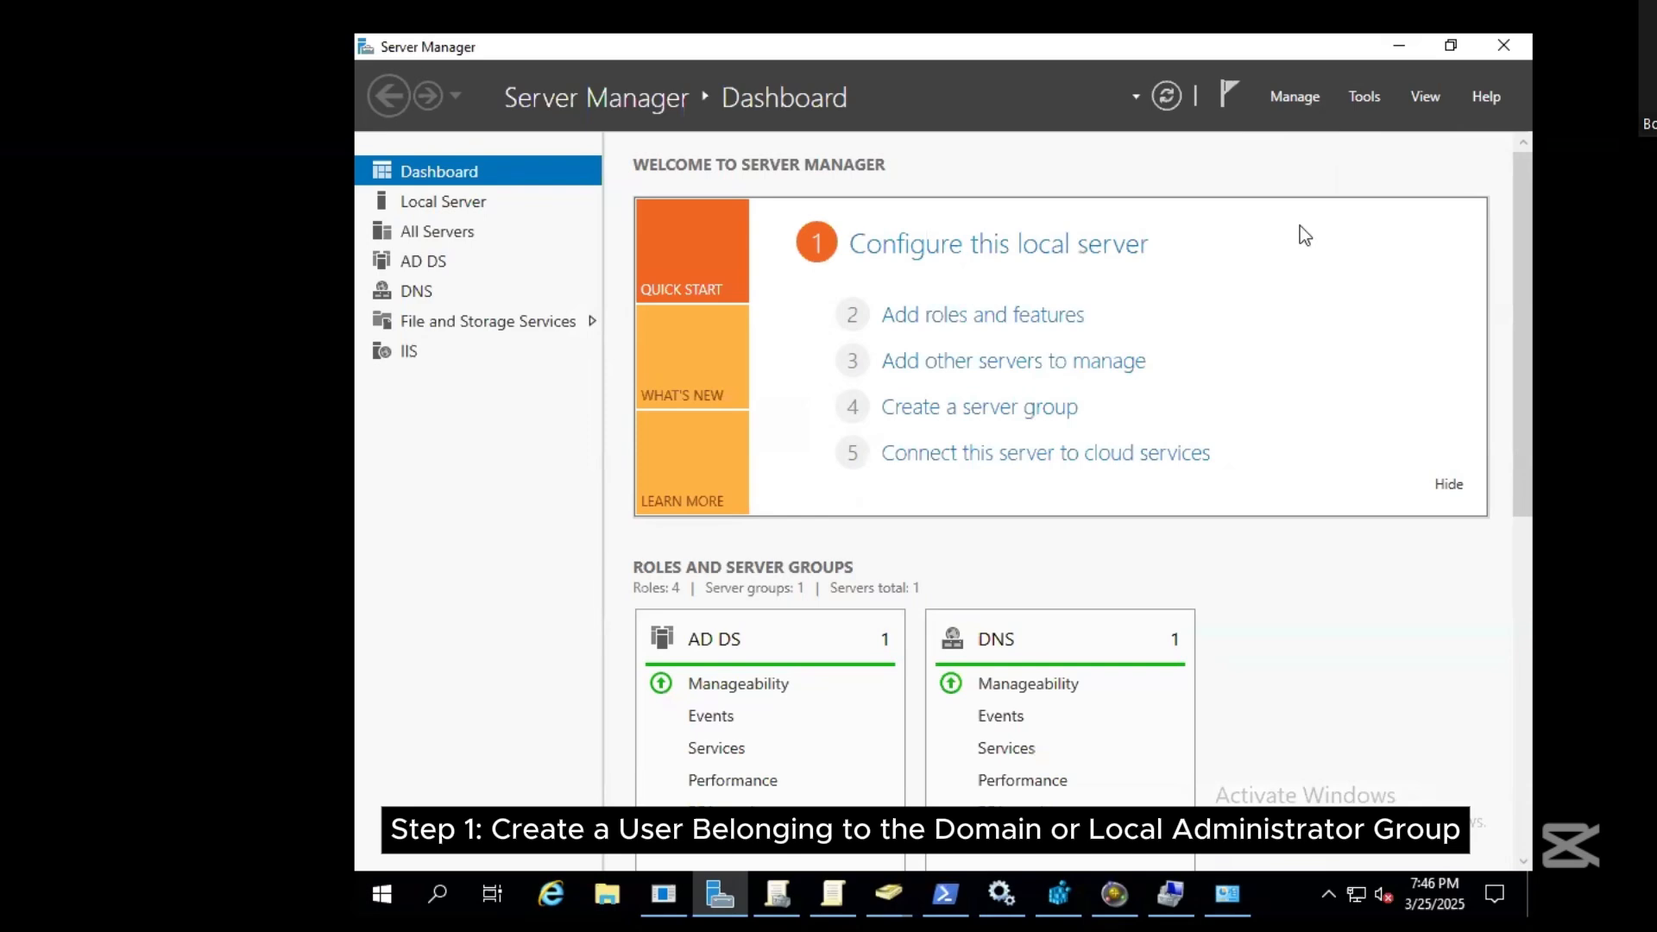
{"action": "mouse_move", "coordinate": [1244, 228]}
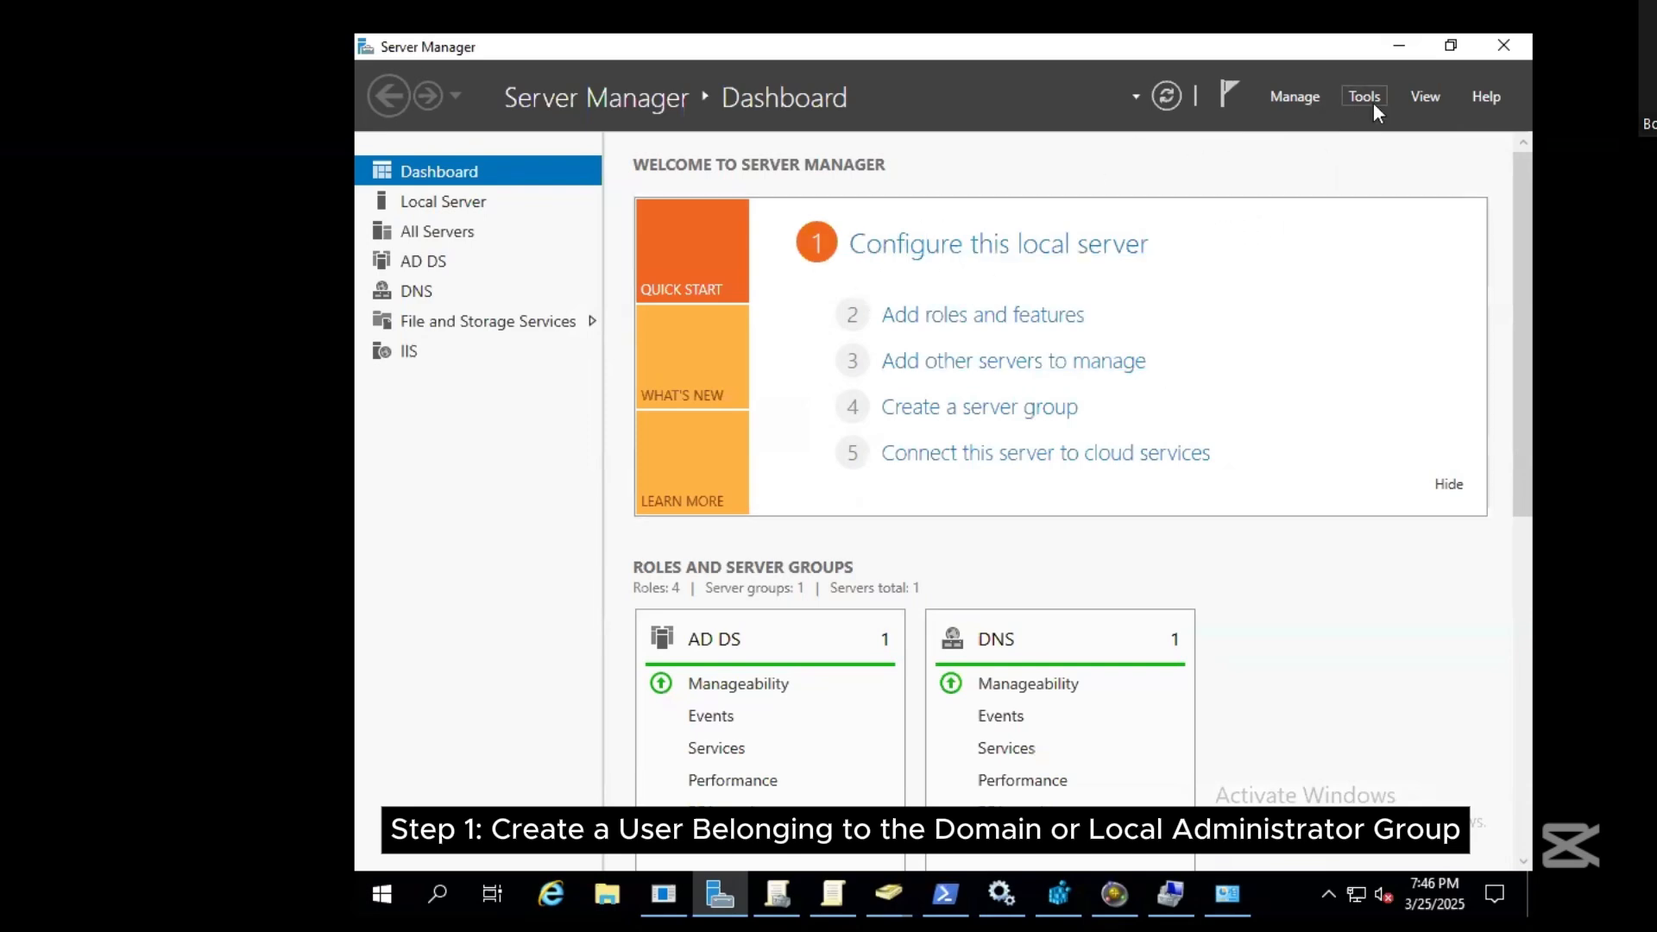
{"action": "left_click", "coordinate": [1364, 96]}
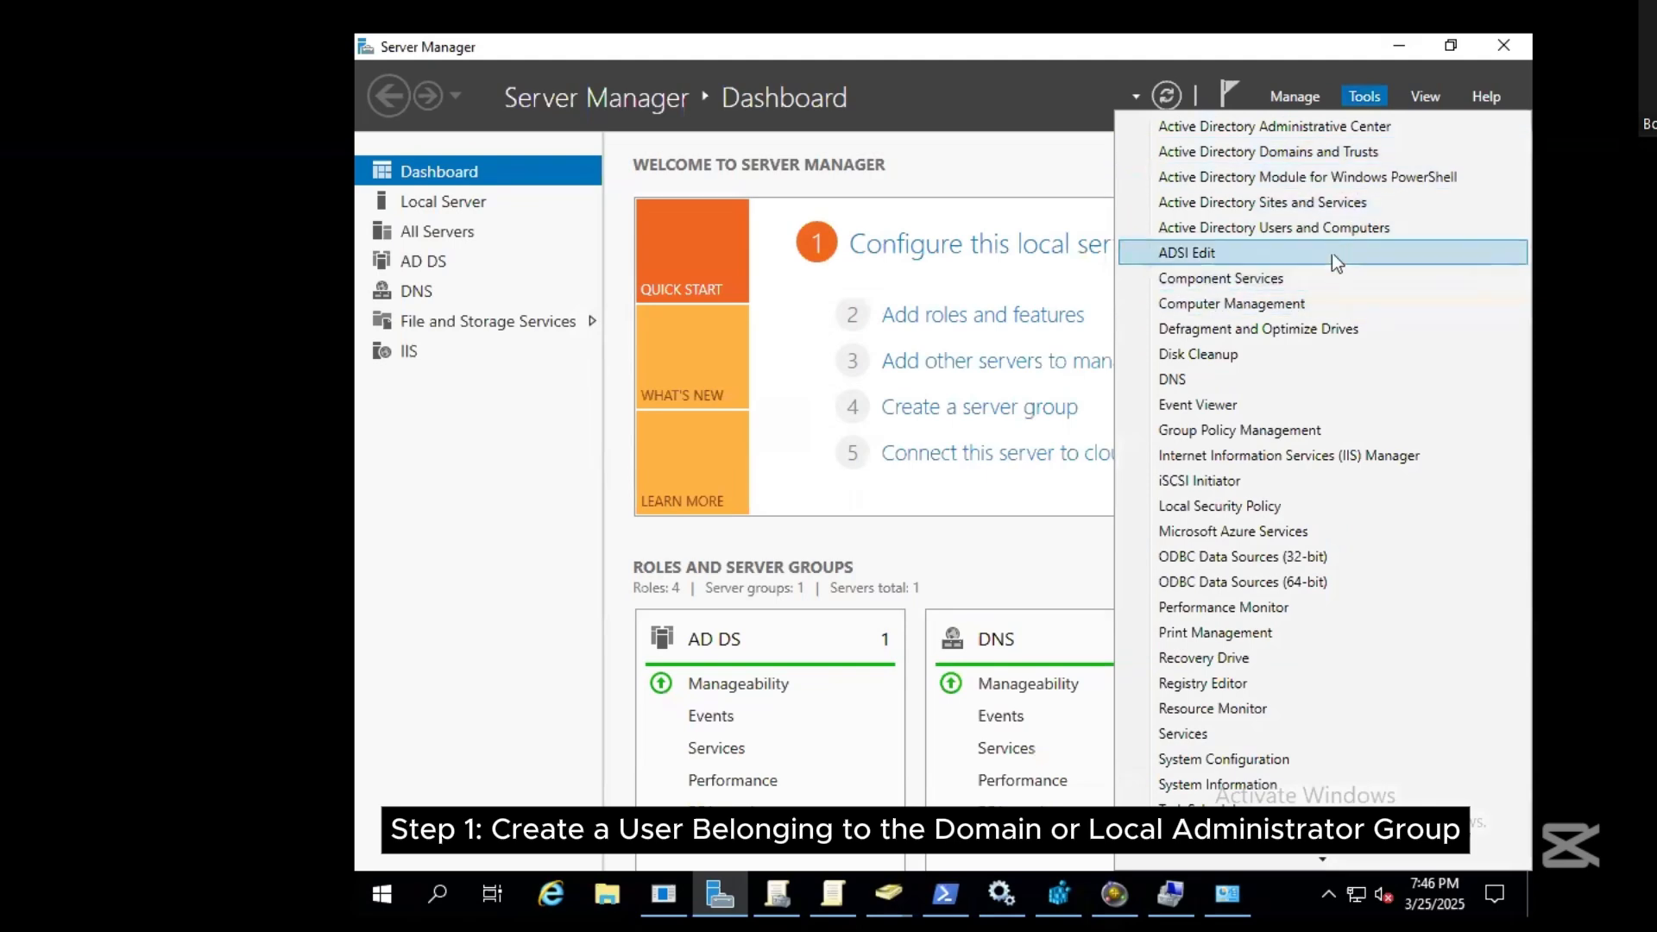
{"action": "left_click", "coordinate": [1274, 227]}
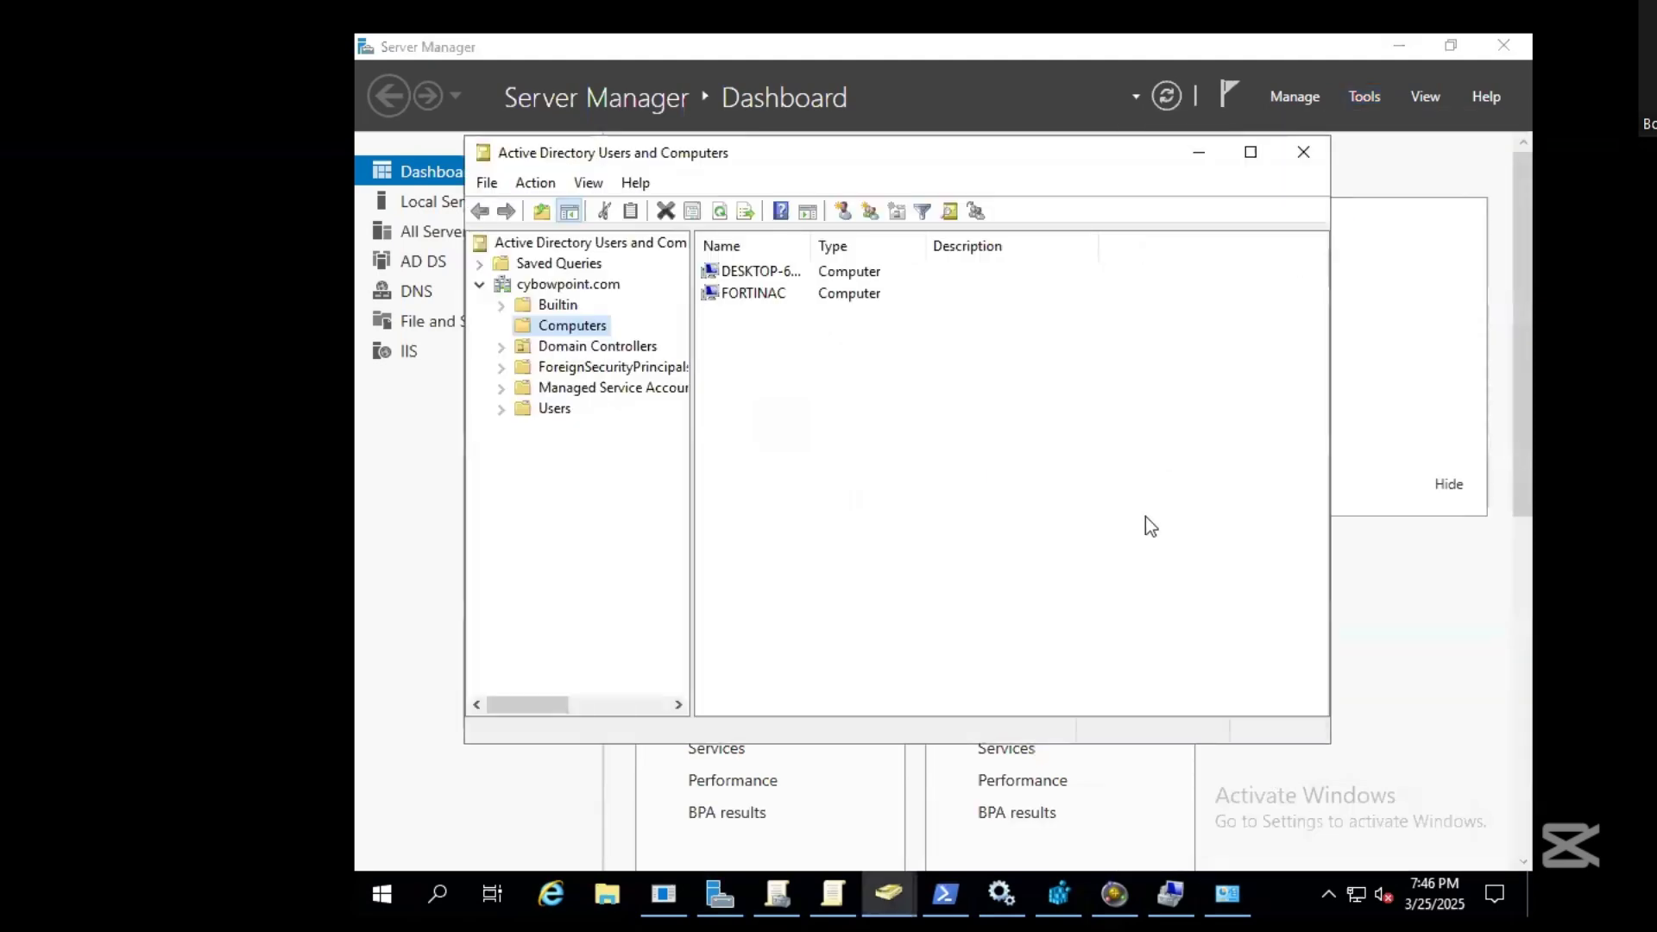
{"action": "mouse_move", "coordinate": [504, 415]}
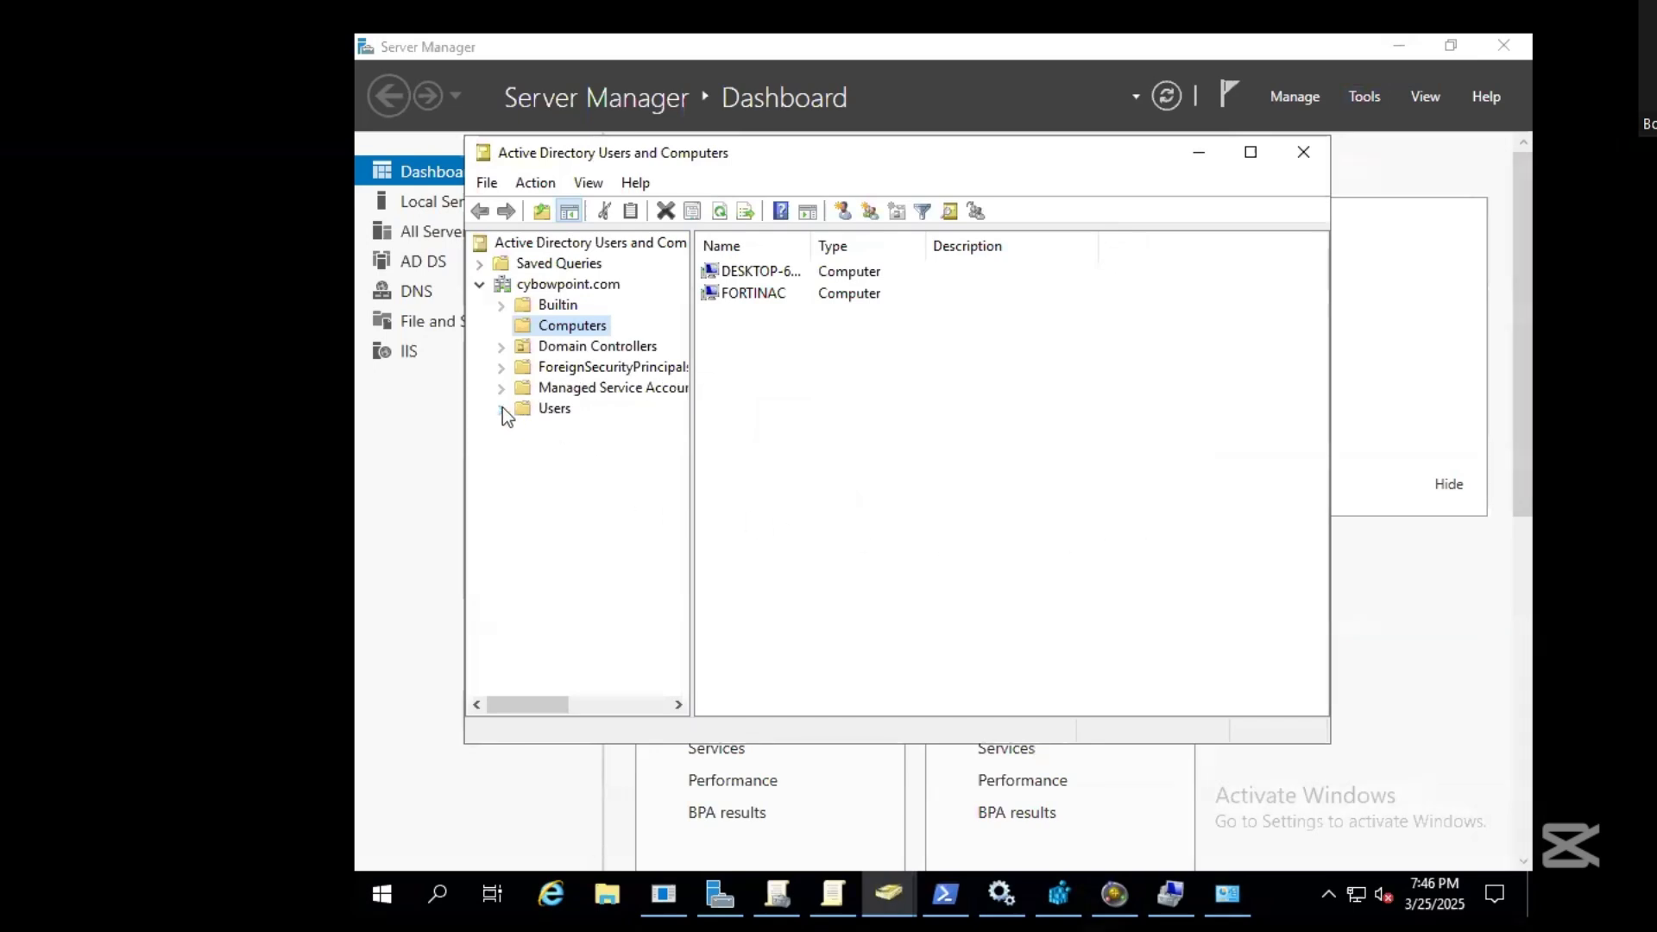
{"action": "left_click", "coordinate": [554, 409]}
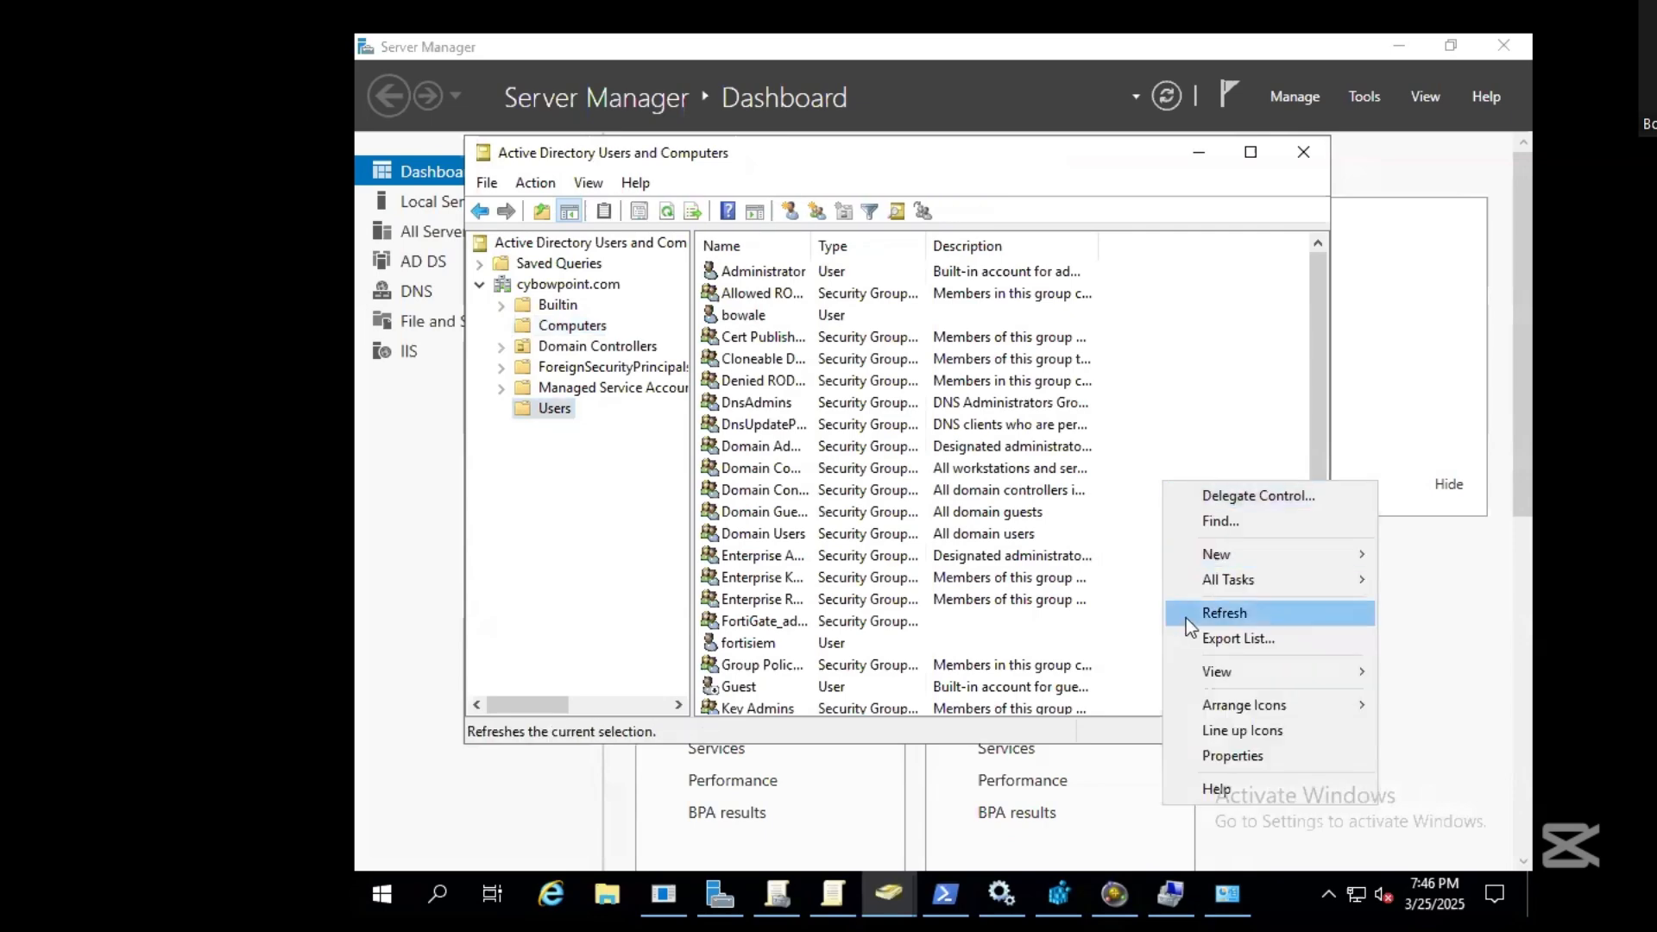
{"action": "mouse_move", "coordinate": [1238, 639]}
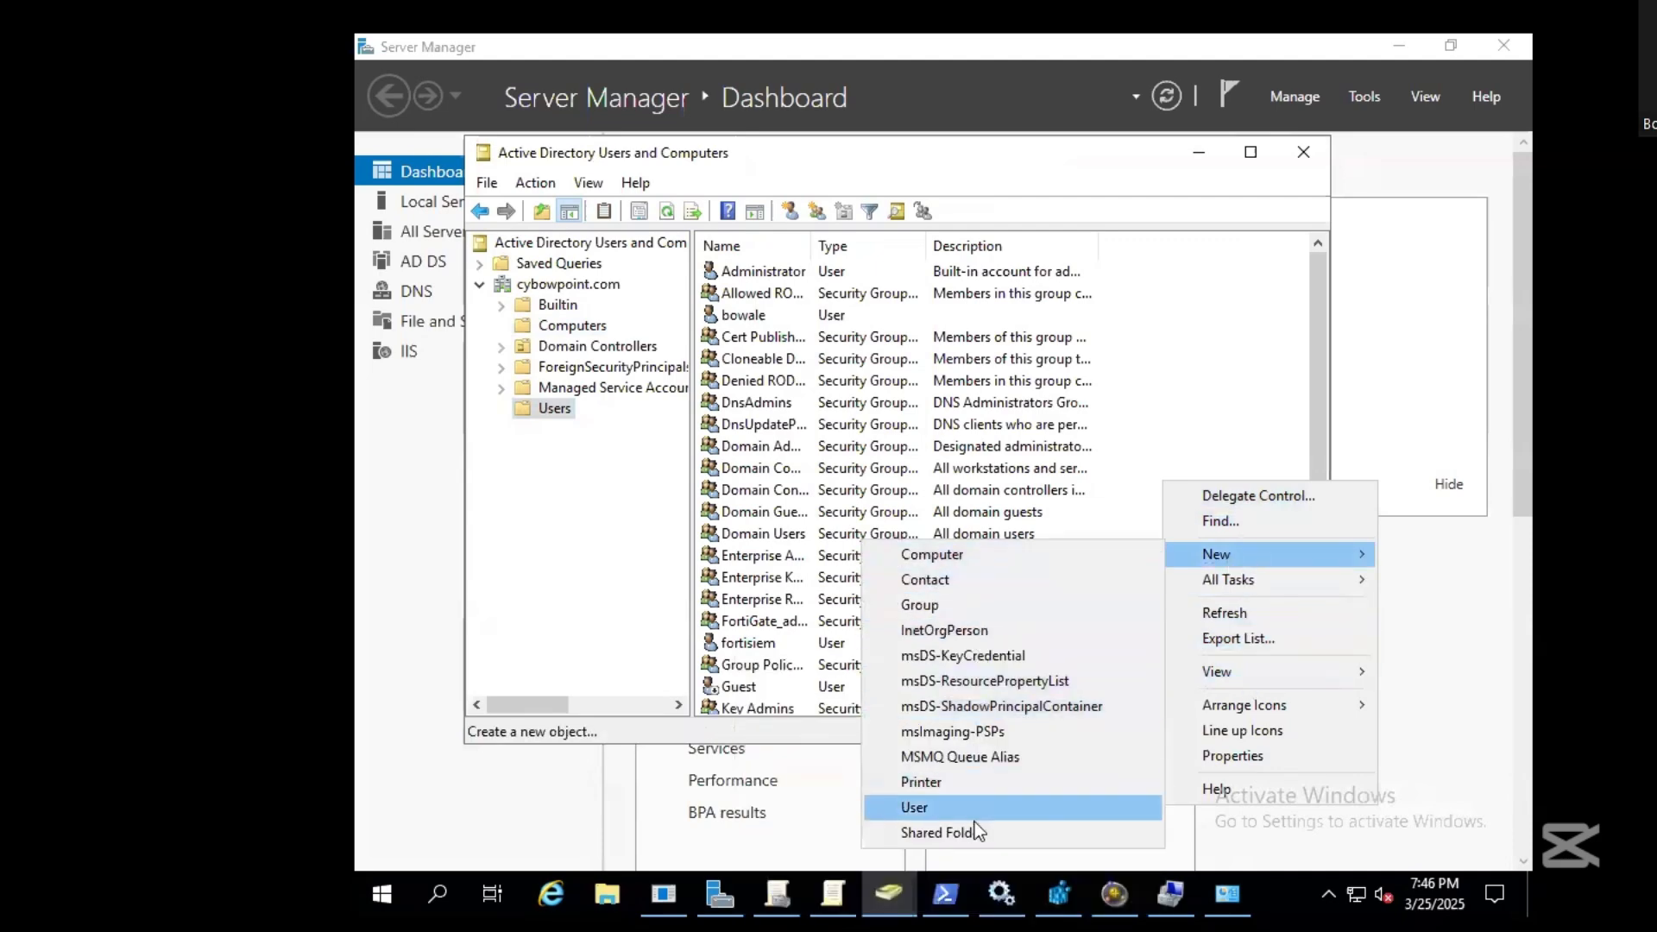
Step: Start a new user with first name and logon name fsmtool
{"action": "left_click", "coordinate": [913, 806]}
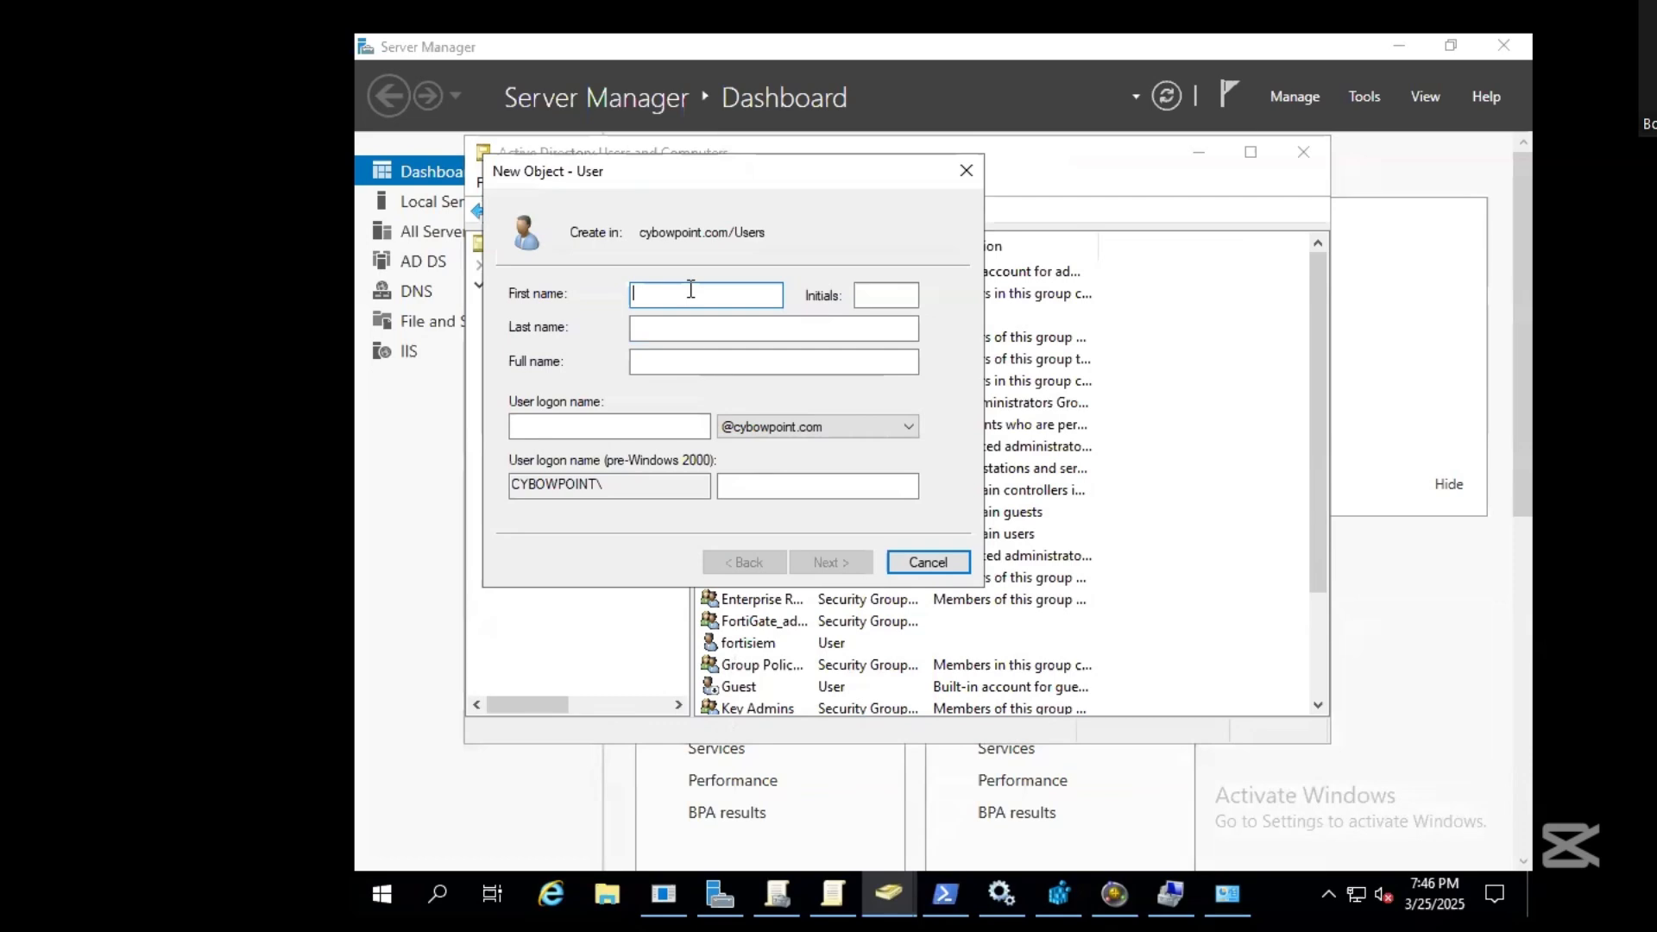
{"action": "type", "text": "for"}
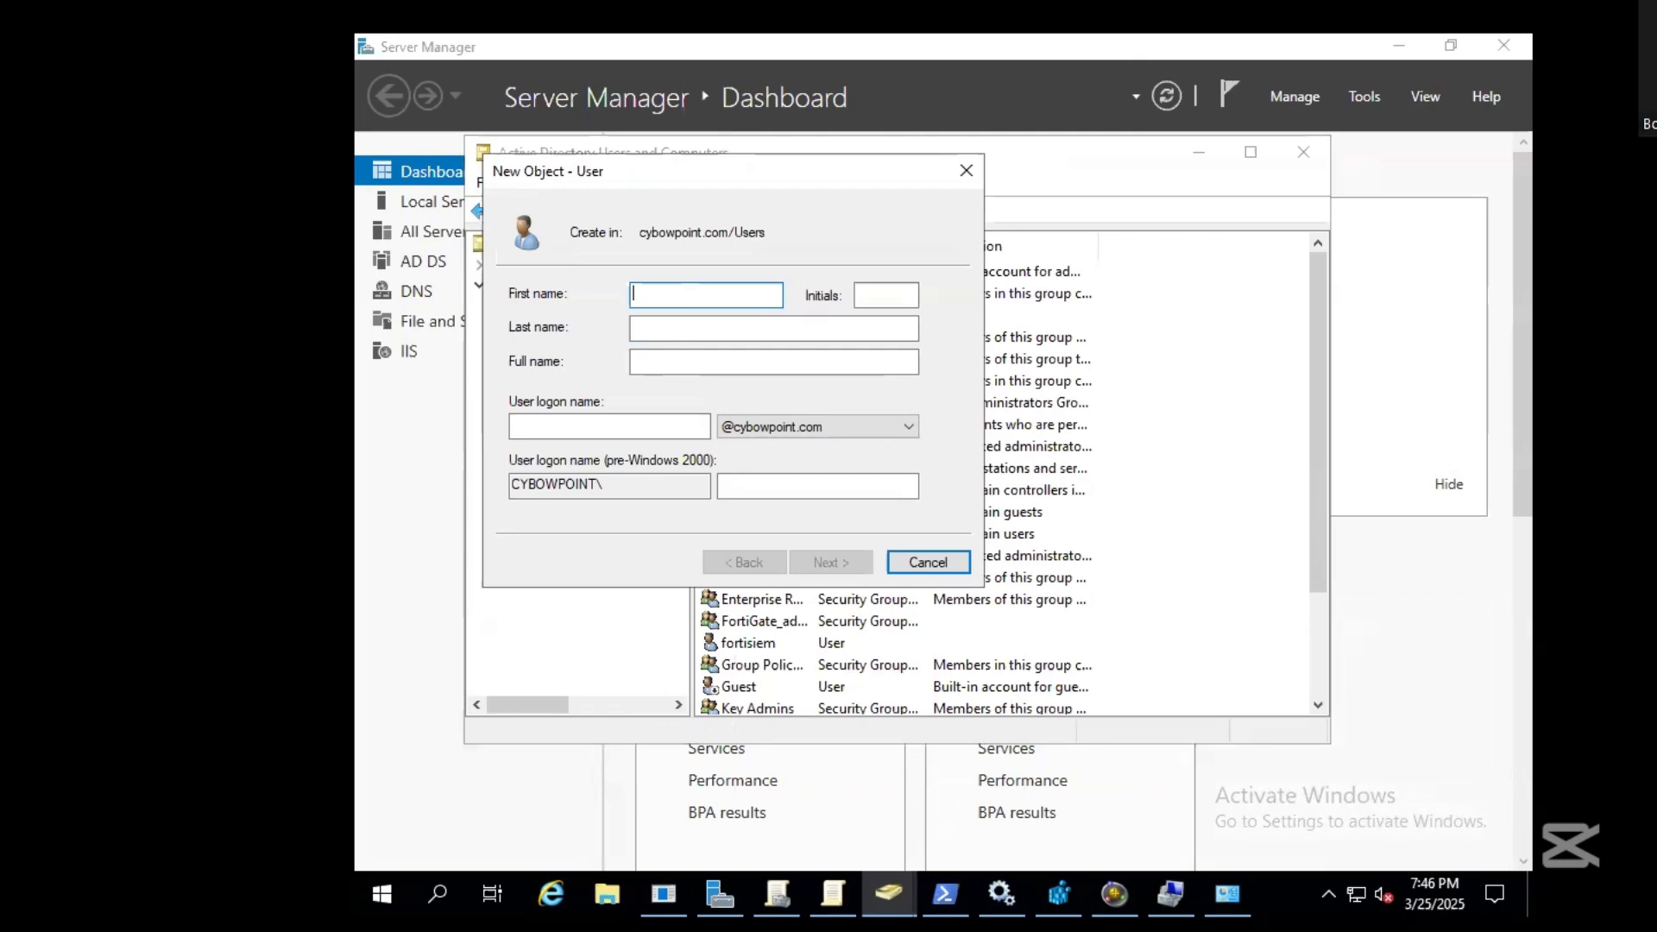
{"action": "type", "text": "fs"}
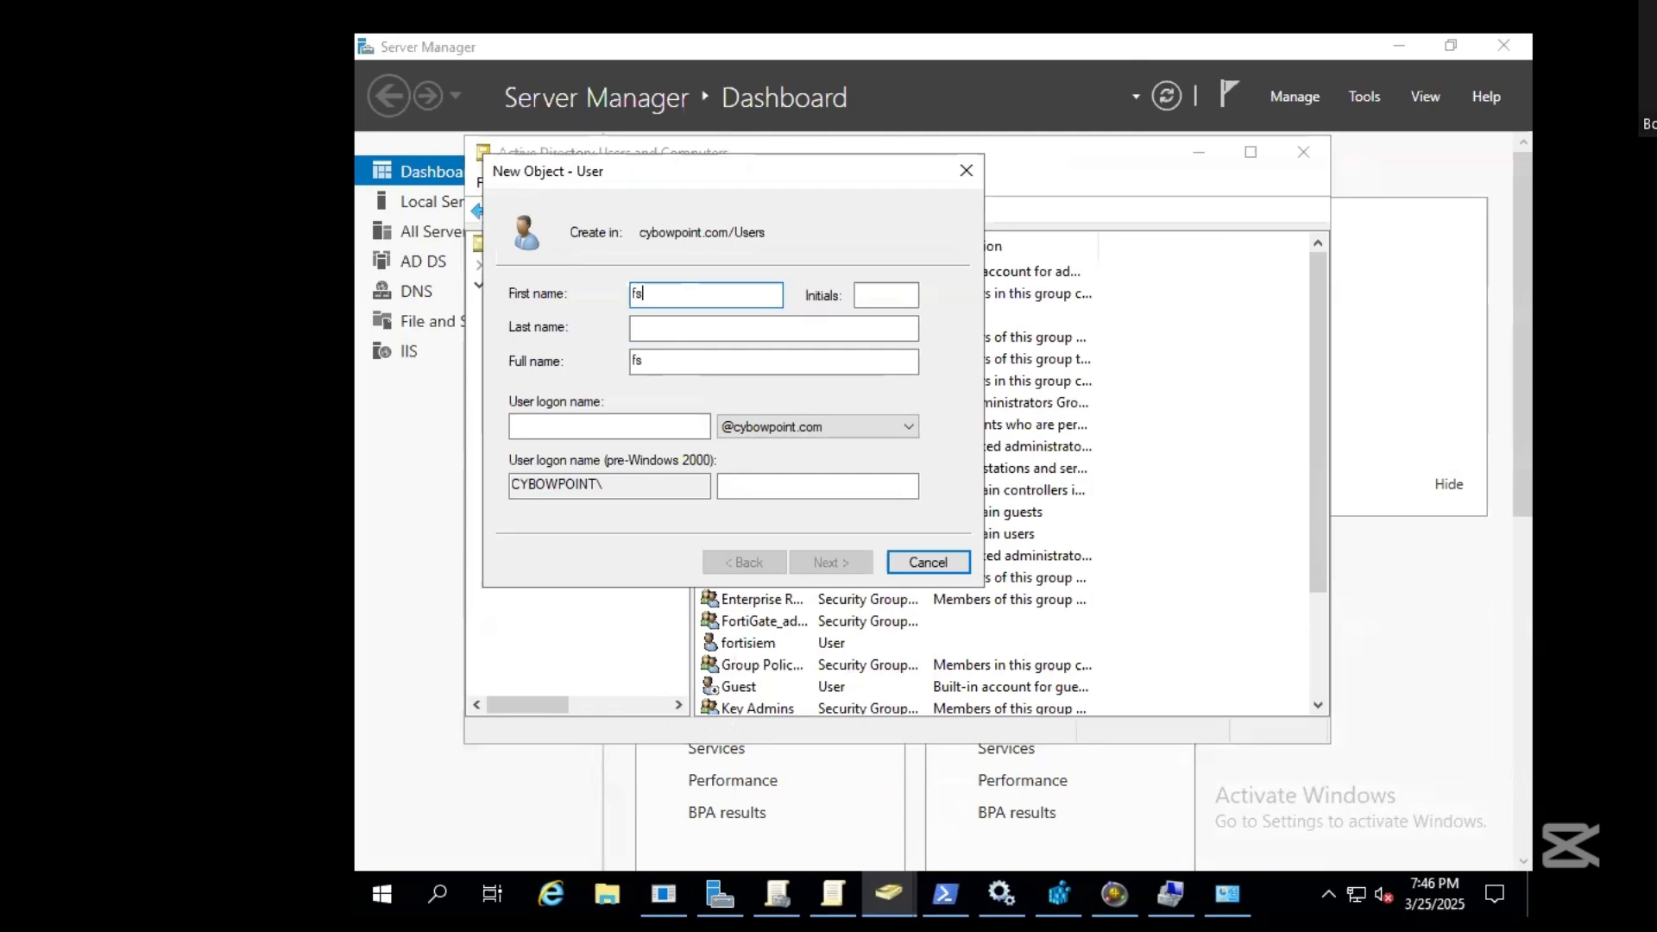
{"action": "type", "text": "mtoo"}
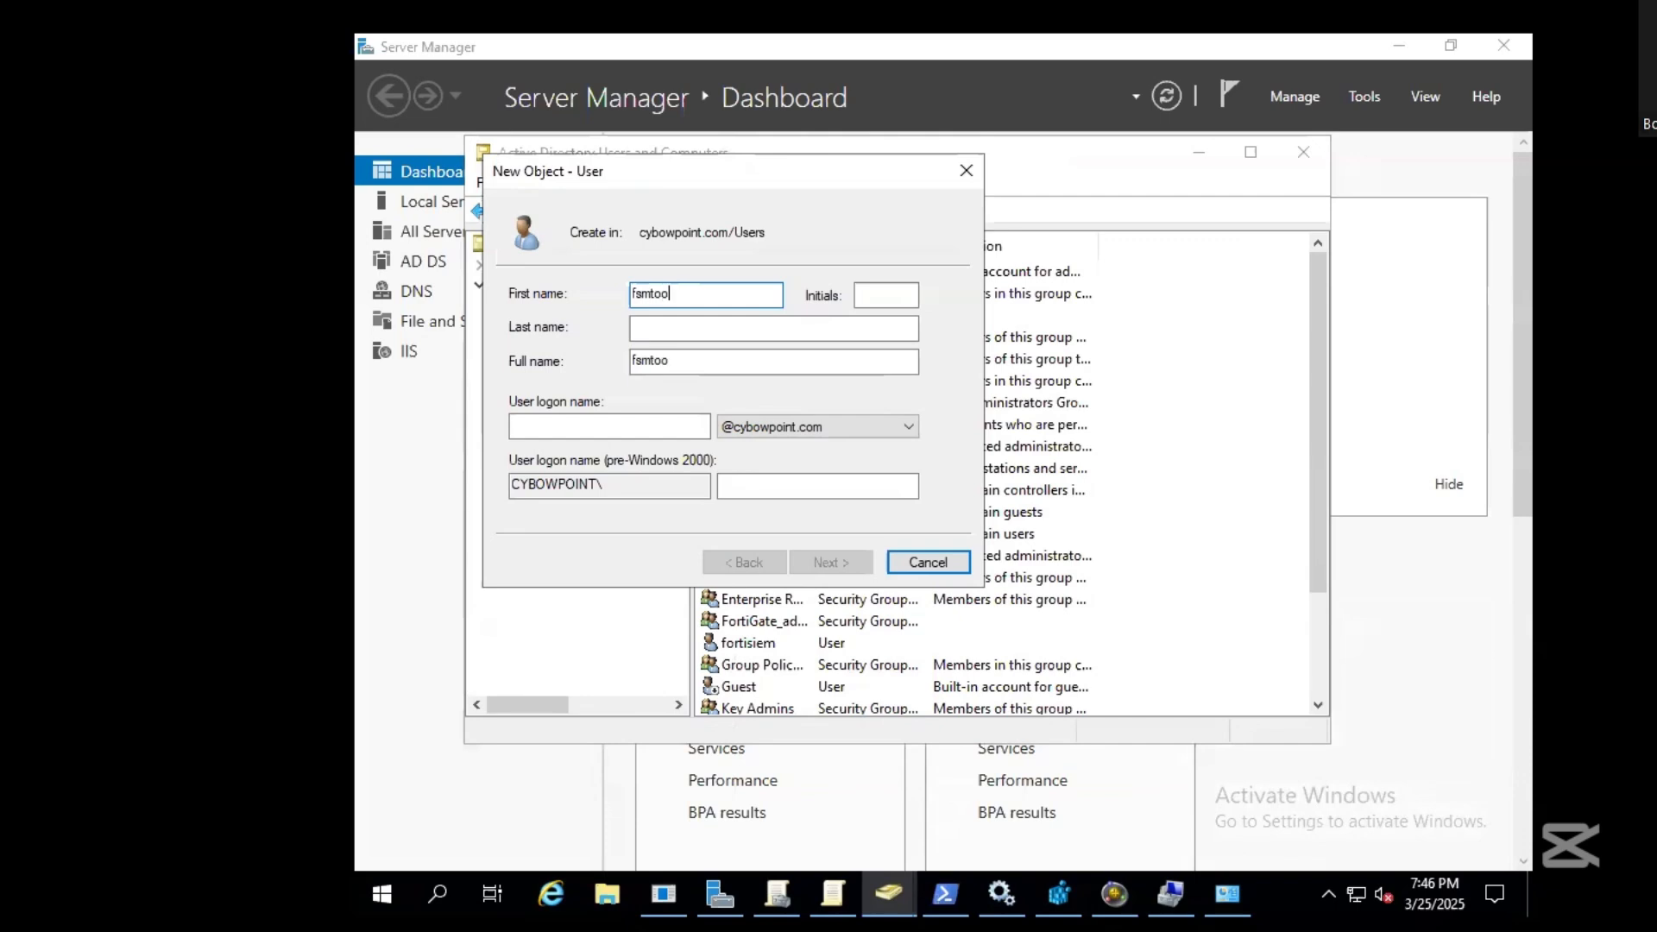
{"action": "type", "text": "l"}
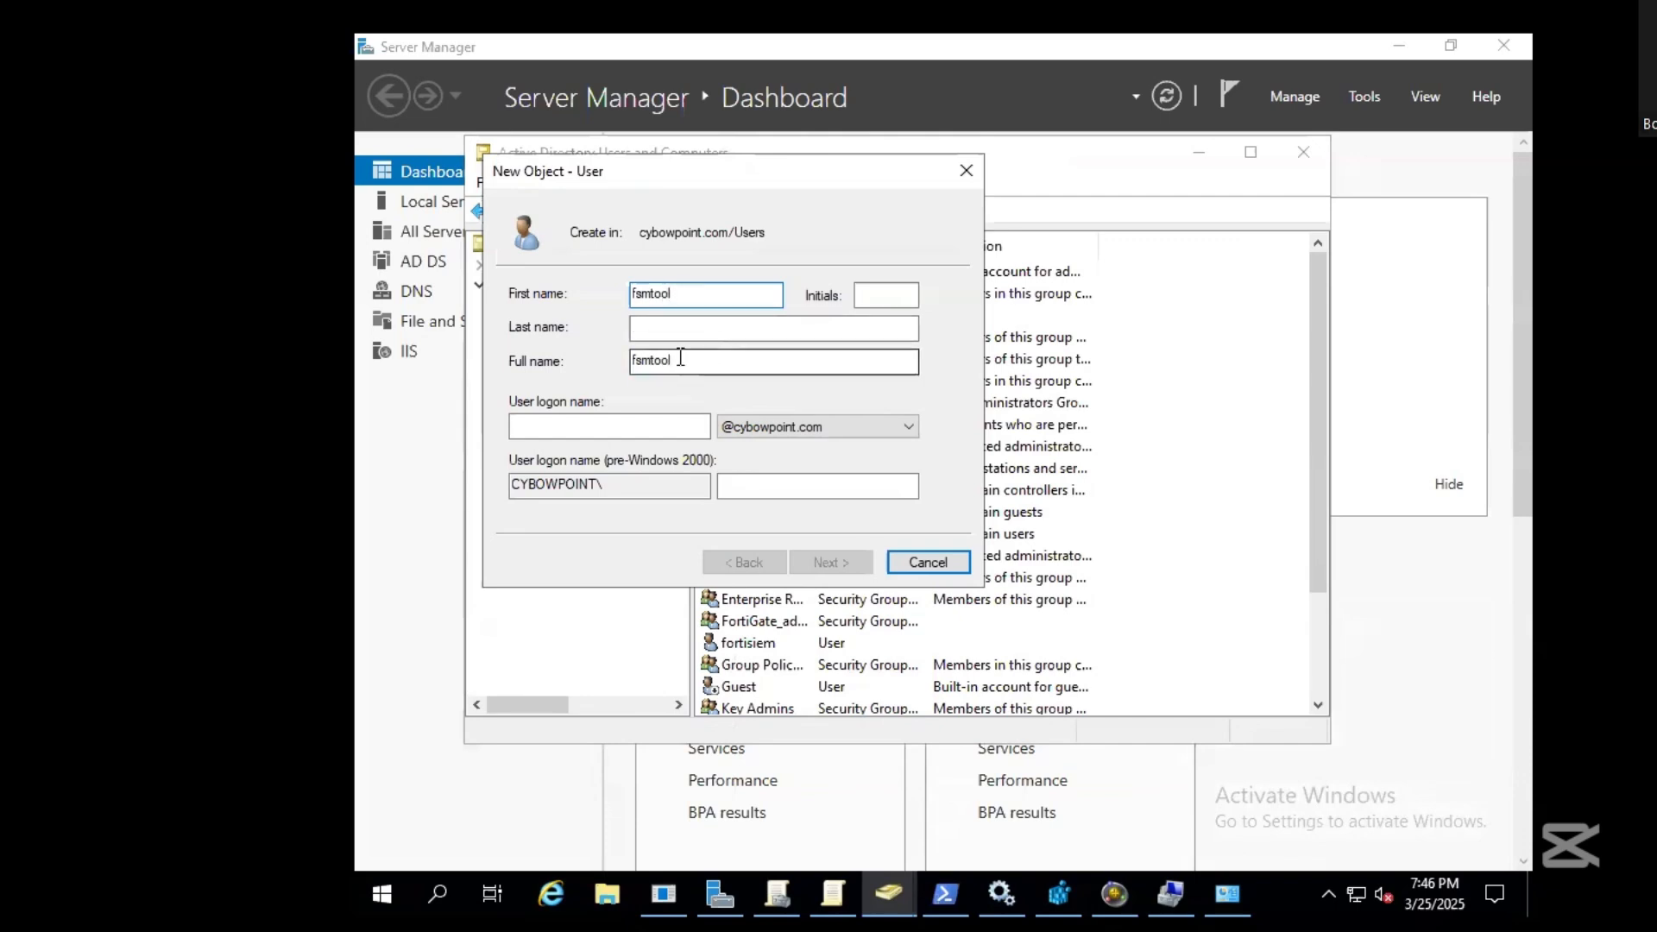
{"action": "type", "text": "fsmtool"}
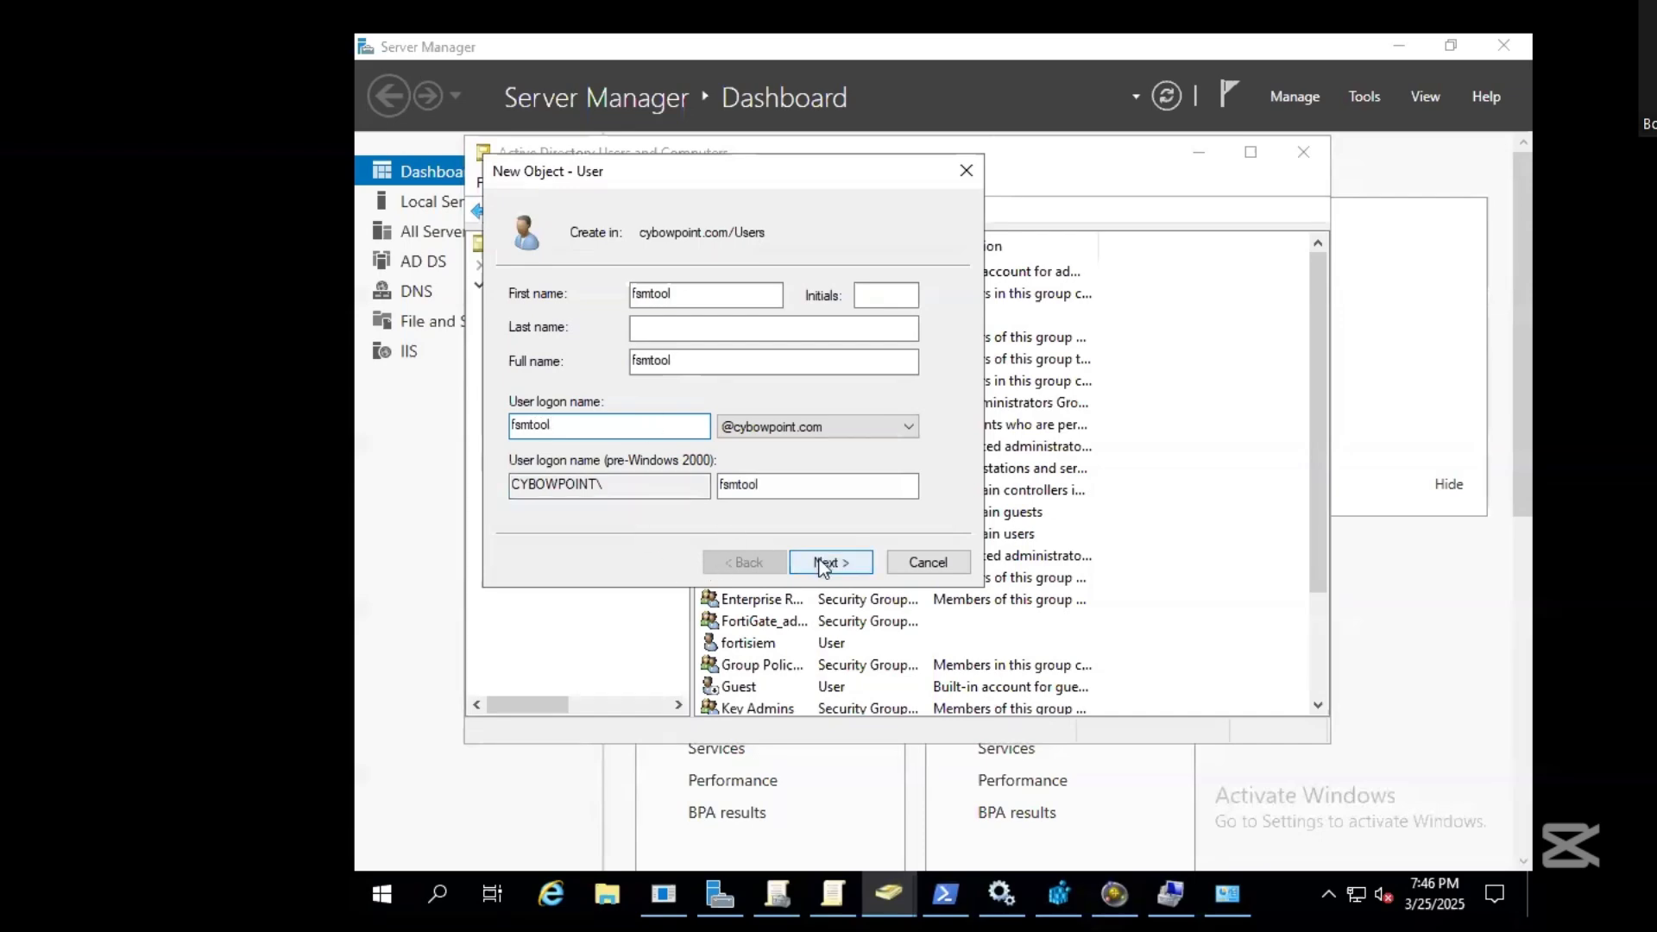
{"action": "left_click", "coordinate": [829, 562]}
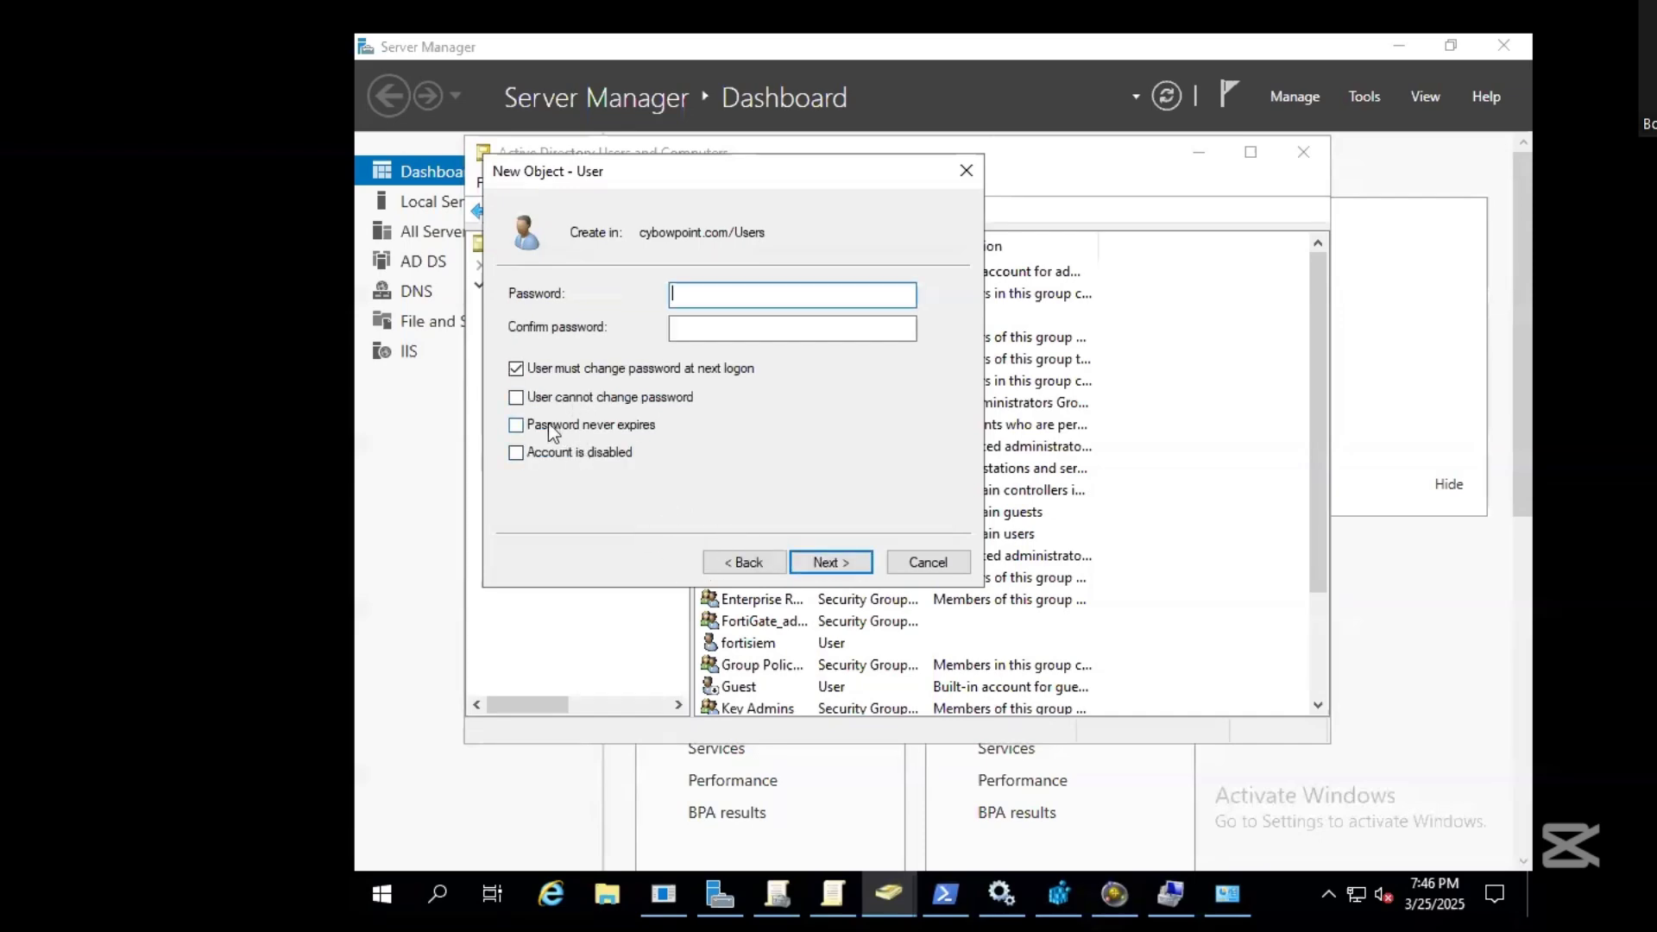
Step: Enter and confirm fsmtool's password, untick change at next logon, and set it to never expire
{"action": "left_click", "coordinate": [517, 396]}
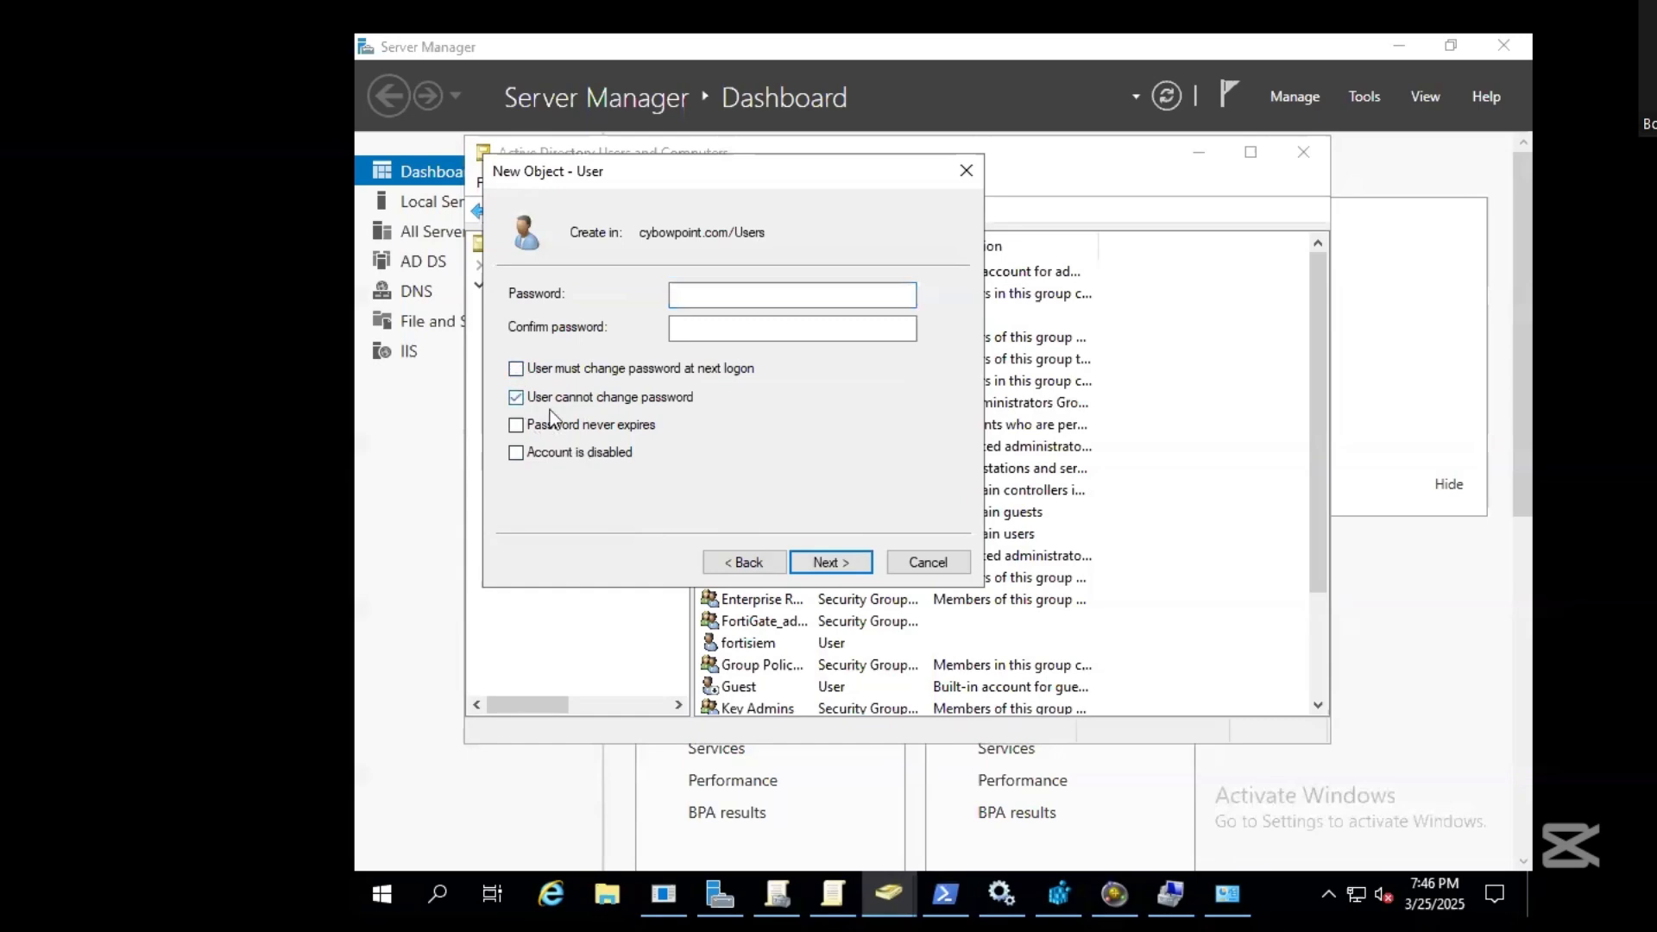
{"action": "mouse_move", "coordinate": [552, 430]}
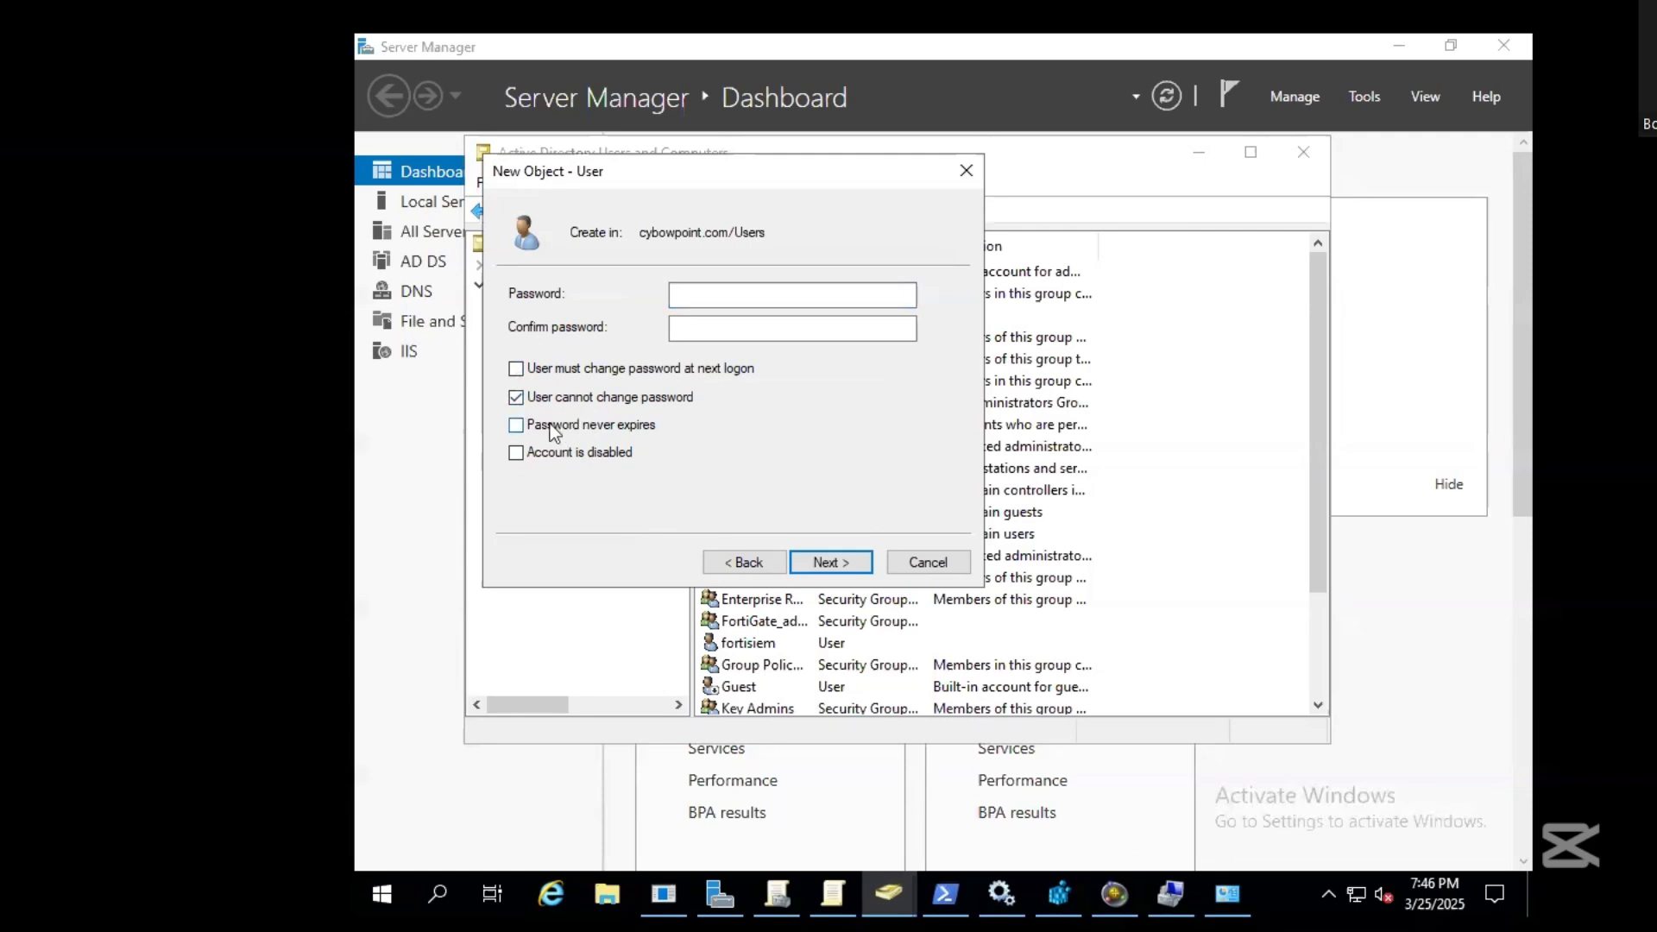
{"action": "left_click", "coordinate": [516, 424]}
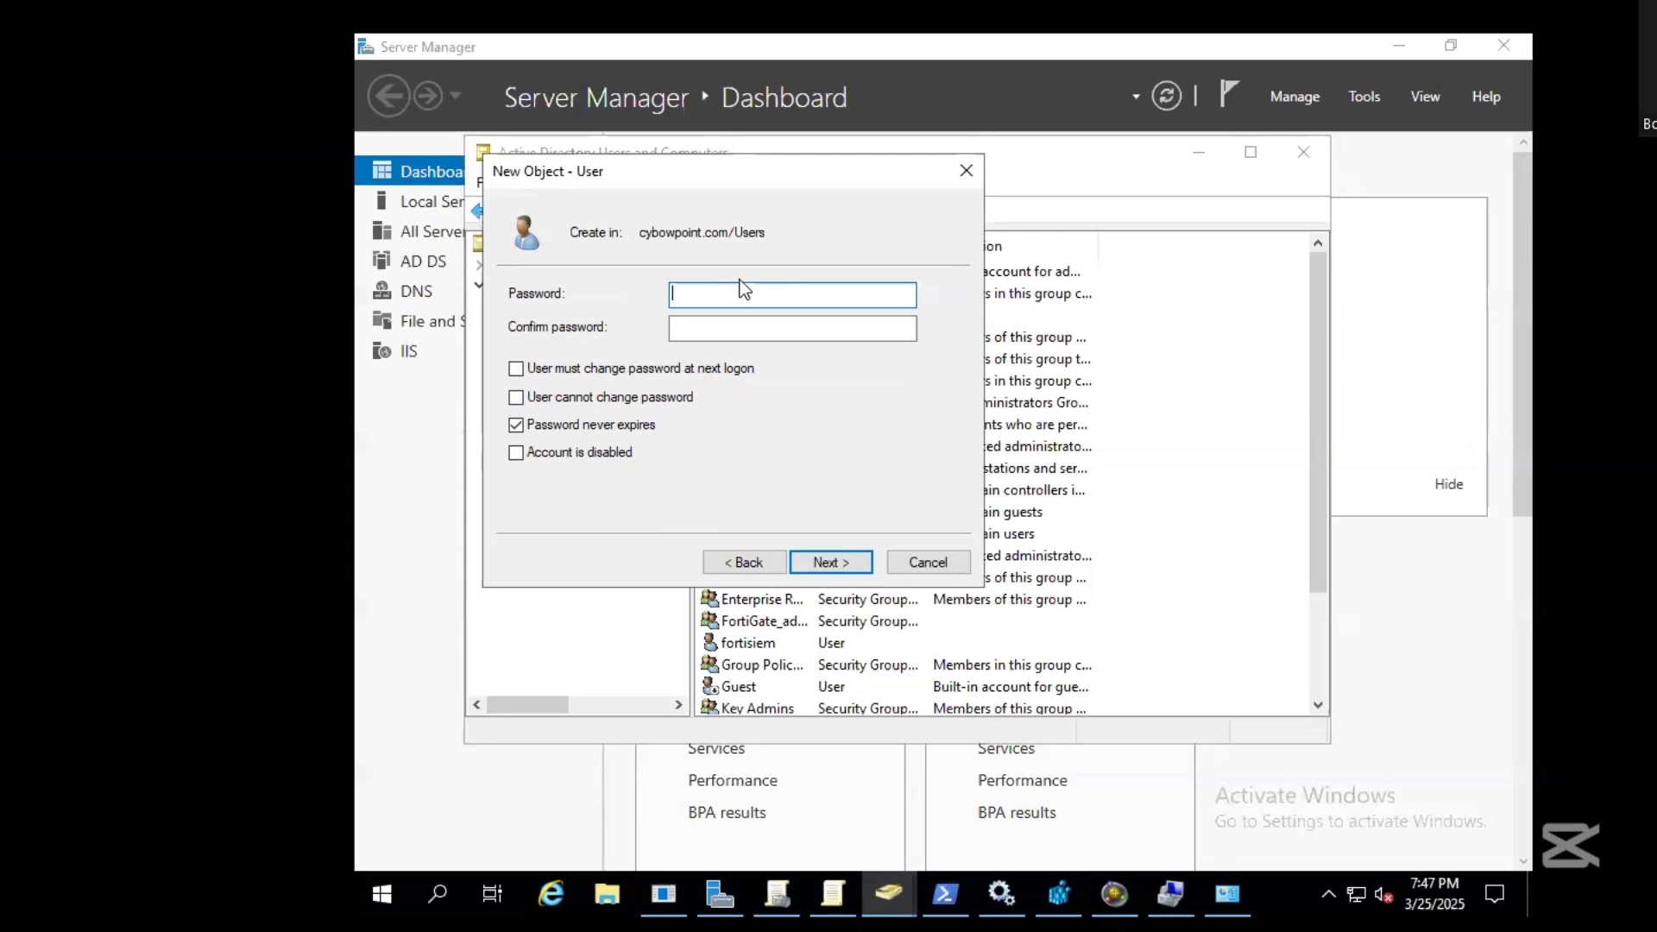
{"action": "type", "text": "password"}
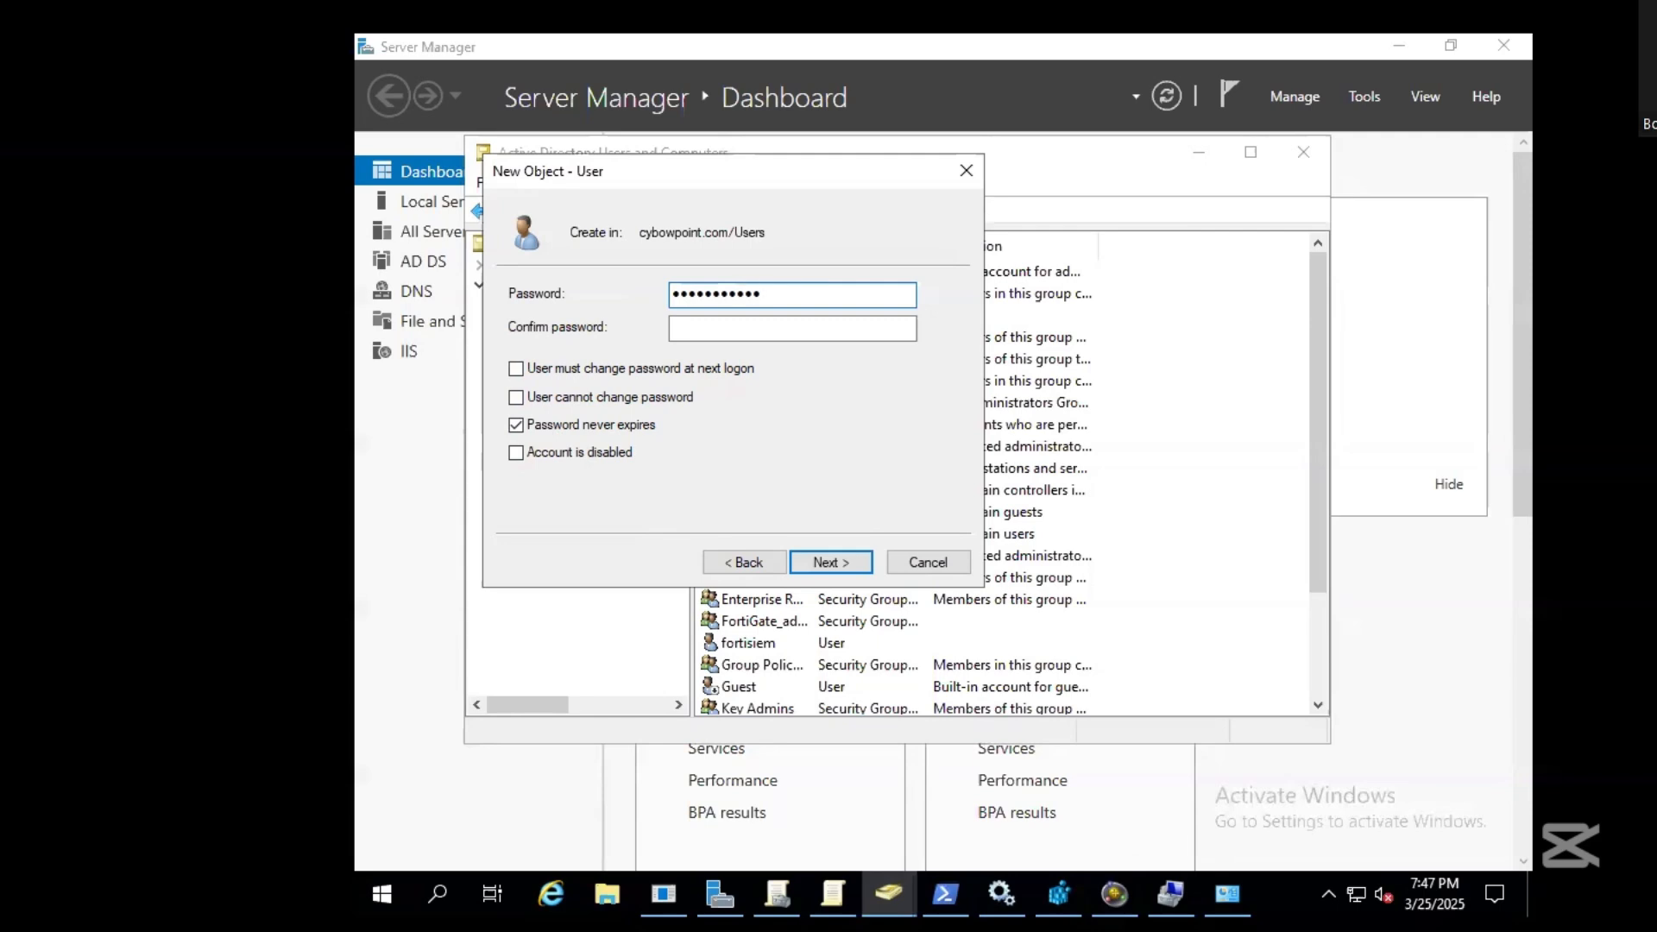
{"action": "type", "text": "•"}
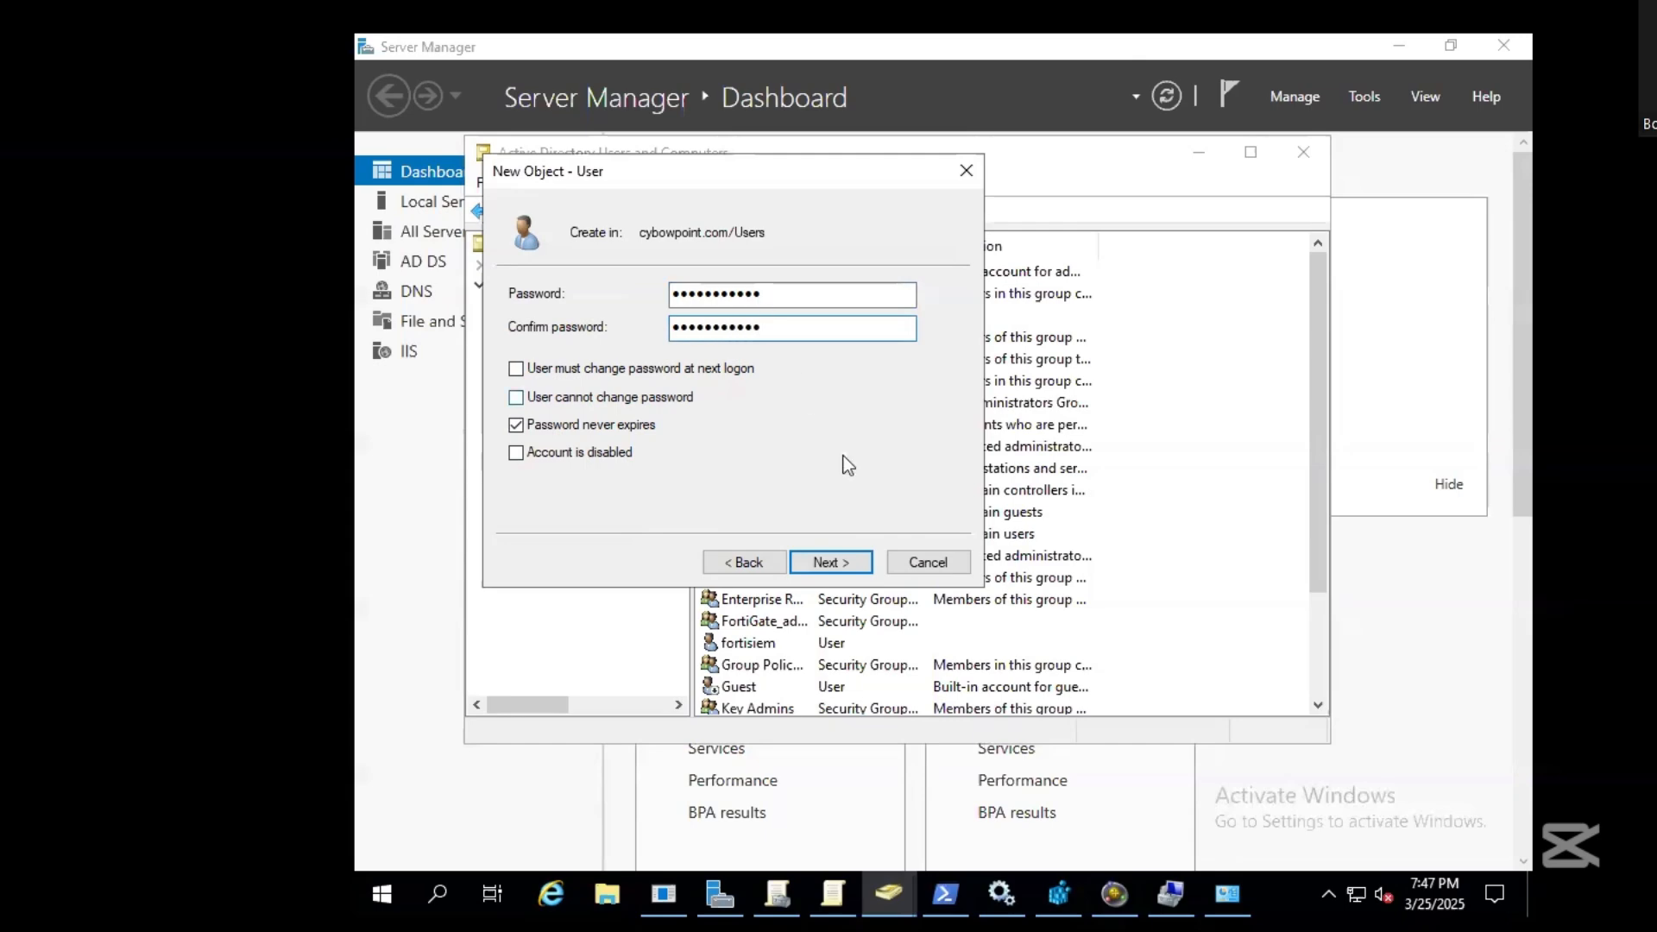
{"action": "left_click", "coordinate": [831, 562]}
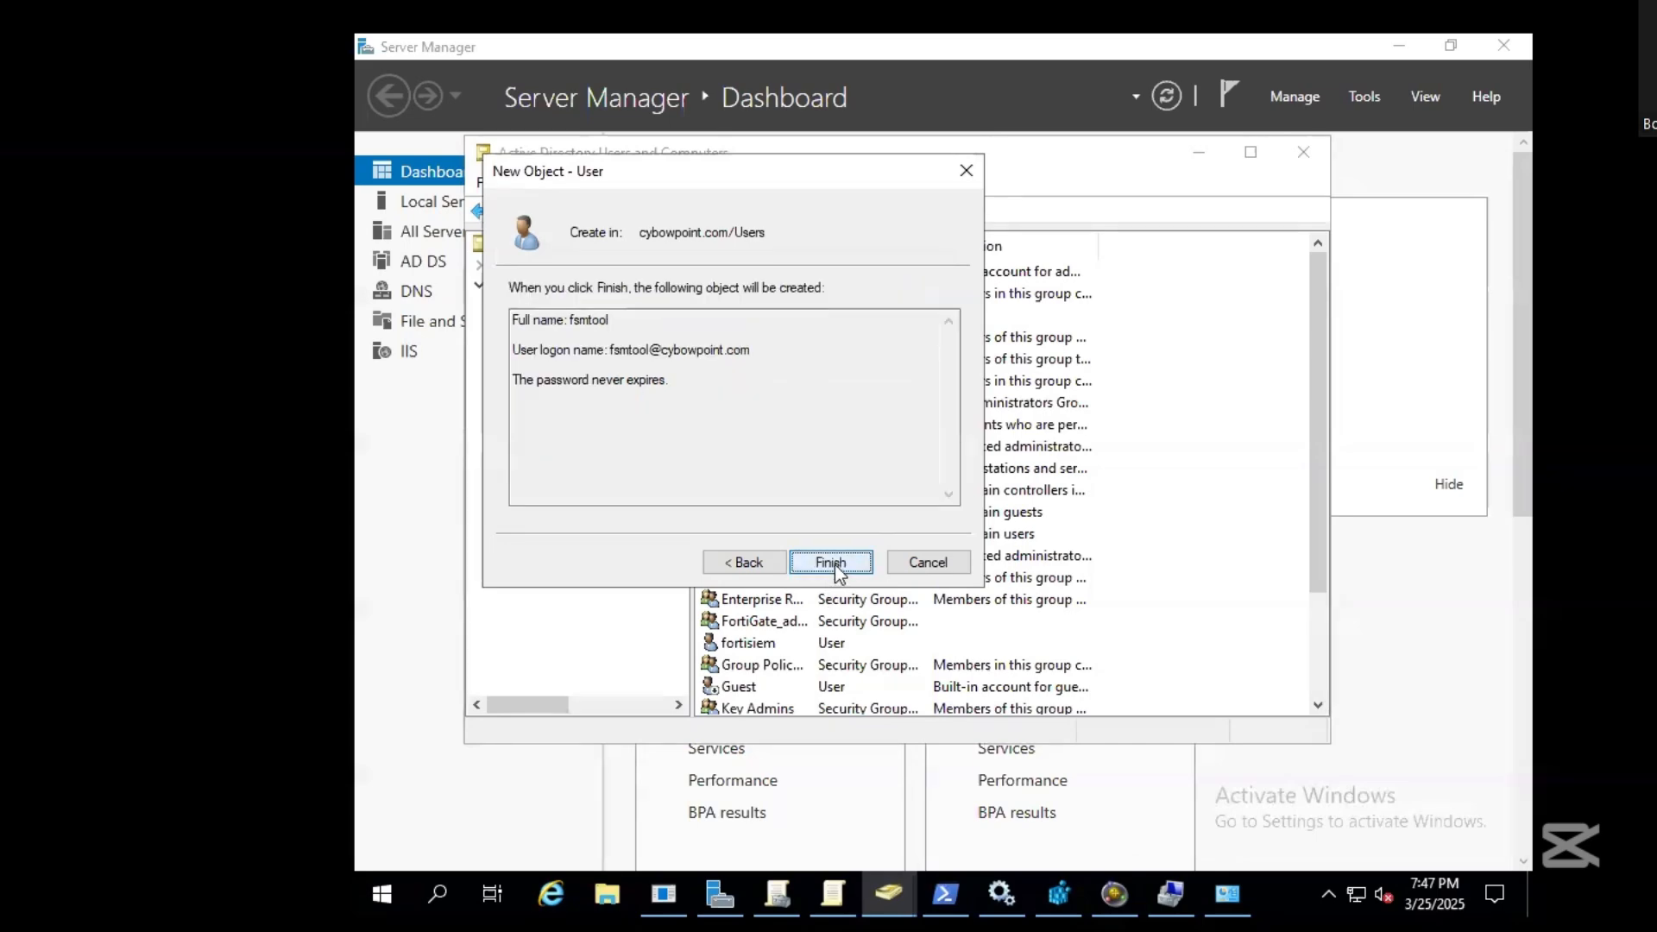
Step: Finish creating fsmtool and add it to Domain Admins through the group's Members tab
{"action": "left_click", "coordinate": [830, 561]}
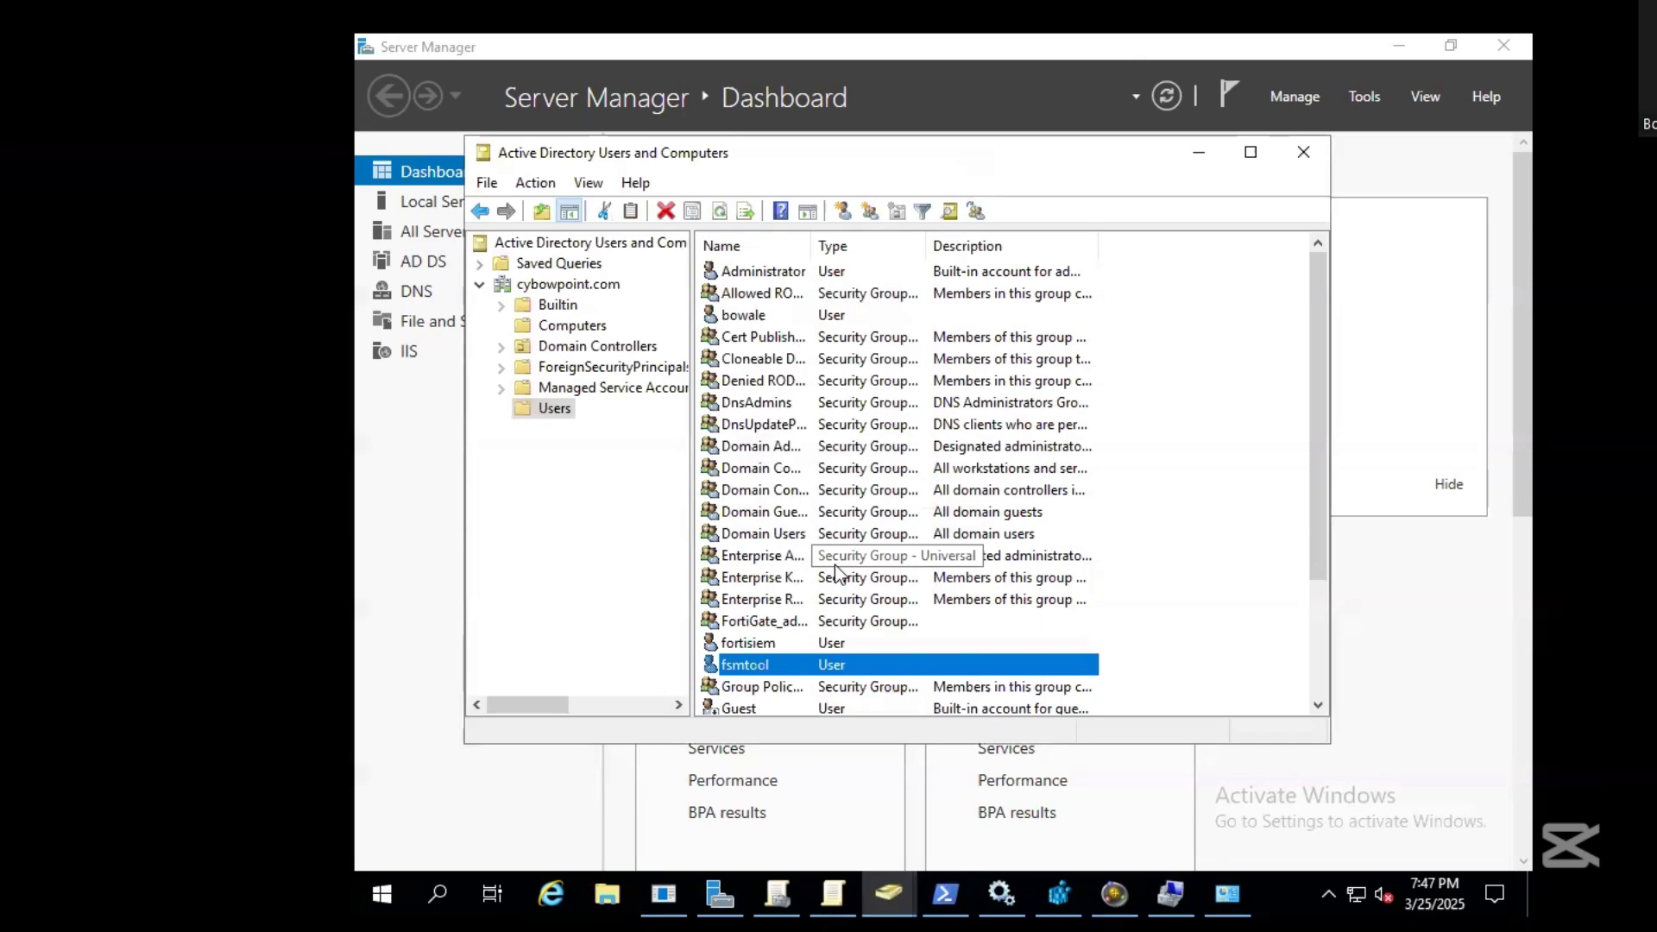
{"action": "mouse_move", "coordinate": [951, 527]}
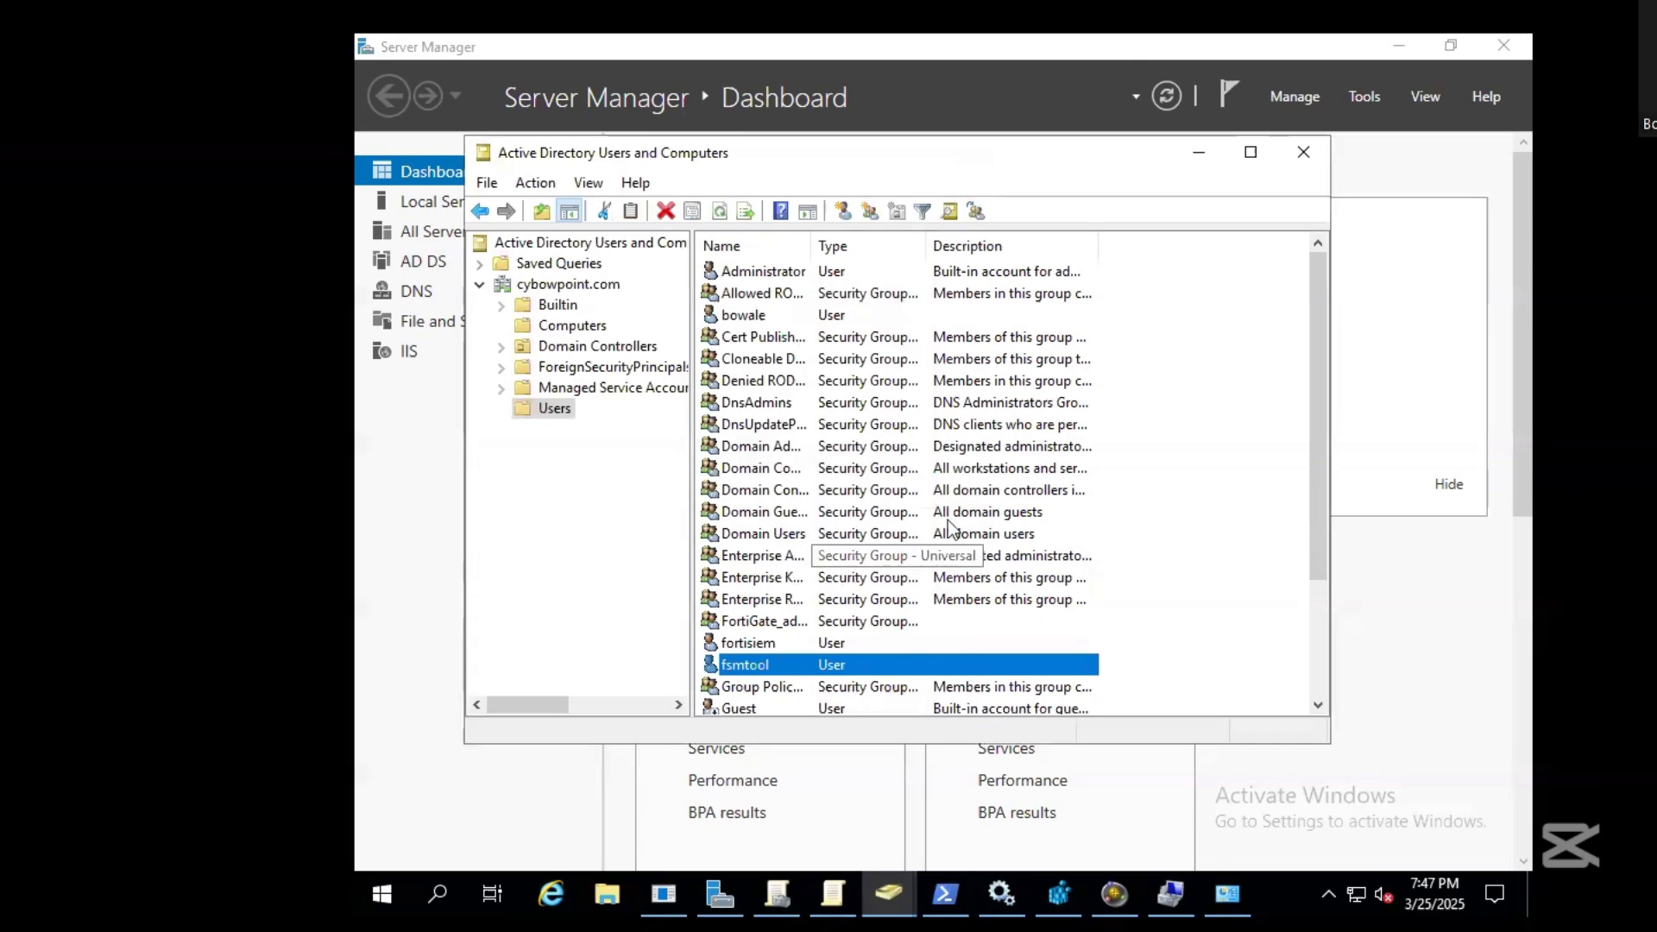
{"action": "mouse_move", "coordinate": [809, 236]}
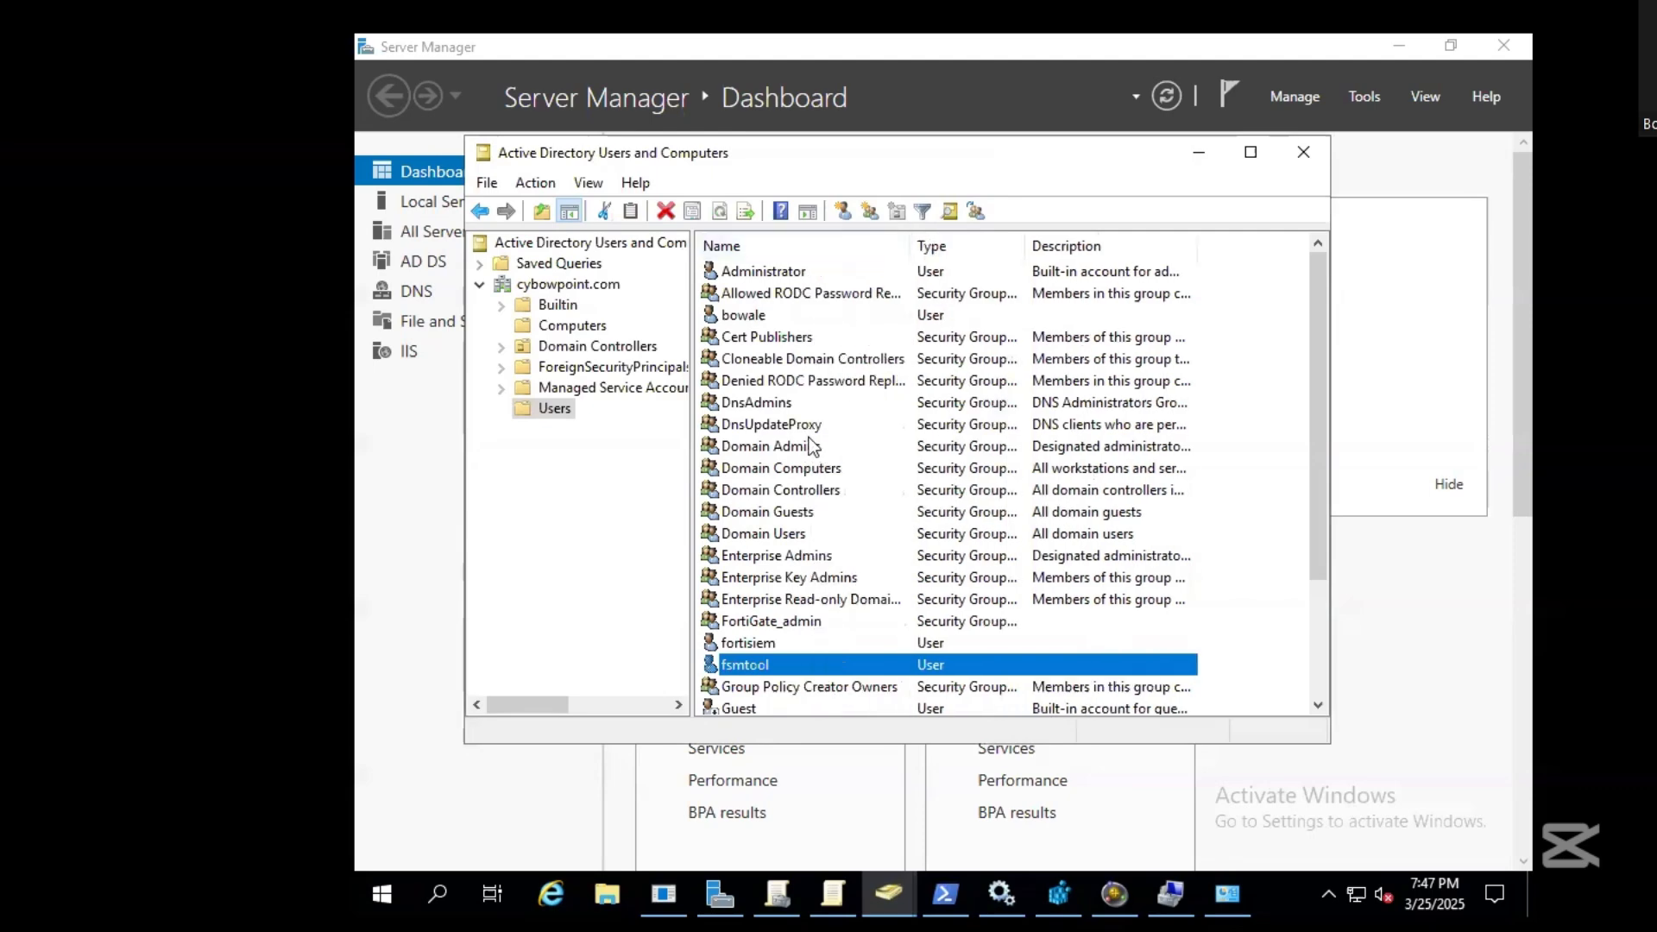
{"action": "left_click", "coordinate": [768, 445]}
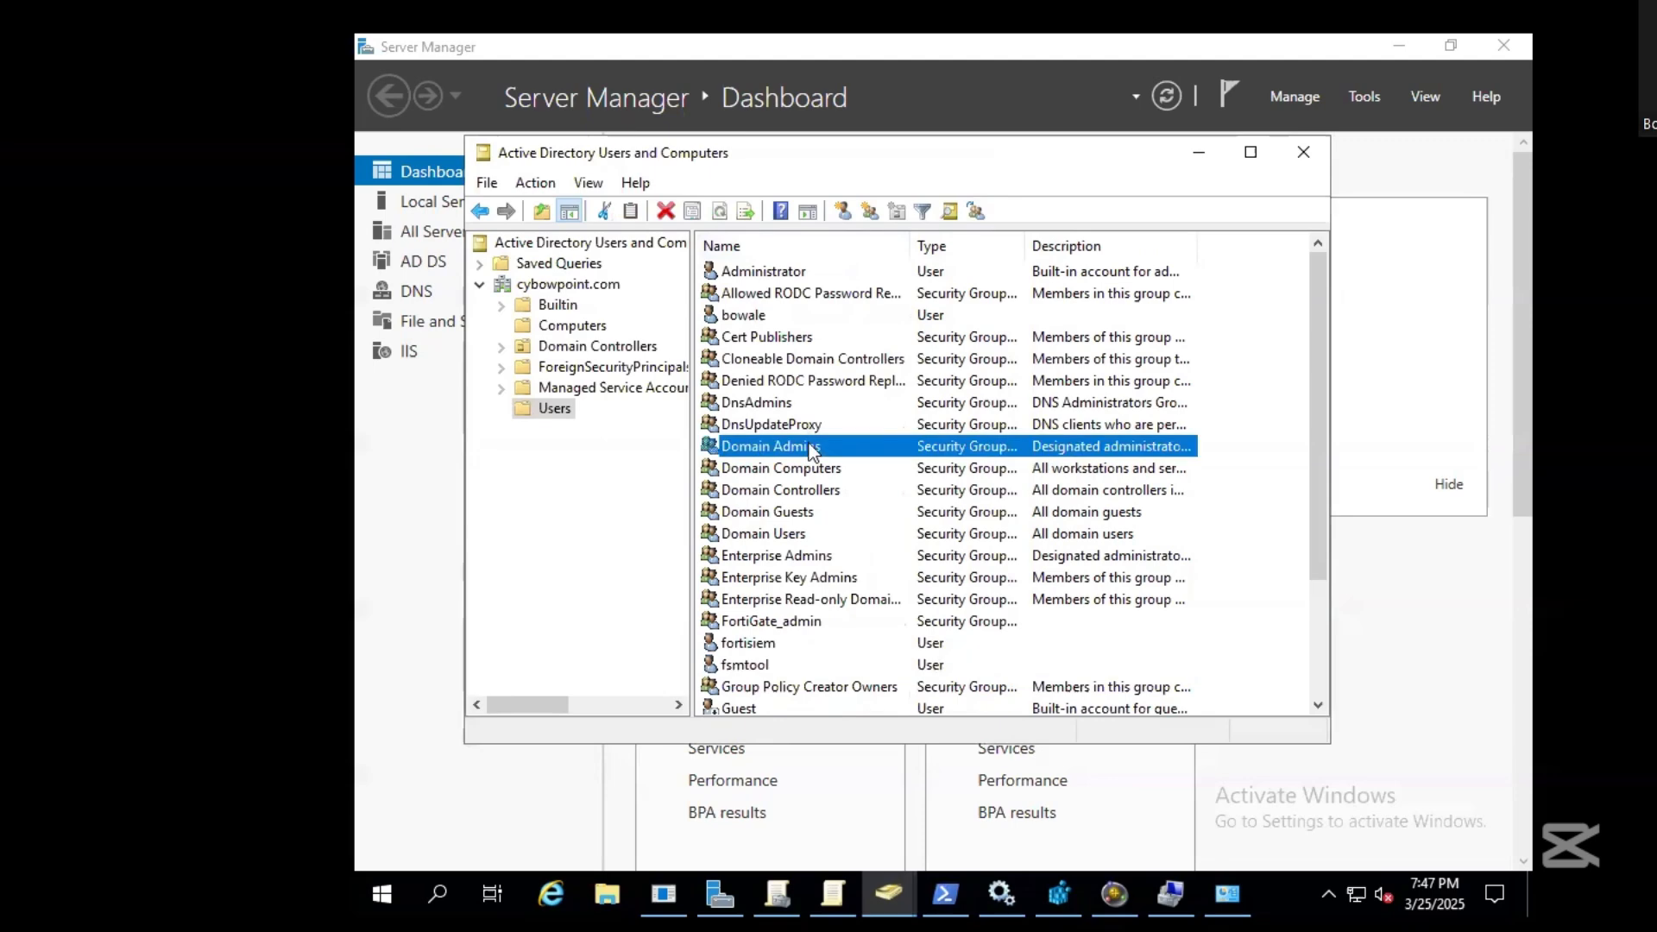
{"action": "right_click", "coordinate": [770, 445]}
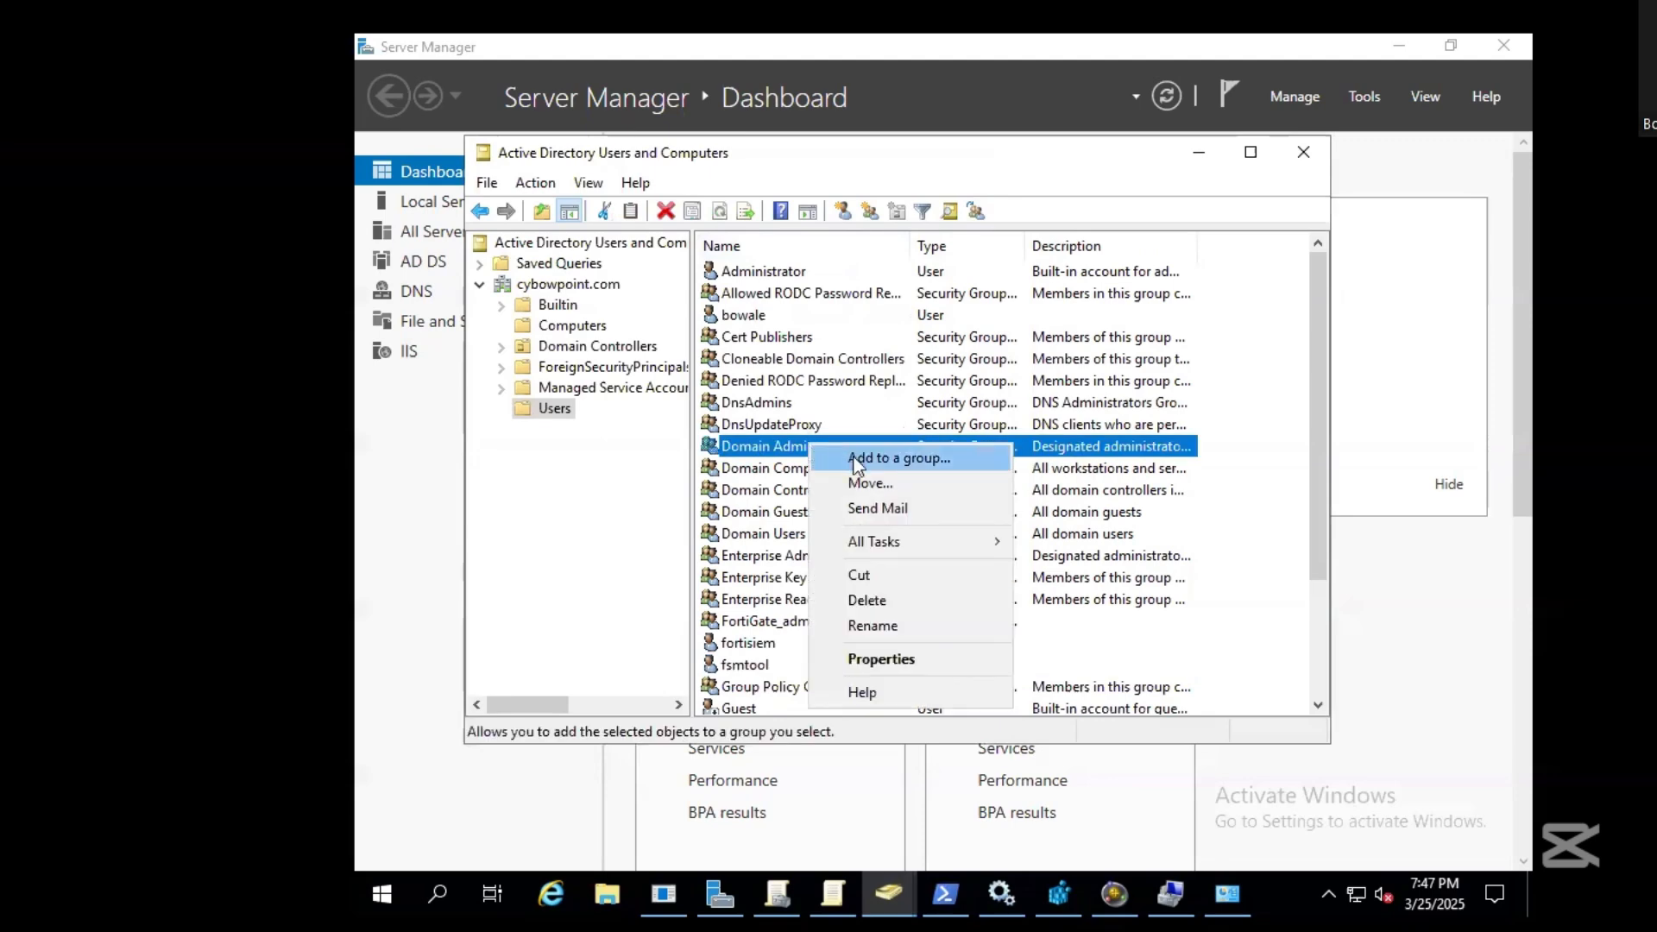
{"action": "mouse_move", "coordinate": [881, 658]}
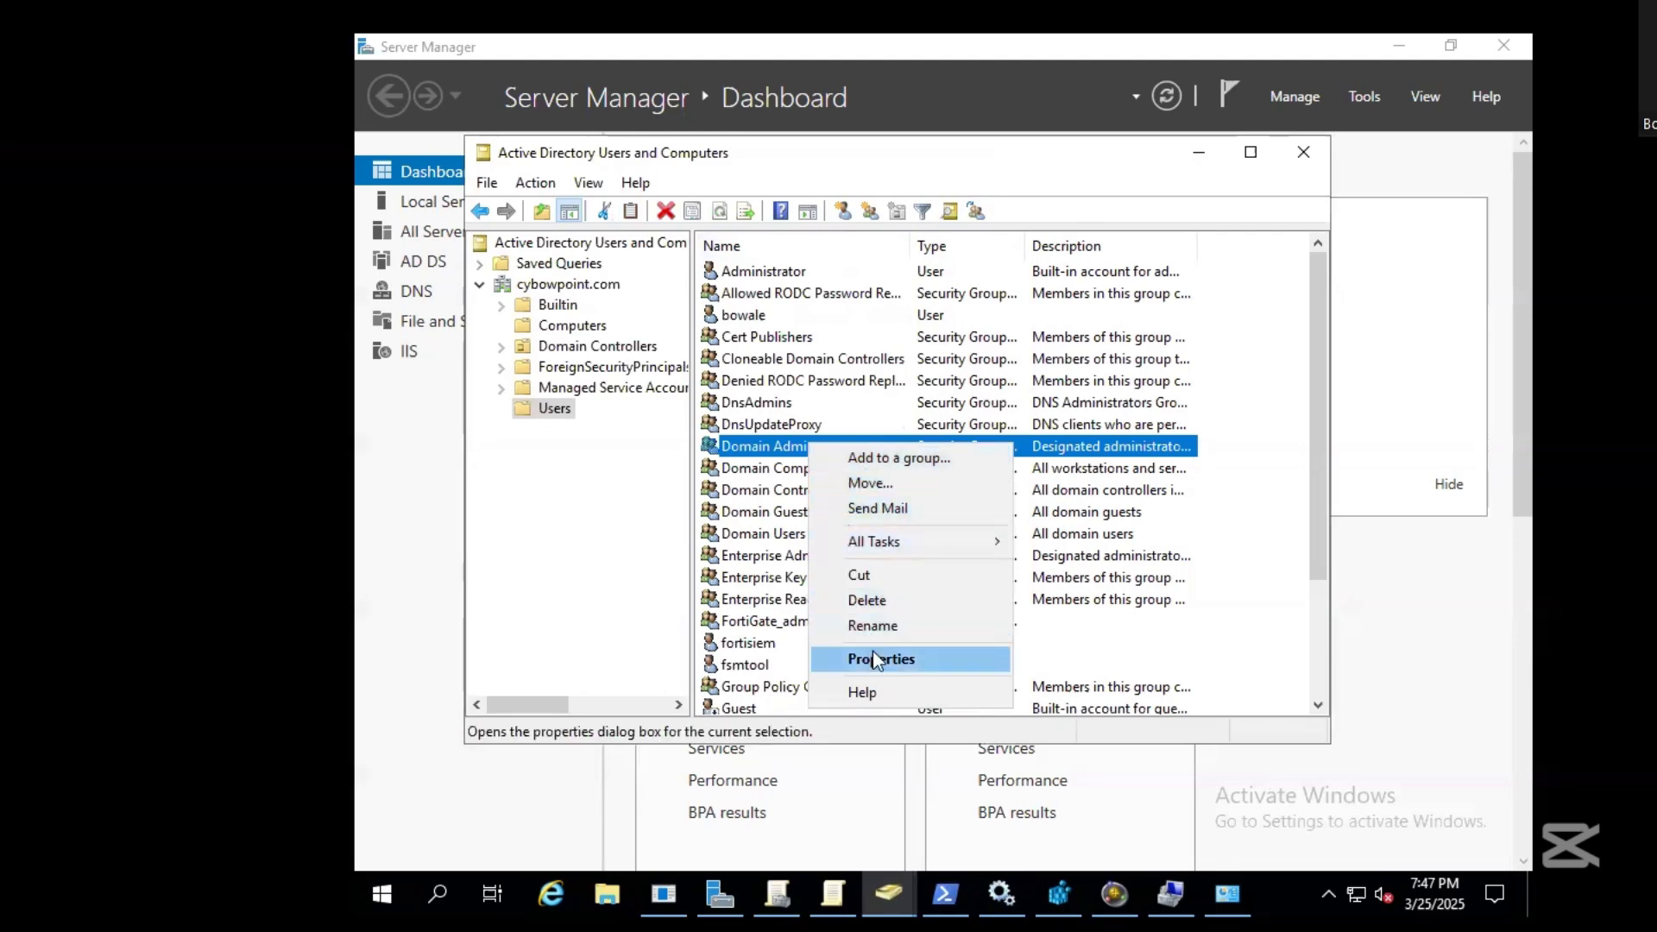
{"action": "left_click", "coordinate": [880, 659]}
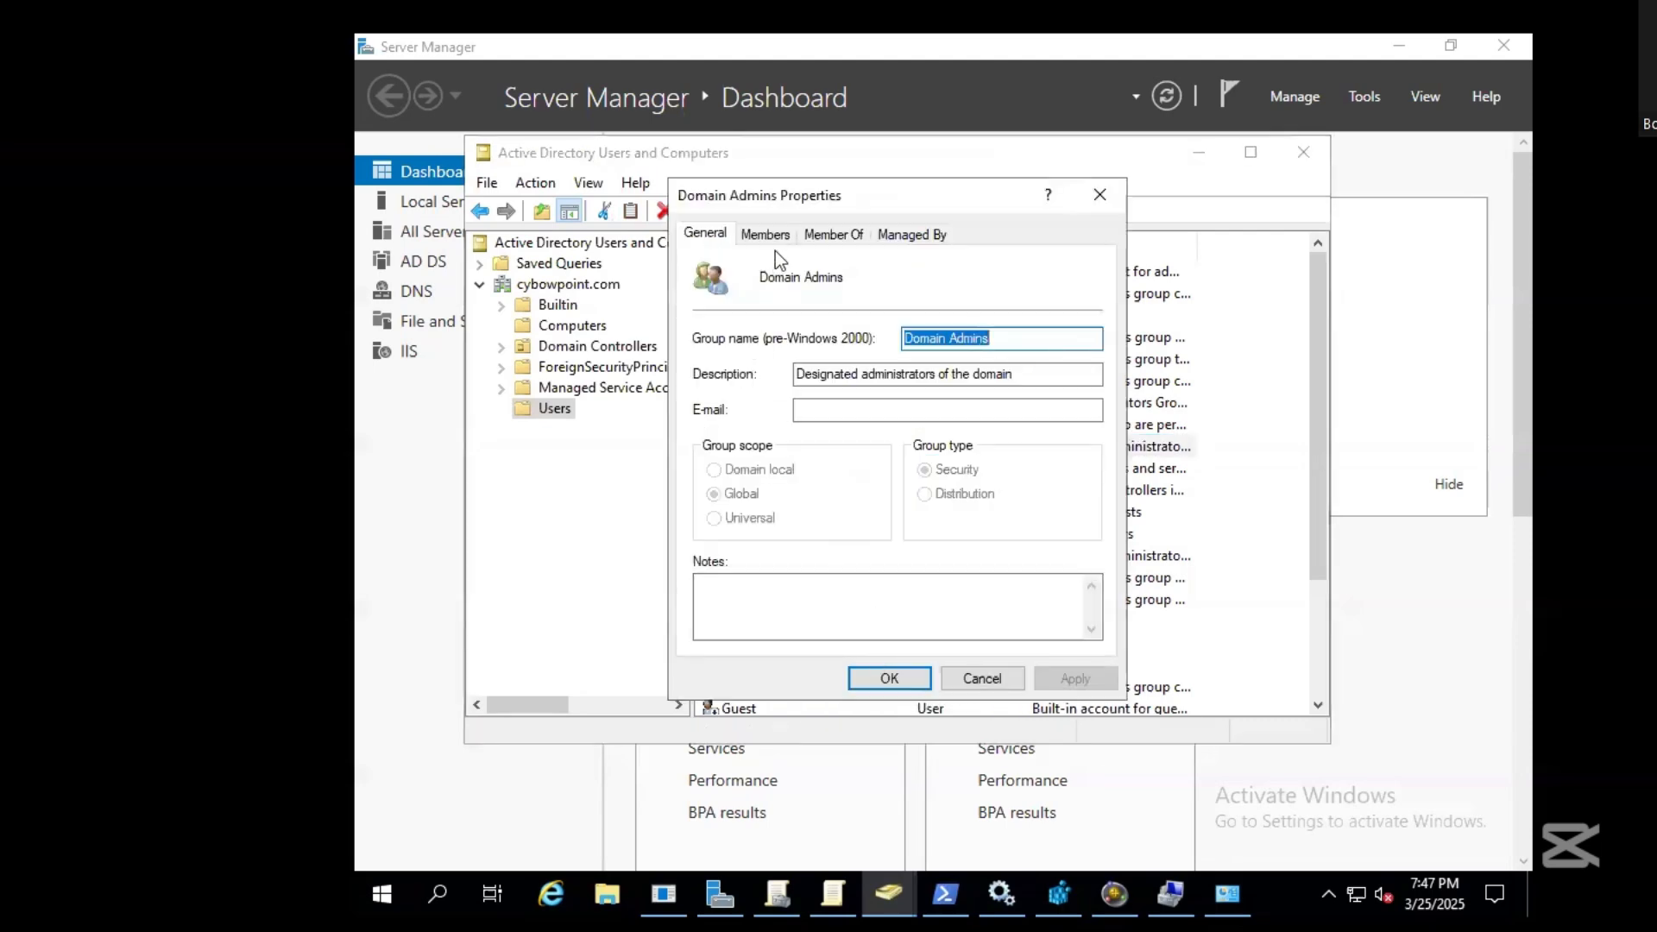
{"action": "left_click", "coordinate": [764, 234]}
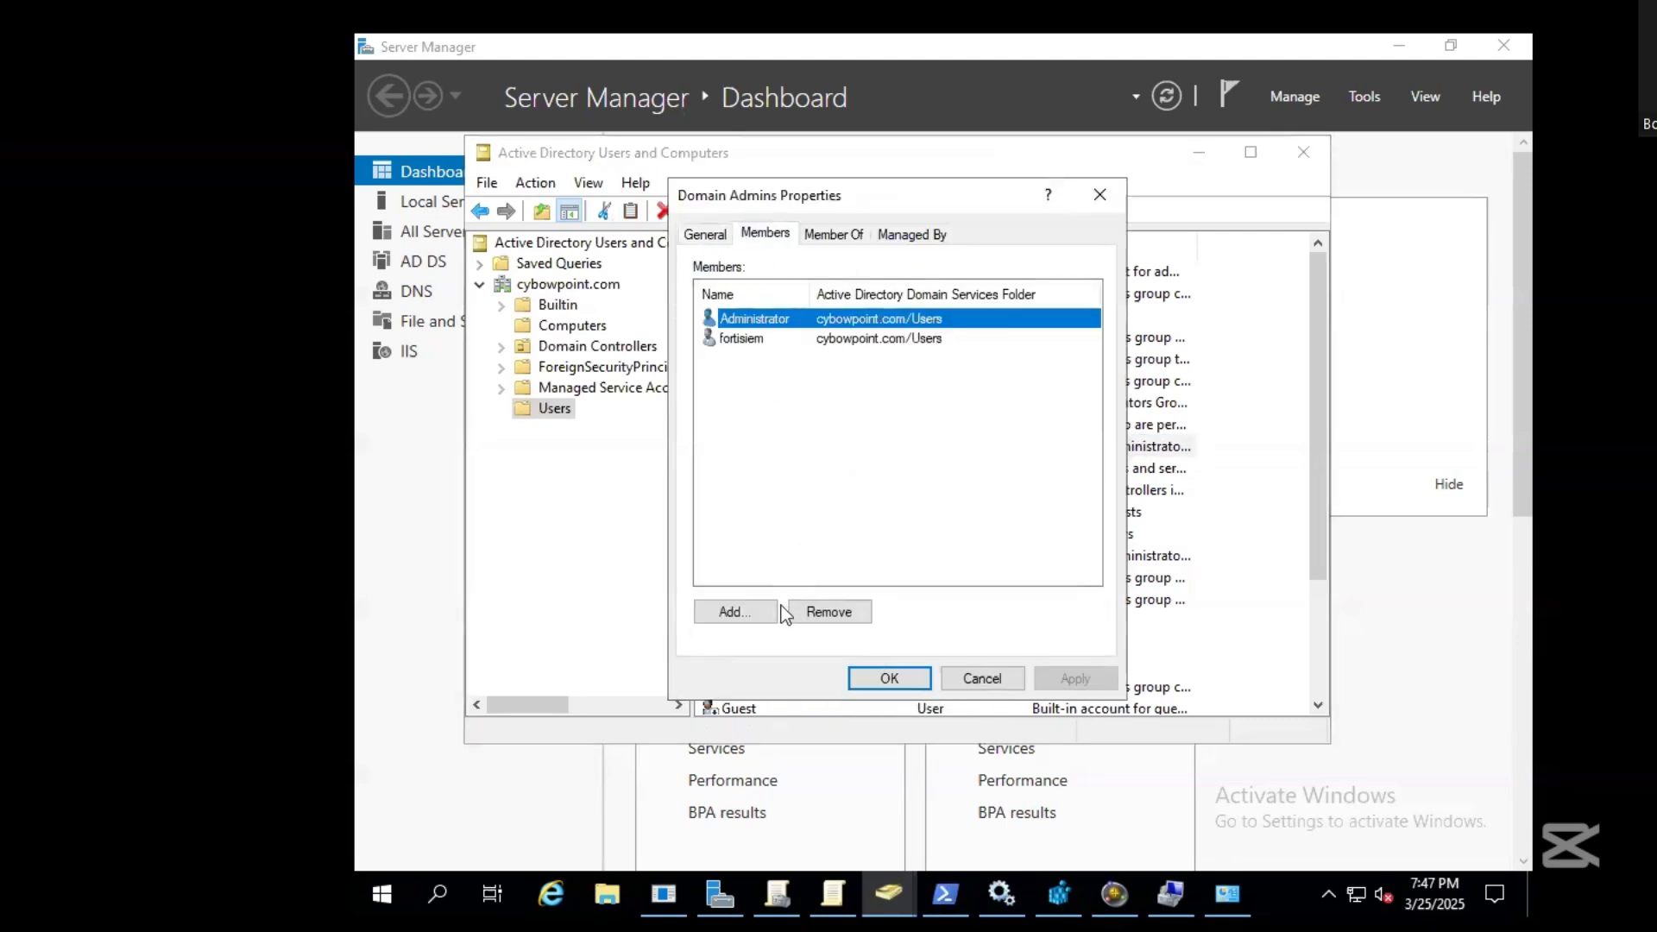
{"action": "left_click", "coordinate": [734, 611]}
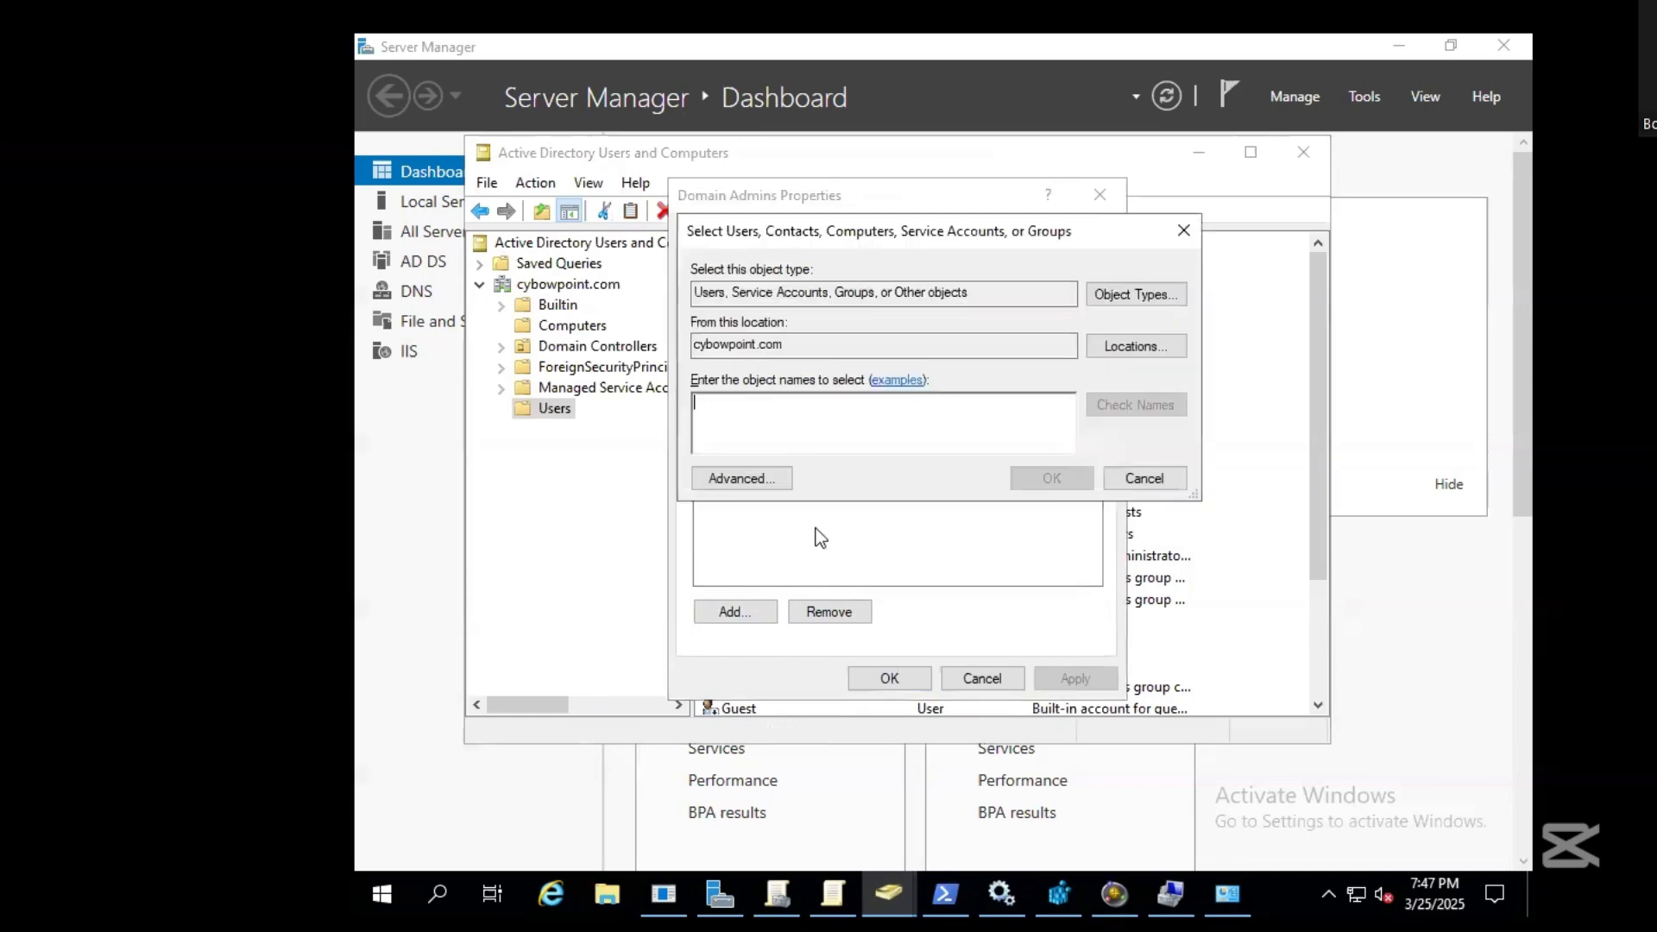
{"action": "type", "text": "fsmt"}
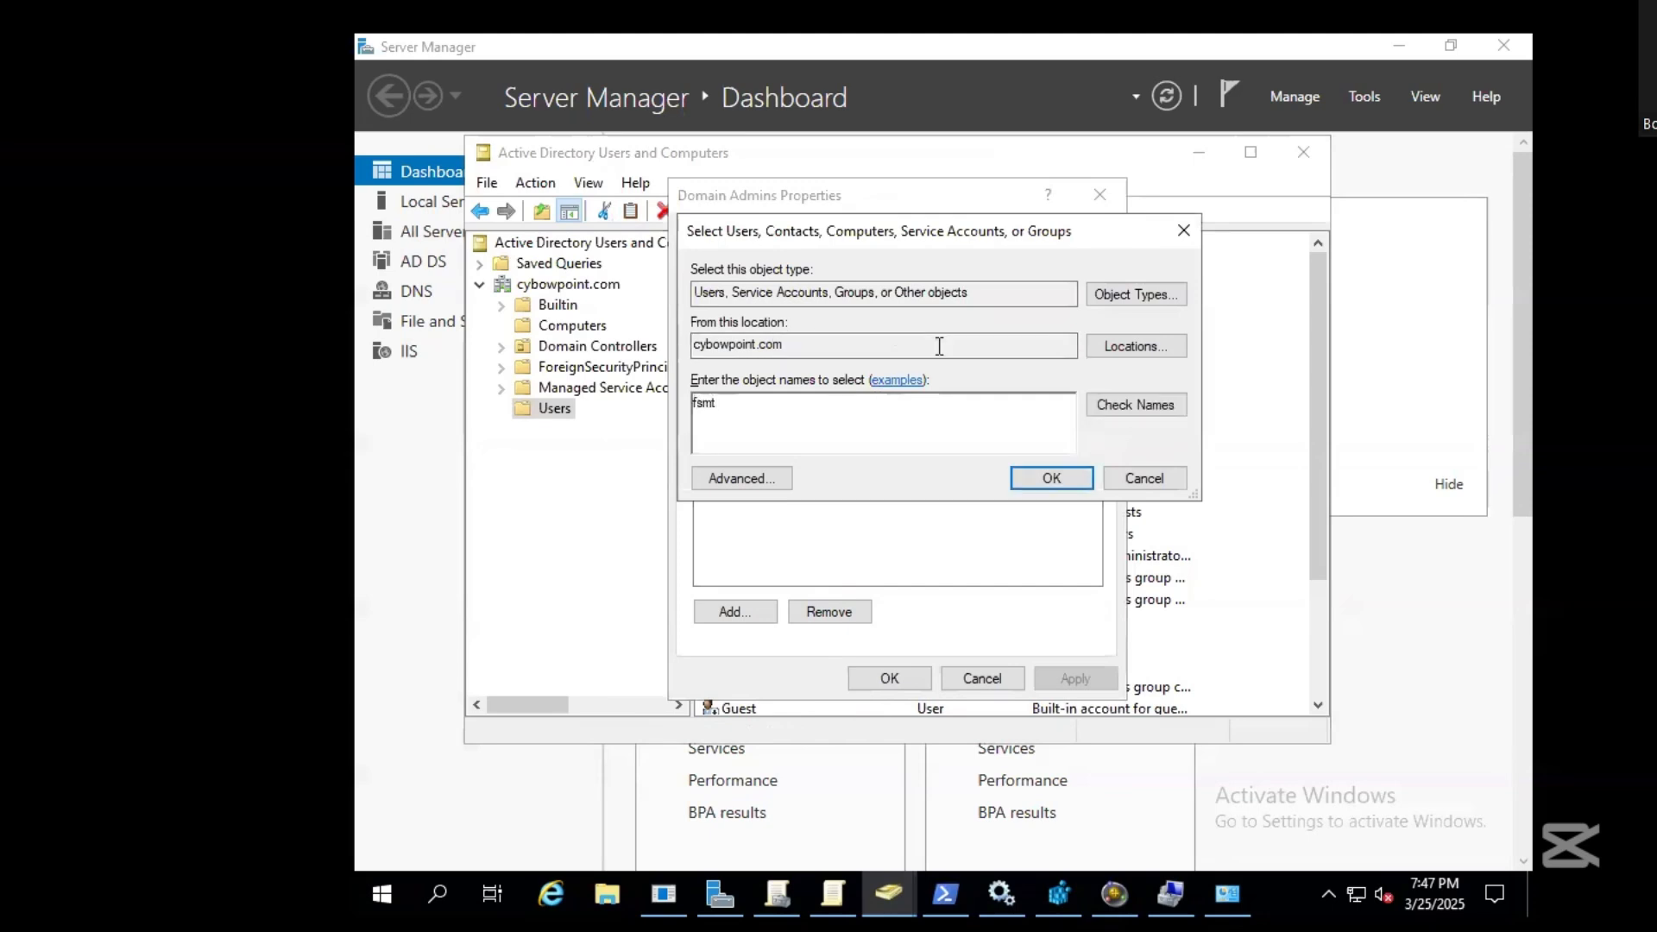
{"action": "left_click", "coordinate": [1135, 405]}
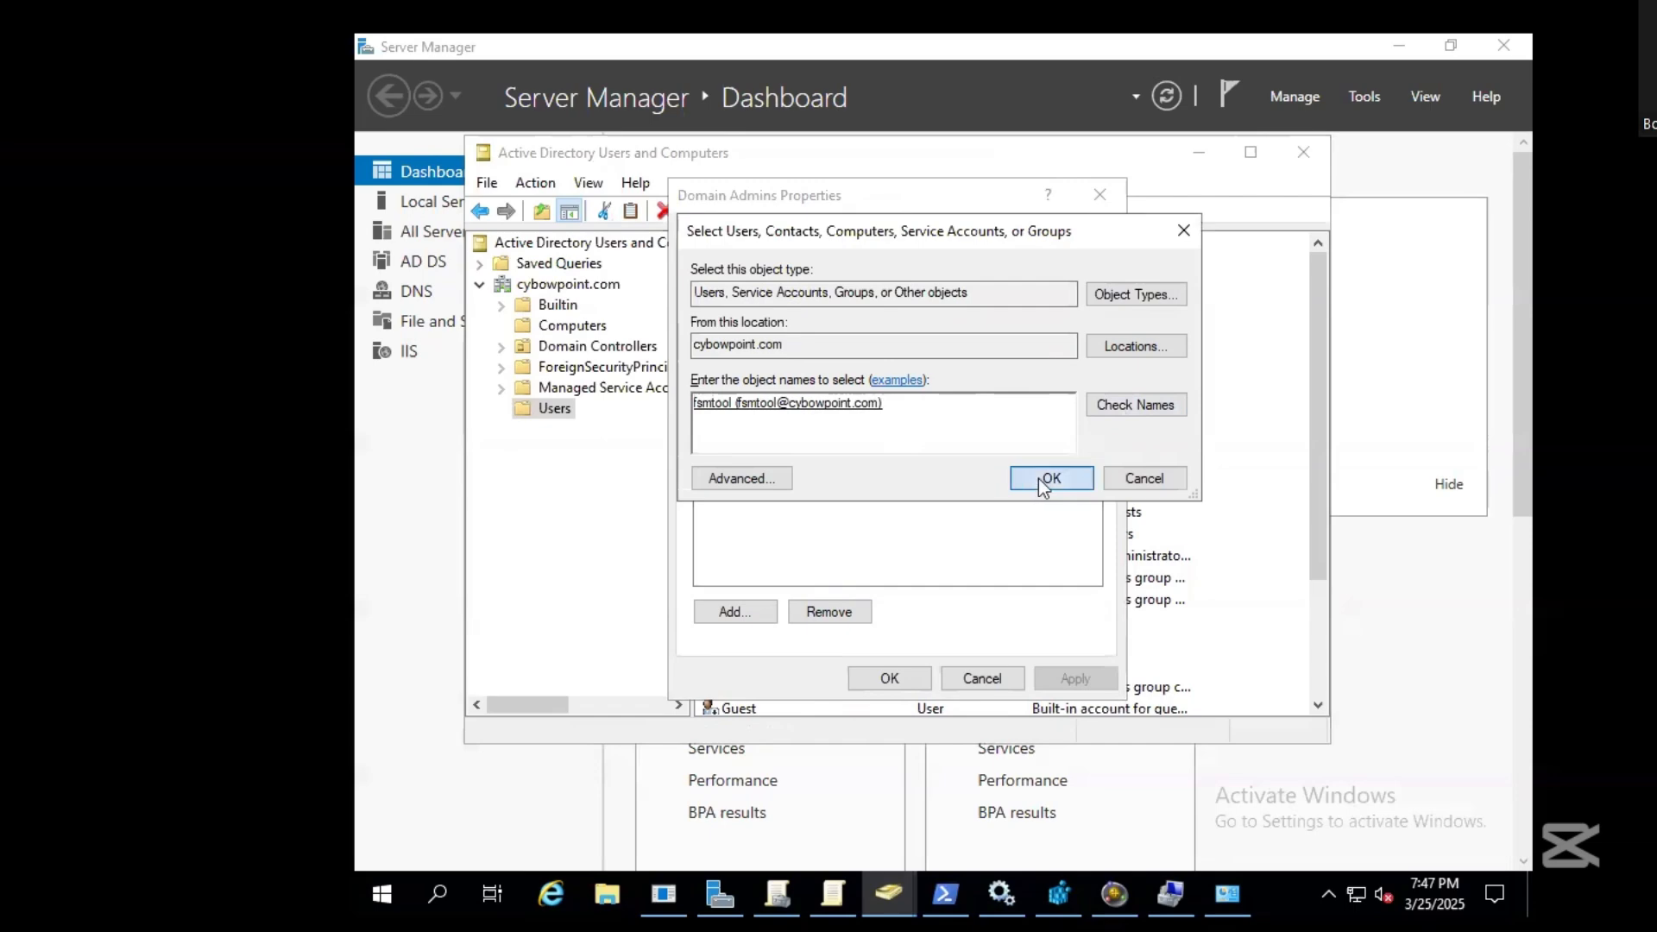
{"action": "left_click", "coordinate": [1049, 477]}
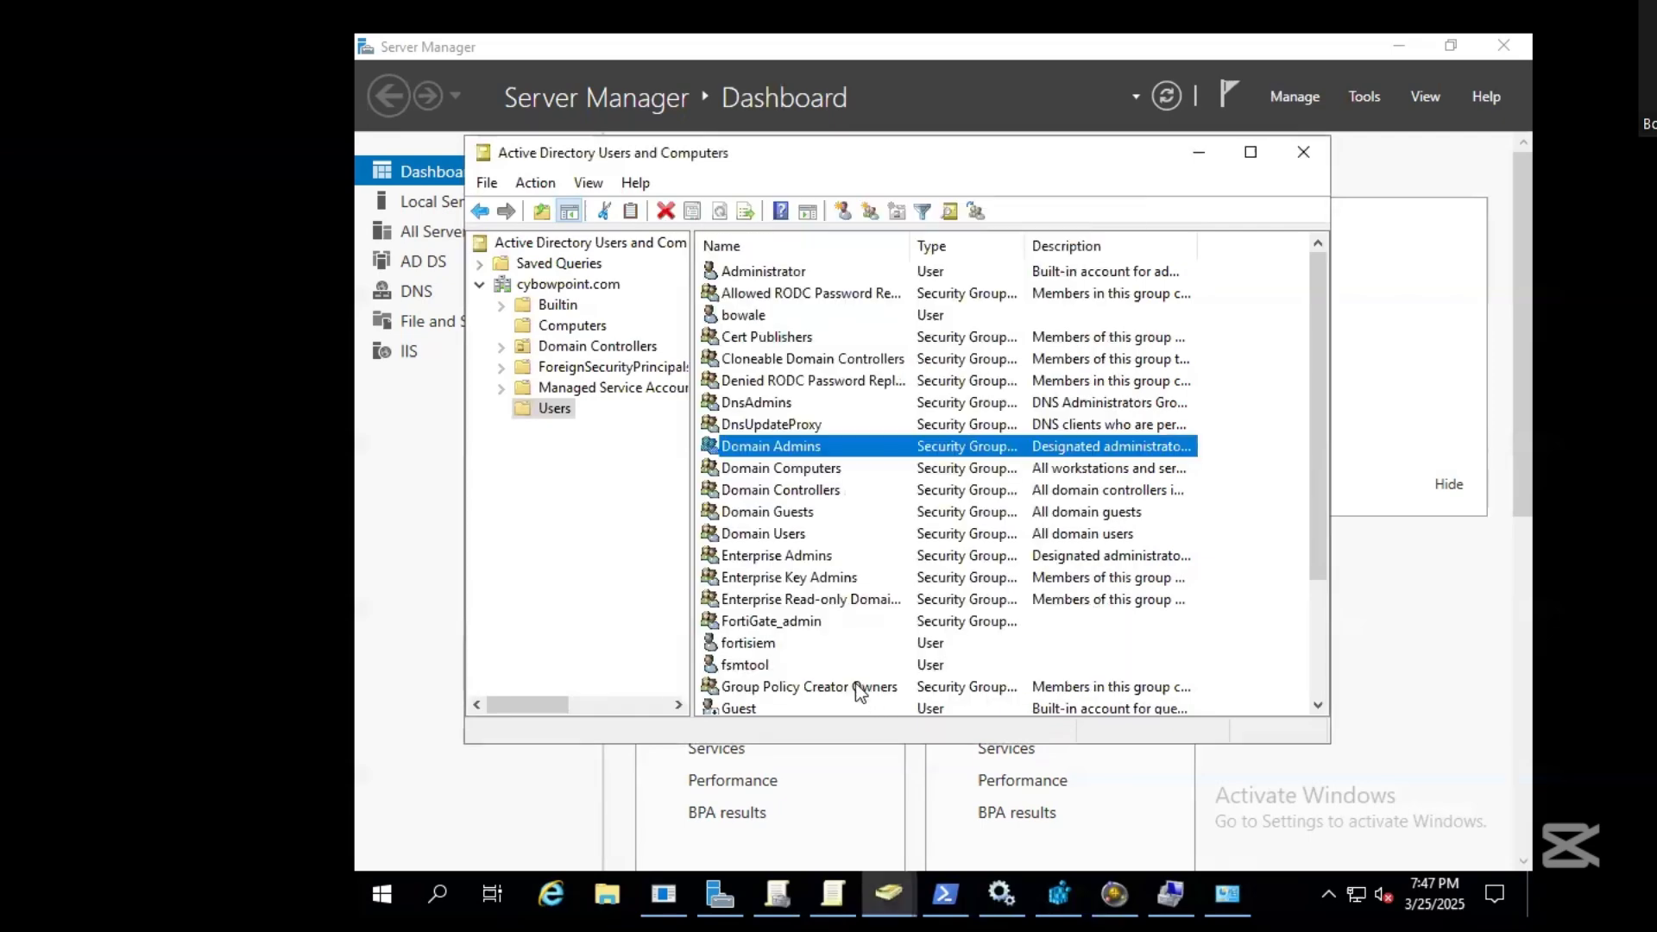
{"action": "mouse_move", "coordinate": [933, 644]}
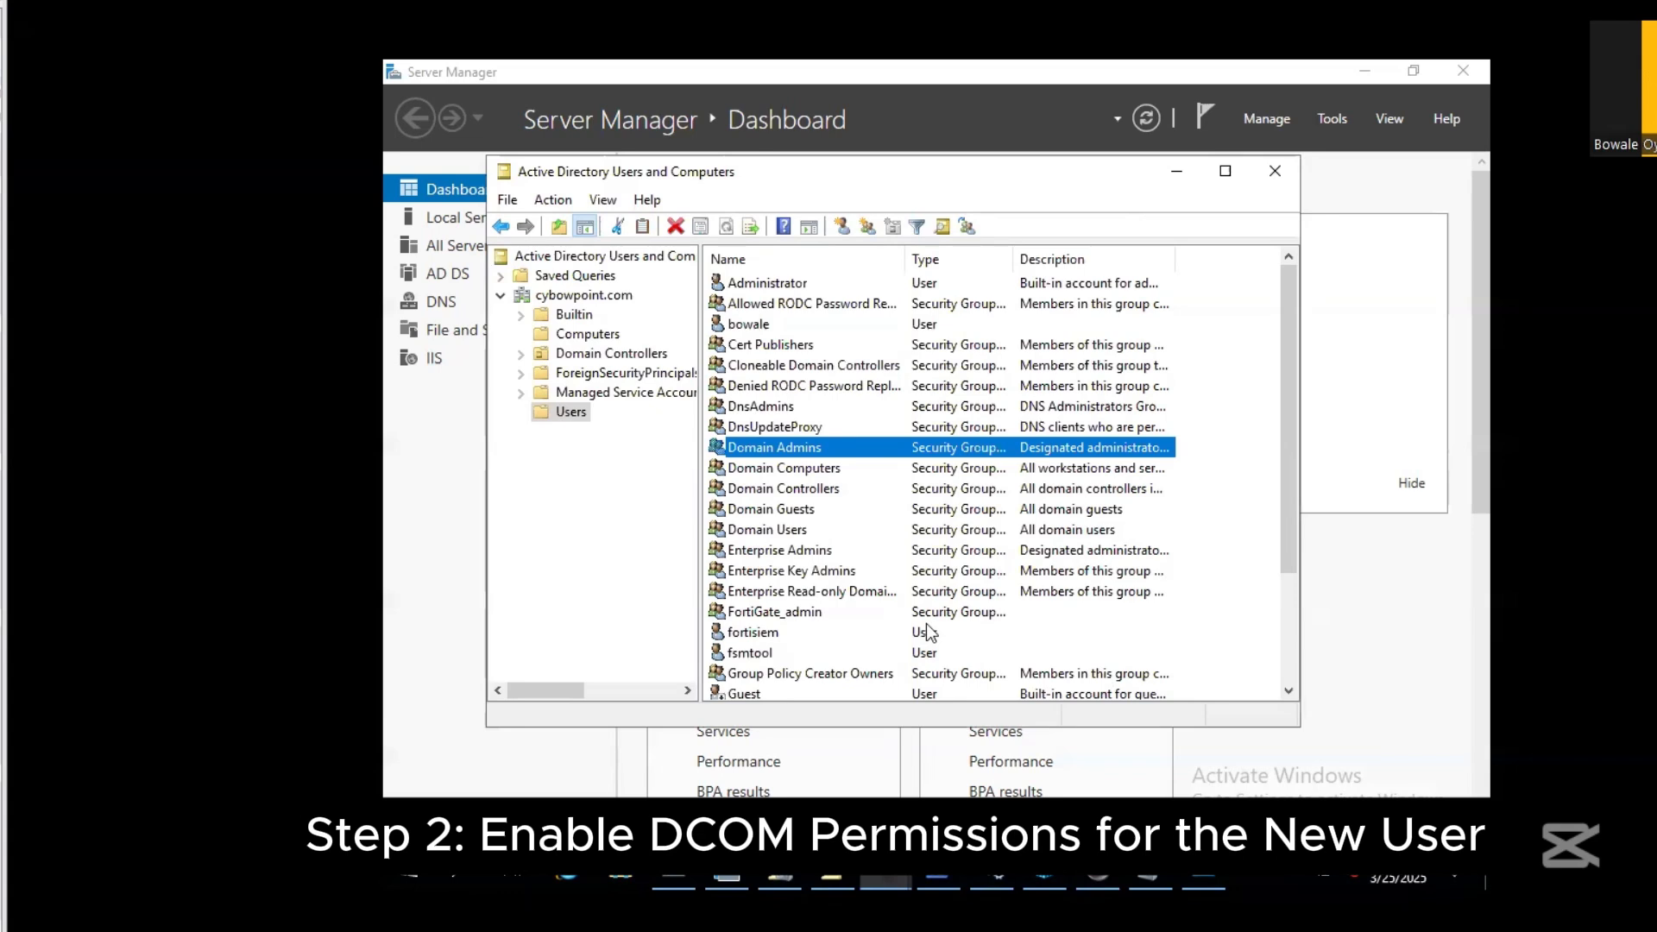
{"action": "mouse_move", "coordinate": [1176, 171]}
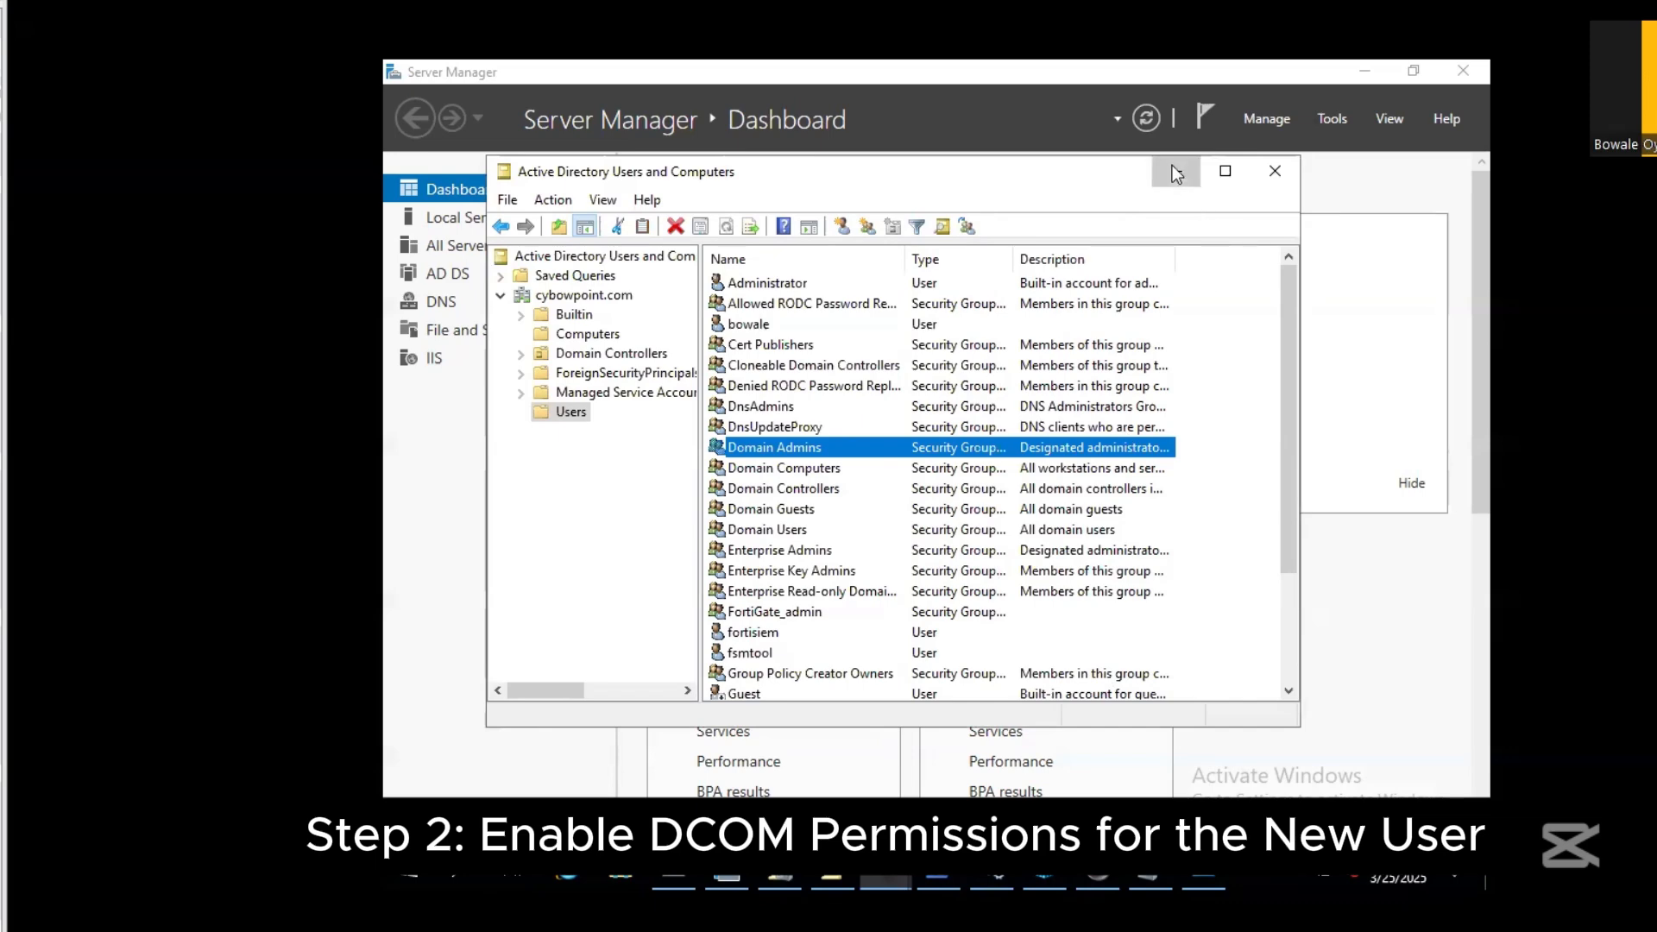
Step: Minimize Active Directory Users and Computers and open Server Manager's Tools menu
{"action": "left_click", "coordinate": [1275, 171]}
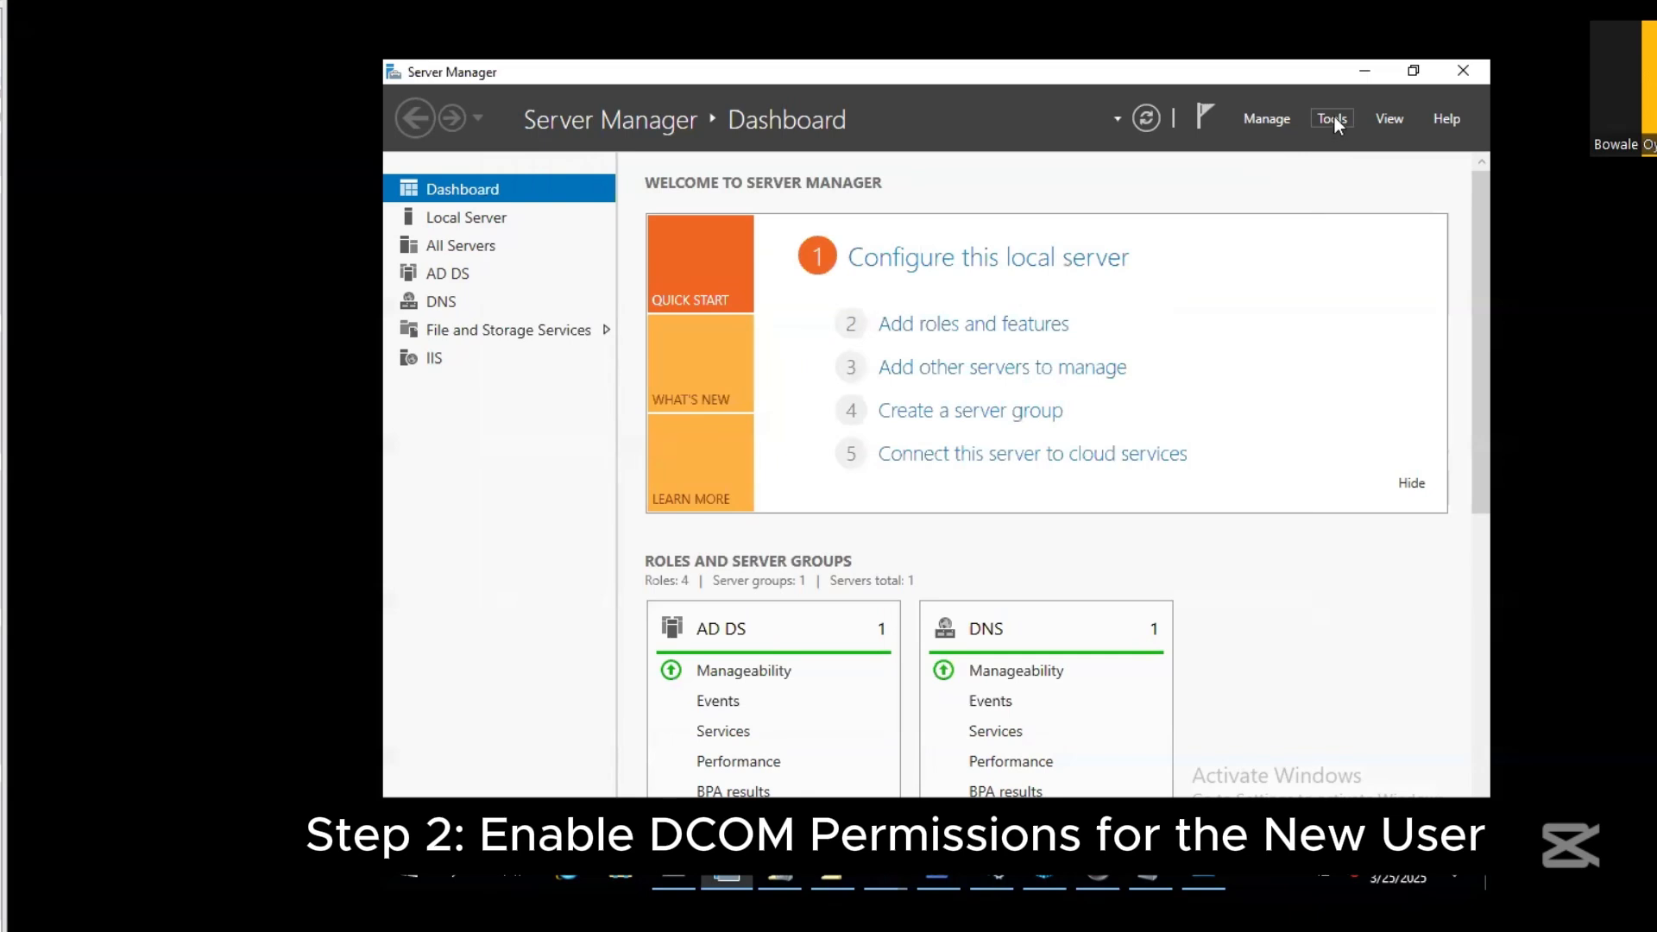
{"action": "left_click", "coordinate": [1331, 117]}
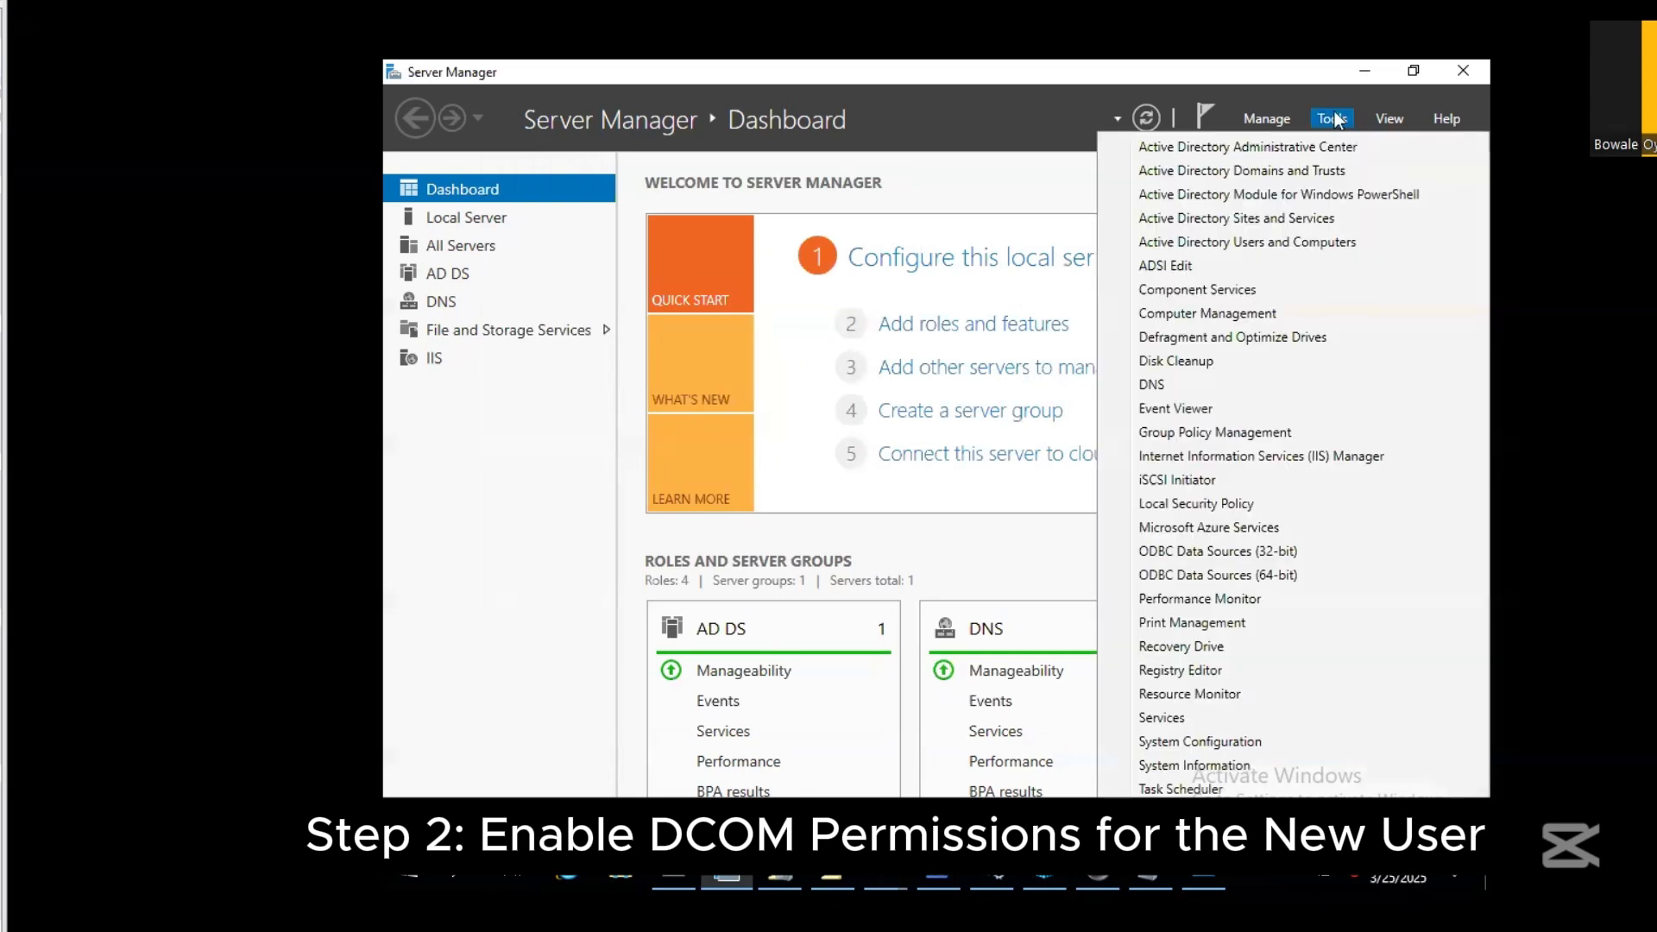
{"action": "mouse_move", "coordinate": [1236, 290]}
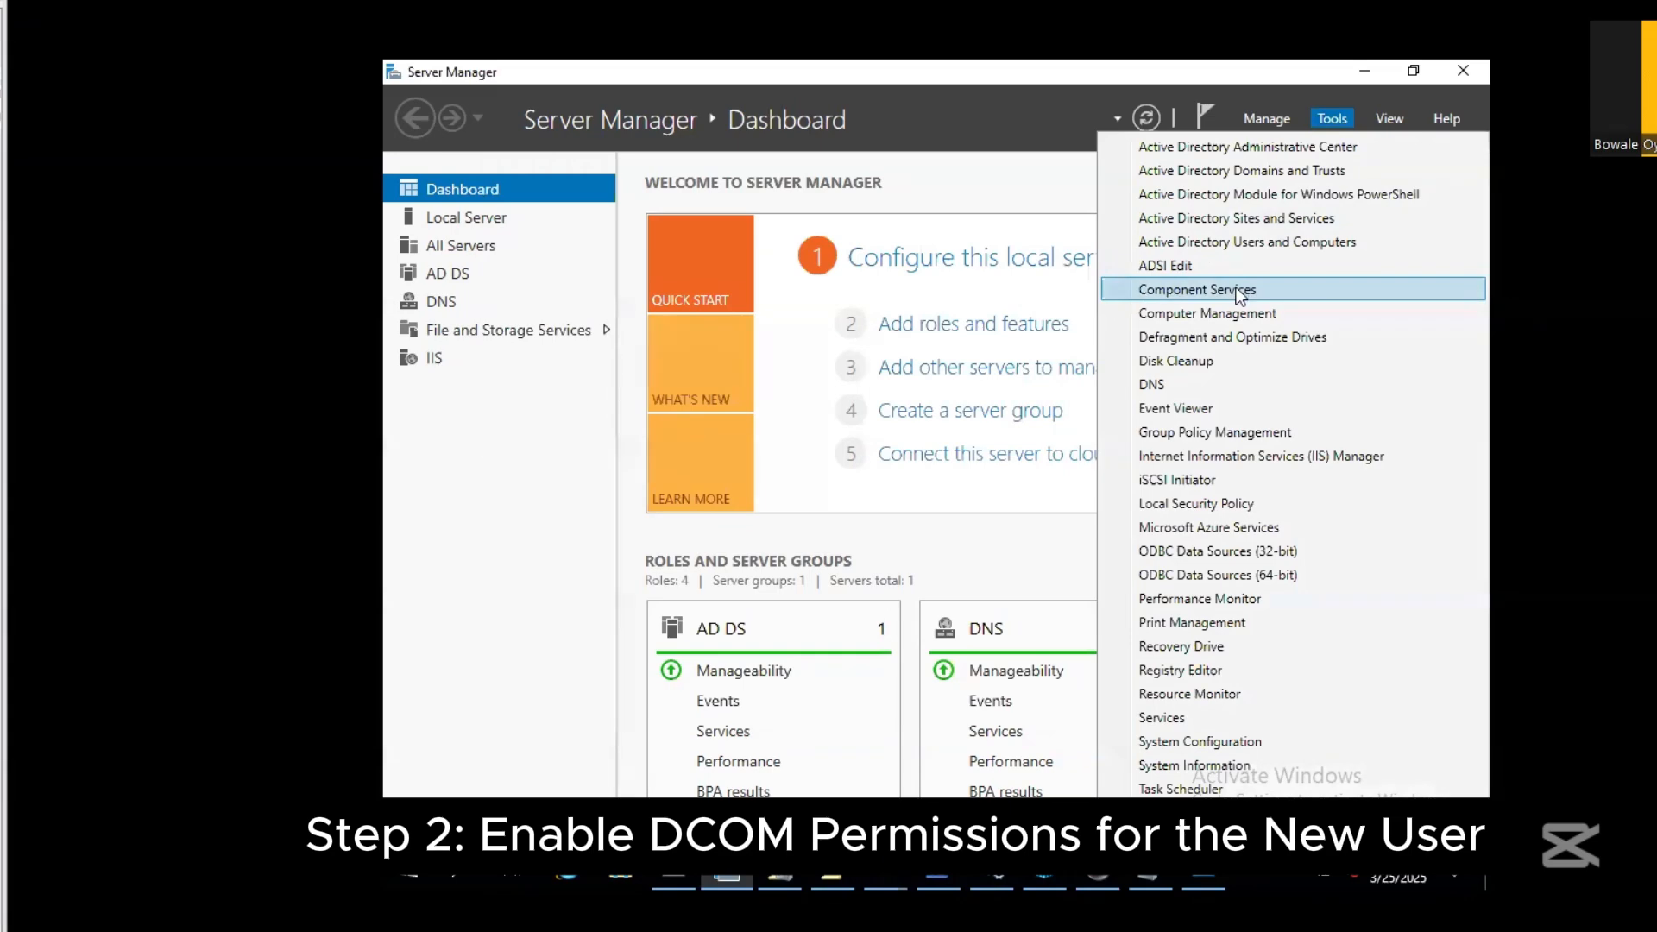
Step: Open Component Services and show My Computer's COM Security properties
{"action": "left_click", "coordinate": [1195, 288]}
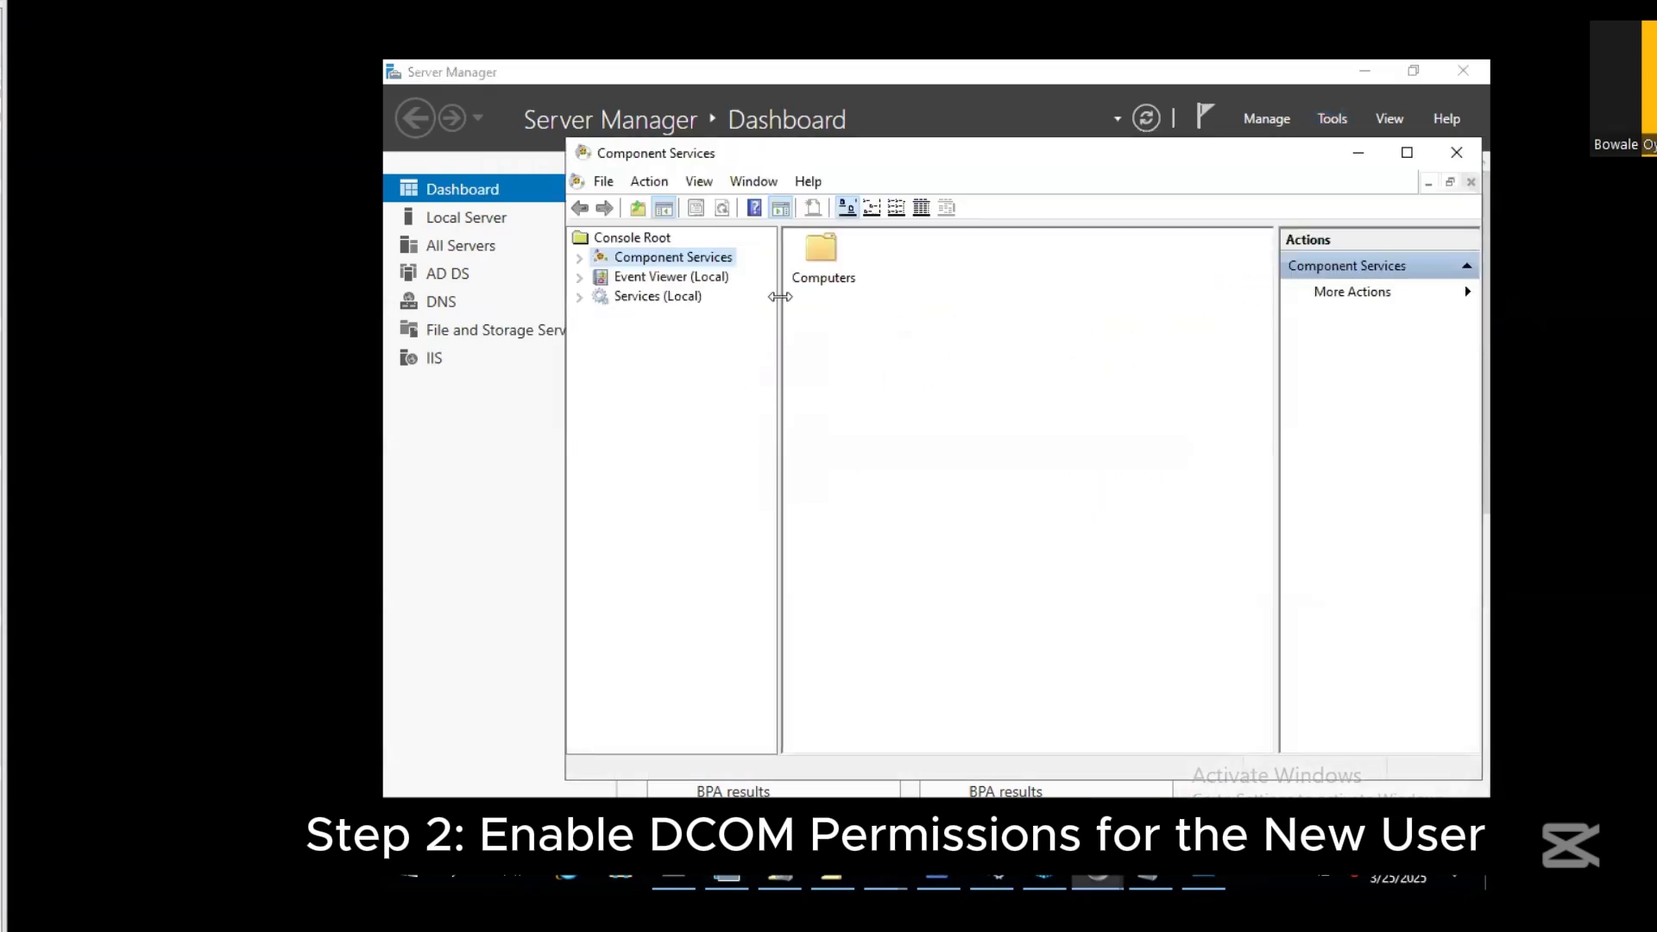
{"action": "double_click", "coordinate": [823, 254]}
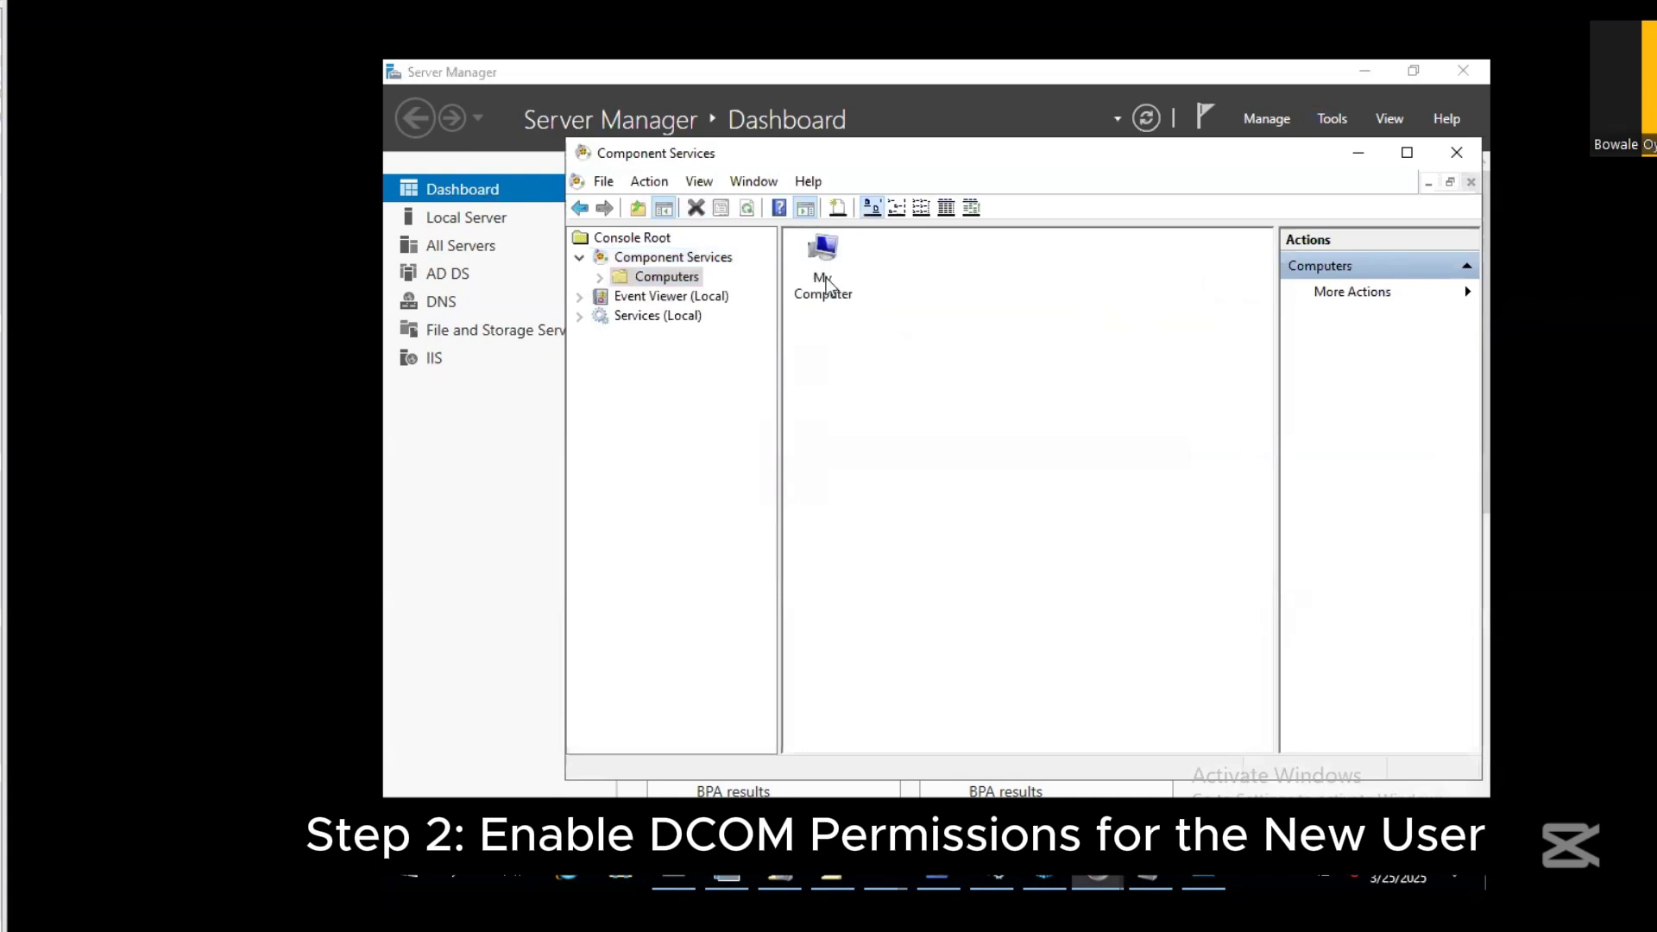
{"action": "right_click", "coordinate": [822, 269]}
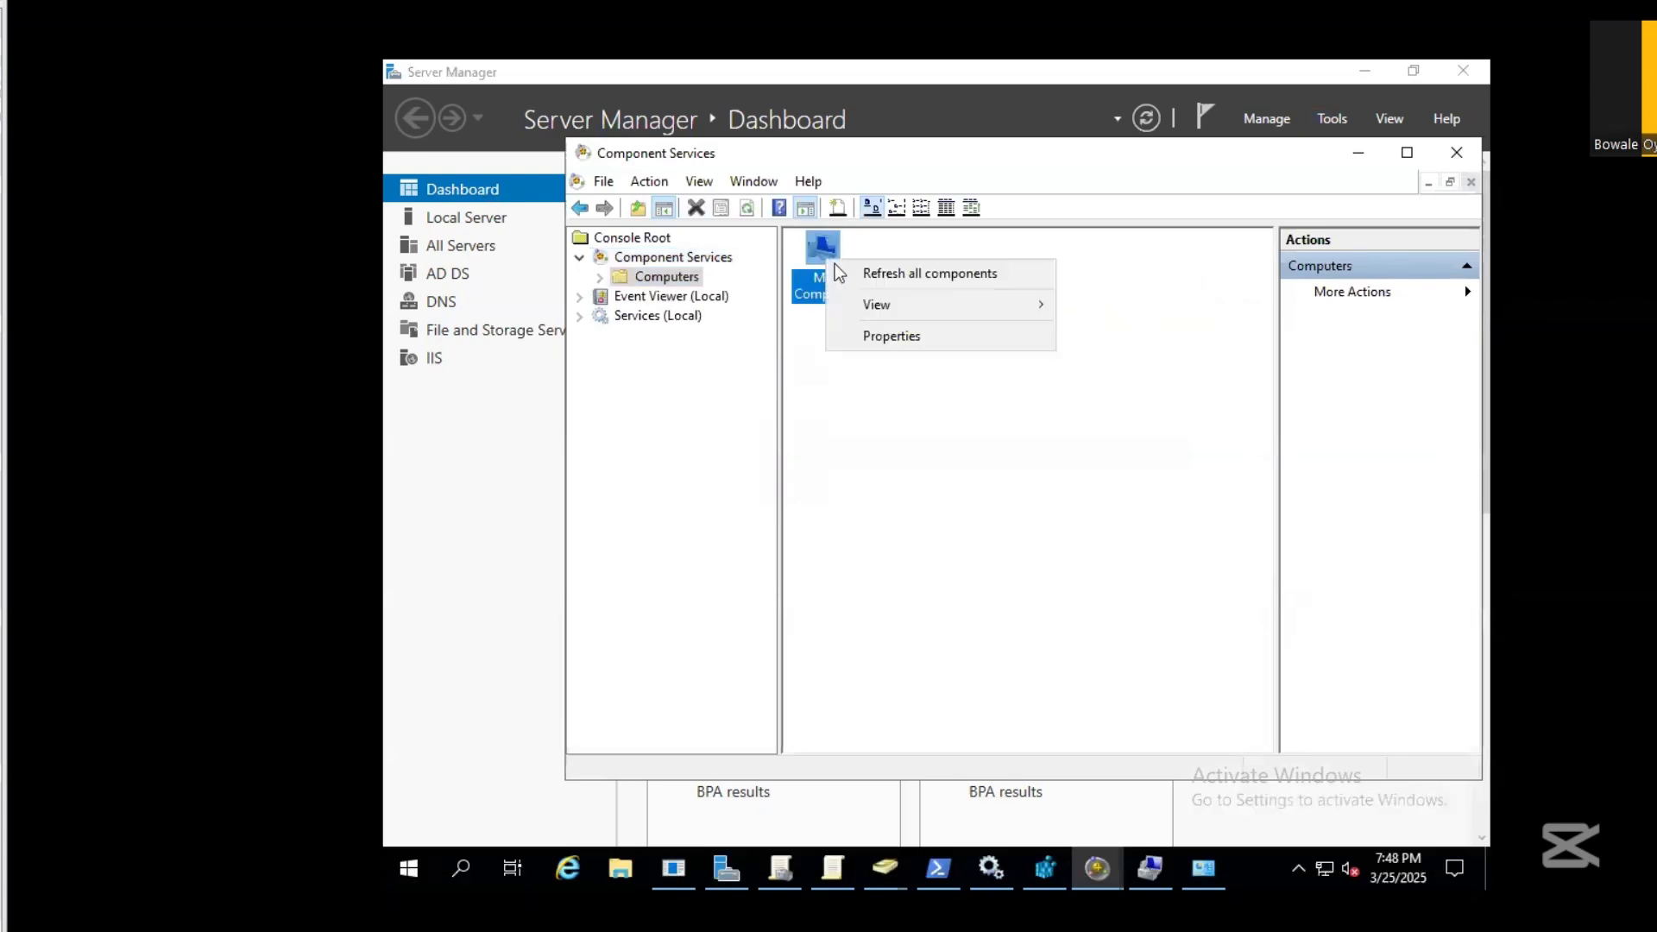
{"action": "left_click", "coordinate": [891, 336]}
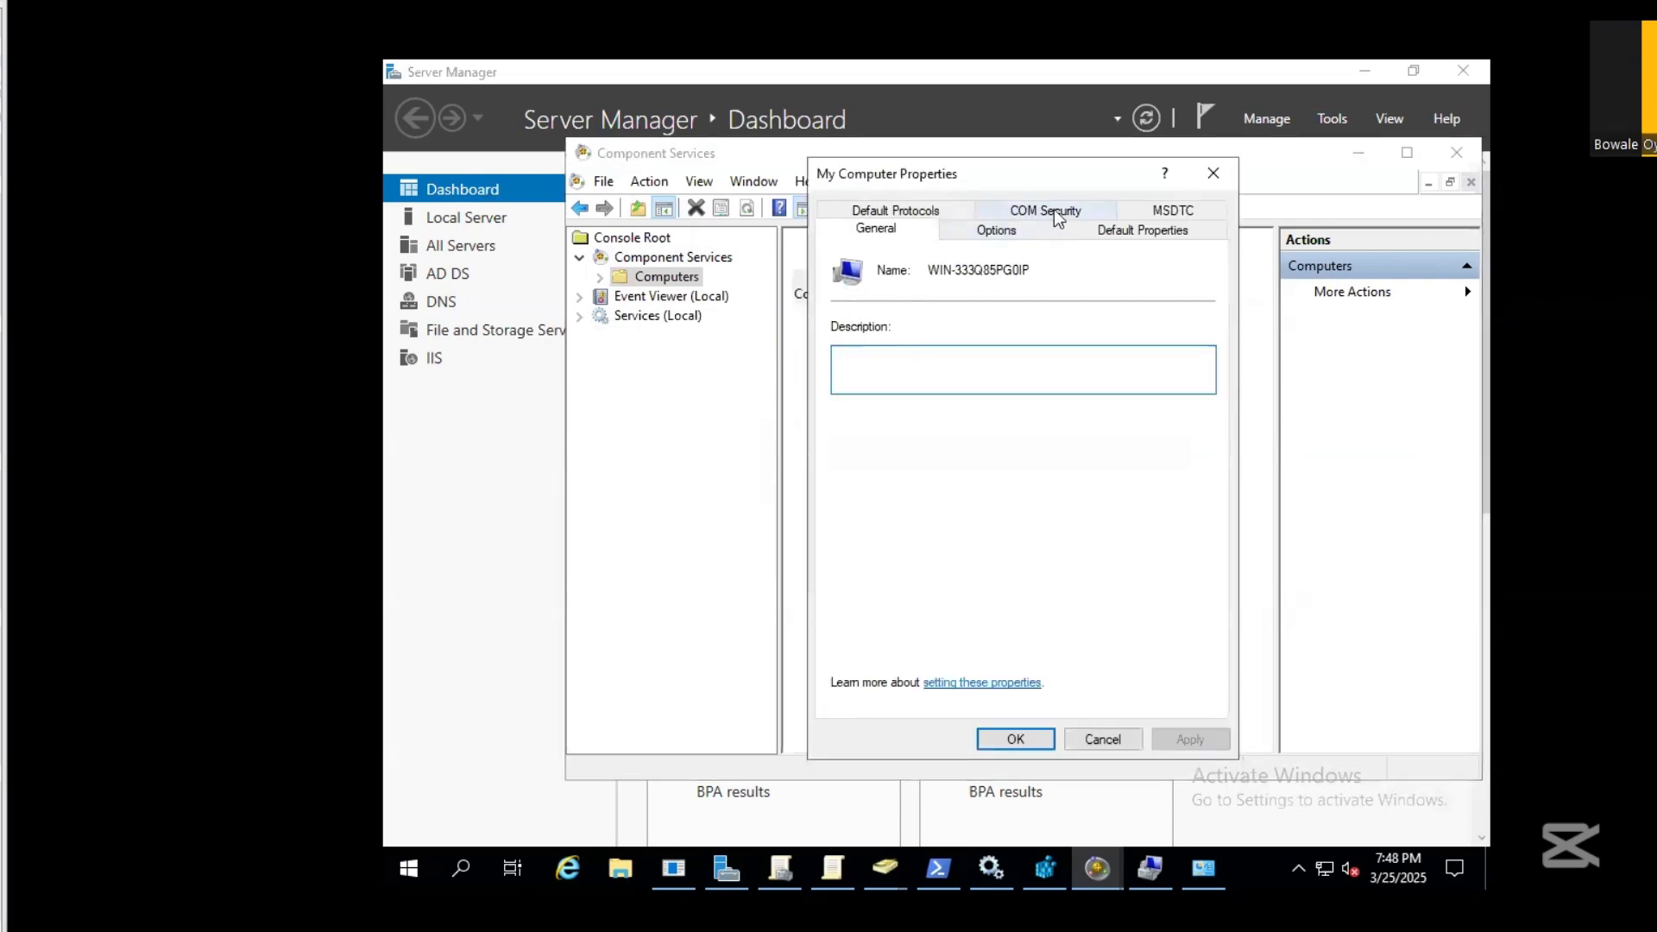
{"action": "left_click", "coordinate": [1044, 210]}
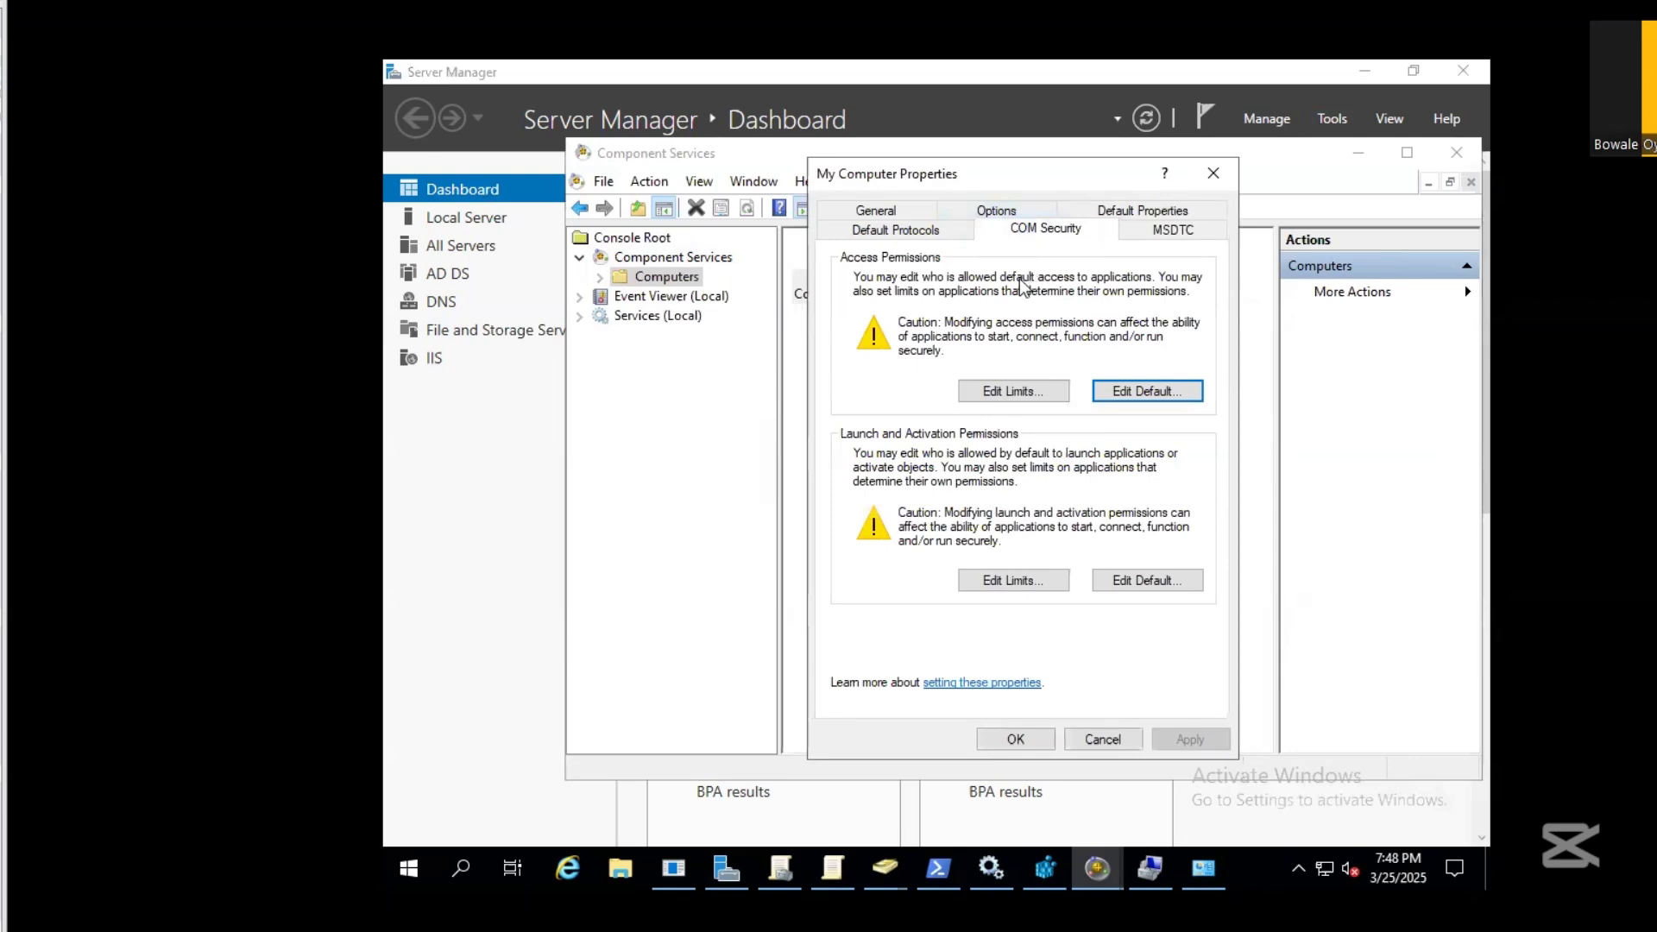
{"action": "mouse_move", "coordinate": [1032, 305]}
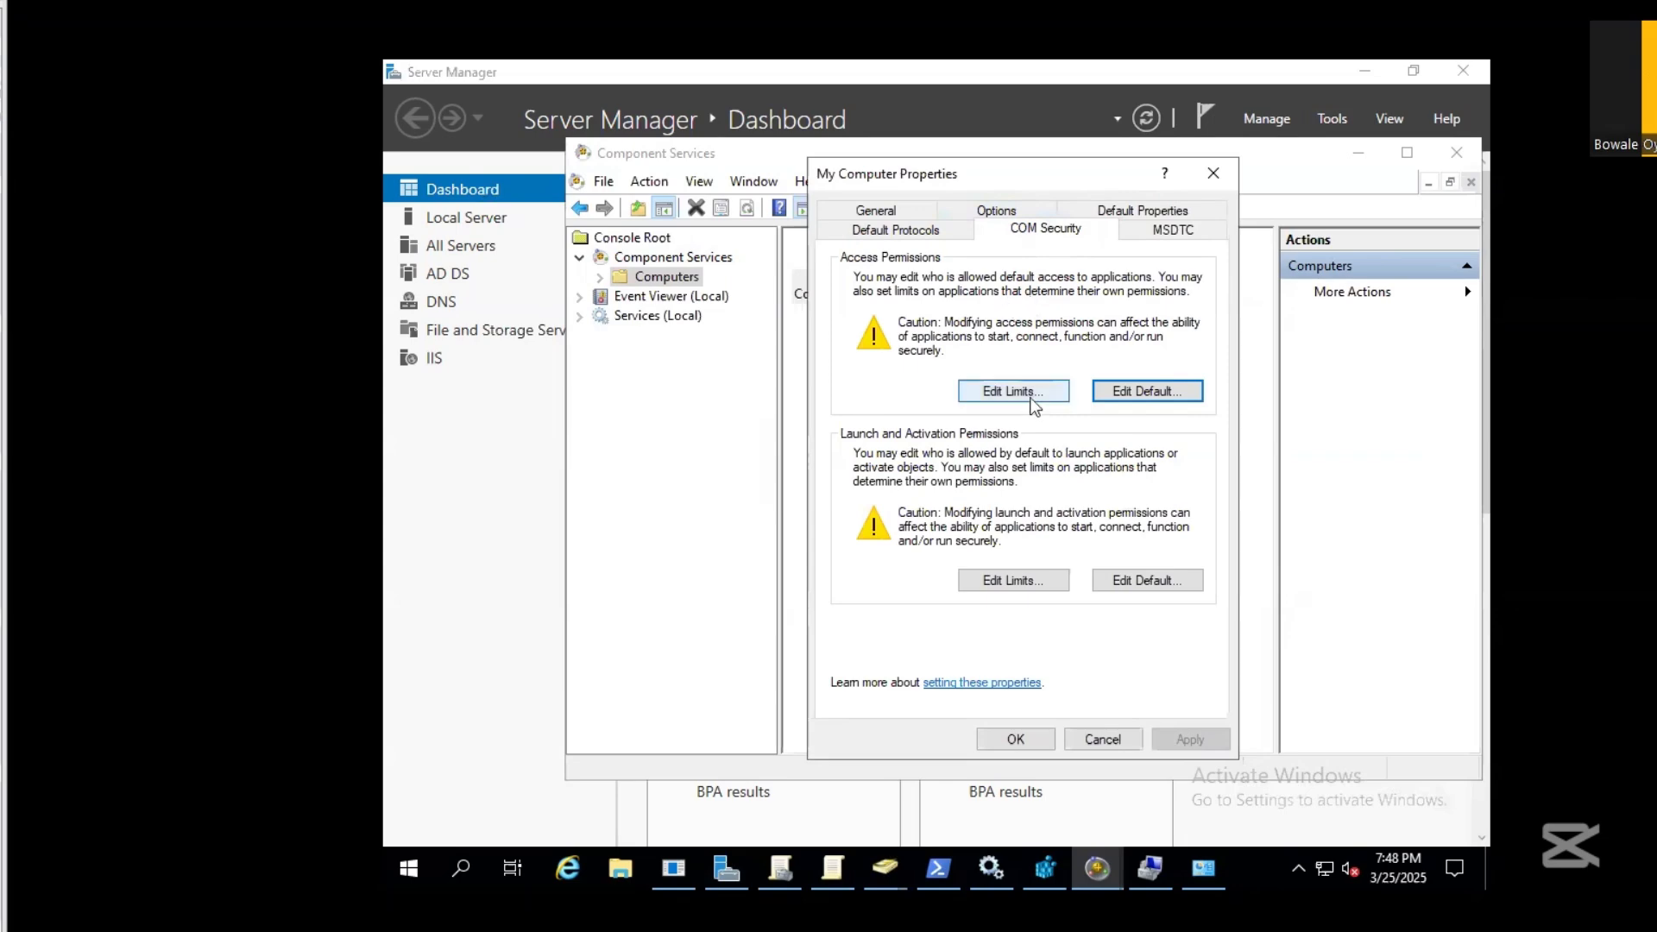
Step: Add fsmtool to the Access Permissions limits and allow its Remote Access
{"action": "left_click", "coordinate": [1011, 391]}
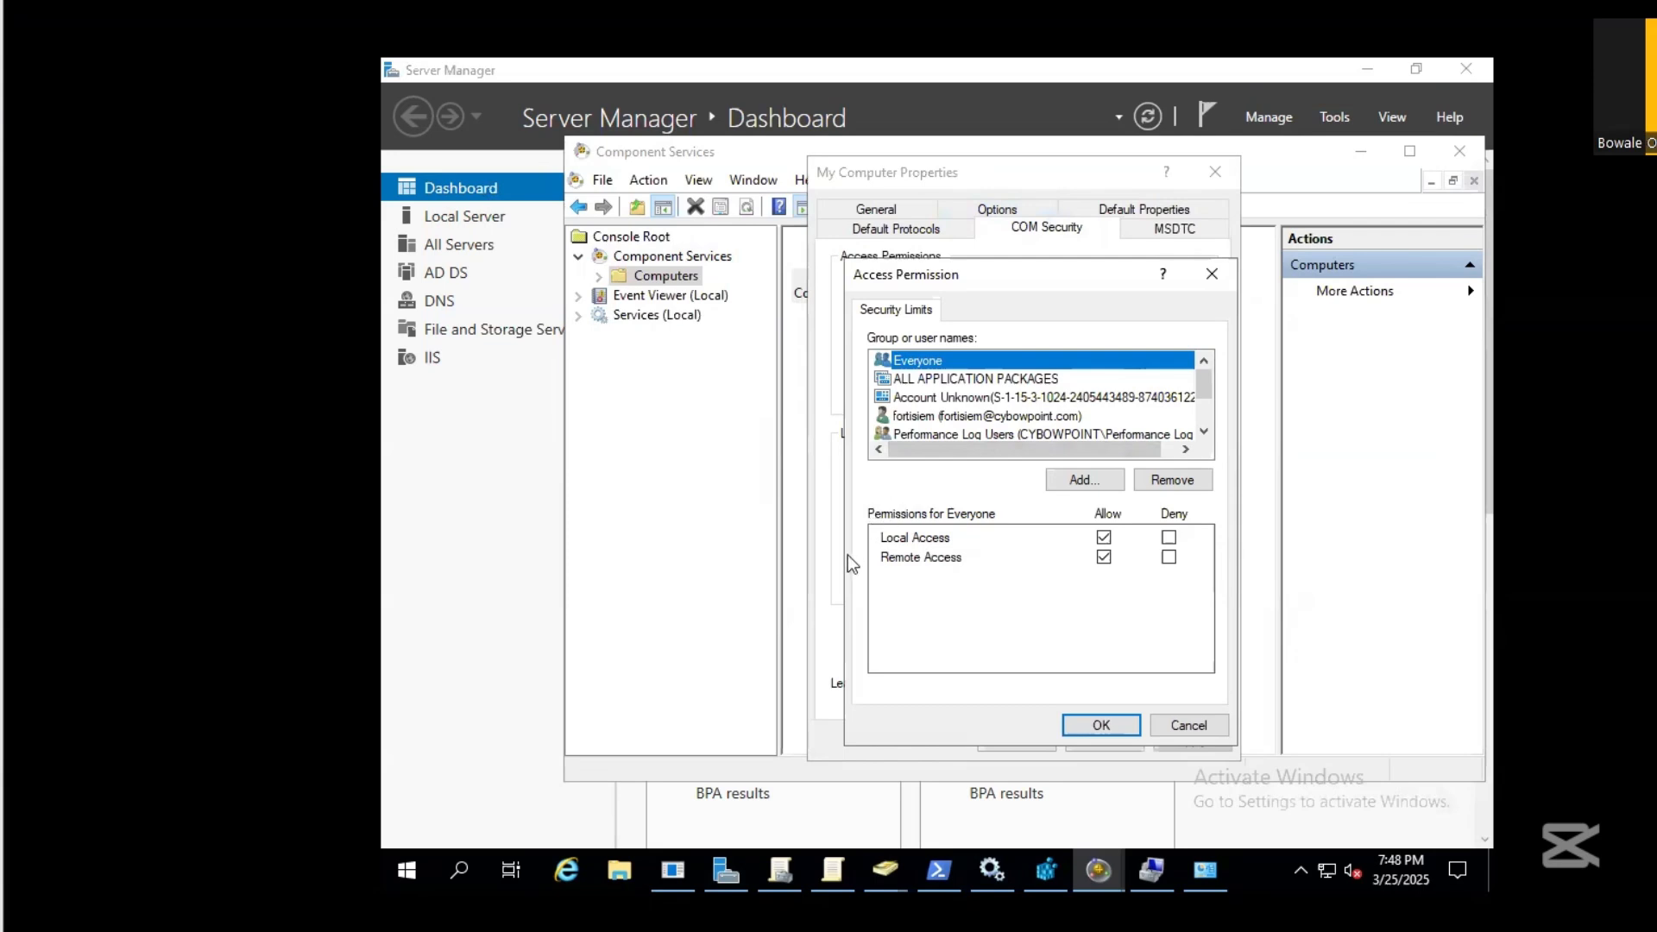
{"action": "left_click", "coordinate": [1083, 479]}
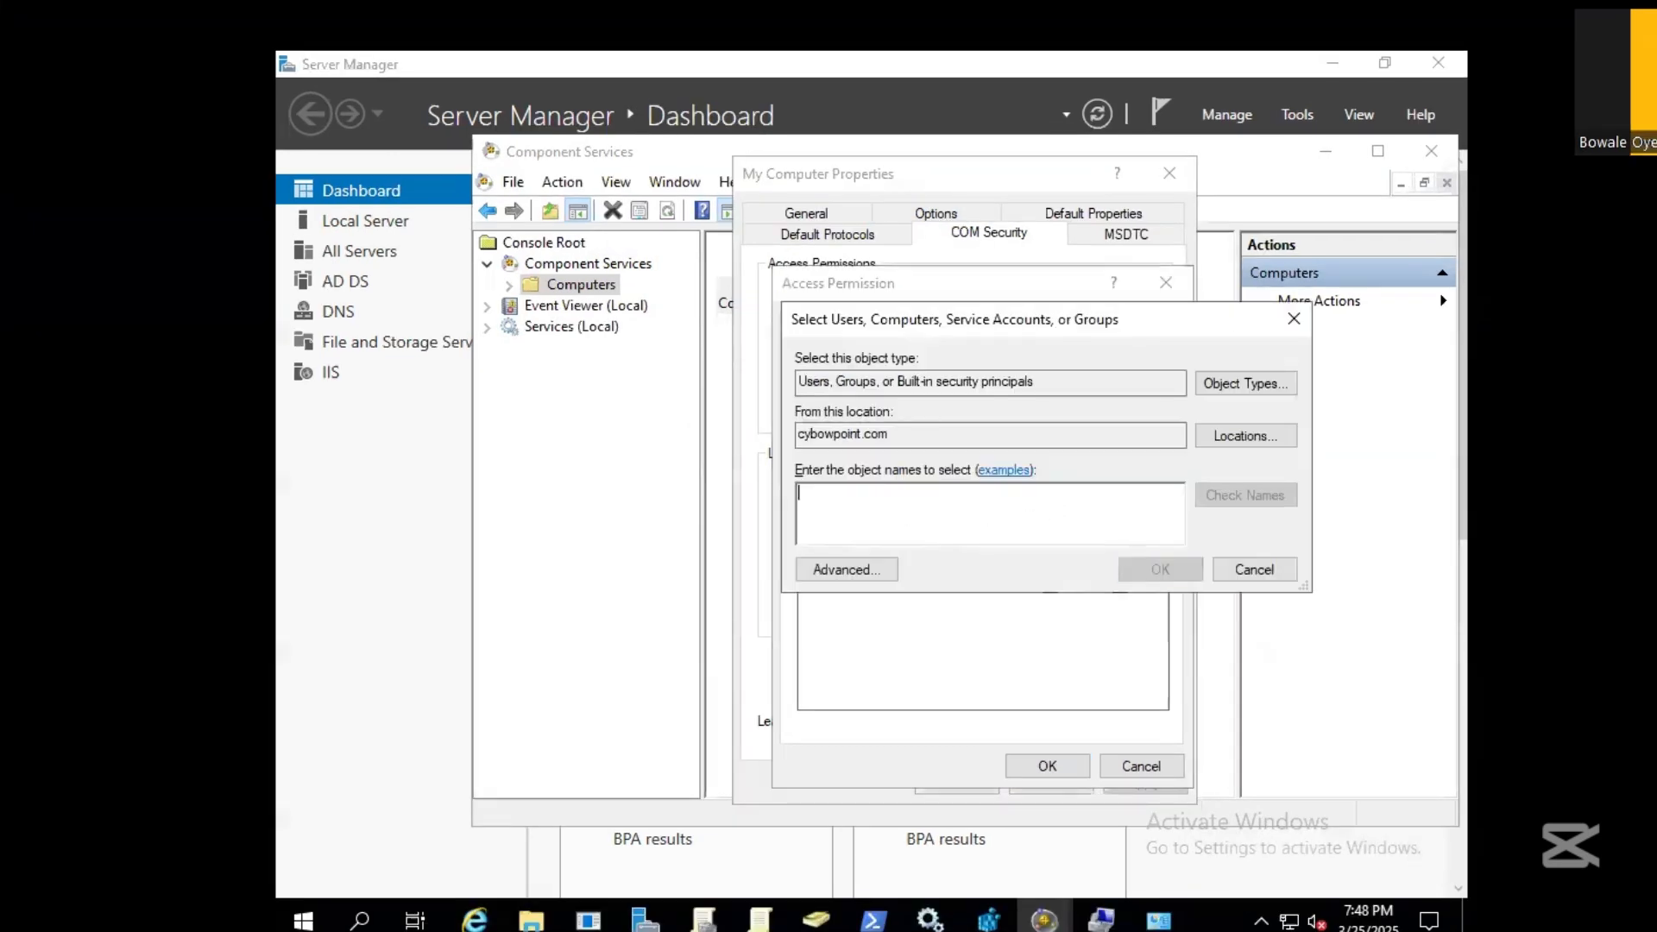
{"action": "type", "text": "fsm"}
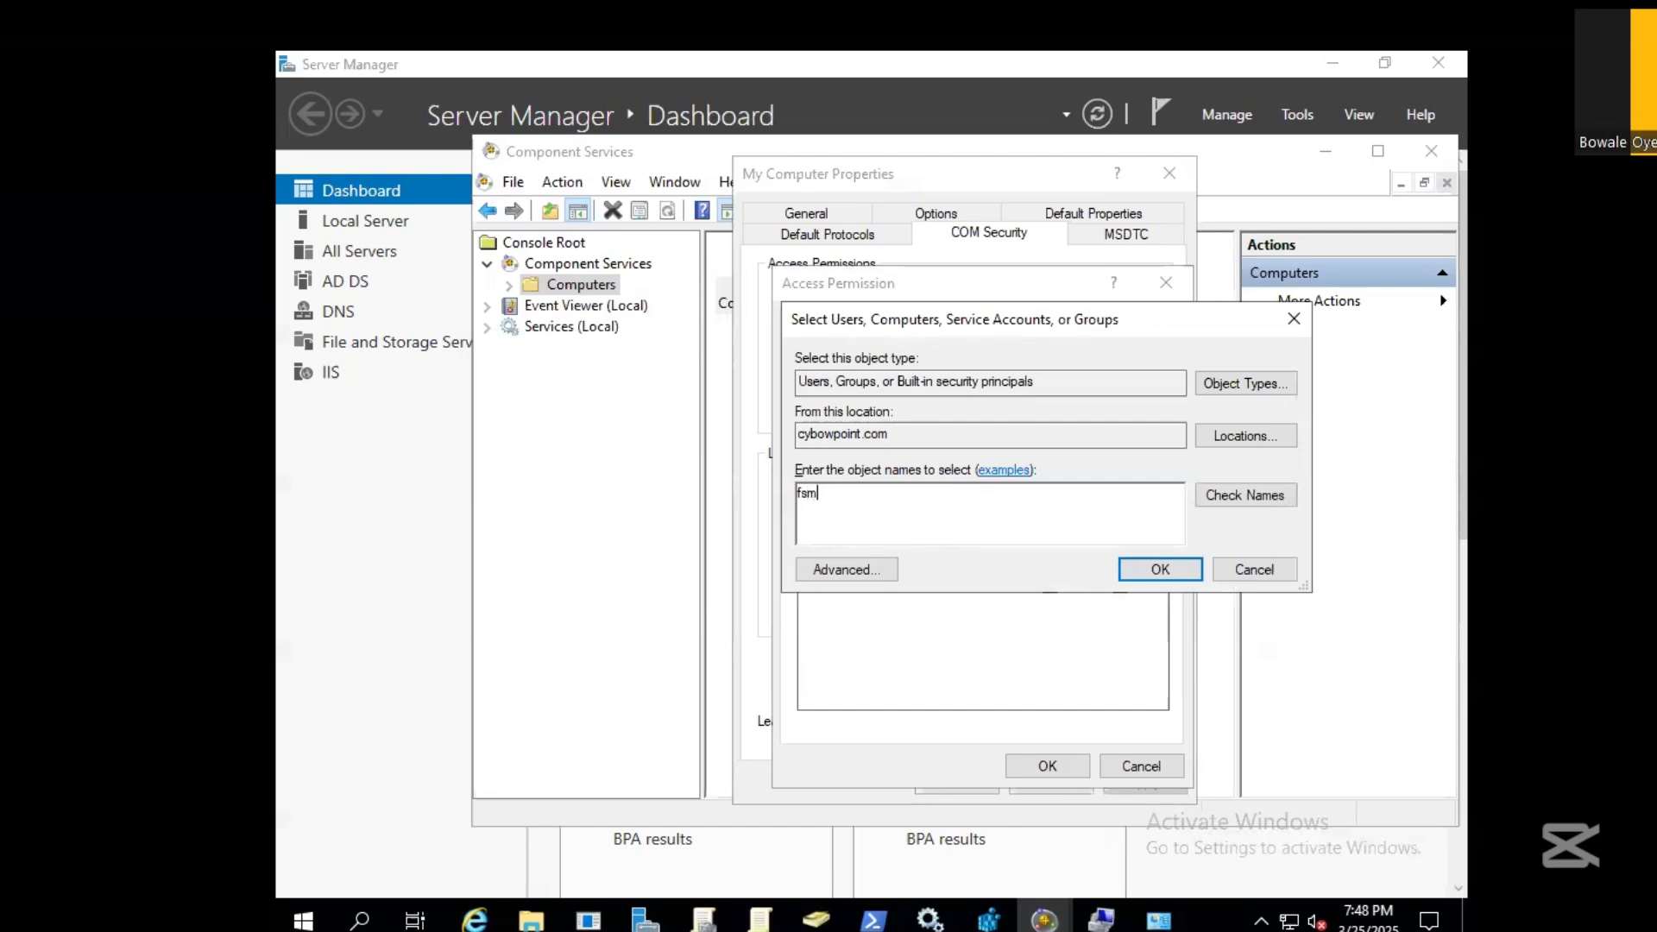
{"action": "mouse_move", "coordinate": [972, 465]}
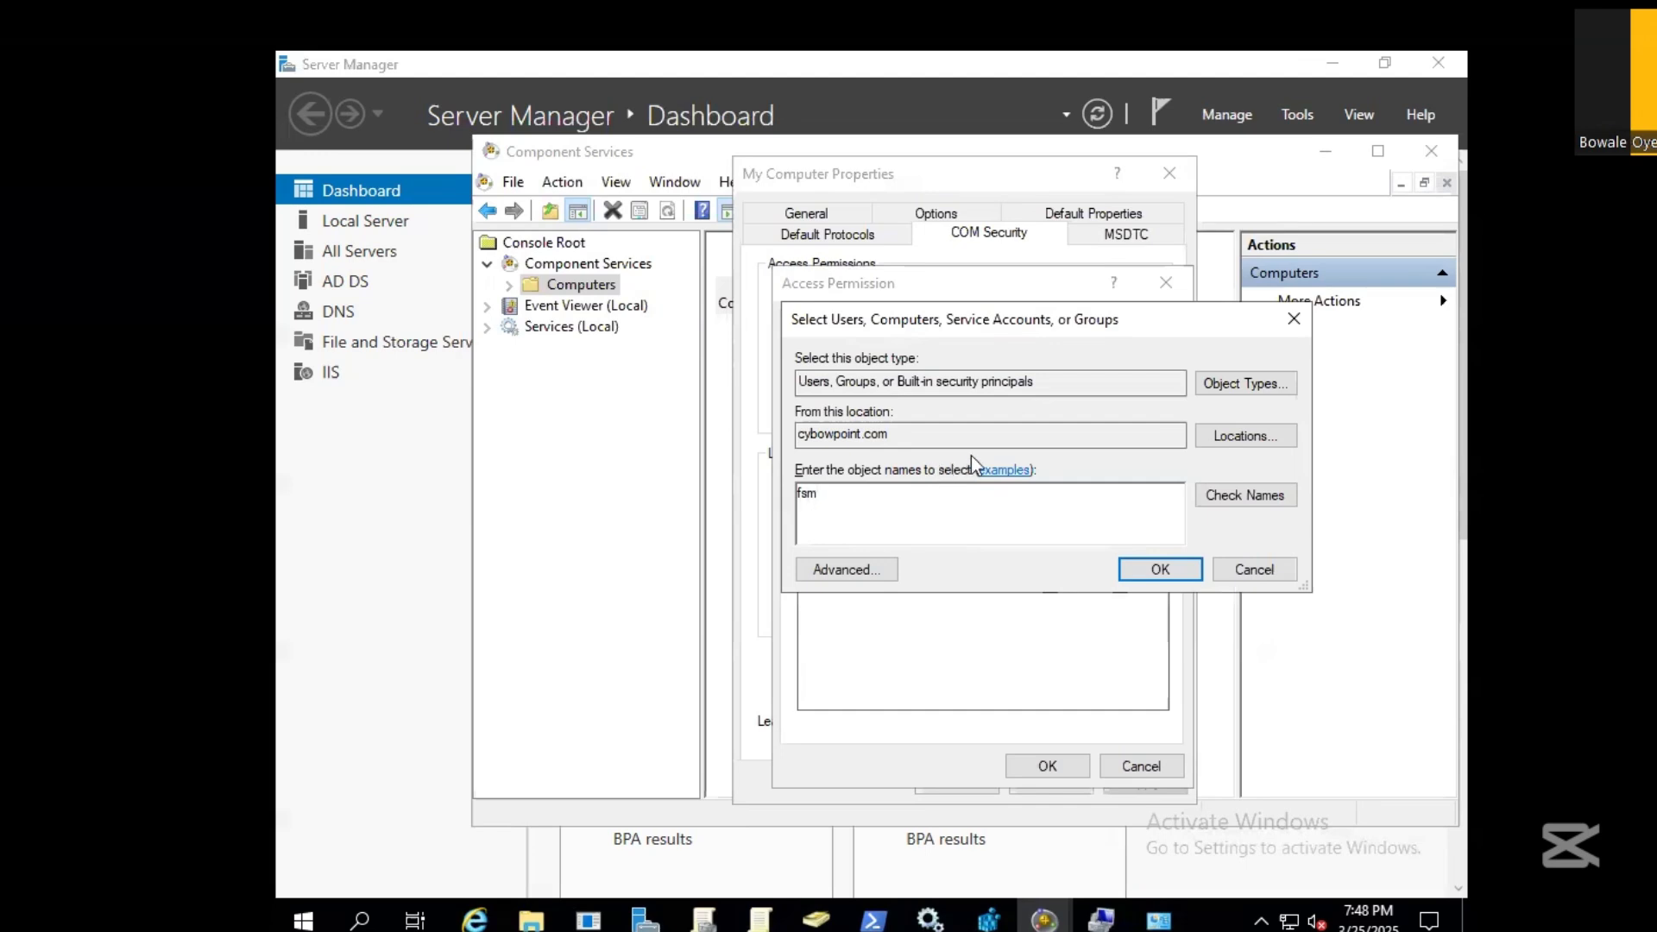
{"action": "left_click", "coordinate": [1159, 570]}
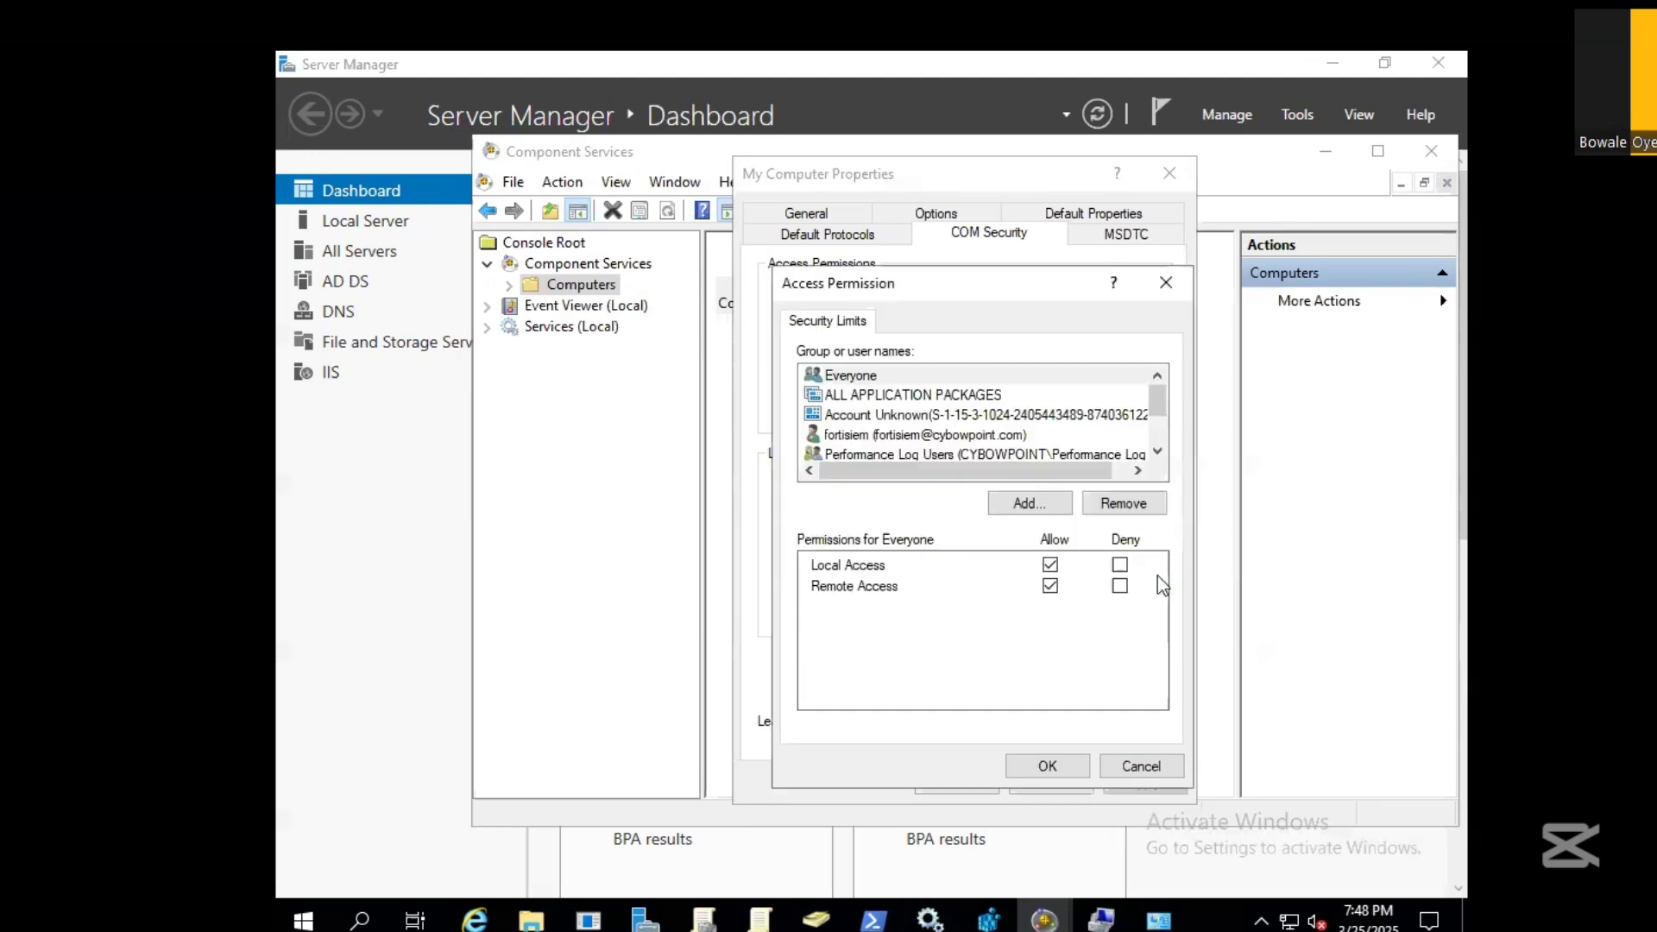
{"action": "left_click", "coordinate": [919, 434]}
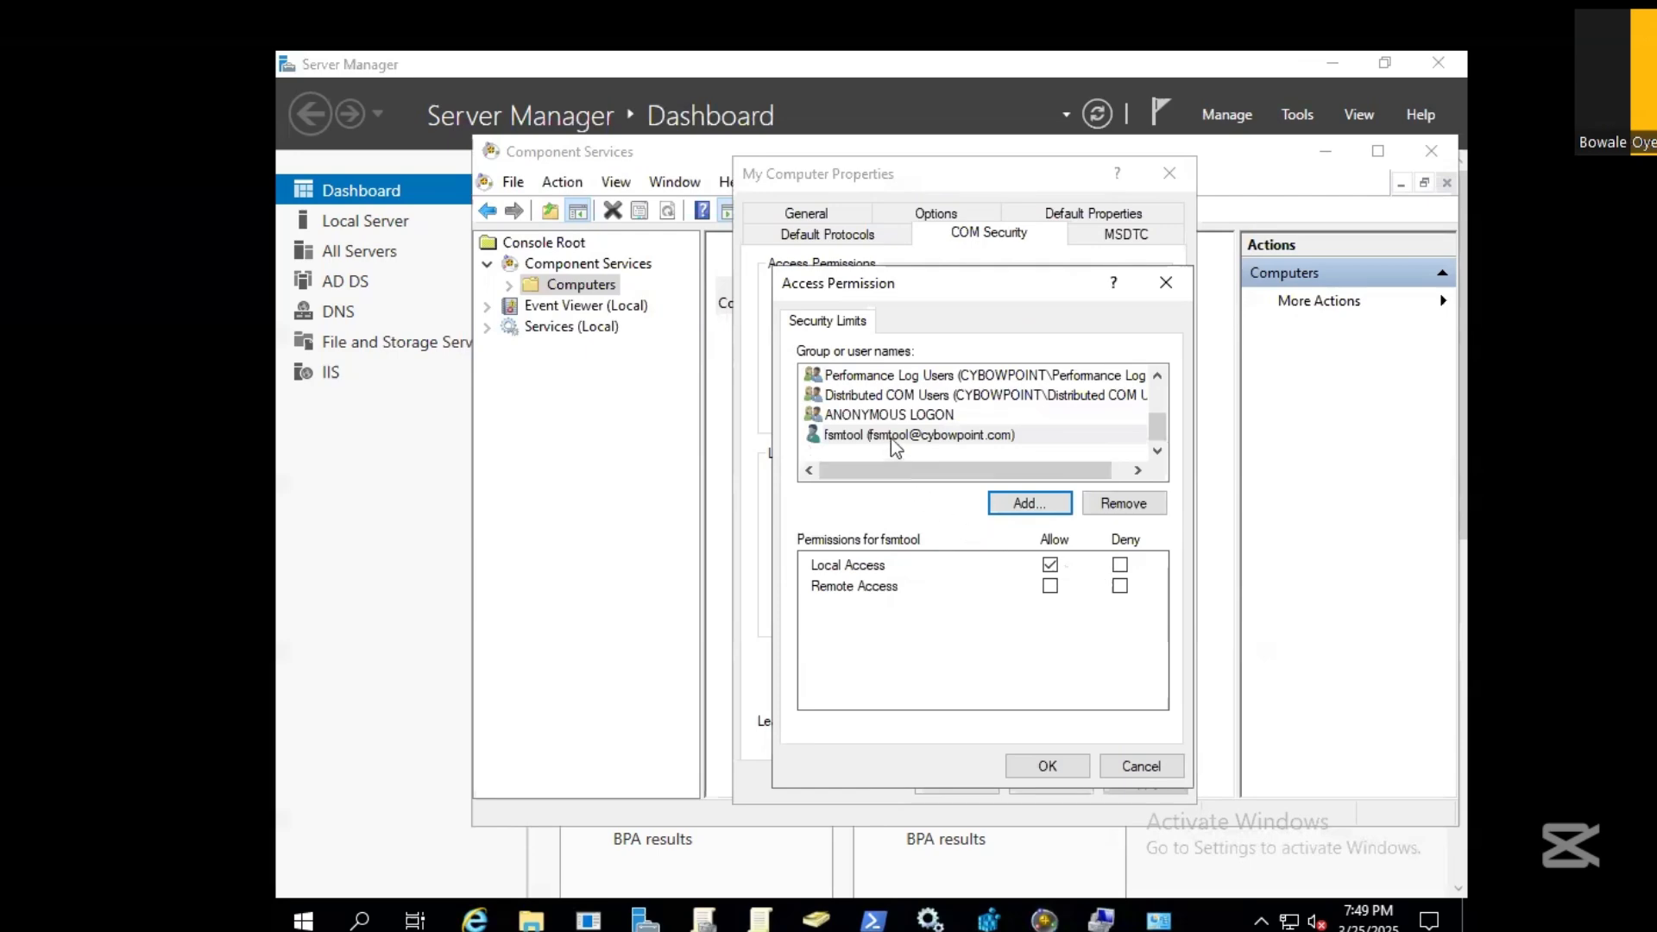
{"action": "left_click", "coordinate": [1050, 585]}
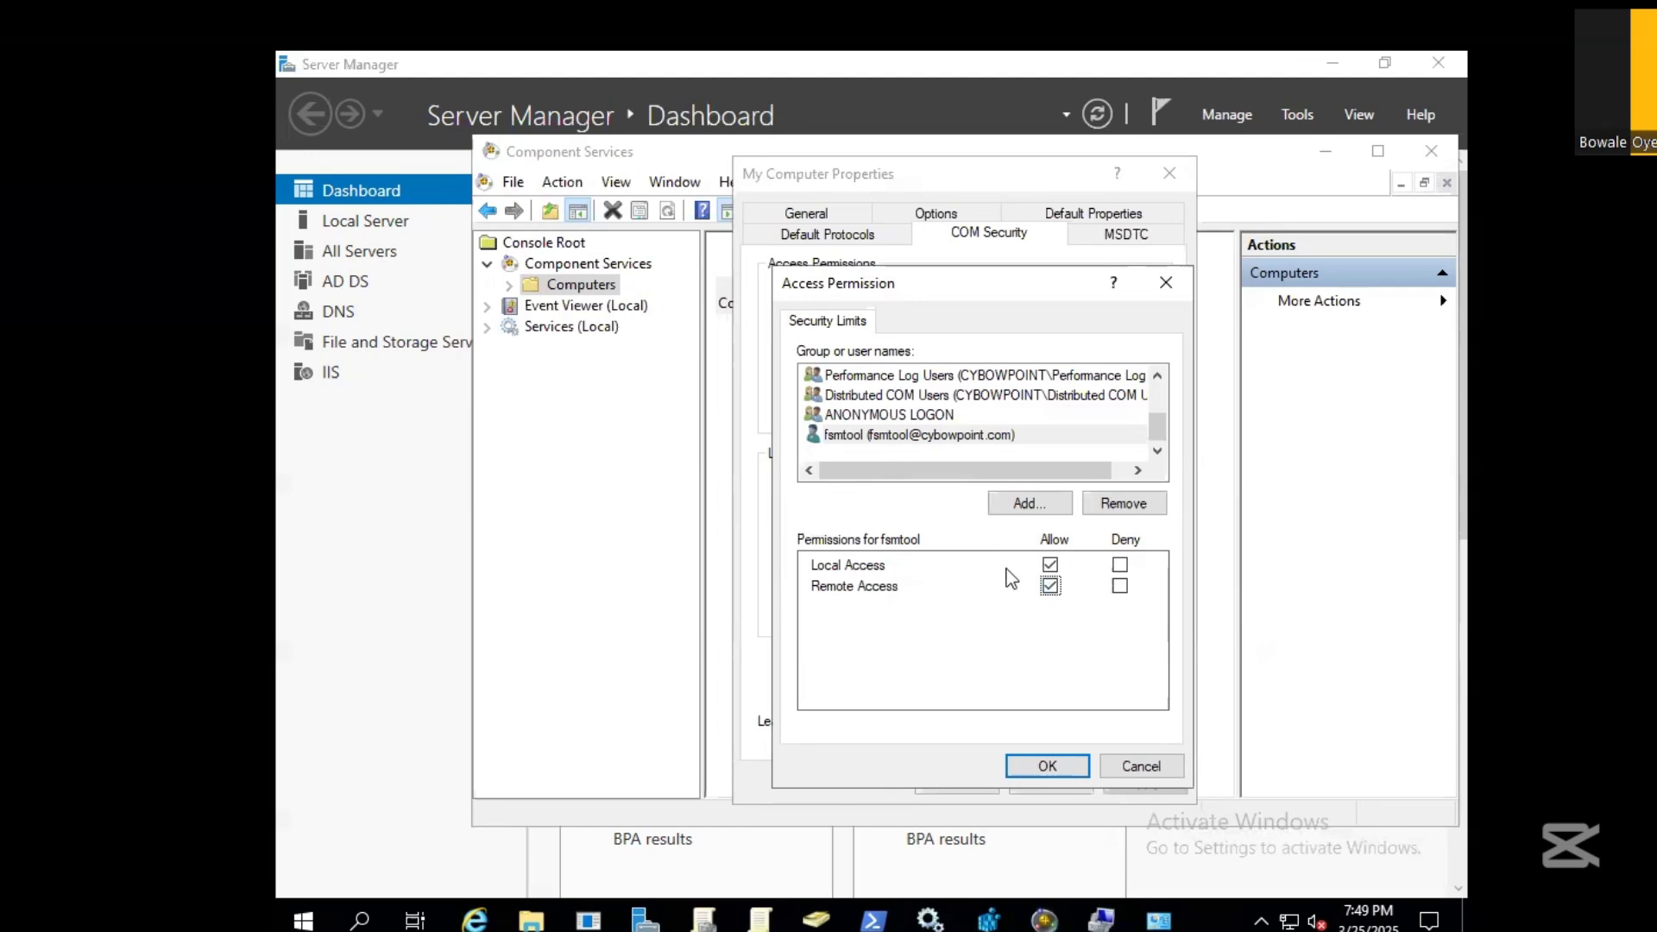
Step: Confirm the limits, then add fsmtool to default access permissions with Remote Access allowed and save
{"action": "left_click", "coordinate": [1046, 766]}
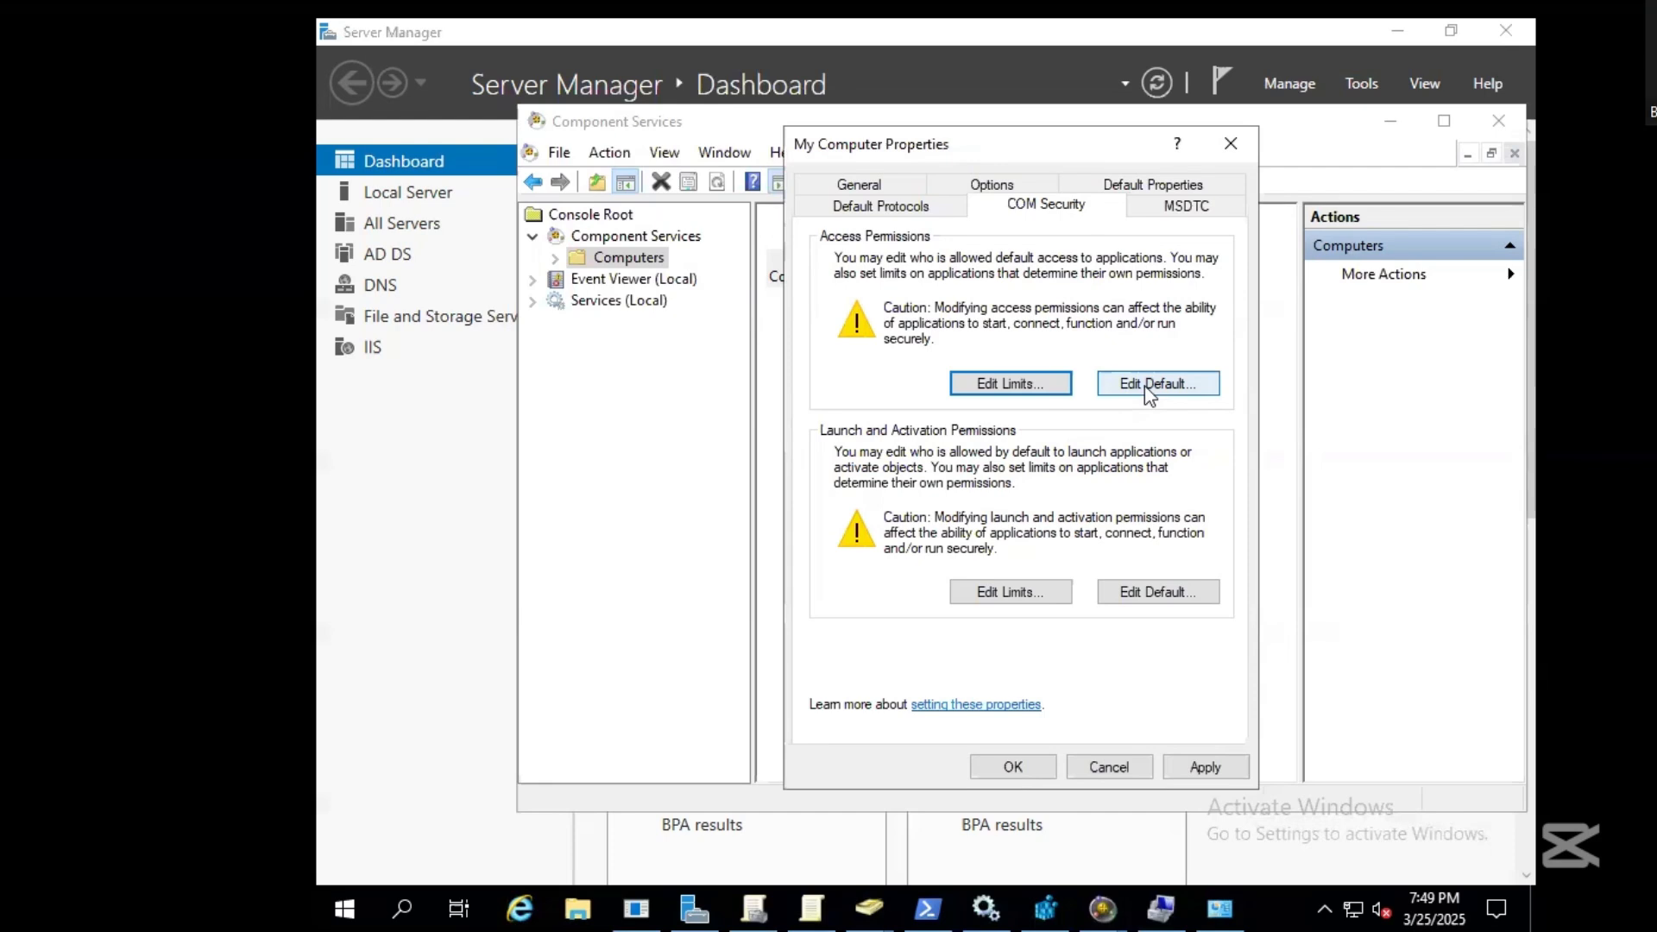
{"action": "left_click", "coordinate": [1156, 383]}
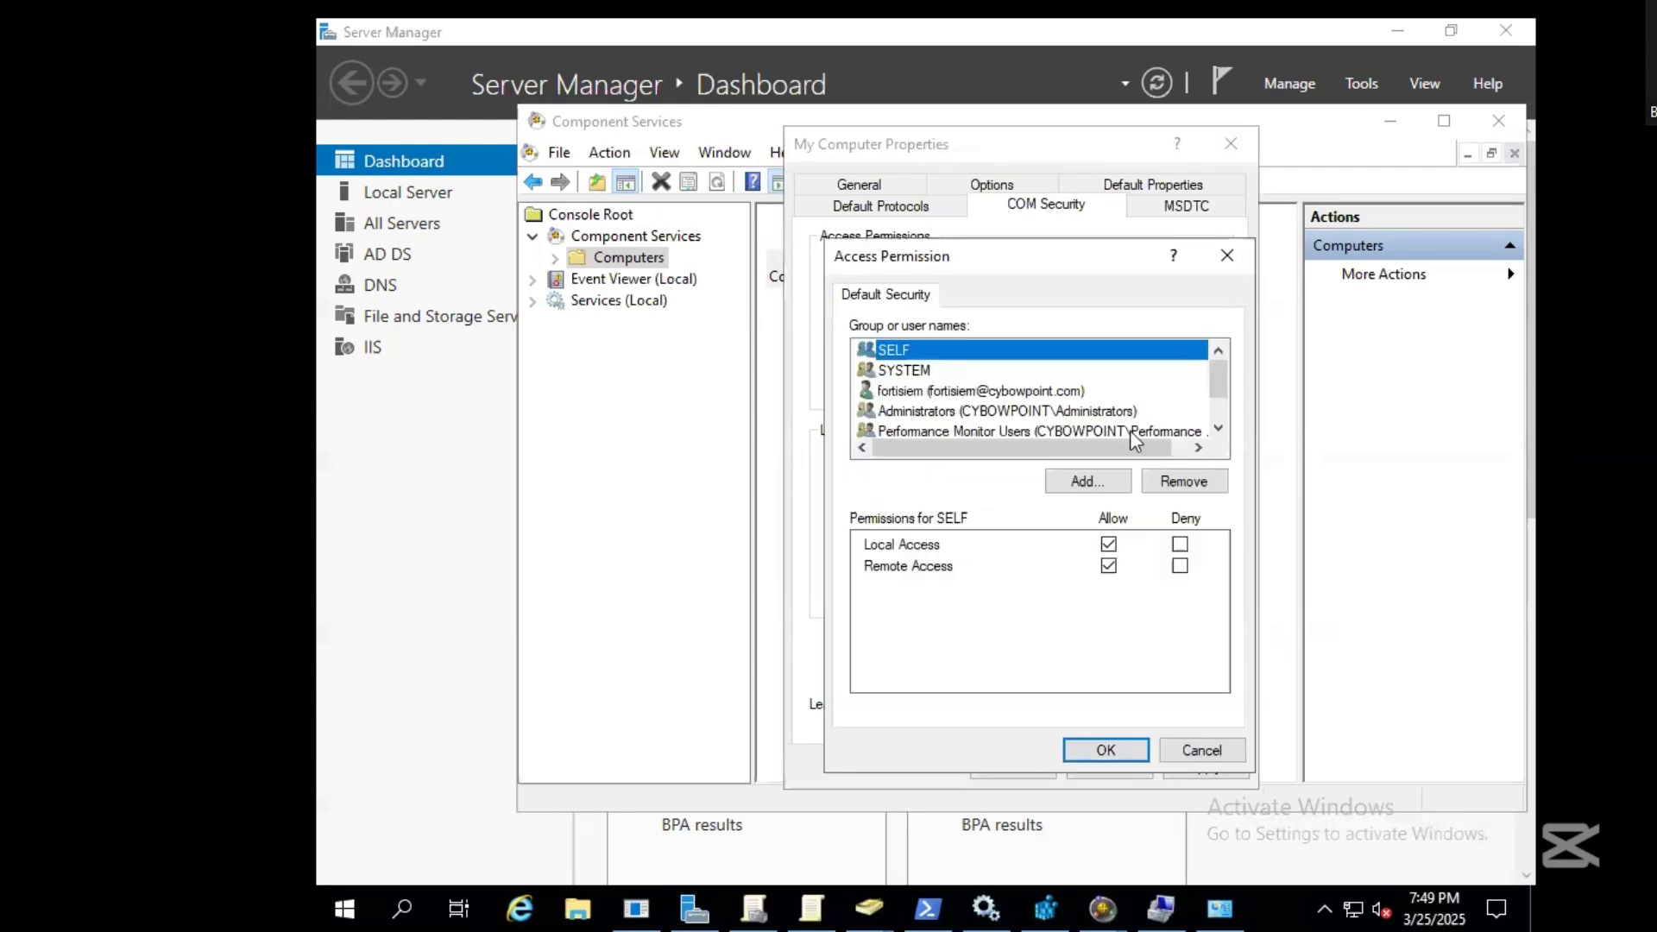
{"action": "scroll", "scroll_direction": "down", "scroll_amount": 3}
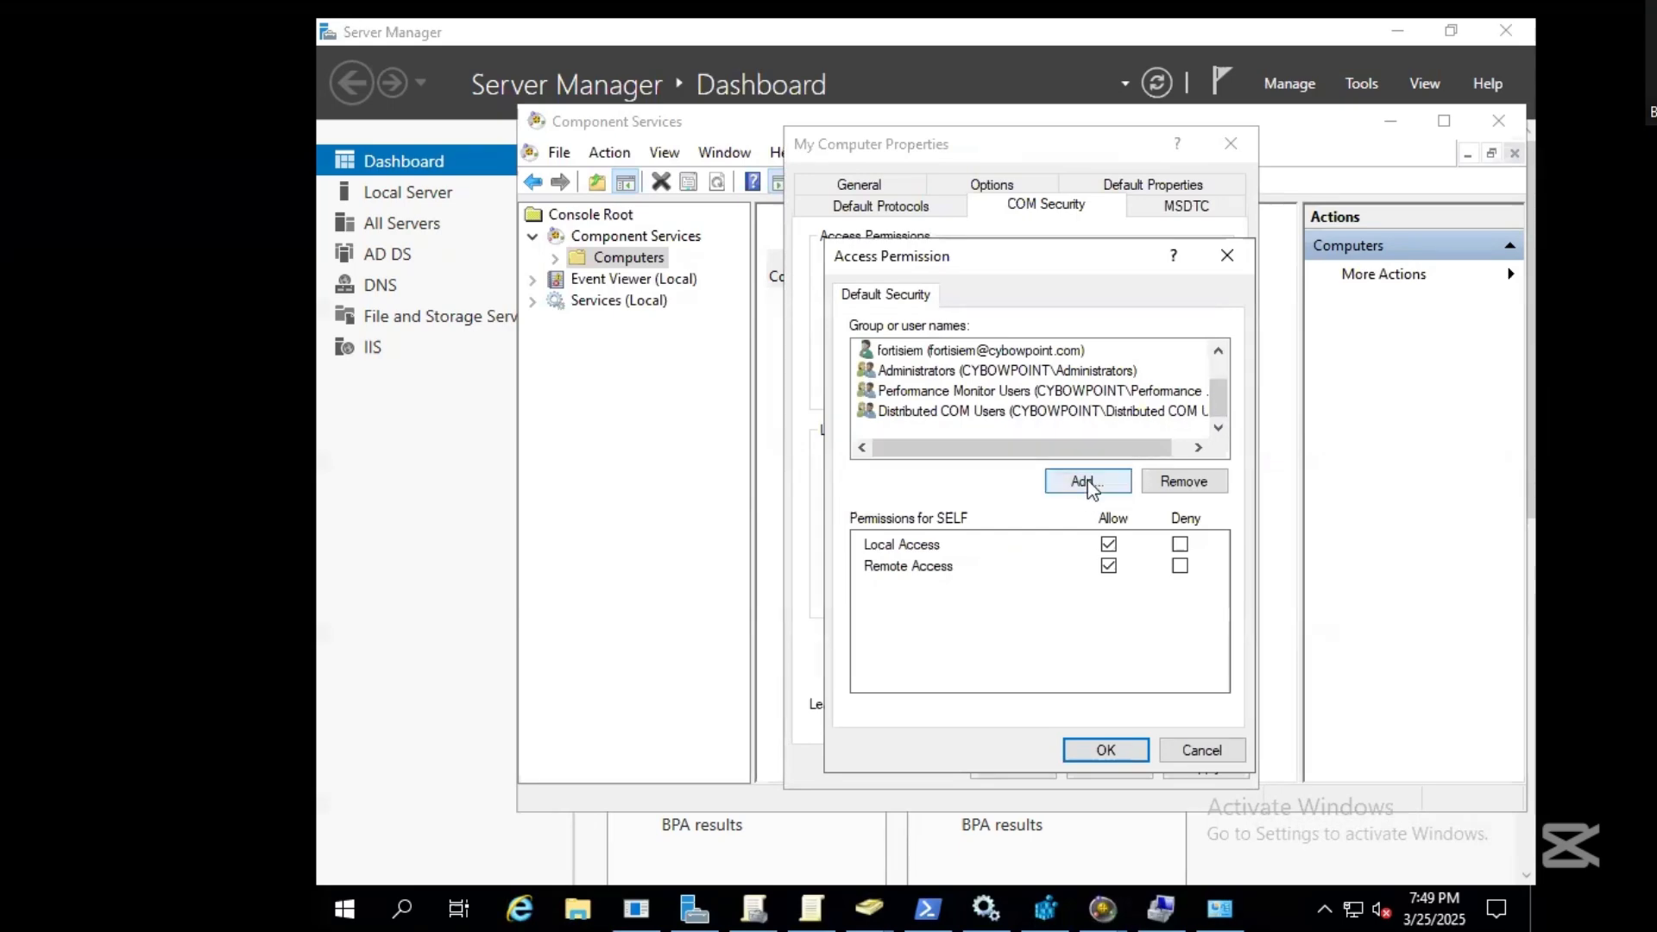
{"action": "left_click", "coordinate": [1087, 481]}
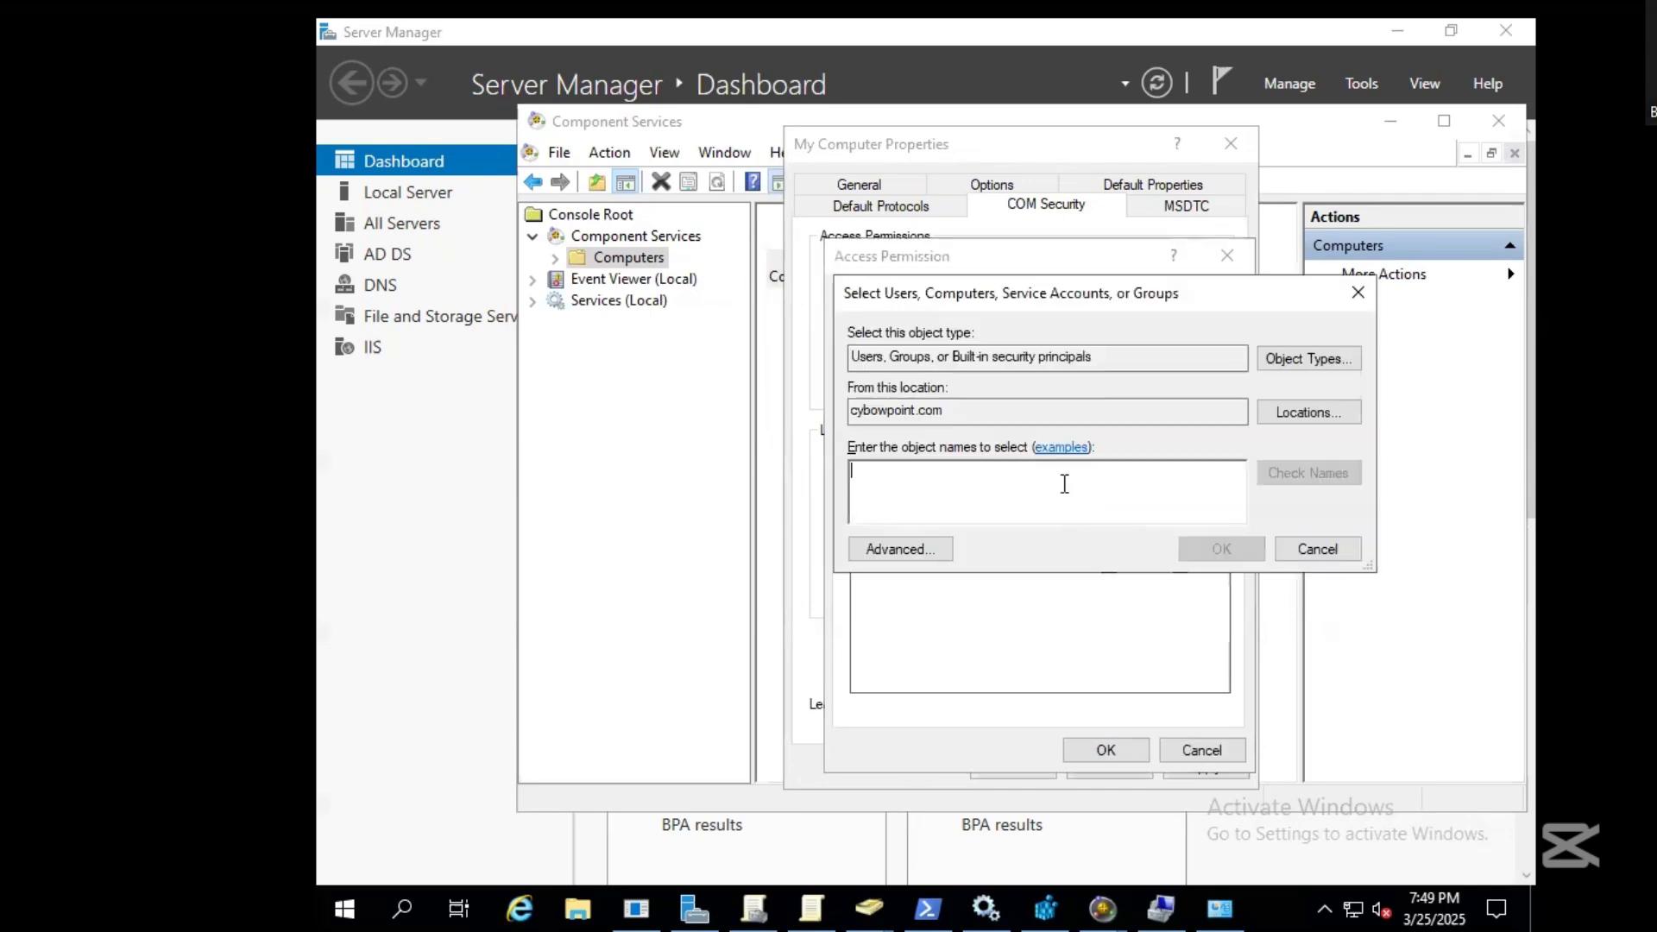
{"action": "type", "text": "fsm"}
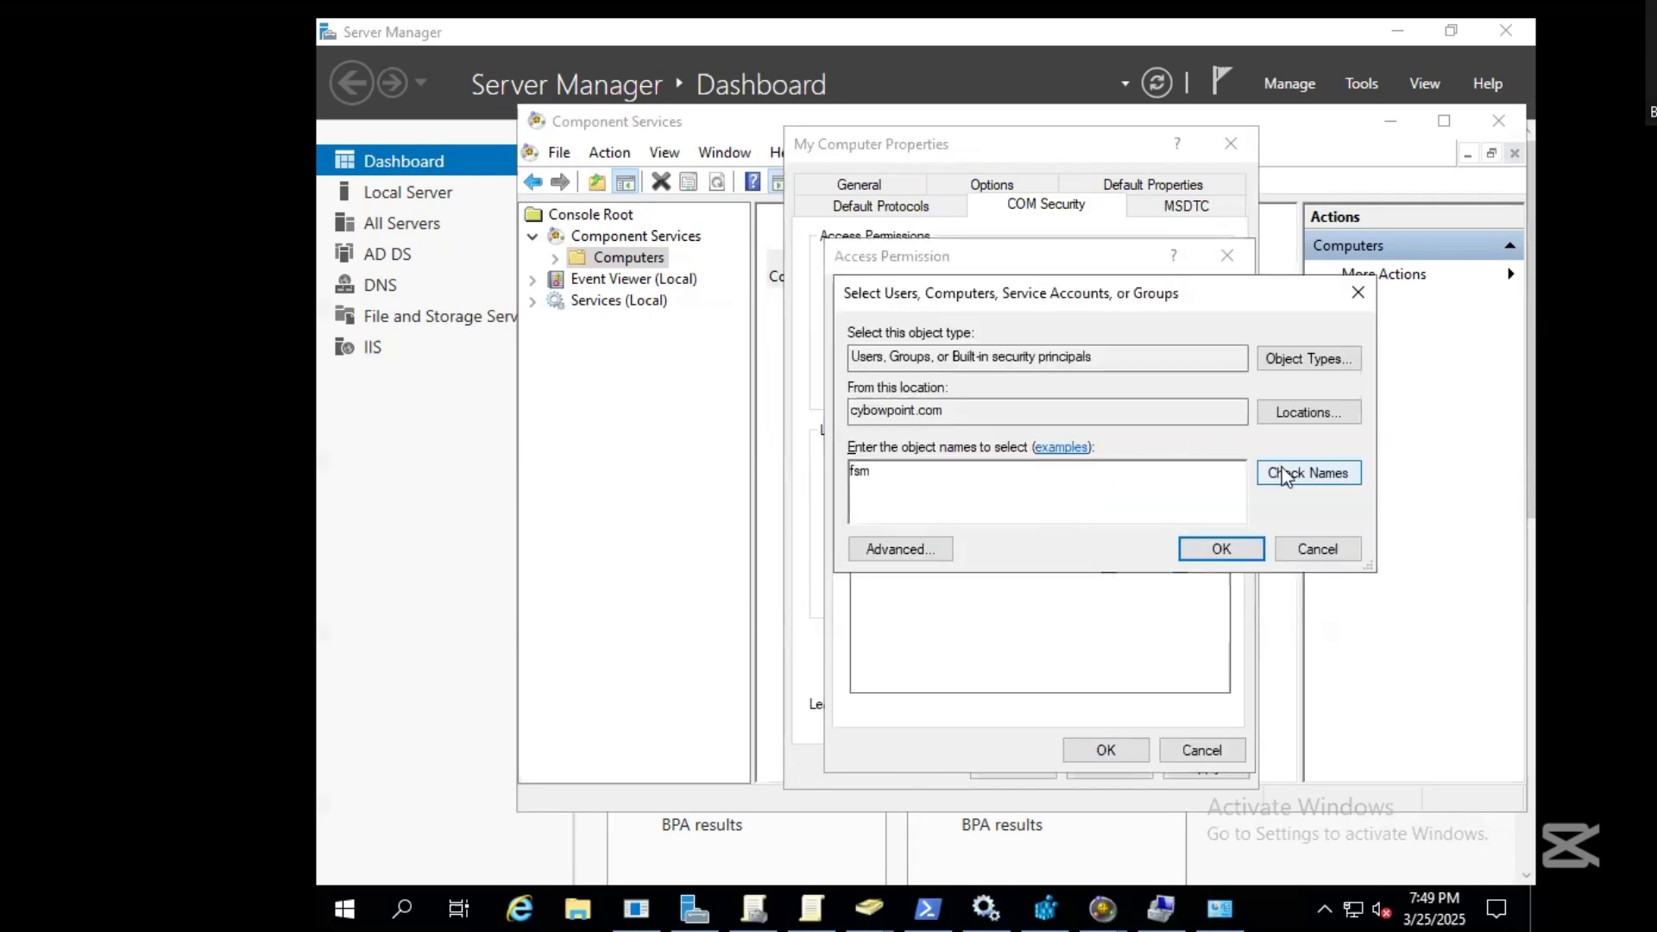
{"action": "left_click", "coordinate": [1220, 549]}
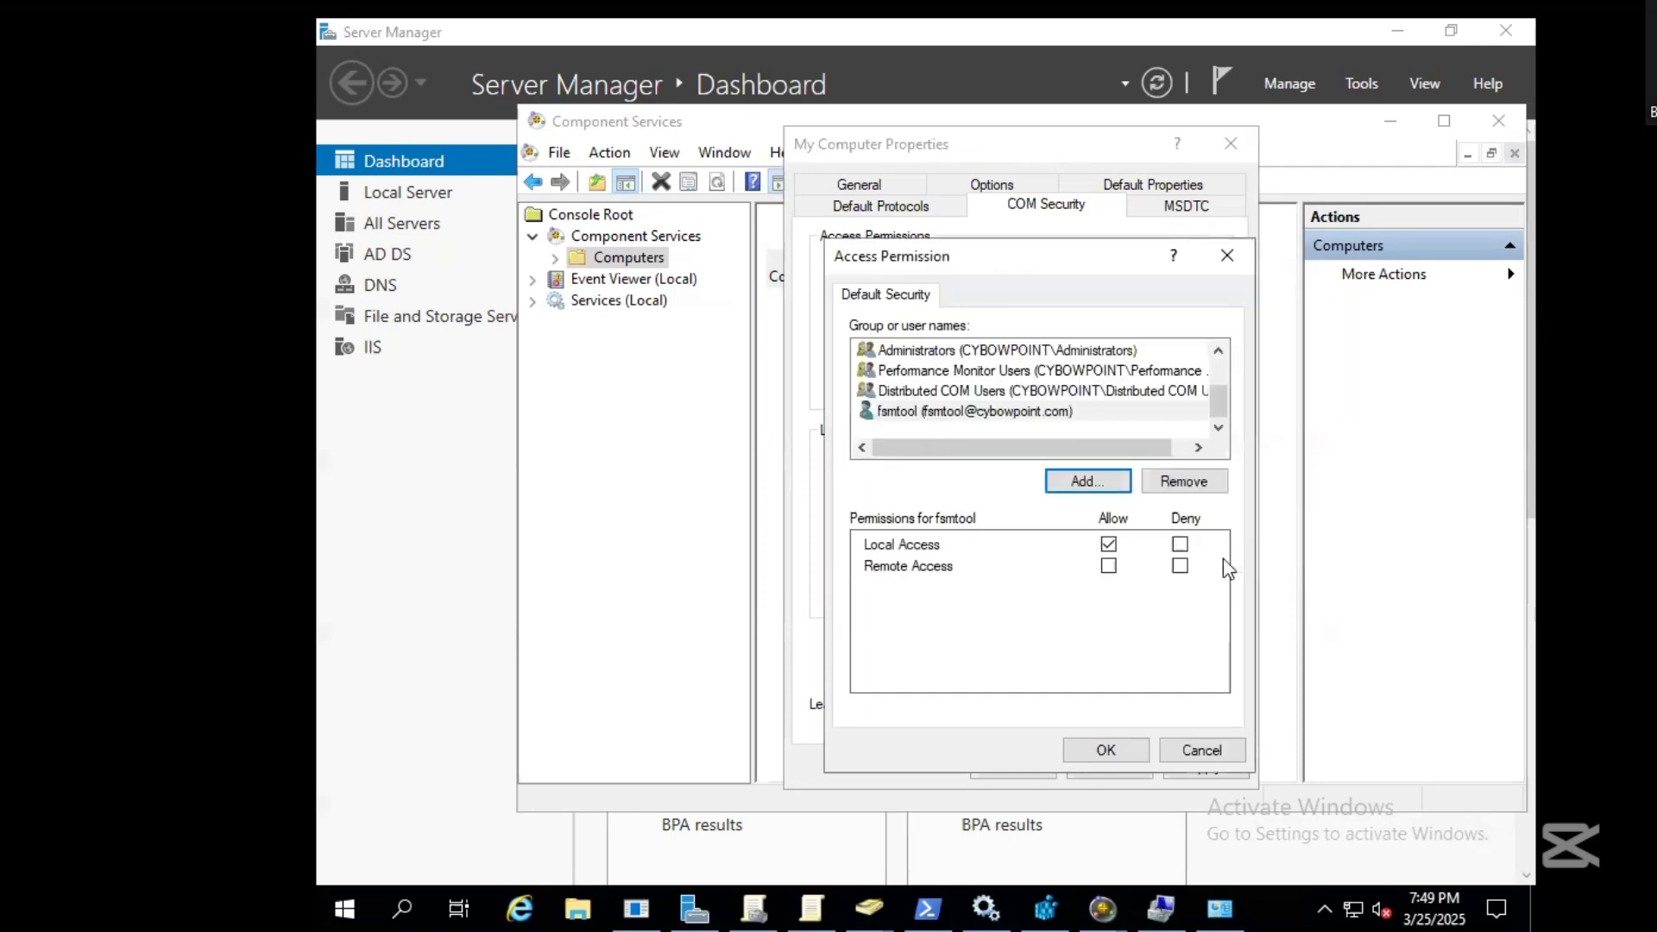
{"action": "left_click", "coordinate": [1110, 565]}
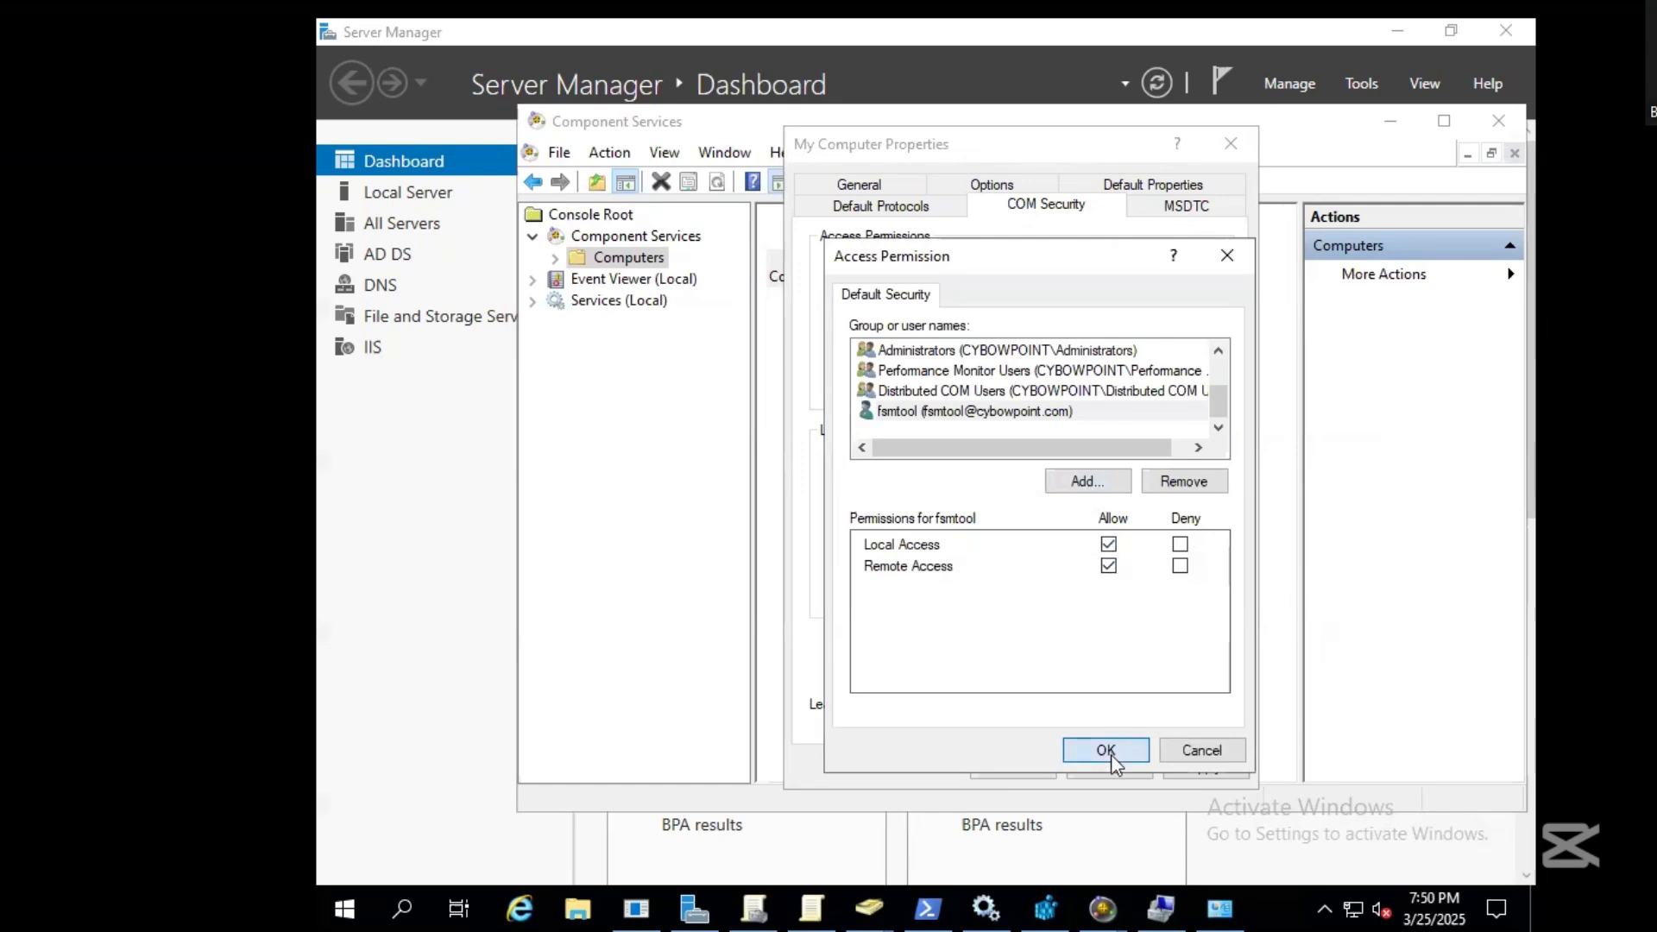
{"action": "left_click", "coordinate": [1106, 750]}
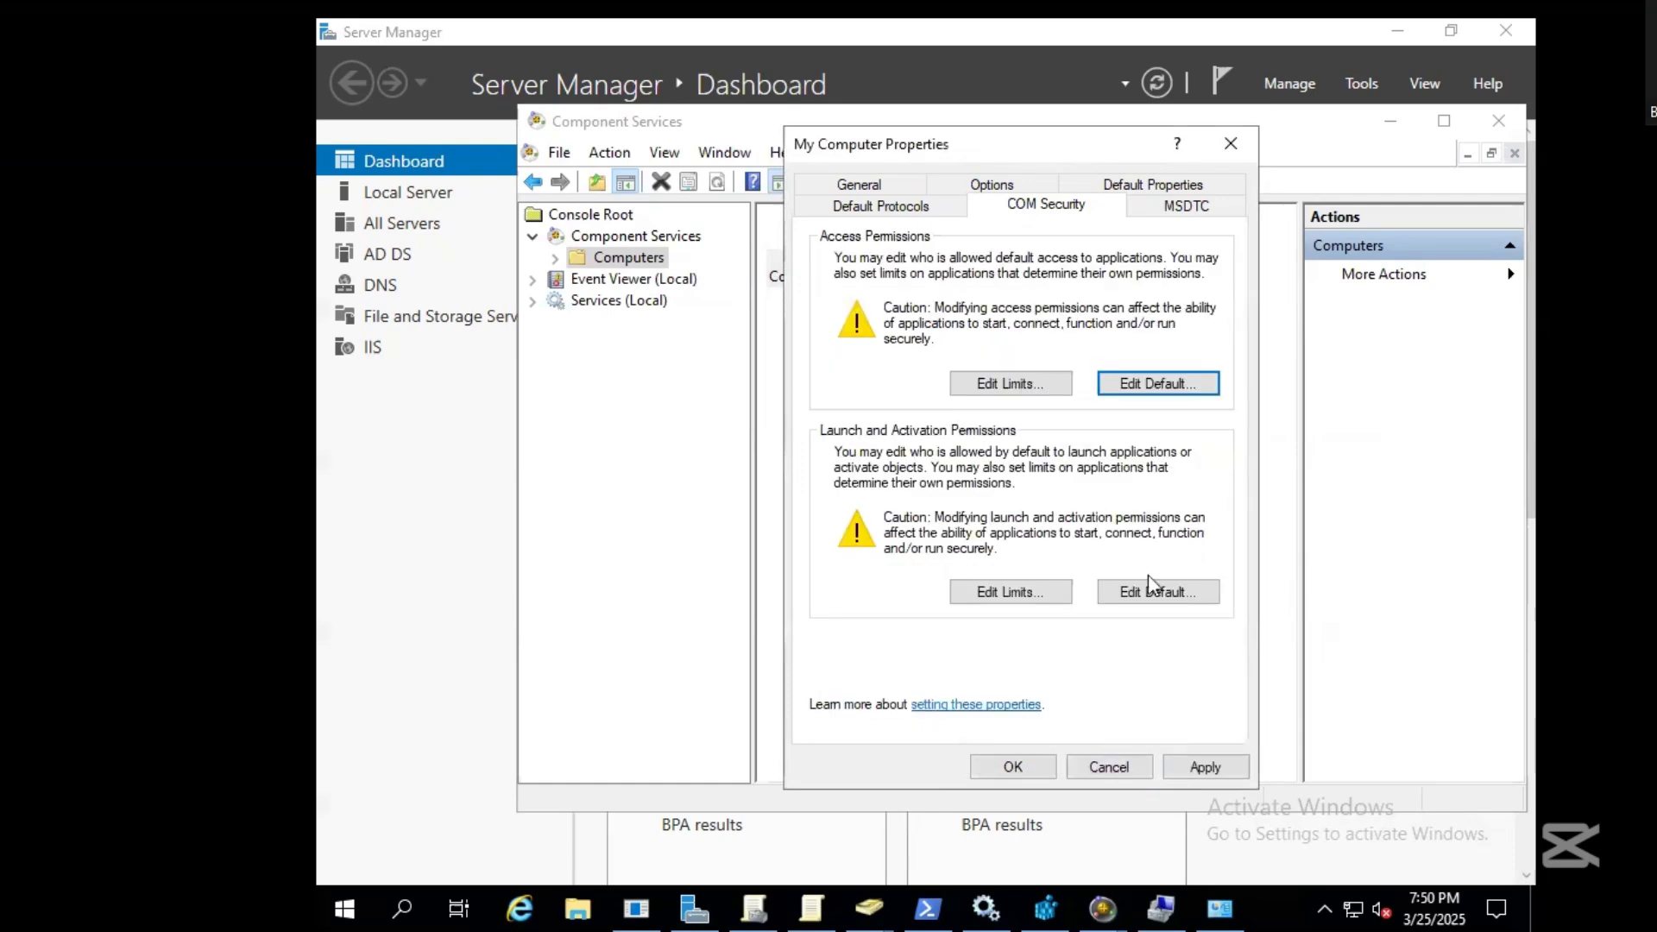
Step: Review Performance Monitor Users and Distributed COM Users in the default access permissions
{"action": "left_click", "coordinate": [1157, 382]}
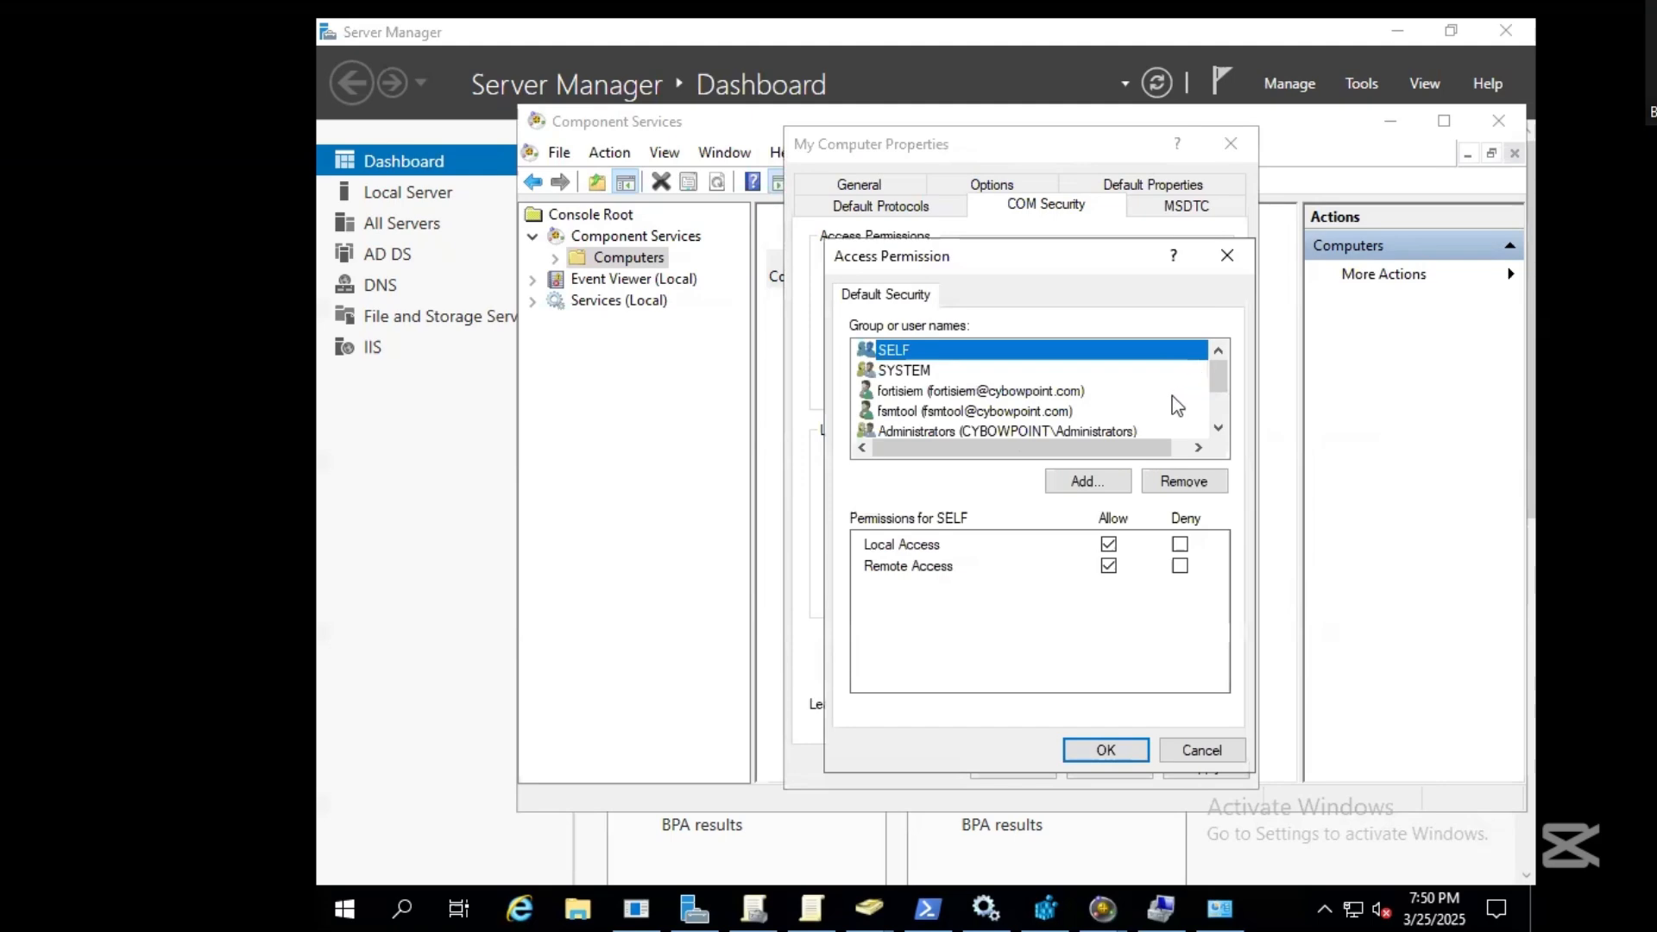
{"action": "scroll", "scroll_direction": "down", "scroll_amount": 3}
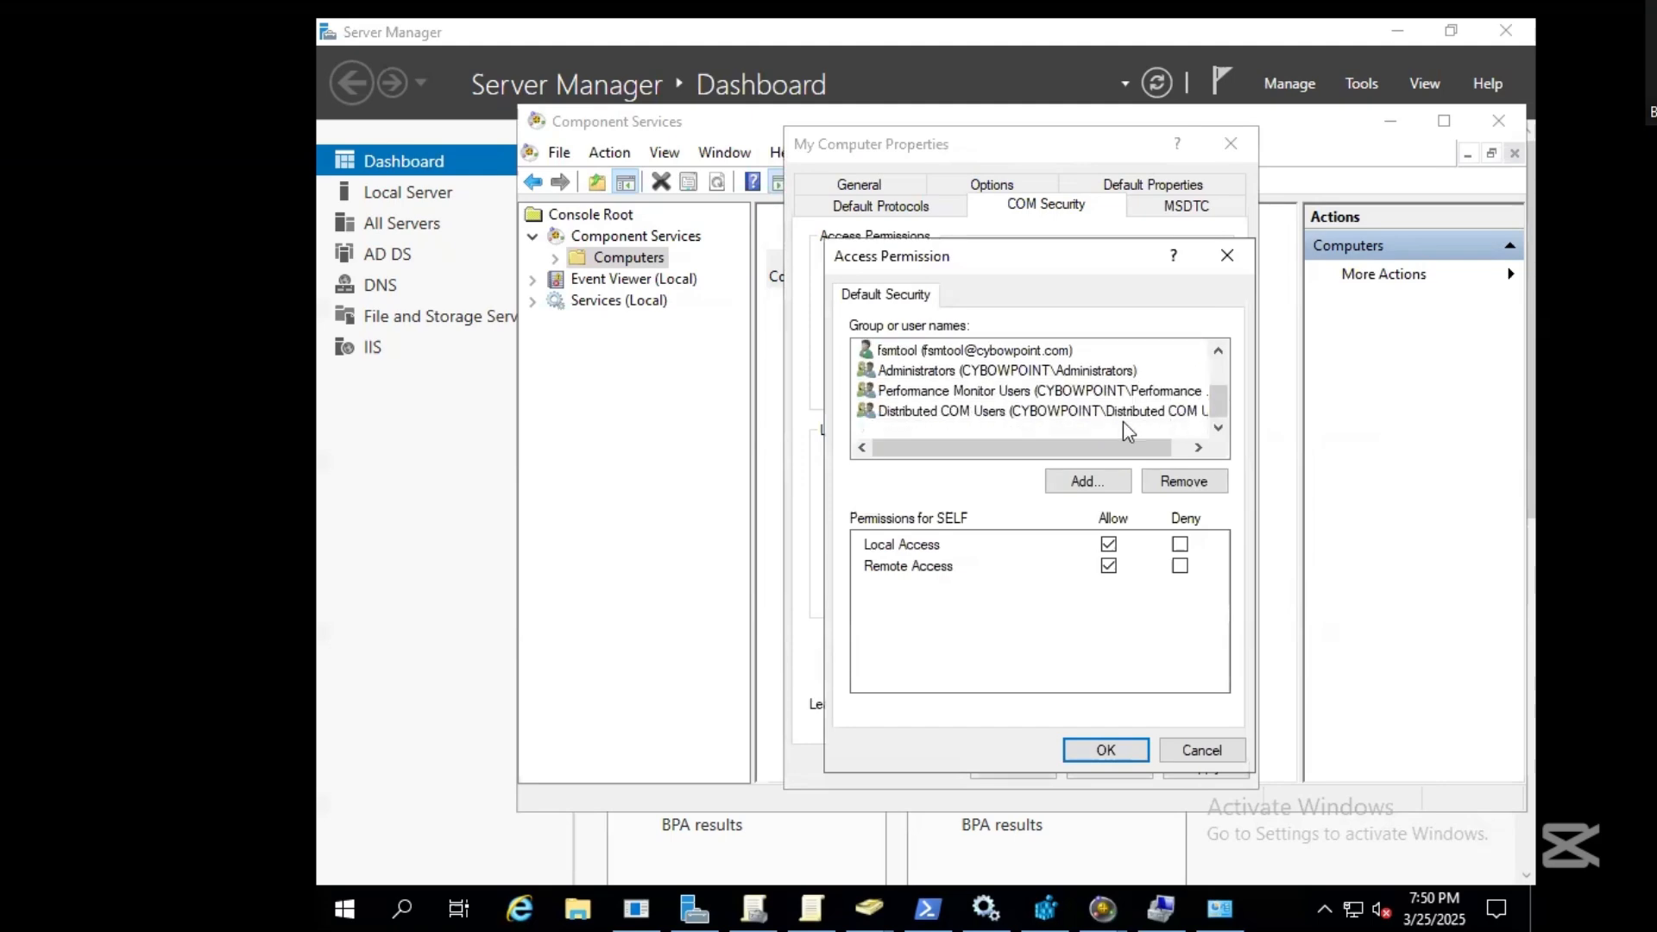
{"action": "left_click", "coordinate": [1004, 391]}
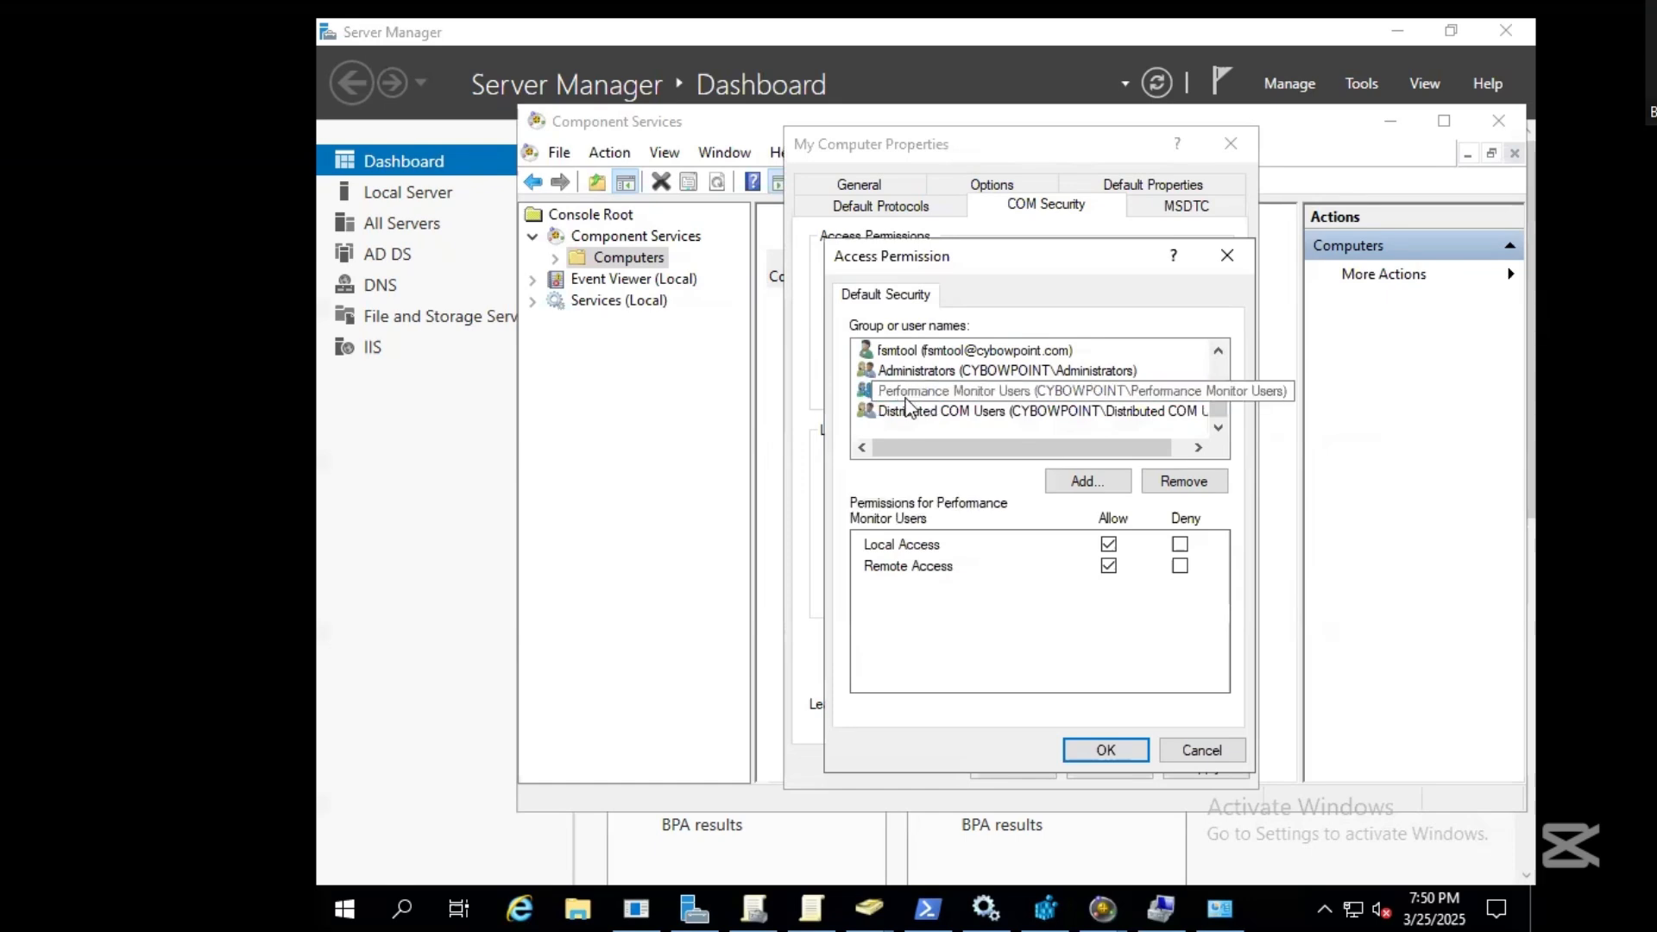
{"action": "left_click", "coordinate": [1041, 410]}
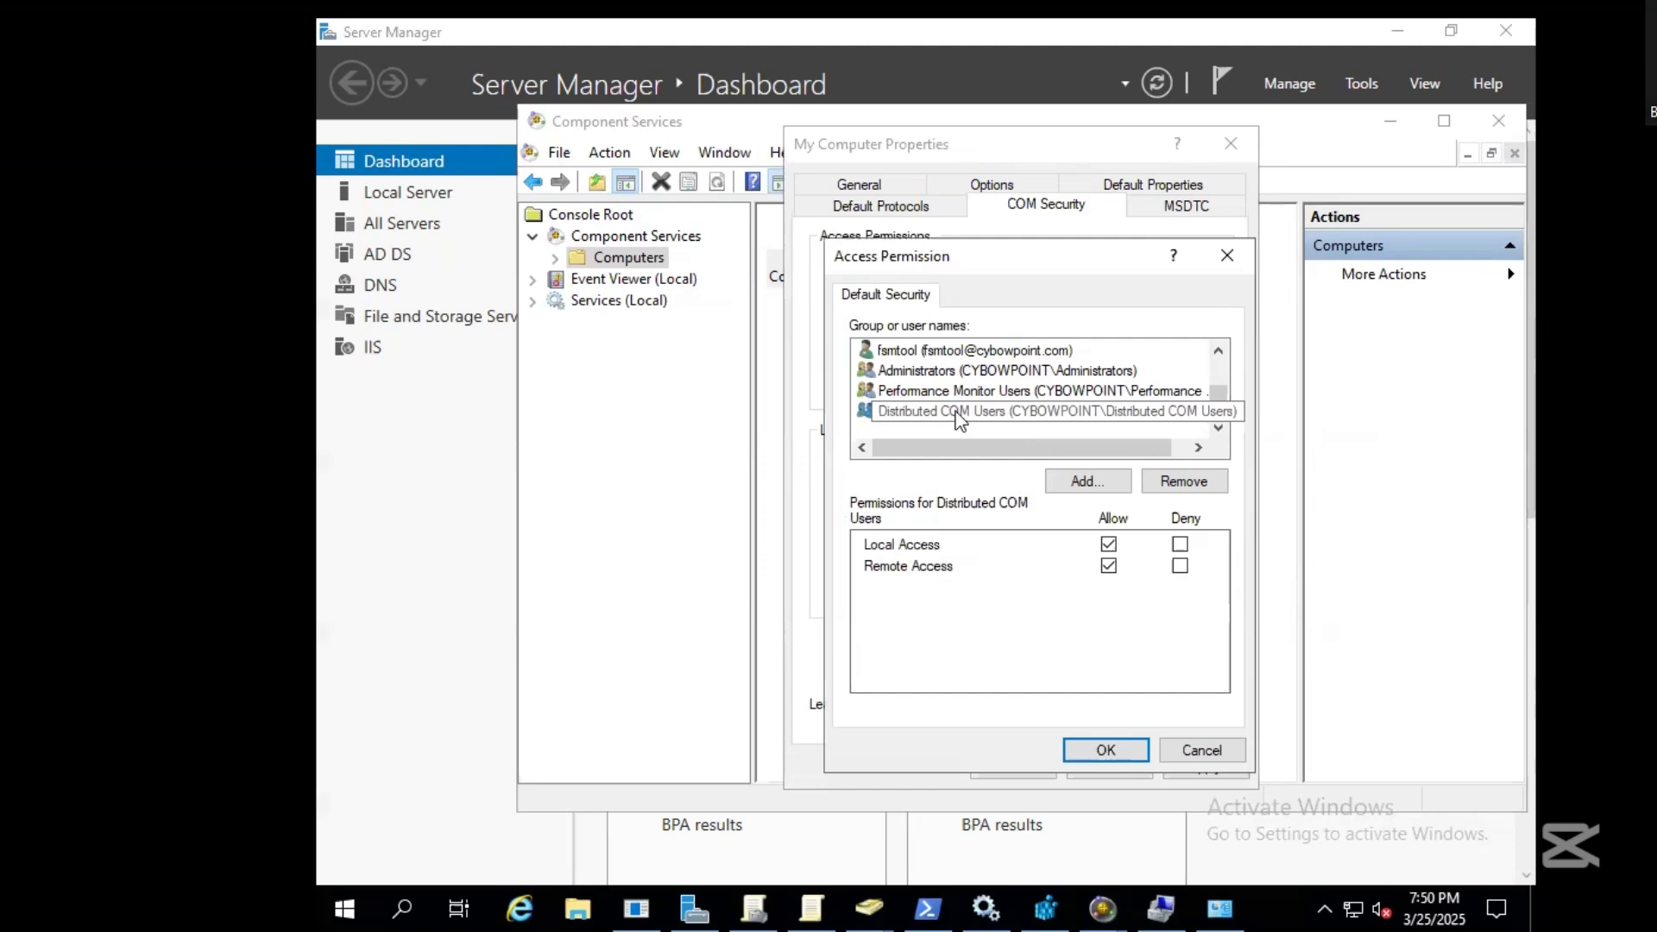
{"action": "left_click", "coordinate": [1040, 410]}
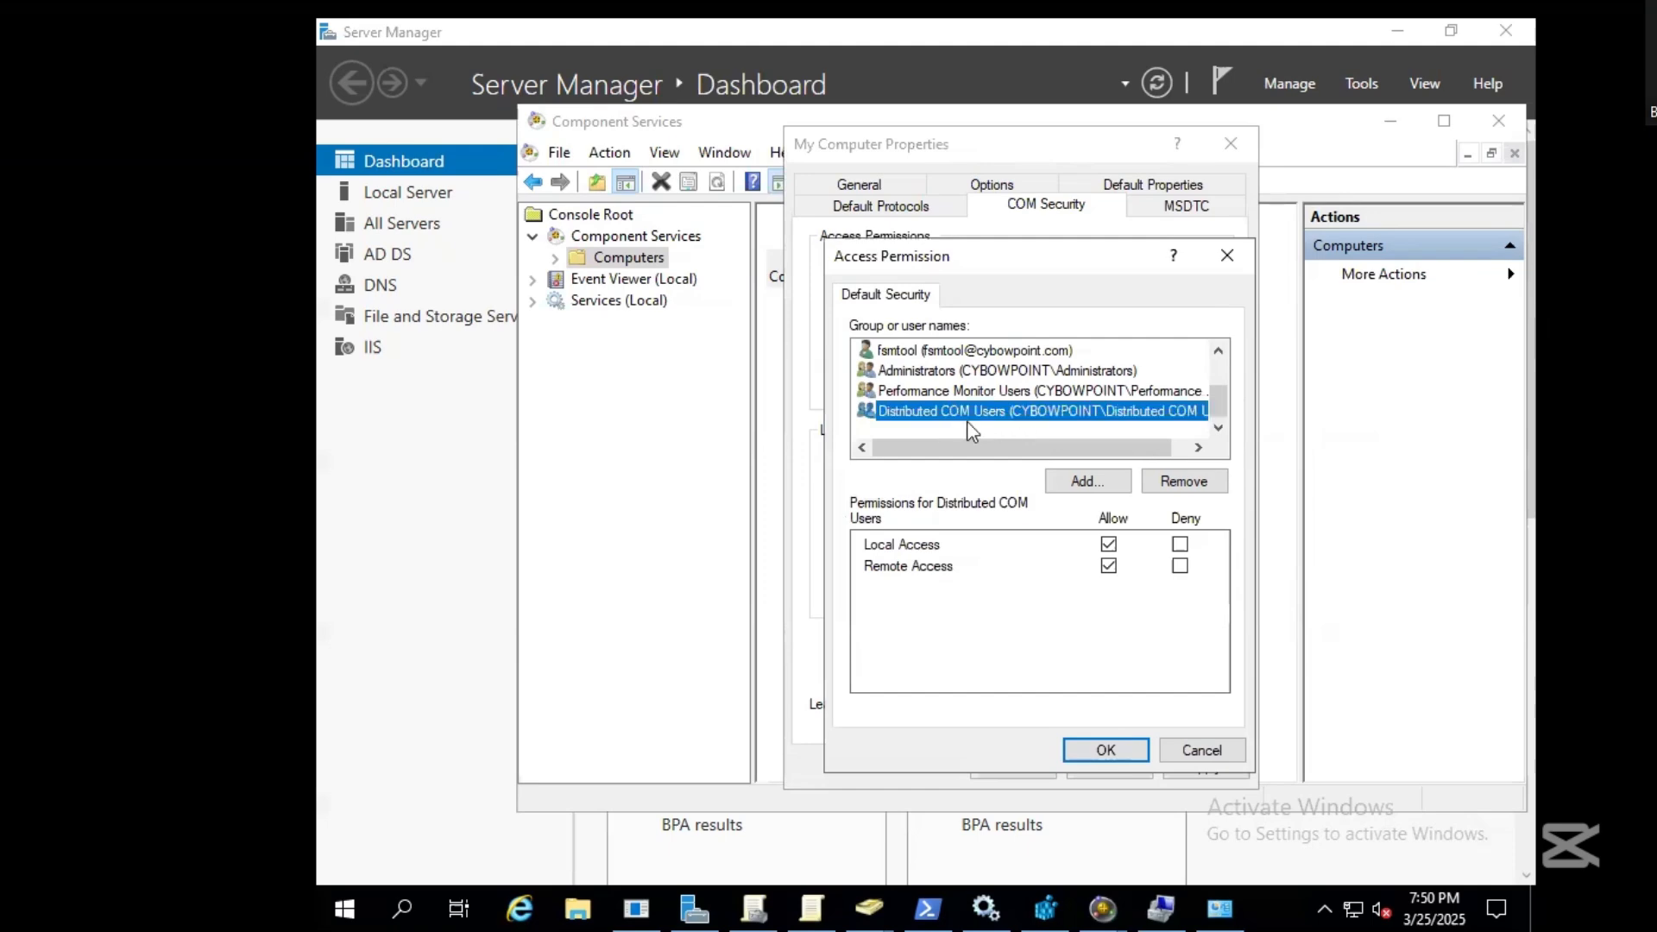
{"action": "mouse_move", "coordinate": [1106, 750]}
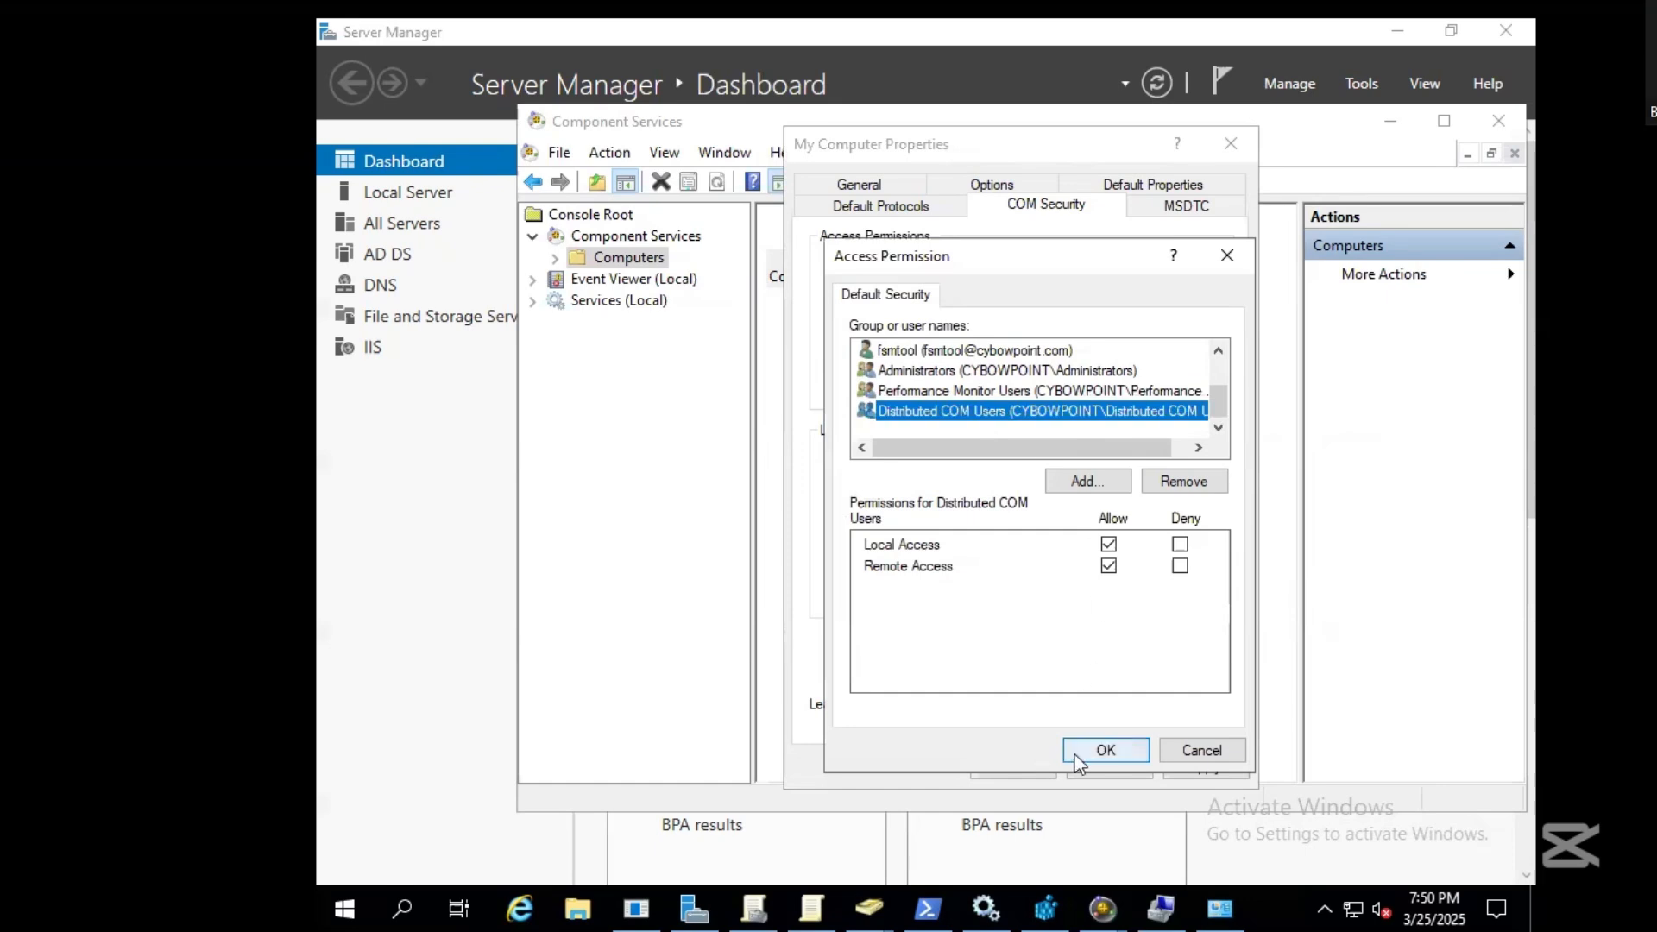
{"action": "left_click", "coordinate": [1105, 750]}
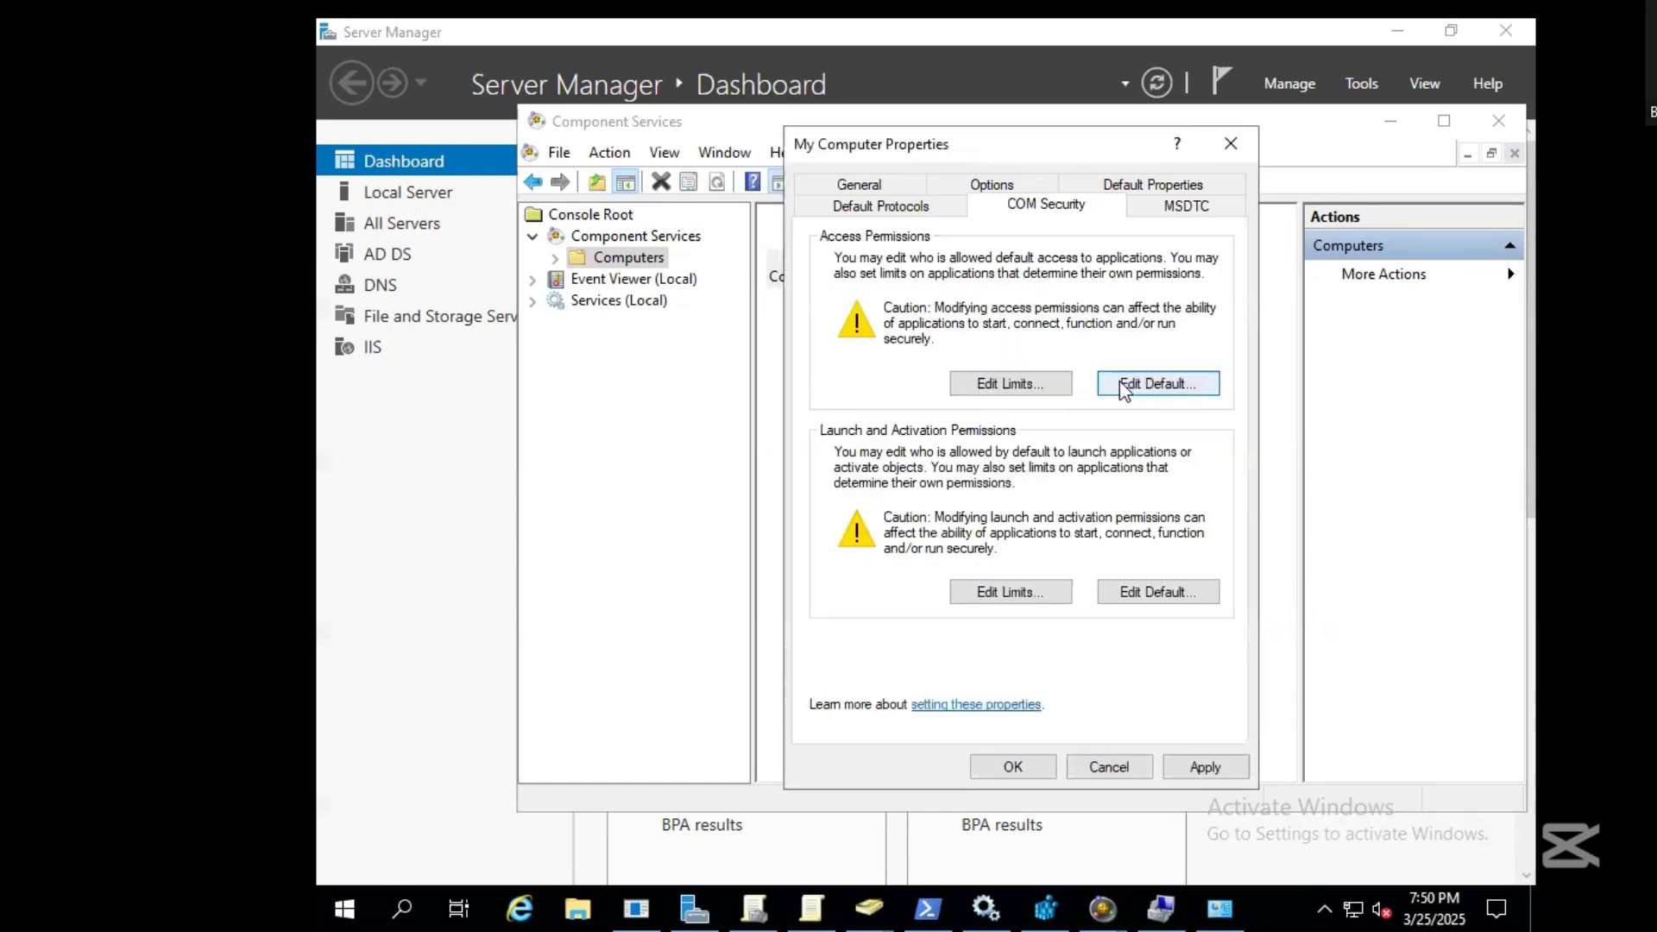
Step: Add Distributed COM Users to the default access permissions via Advanced > Find Now
{"action": "left_click", "coordinate": [1157, 382]}
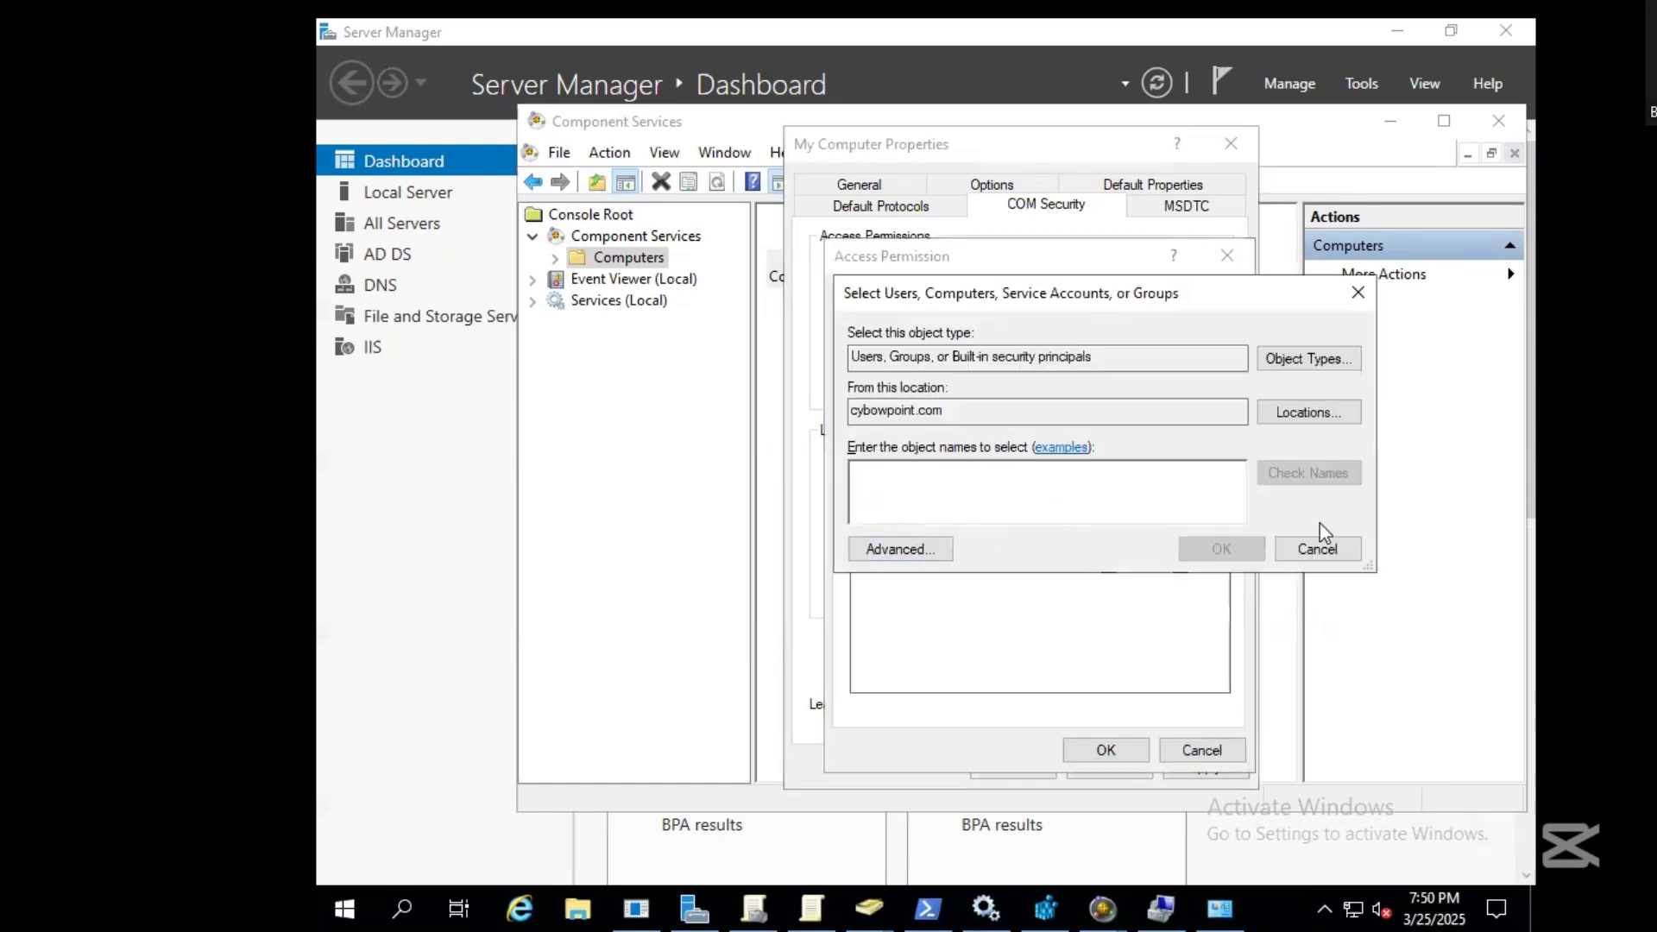
{"action": "left_click", "coordinate": [899, 548]}
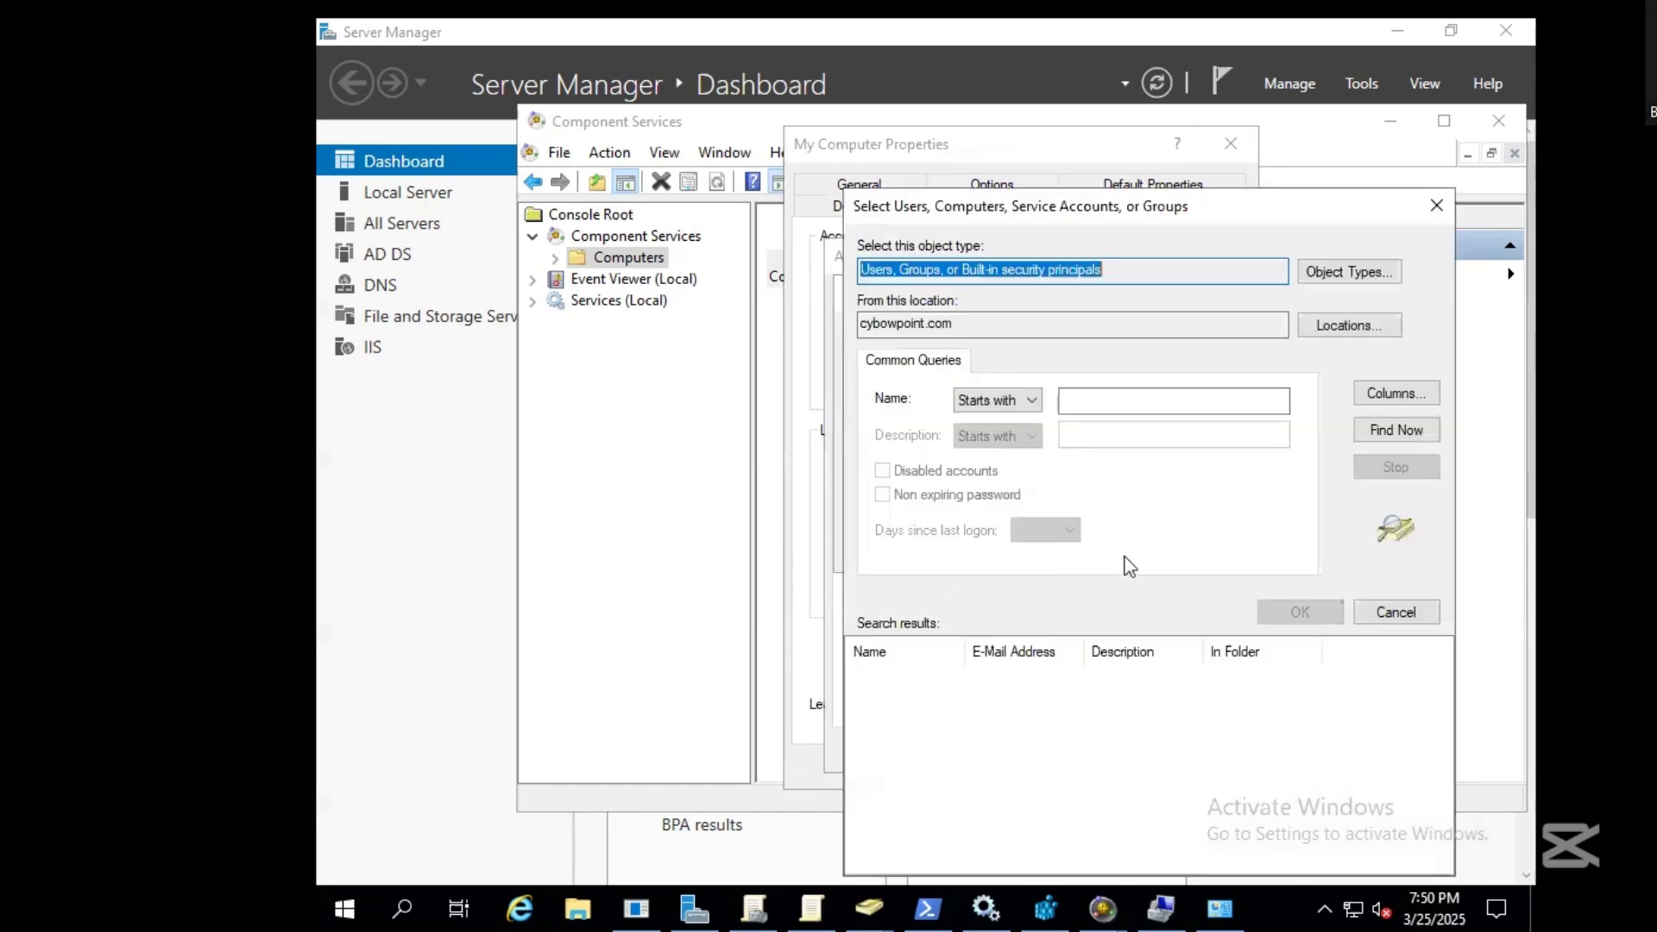
{"action": "left_click", "coordinate": [1394, 429]}
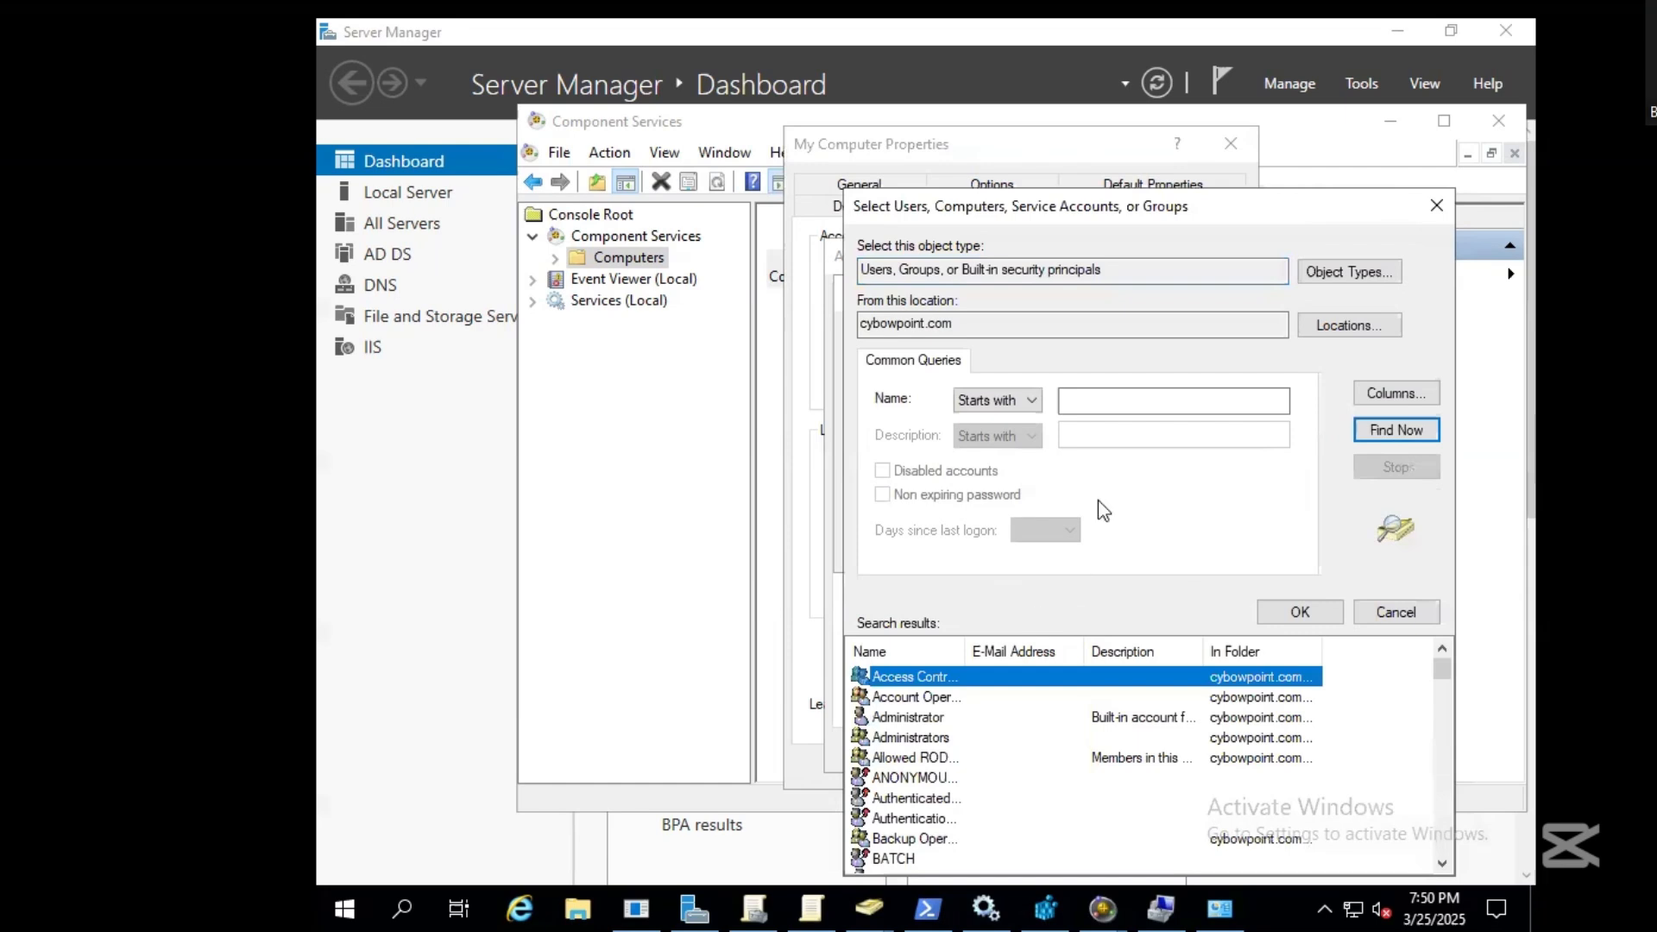
{"action": "mouse_move", "coordinate": [967, 637]}
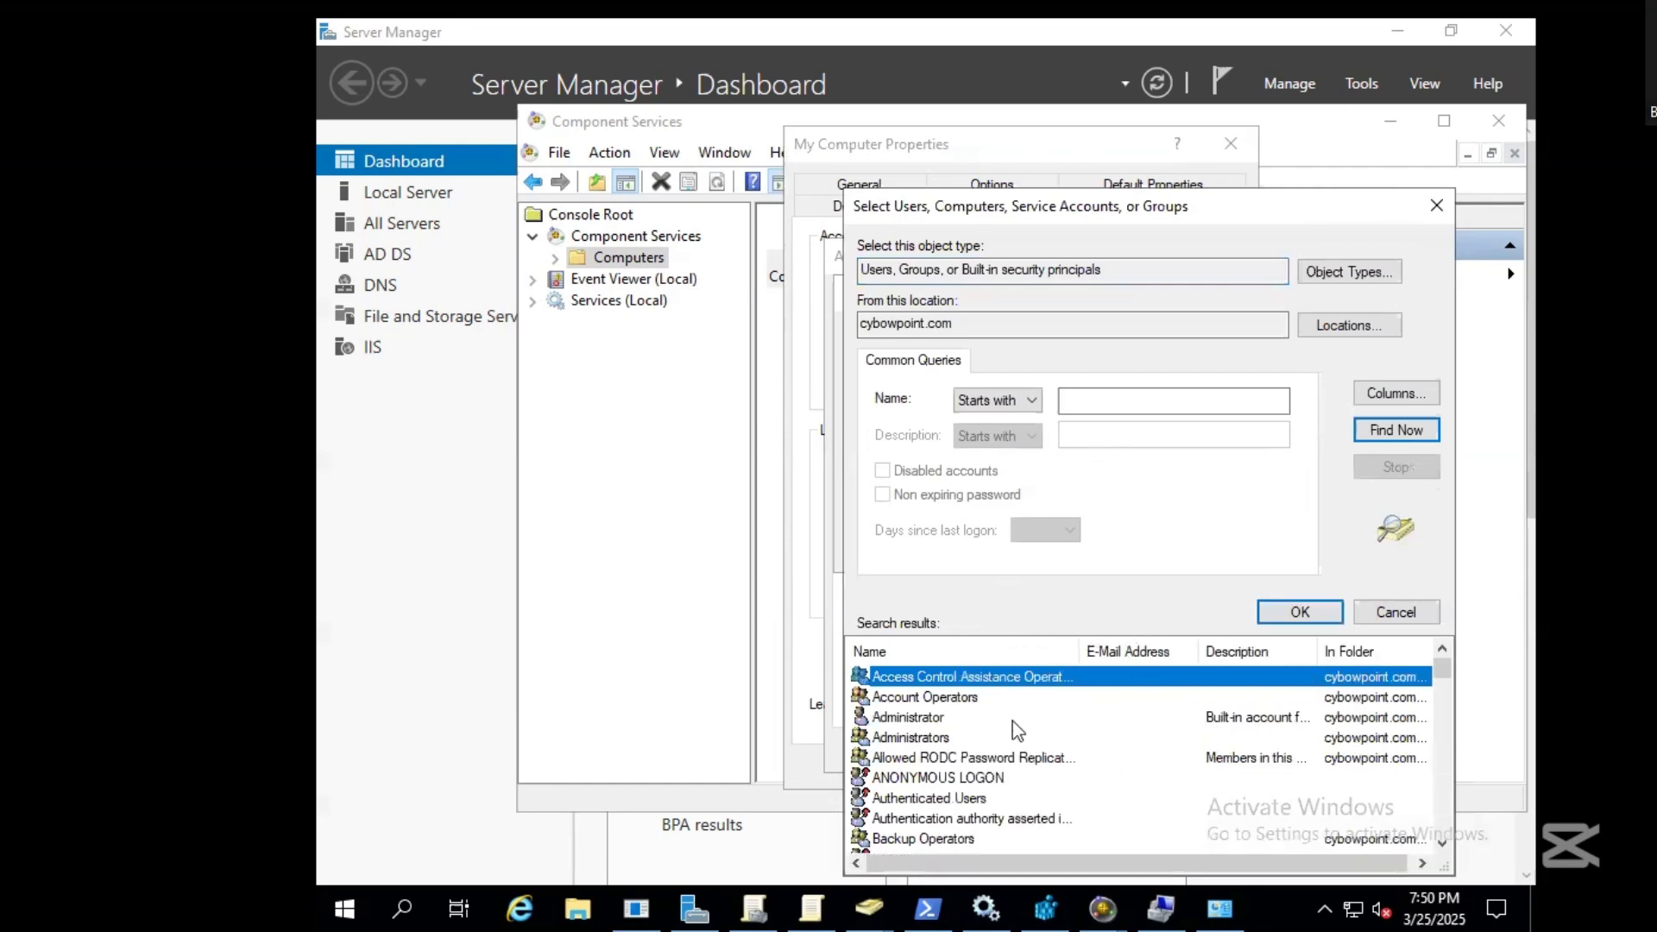
{"action": "scroll", "scroll_direction": "down", "scroll_amount": 3}
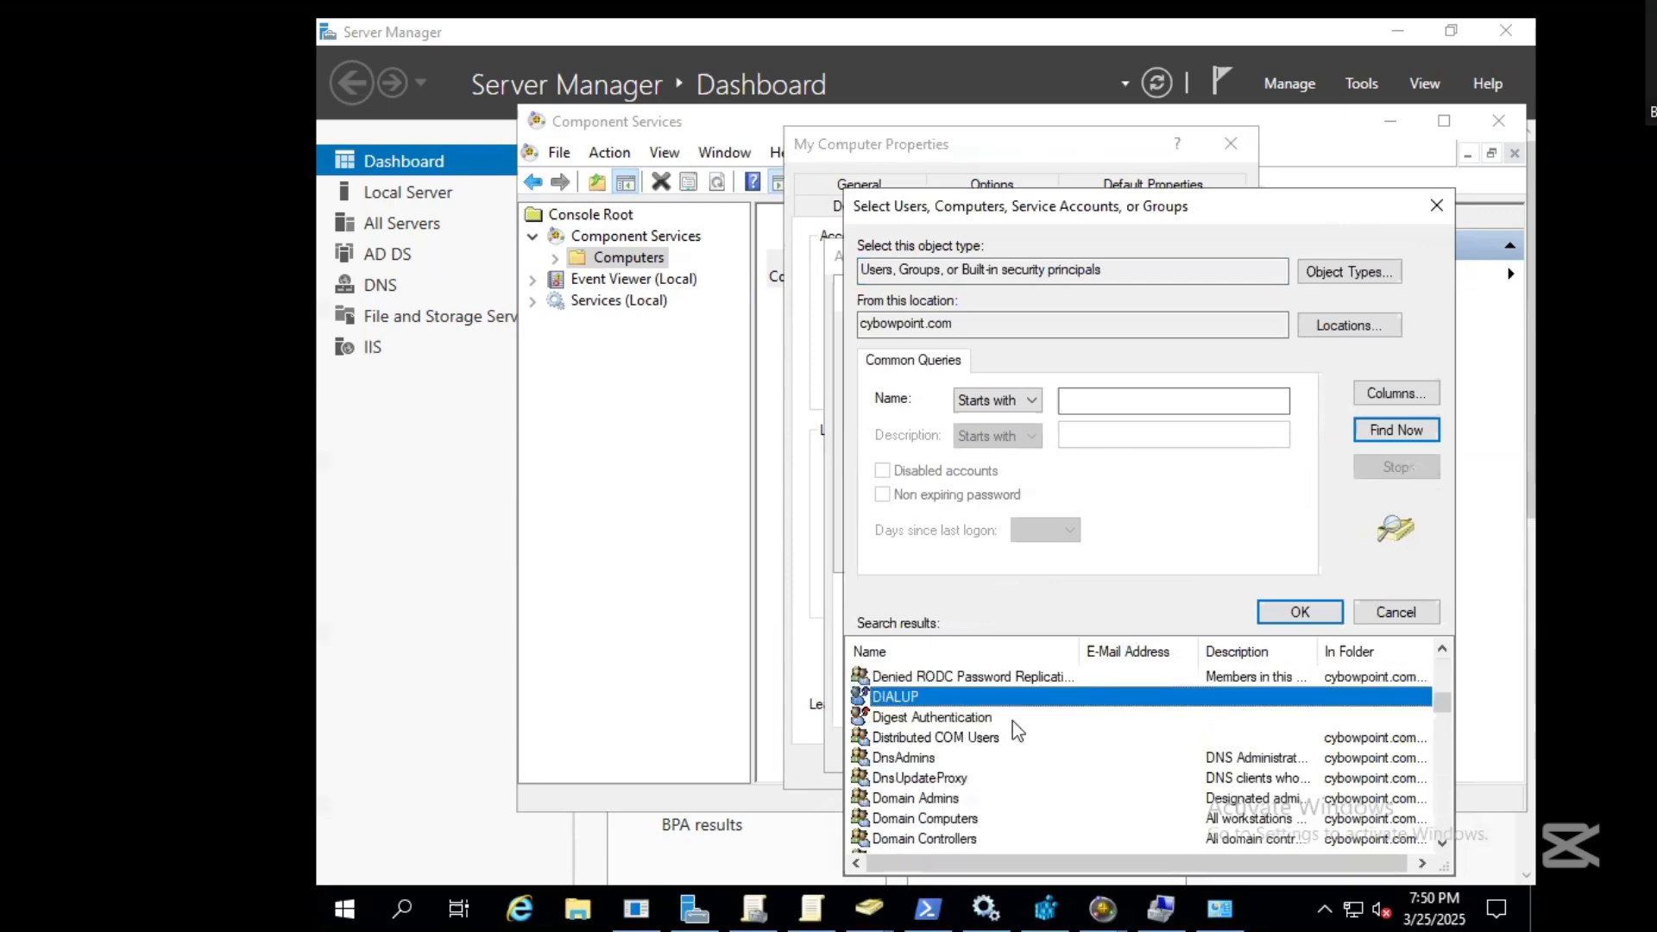
{"action": "left_click", "coordinate": [936, 737]}
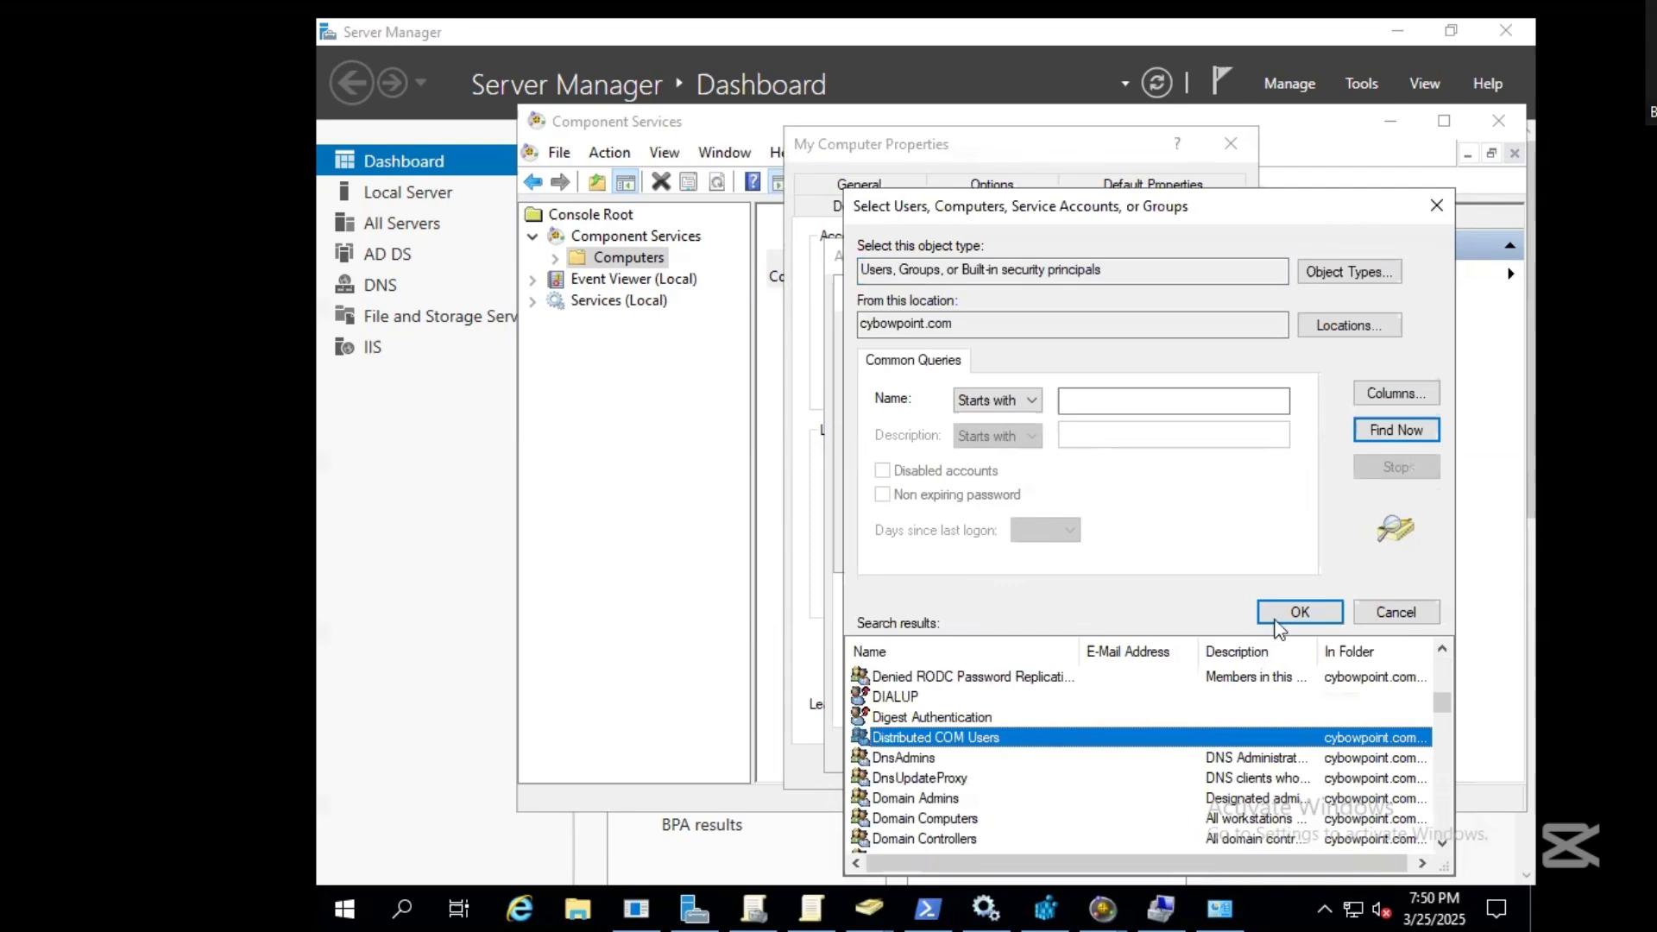
{"action": "left_click", "coordinate": [1299, 612]}
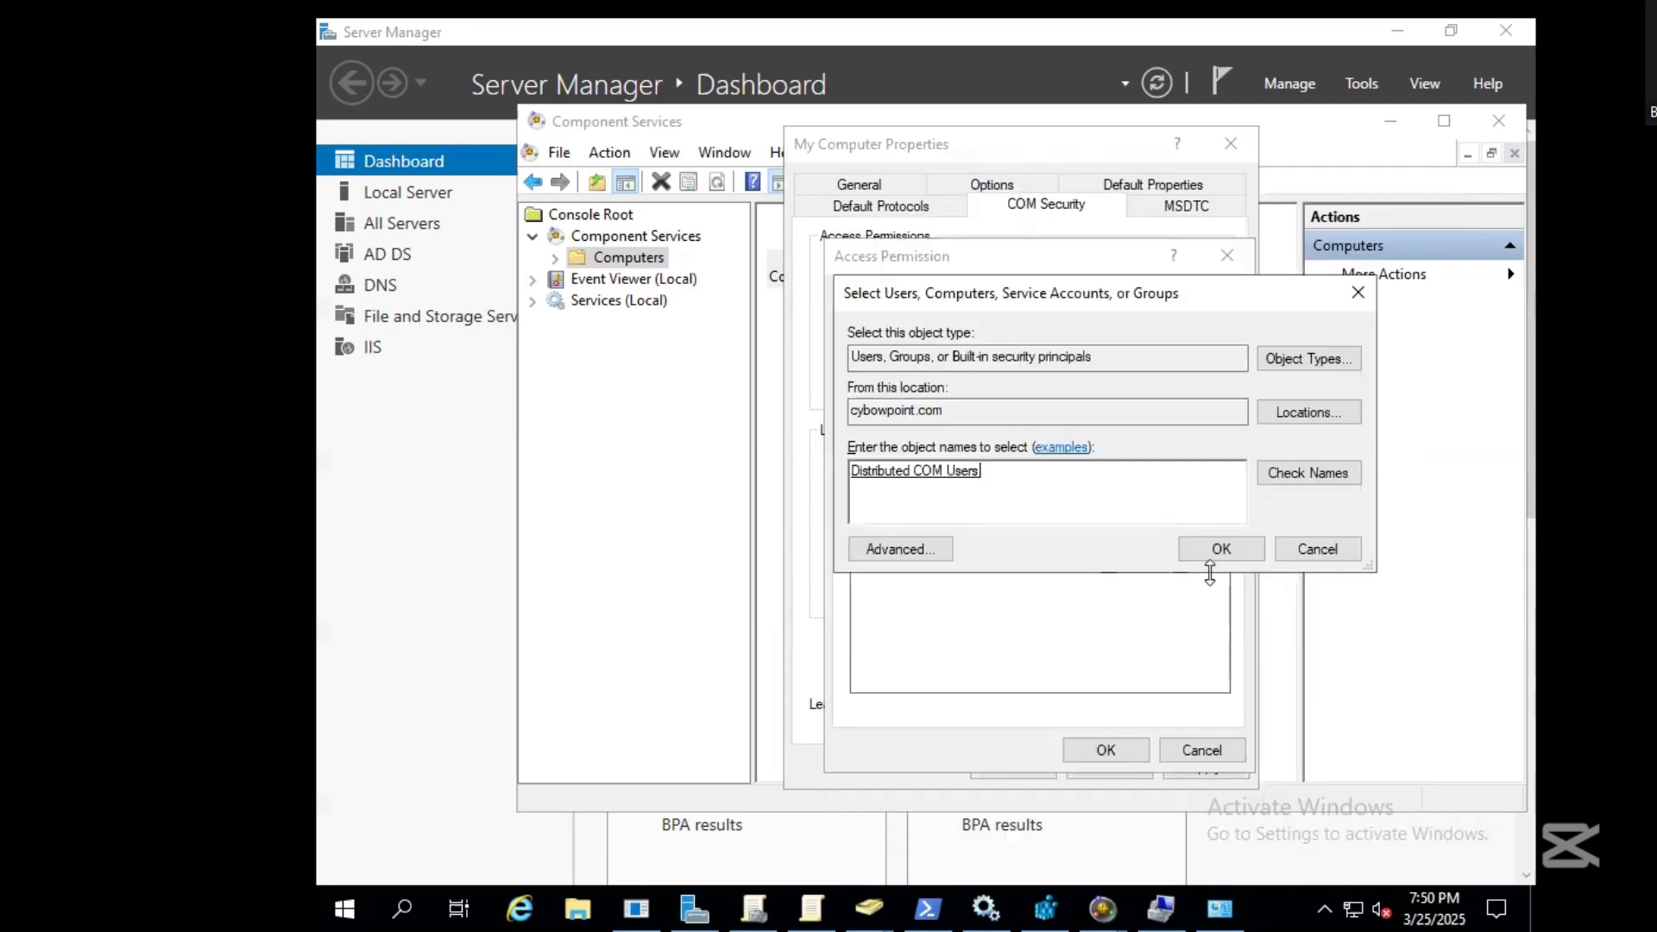
{"action": "mouse_move", "coordinate": [991, 551]}
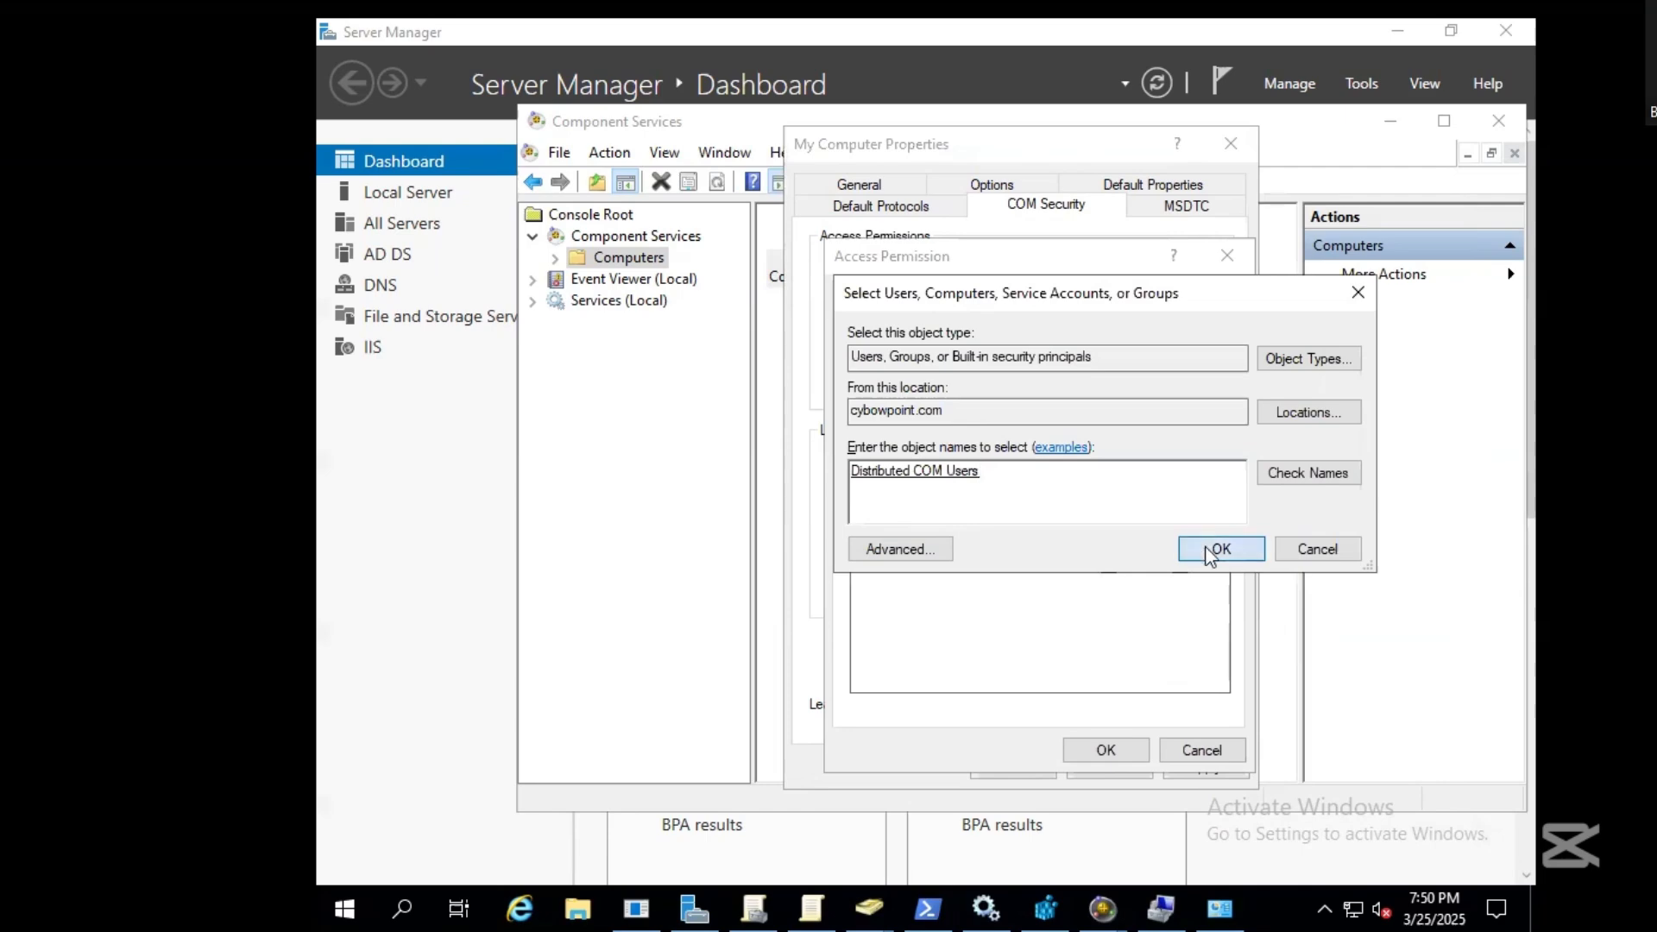
{"action": "left_click", "coordinate": [1220, 549]}
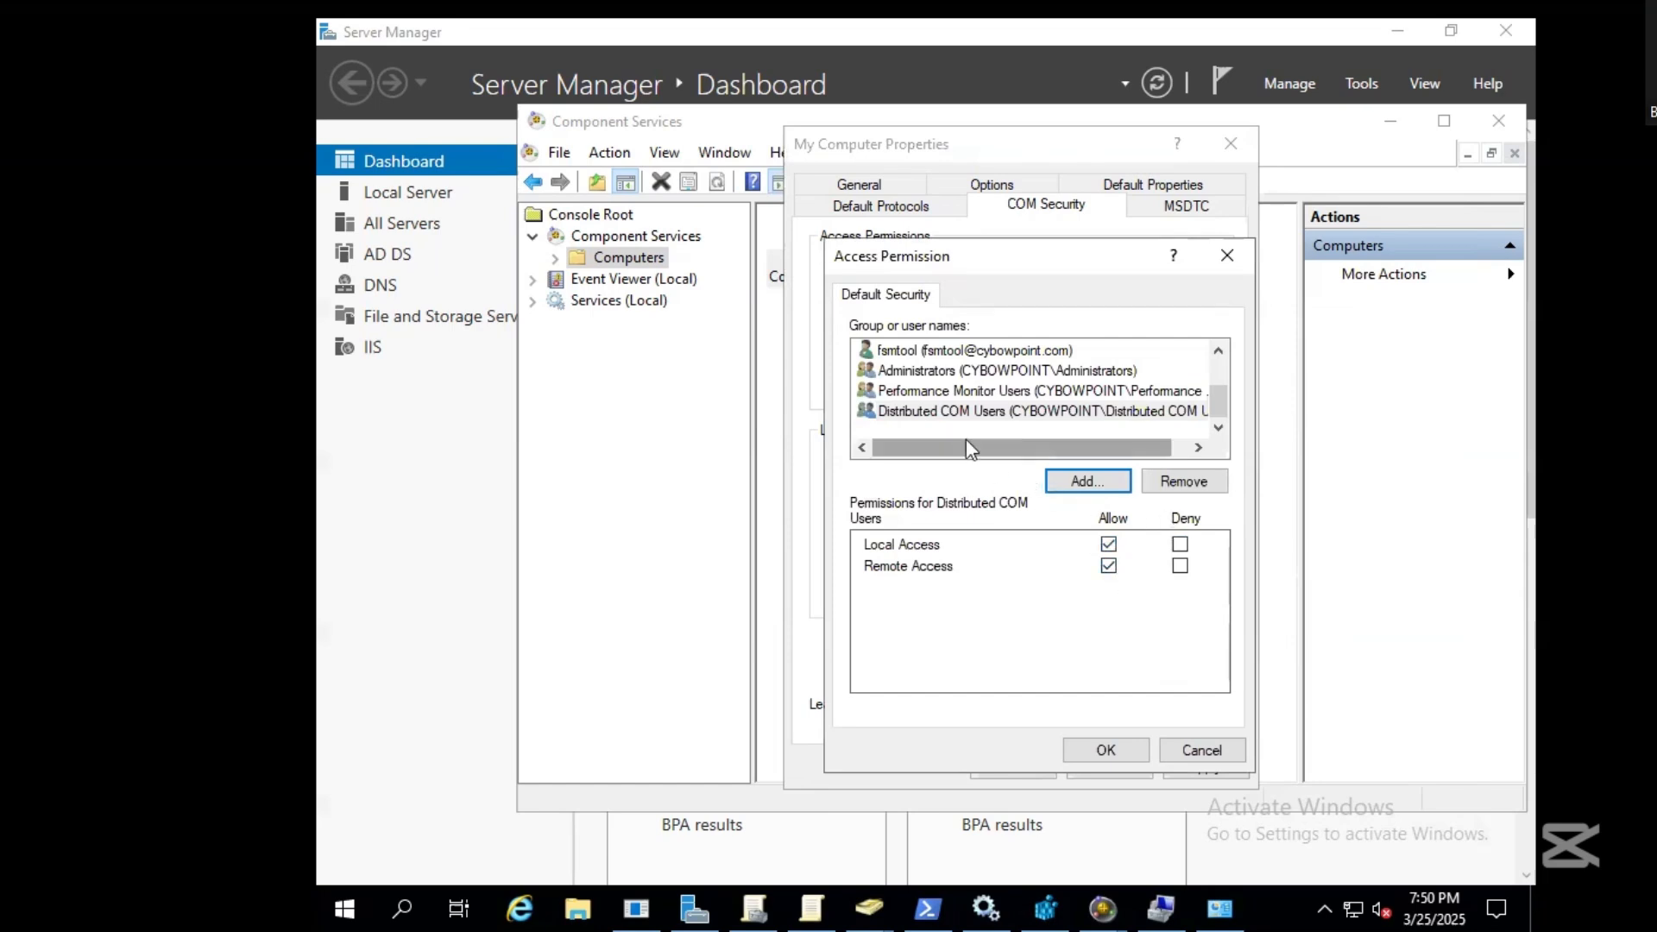
Step: Add Performance Monitor Users to the default access permissions via Find Now and save
{"action": "left_click", "coordinate": [1036, 390]}
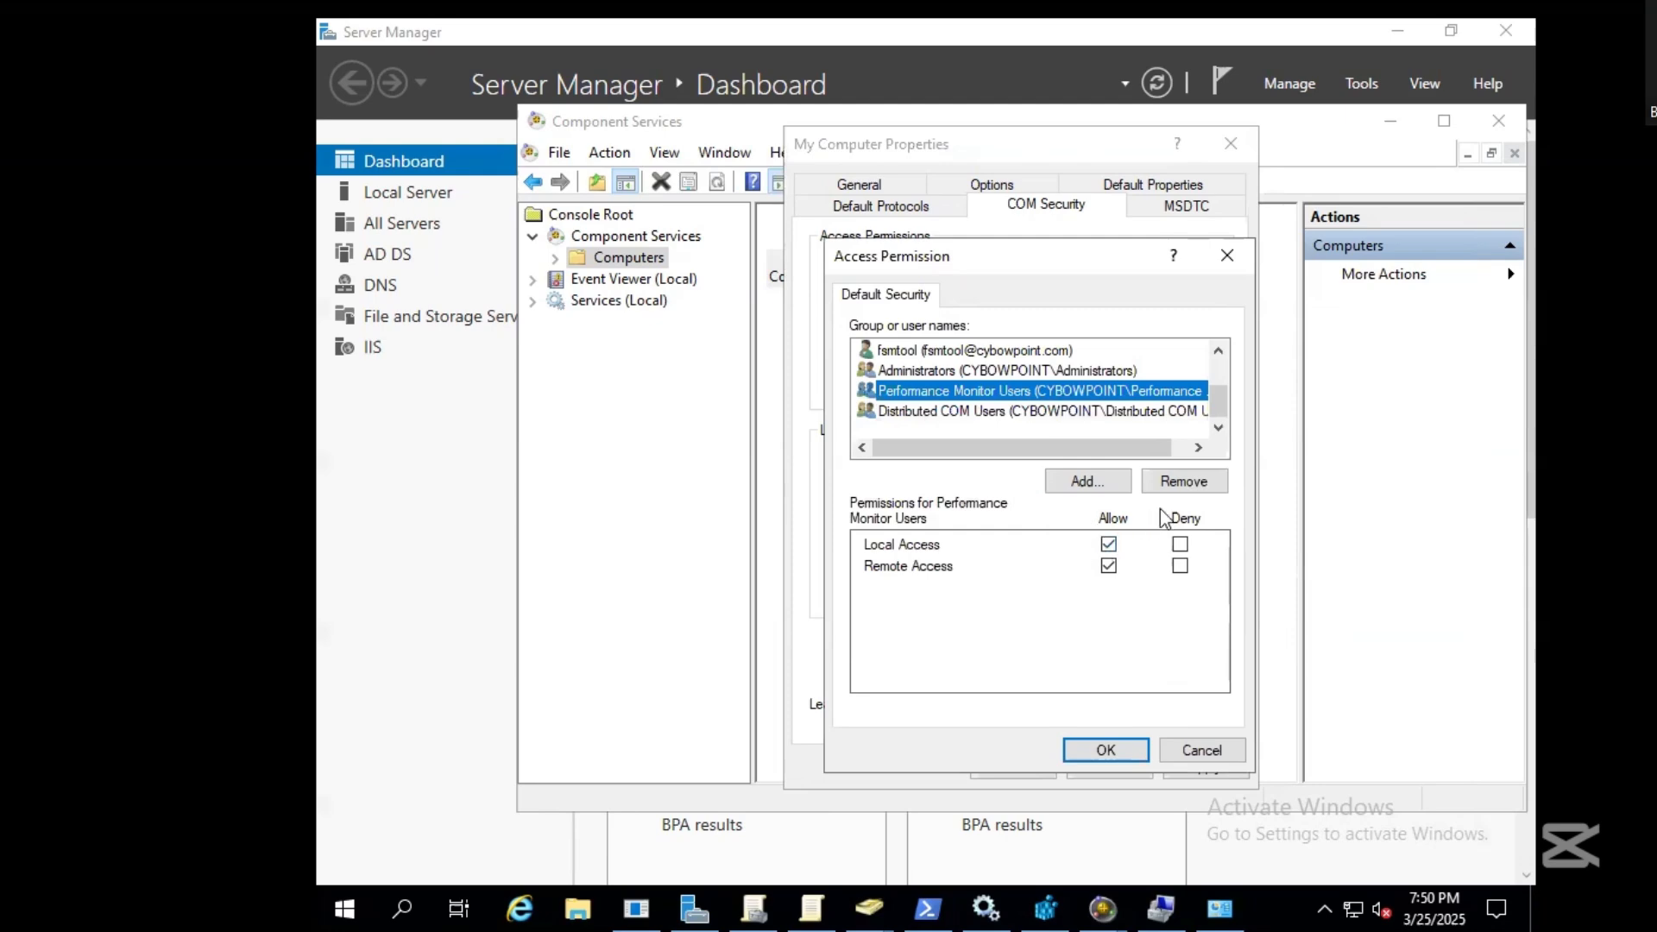
{"action": "left_click", "coordinate": [1086, 481]}
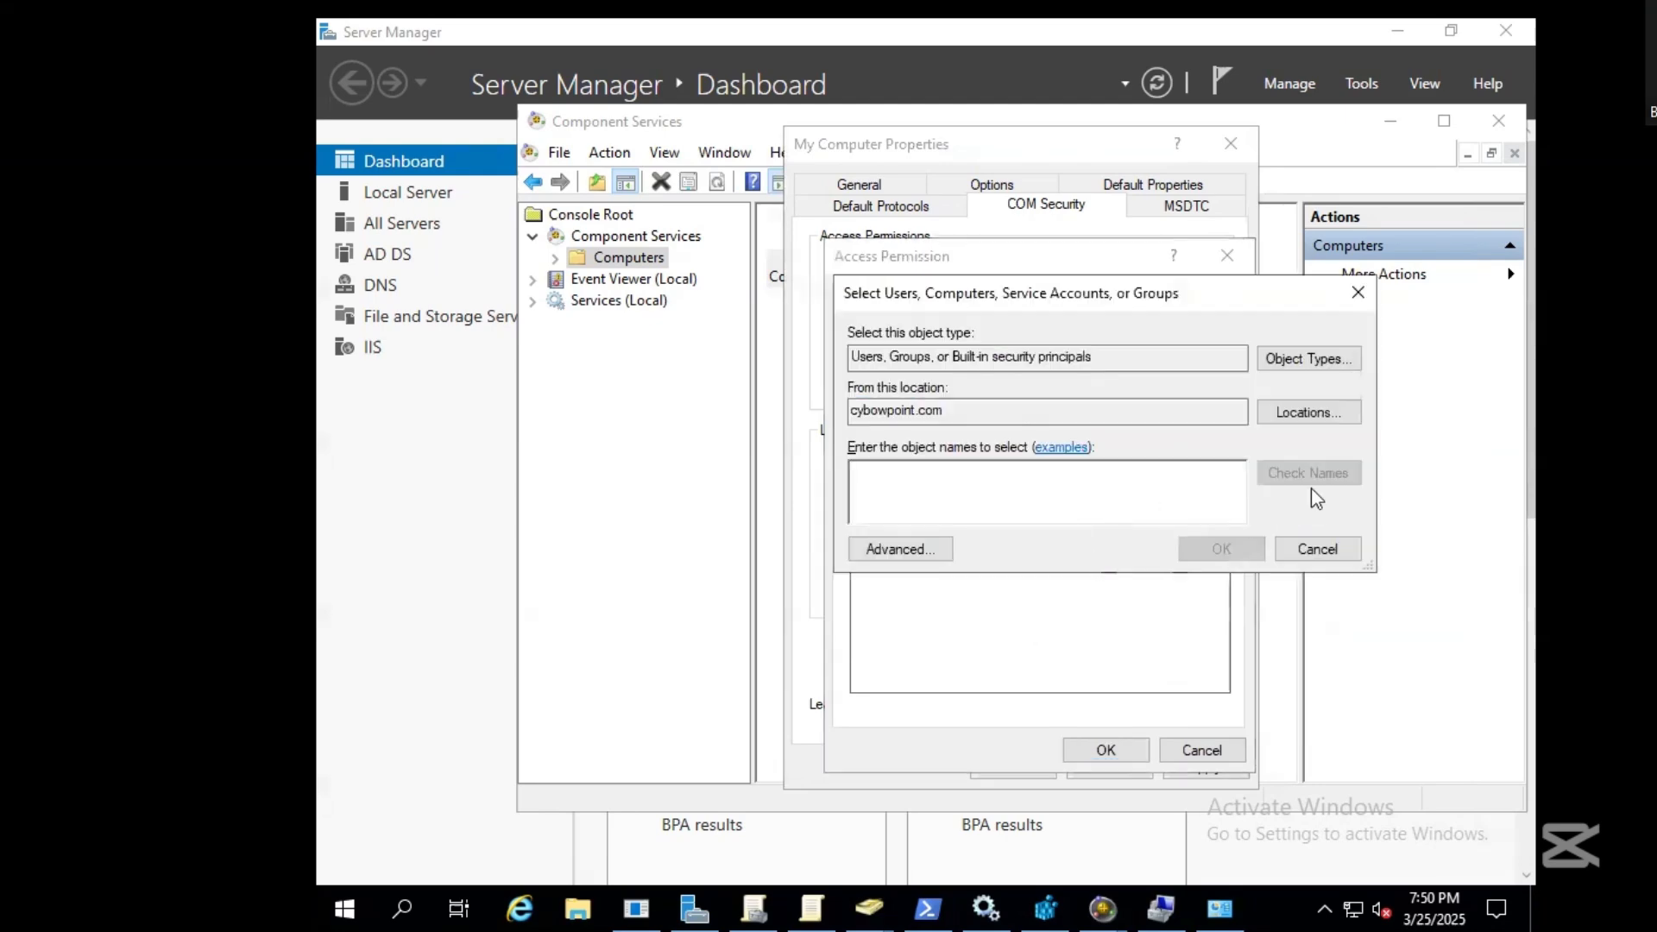
{"action": "left_click", "coordinate": [899, 549]}
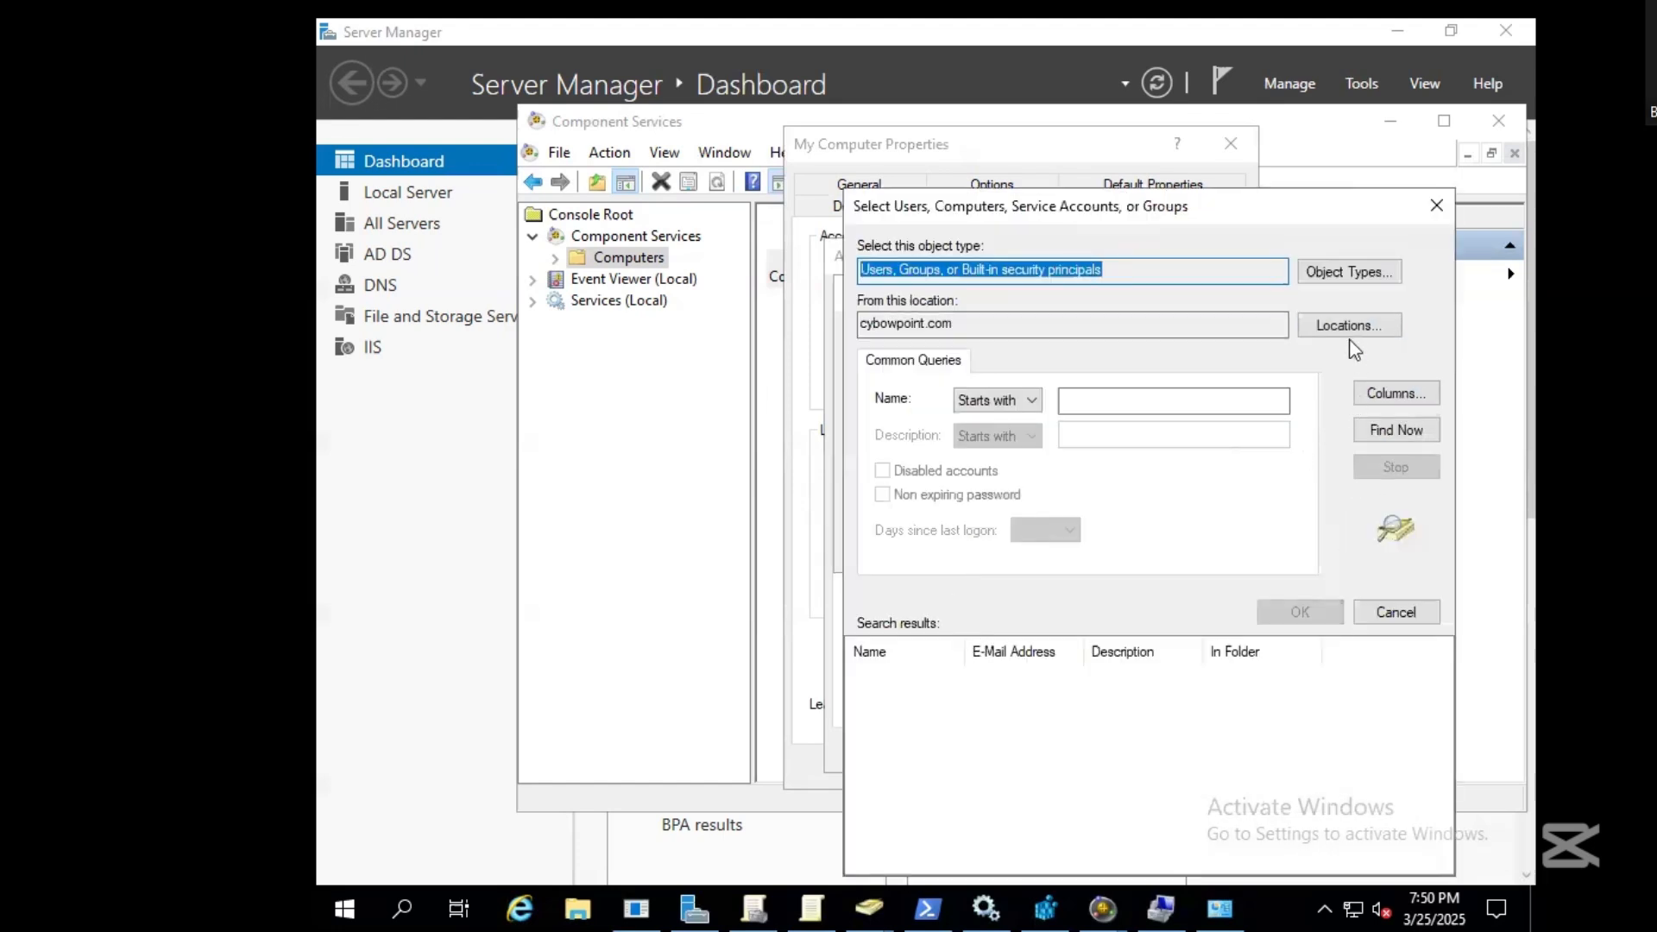
{"action": "left_click", "coordinate": [1397, 429]}
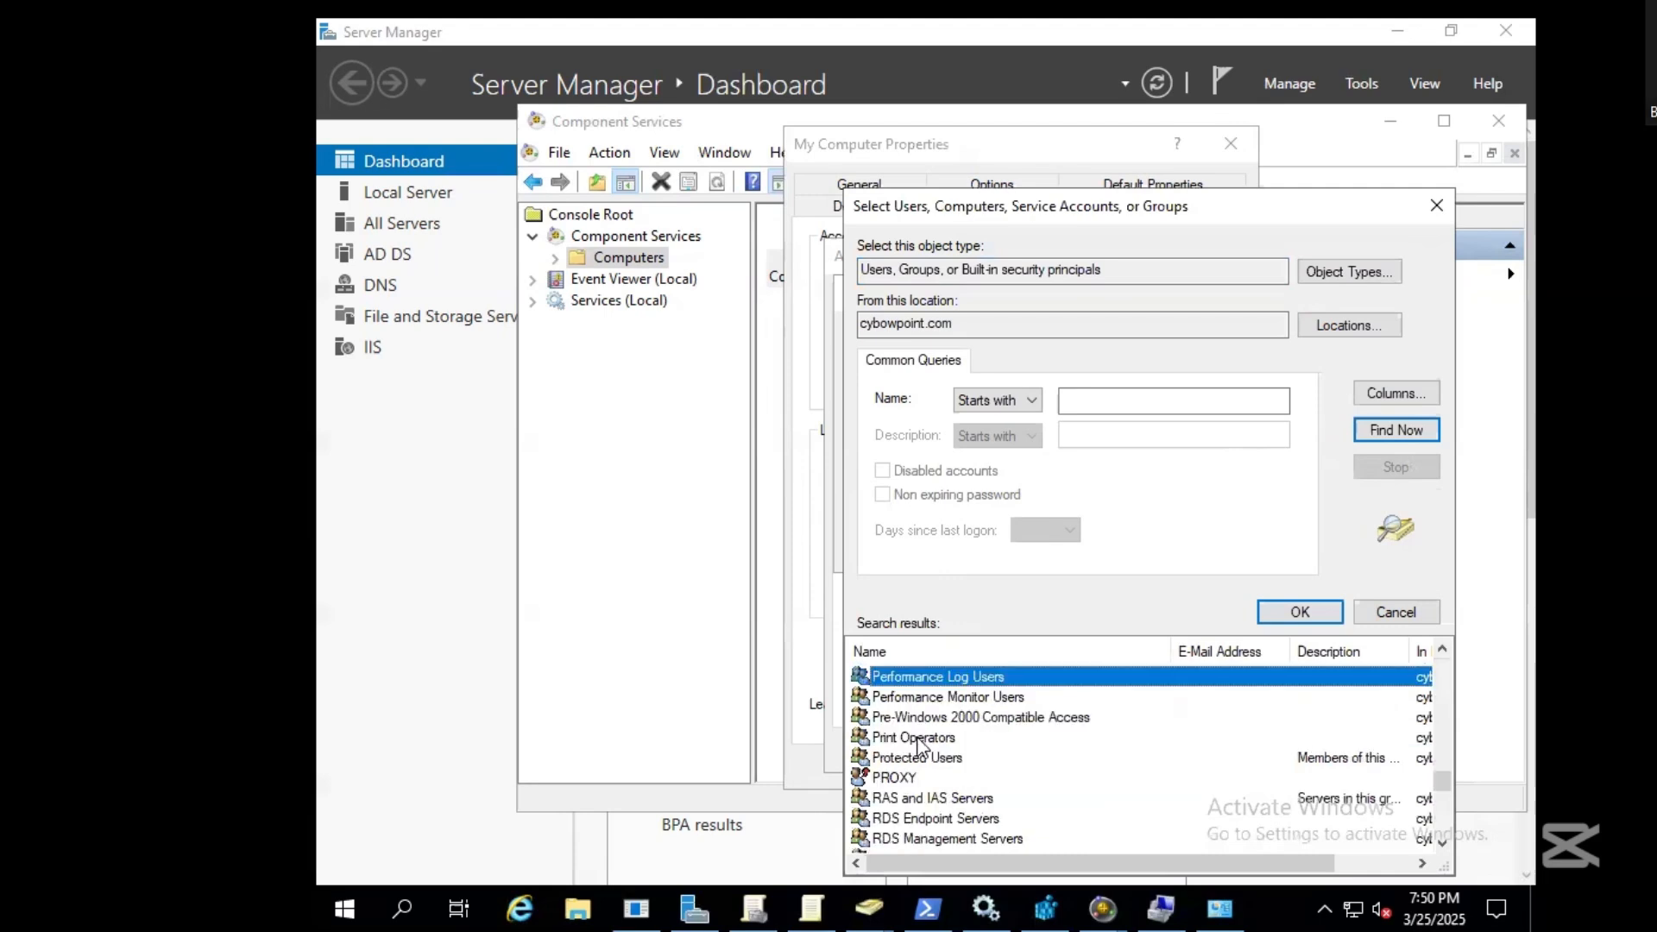
{"action": "left_click", "coordinate": [946, 696]}
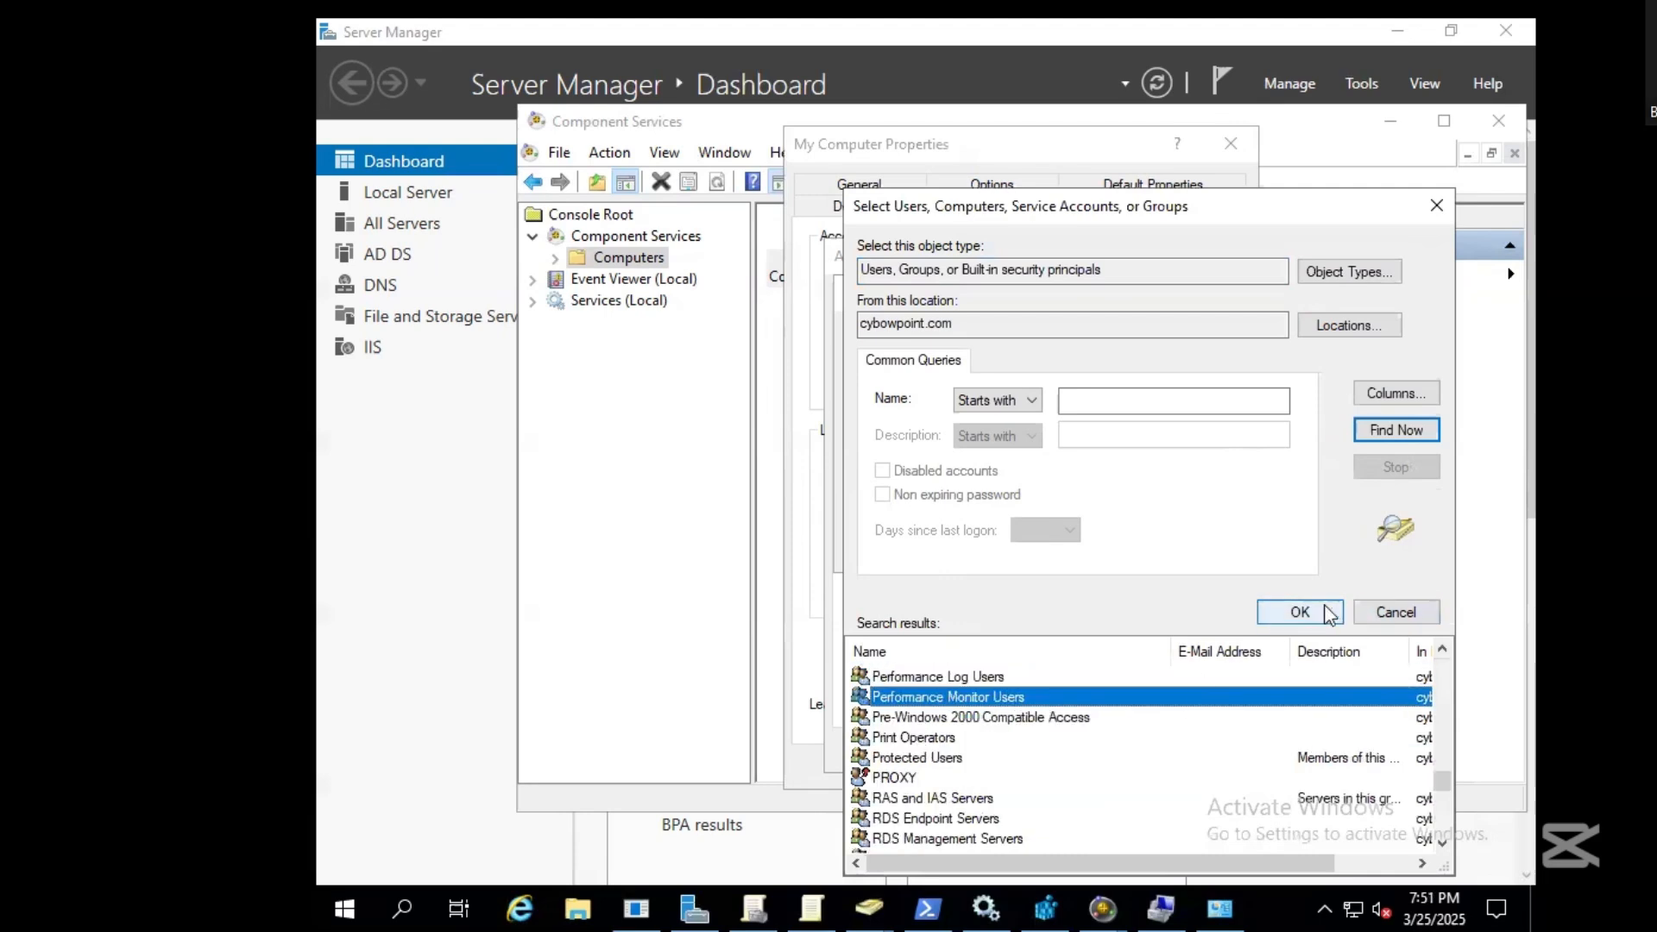
{"action": "left_click", "coordinate": [1299, 612]}
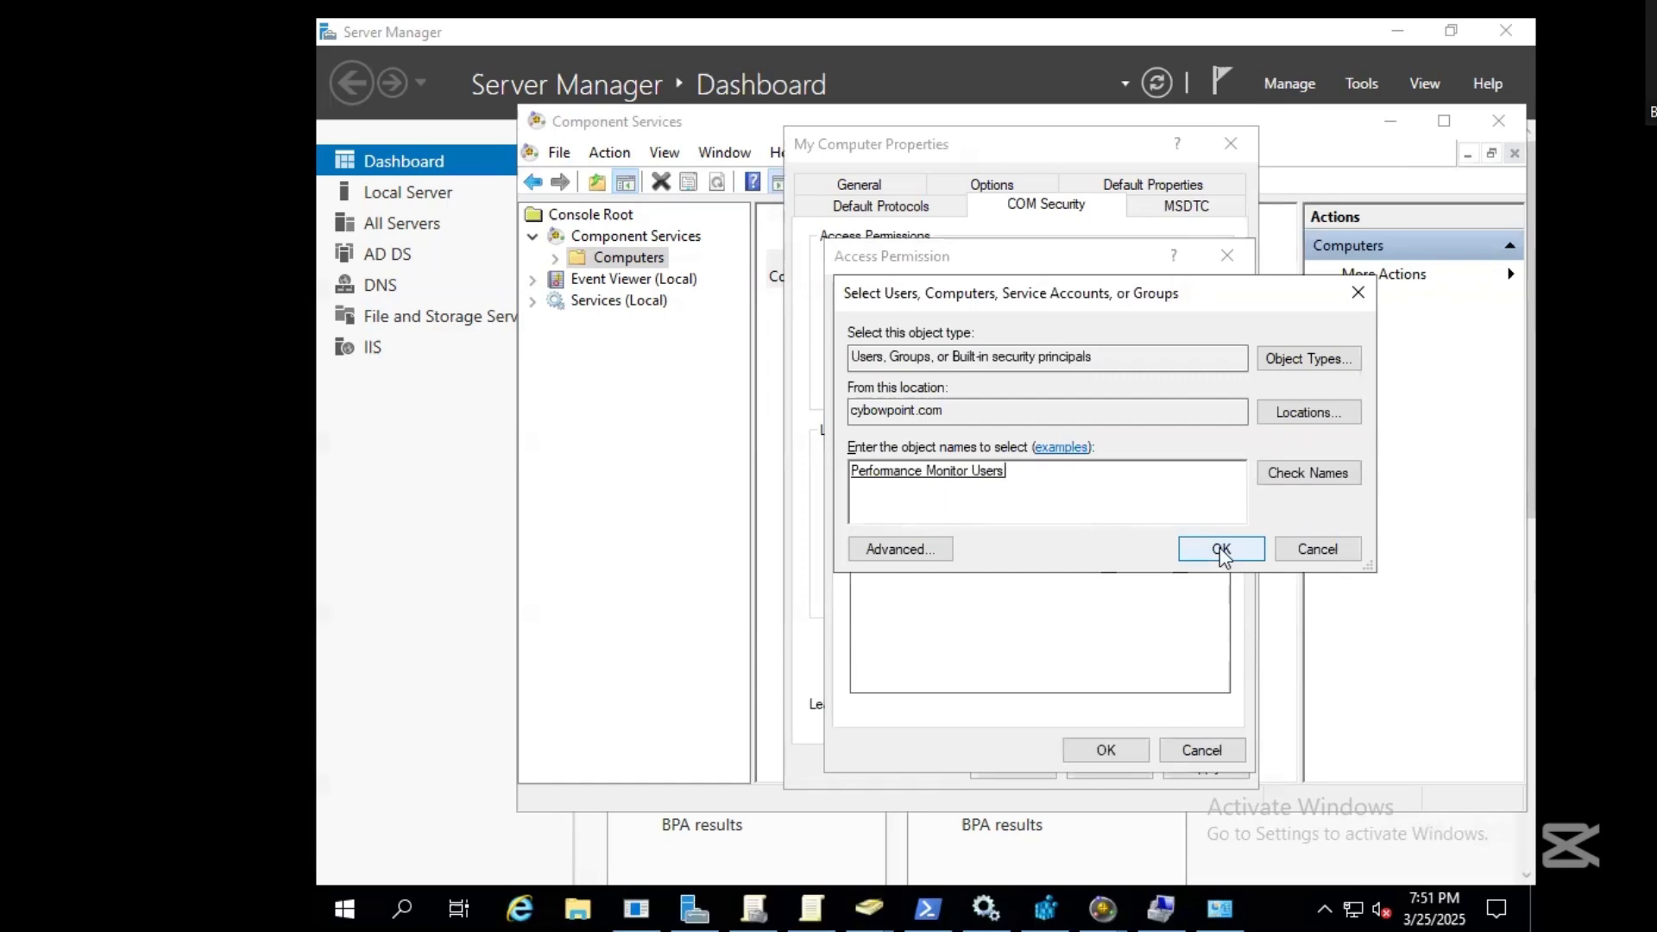
{"action": "left_click", "coordinate": [1221, 549]}
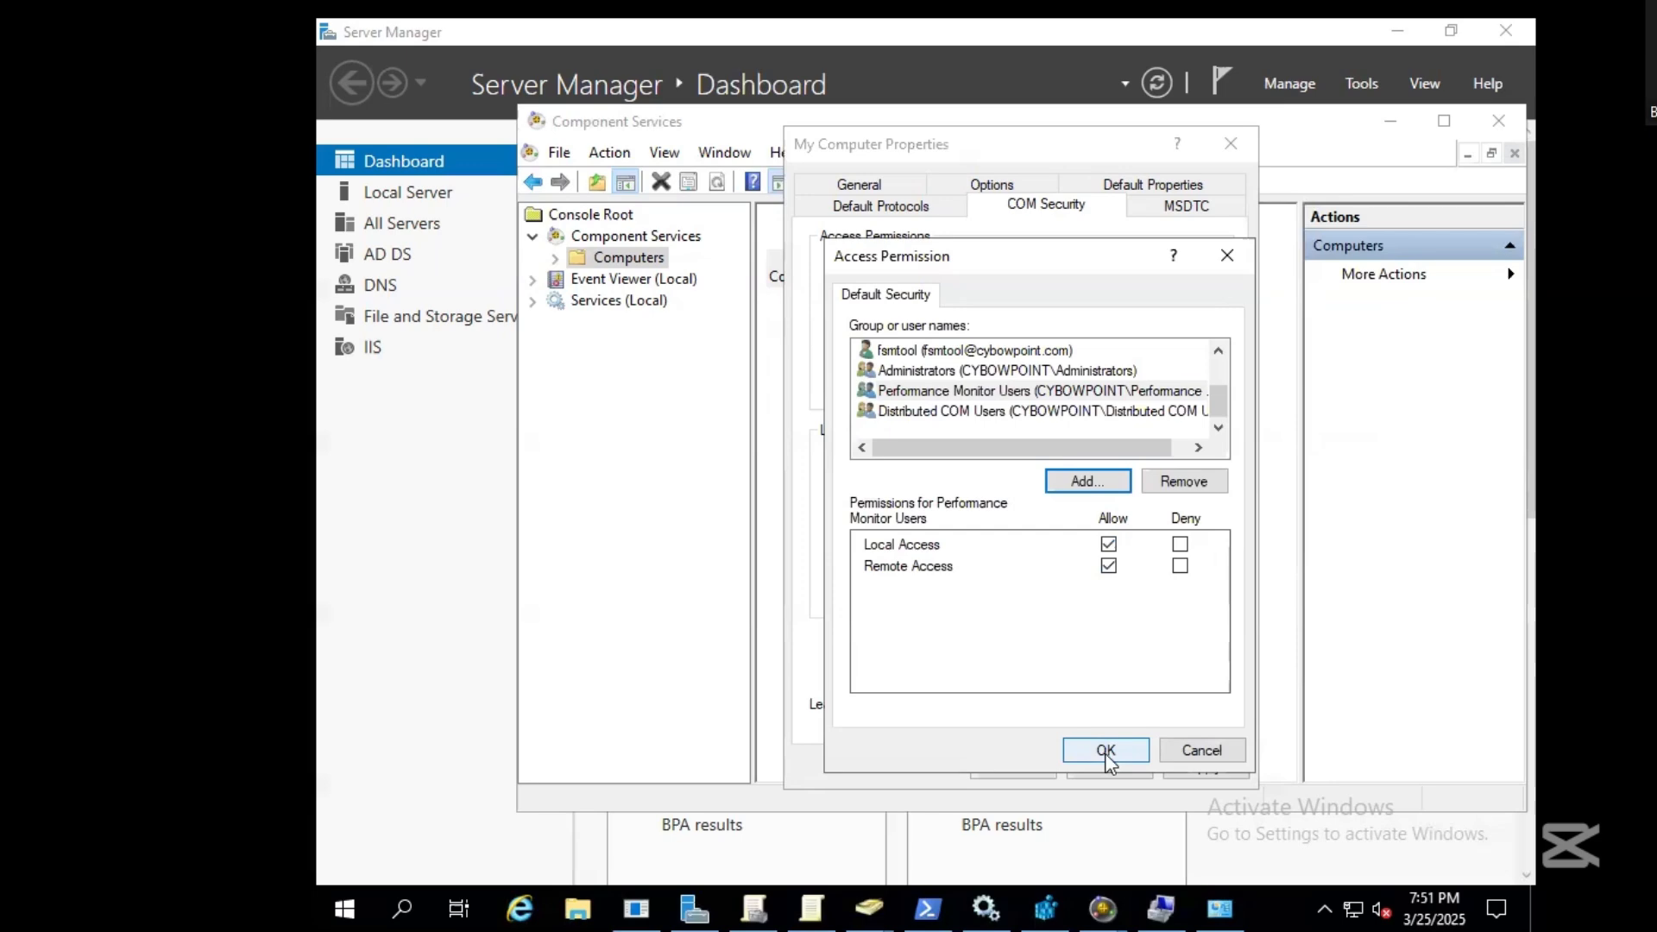
{"action": "left_click", "coordinate": [1106, 750]}
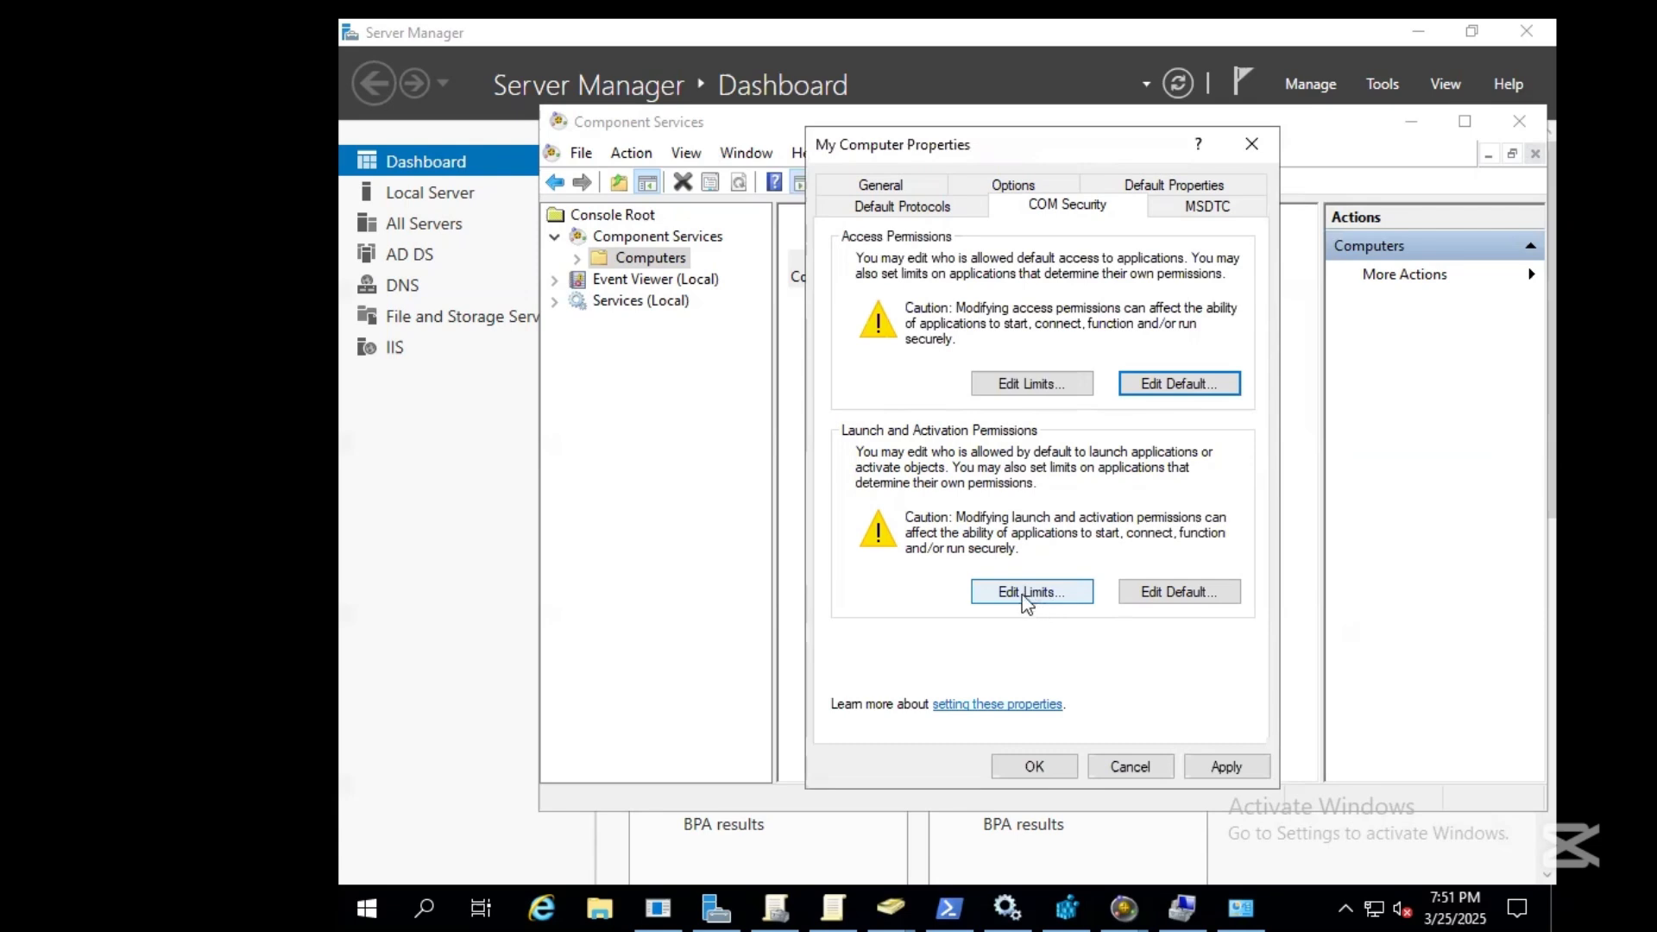
Step: Add fsmtool to the launch and activation limits with remote launch and activation allowed
{"action": "left_click", "coordinate": [1030, 590]}
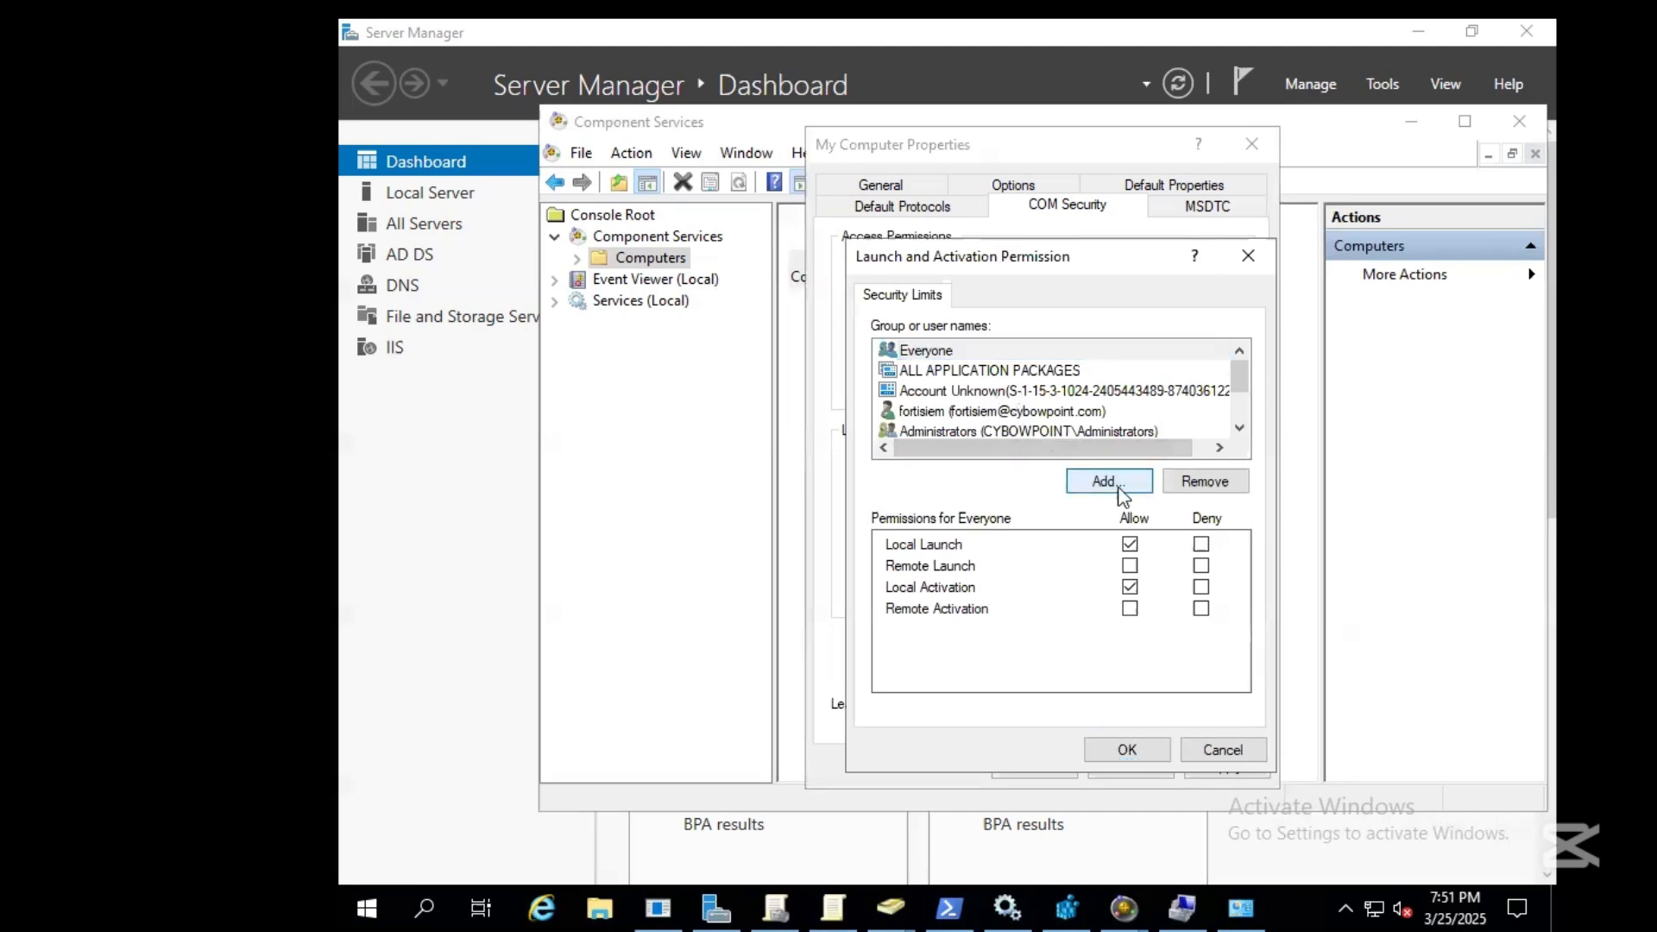
{"action": "left_click", "coordinate": [1107, 482]}
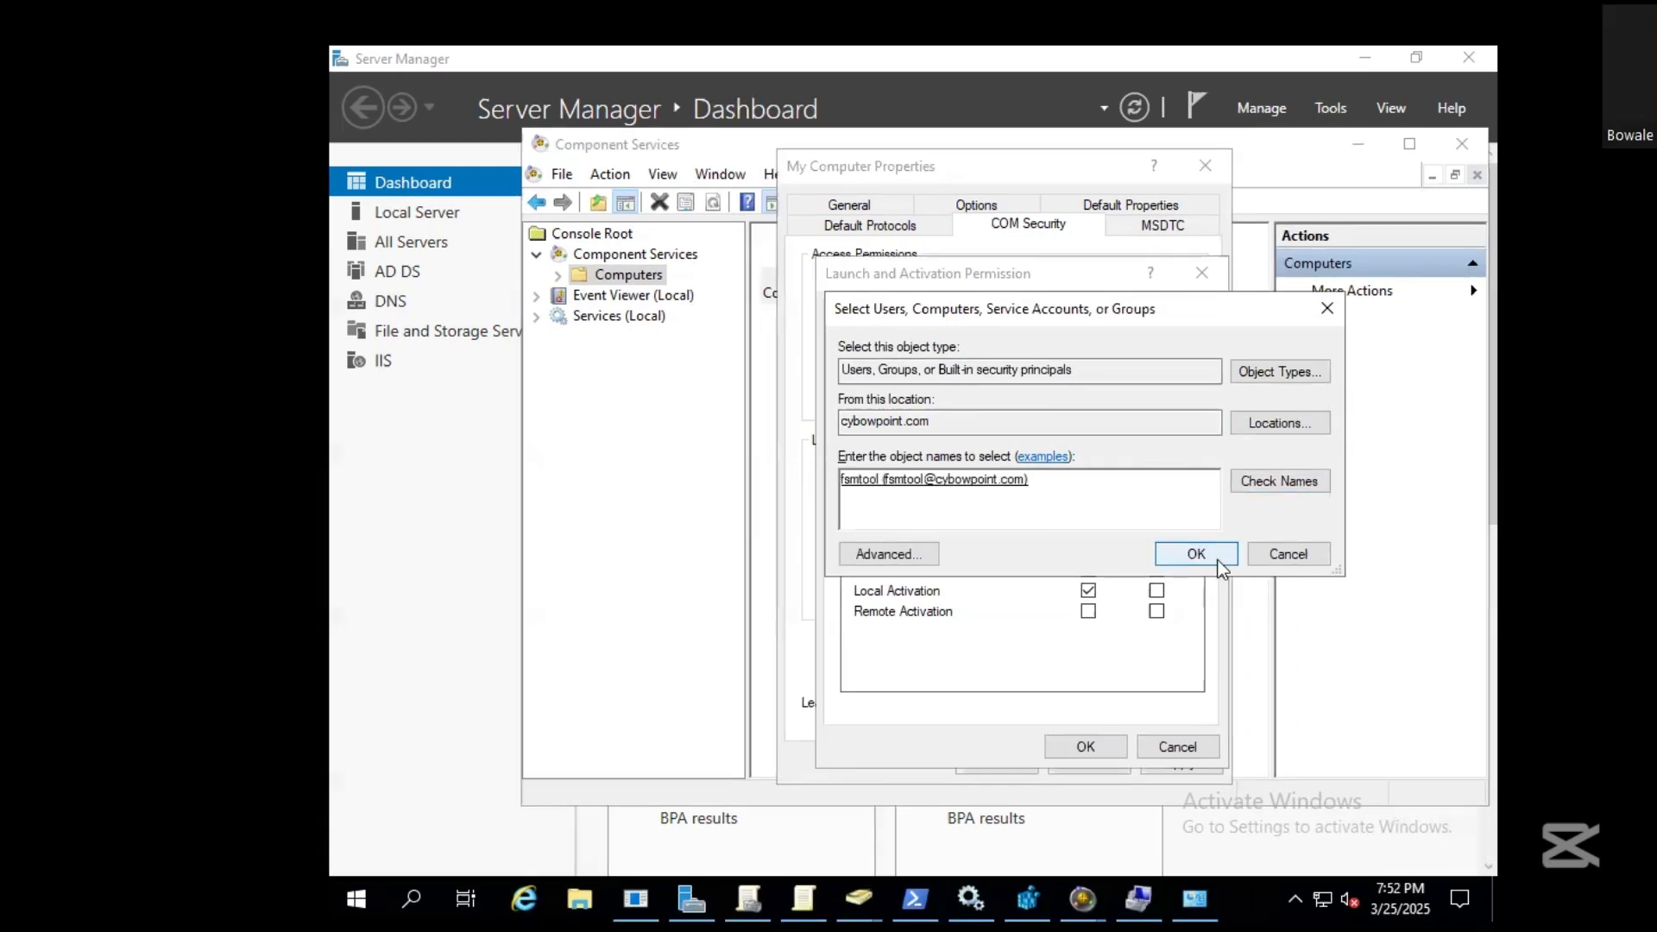
{"action": "left_click", "coordinate": [1196, 554]}
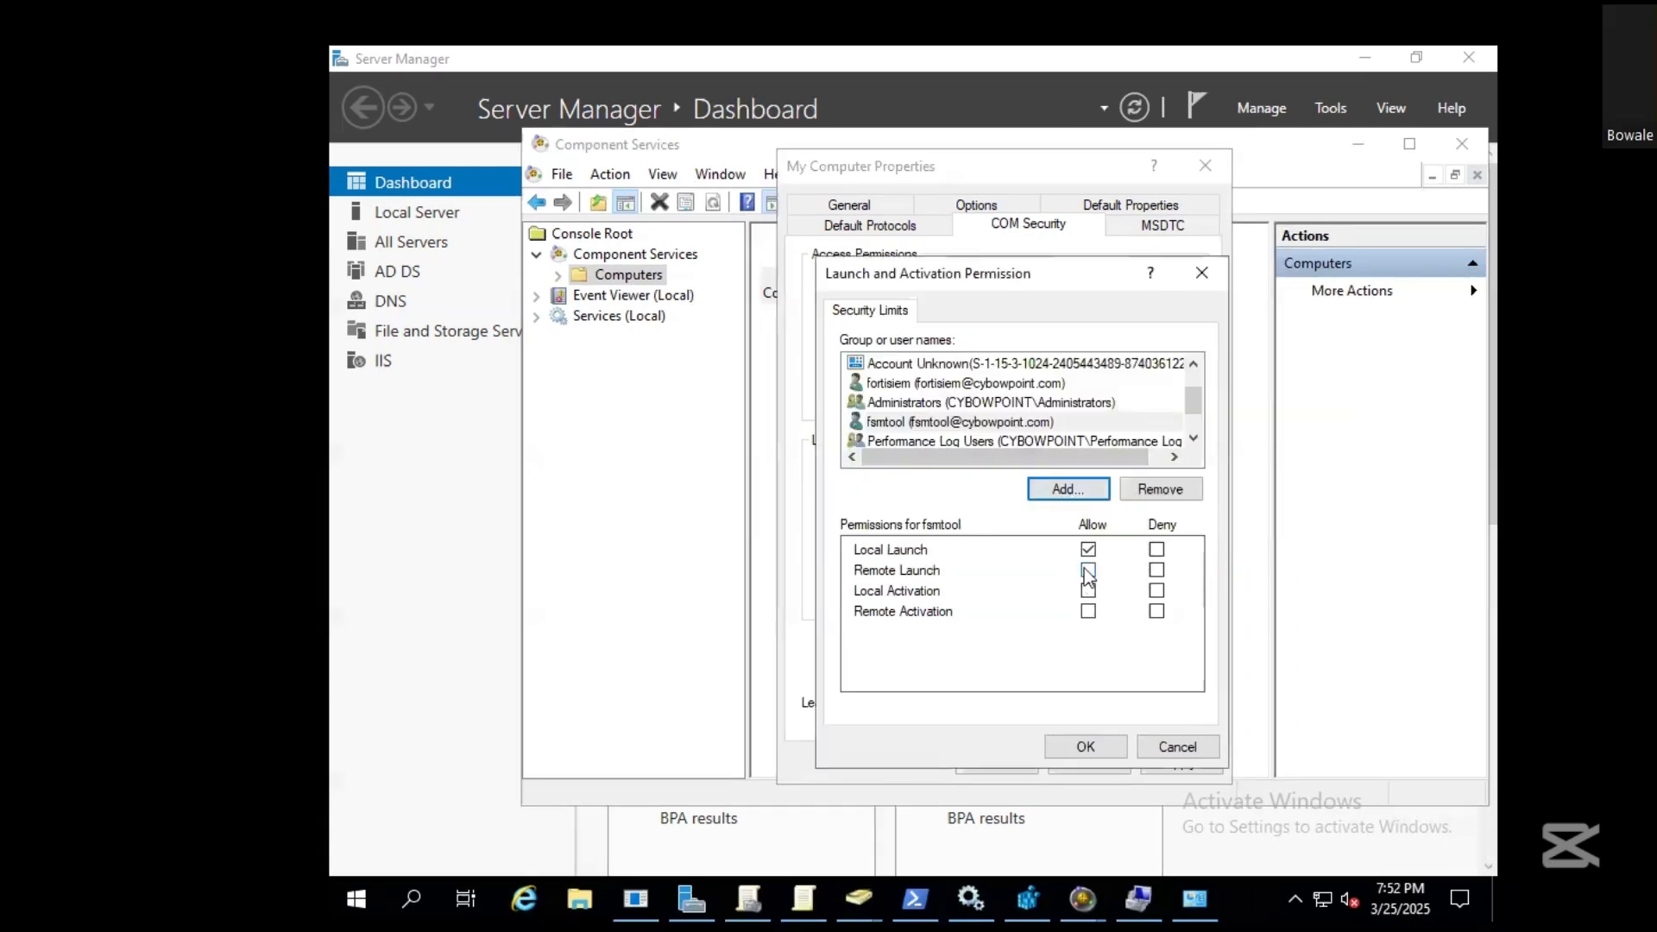
{"action": "left_click", "coordinate": [1089, 571]}
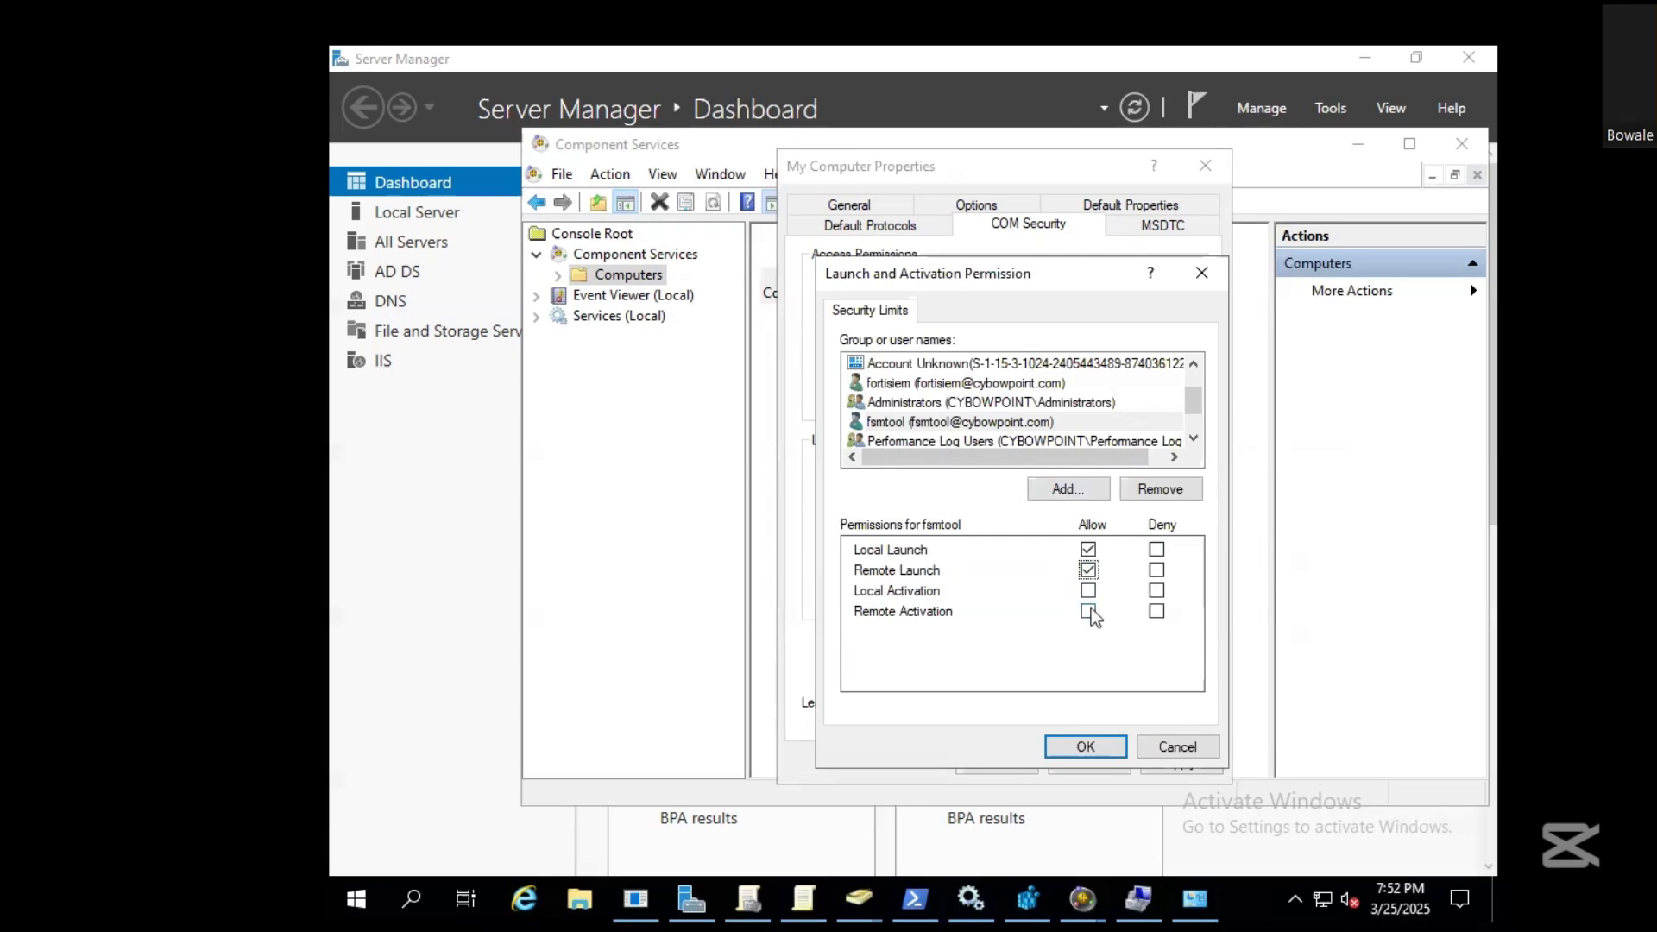
{"action": "left_click", "coordinate": [1087, 611]}
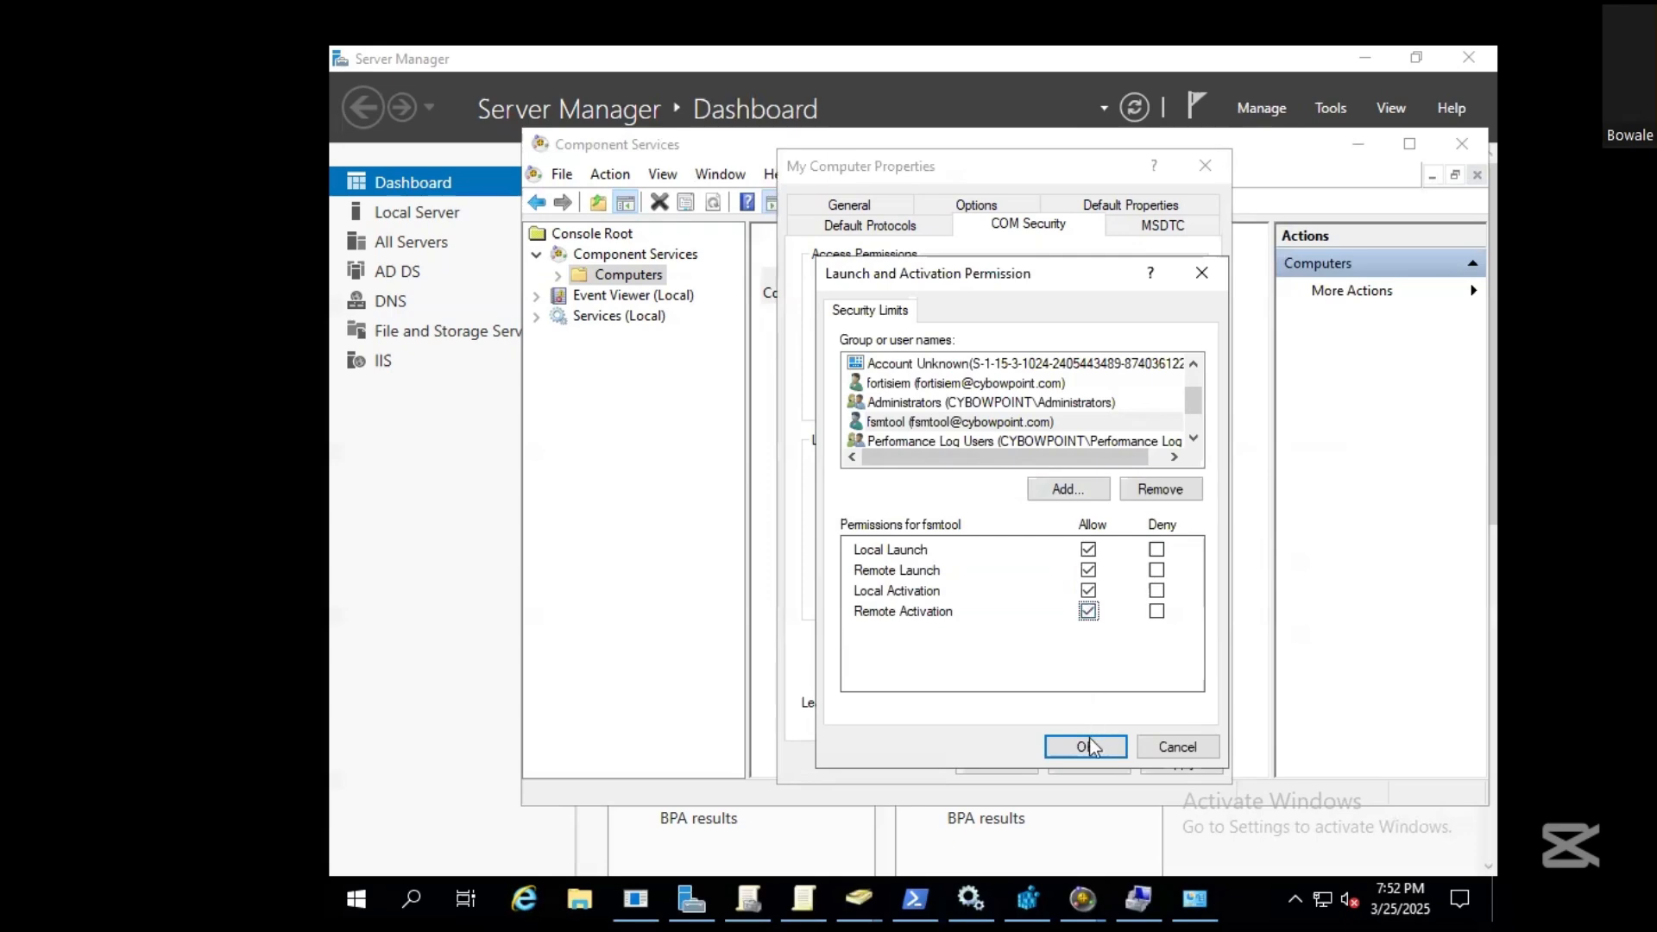
{"action": "left_click", "coordinate": [1085, 746]}
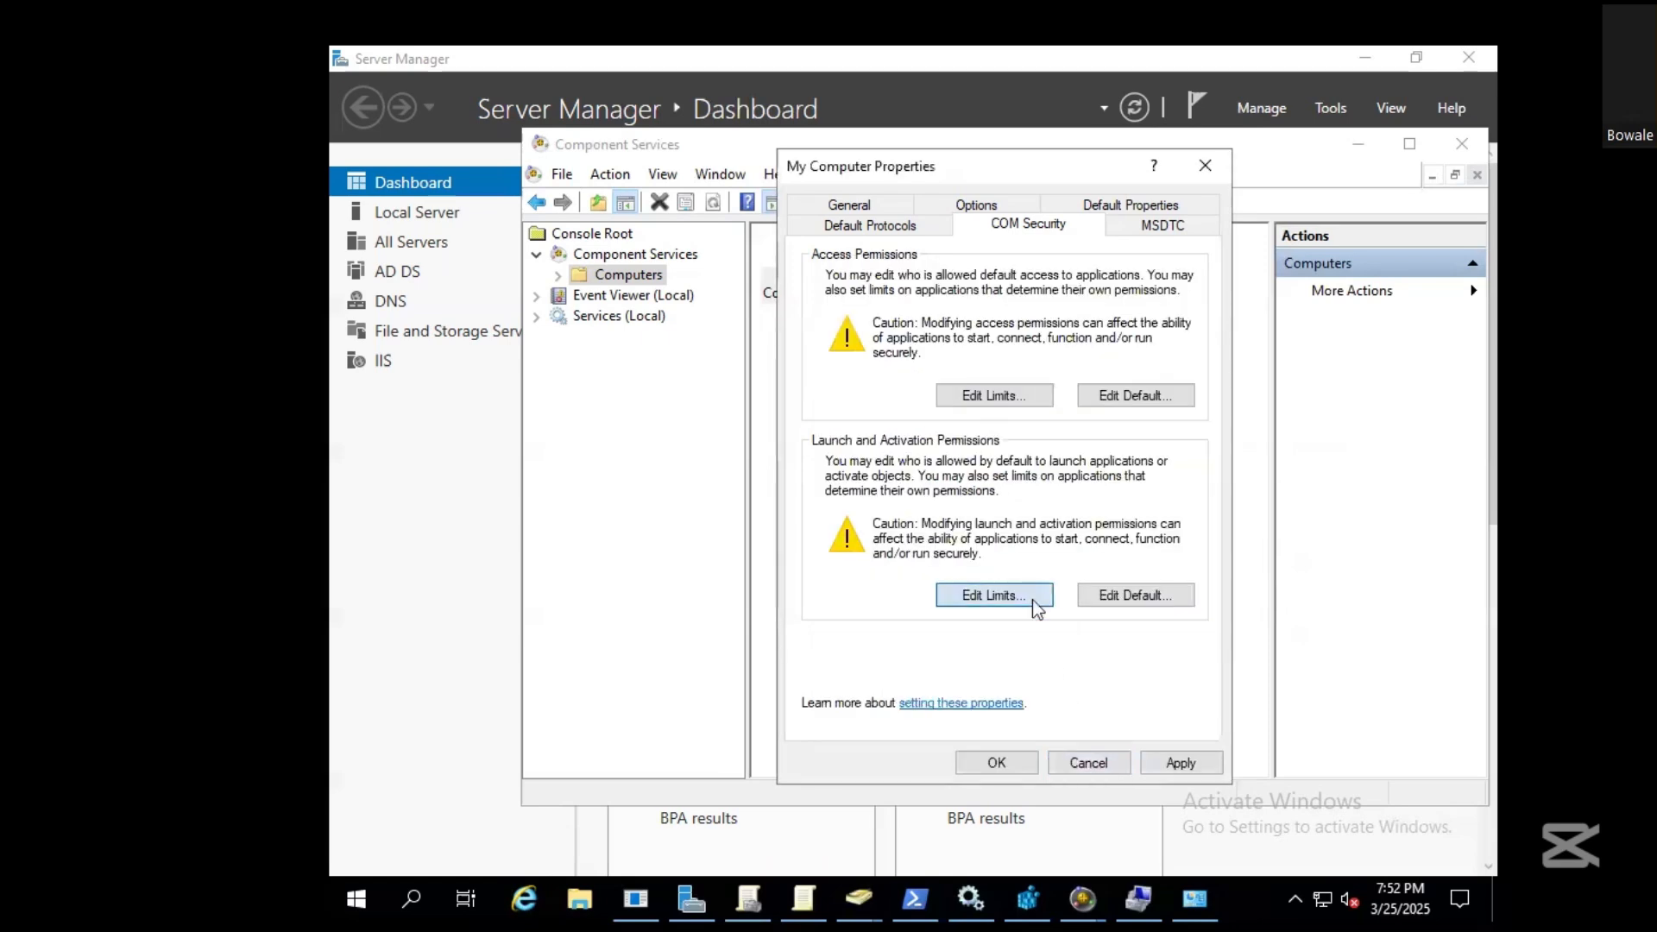
Step: Add Distributed COM Users to the launch limits via directory search and allow activation
{"action": "left_click", "coordinate": [993, 595]}
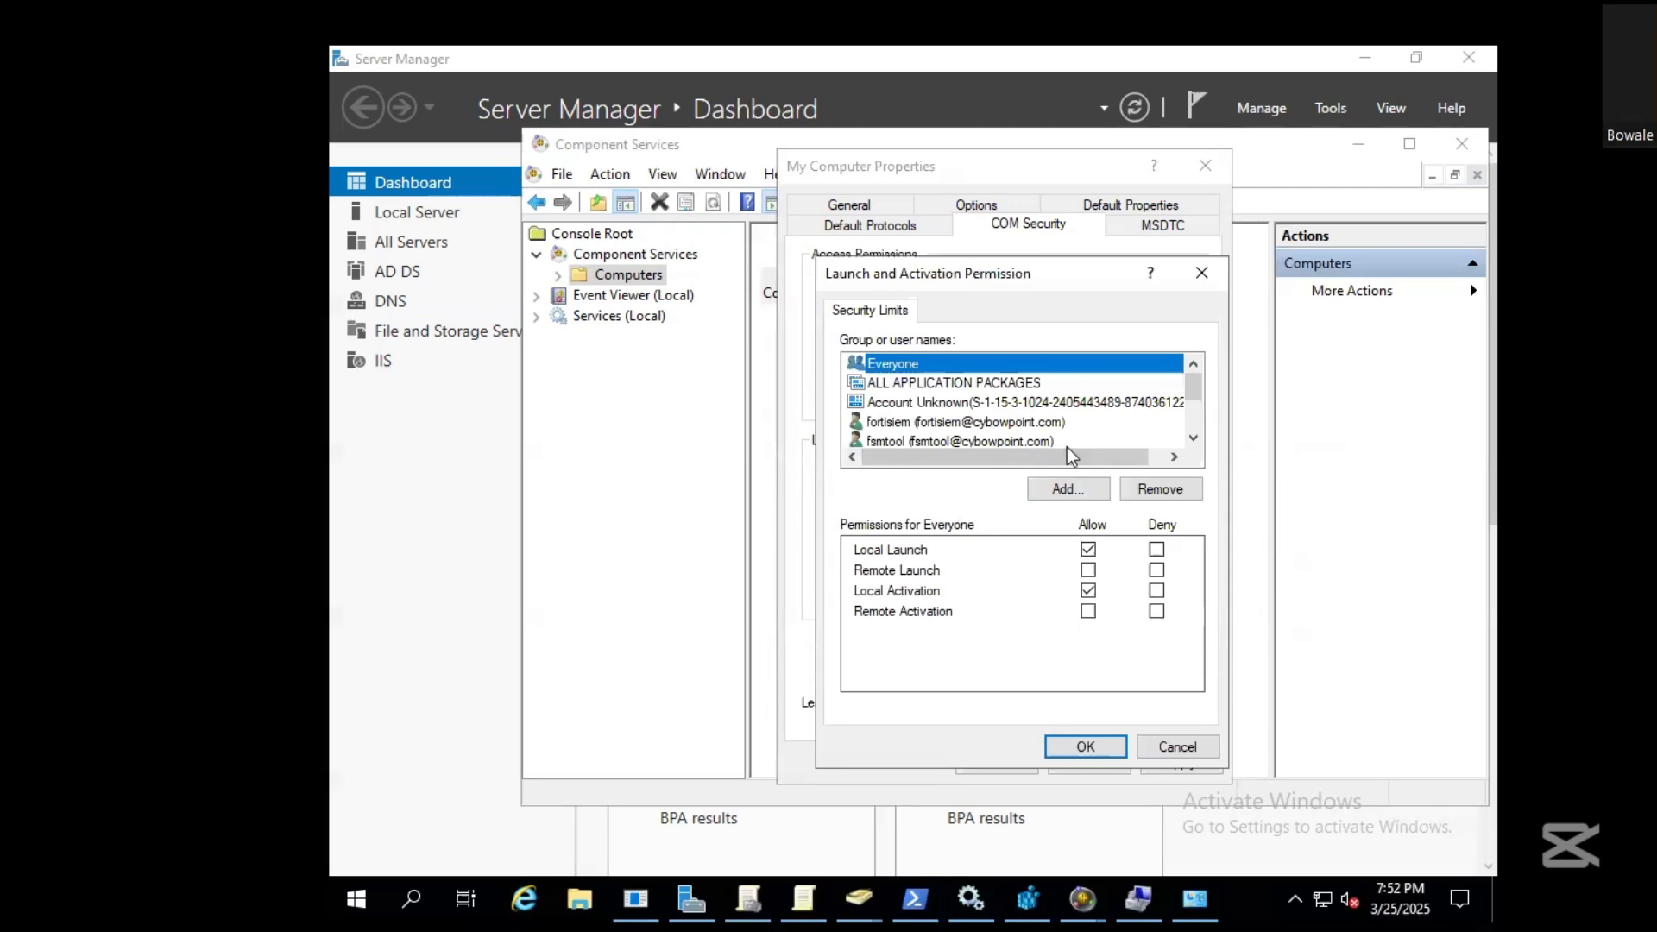
{"action": "mouse_move", "coordinate": [1168, 414]}
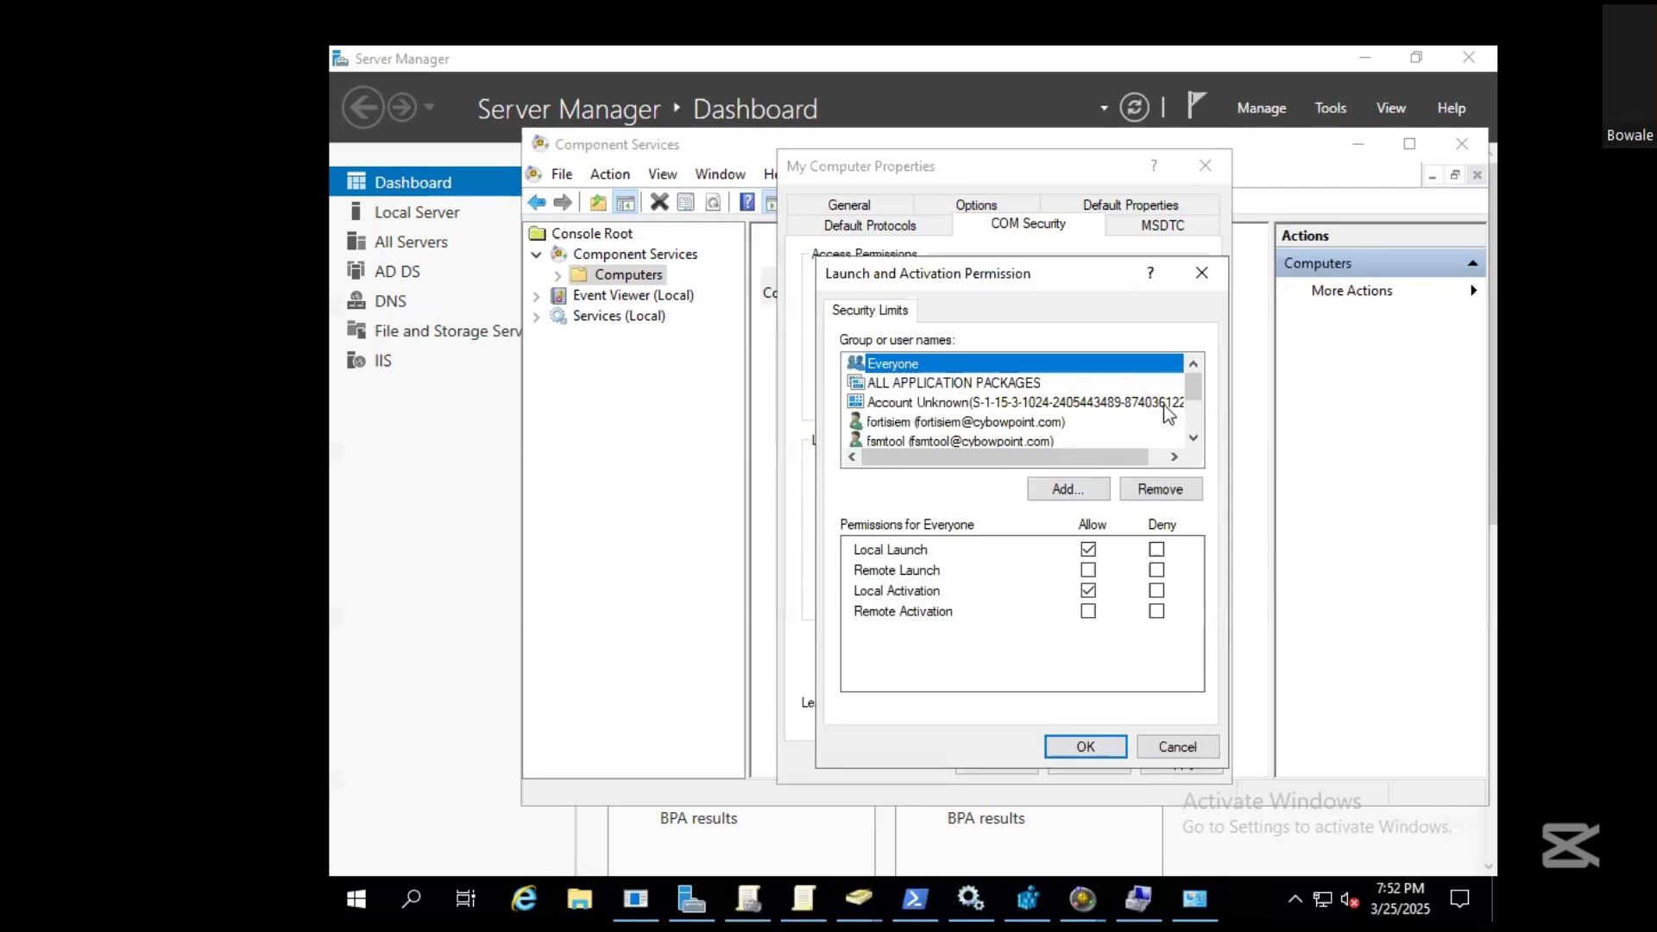
{"action": "scroll", "scroll_direction": "down", "scroll_amount": 3}
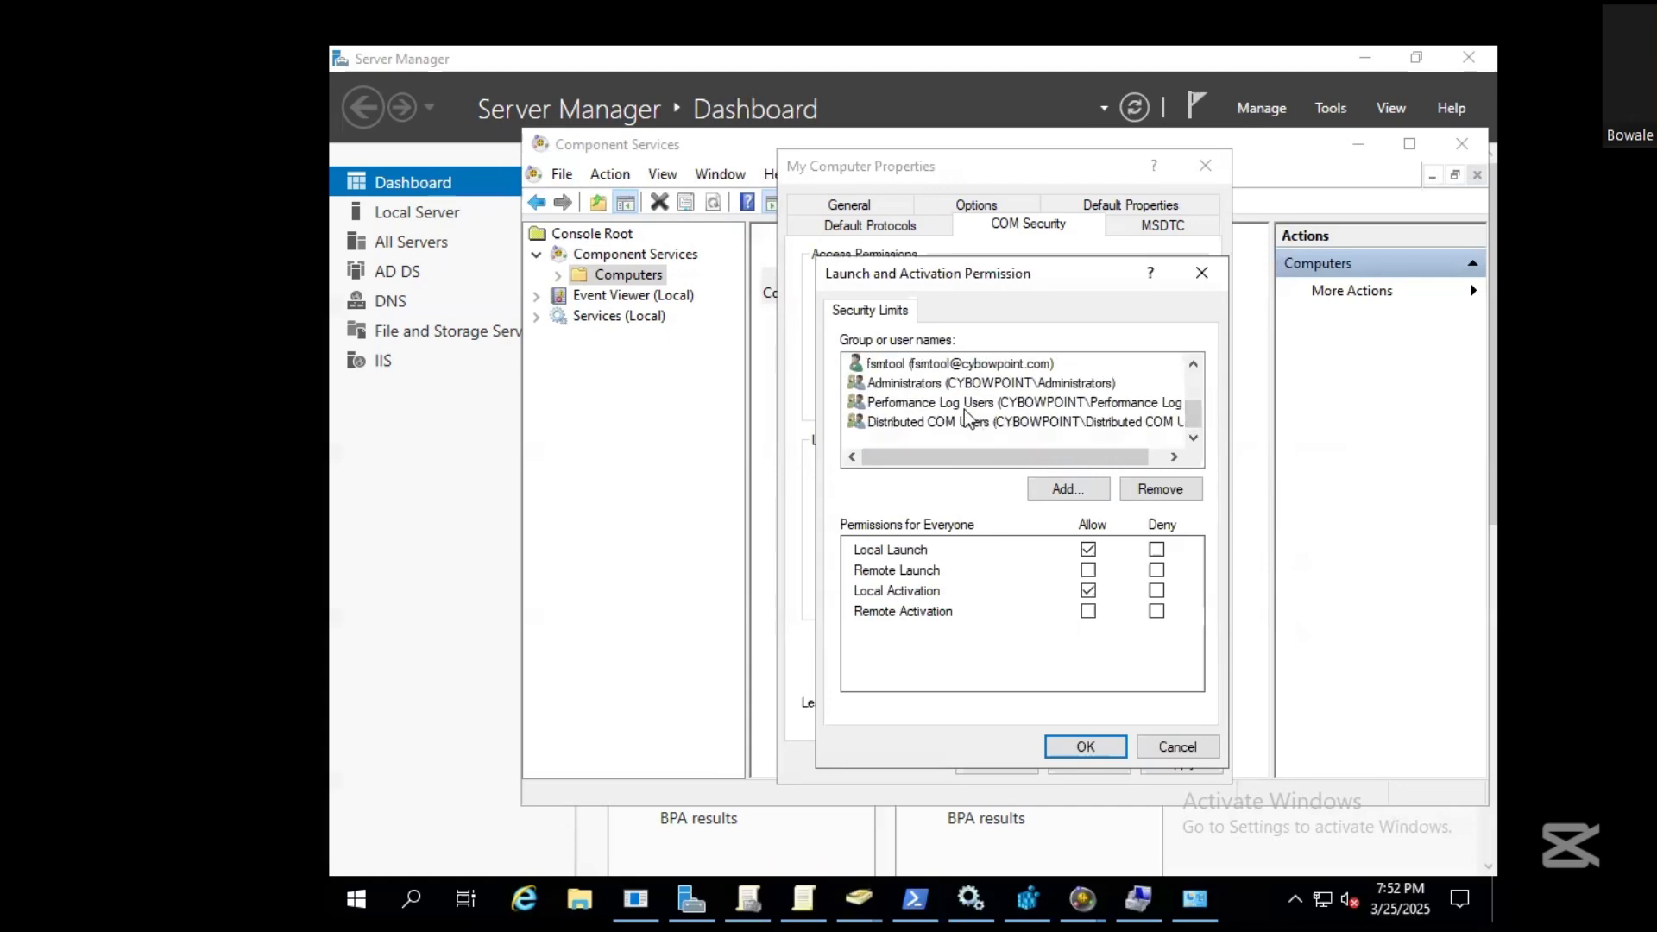
{"action": "left_click", "coordinate": [1020, 422]}
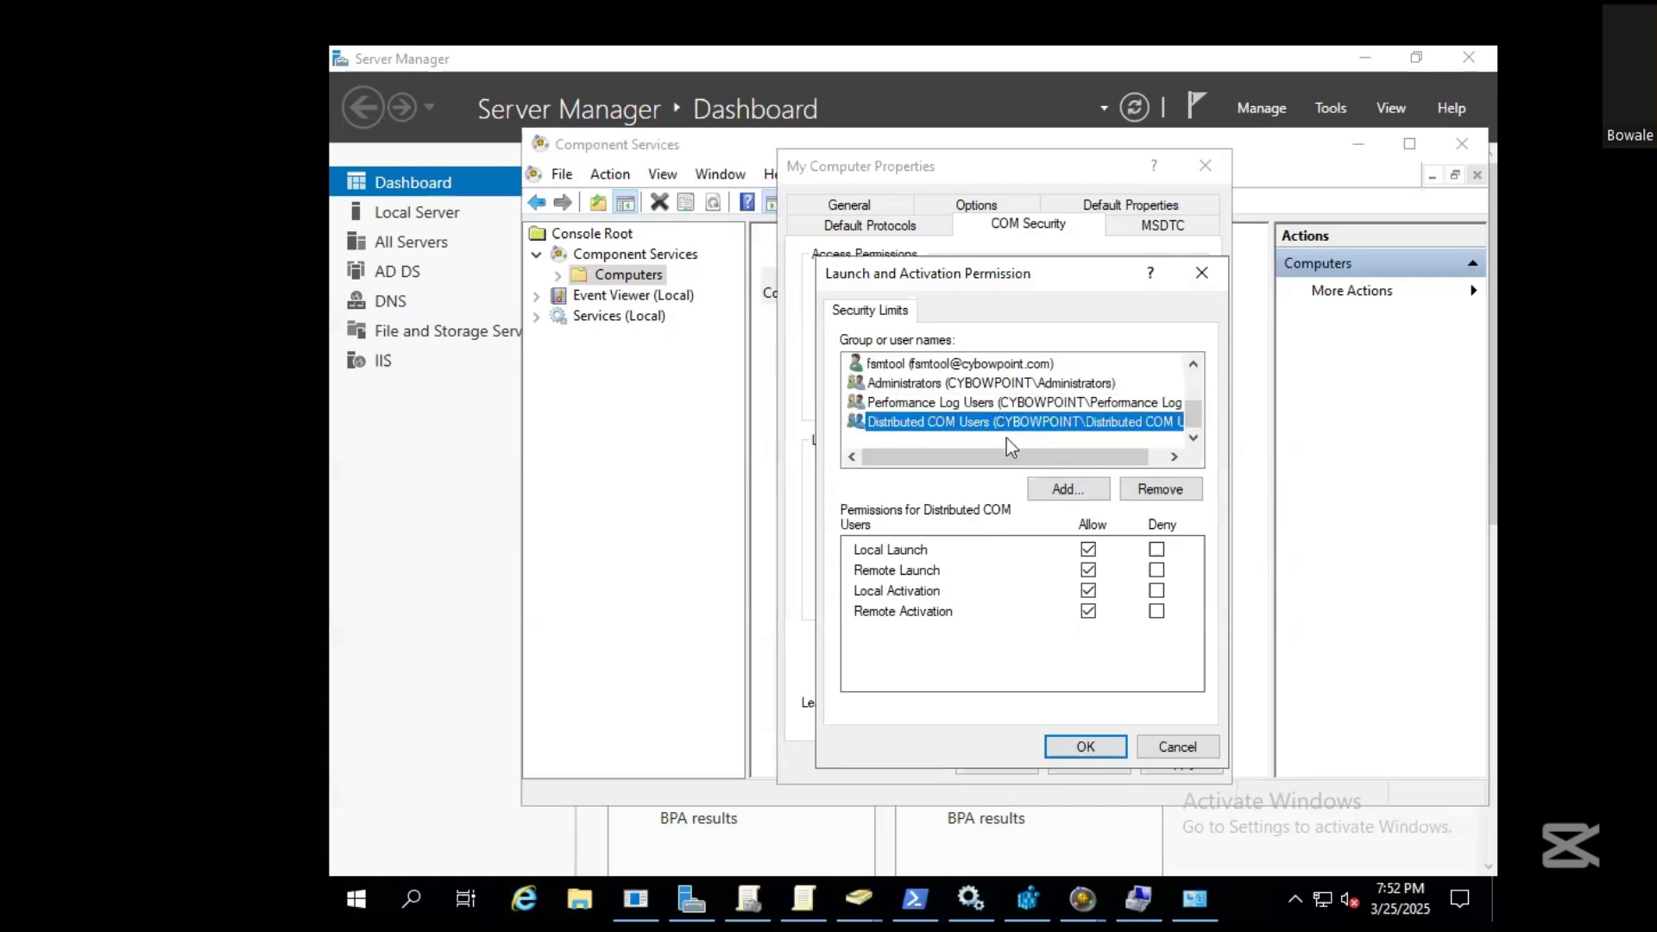
{"action": "mouse_move", "coordinate": [1068, 488]}
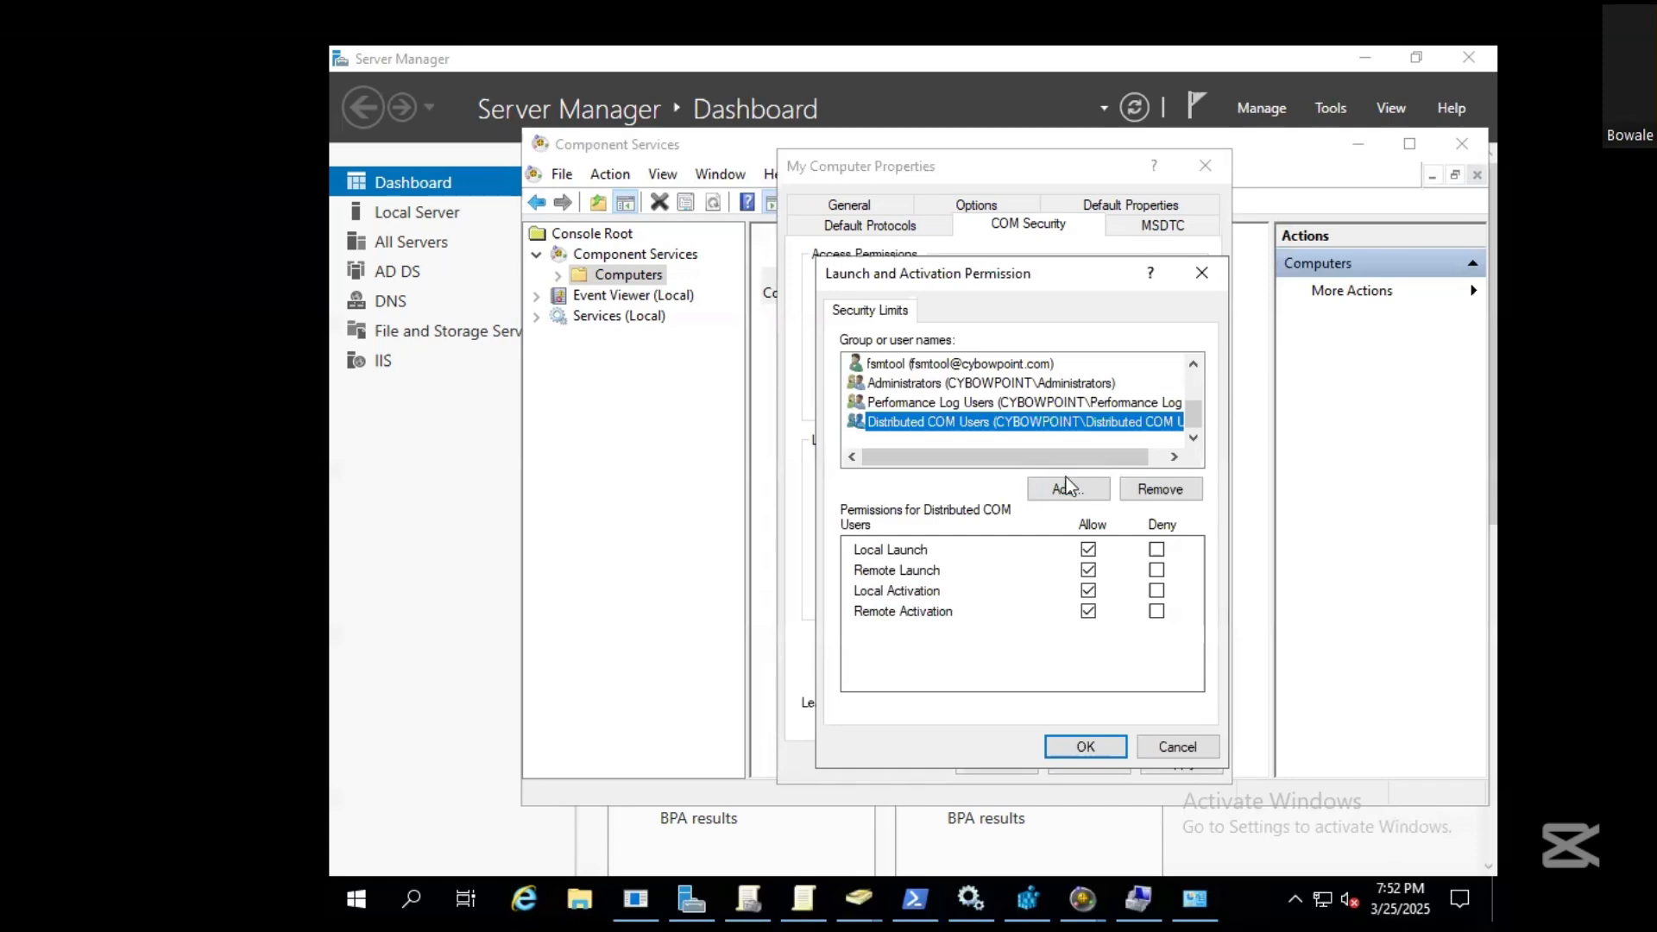
{"action": "left_click", "coordinate": [1067, 489]}
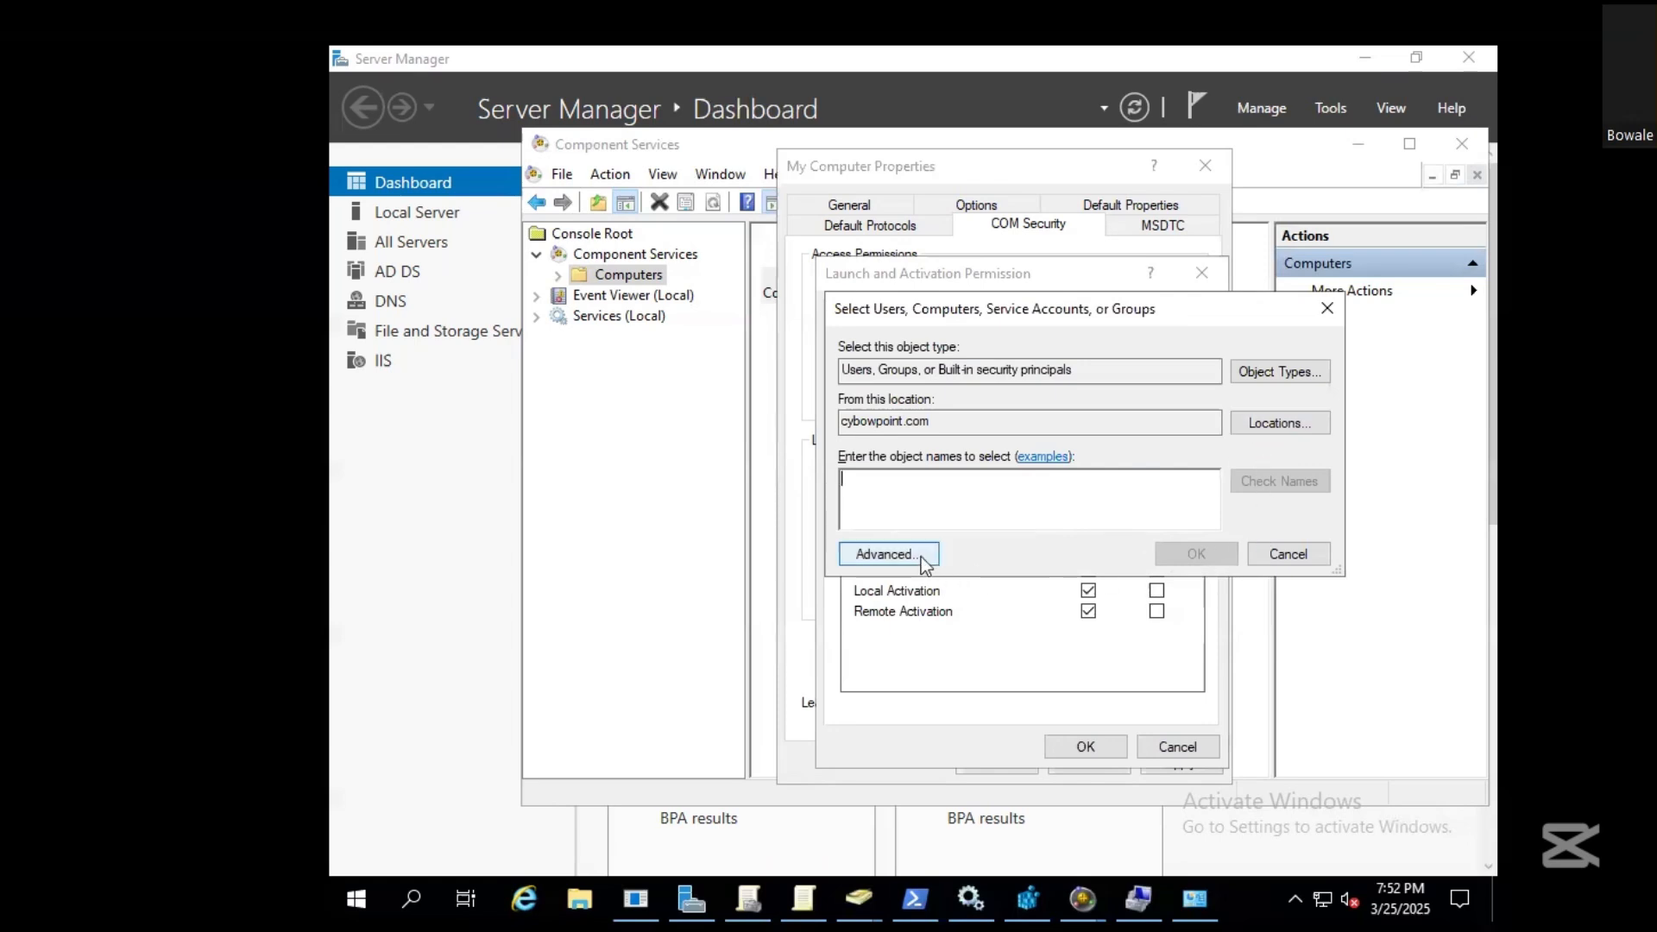
{"action": "left_click", "coordinate": [888, 555]}
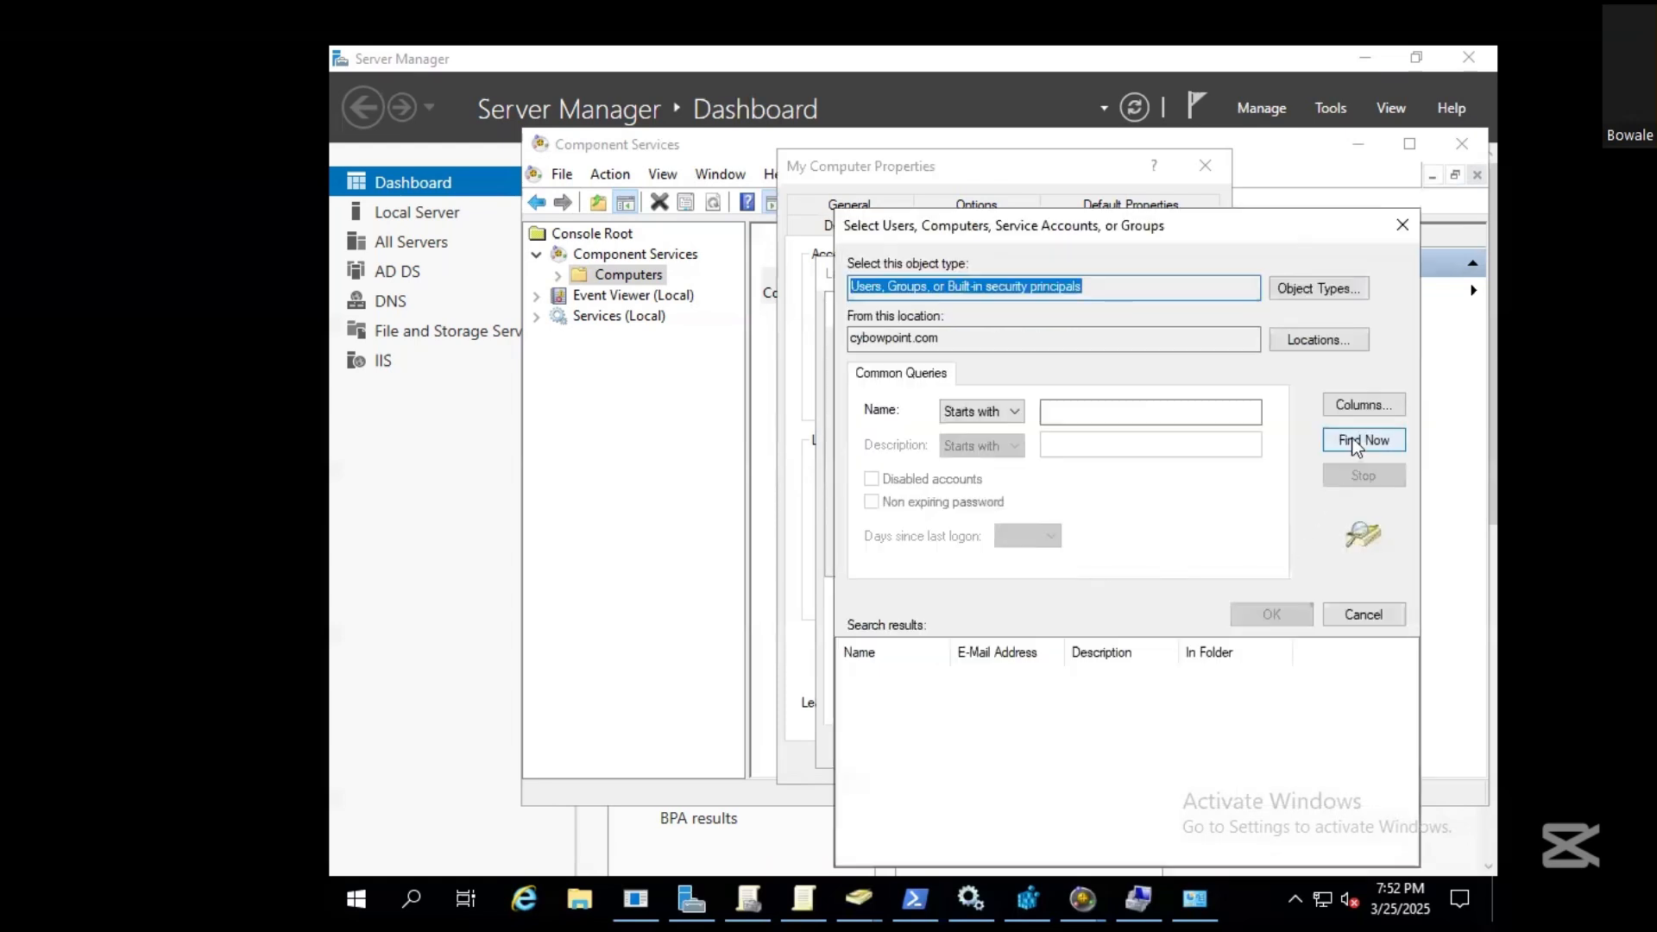
{"action": "left_click", "coordinate": [1362, 440]}
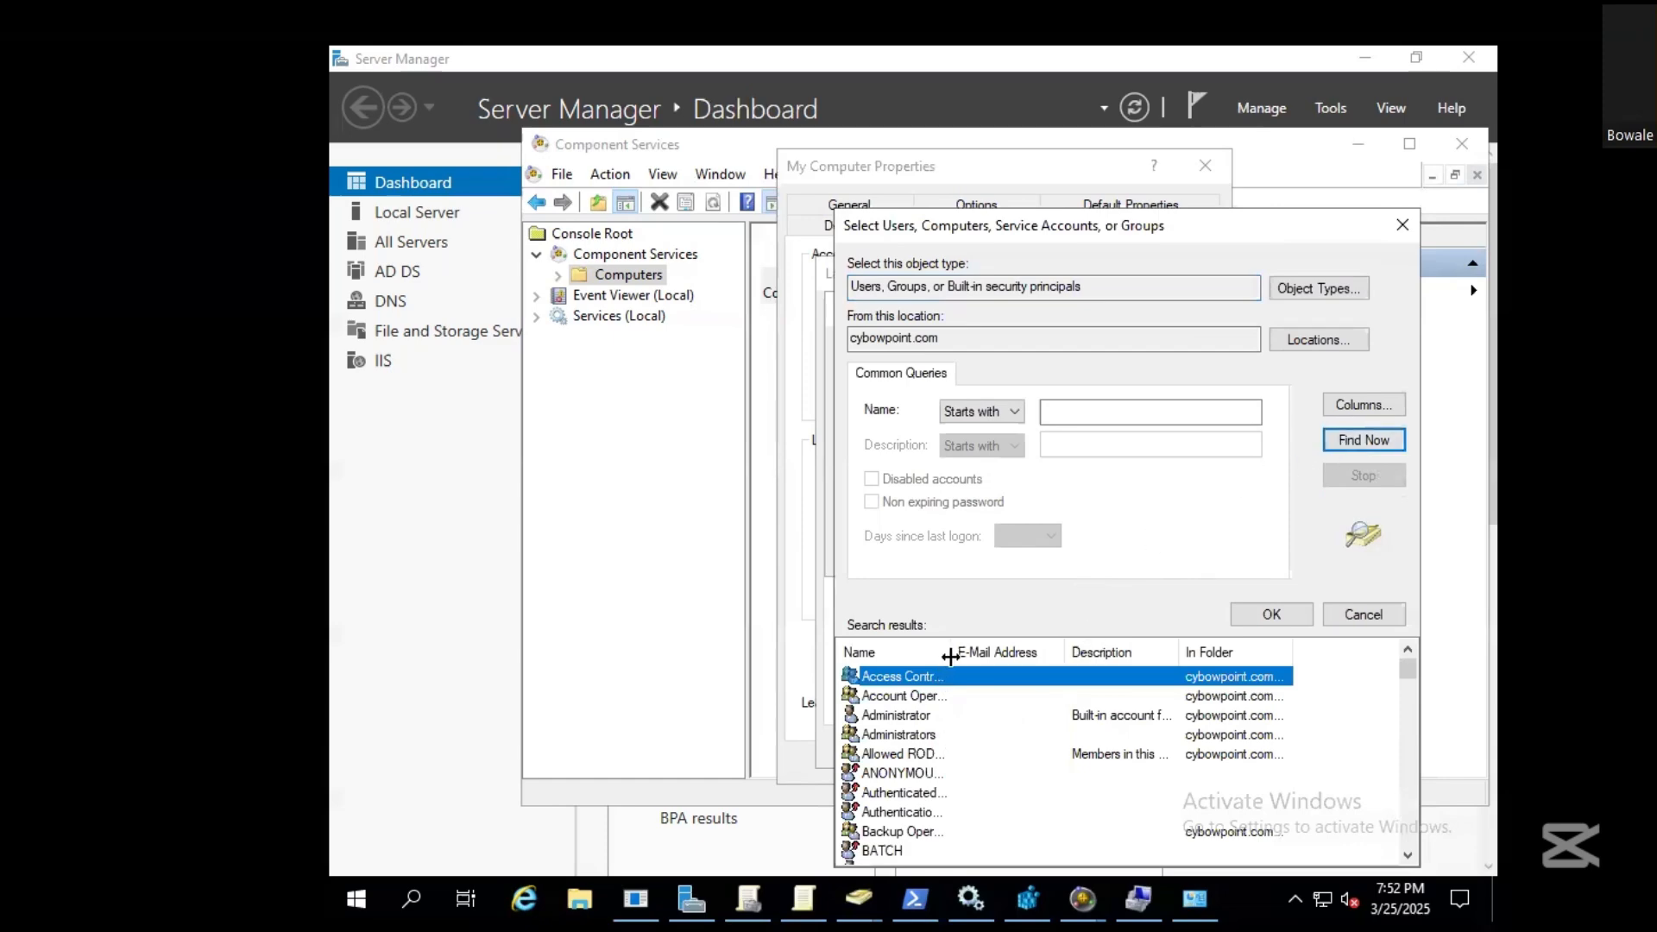
{"action": "scroll", "scroll_direction": "down", "scroll_amount": 3}
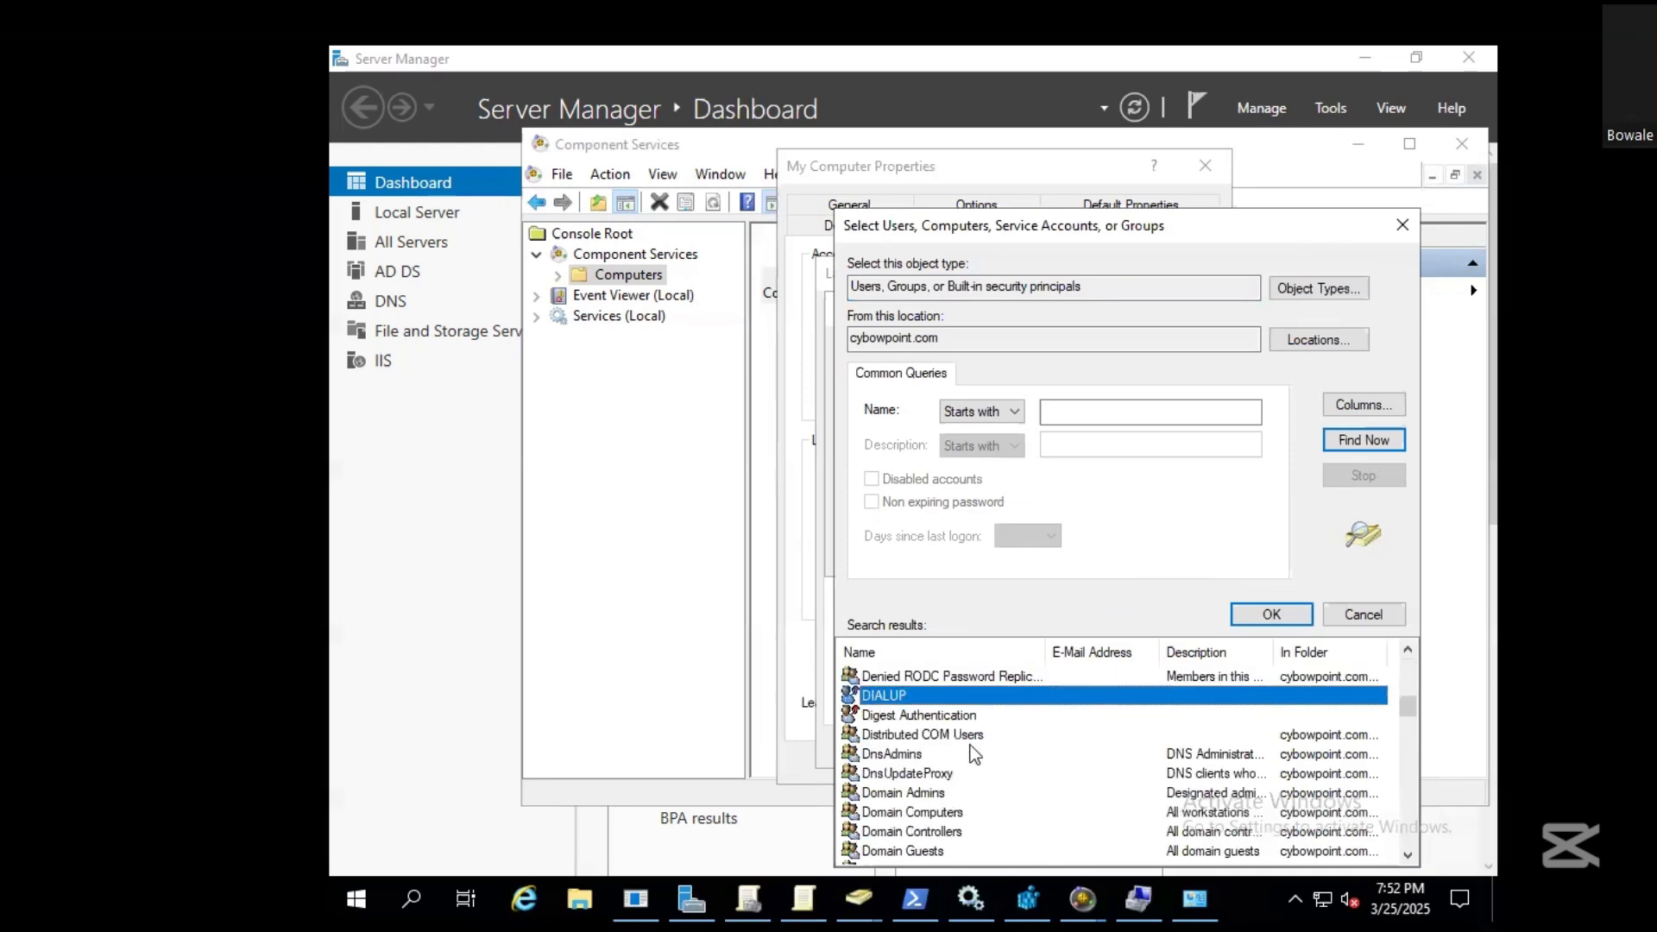
{"action": "mouse_move", "coordinate": [930, 740]}
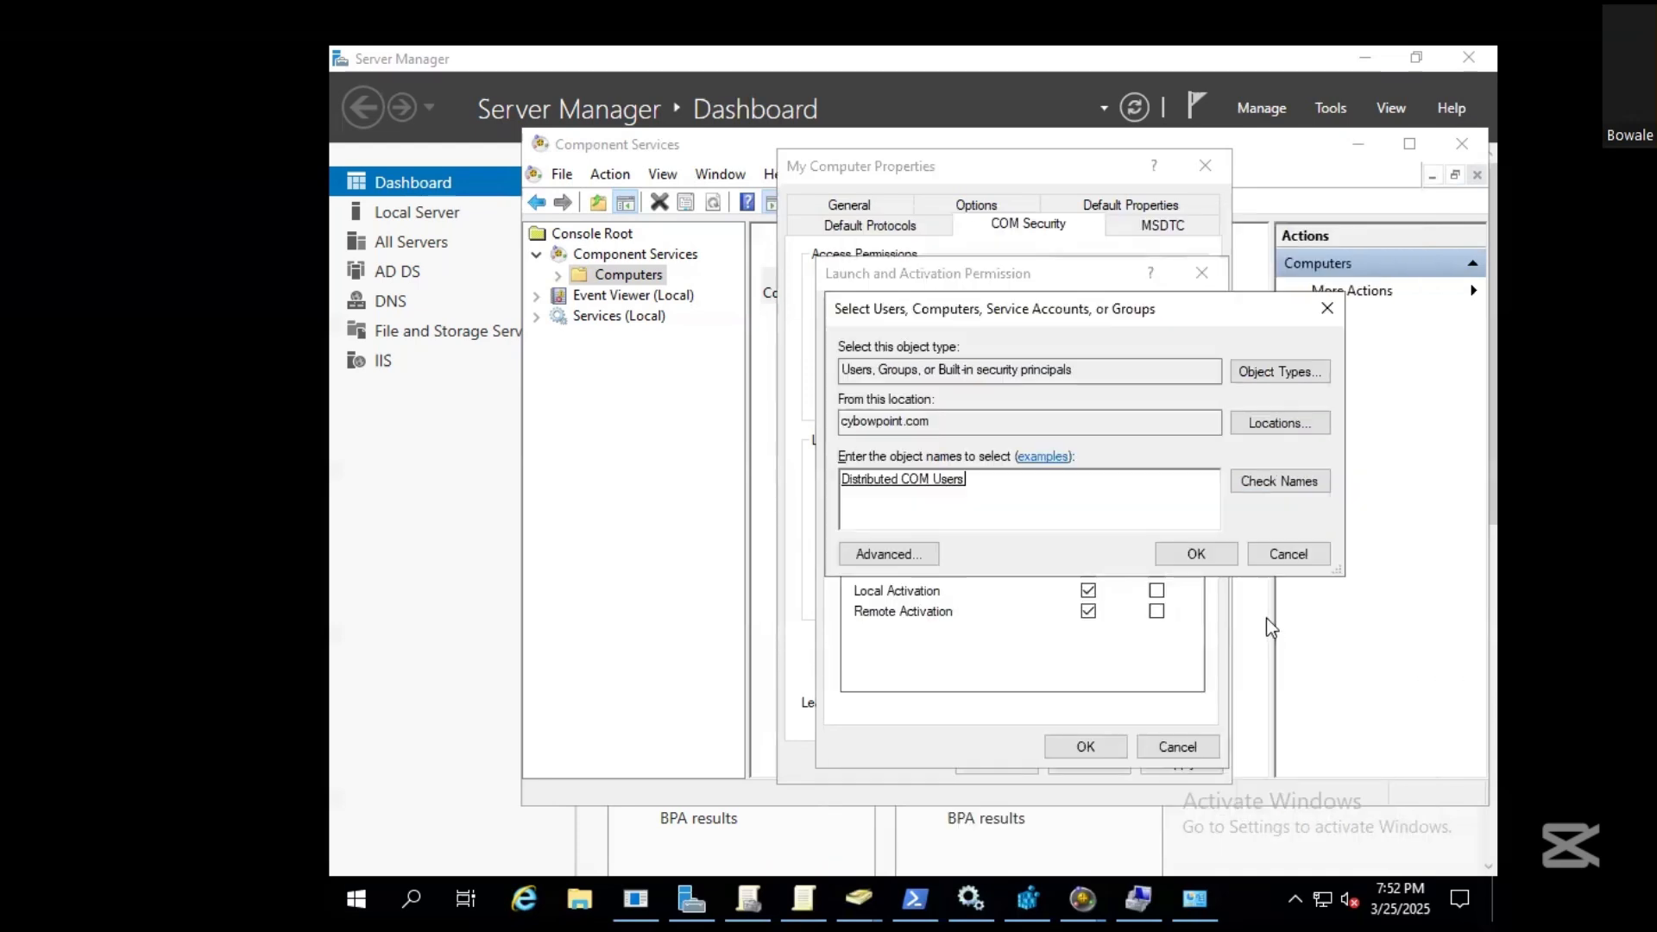
{"action": "left_click", "coordinate": [1194, 554]}
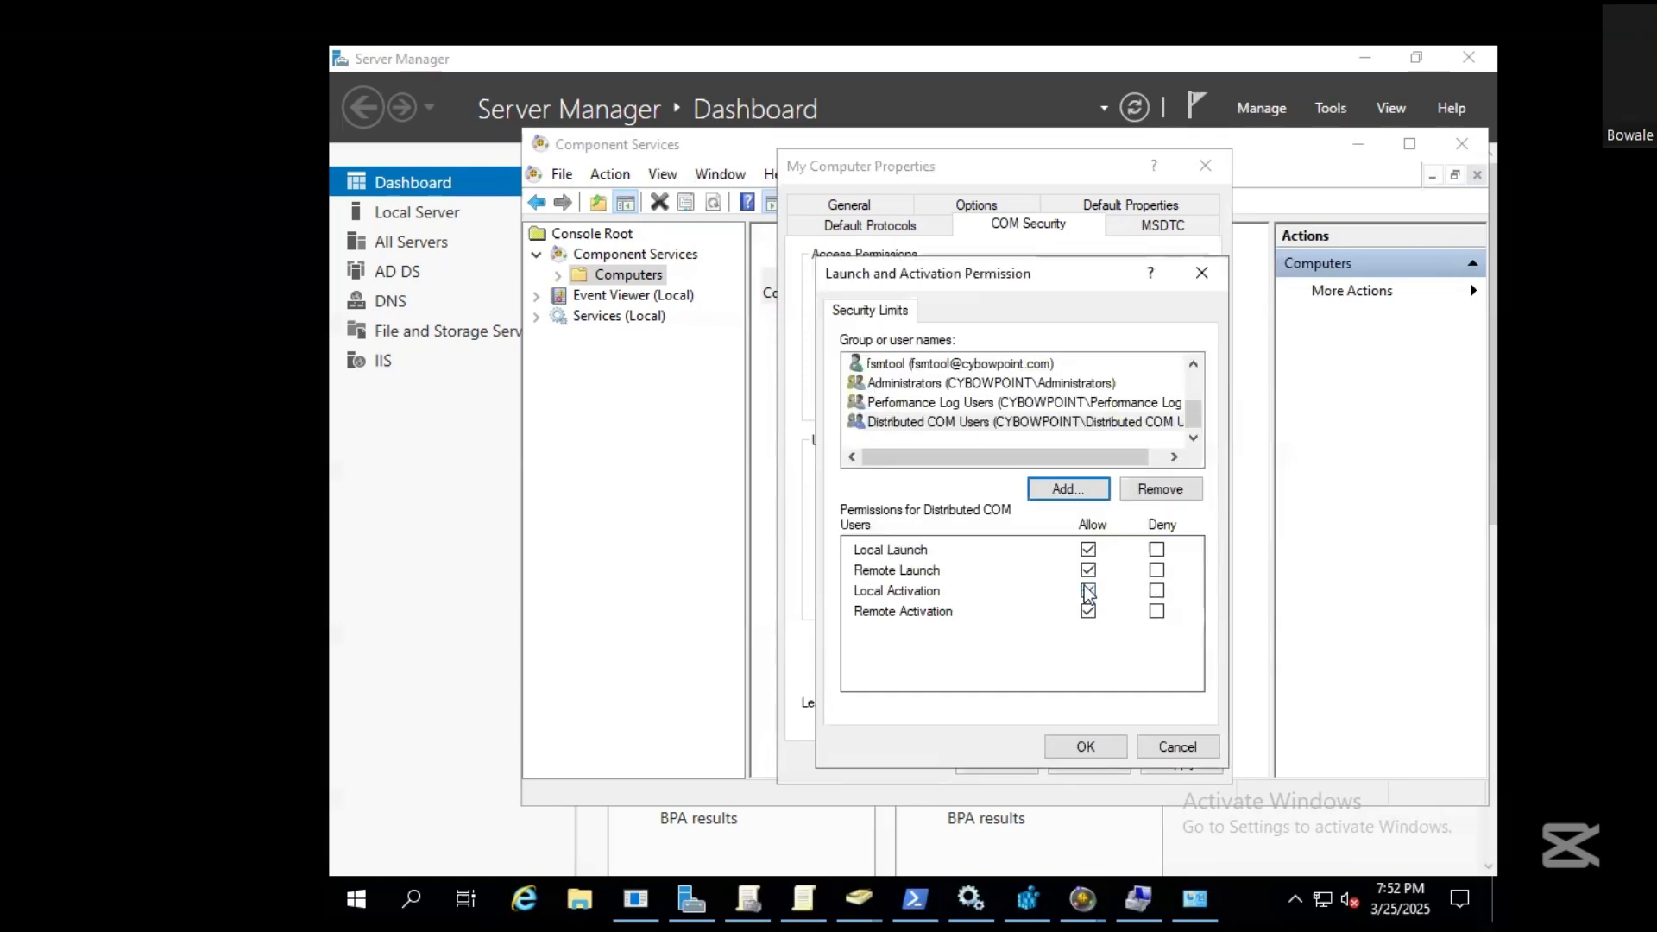
{"action": "left_click", "coordinate": [1088, 589]}
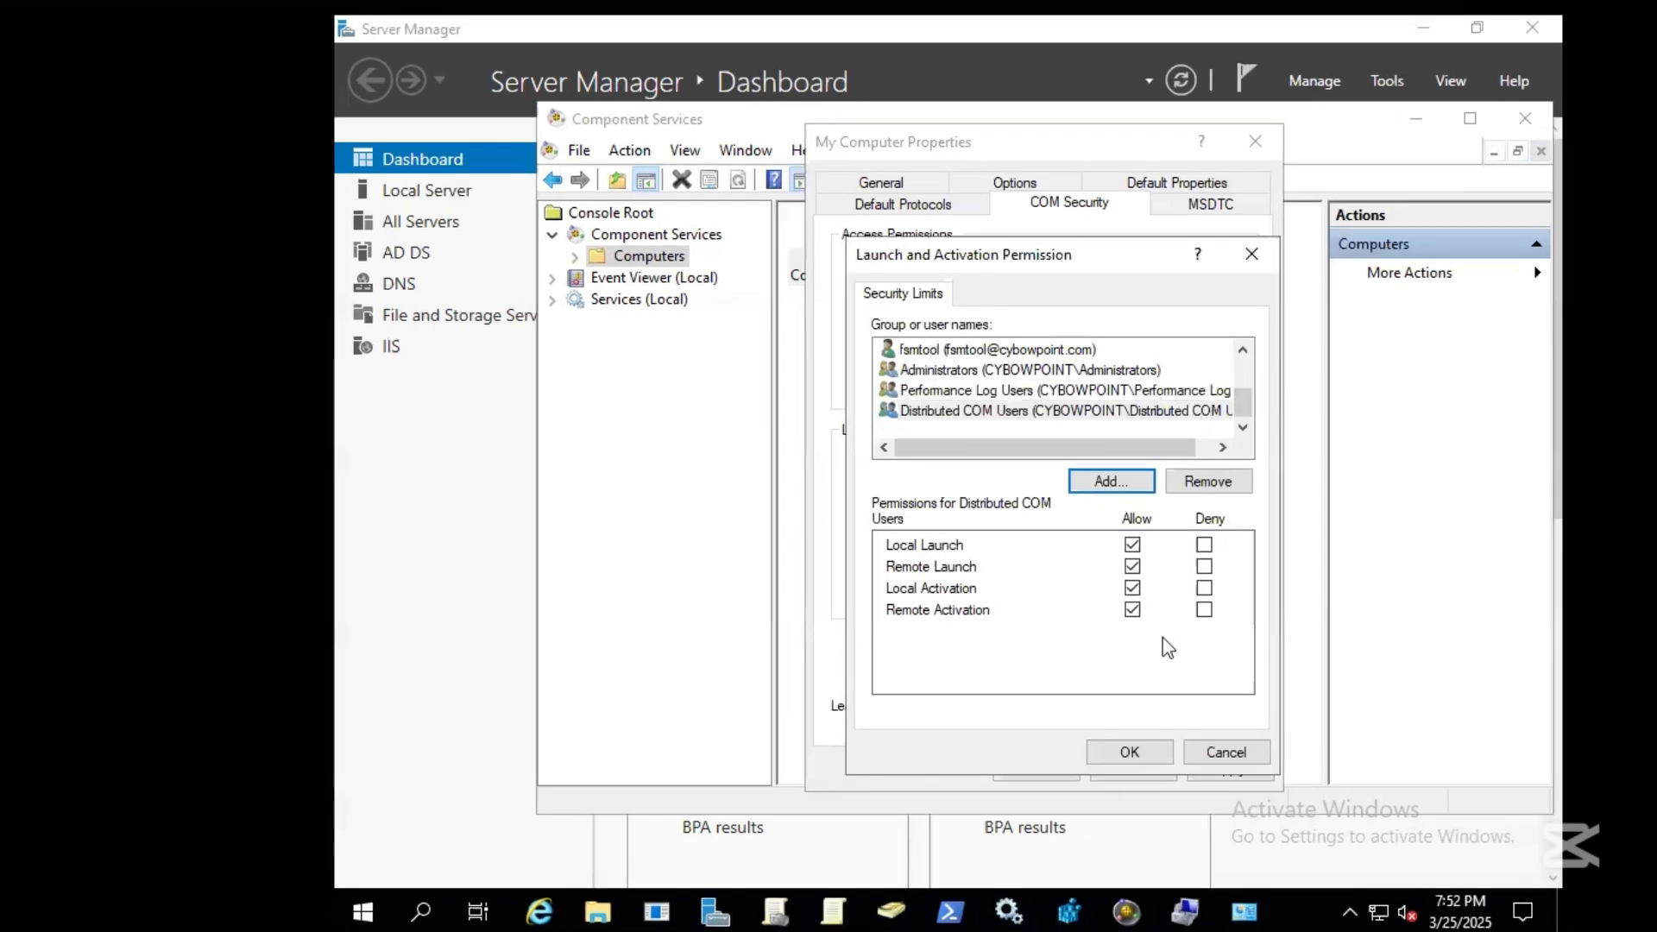
Step: Save the limits, then add fsmtool to the default launch and activation permissions
{"action": "left_click", "coordinate": [1128, 752]}
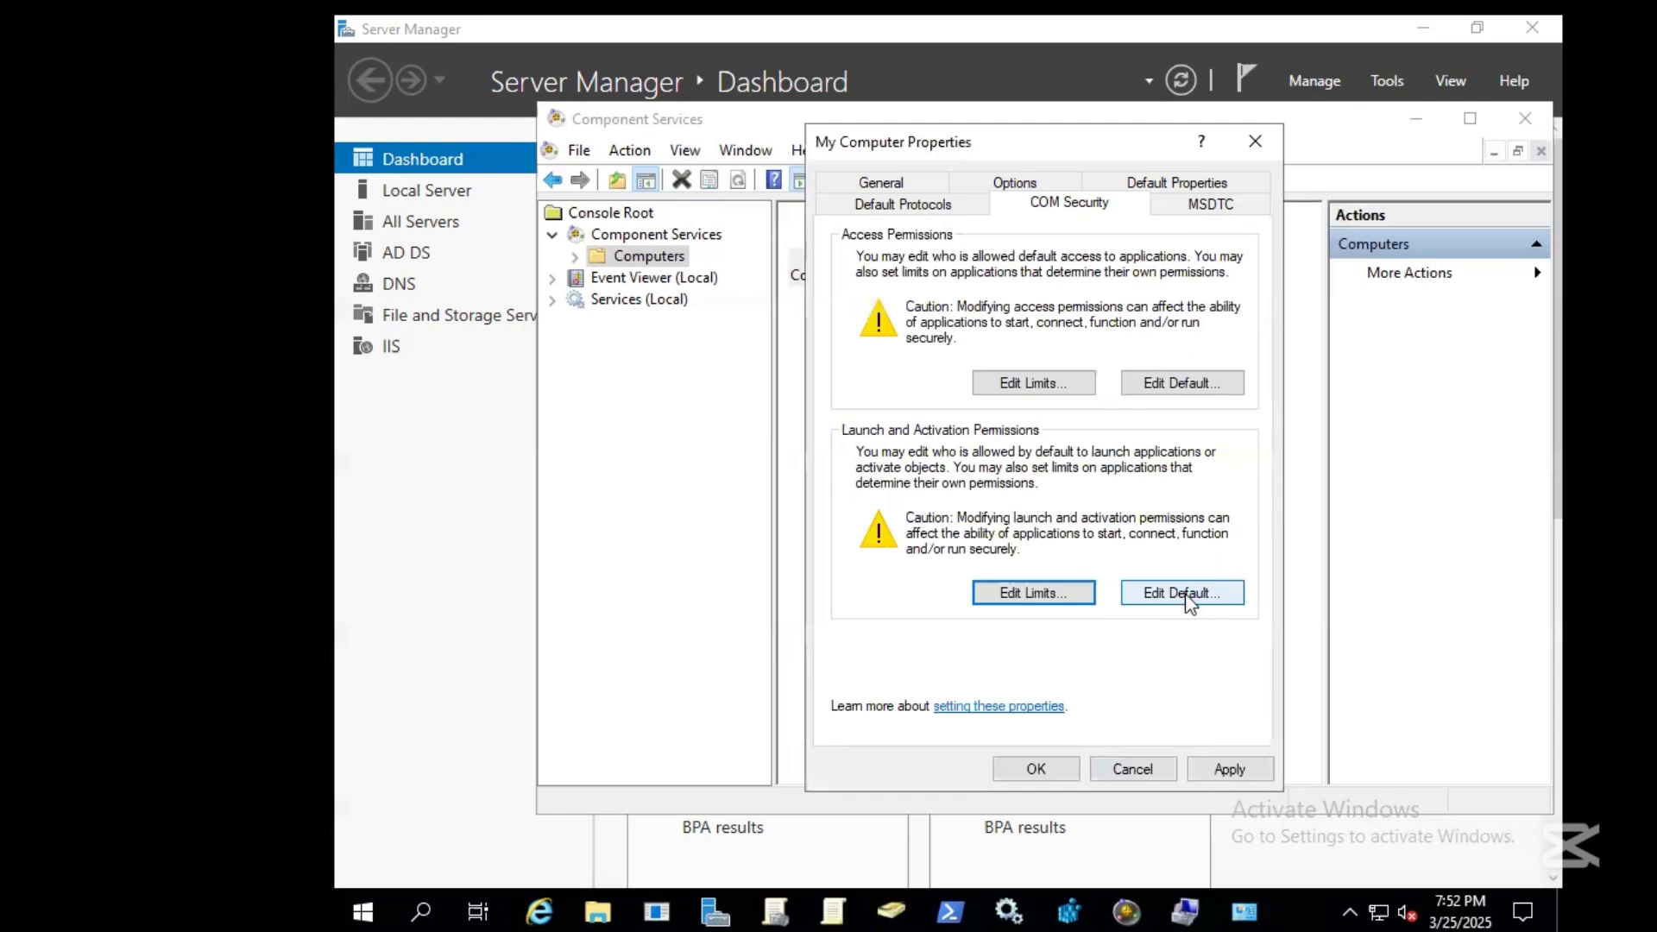
{"action": "left_click", "coordinate": [1181, 593]}
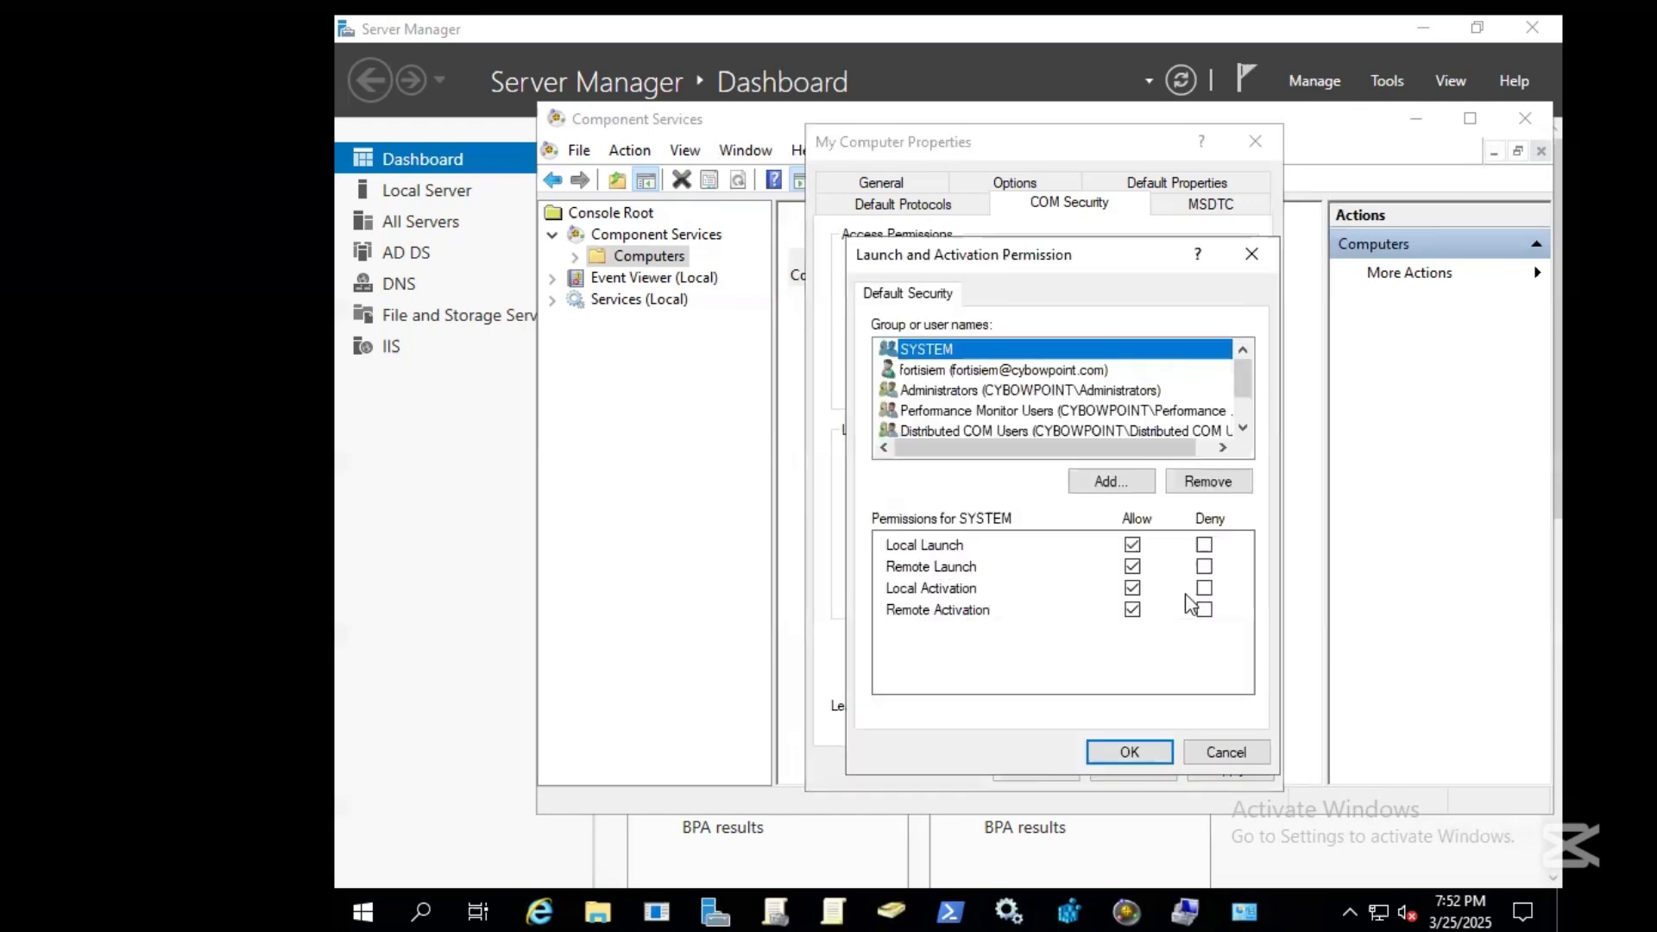
{"action": "mouse_move", "coordinate": [1110, 481]}
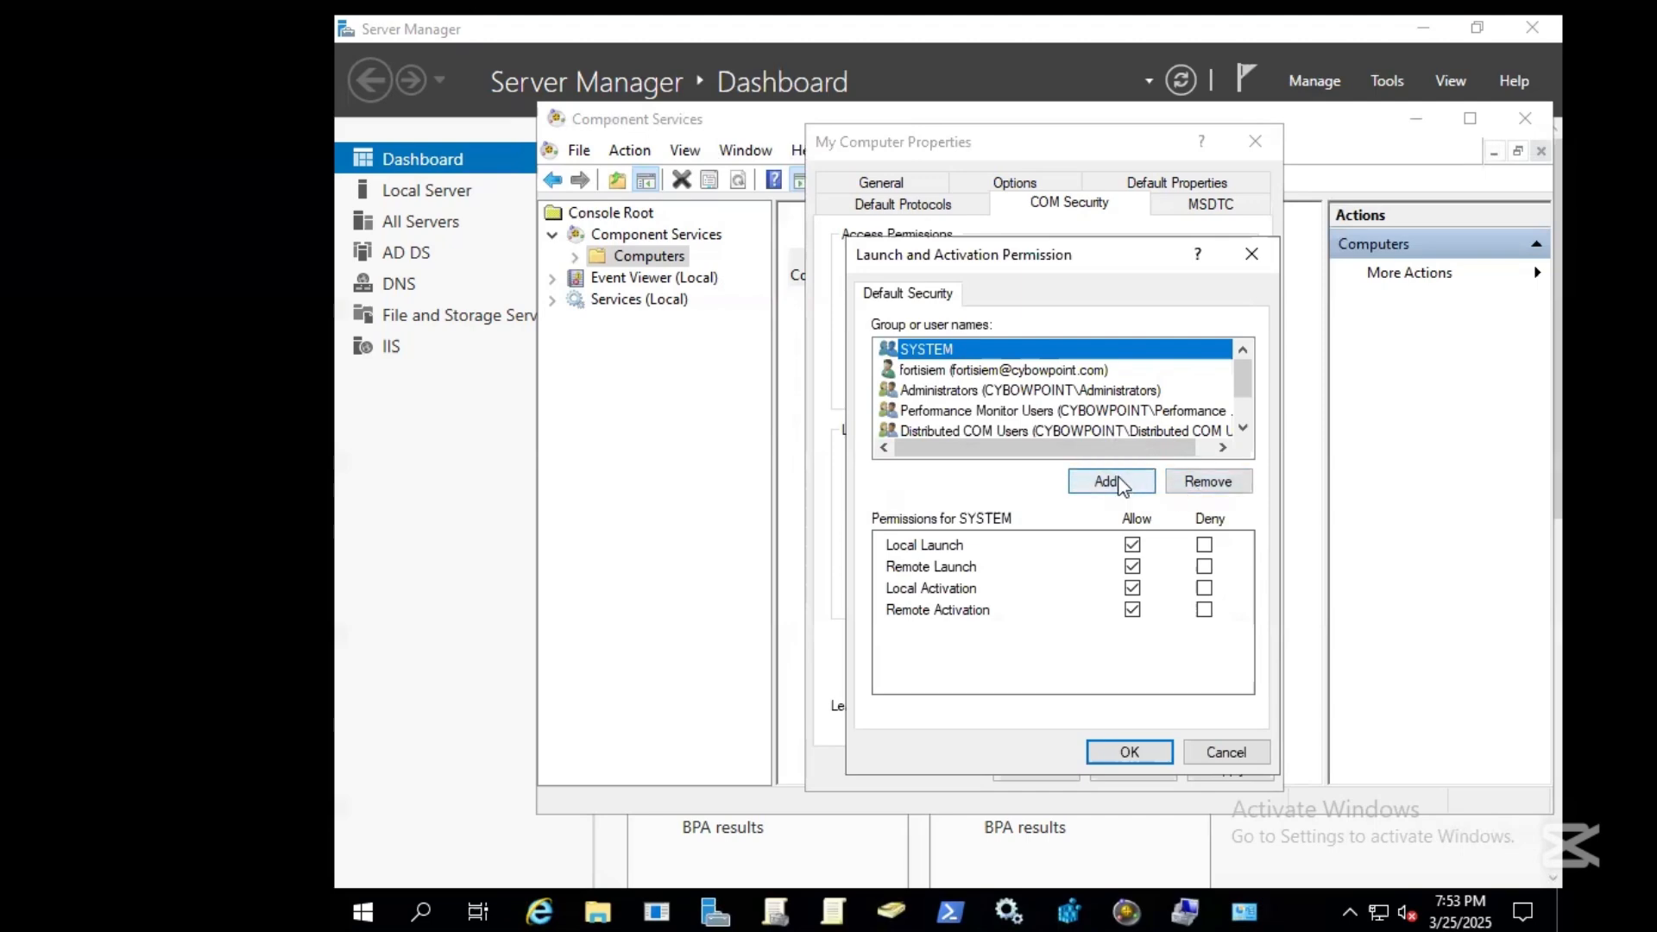
{"action": "left_click", "coordinate": [1110, 480]}
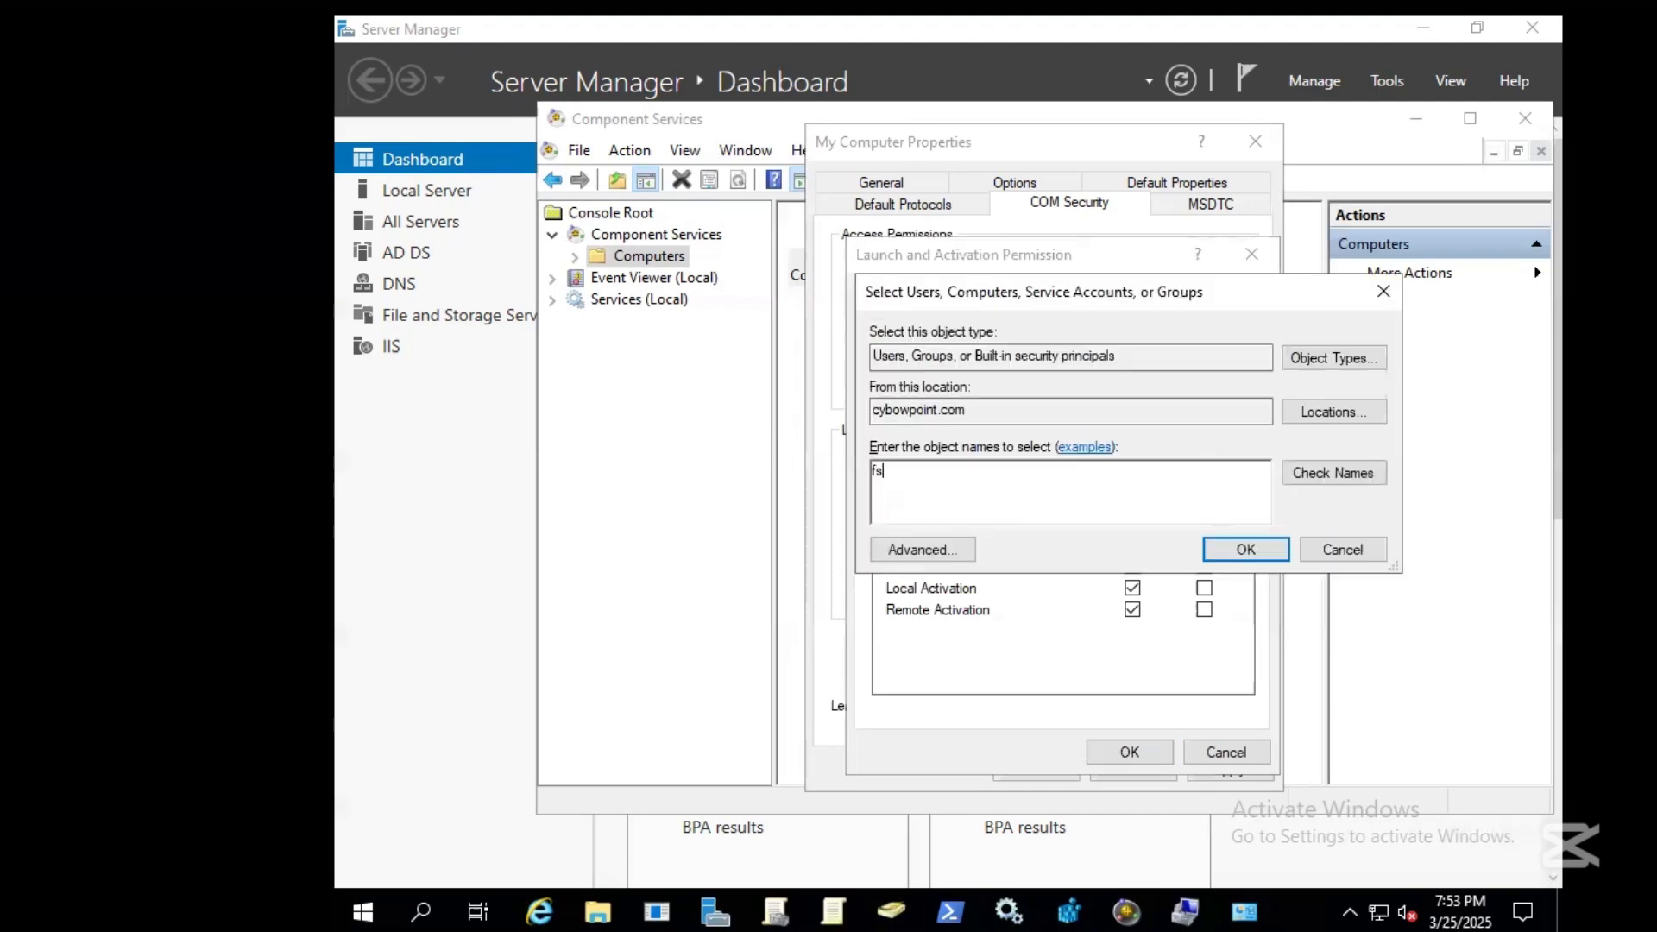
{"action": "left_click", "coordinate": [1333, 473]}
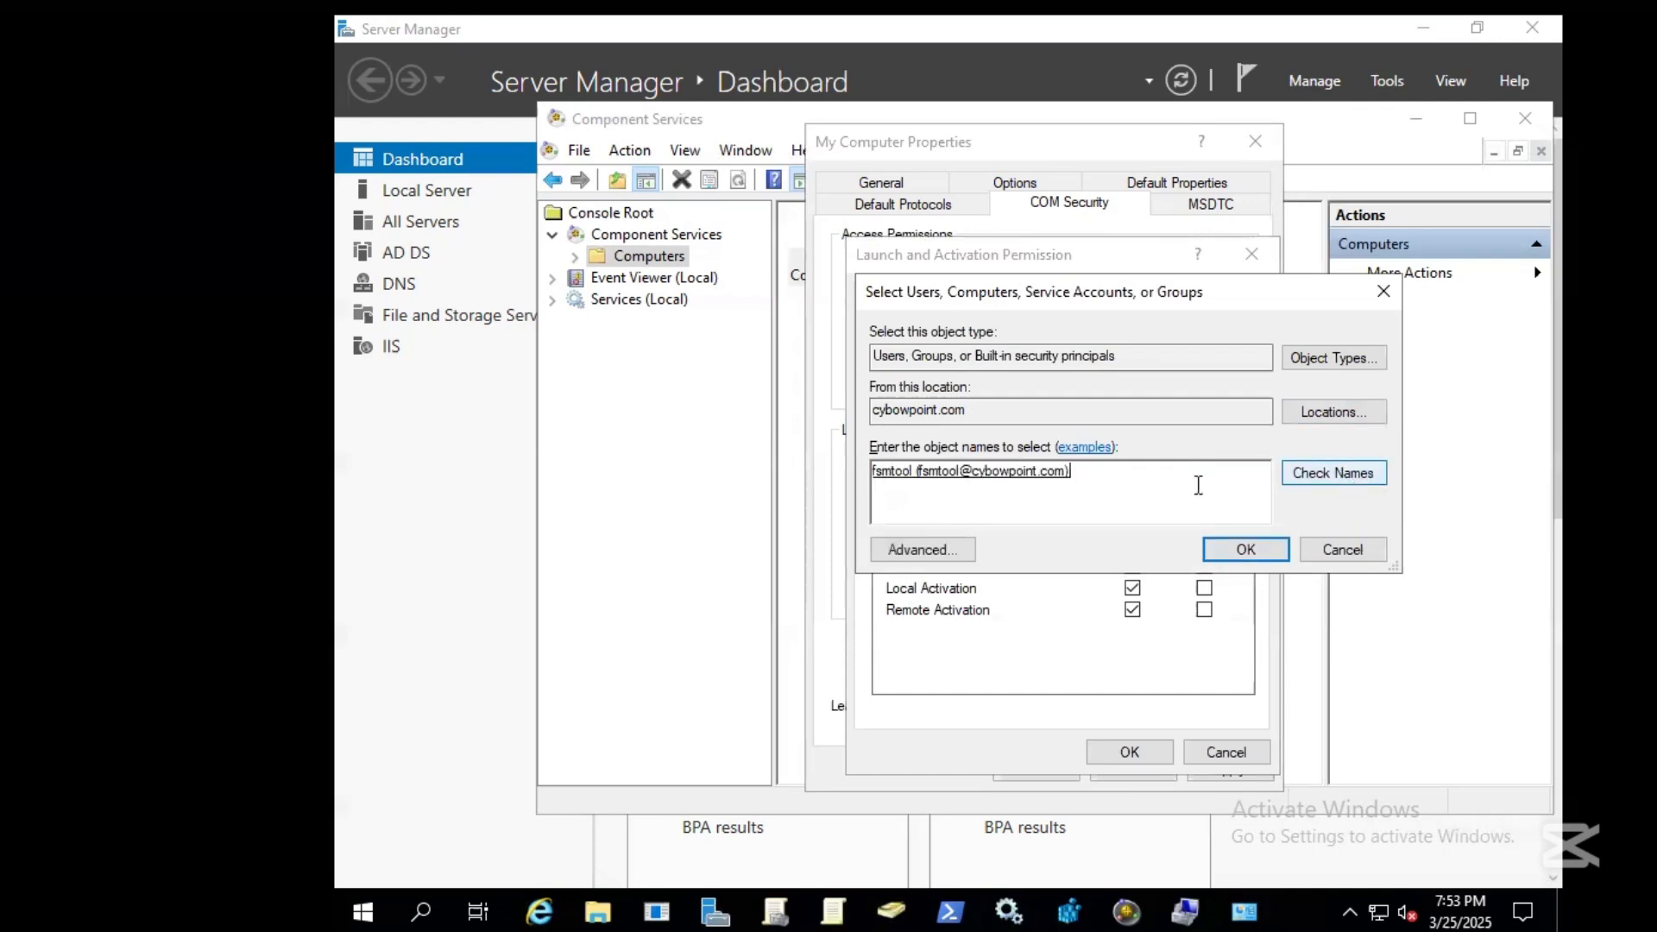
{"action": "left_click", "coordinate": [1244, 549]}
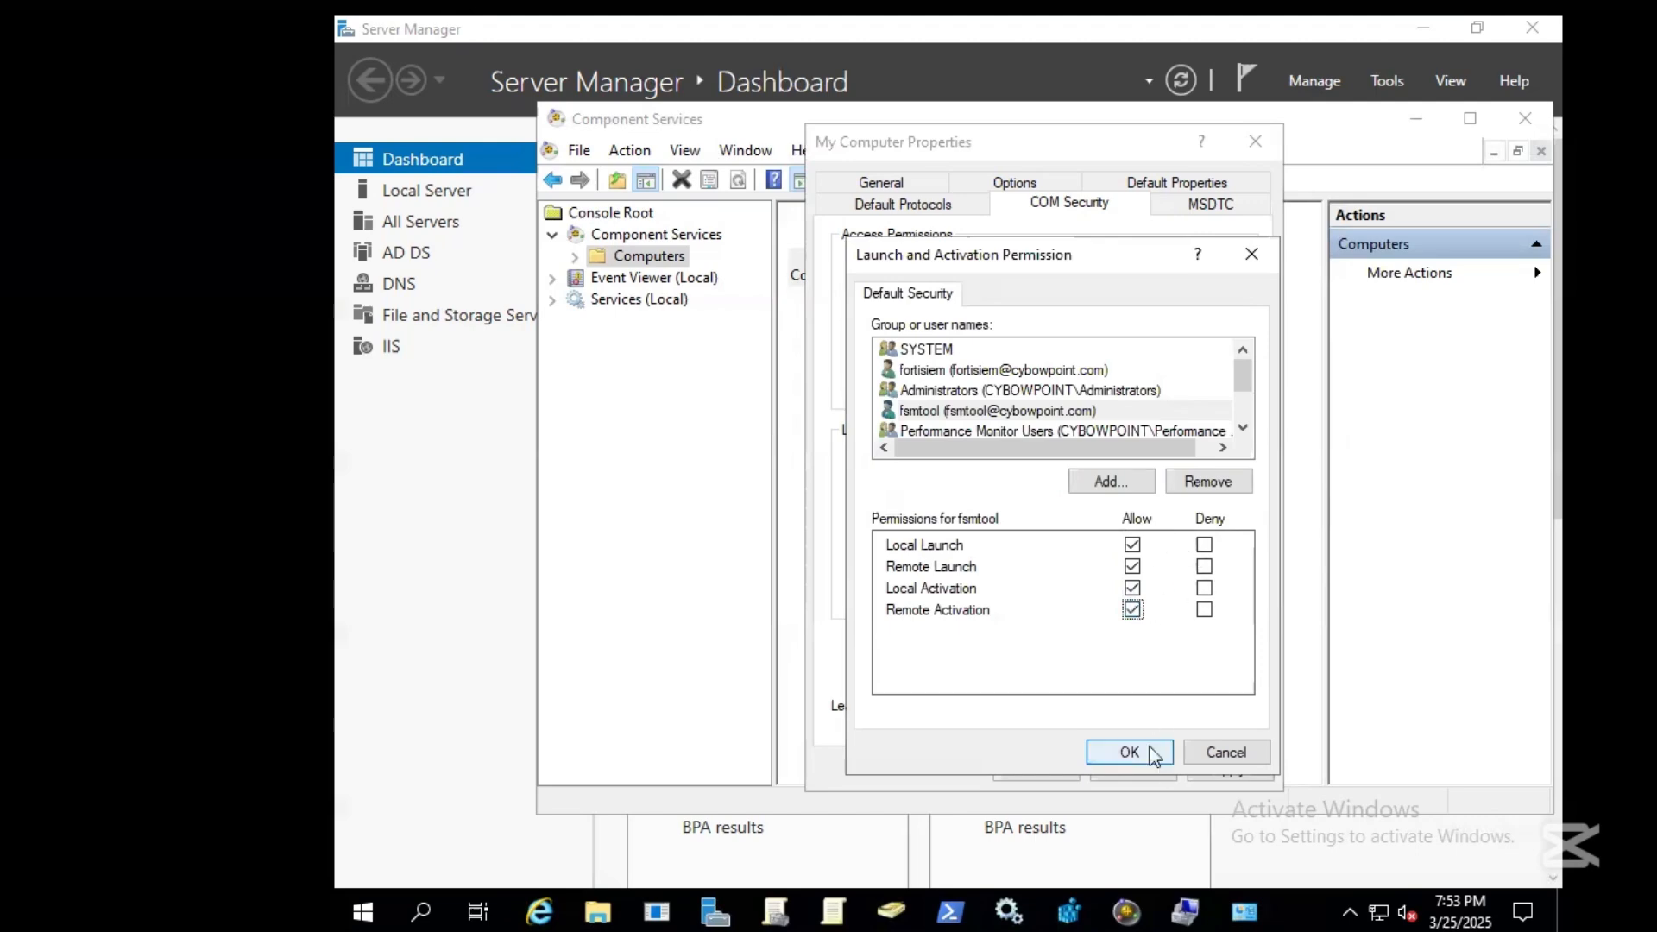
{"action": "left_click", "coordinate": [1128, 752]}
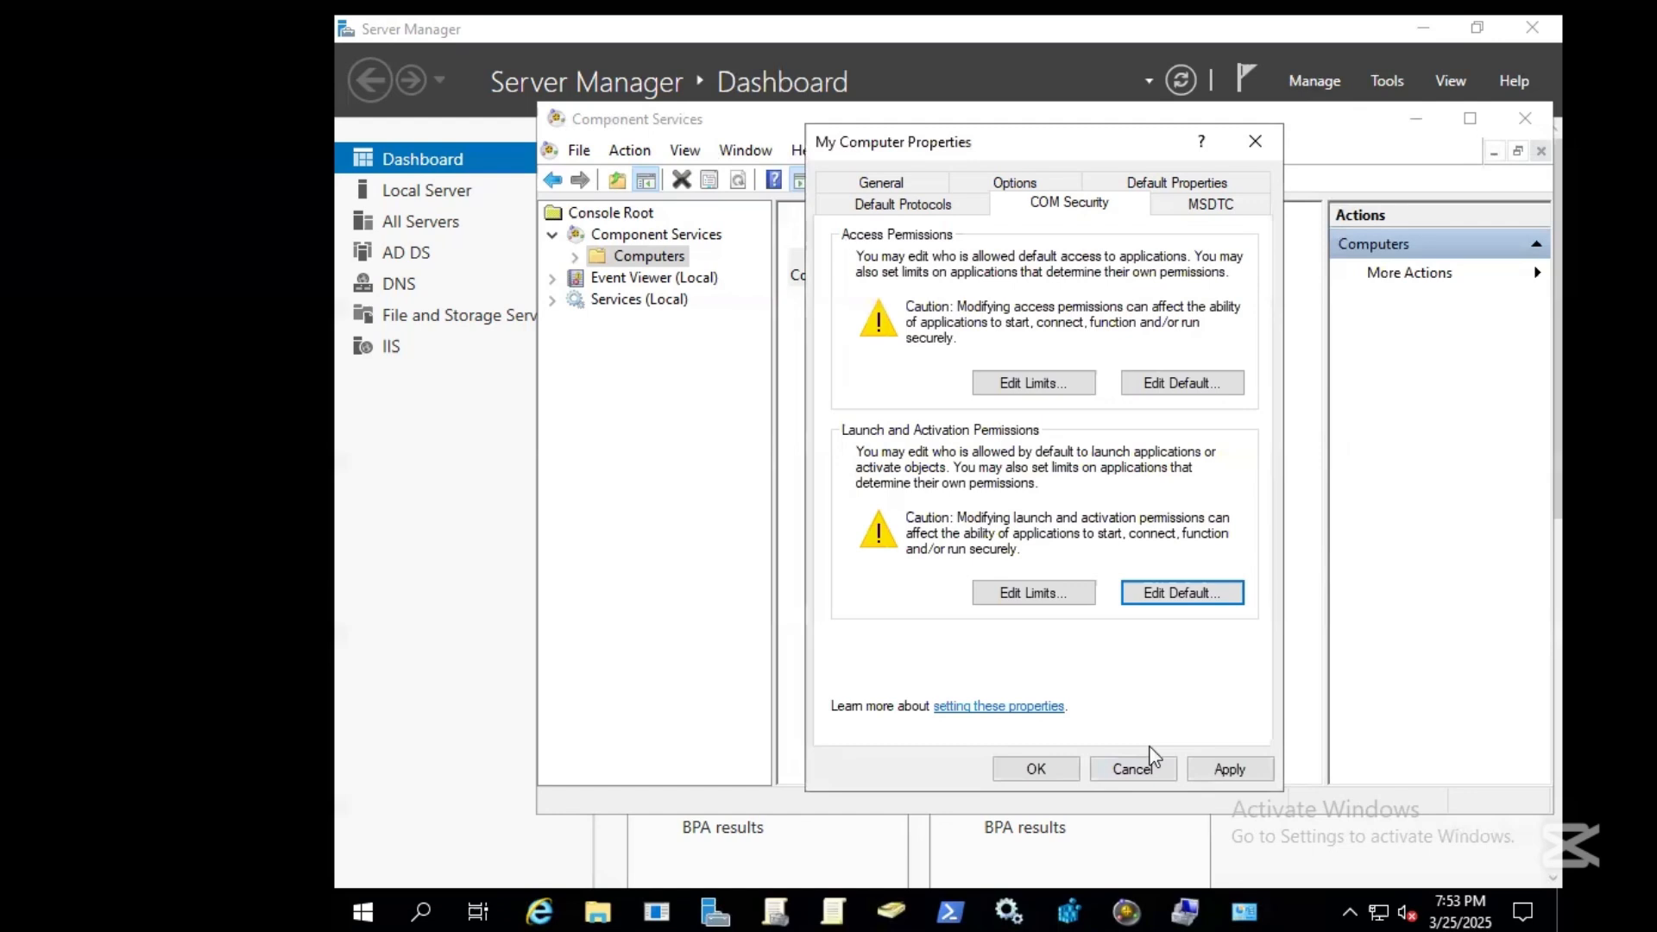
Step: Add Distributed COM Users to the default permissions and allow its activation
{"action": "left_click", "coordinate": [1181, 592]}
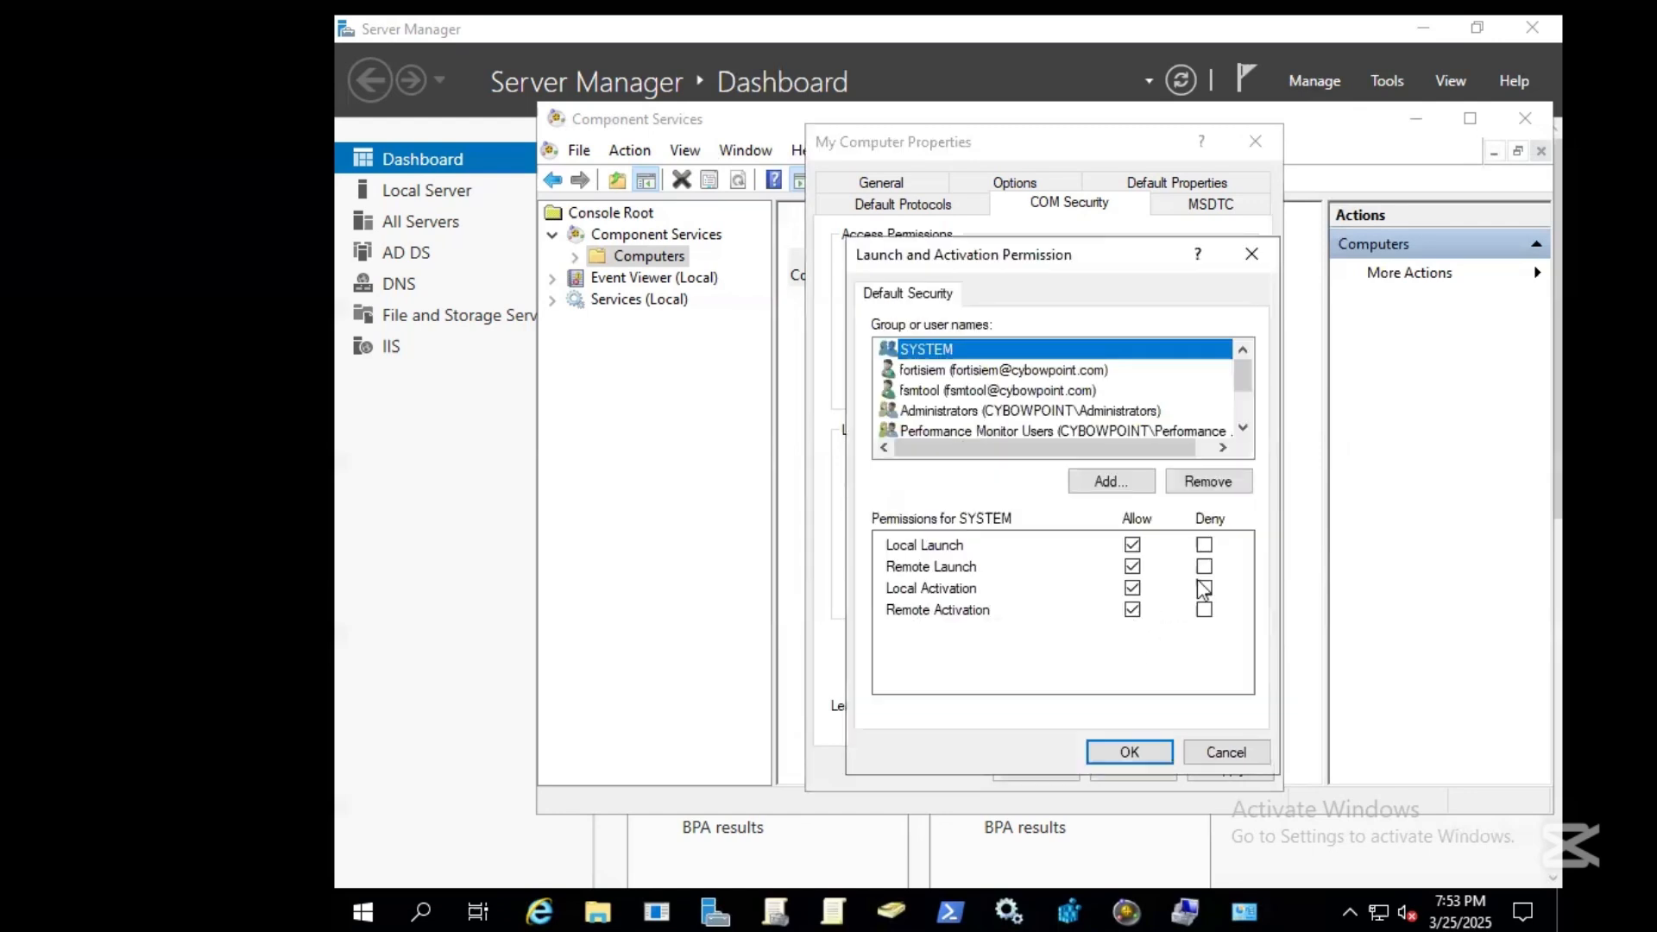
{"action": "left_click", "coordinate": [1110, 481]}
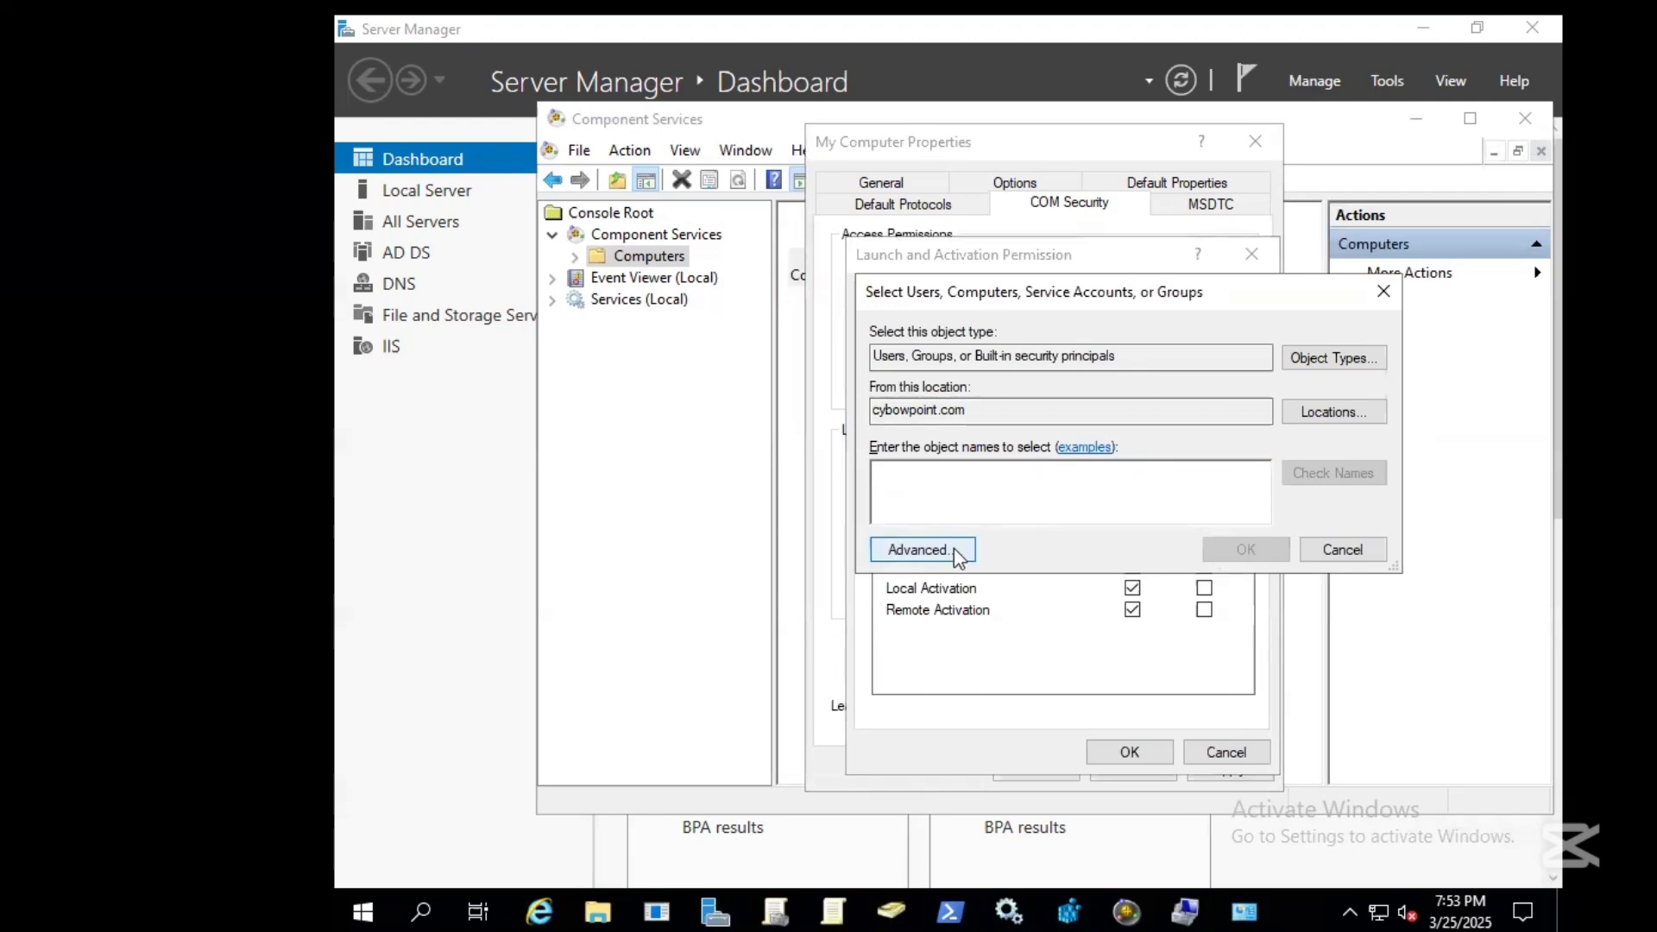
{"action": "left_click", "coordinate": [919, 550]}
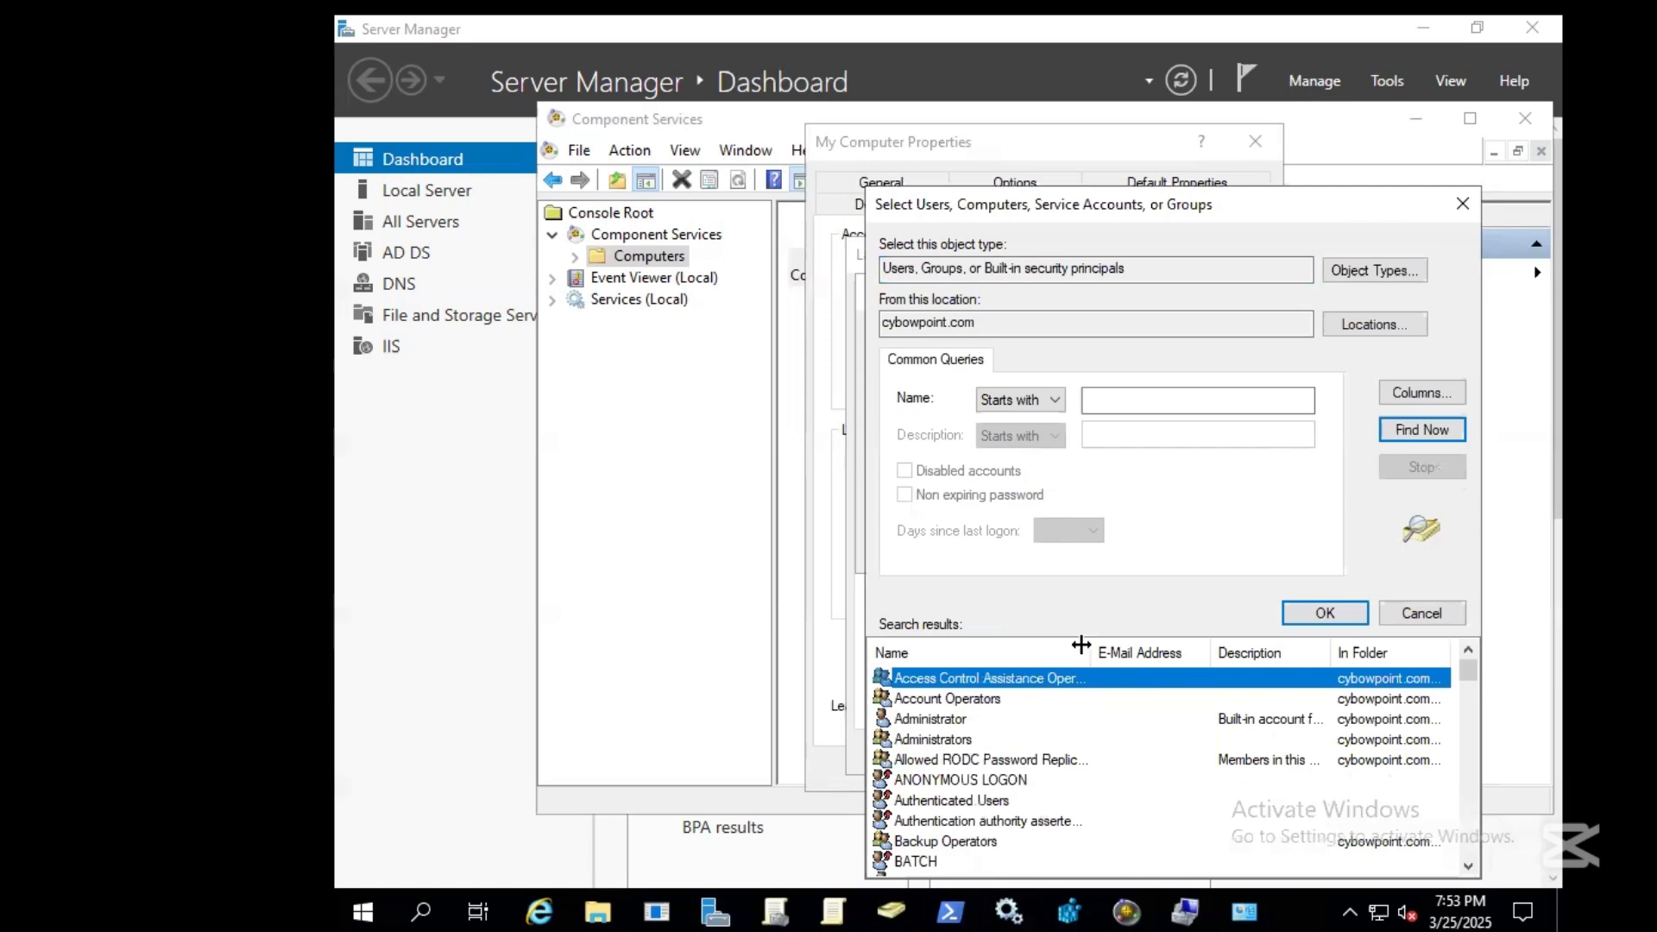
{"action": "mouse_move", "coordinate": [992, 787]}
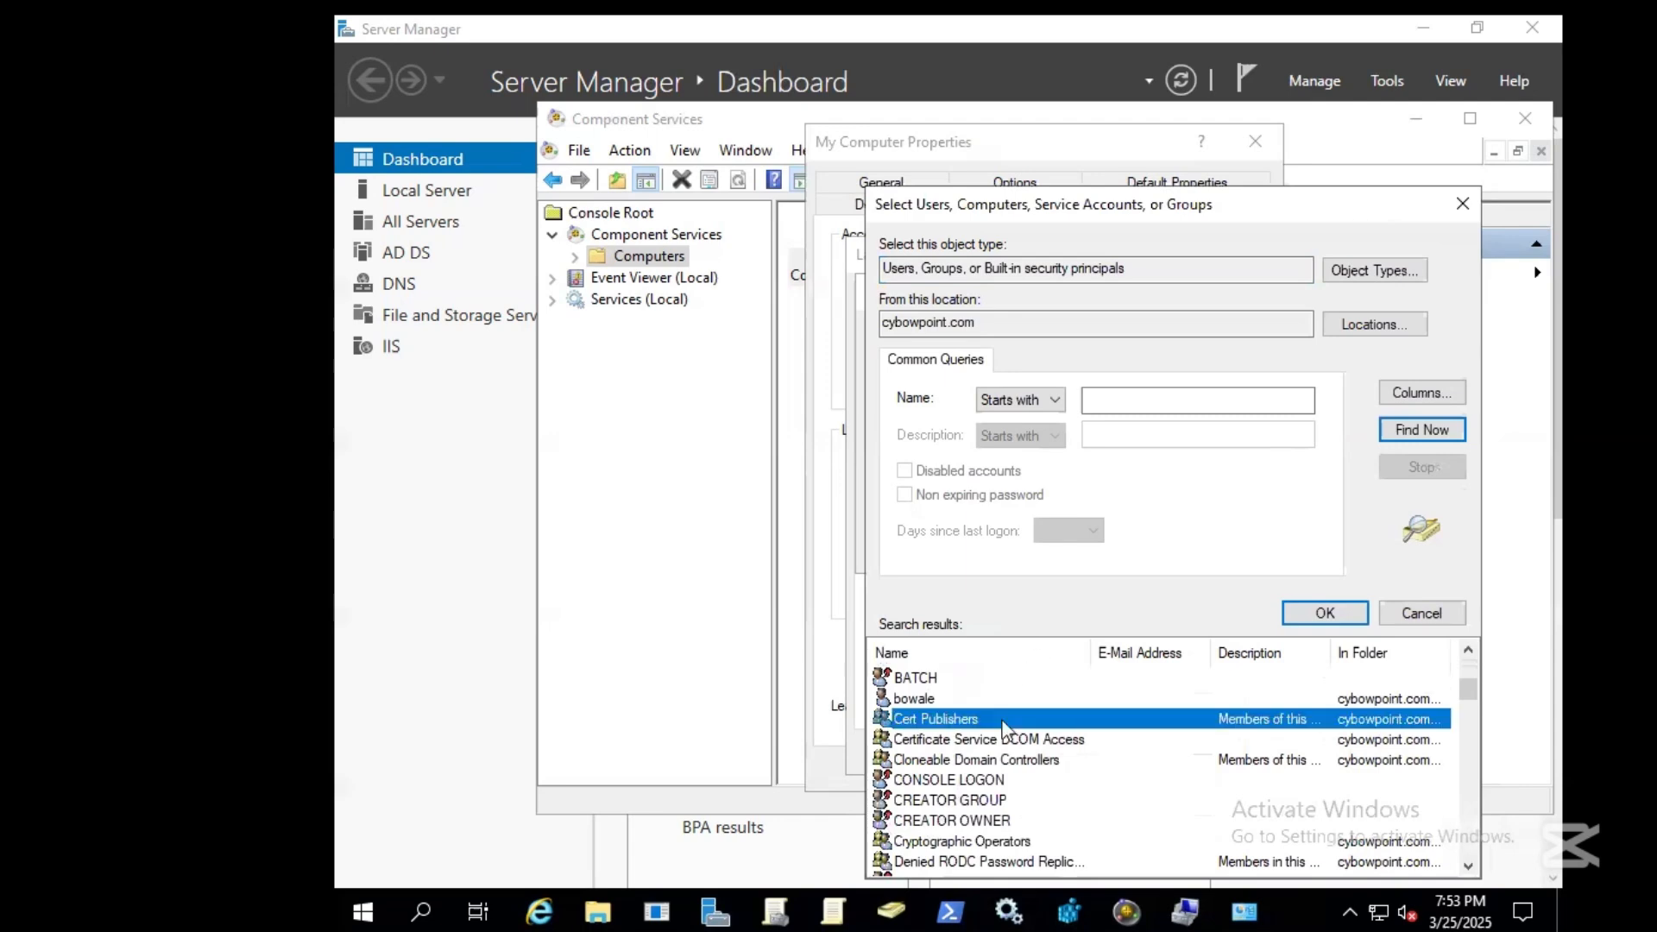
{"action": "scroll", "scroll_direction": "down", "scroll_amount": 3}
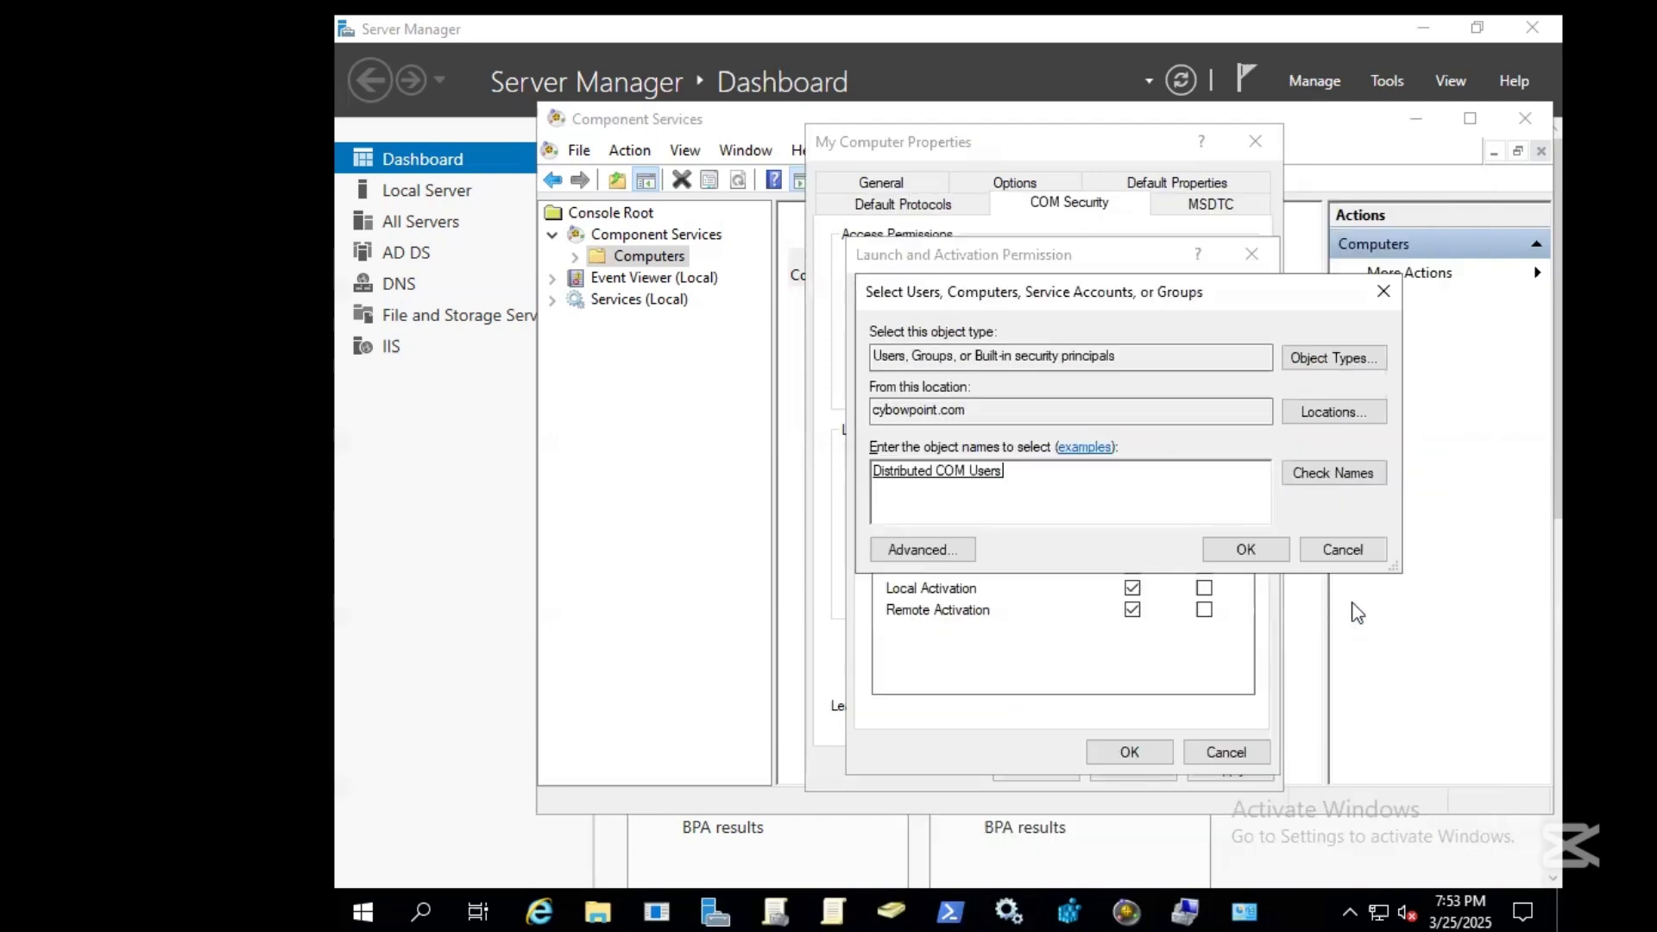
{"action": "left_click", "coordinate": [1244, 548]}
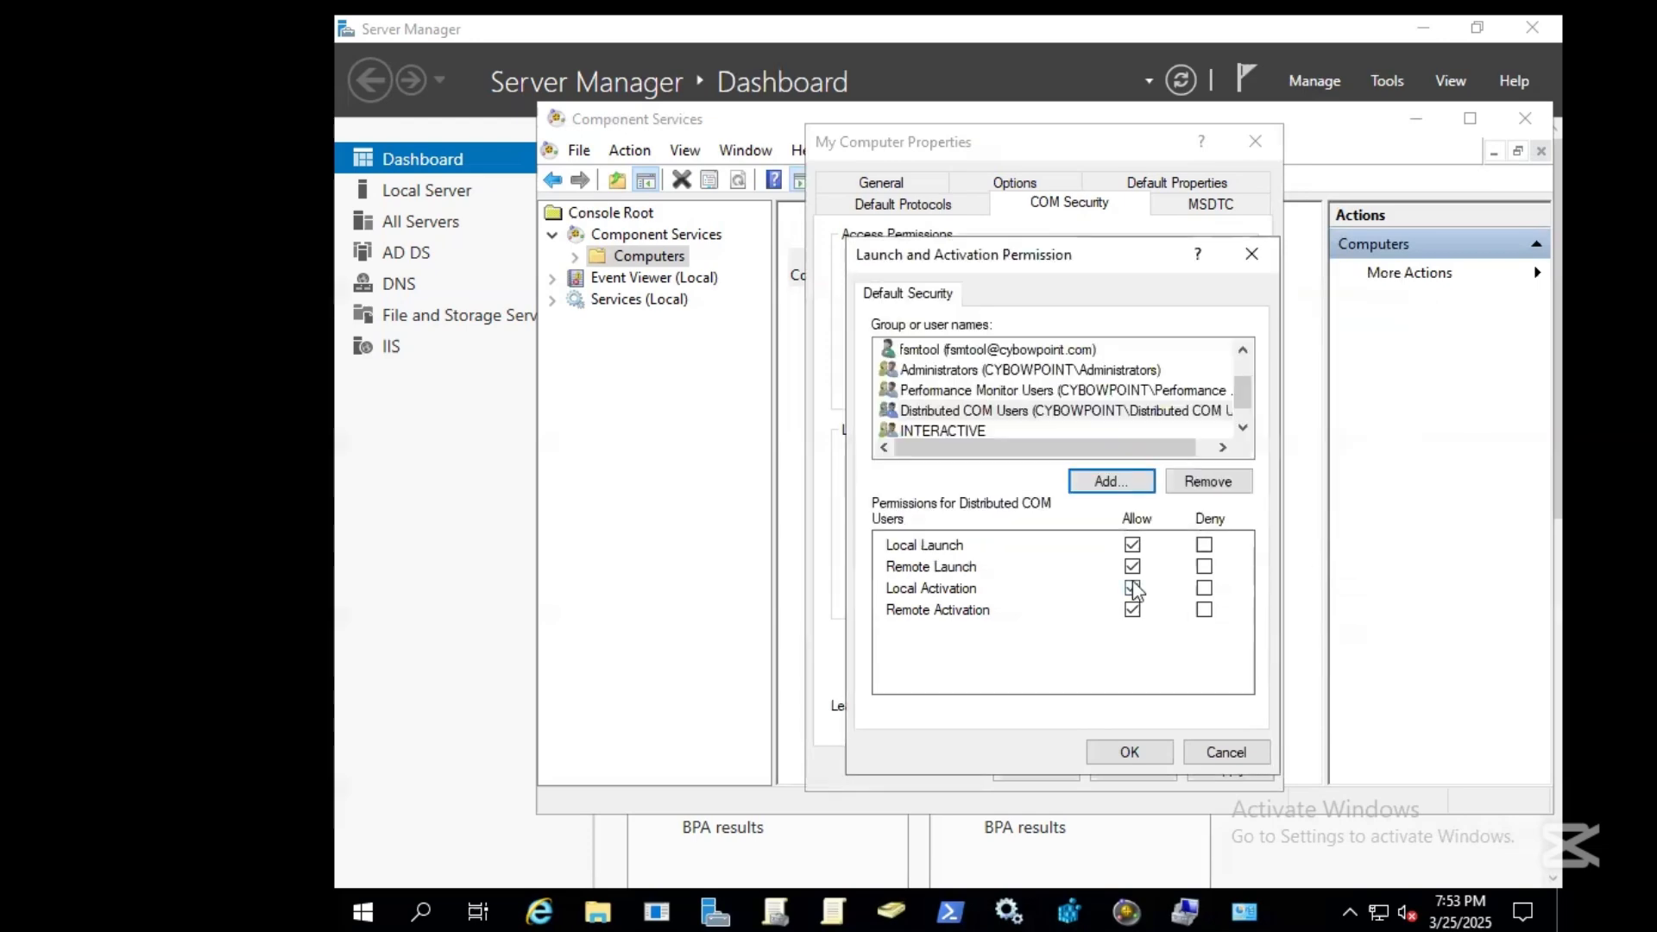
{"action": "left_click", "coordinate": [1133, 588]}
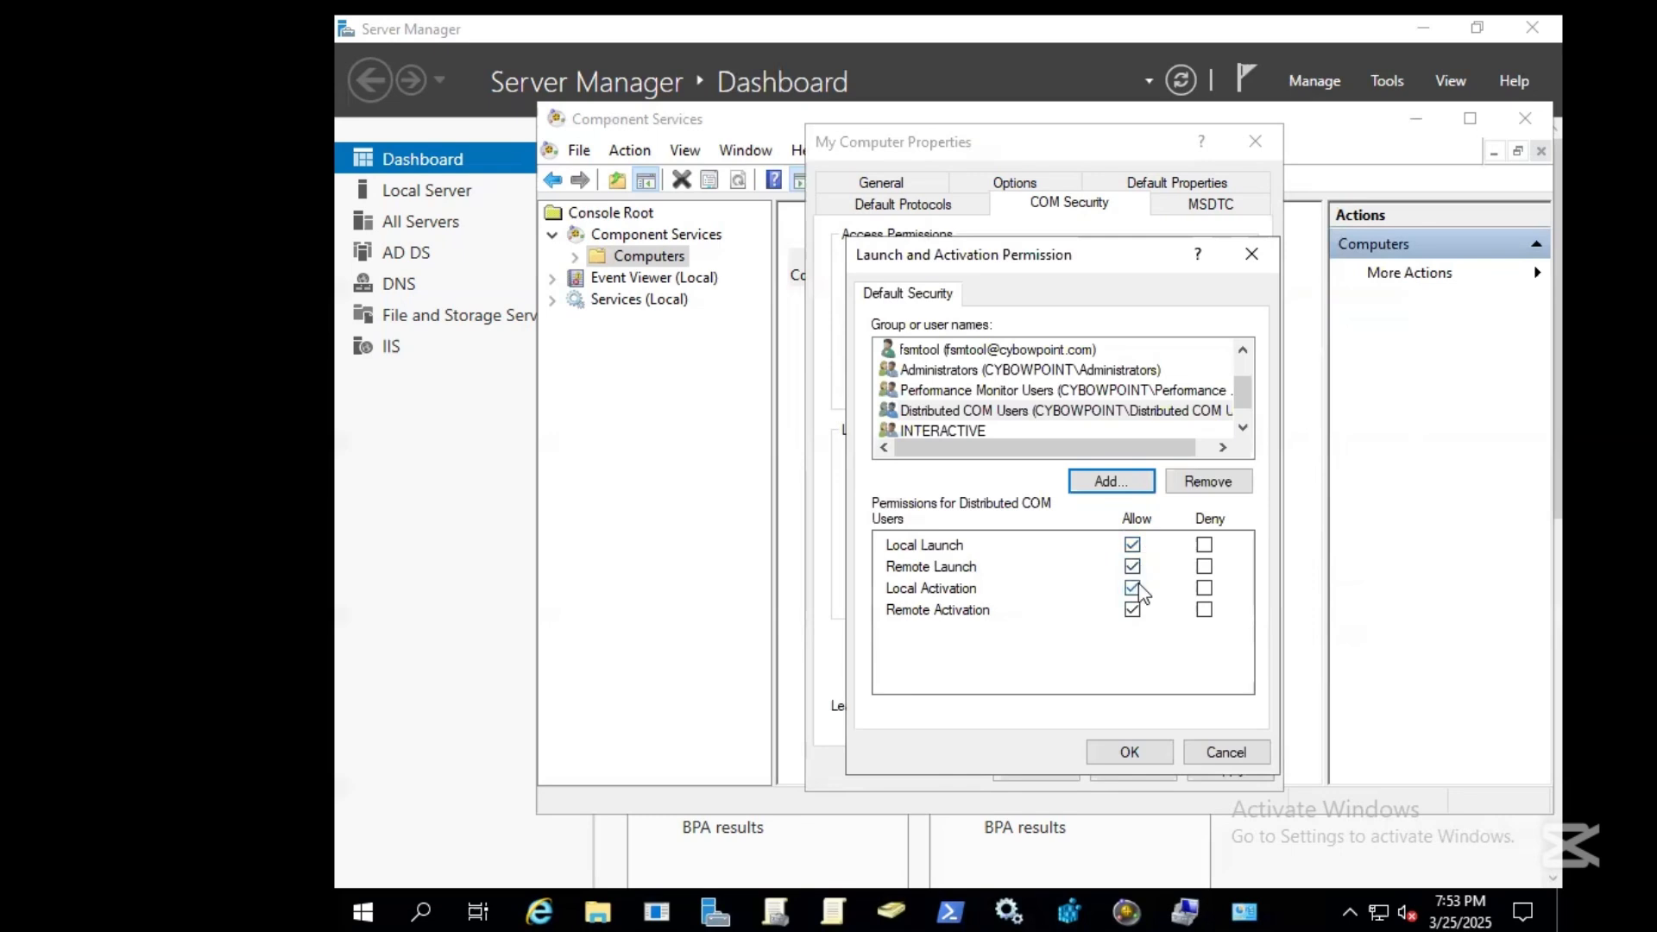
{"action": "left_click", "coordinate": [1062, 390]}
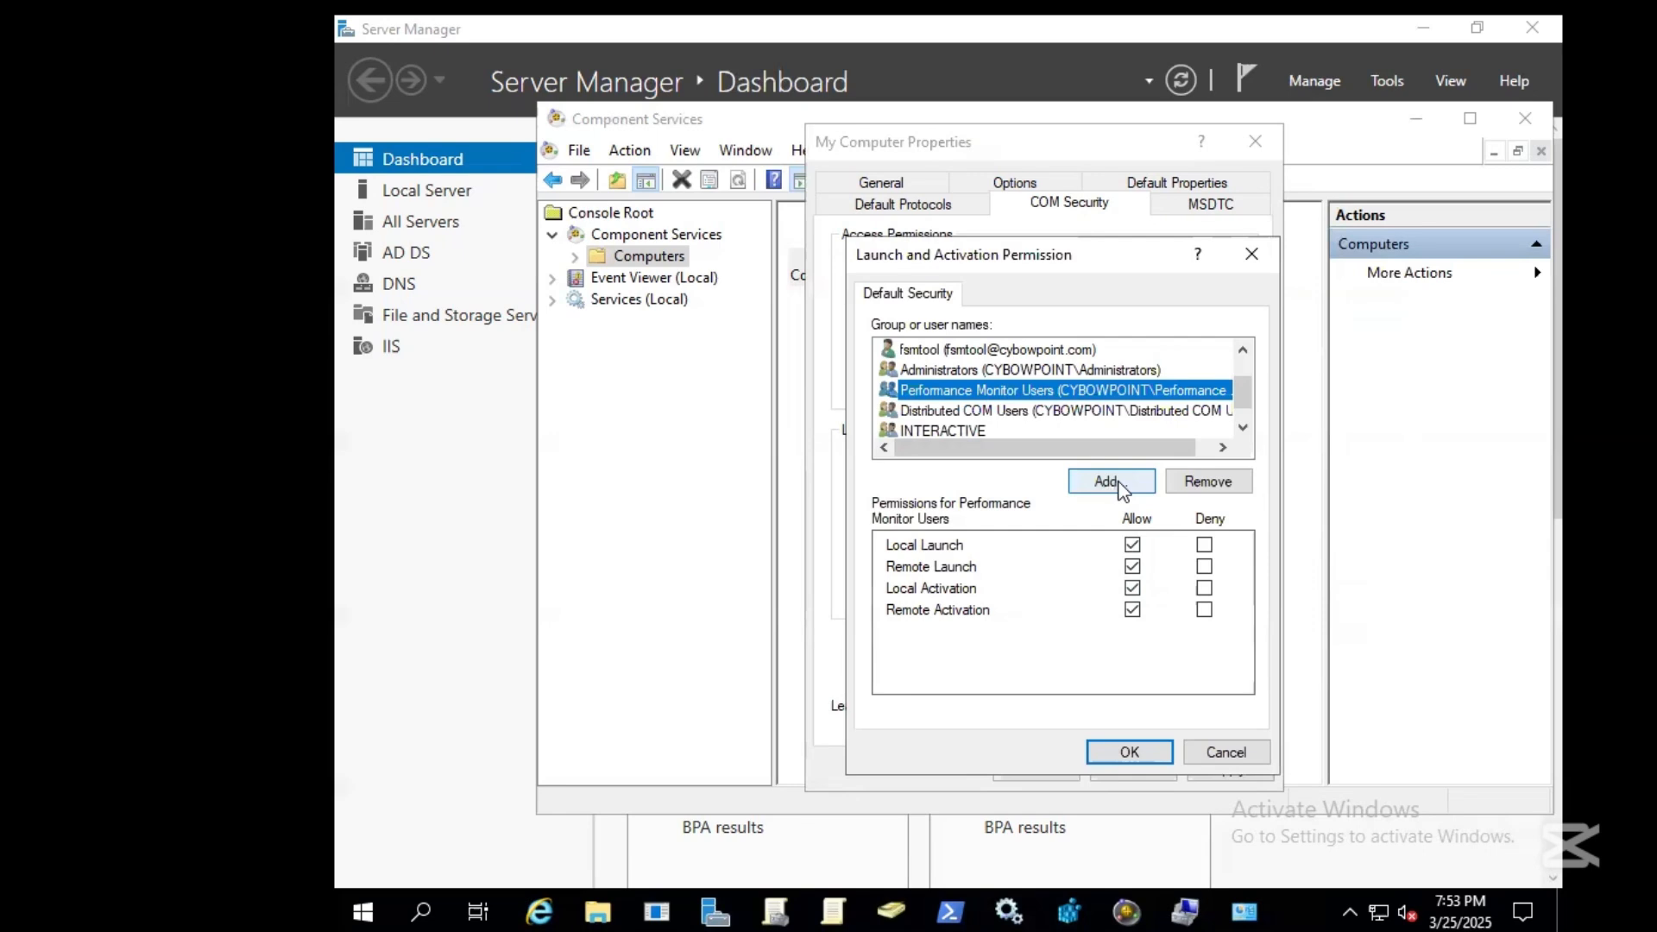
{"action": "left_click", "coordinate": [1110, 481]}
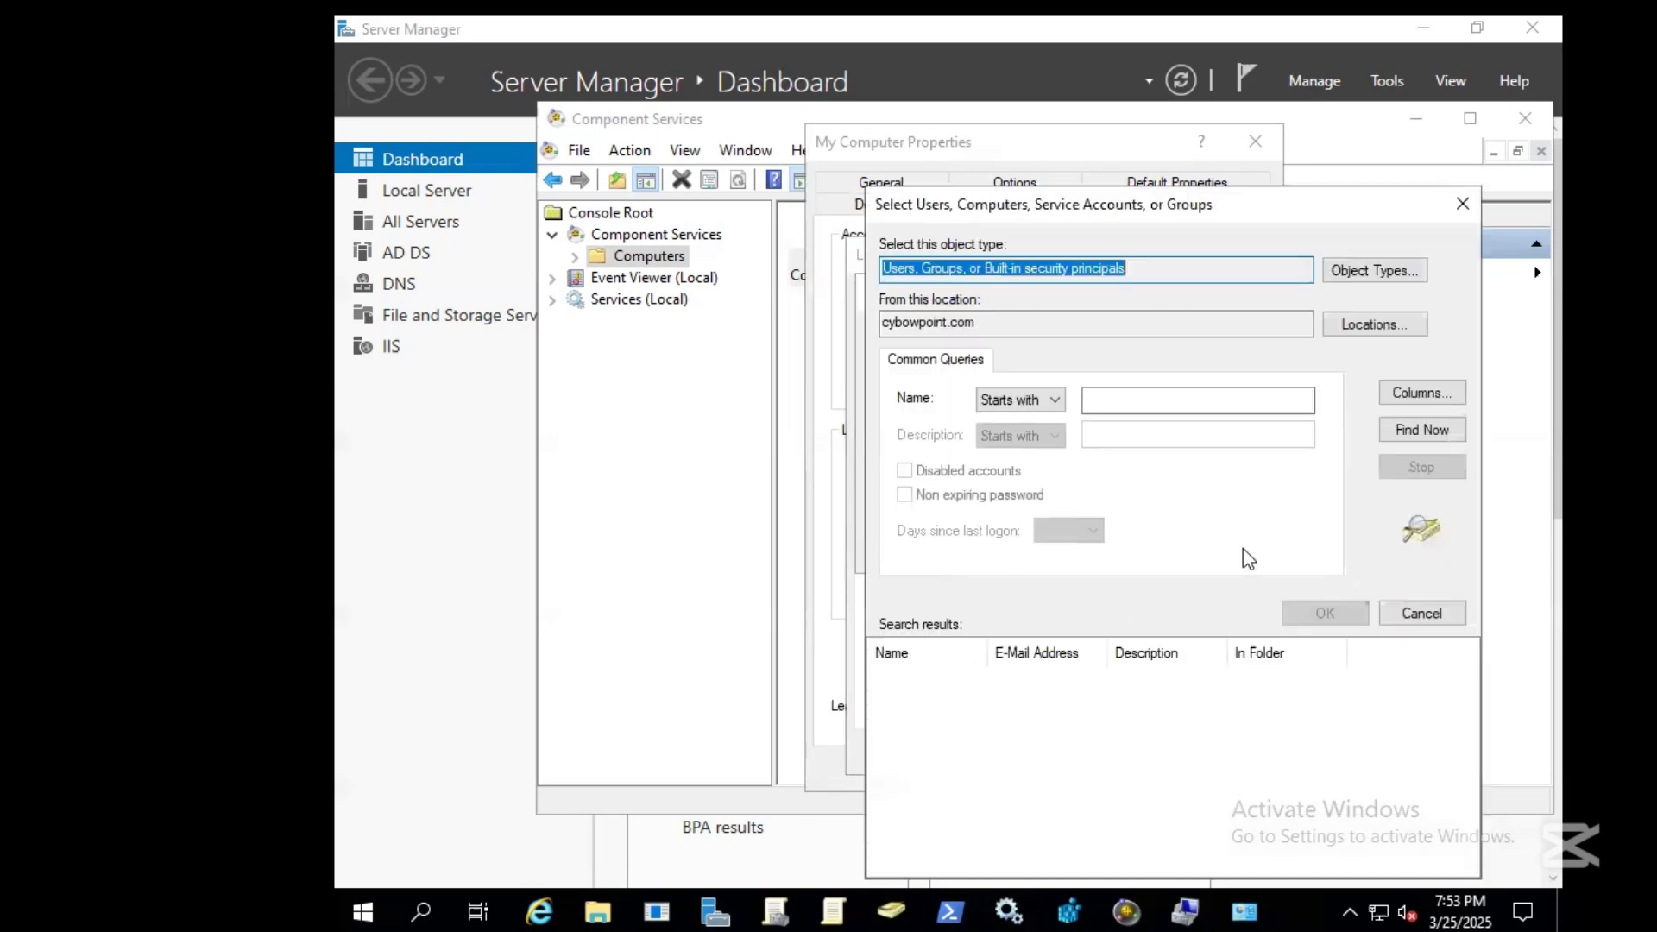
{"action": "left_click", "coordinate": [1420, 429]}
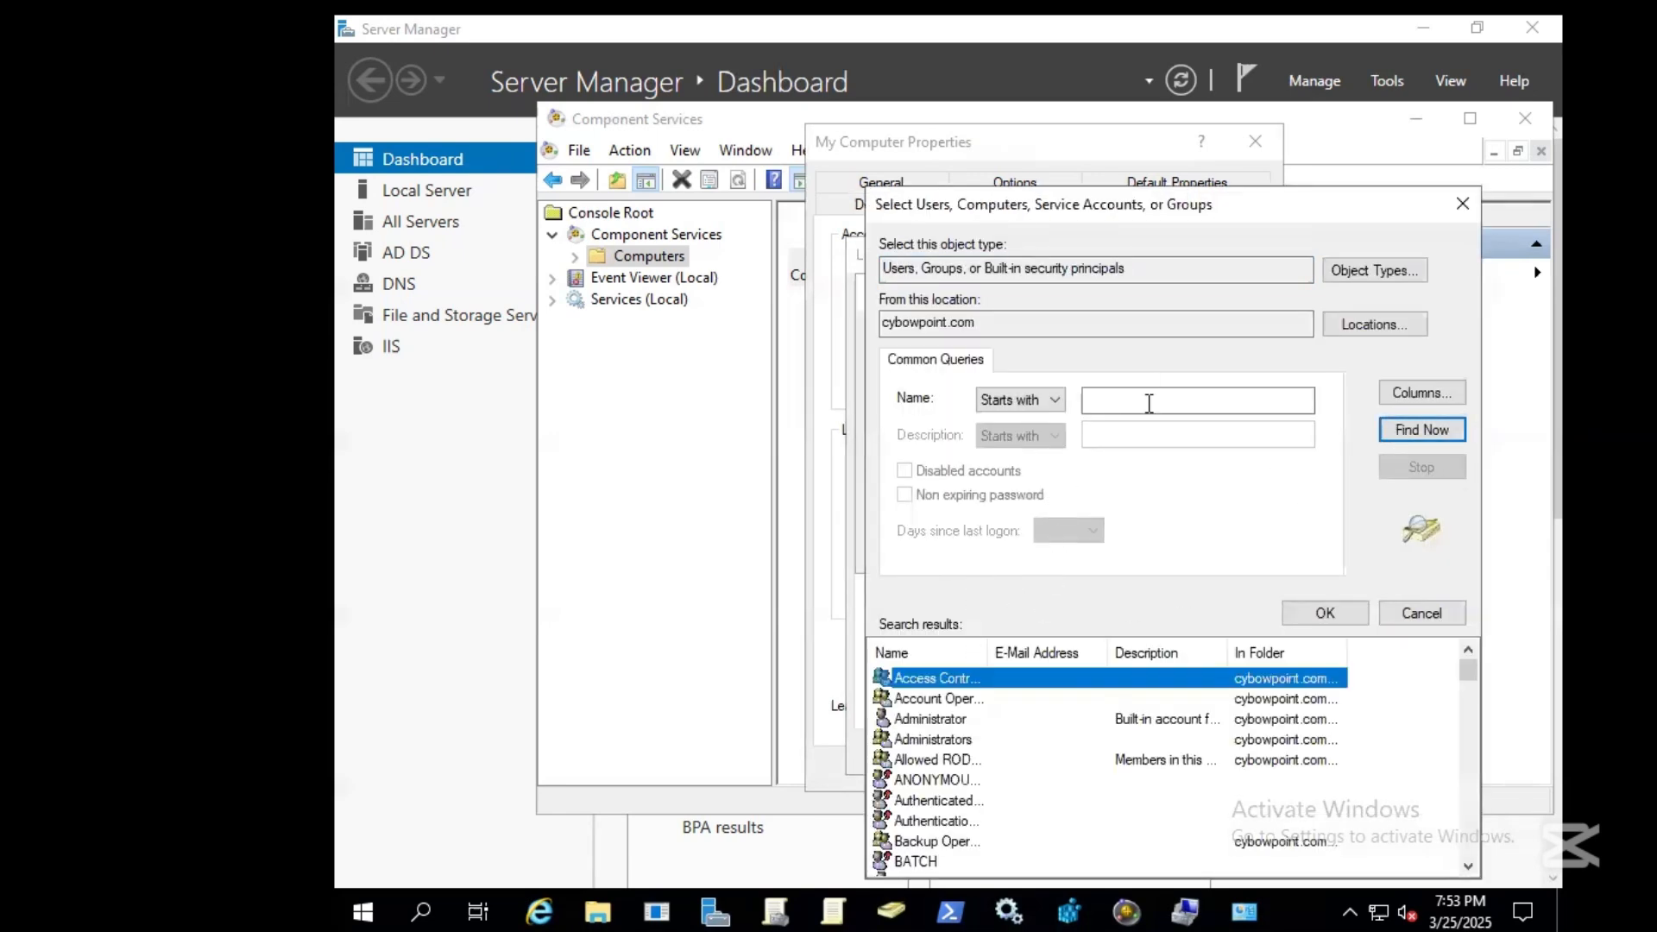
{"action": "scroll", "scroll_direction": "down", "scroll_amount": 3}
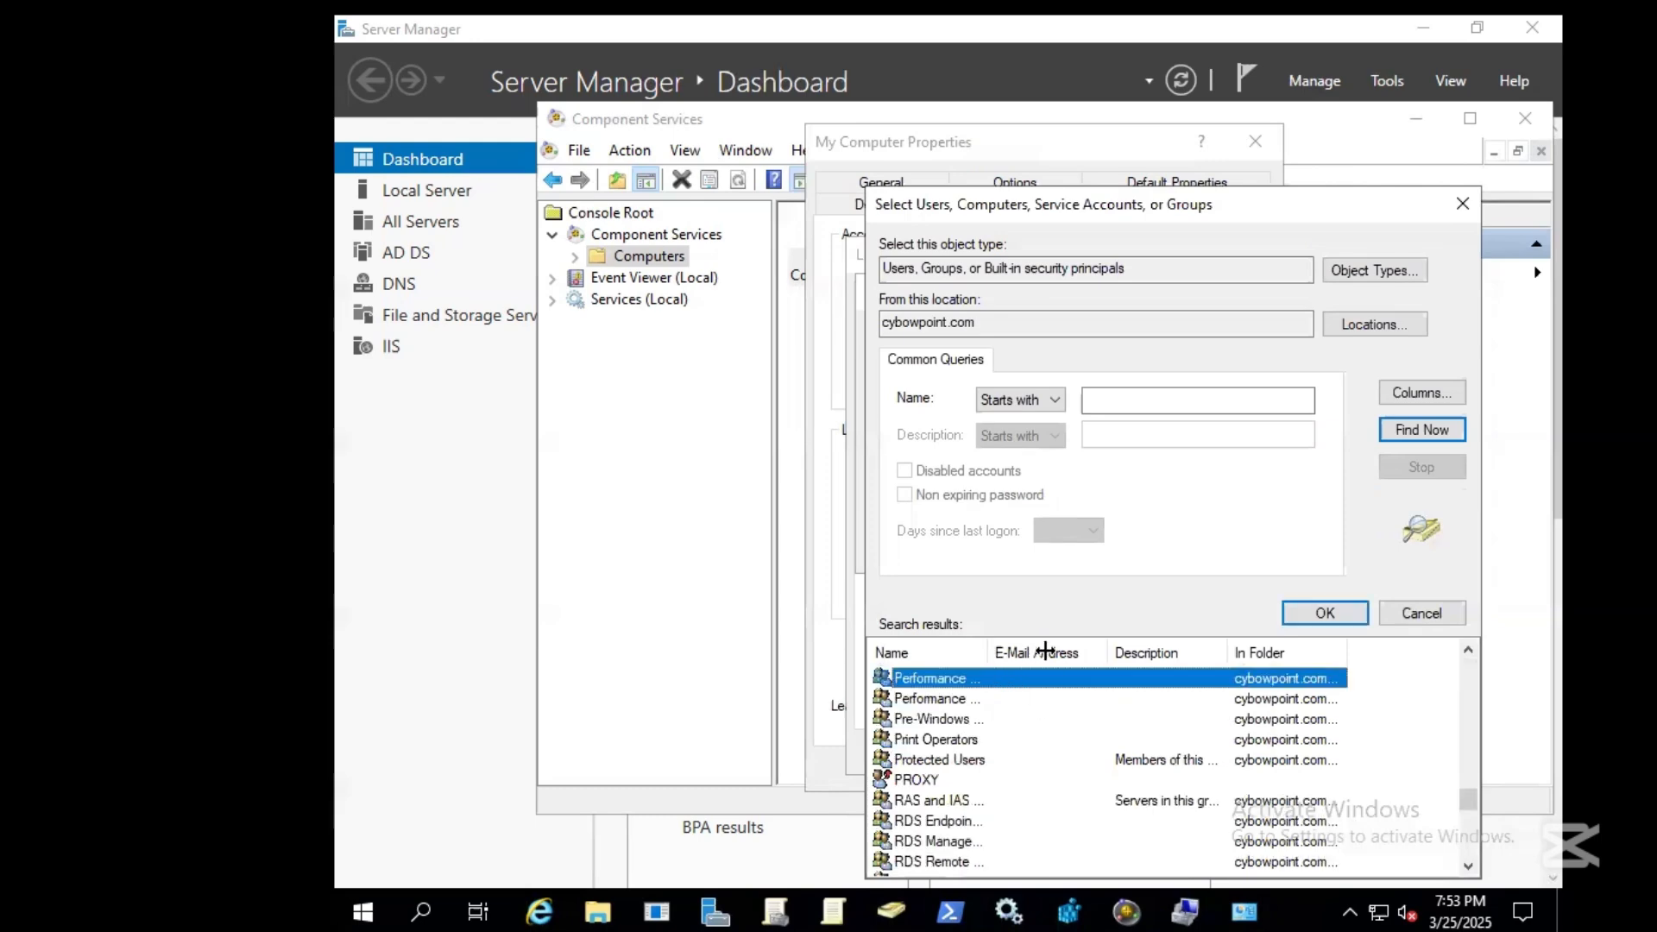
{"action": "left_click", "coordinate": [970, 698]}
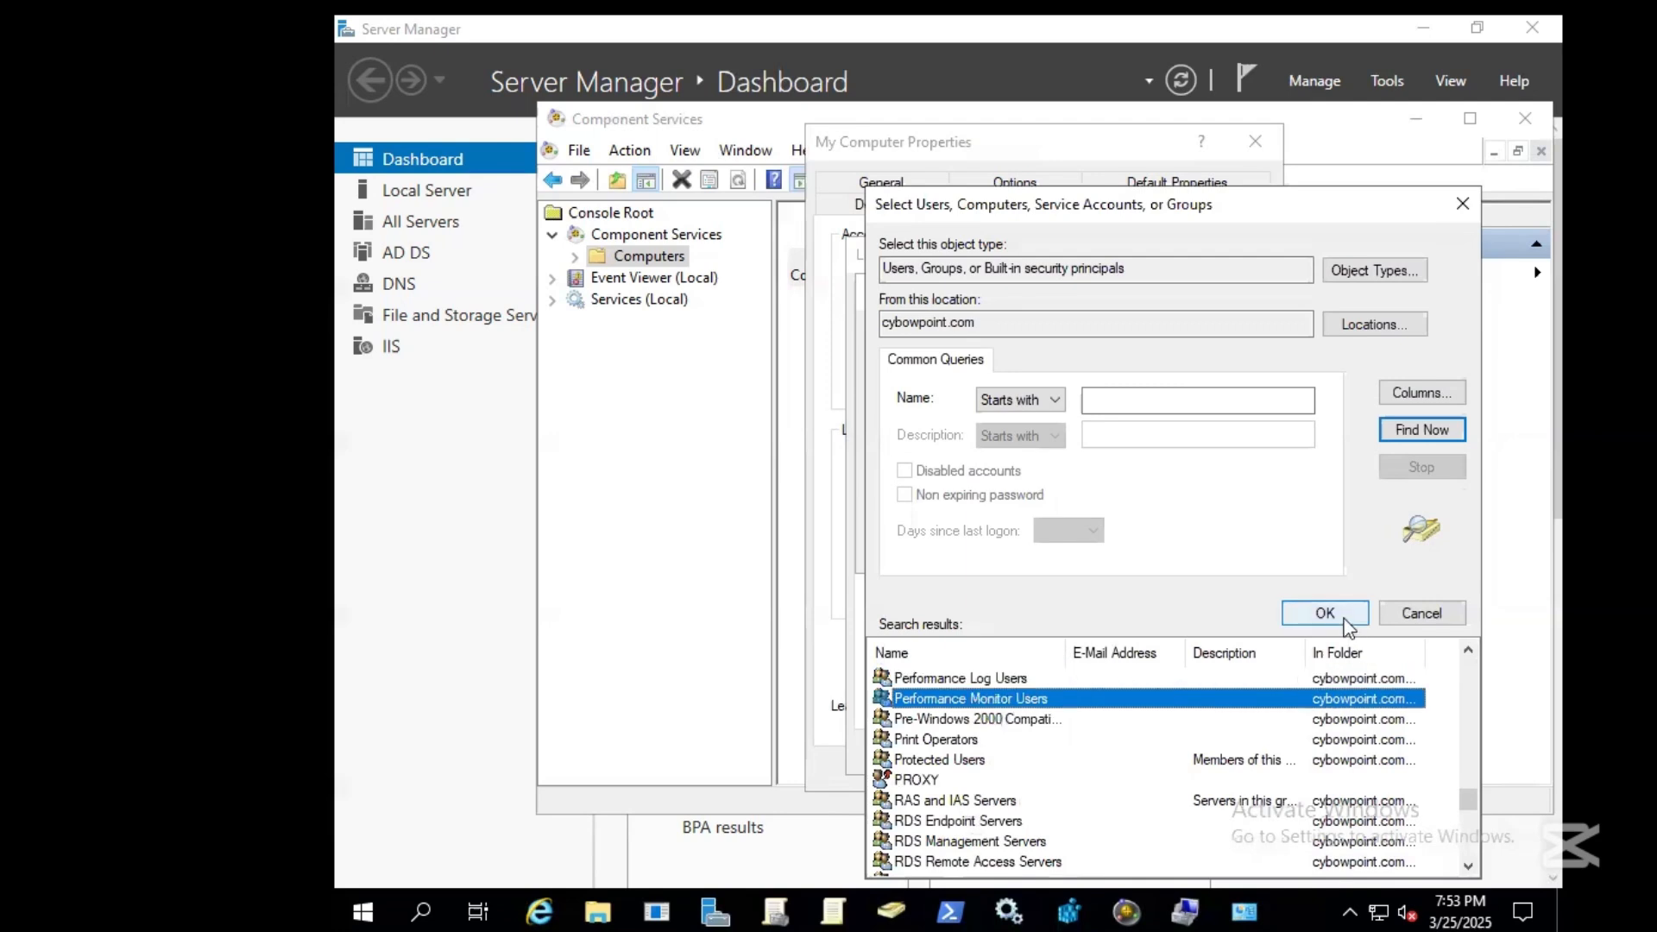
{"action": "left_click", "coordinate": [1324, 613]}
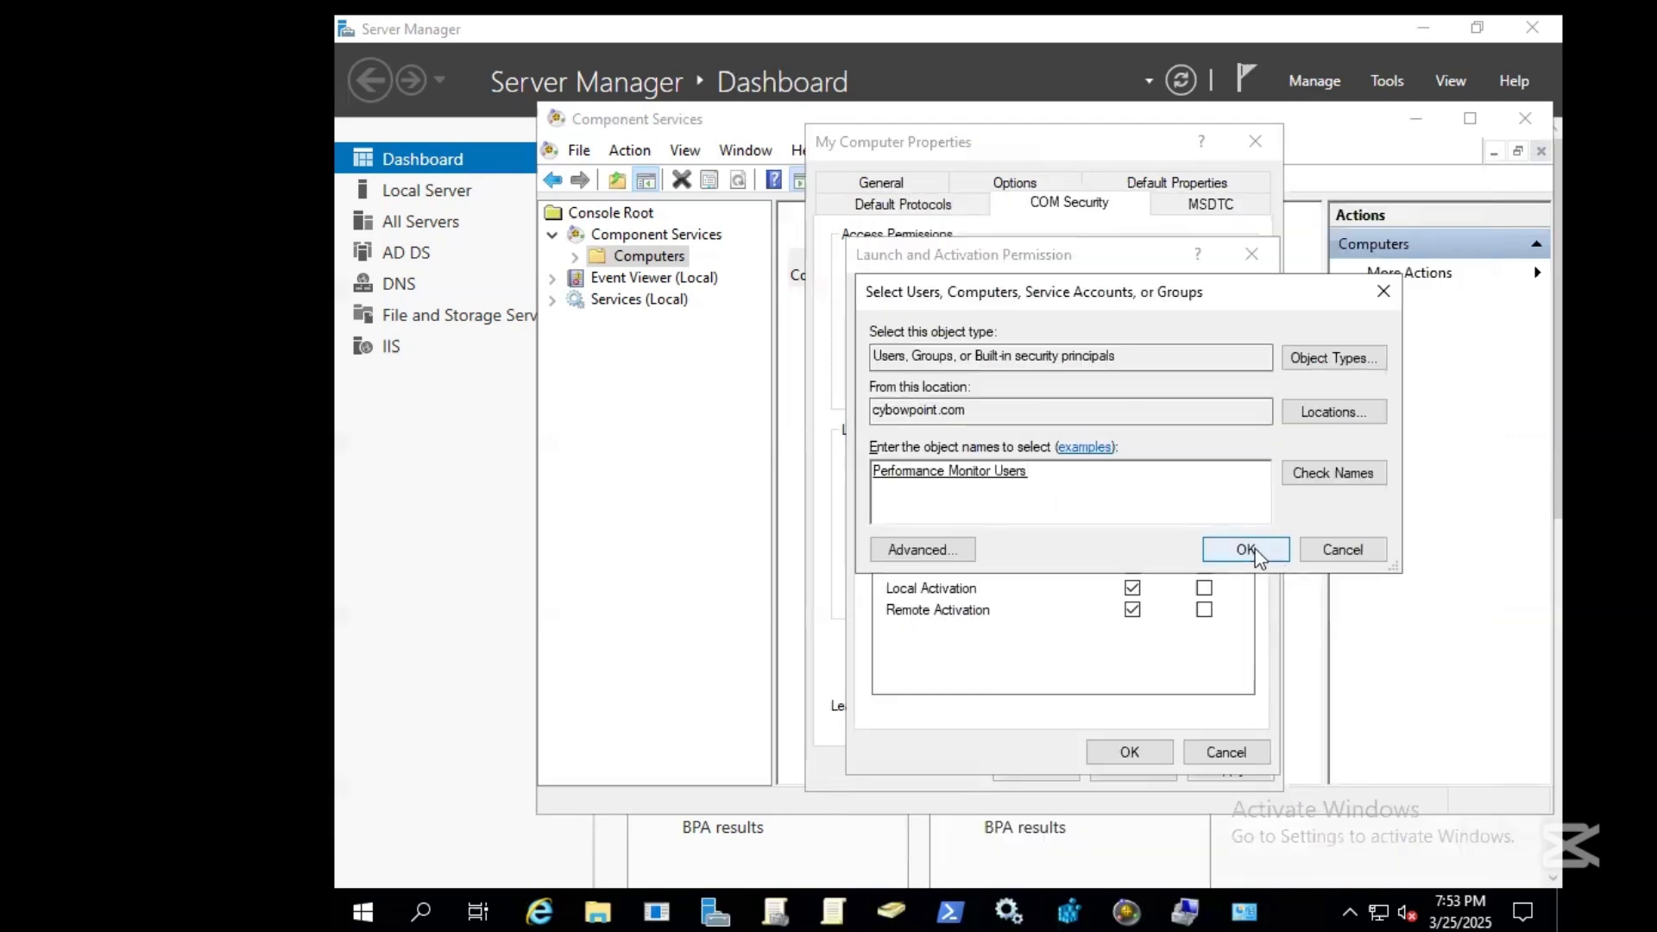
{"action": "left_click", "coordinate": [1244, 549]}
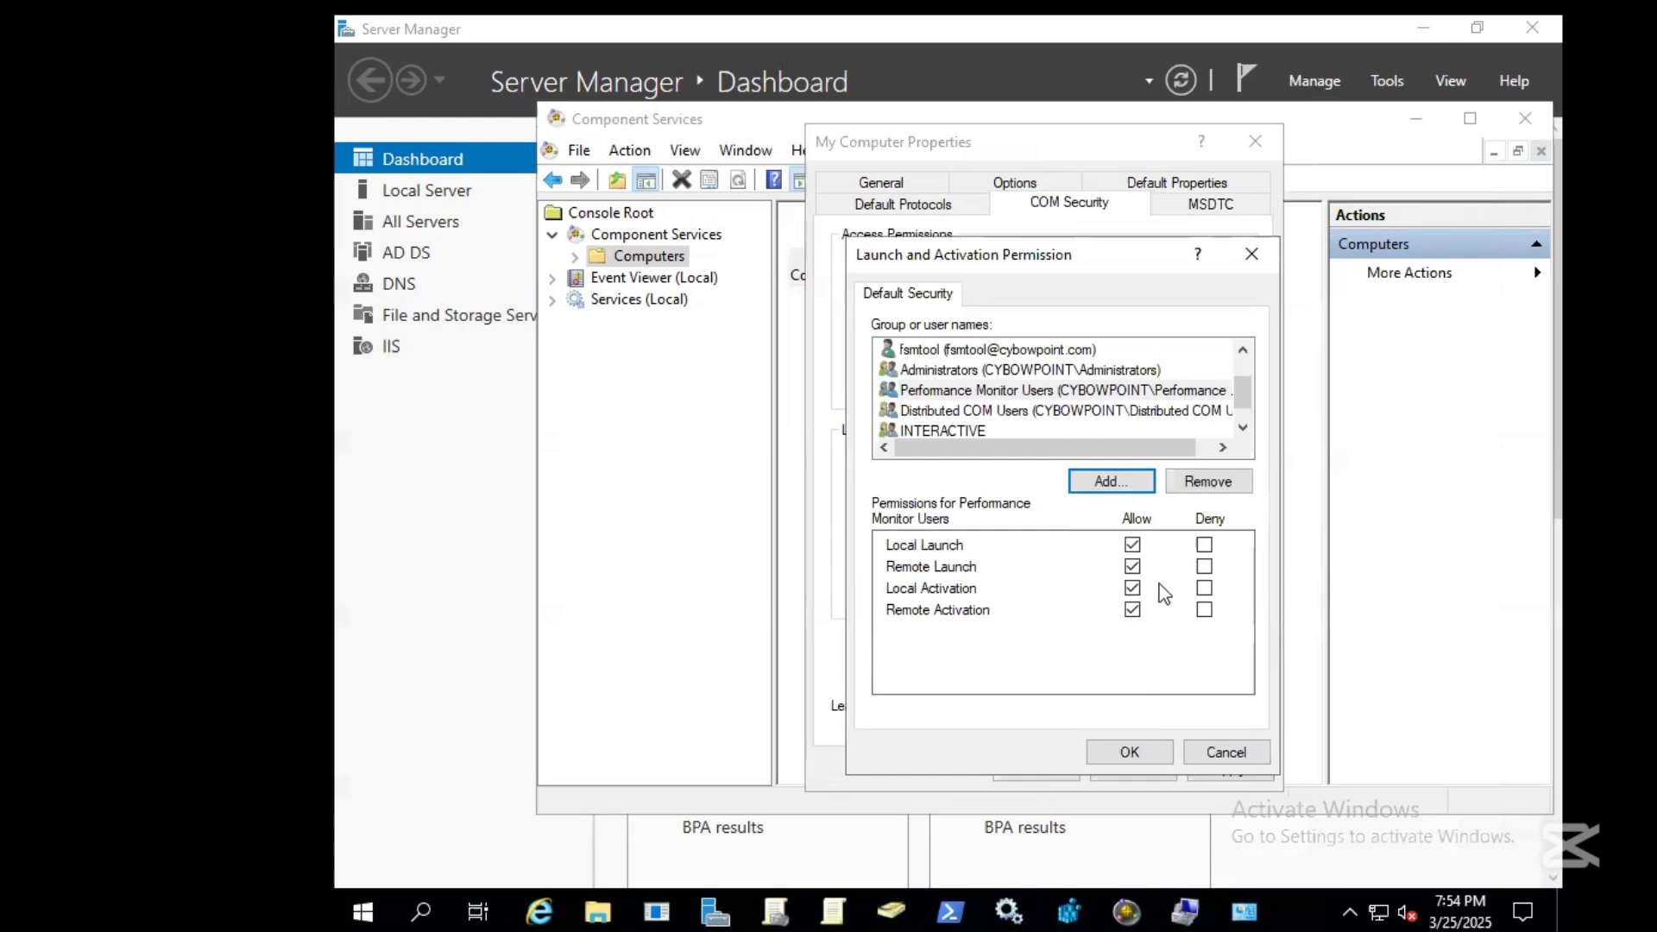
{"action": "left_click", "coordinate": [1062, 391]}
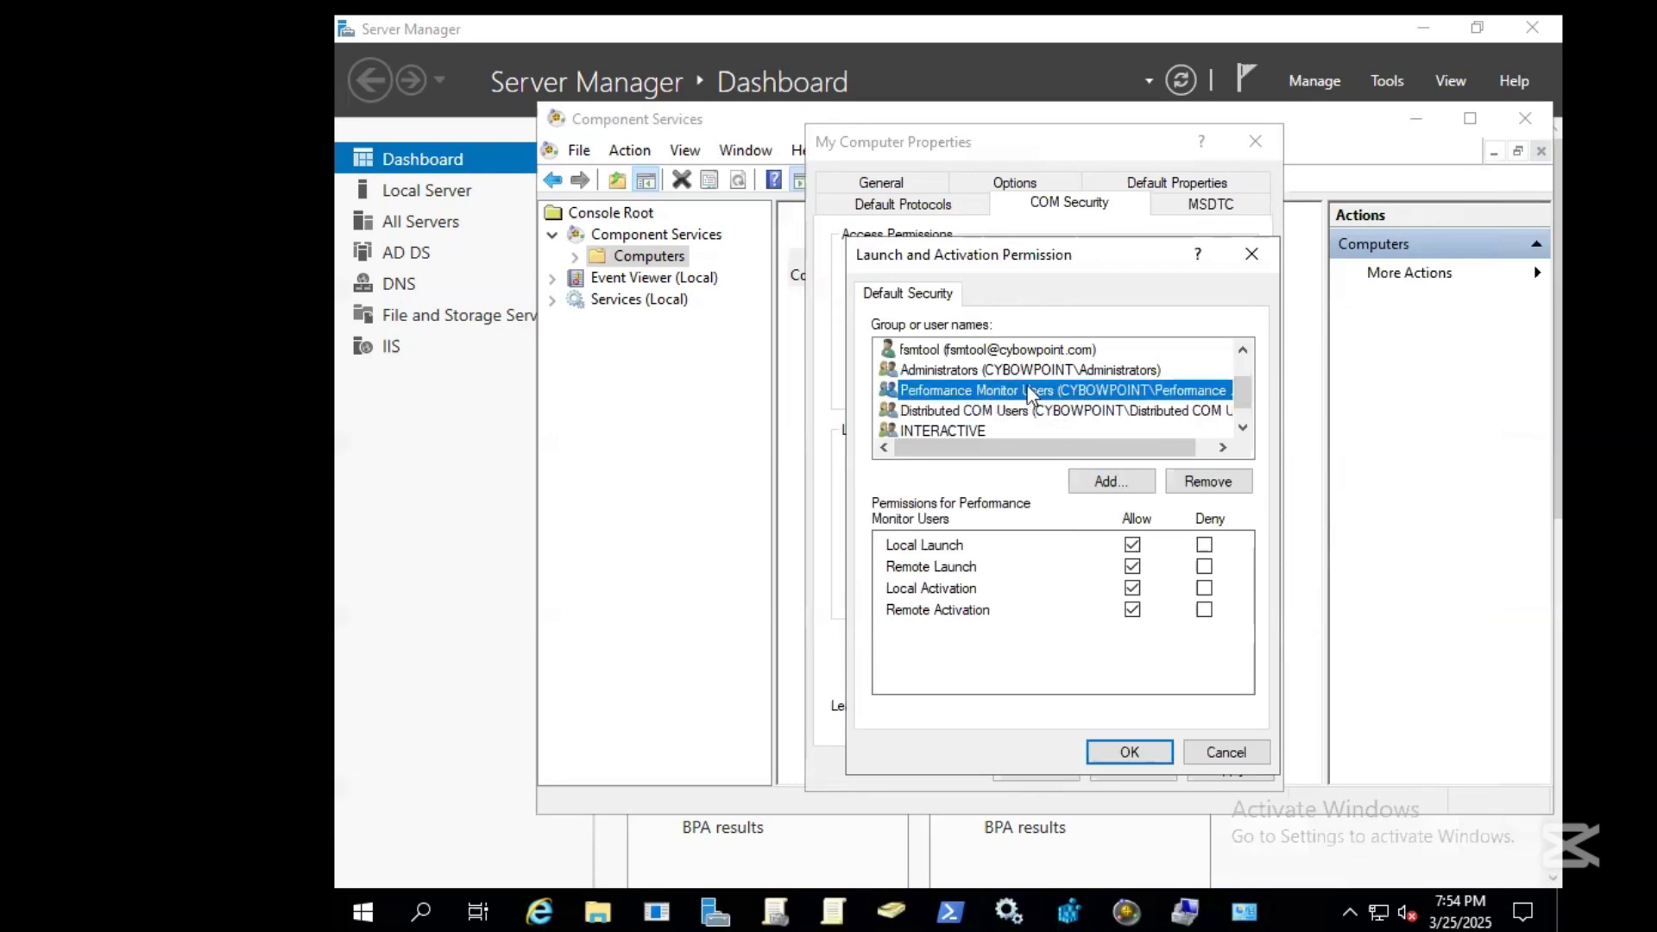
{"action": "left_click", "coordinate": [997, 349]}
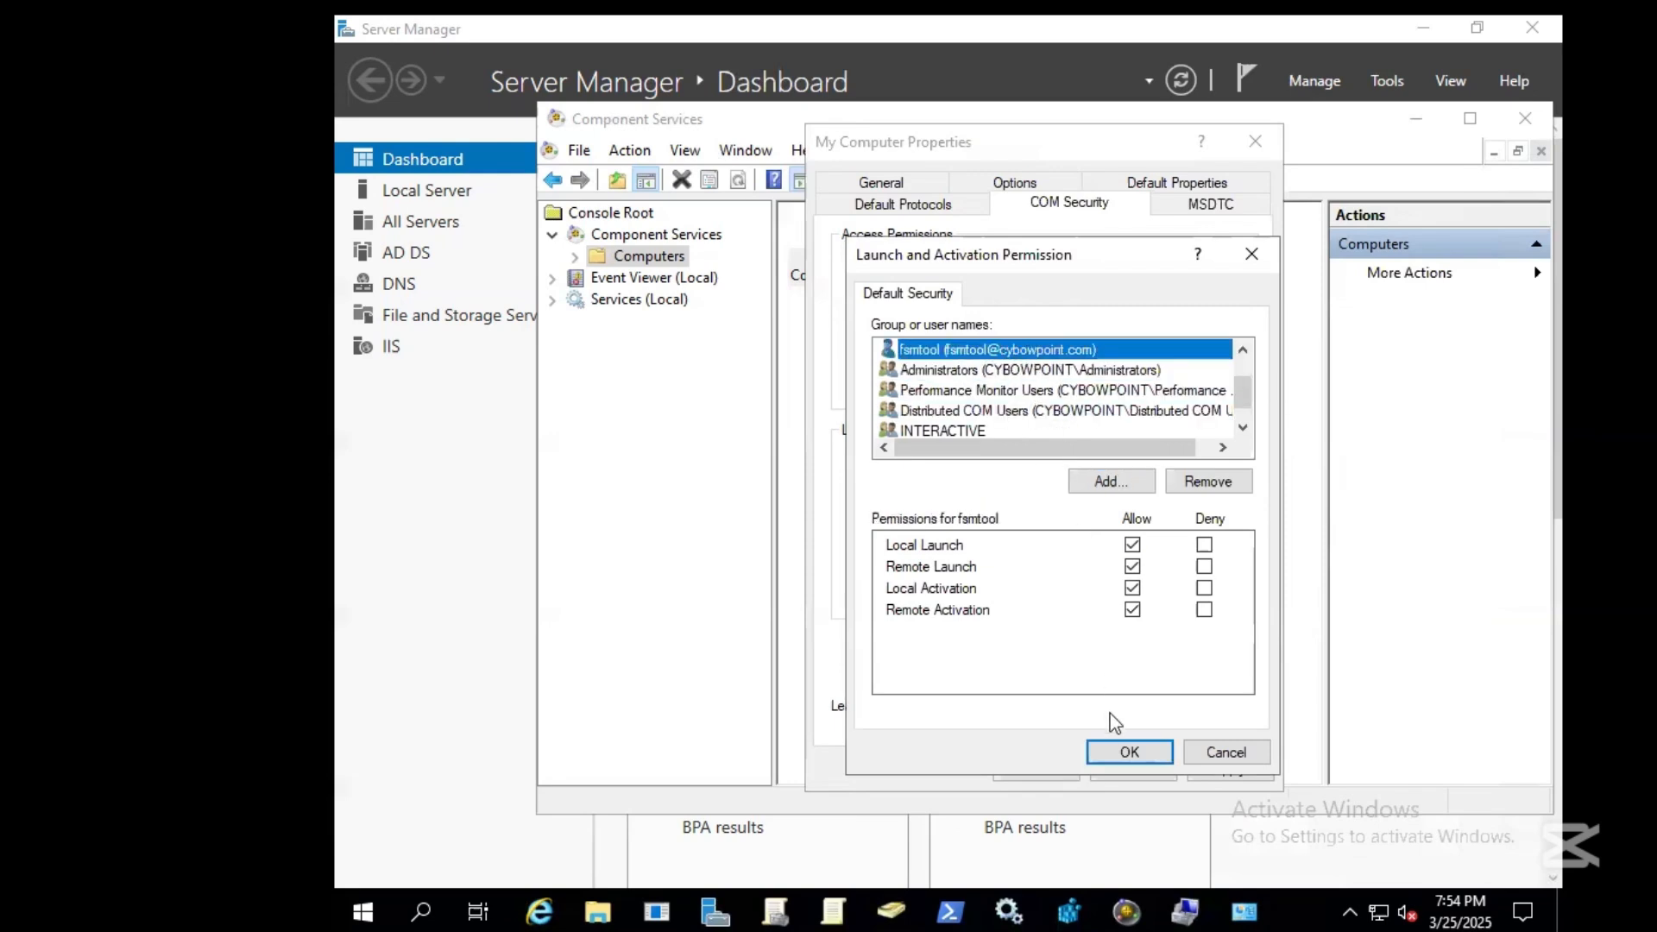
{"action": "mouse_move", "coordinate": [1129, 752]}
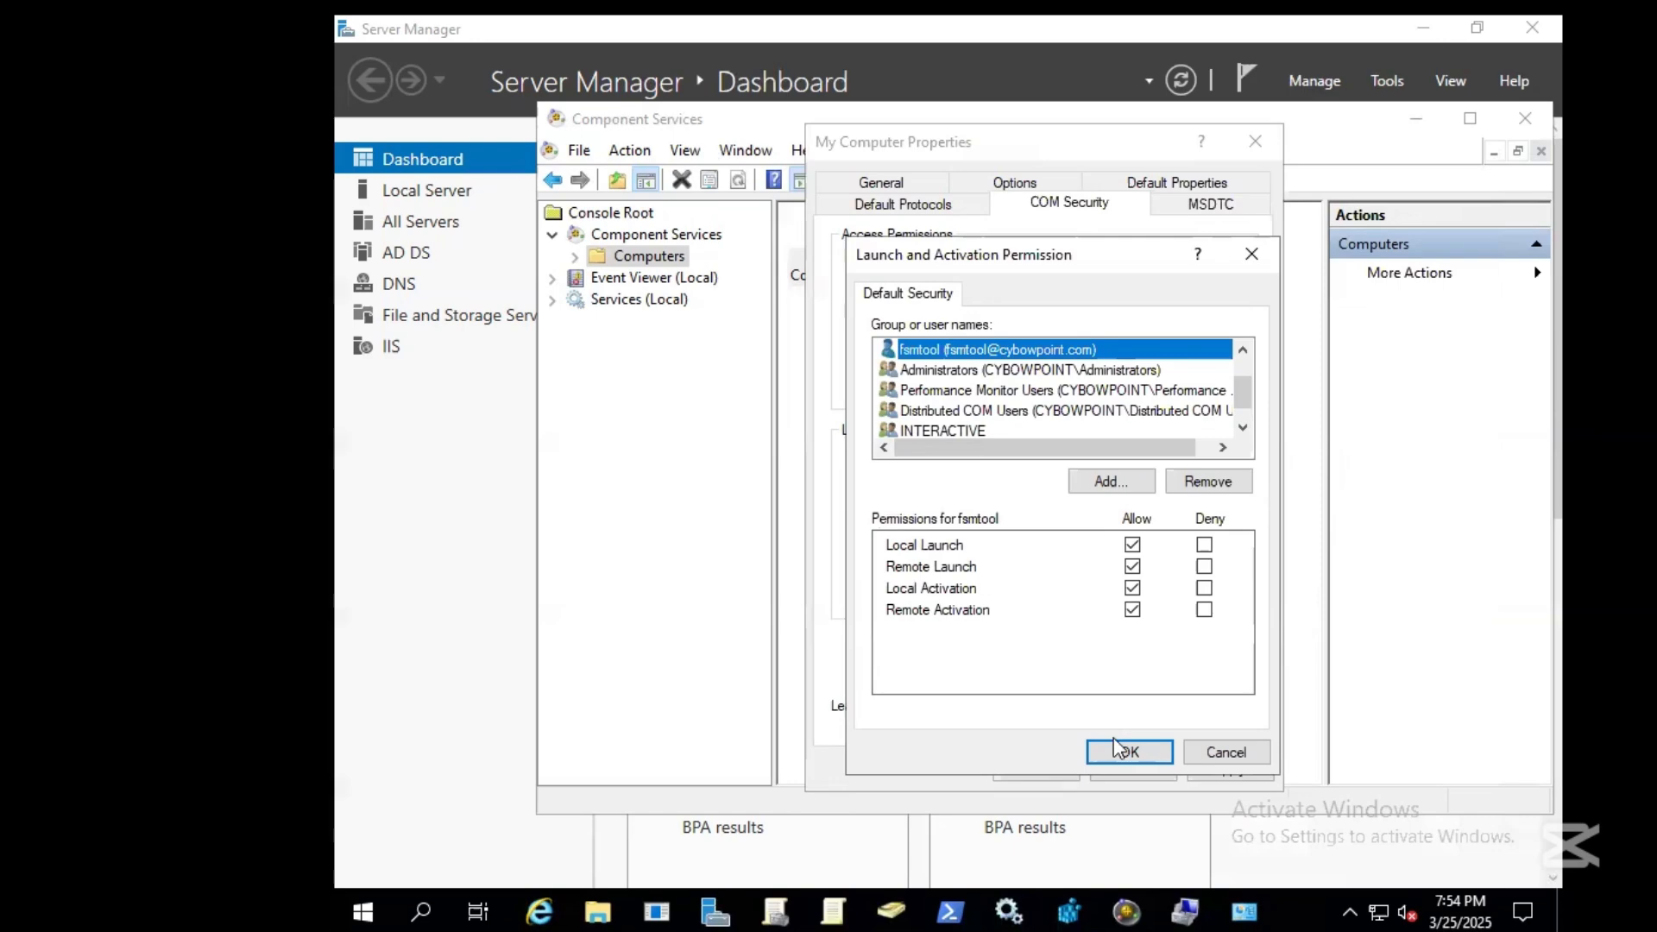
{"action": "mouse_move", "coordinate": [1117, 790]}
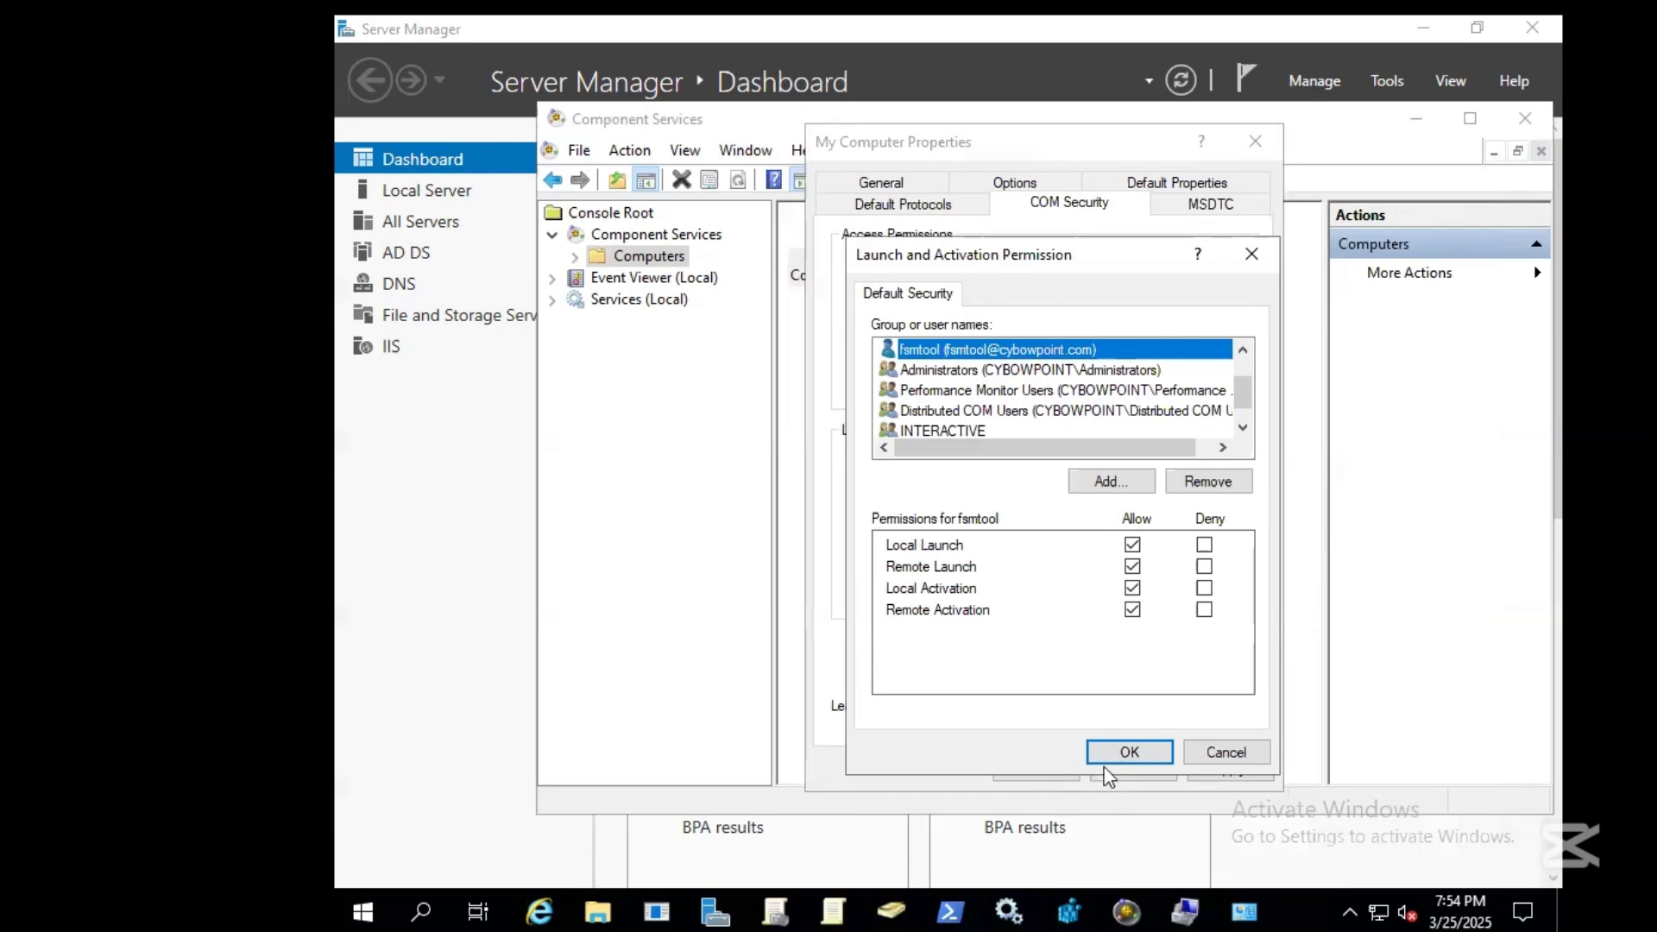
Step: Confirm the permissions, apply My Computer Properties, and close Component Services
{"action": "left_click", "coordinate": [1128, 751]}
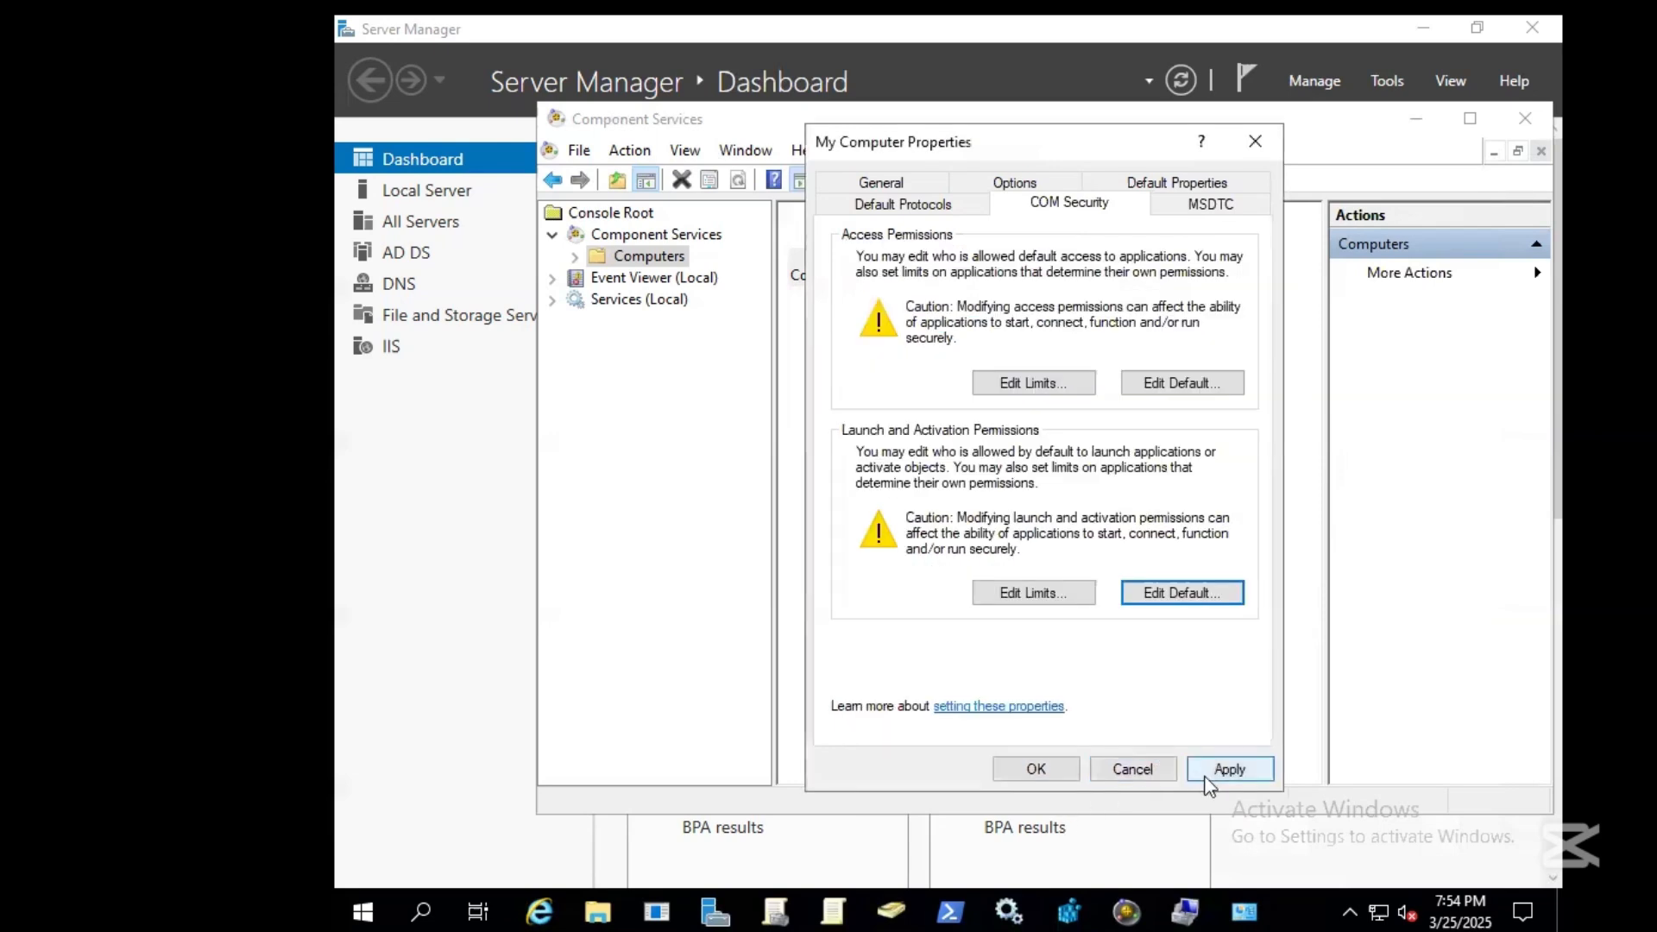
{"action": "mouse_move", "coordinate": [1224, 790]}
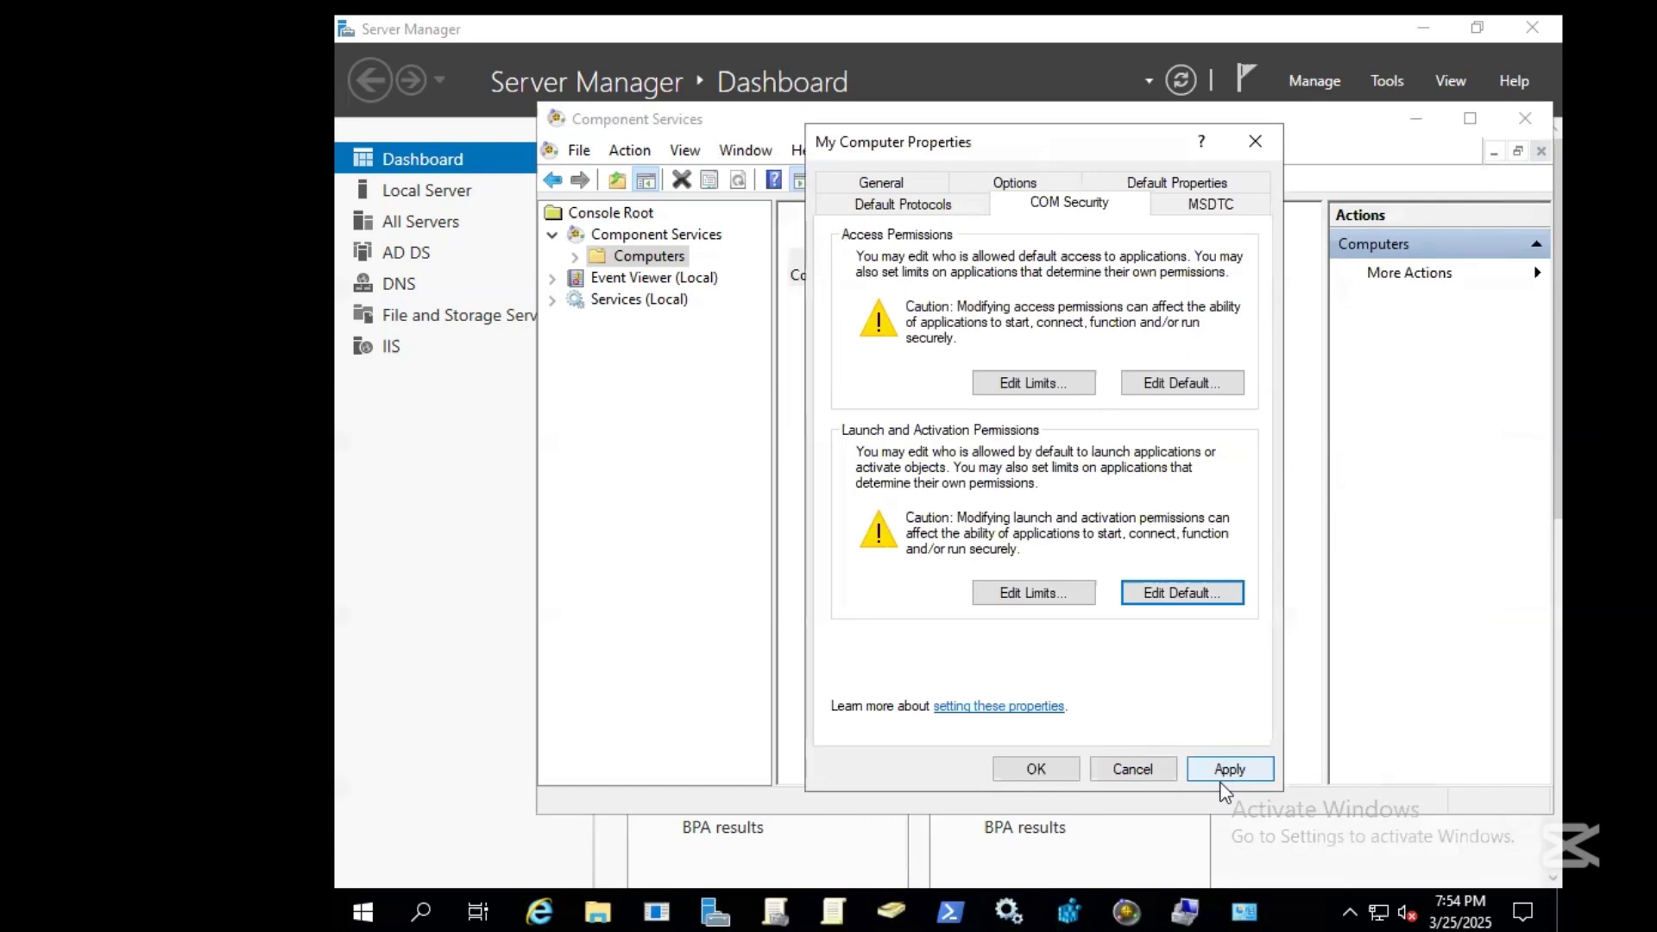
{"action": "left_click", "coordinate": [1035, 768]}
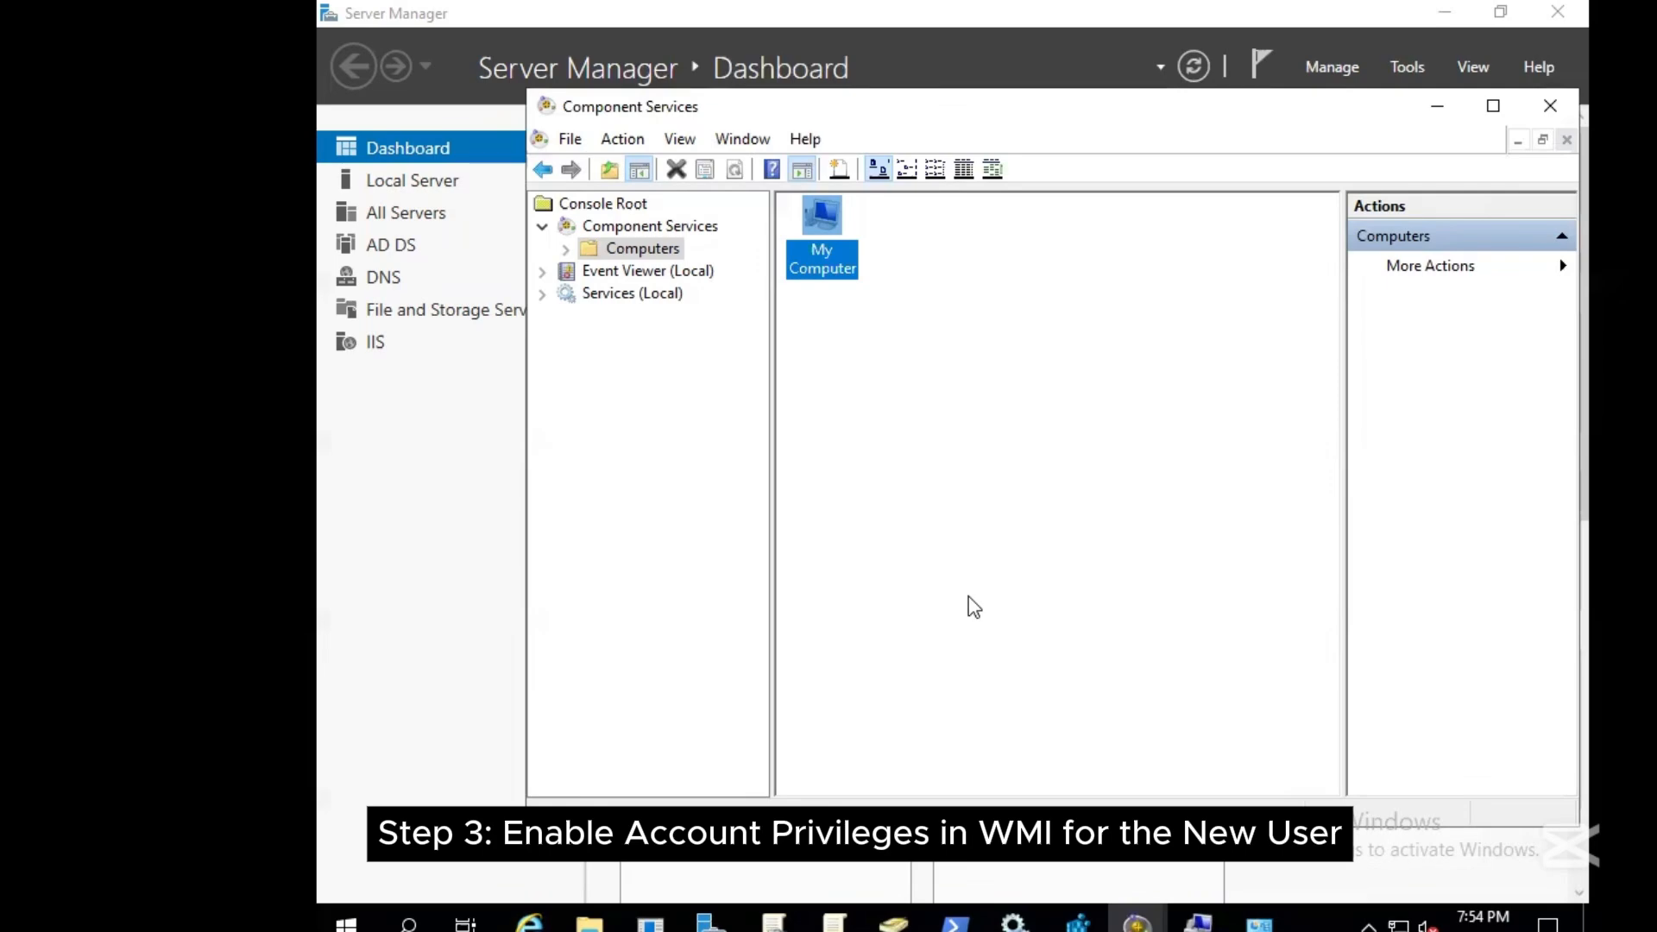
{"action": "left_click", "coordinate": [1550, 106]}
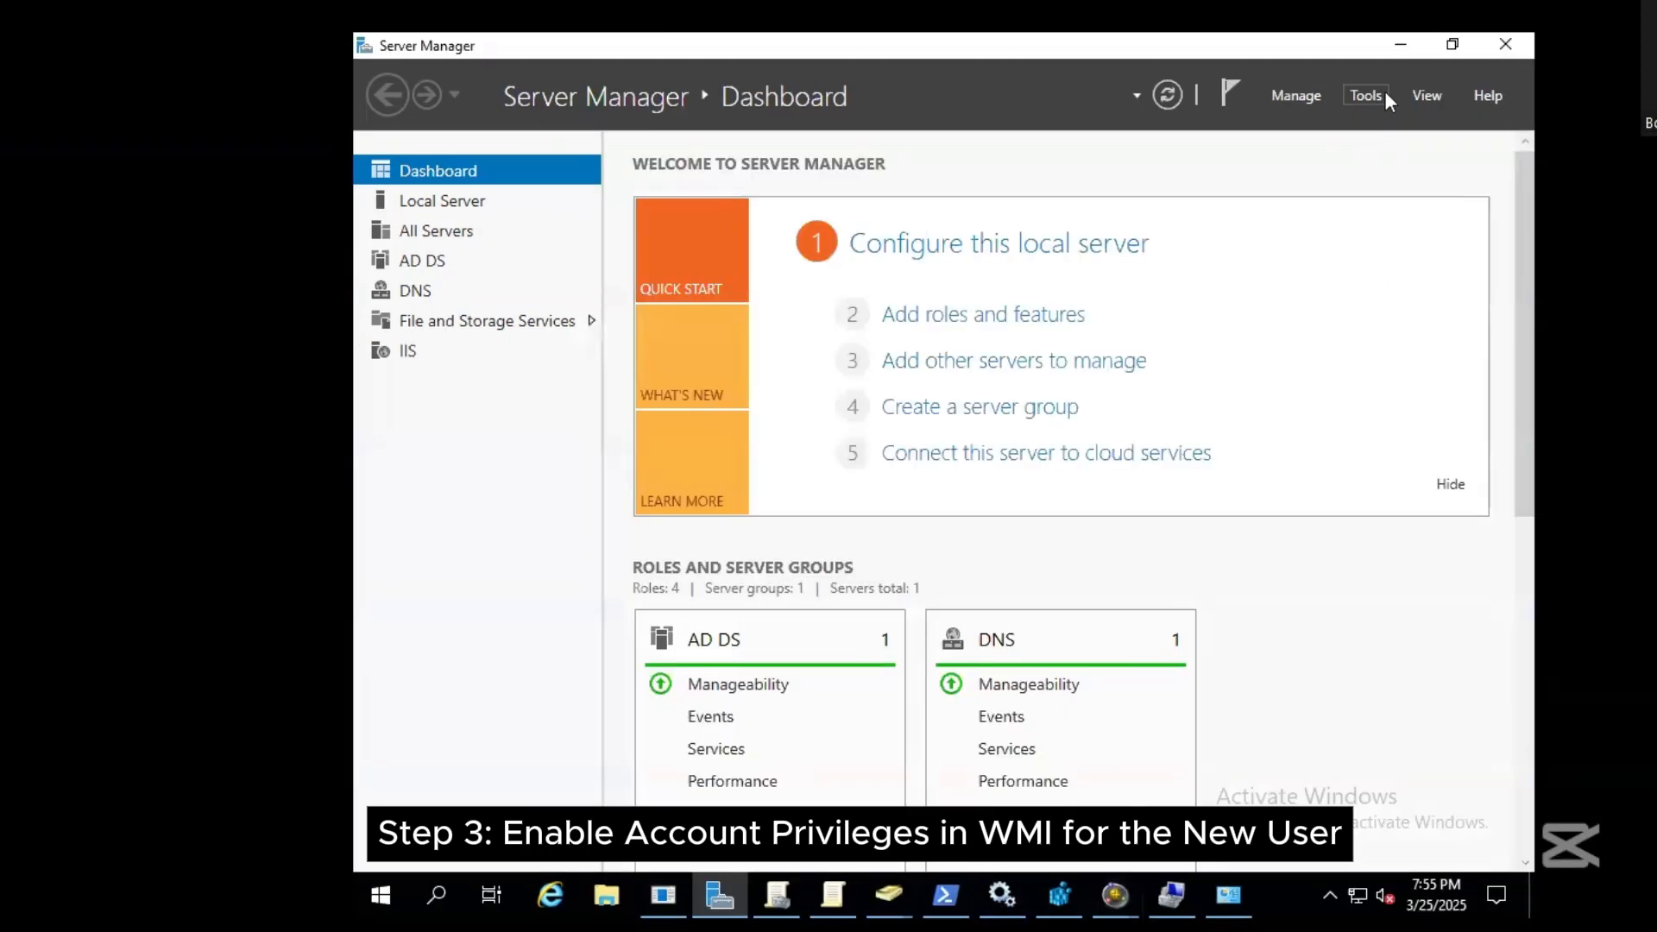
Step: In WMI Control Properties, expand Root, select CIMV2 and show its security permissions
{"action": "left_click", "coordinate": [1364, 95]}
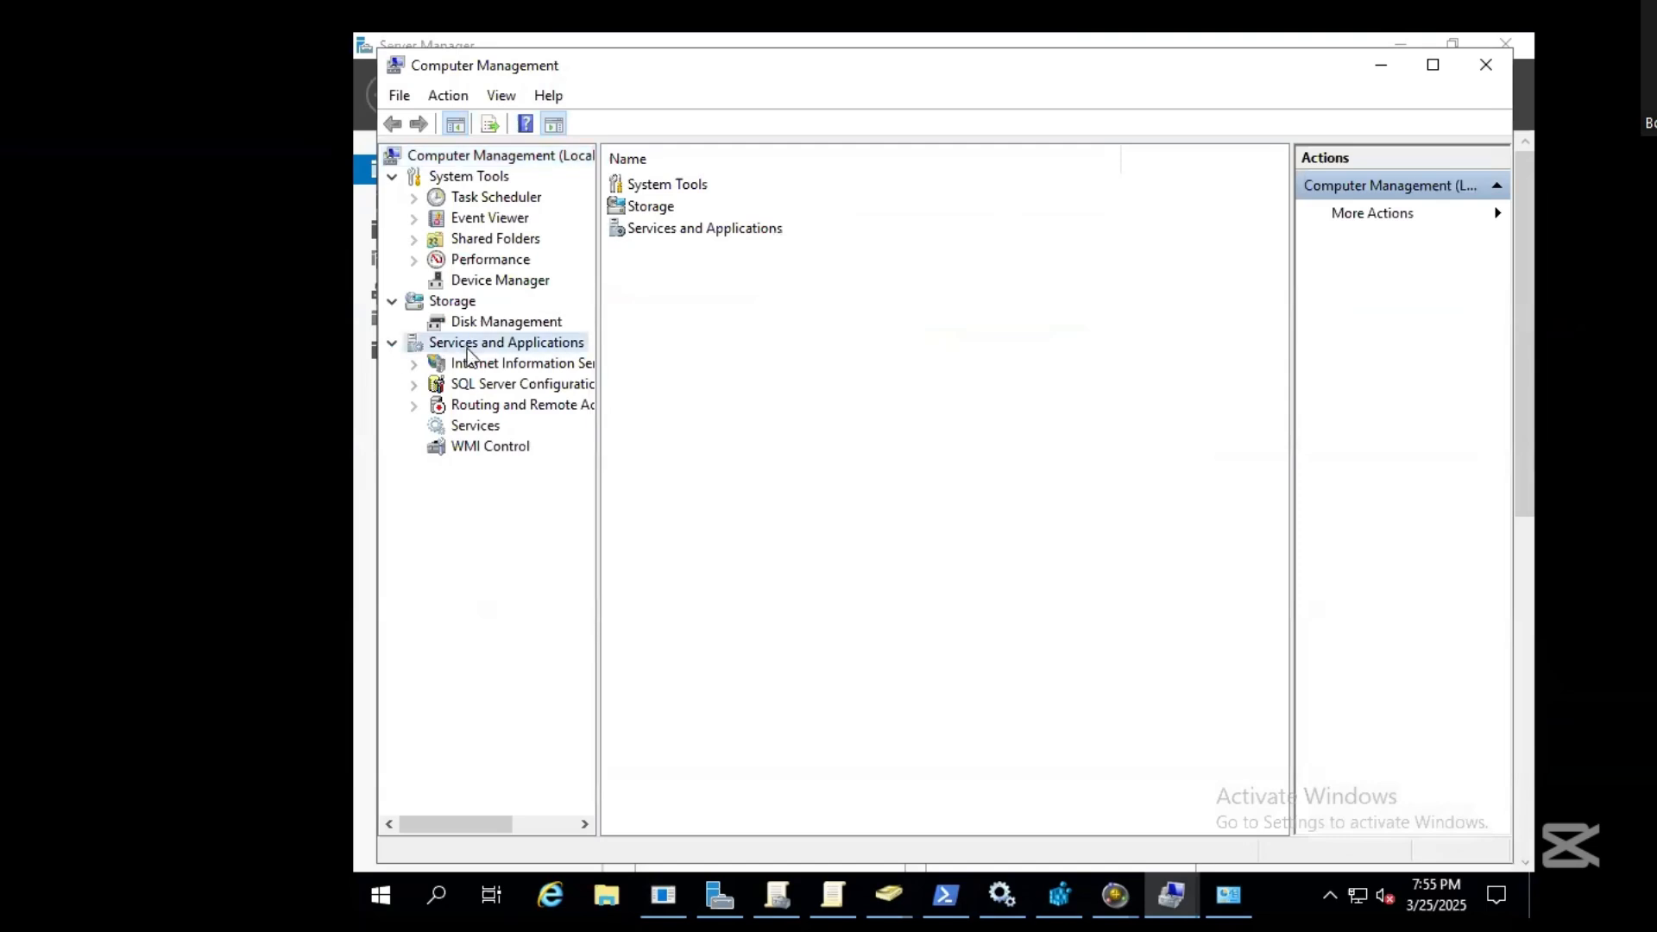
{"action": "left_click", "coordinate": [507, 342]}
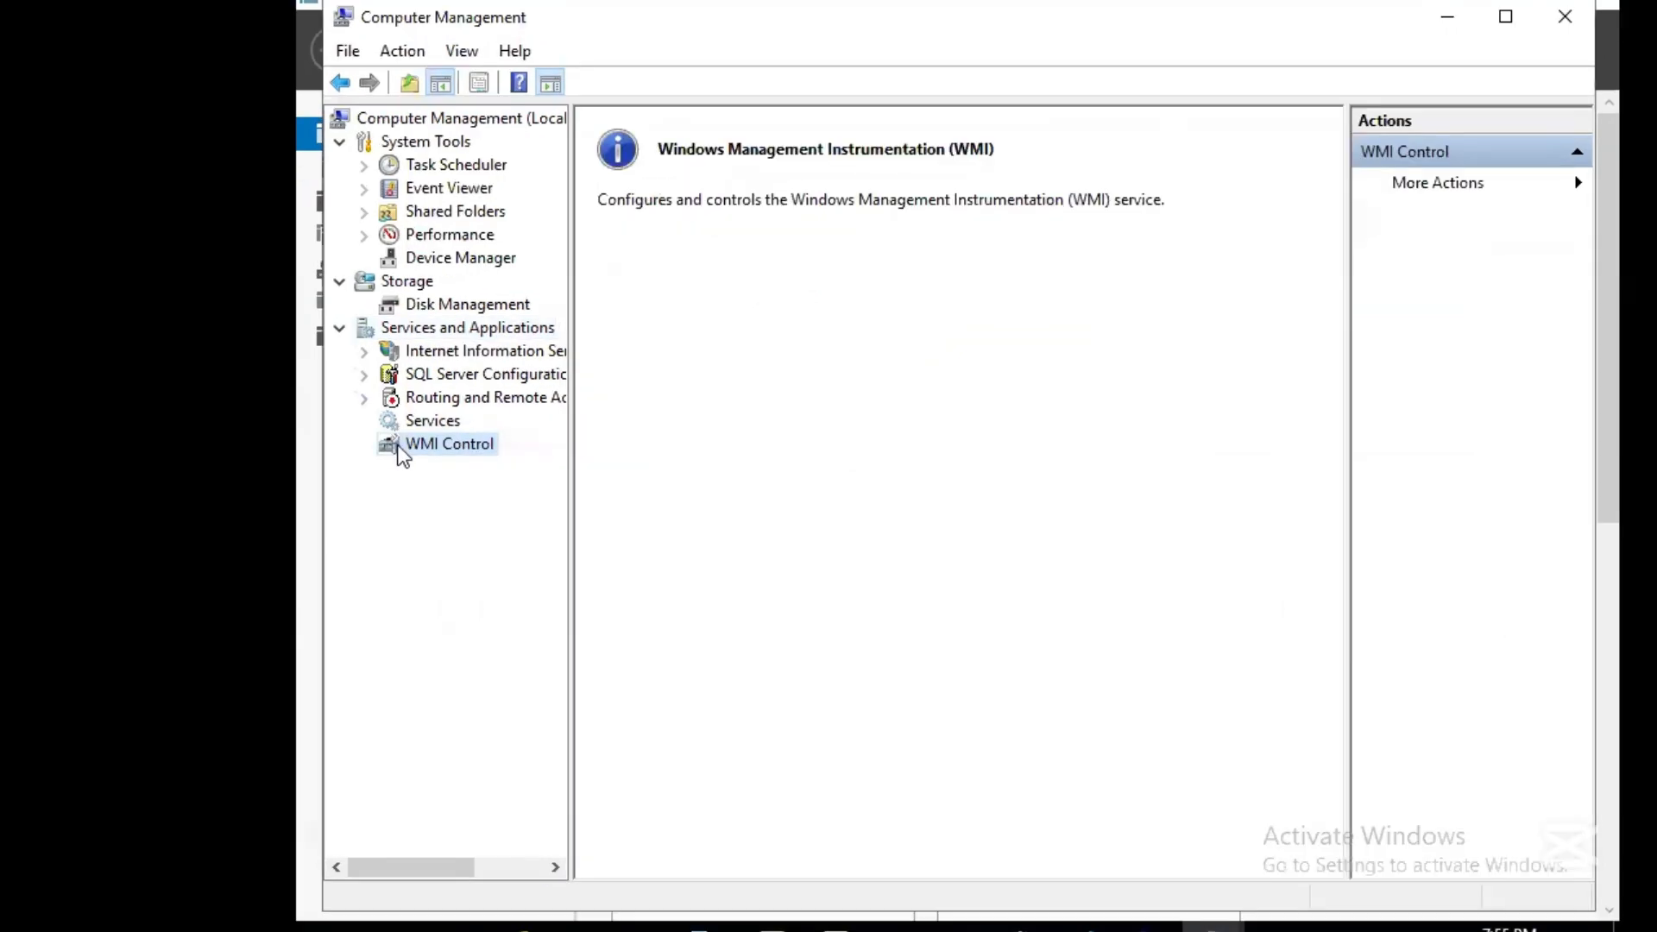
{"action": "right_click", "coordinate": [448, 443]}
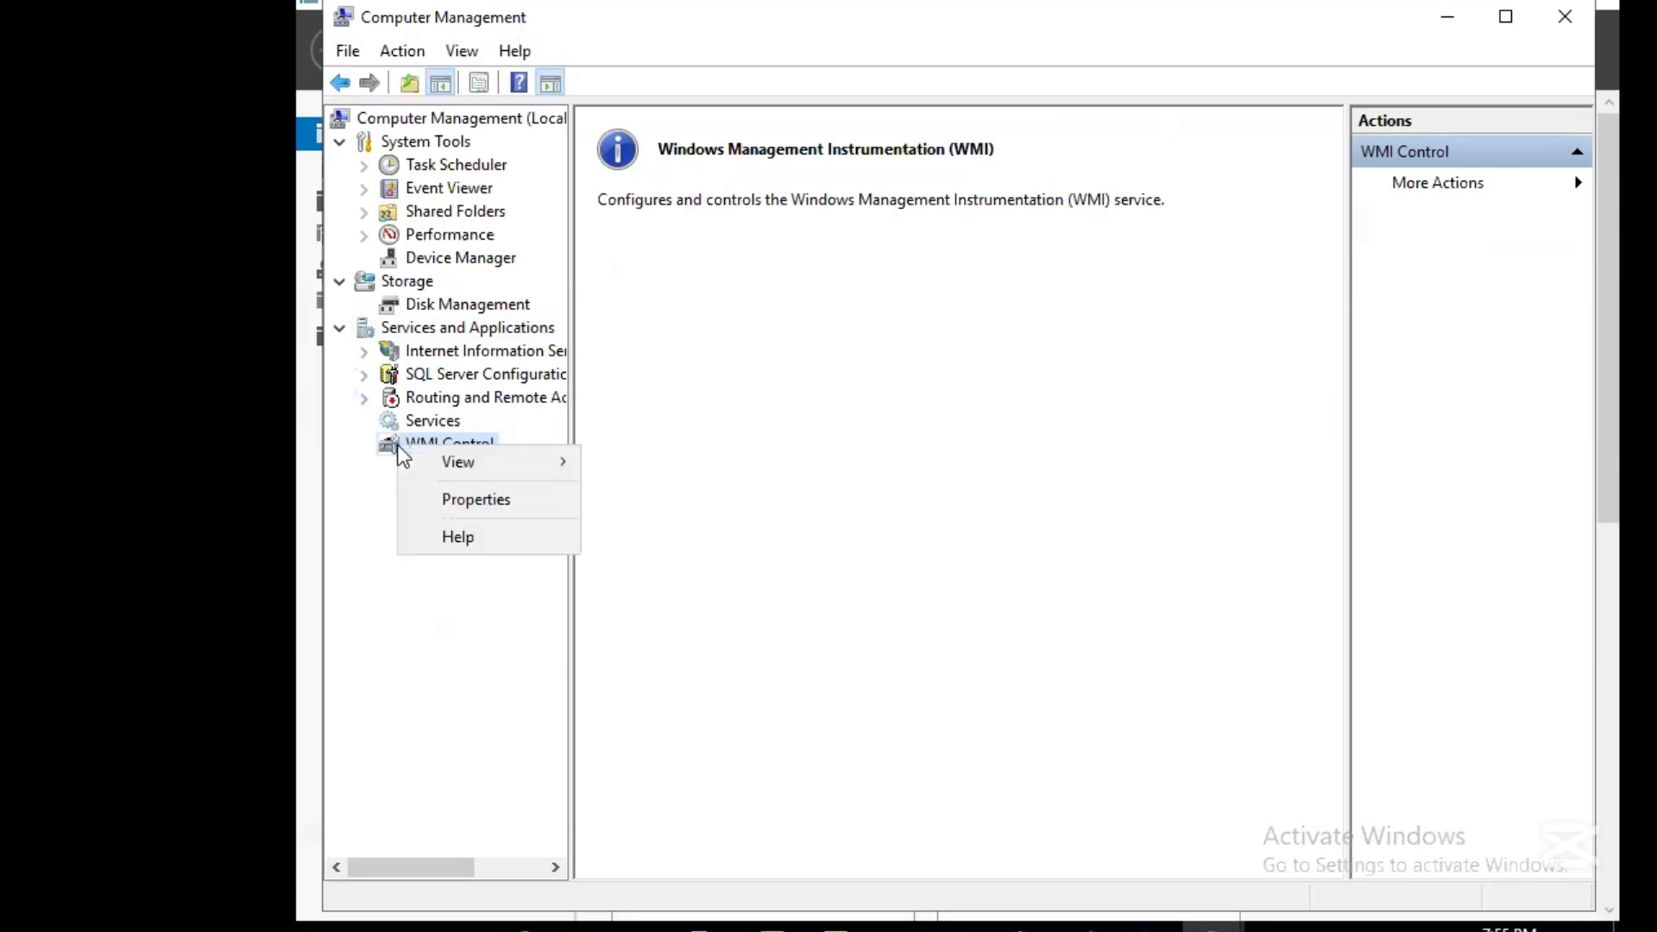
{"action": "mouse_move", "coordinate": [475, 499]}
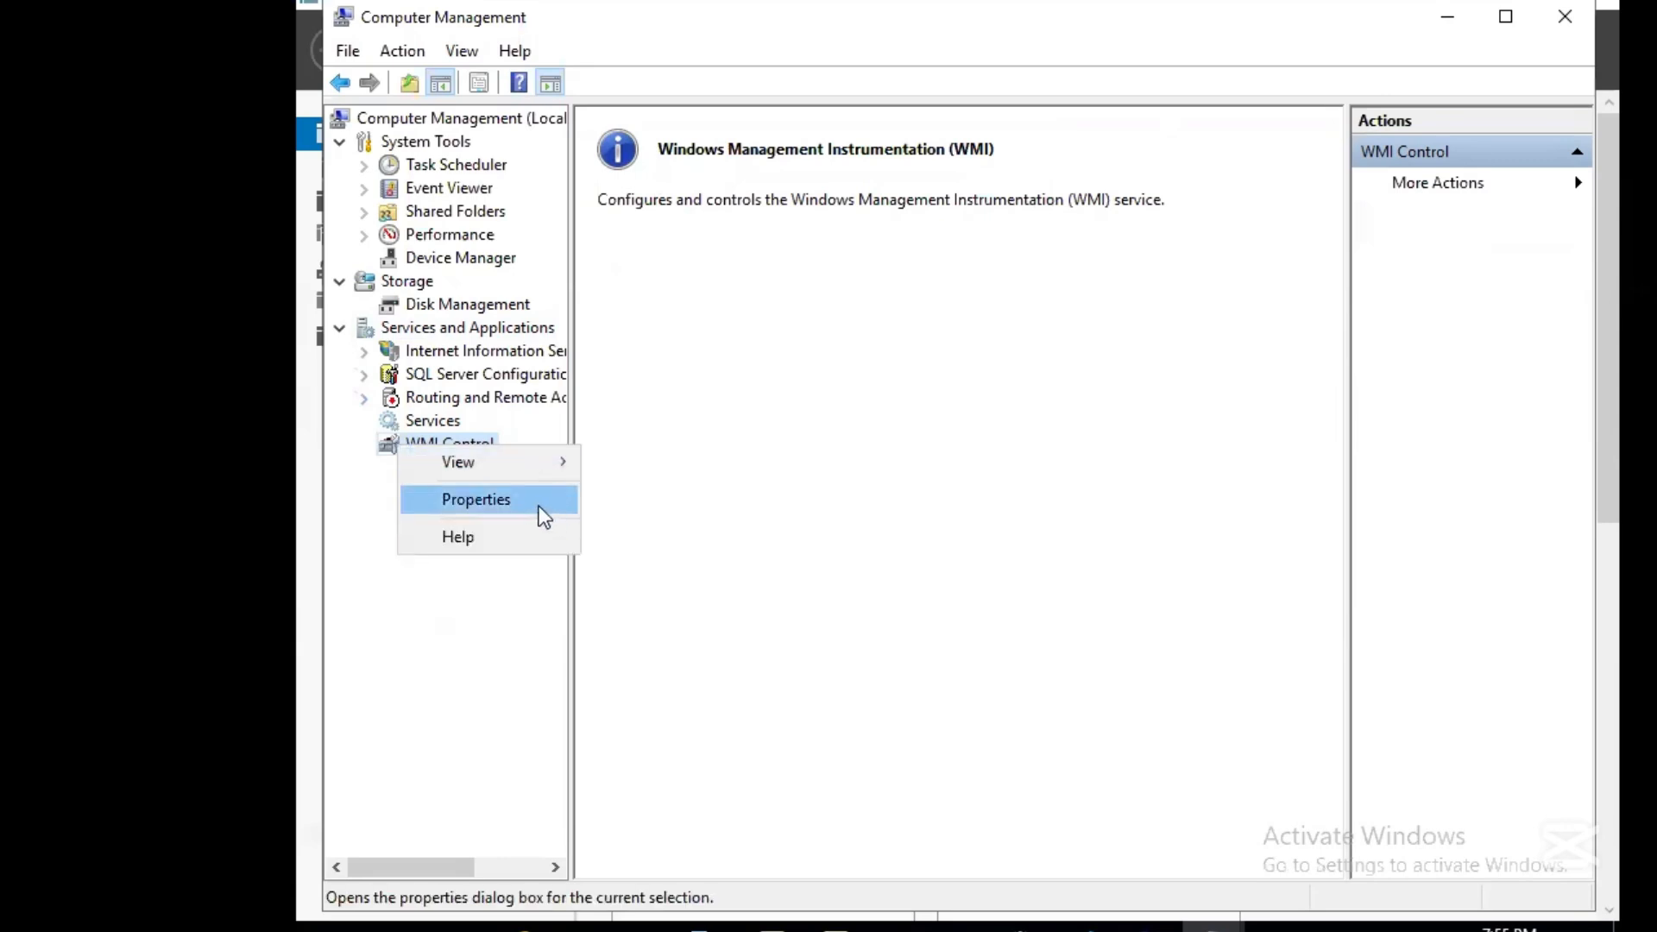
{"action": "left_click", "coordinate": [476, 499]}
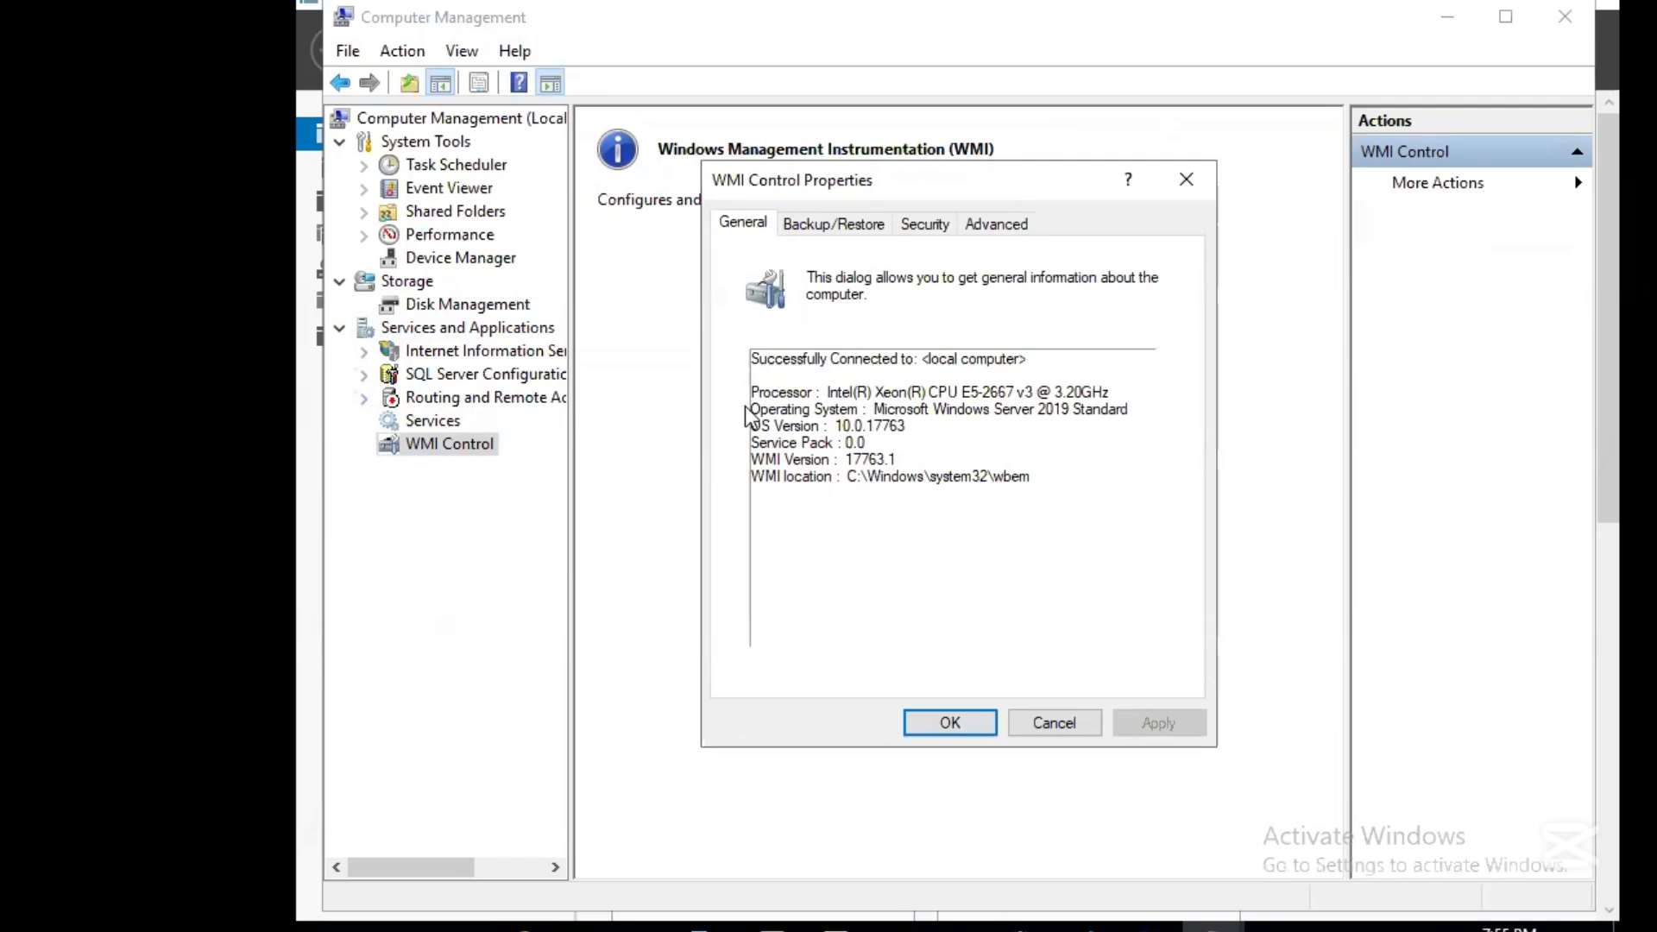
{"action": "mouse_move", "coordinate": [922, 224]}
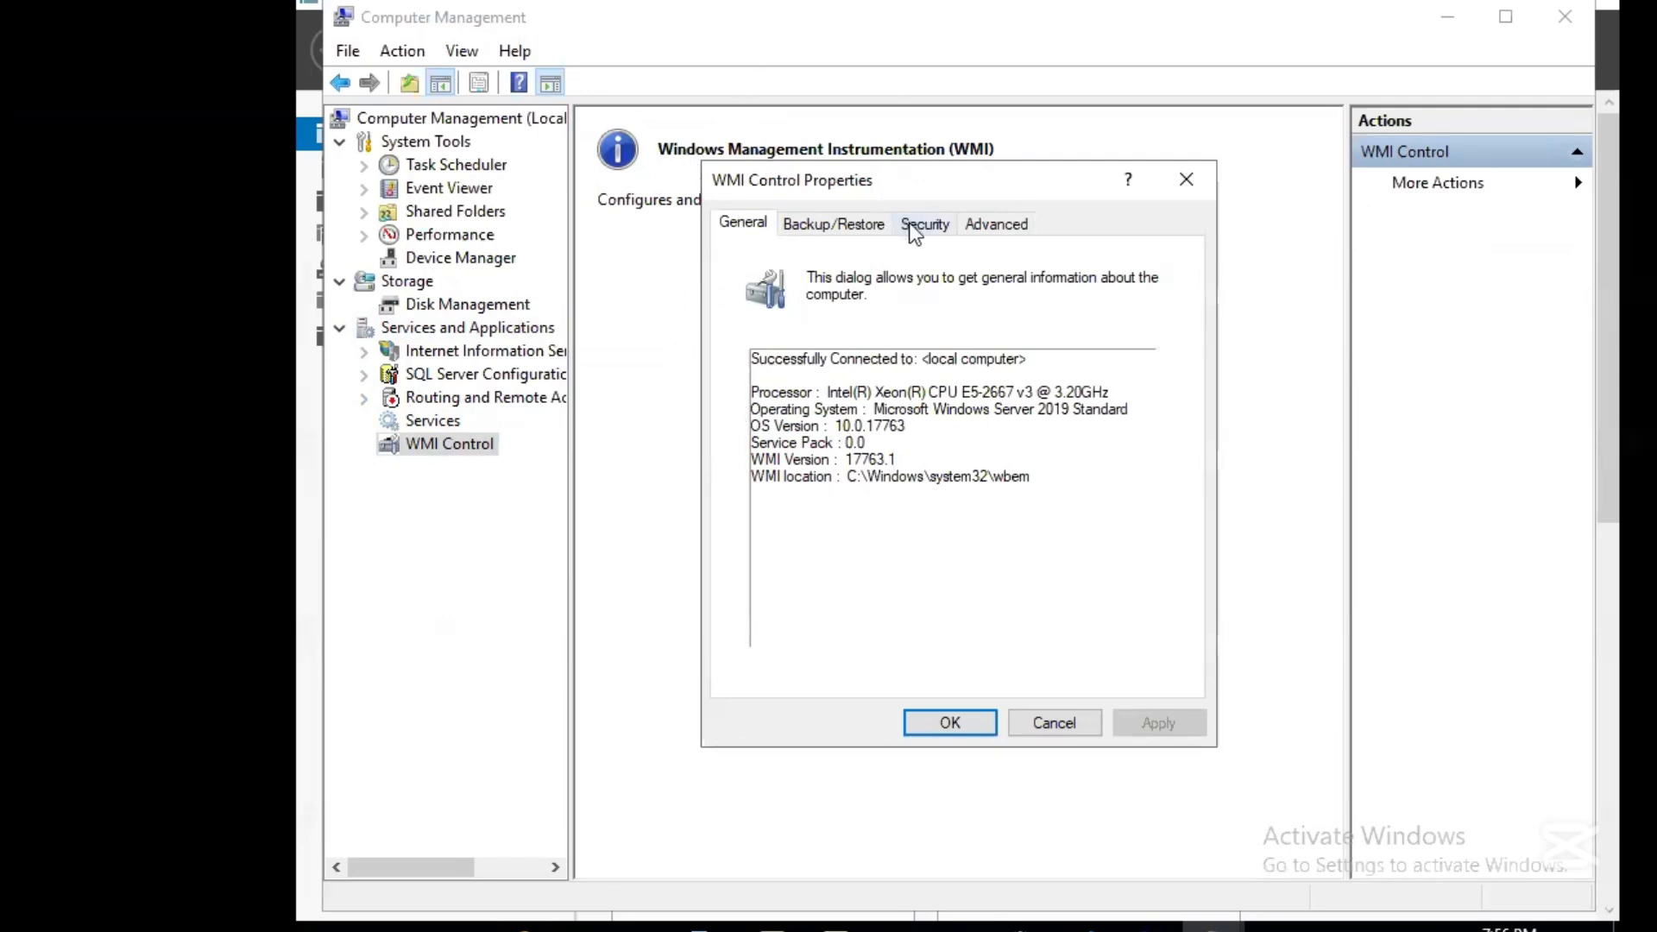
{"action": "left_click", "coordinate": [923, 223]}
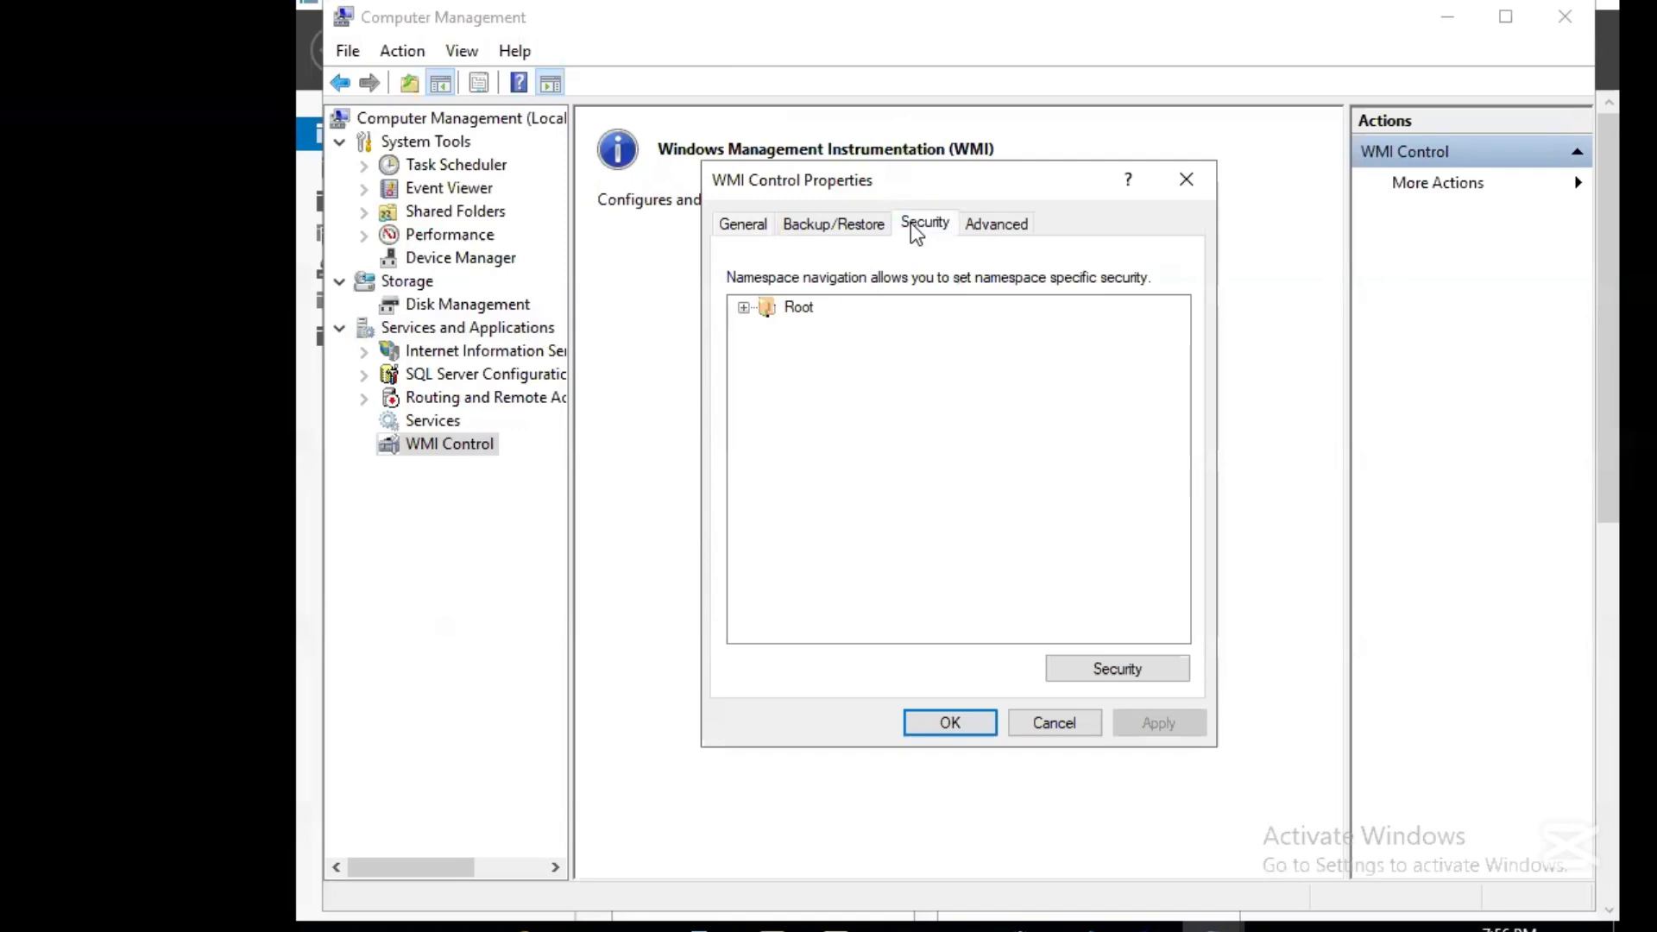
{"action": "left_click", "coordinate": [743, 307]}
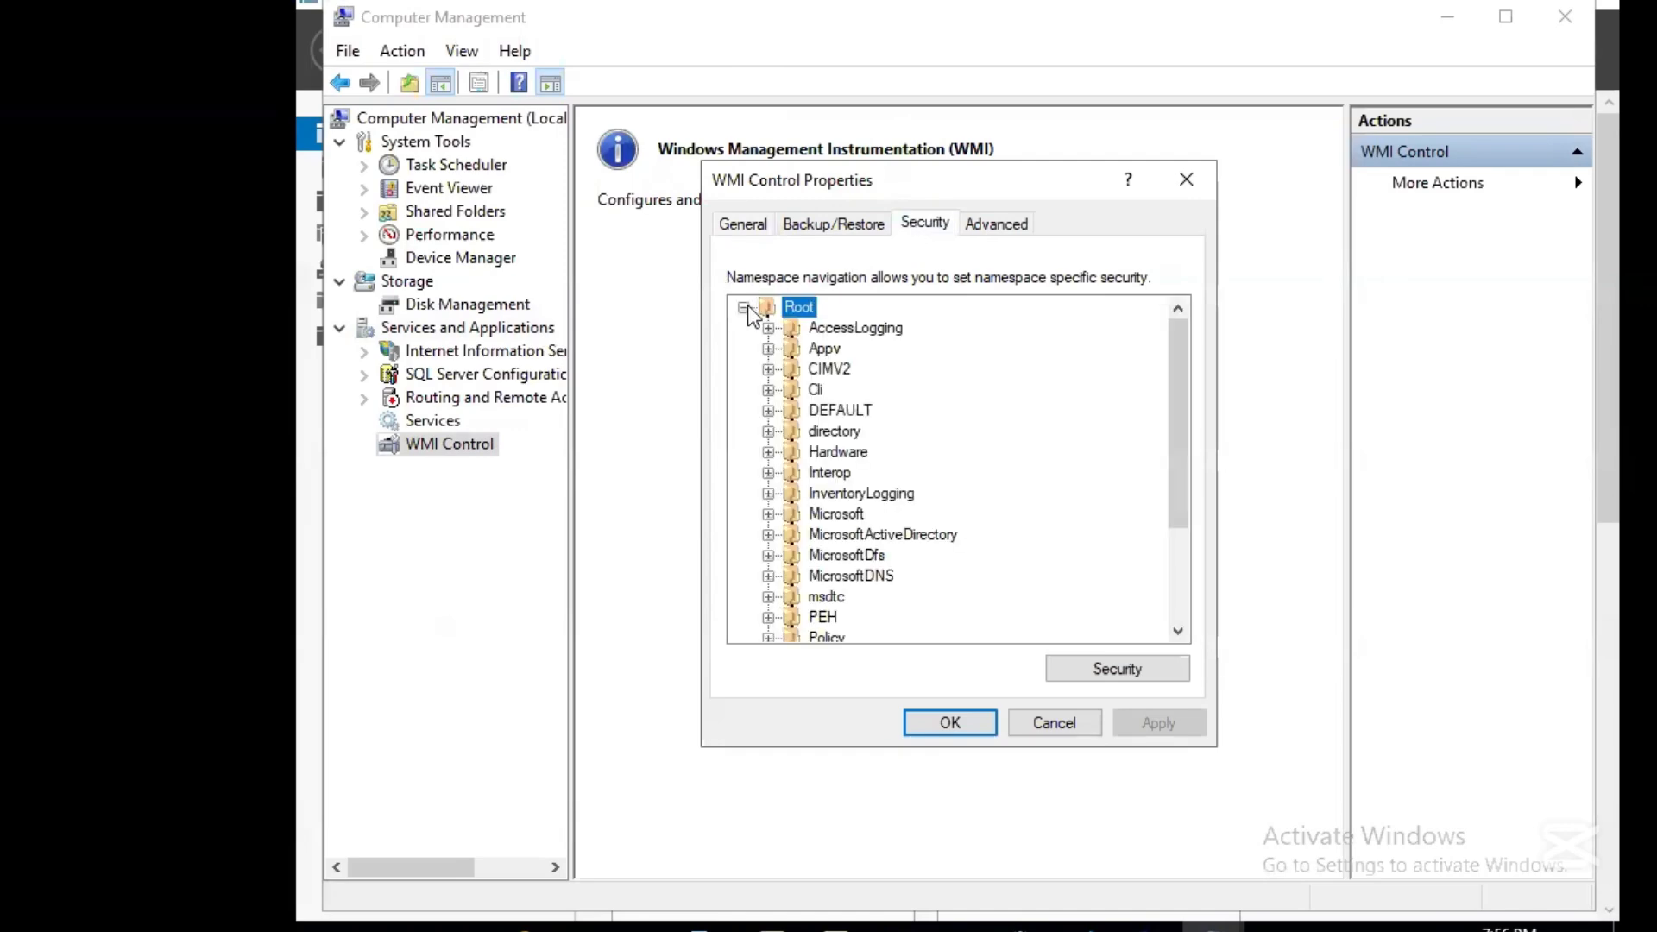
{"action": "mouse_move", "coordinate": [780, 384]}
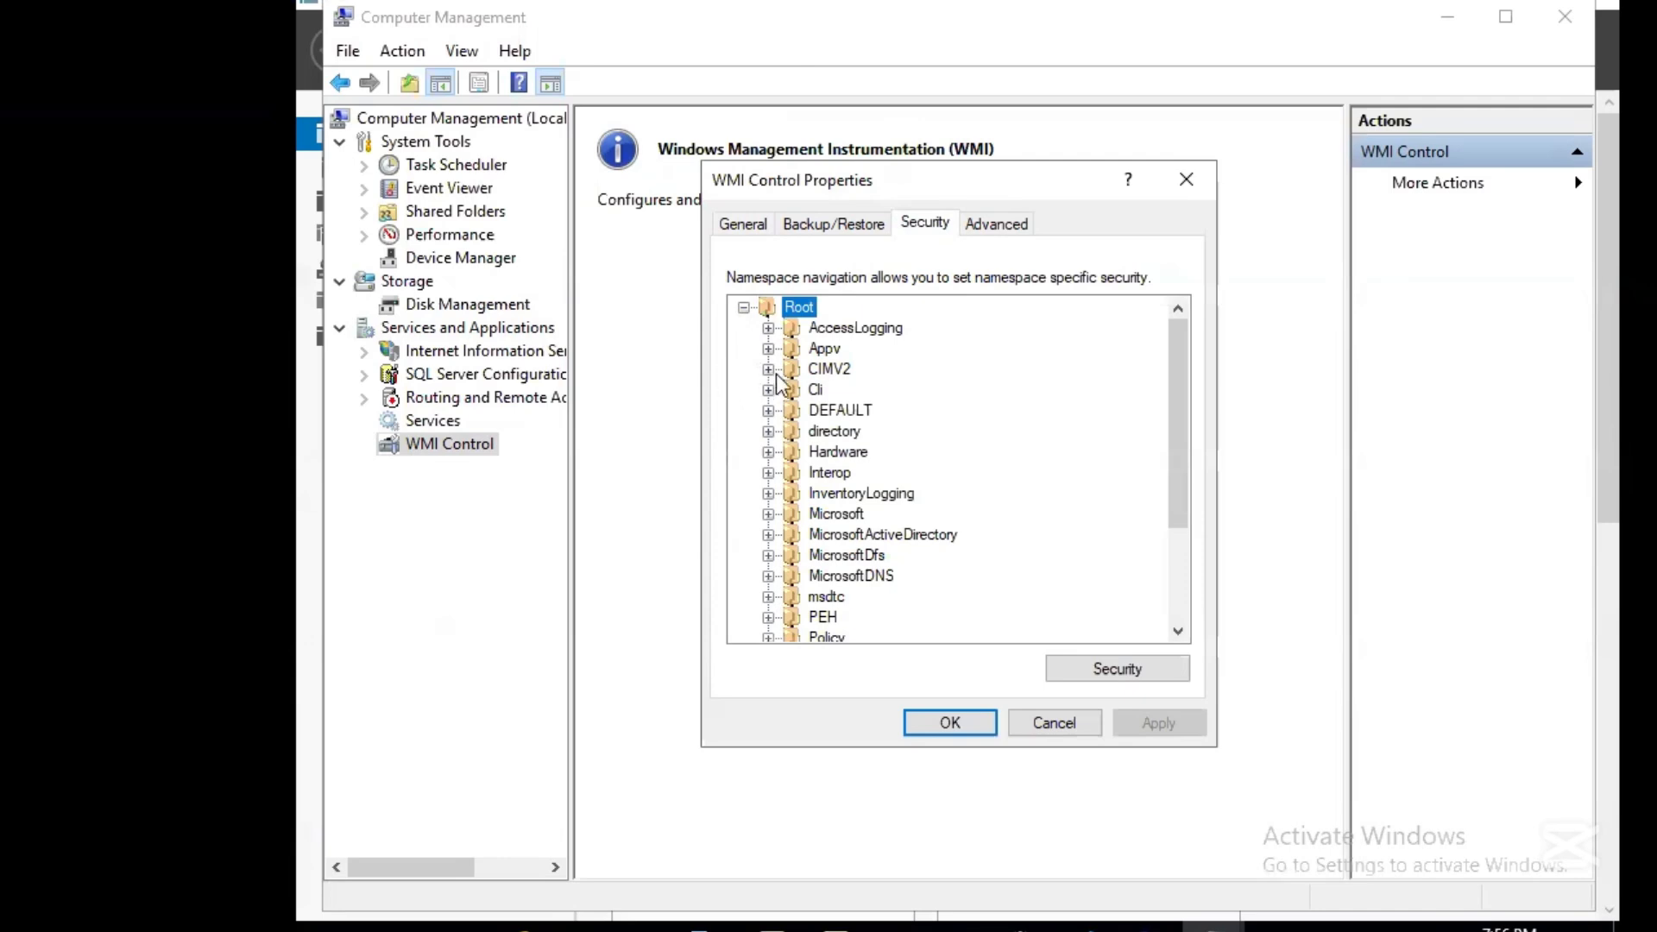
{"action": "left_click", "coordinate": [768, 369]}
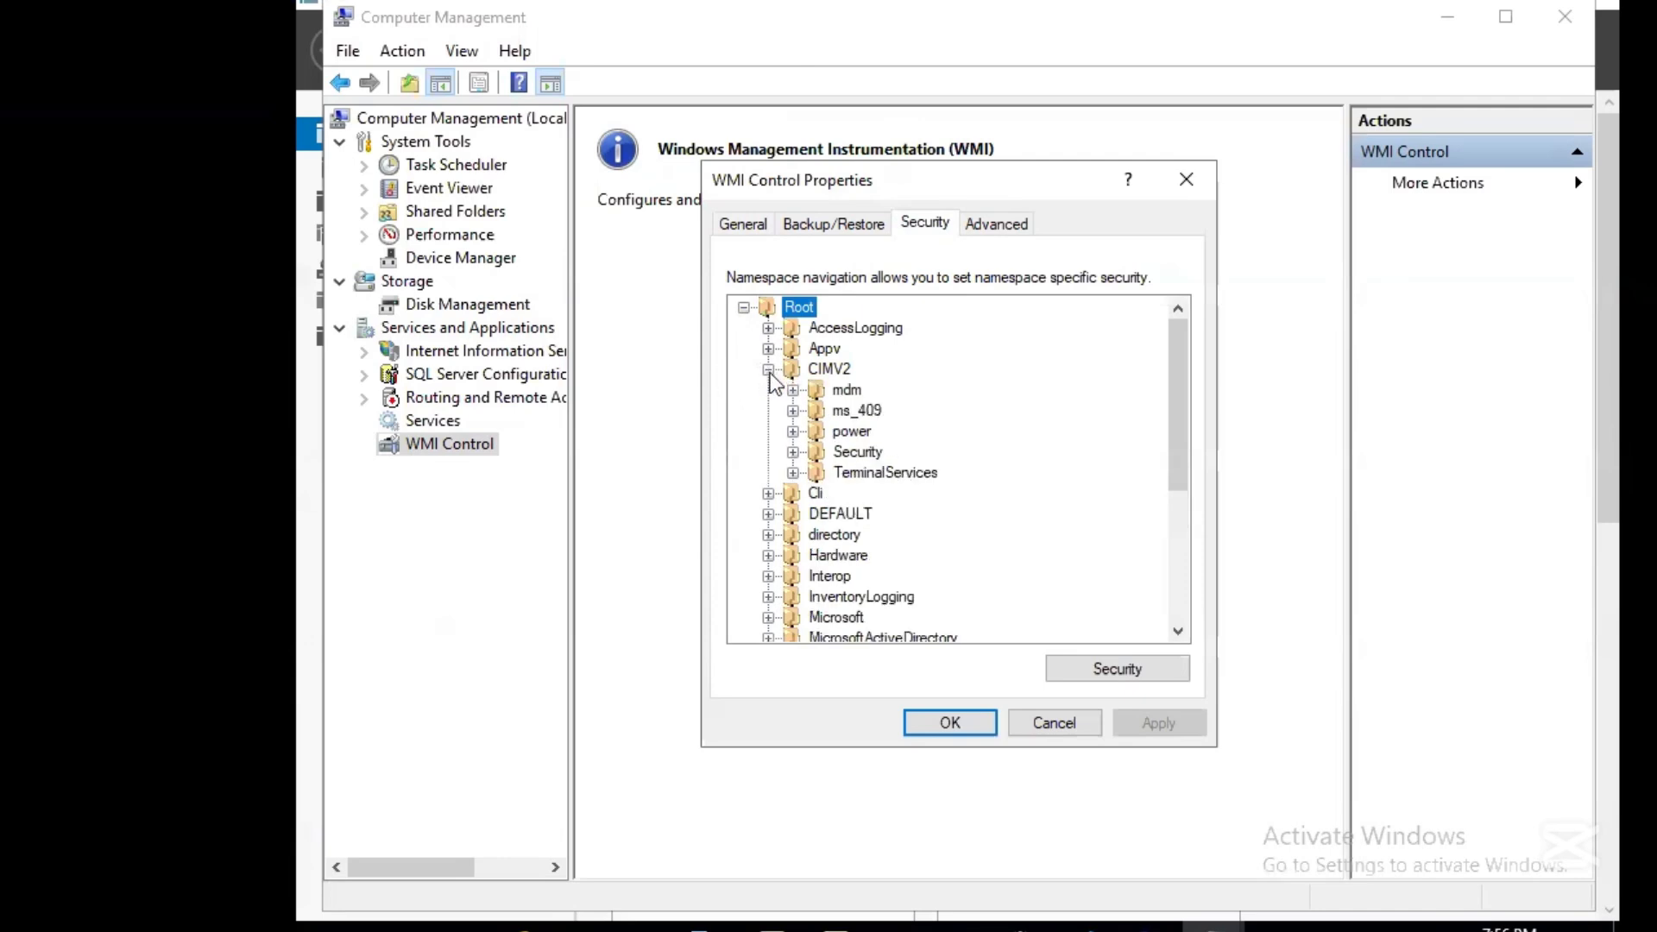
{"action": "left_click", "coordinate": [771, 369]}
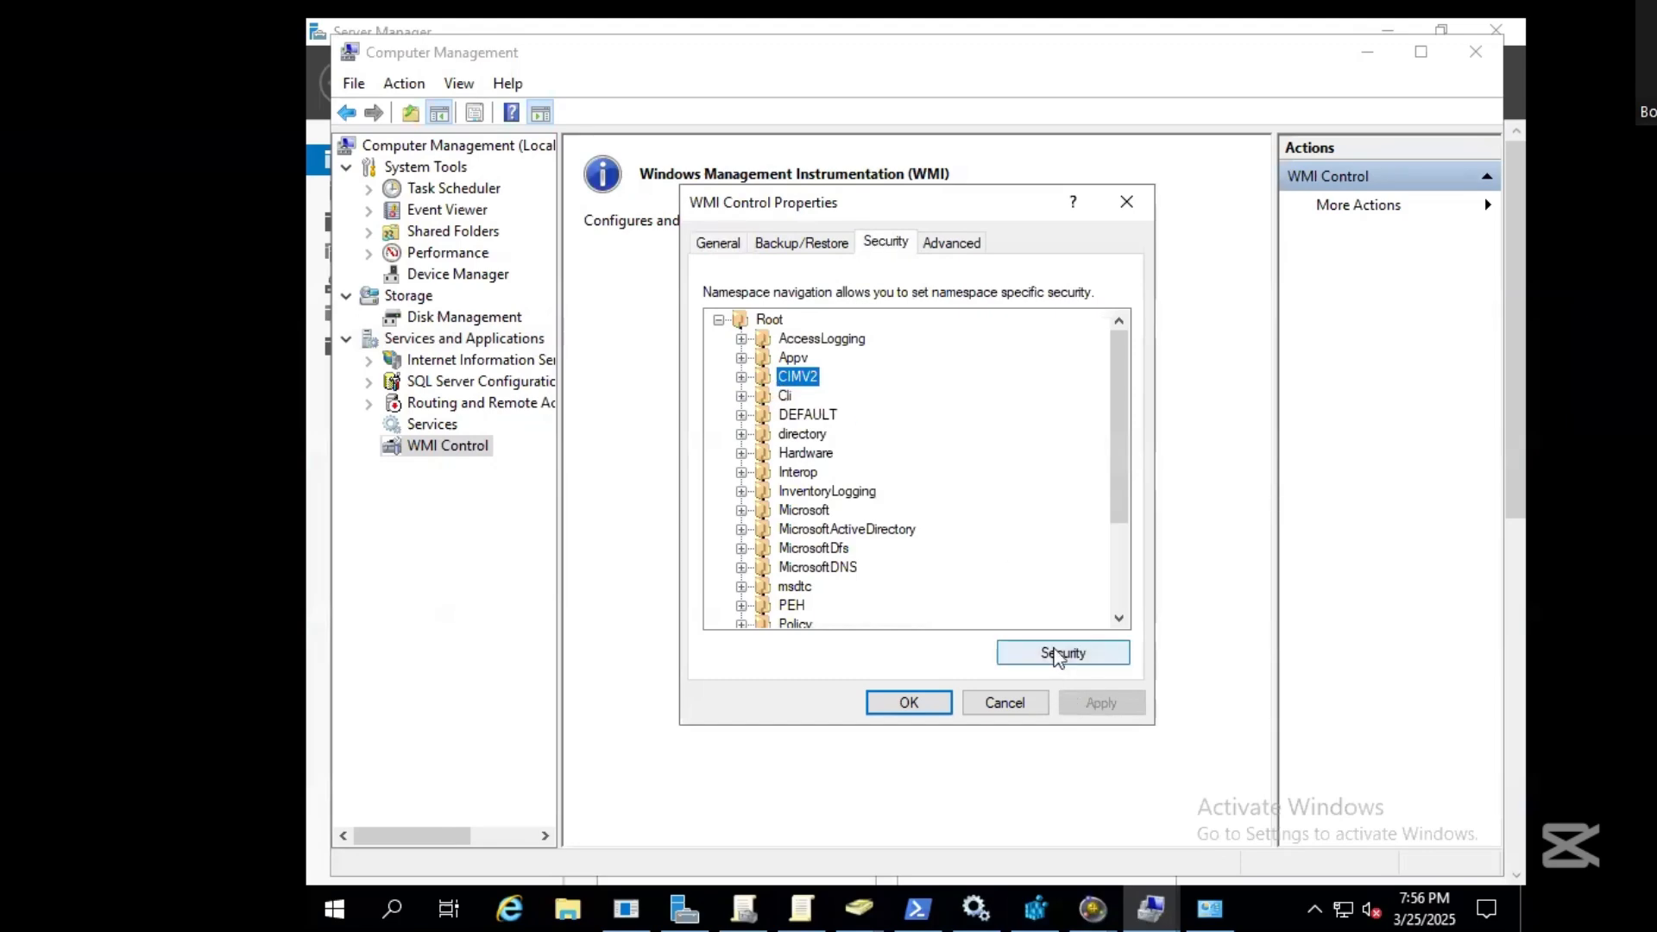
{"action": "left_click", "coordinate": [1061, 652]}
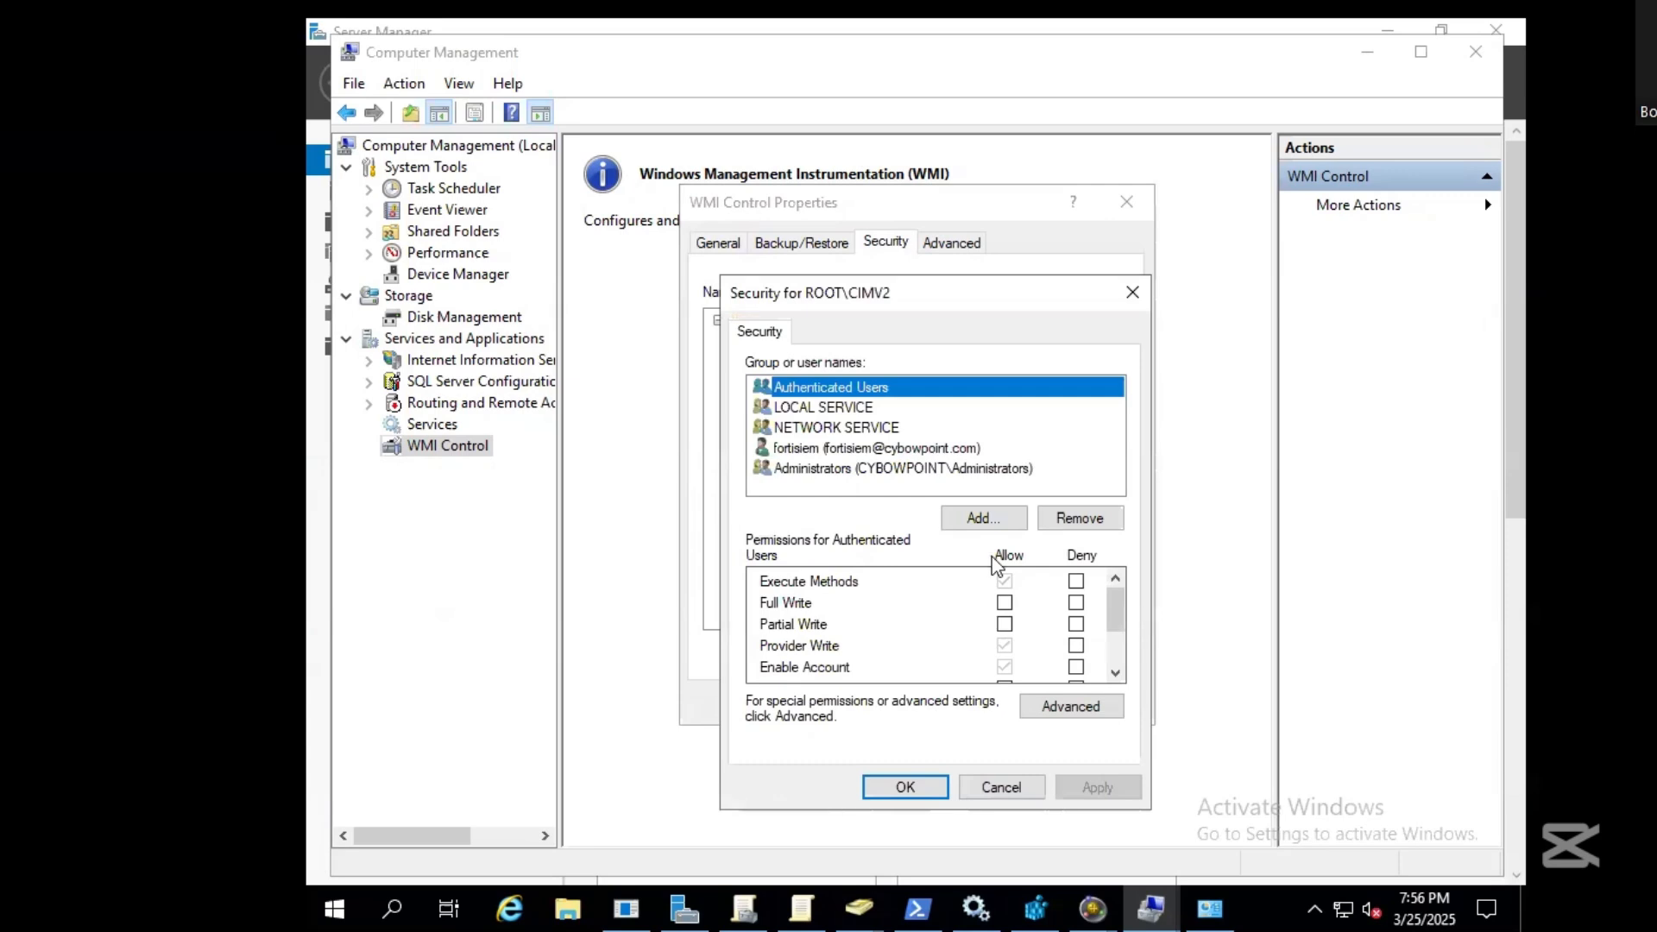
Step: Add fsmtool to ROOT\CIMV2 security with Remote Enable allowed
{"action": "left_click", "coordinate": [982, 518]}
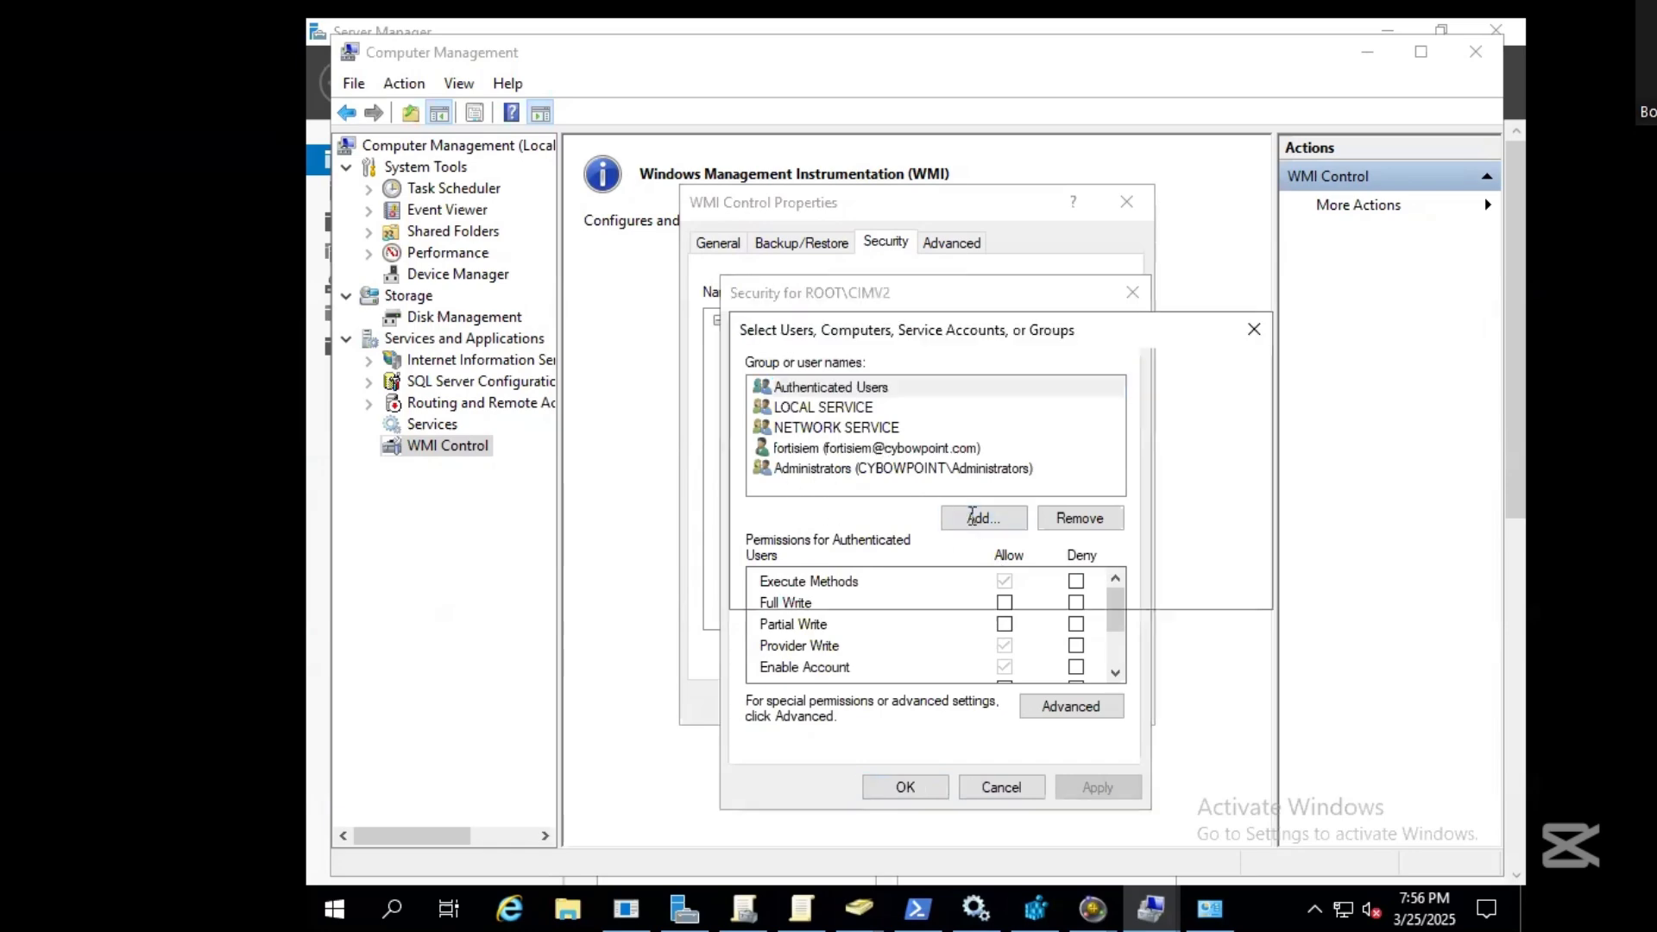
{"action": "left_click", "coordinate": [982, 518]}
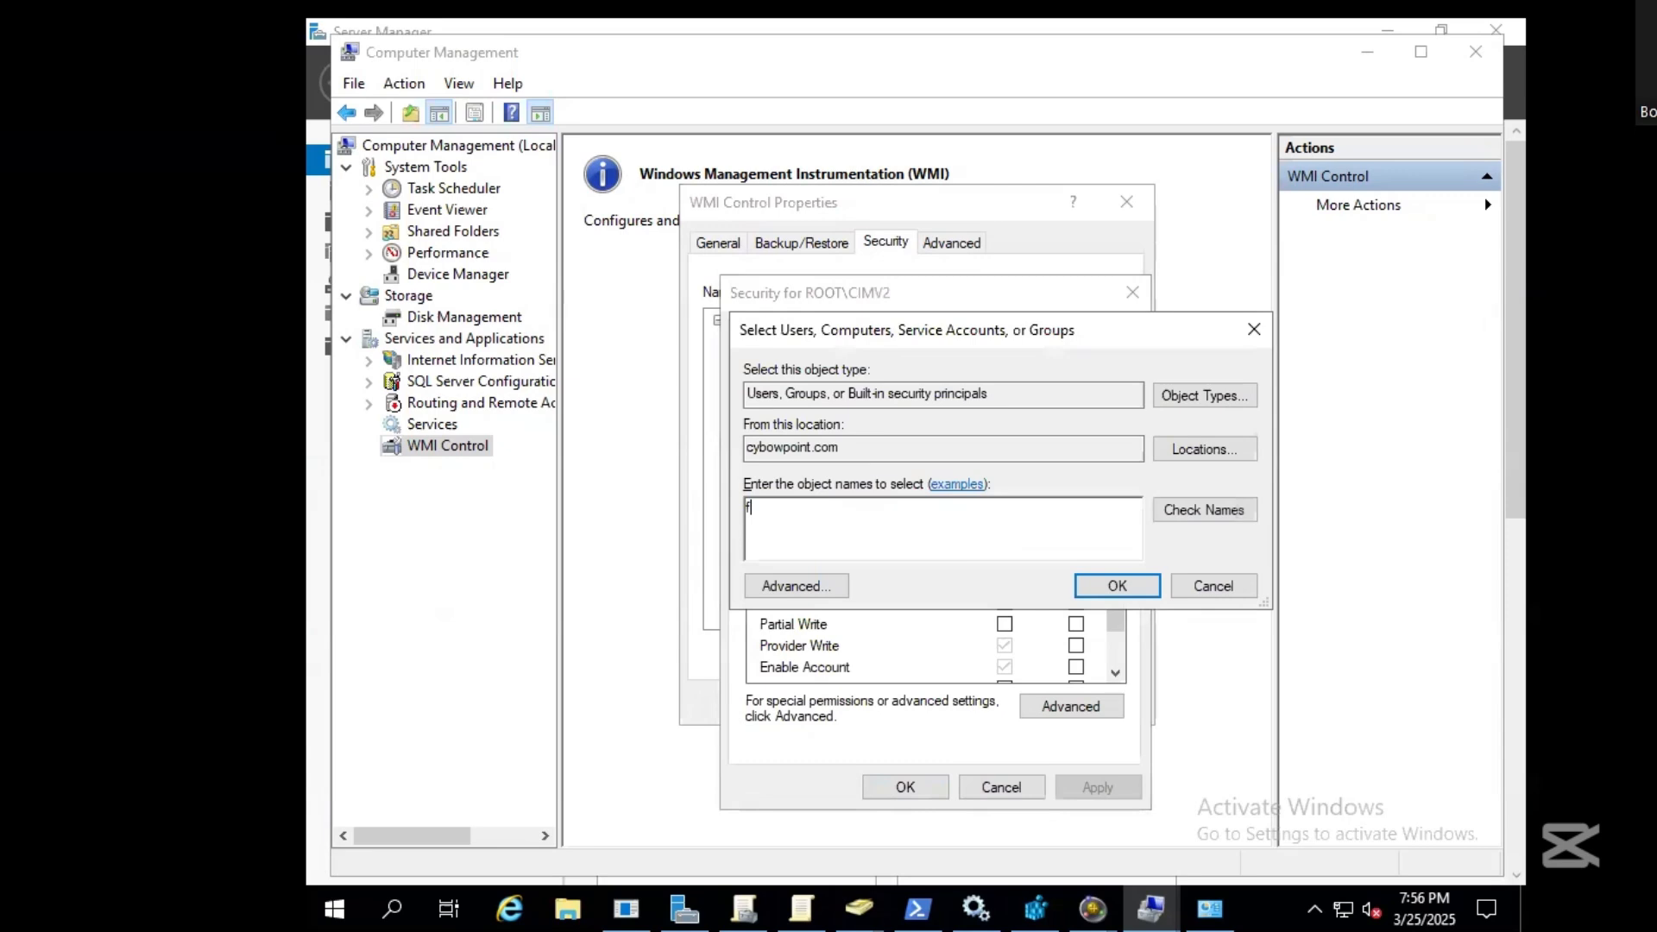
{"action": "type", "text": "sm"}
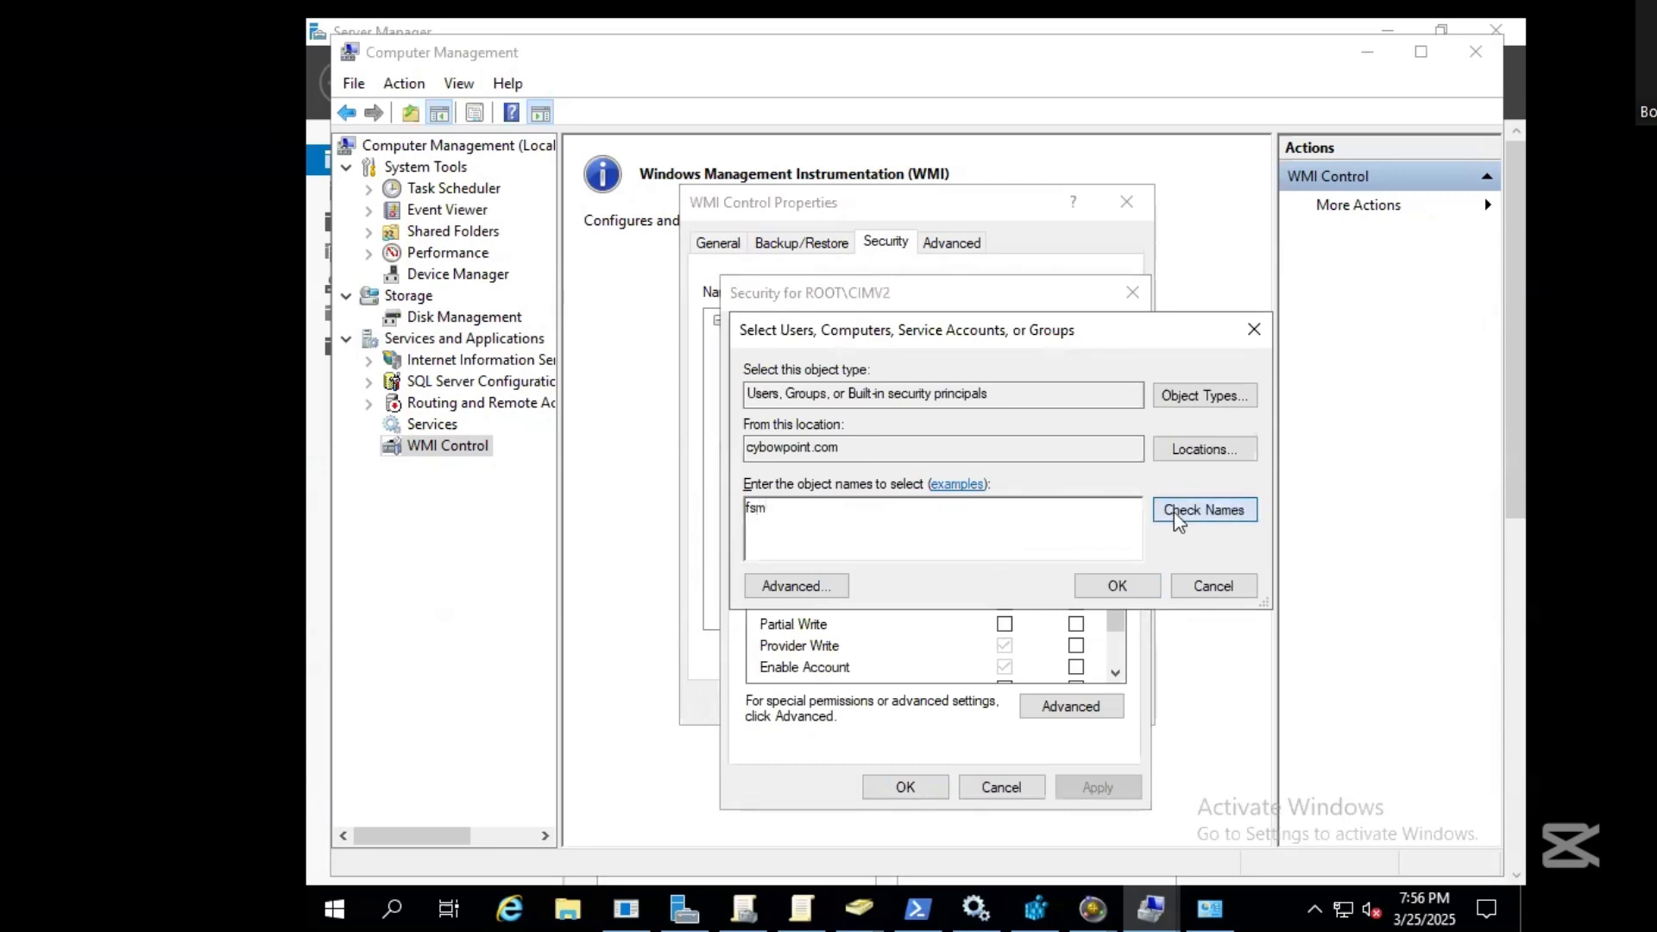
{"action": "left_click", "coordinate": [1116, 585]}
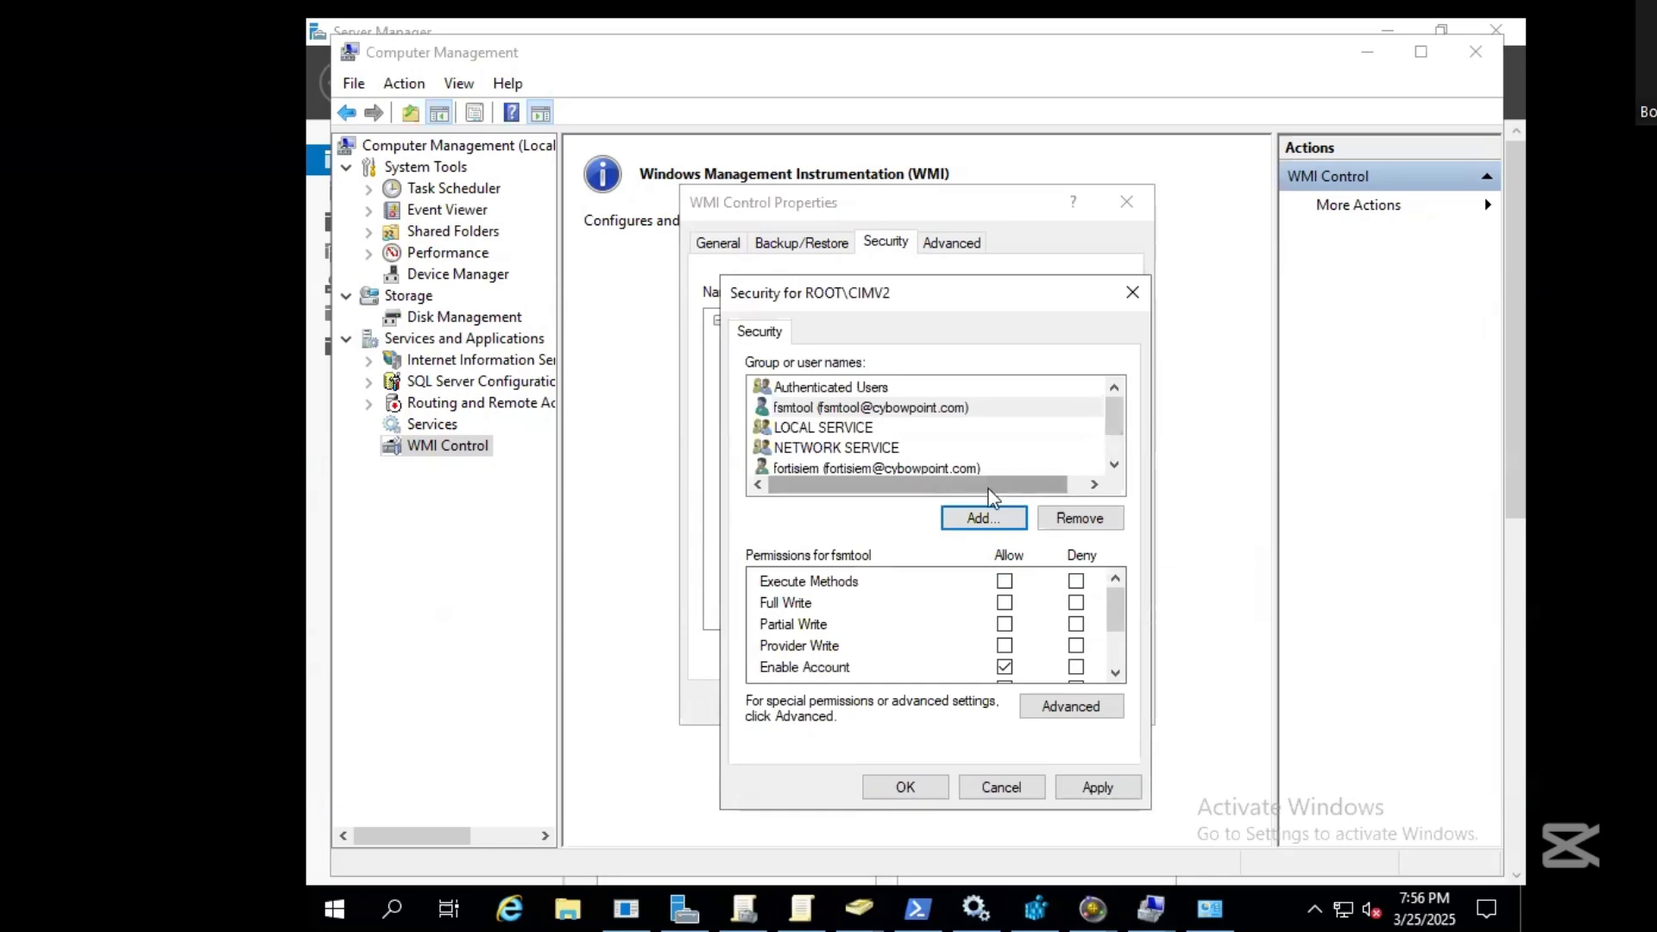
{"action": "scroll", "scroll_direction": "down", "scroll_amount": 3}
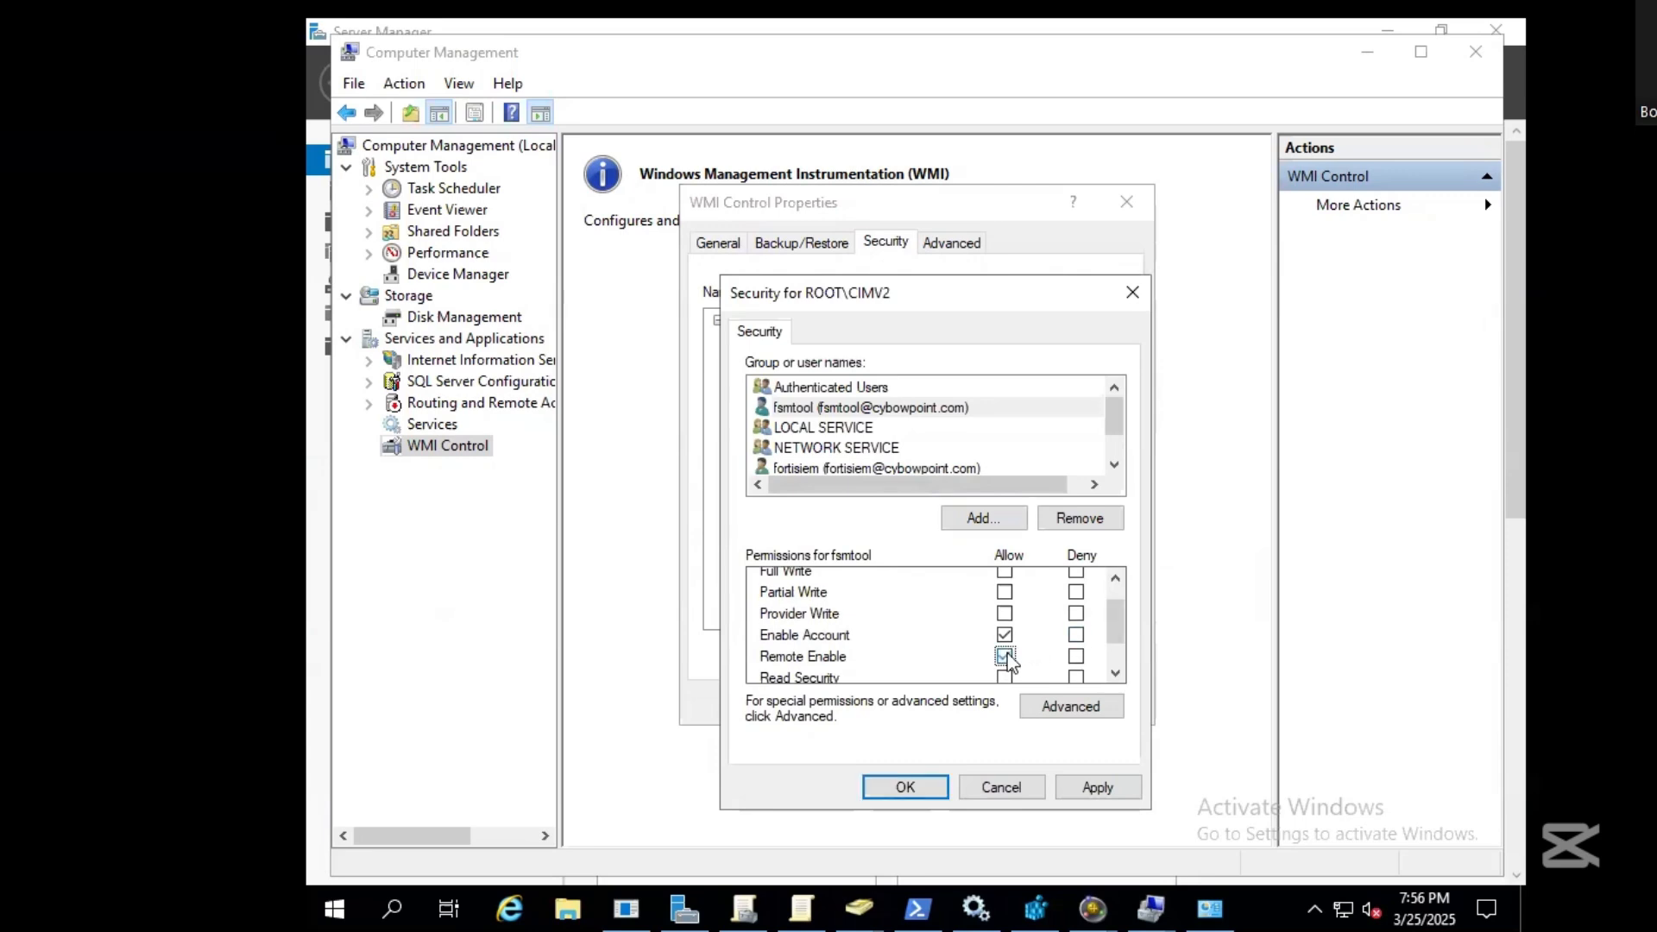
{"action": "left_click", "coordinate": [1004, 656]}
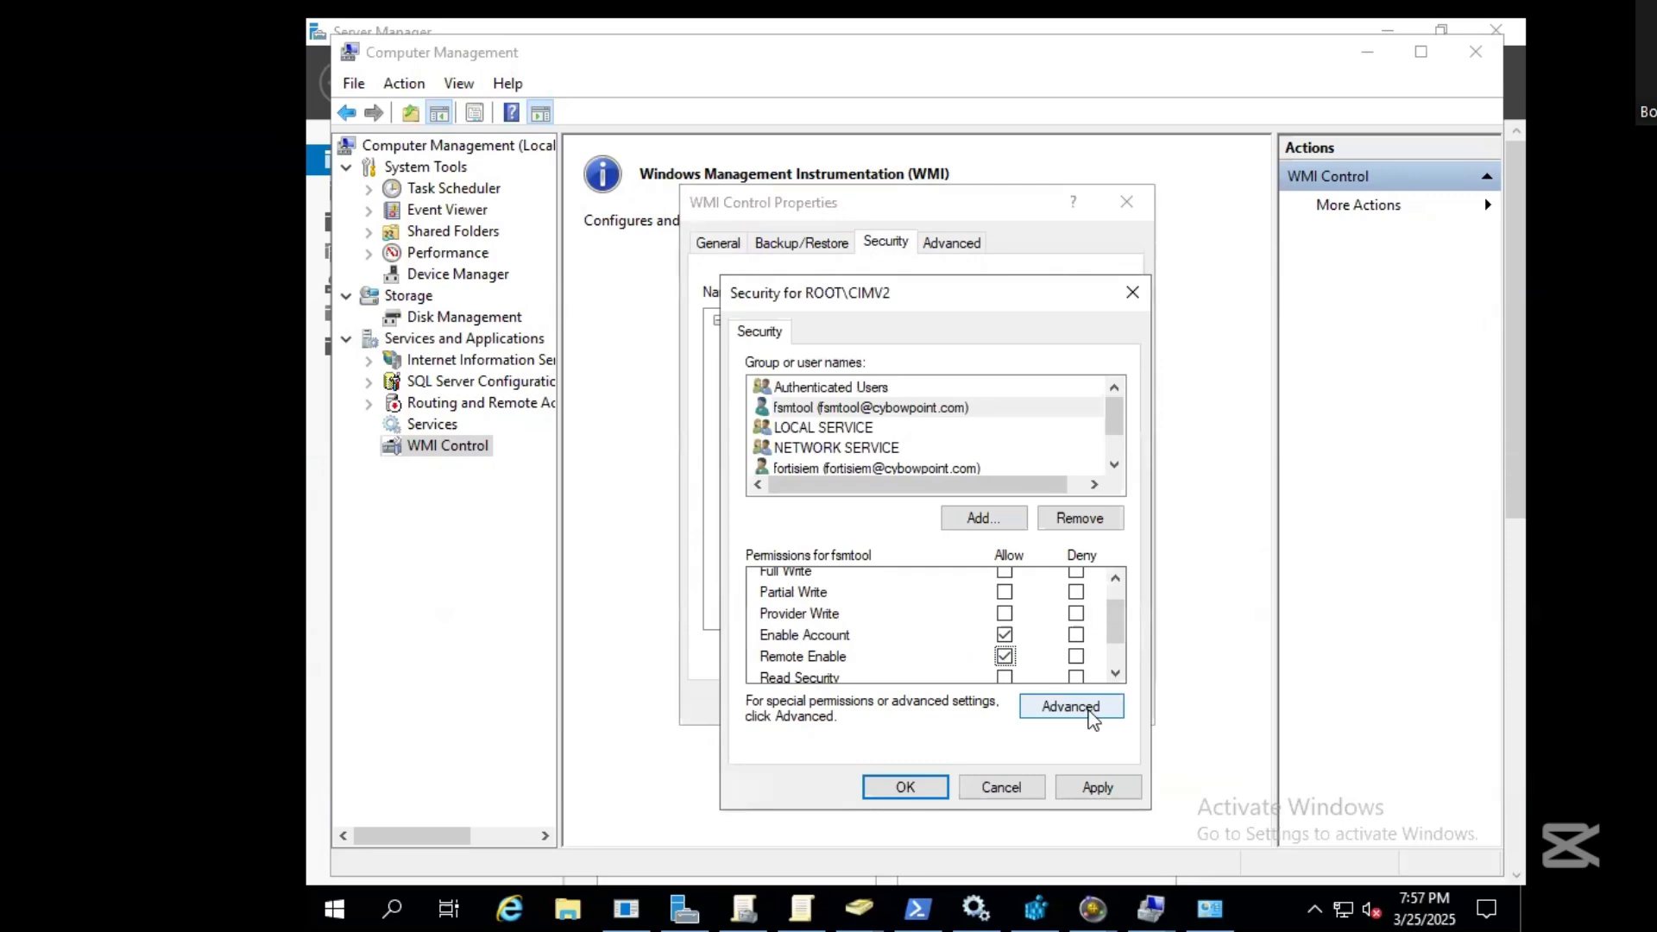
{"action": "left_click", "coordinate": [1070, 706]}
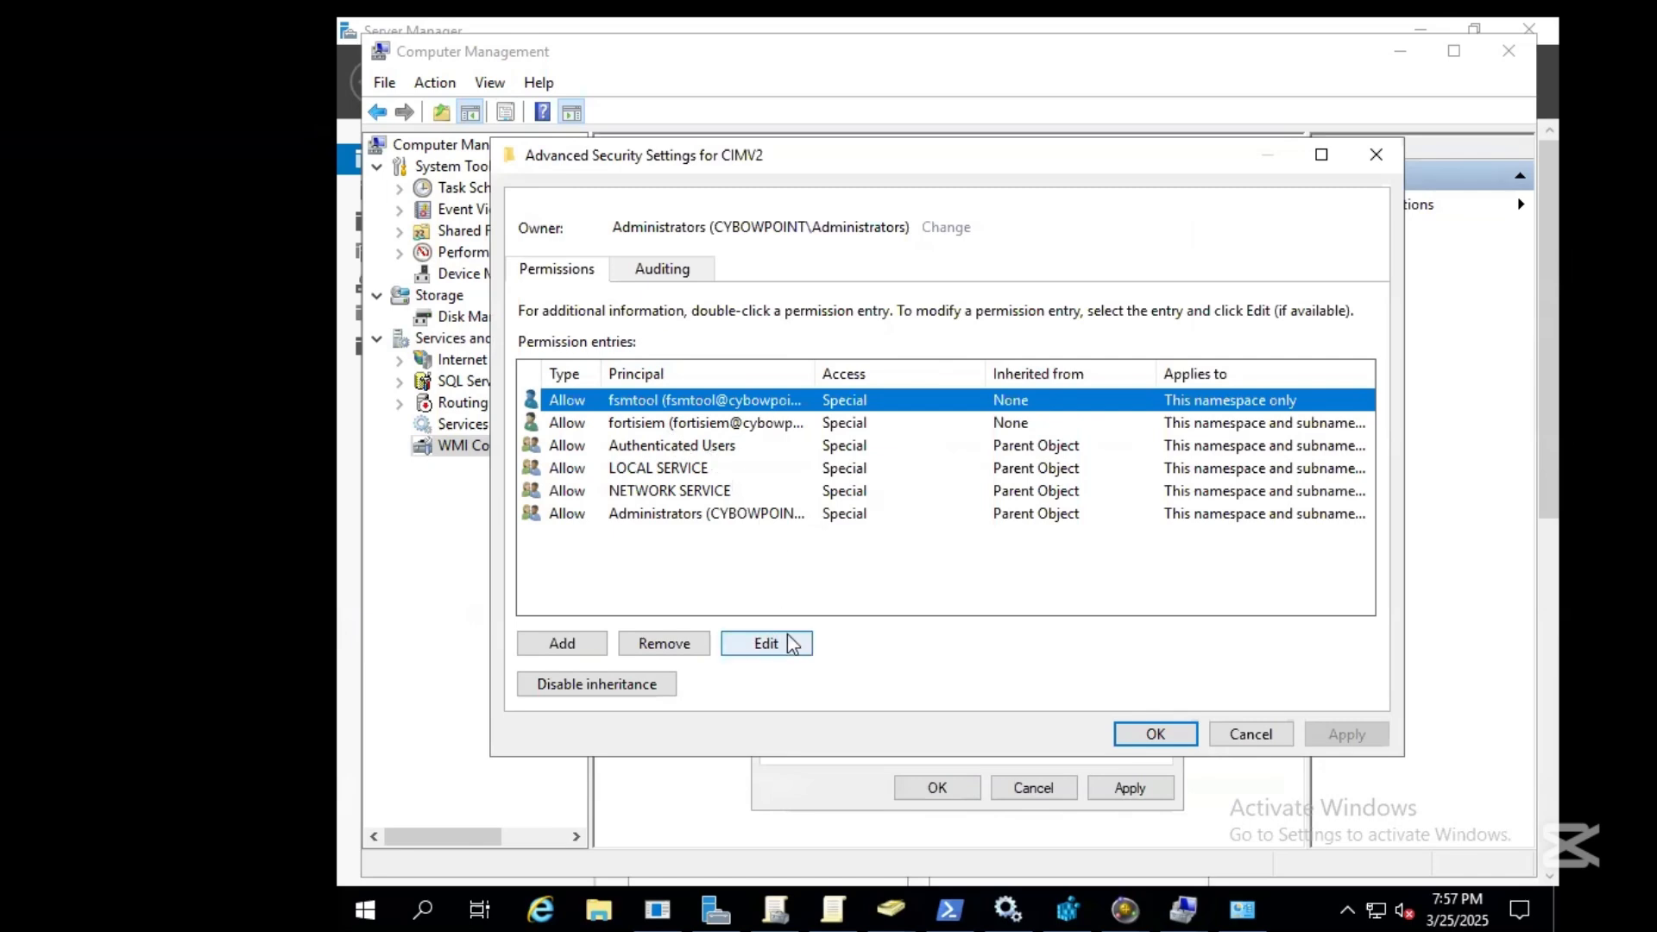
Step: Apply fsmtool's CIMV2 entry to 'This namespace and subnamespaces' and confirm all dialogs
{"action": "left_click", "coordinate": [766, 642]}
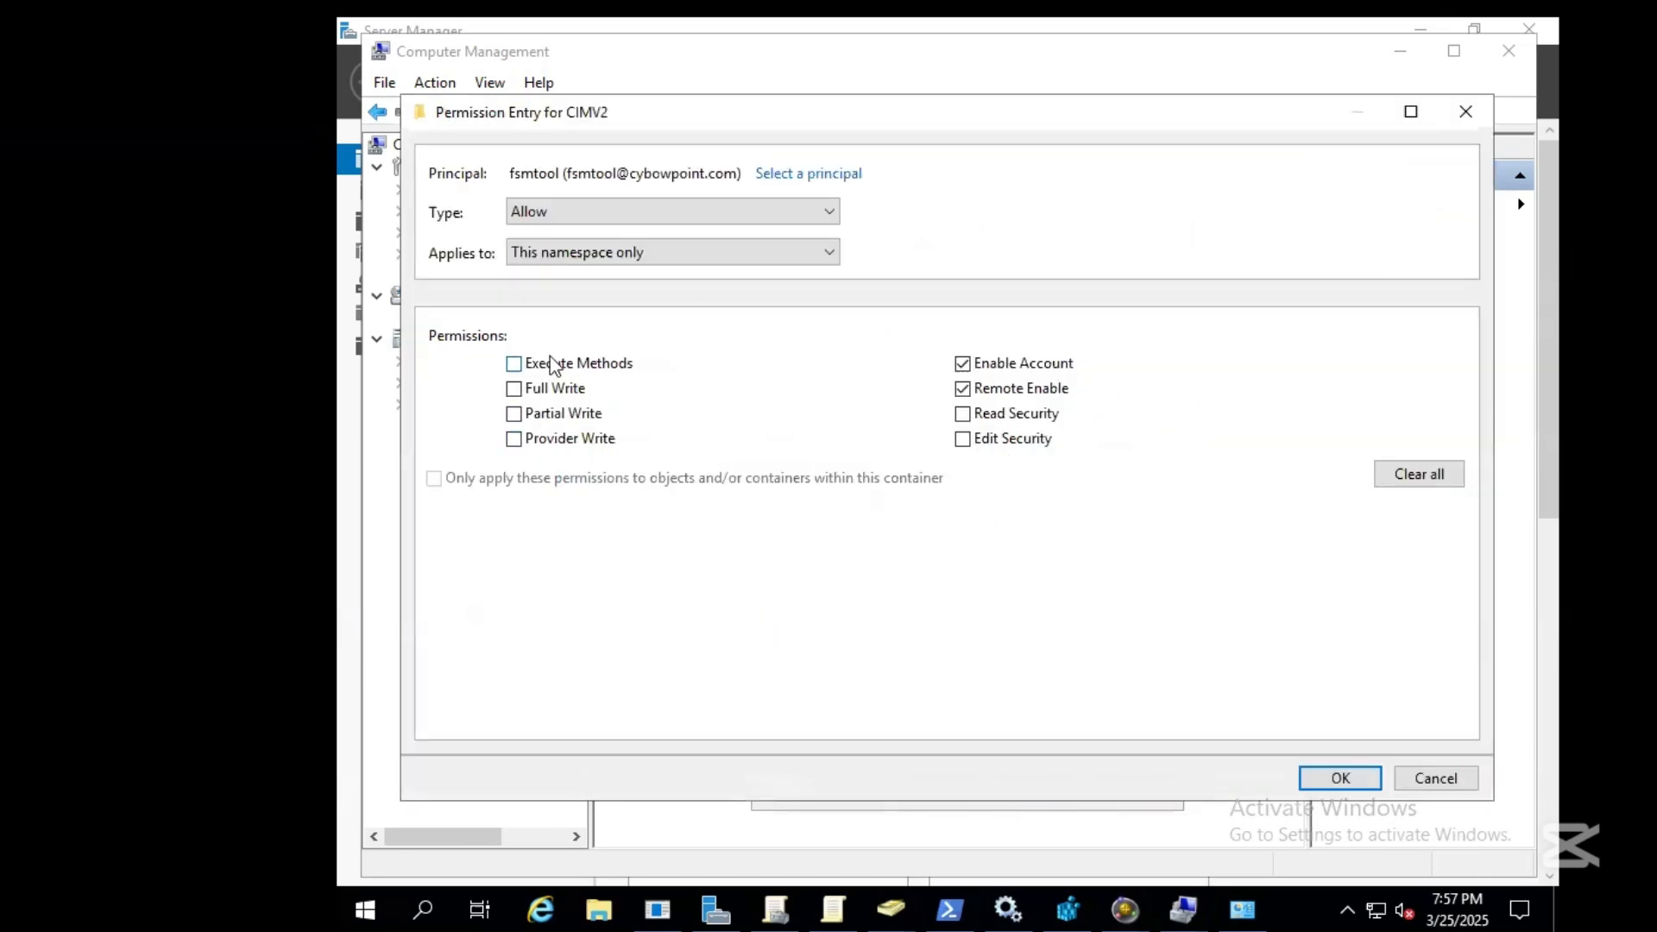
{"action": "left_click", "coordinate": [827, 251]}
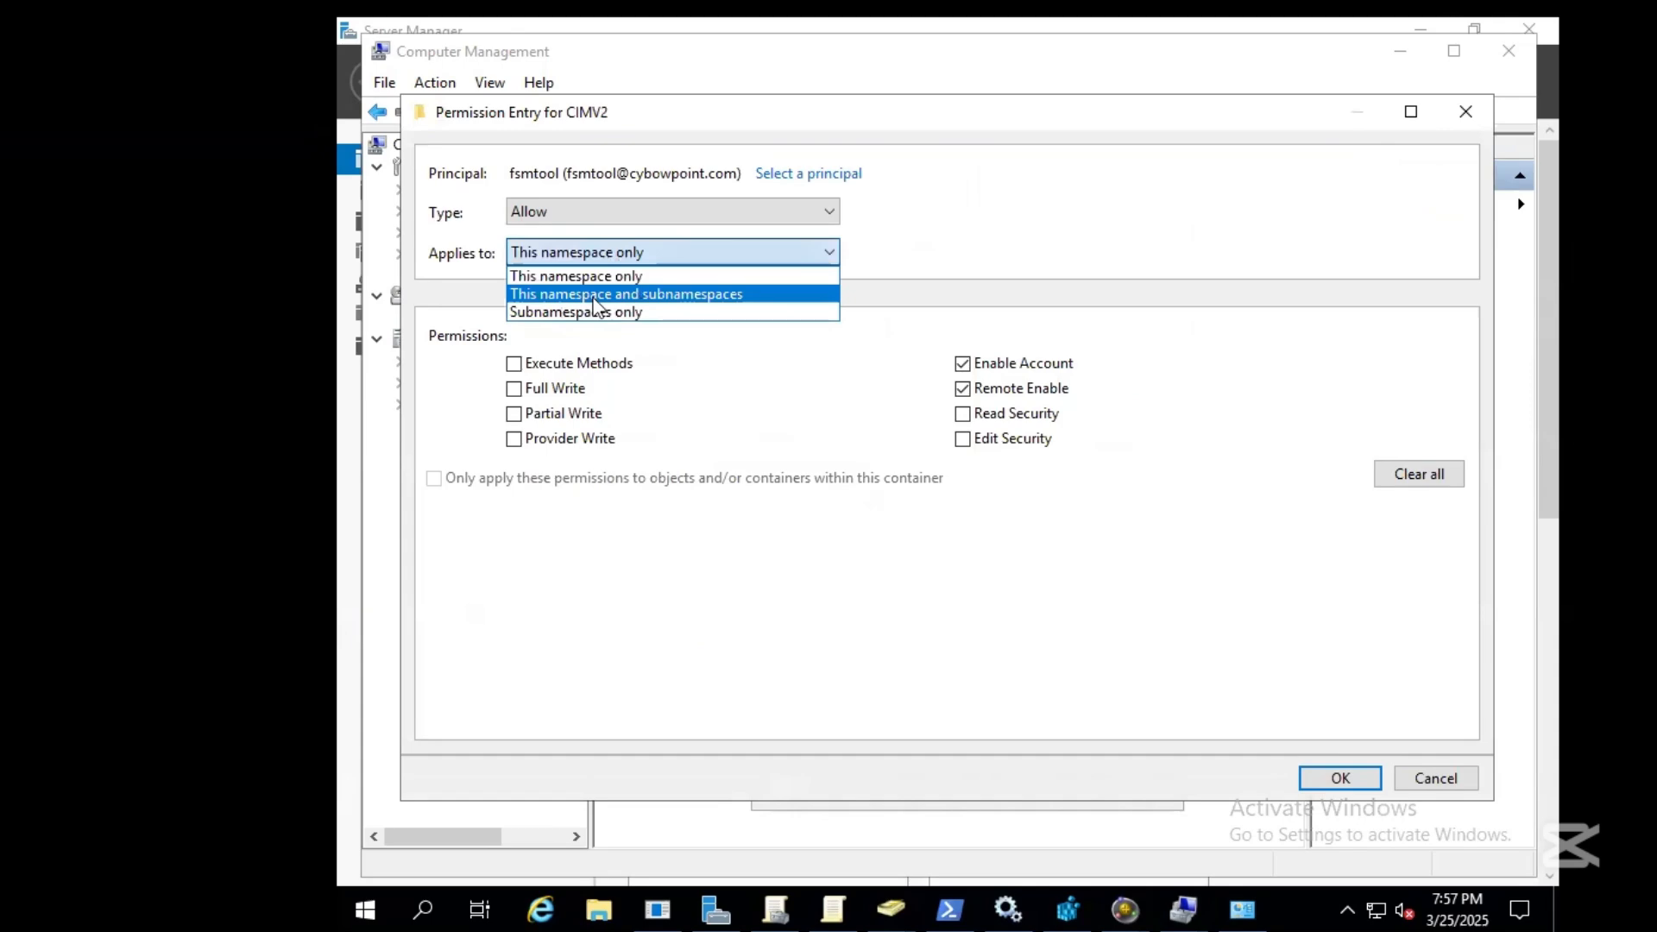
{"action": "left_click", "coordinate": [575, 276]}
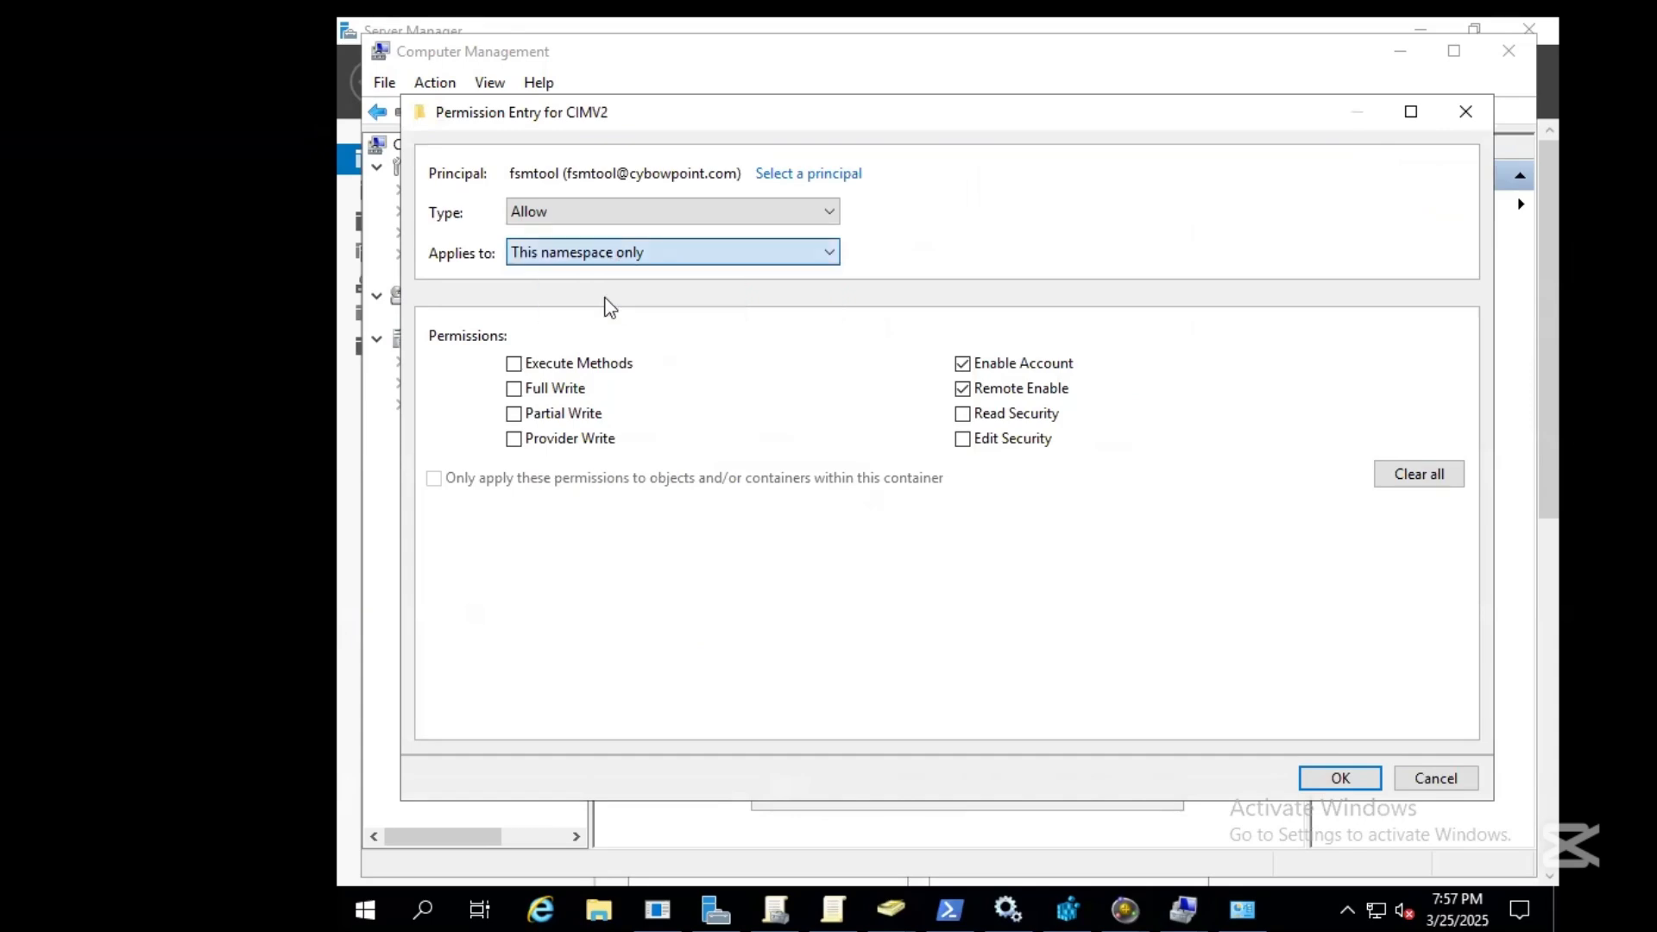
{"action": "left_click", "coordinate": [672, 251]}
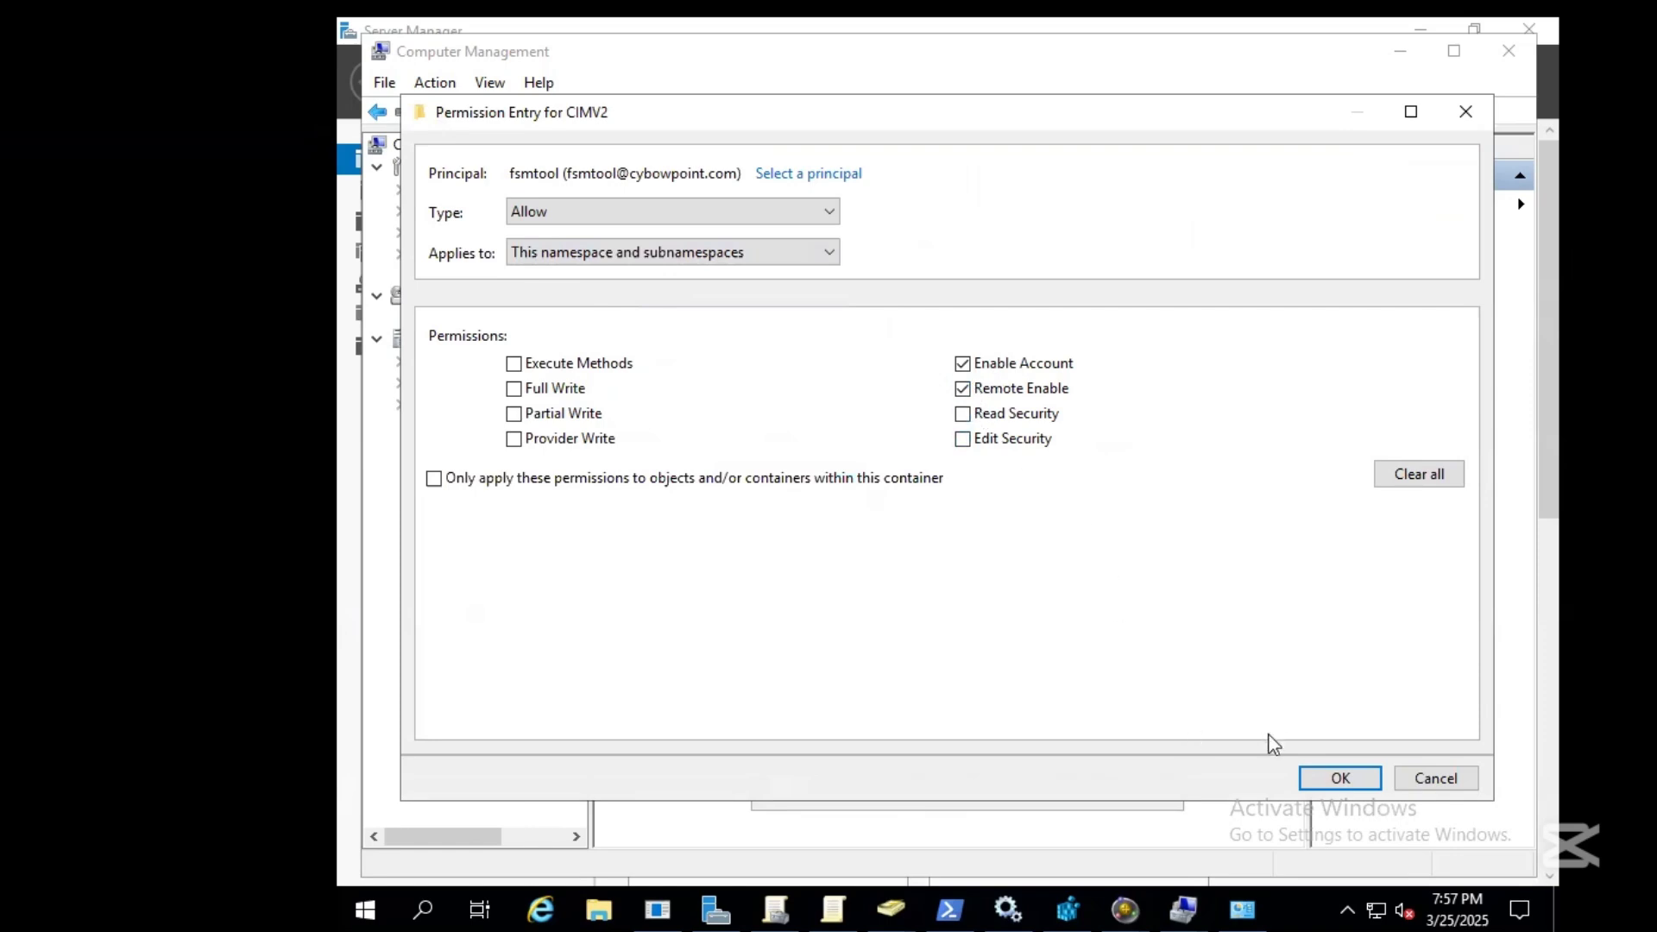
{"action": "left_click", "coordinate": [1339, 778]}
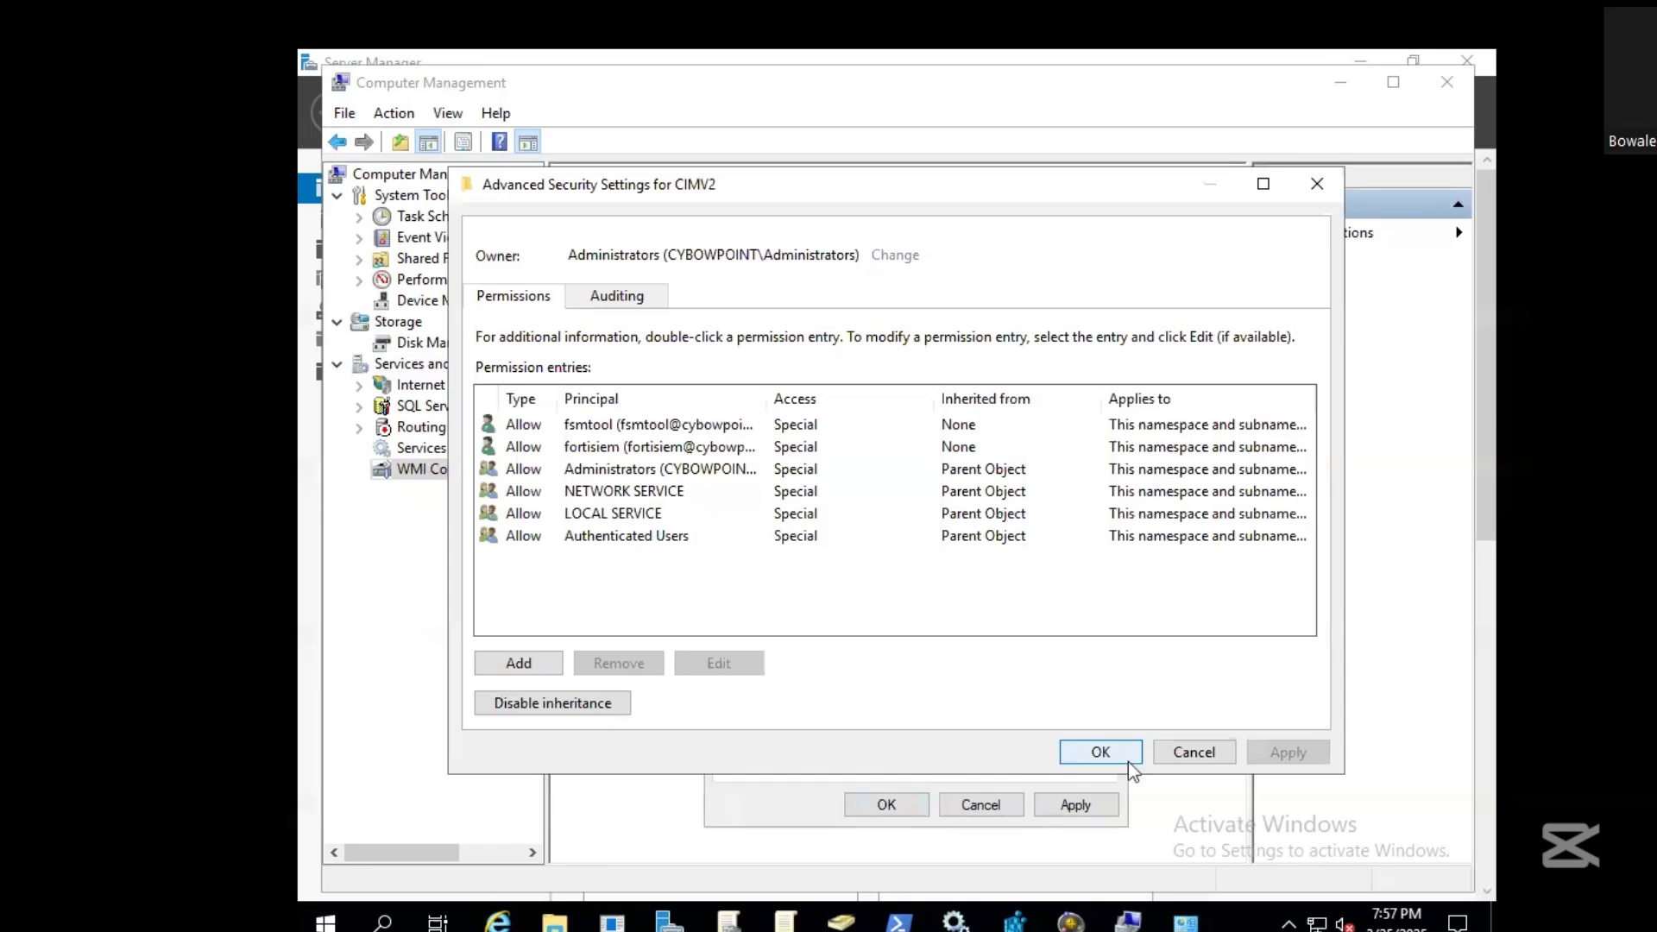
{"action": "left_click", "coordinate": [1099, 751]}
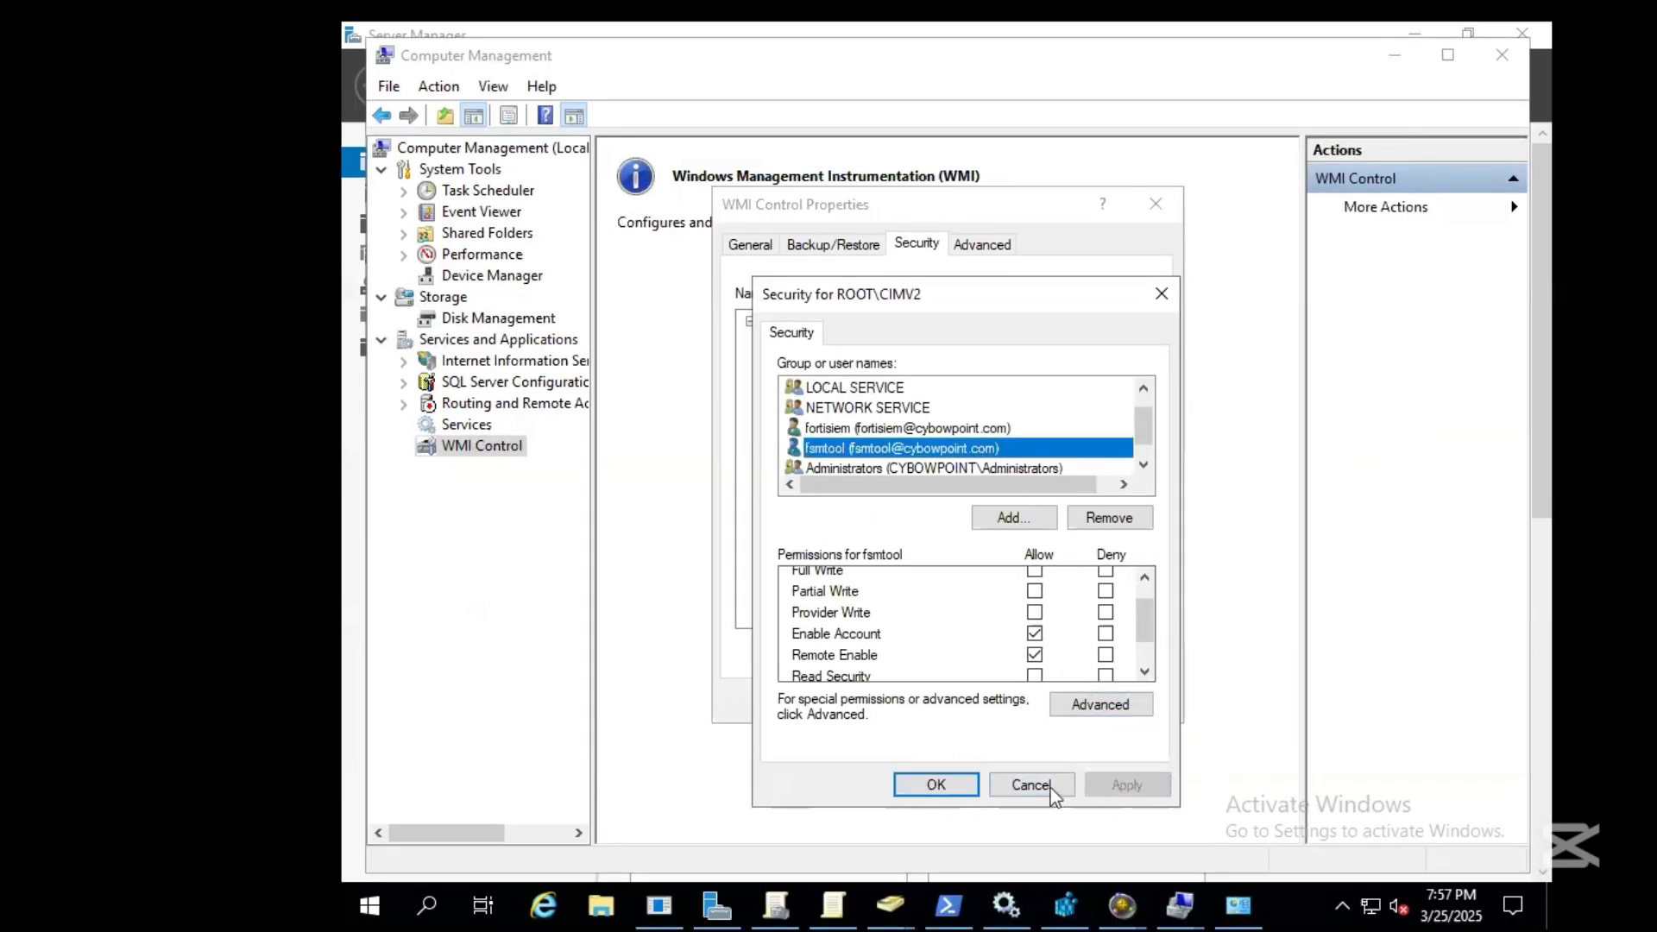
{"action": "left_click", "coordinate": [1030, 784]}
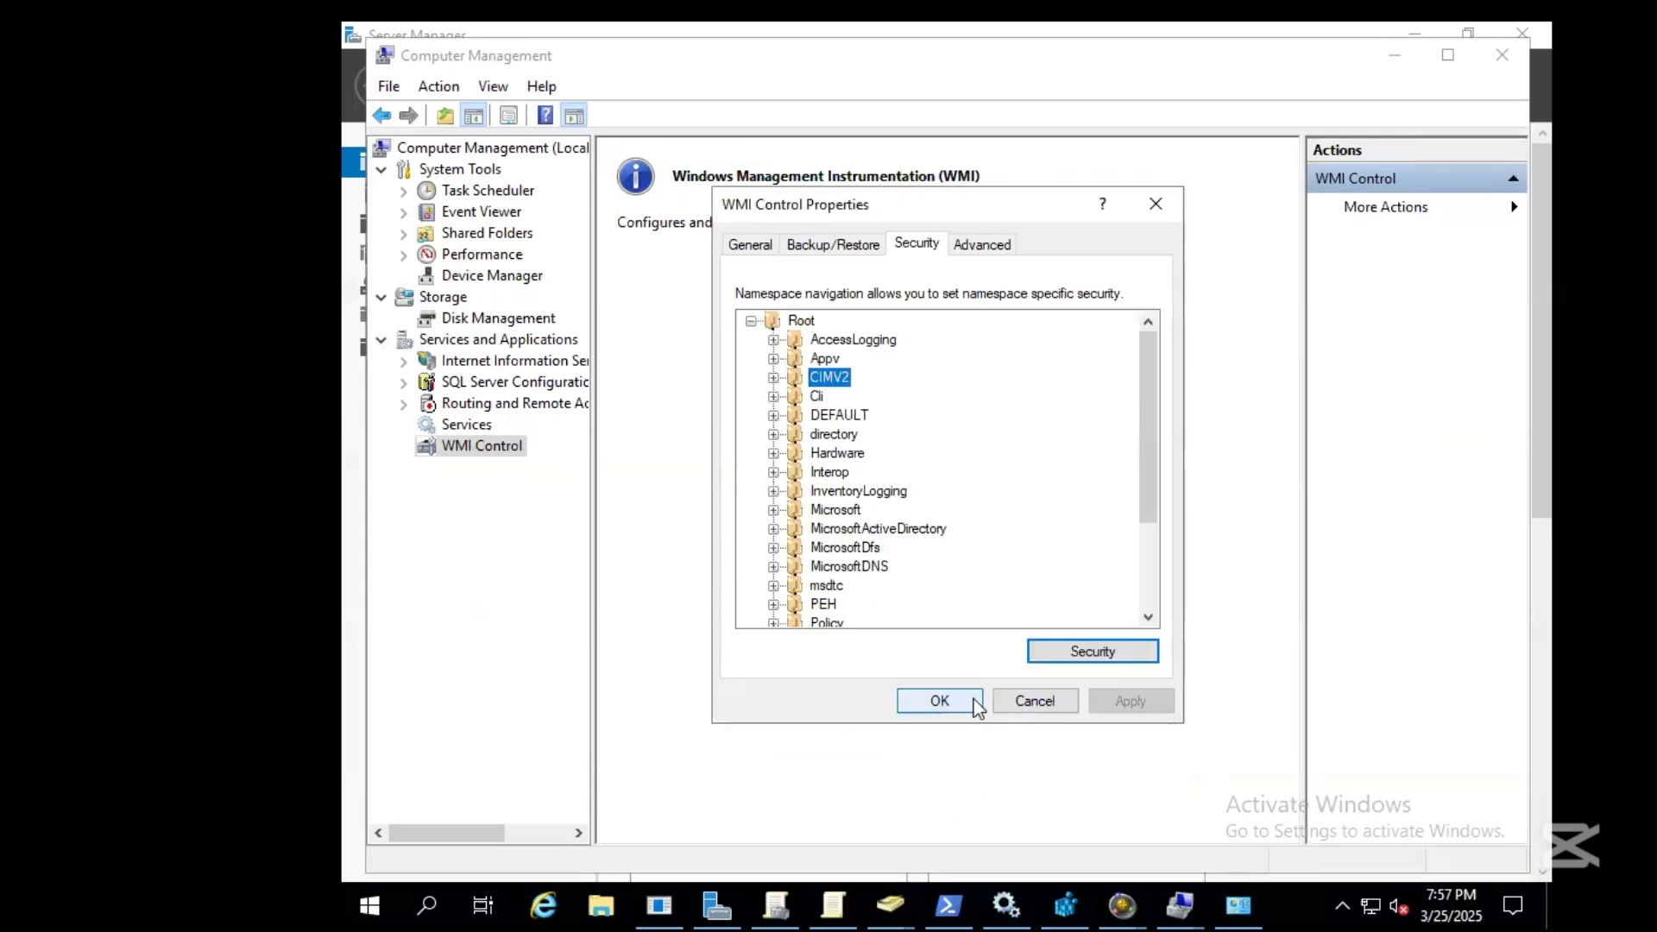
{"action": "left_click", "coordinate": [937, 701]}
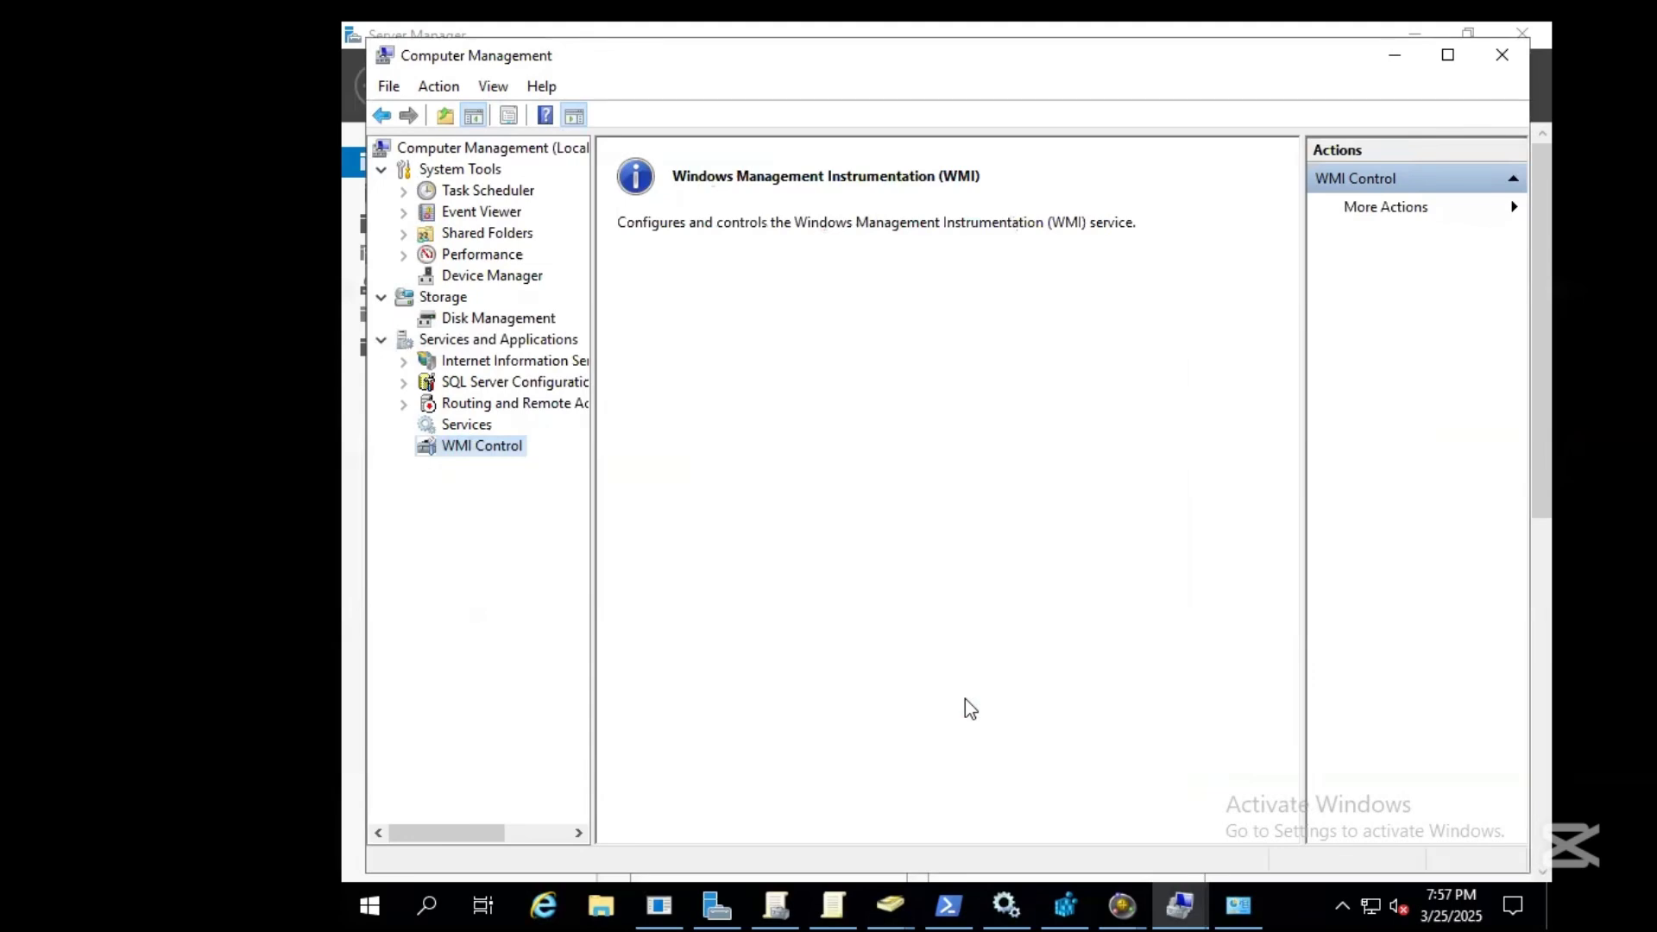
Step: Restart Windows Management Instrumentation from the Services list, also restarting IP Helper
{"action": "left_click", "coordinate": [466, 423]}
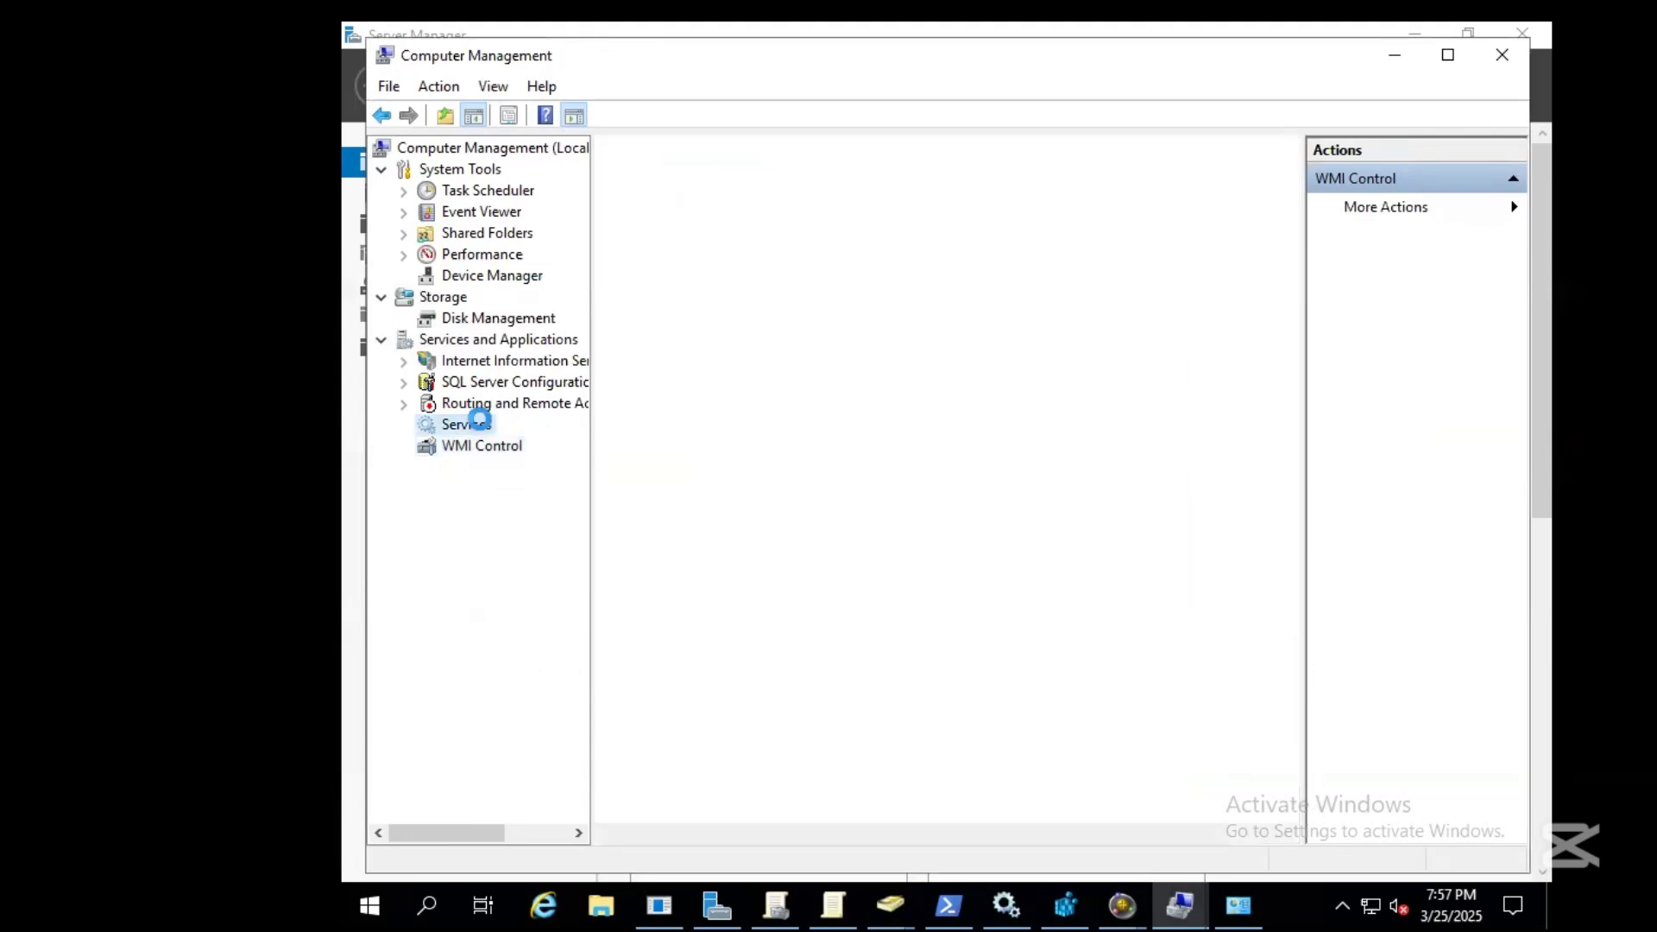
{"action": "left_click", "coordinate": [466, 424]}
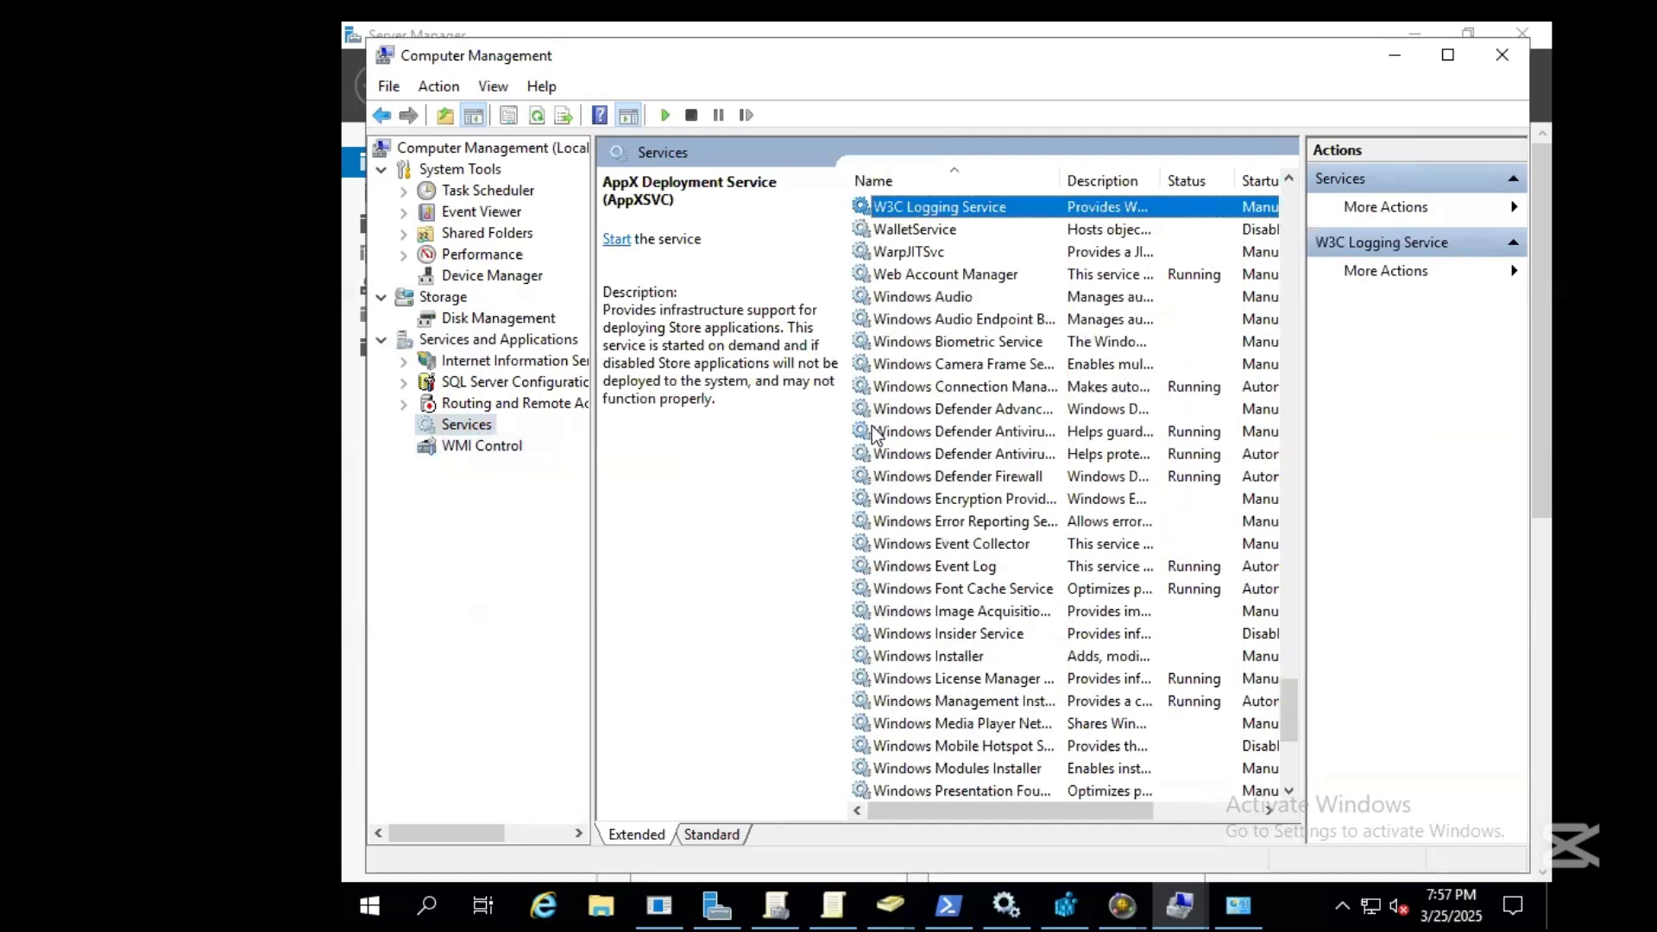
{"action": "left_click", "coordinate": [957, 340]}
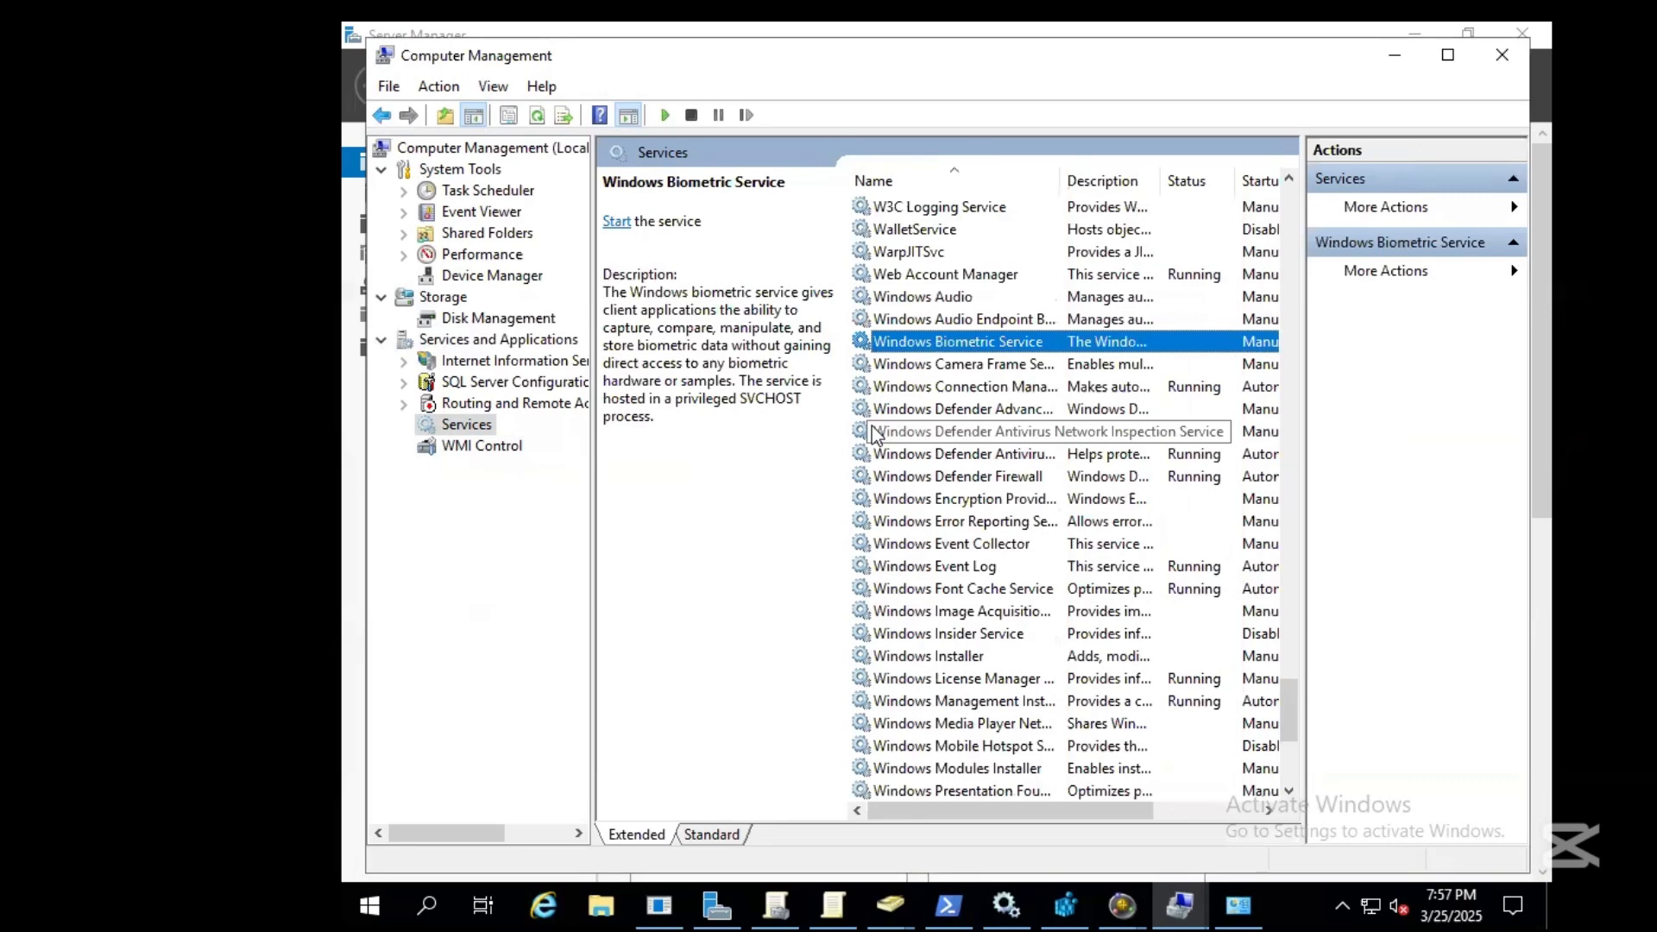
{"action": "left_click", "coordinate": [962, 364]}
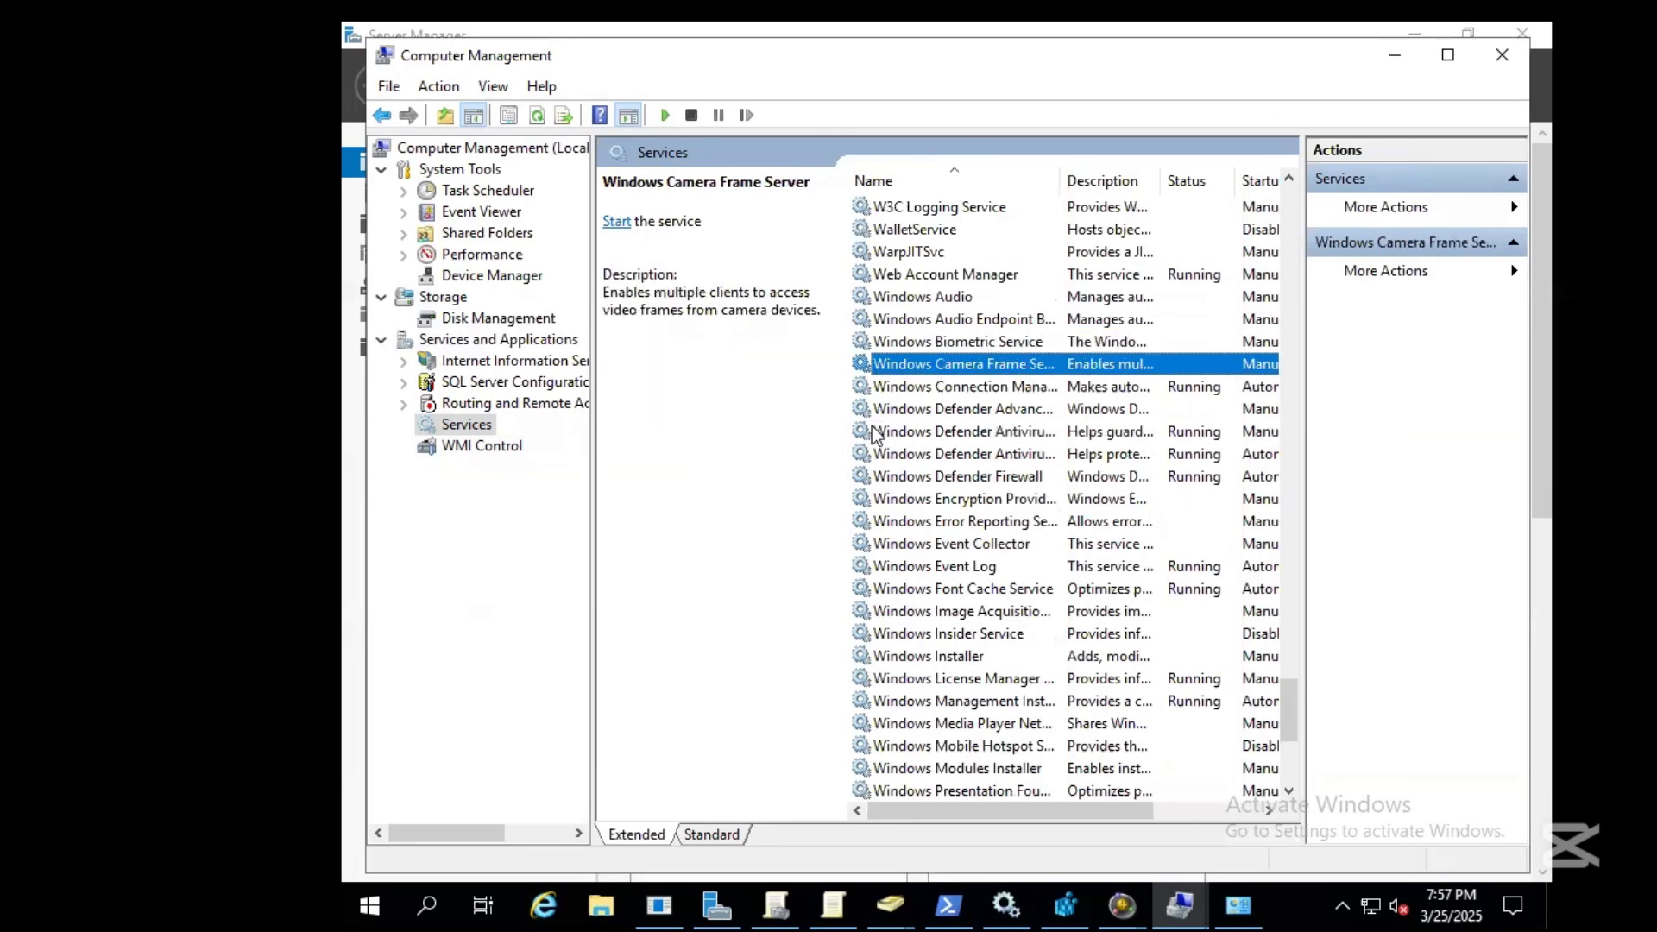
{"action": "left_click", "coordinate": [927, 655]}
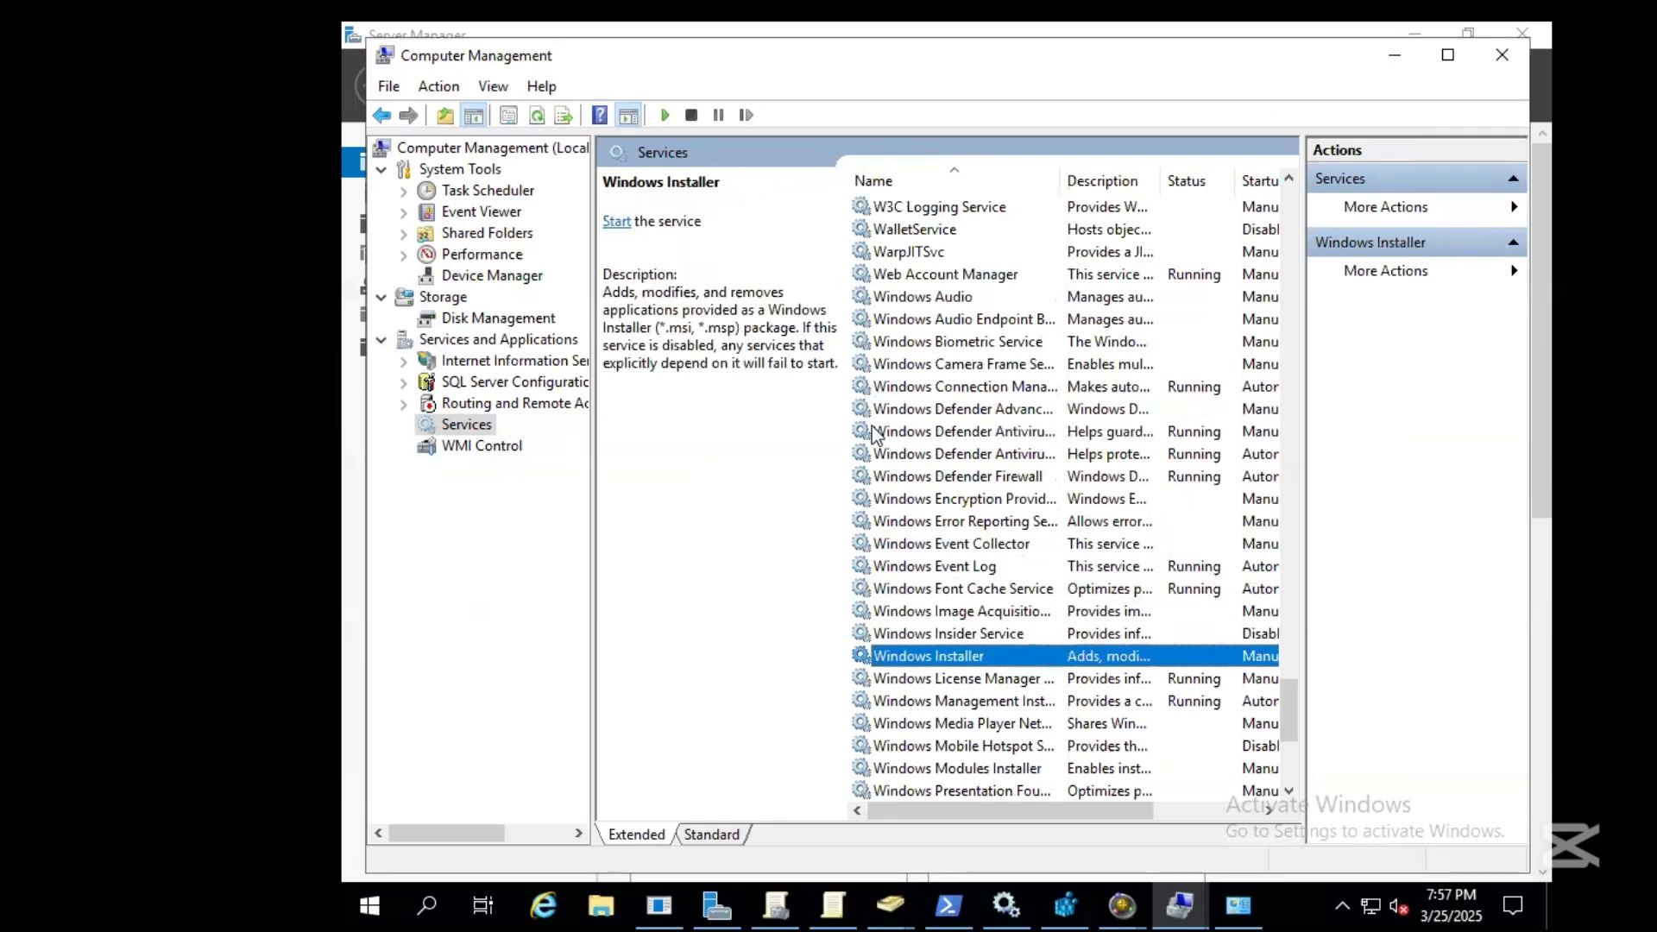
{"action": "left_click", "coordinate": [963, 723]}
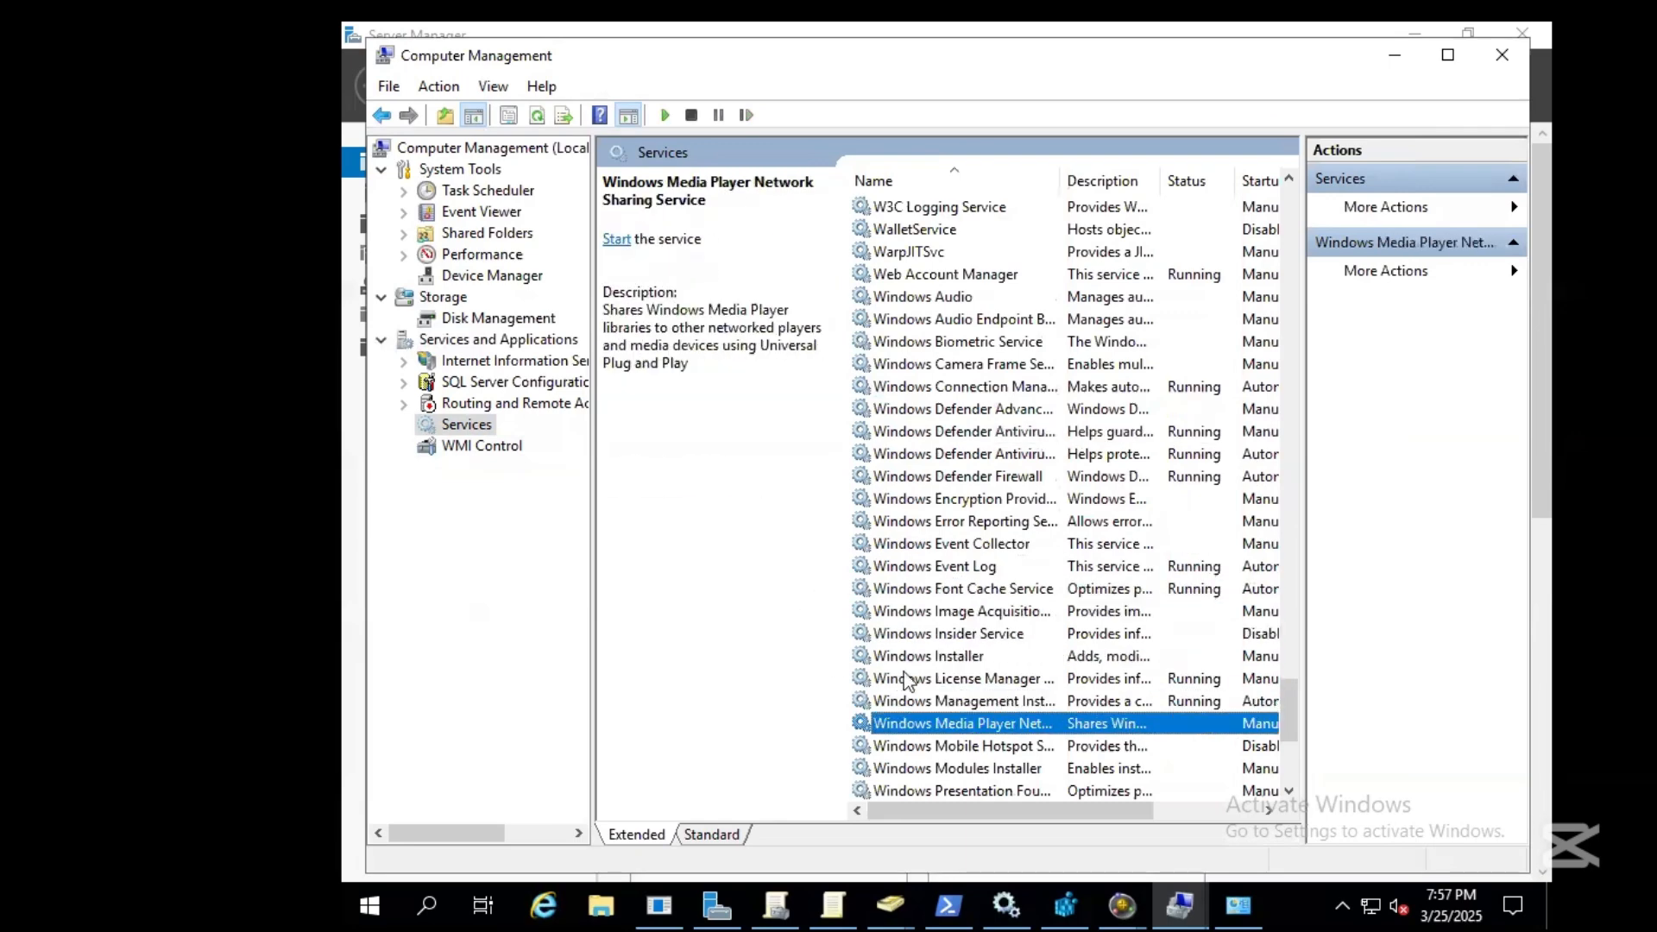
{"action": "right_click", "coordinate": [961, 701]}
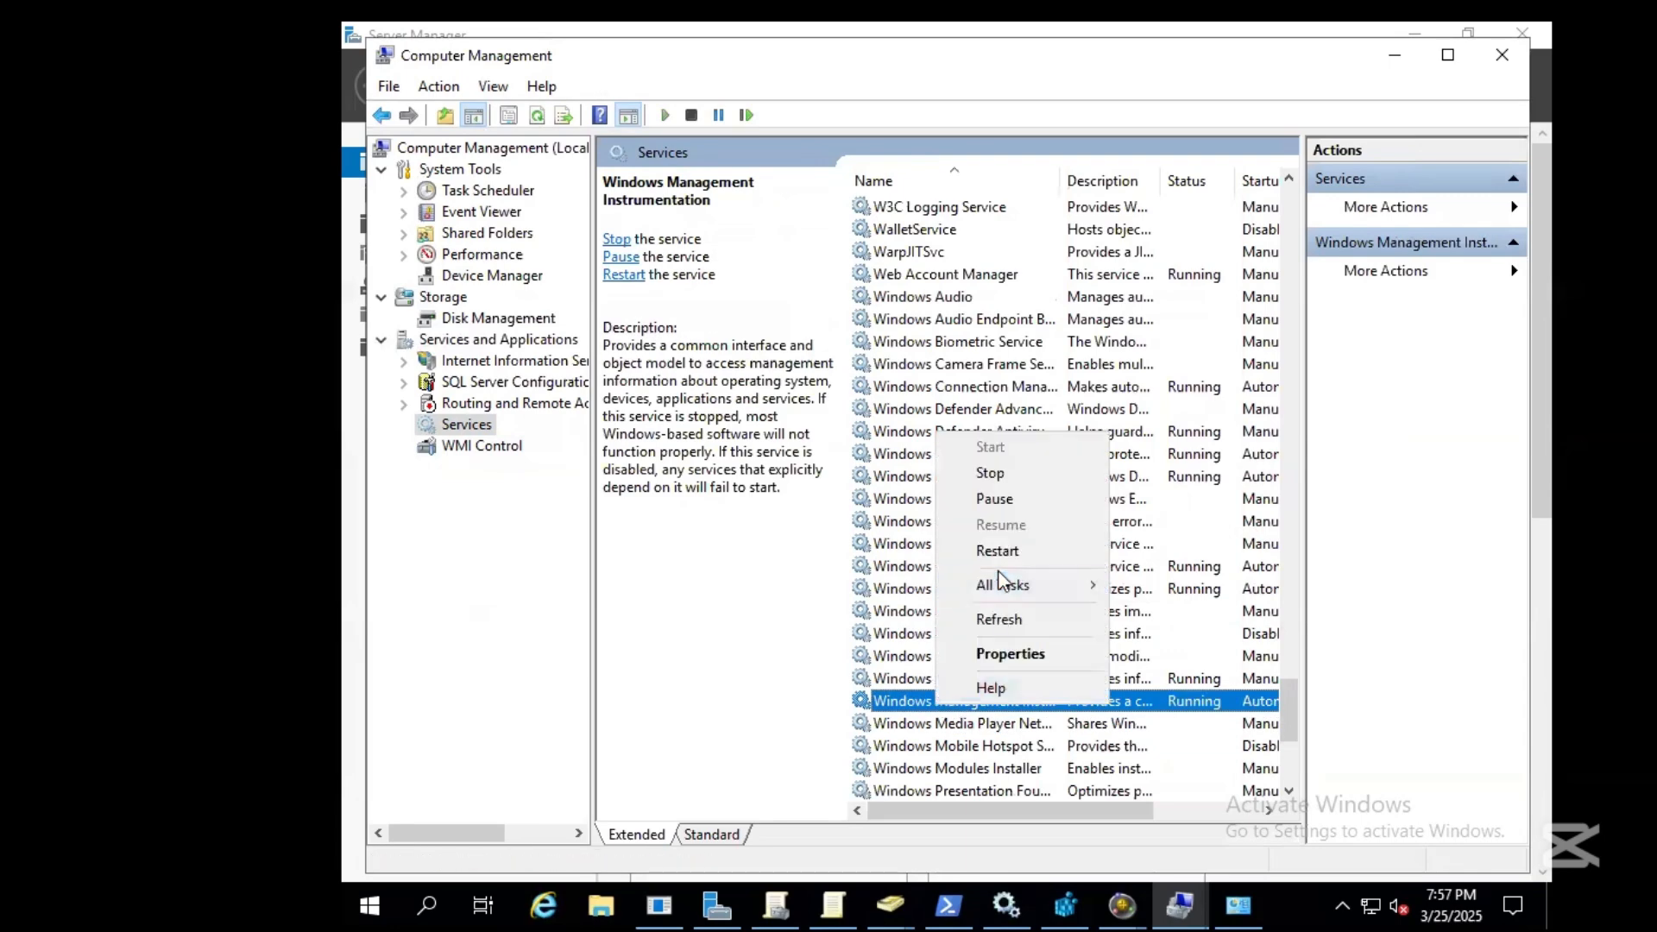
{"action": "left_click", "coordinate": [997, 551]}
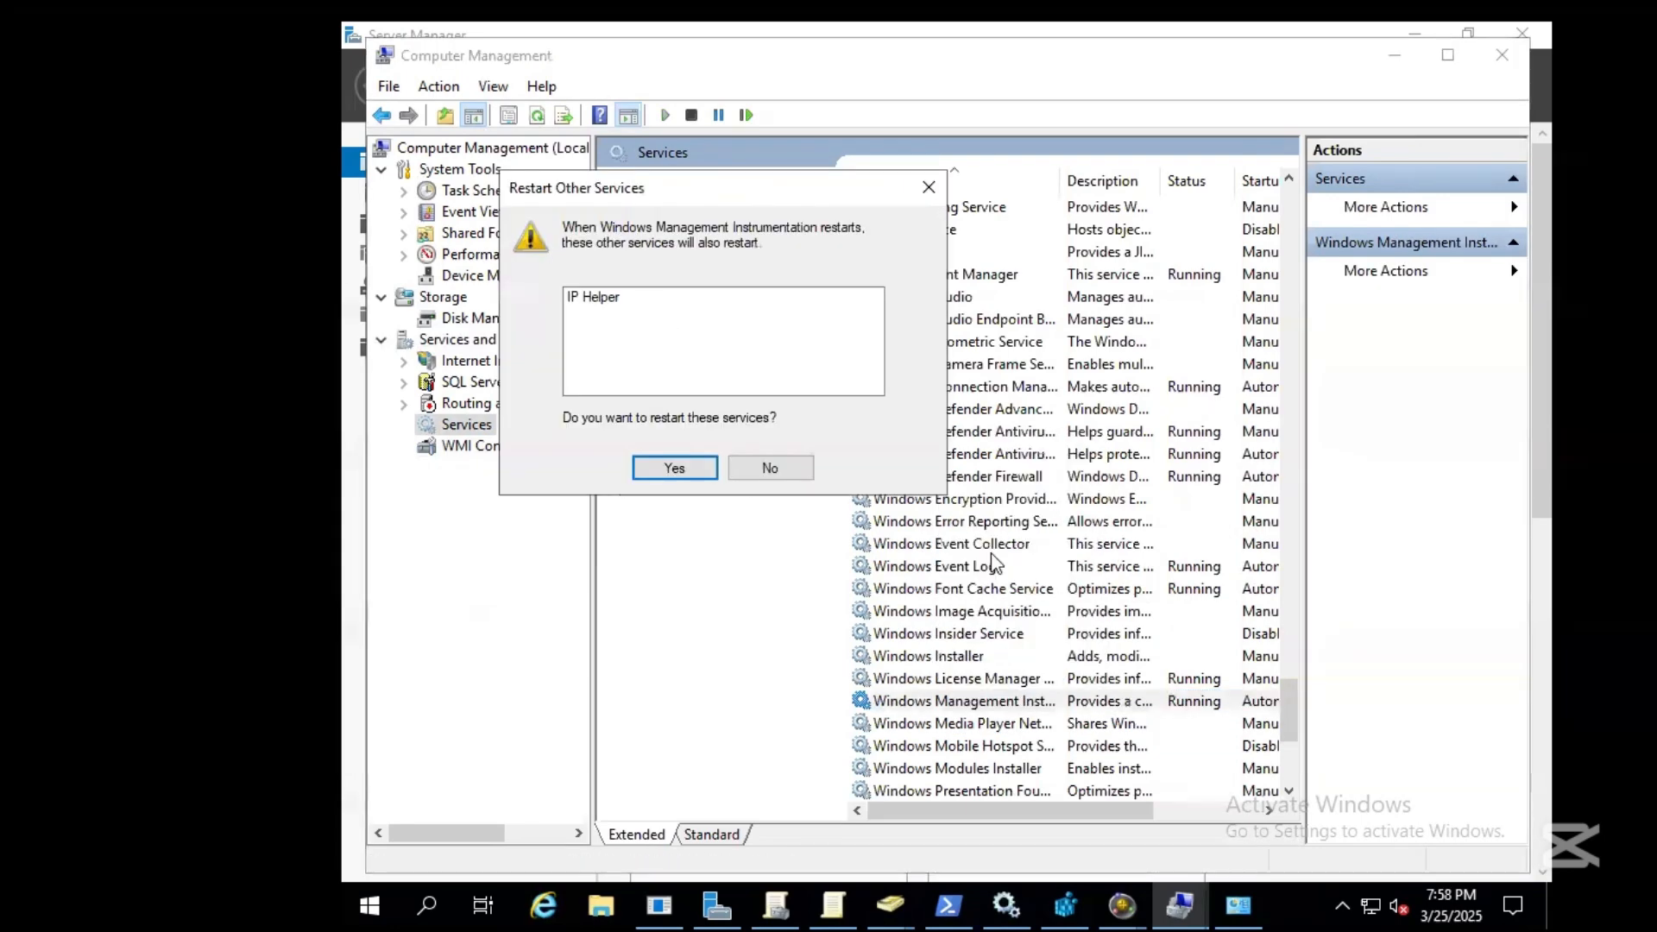
{"action": "left_click", "coordinate": [674, 467]}
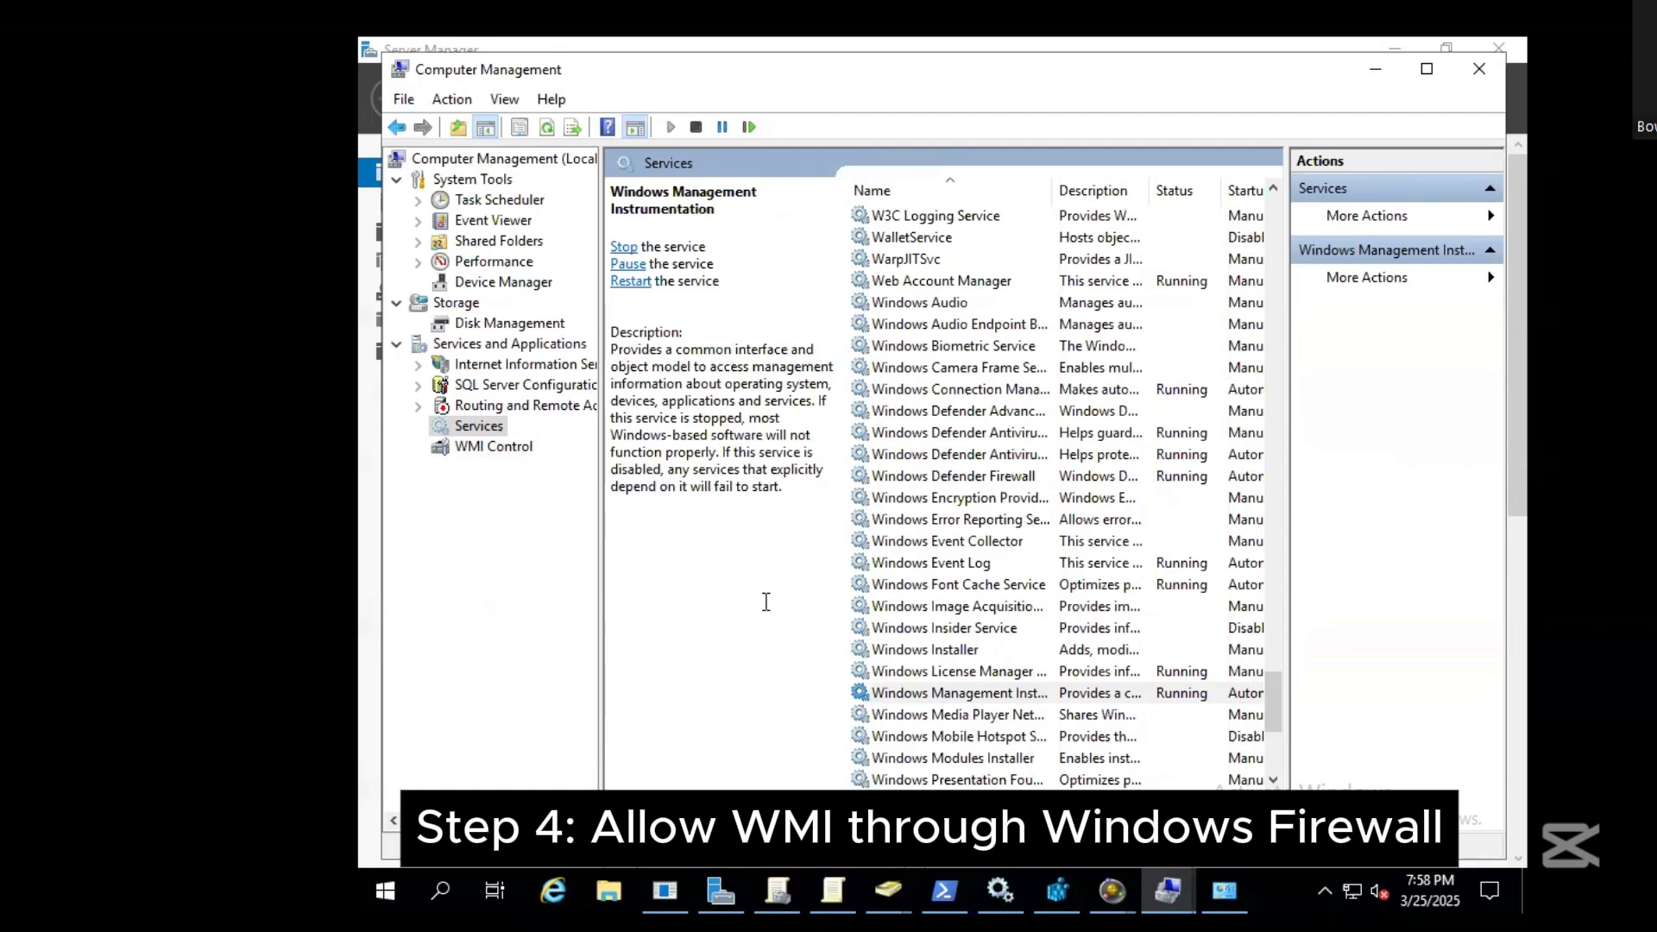
Step: Check the firewall allowed-apps list shows WMI allowed on Domain, Private and Public
{"action": "left_click", "coordinate": [956, 692]}
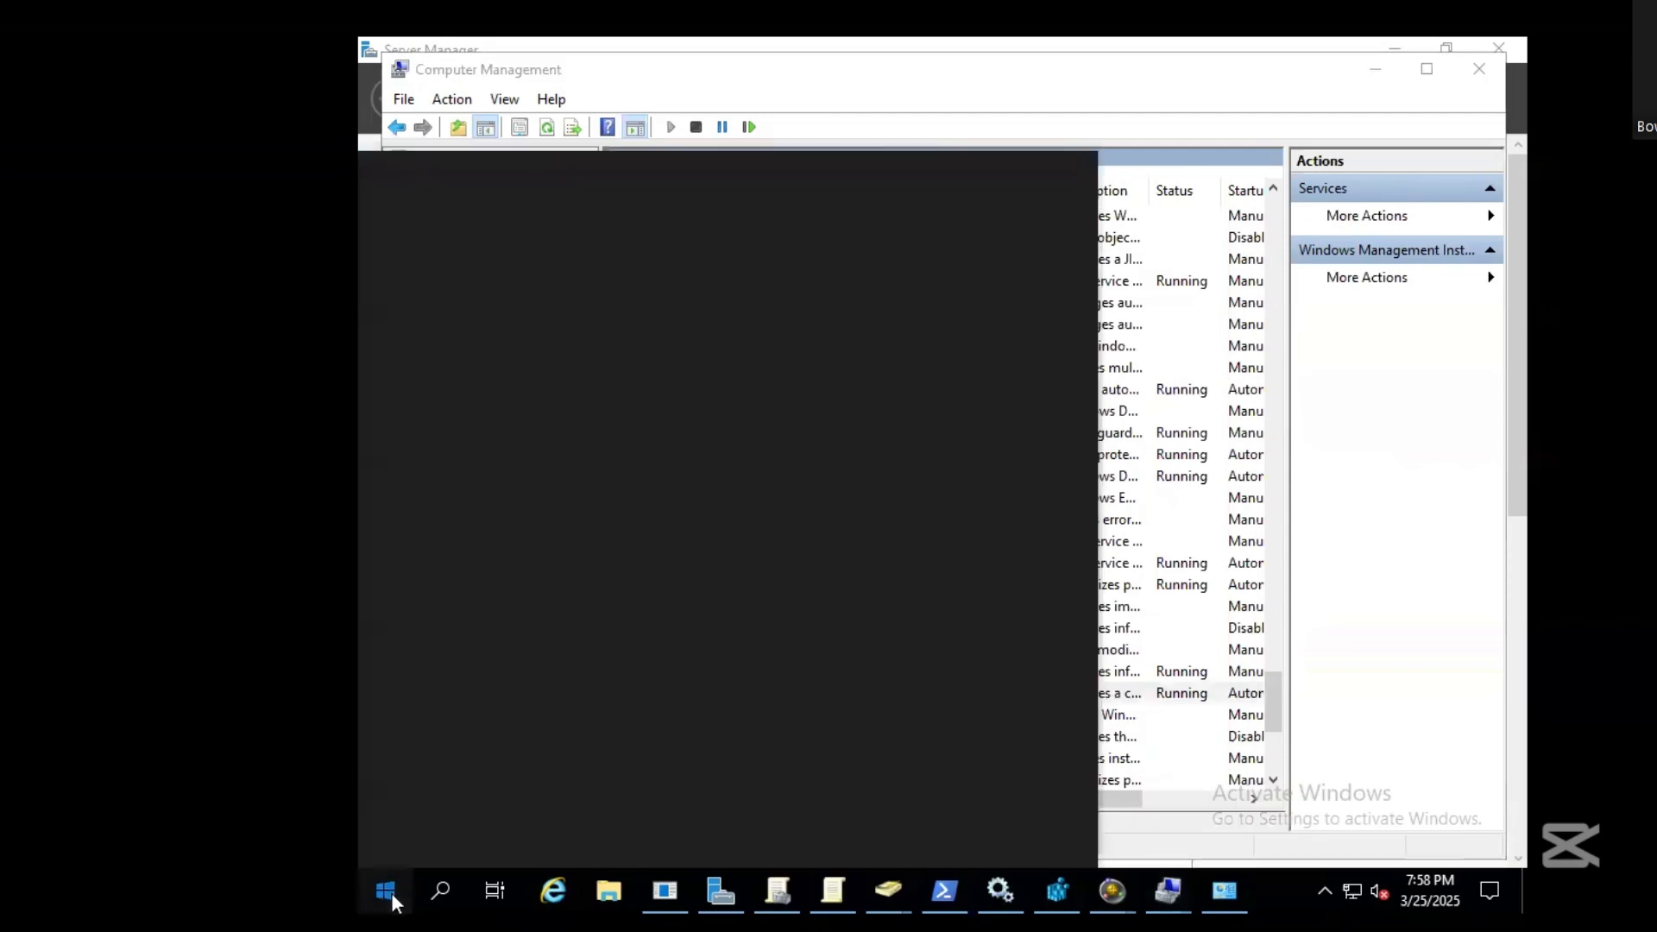
{"action": "left_click", "coordinate": [384, 891]}
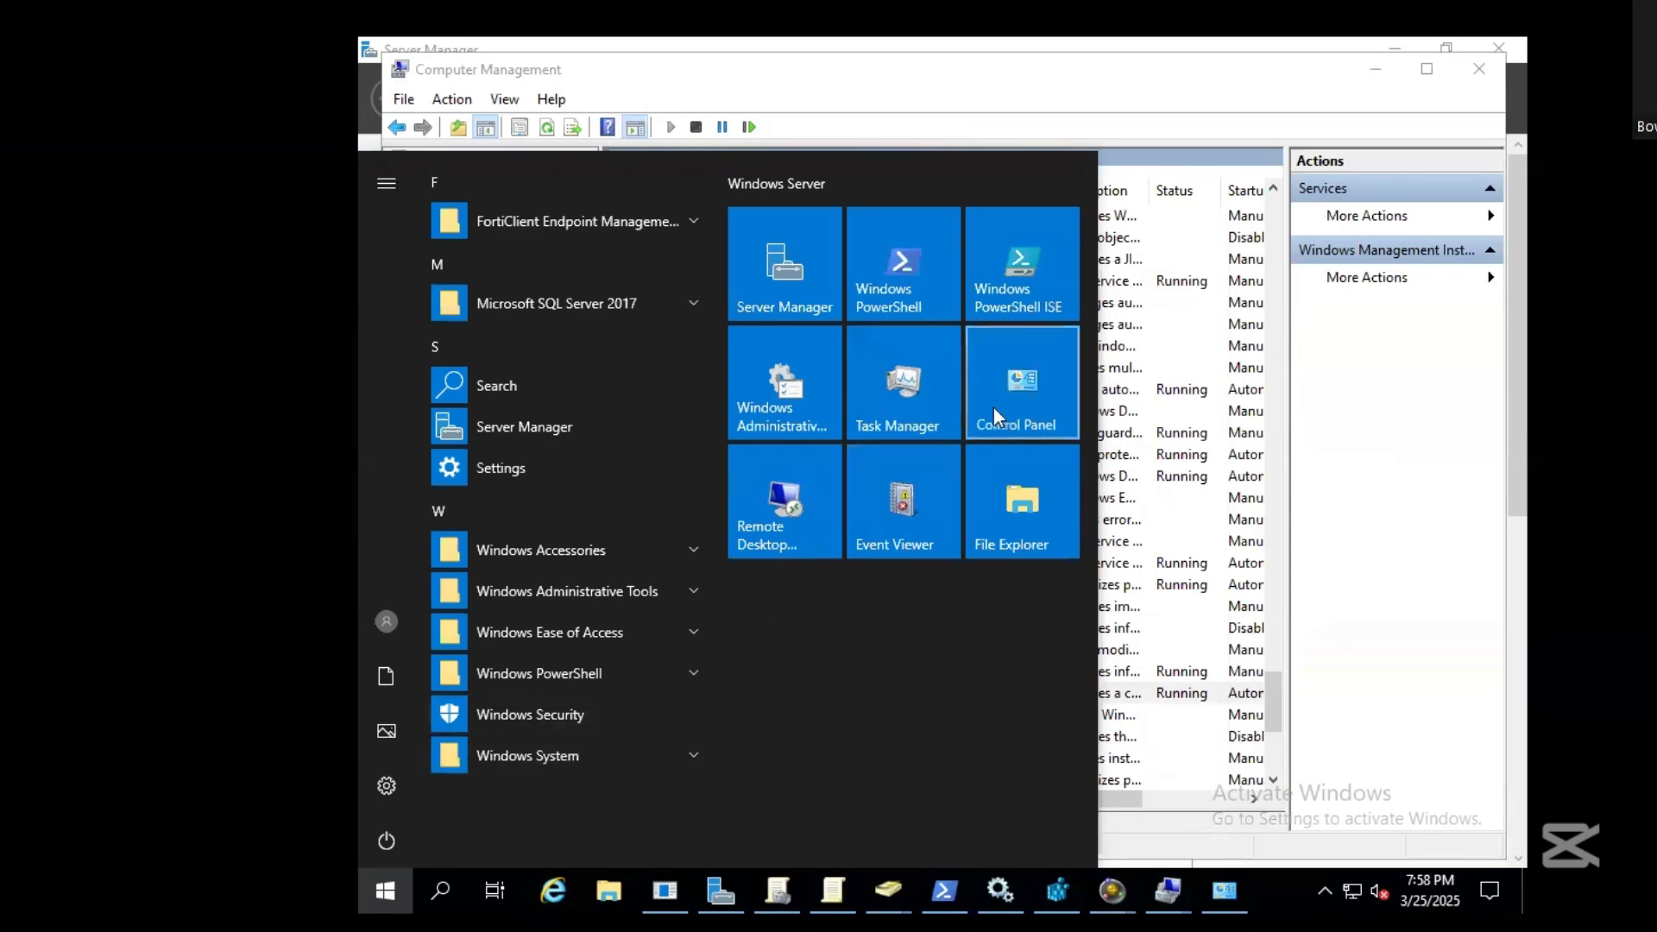
{"action": "left_click", "coordinate": [1015, 382]}
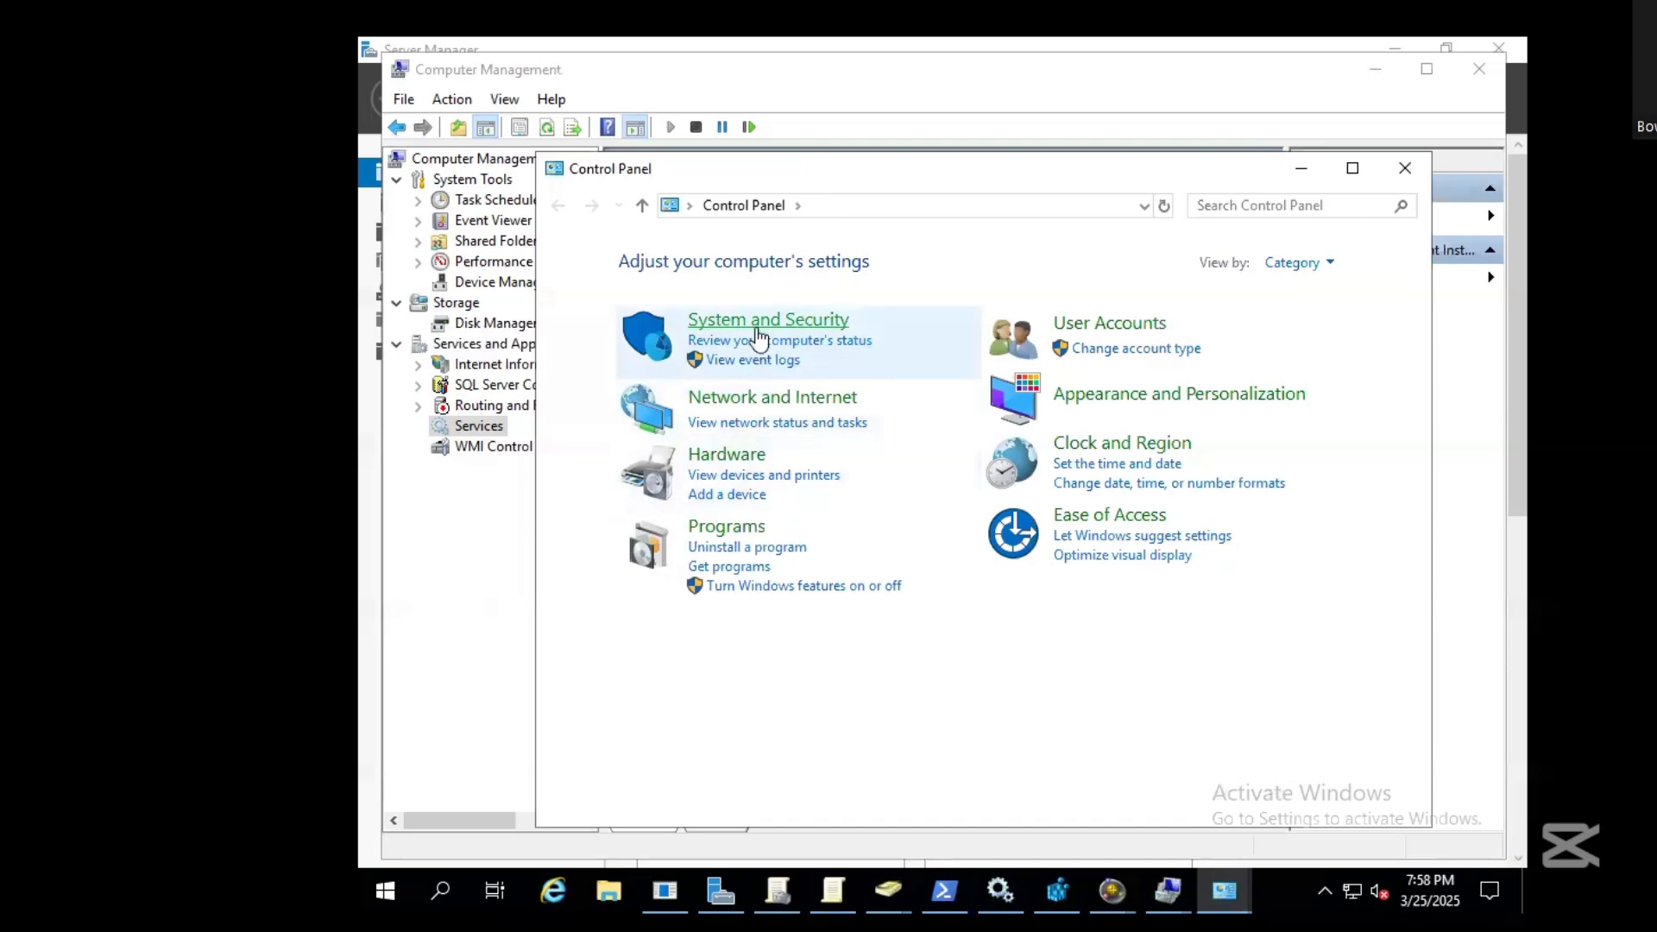
{"action": "left_click", "coordinate": [768, 319]}
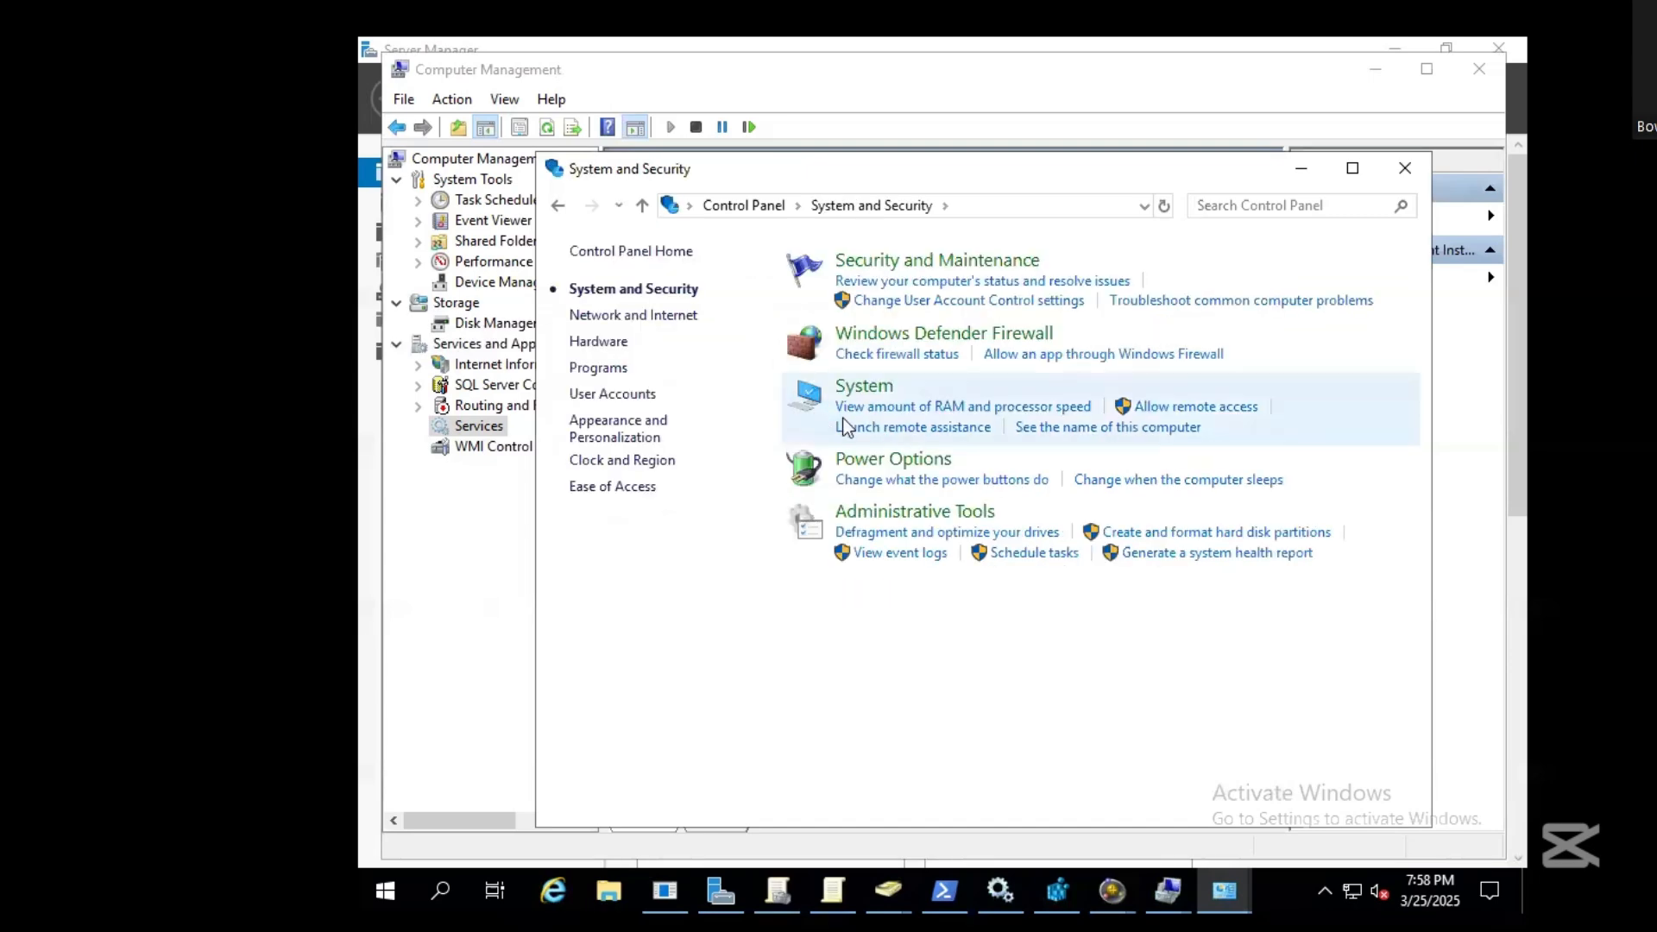
{"action": "left_click", "coordinate": [1351, 168]}
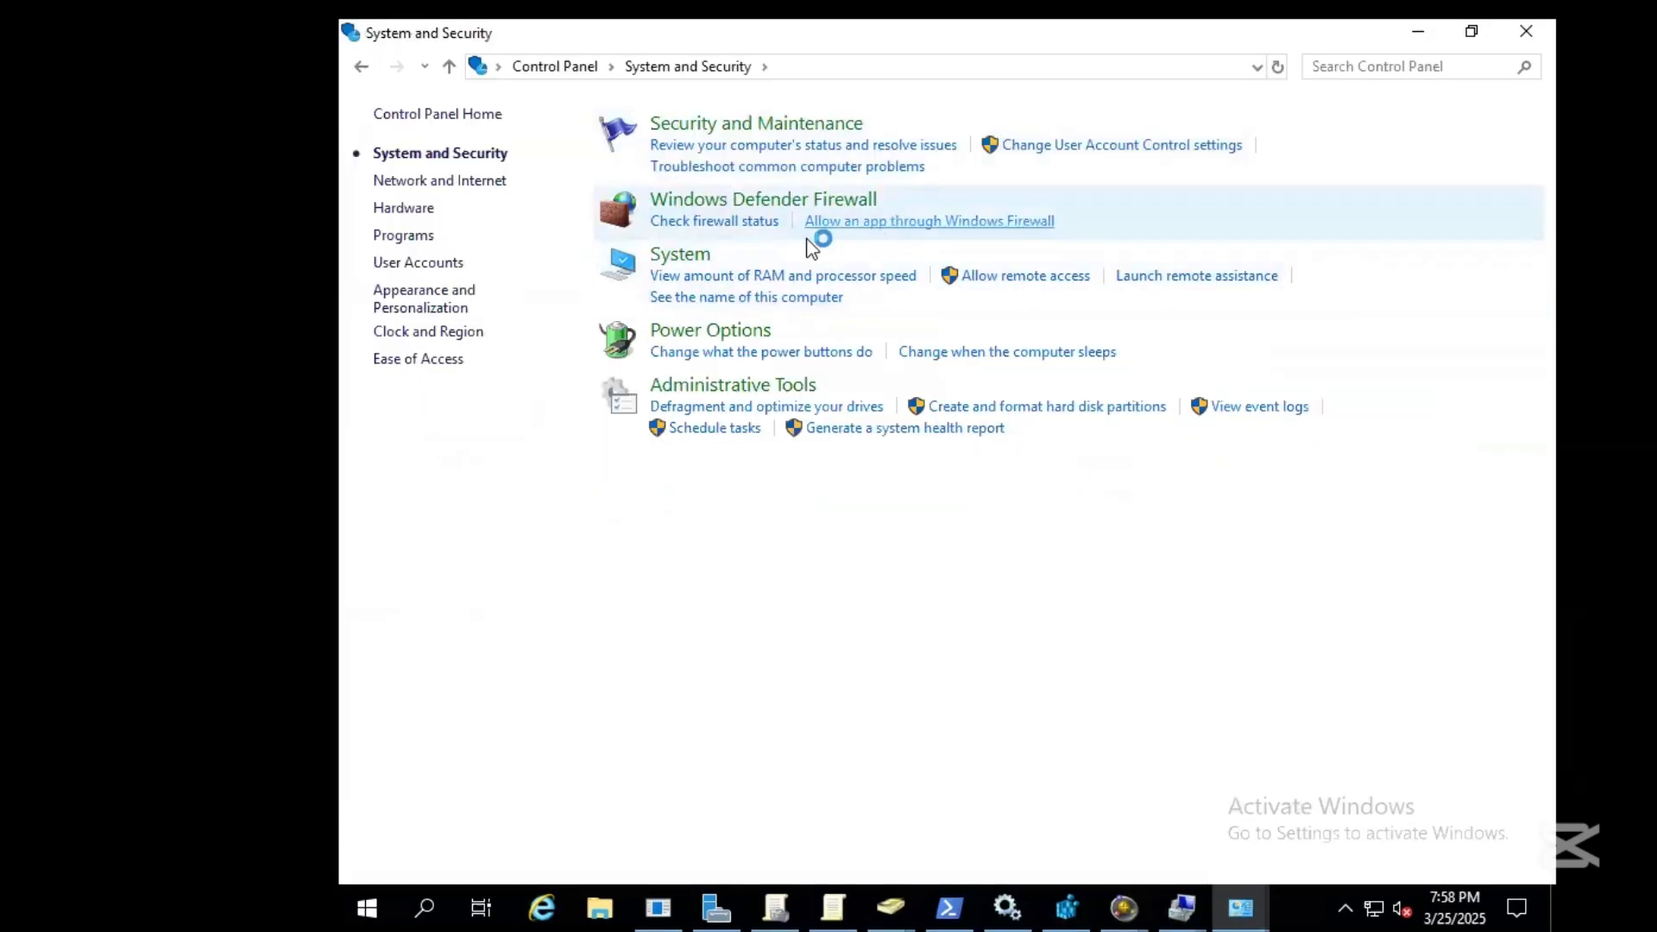
{"action": "left_click", "coordinate": [928, 221]}
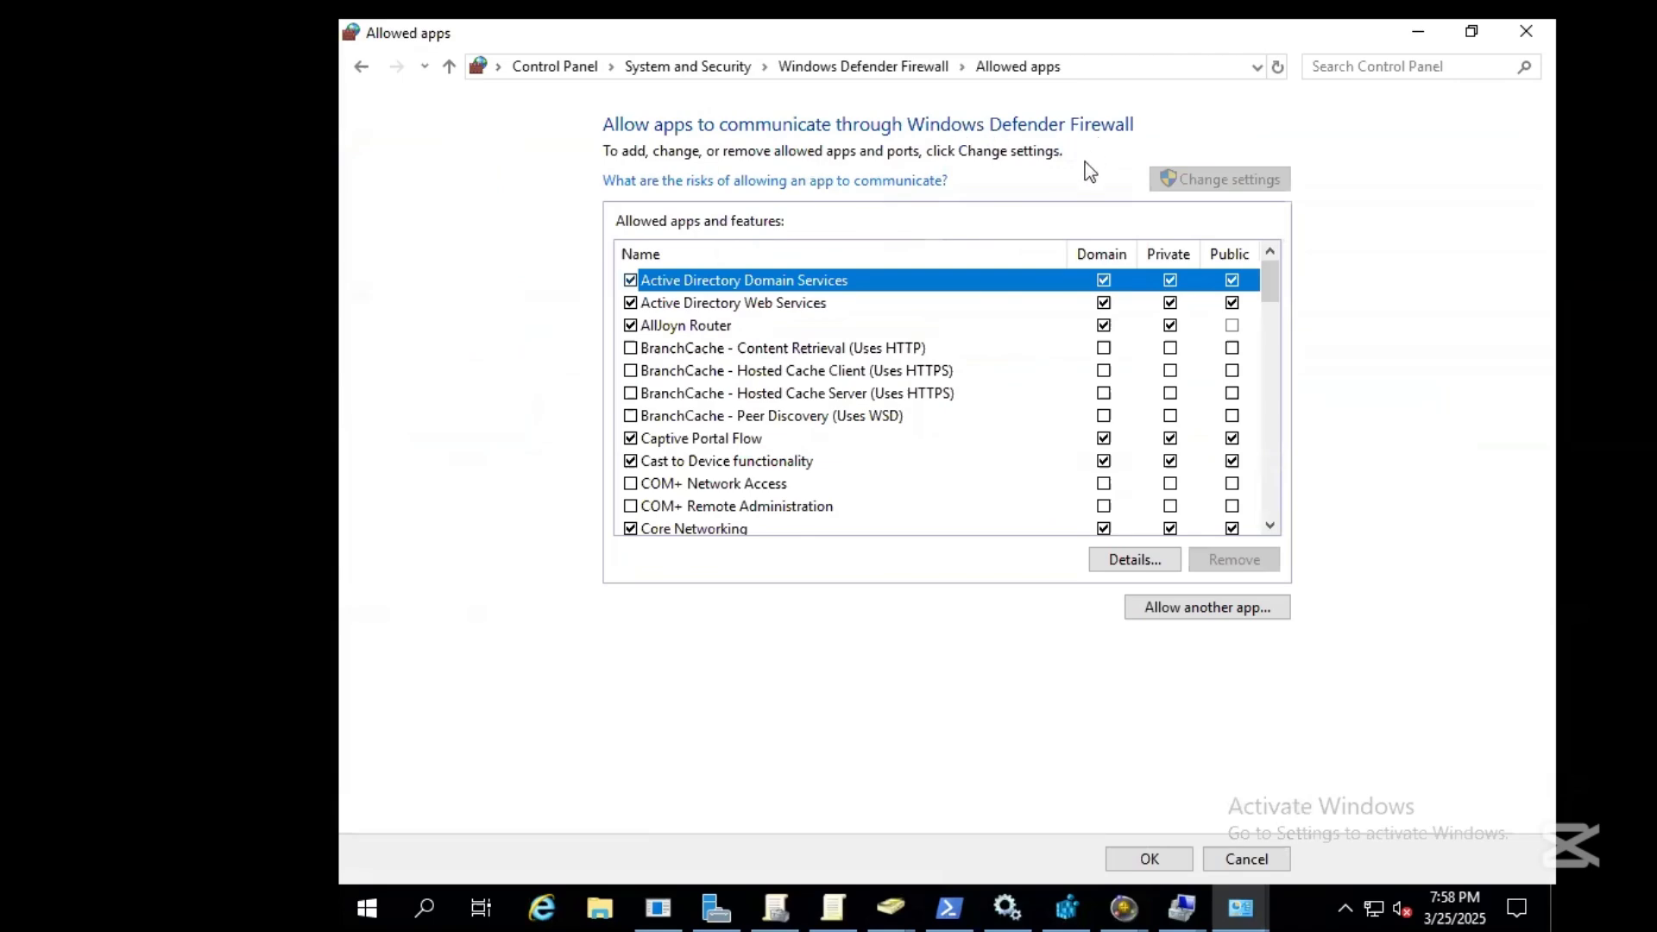
{"action": "mouse_move", "coordinate": [1296, 309]}
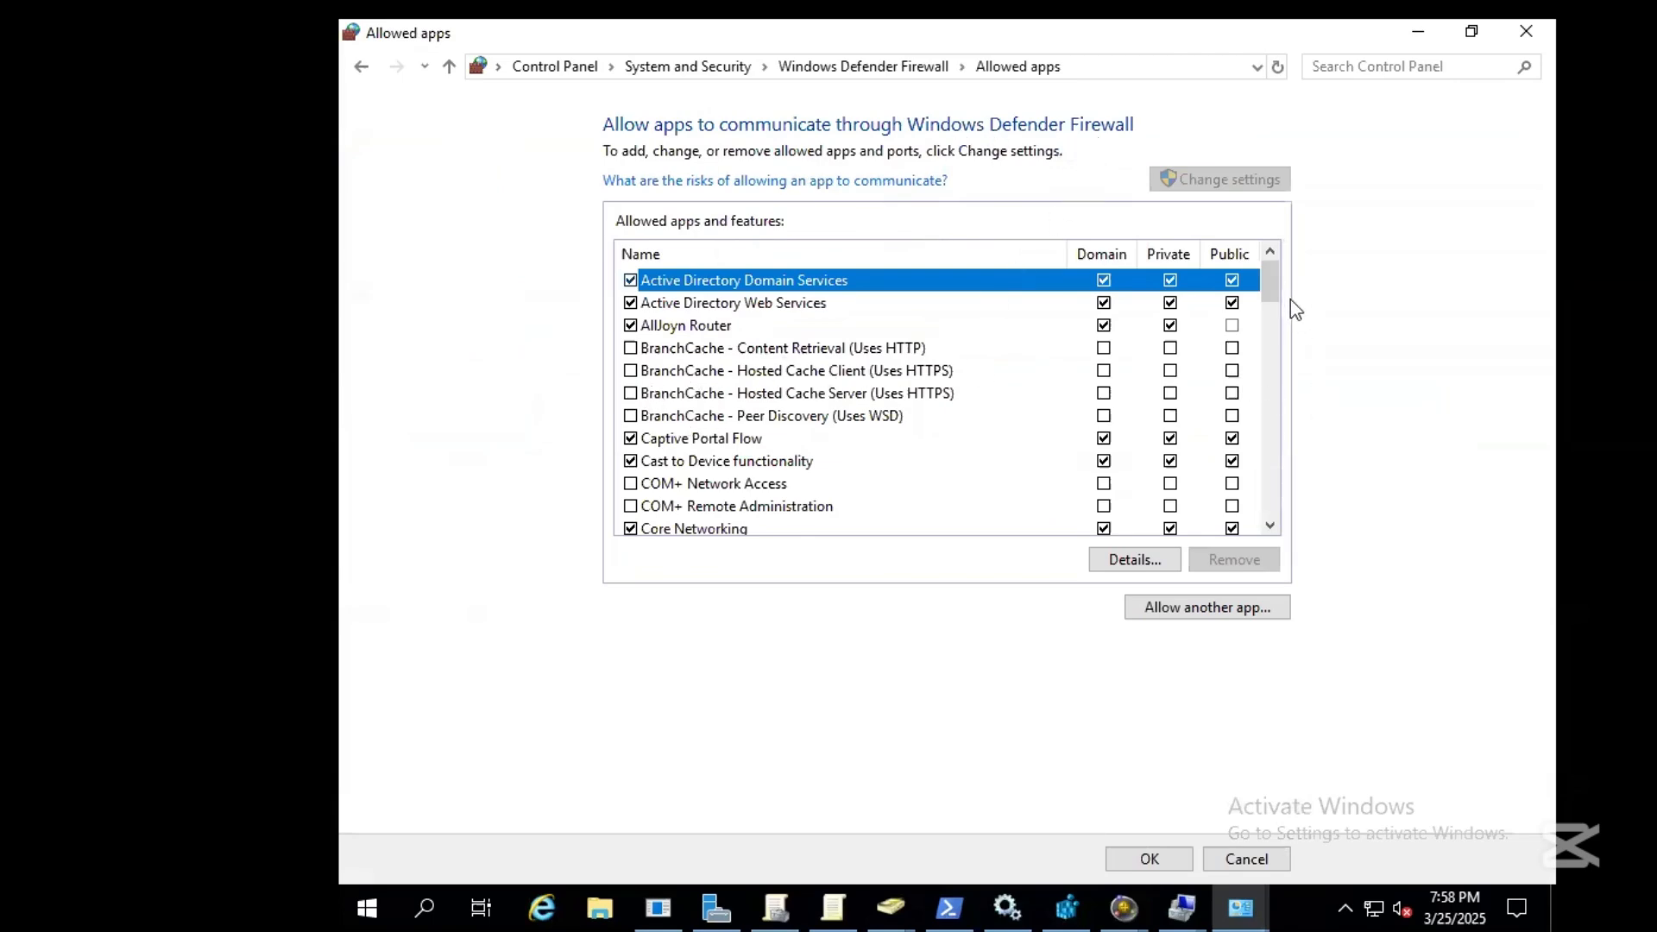
{"action": "scroll", "scroll_direction": "down", "scroll_amount": 3}
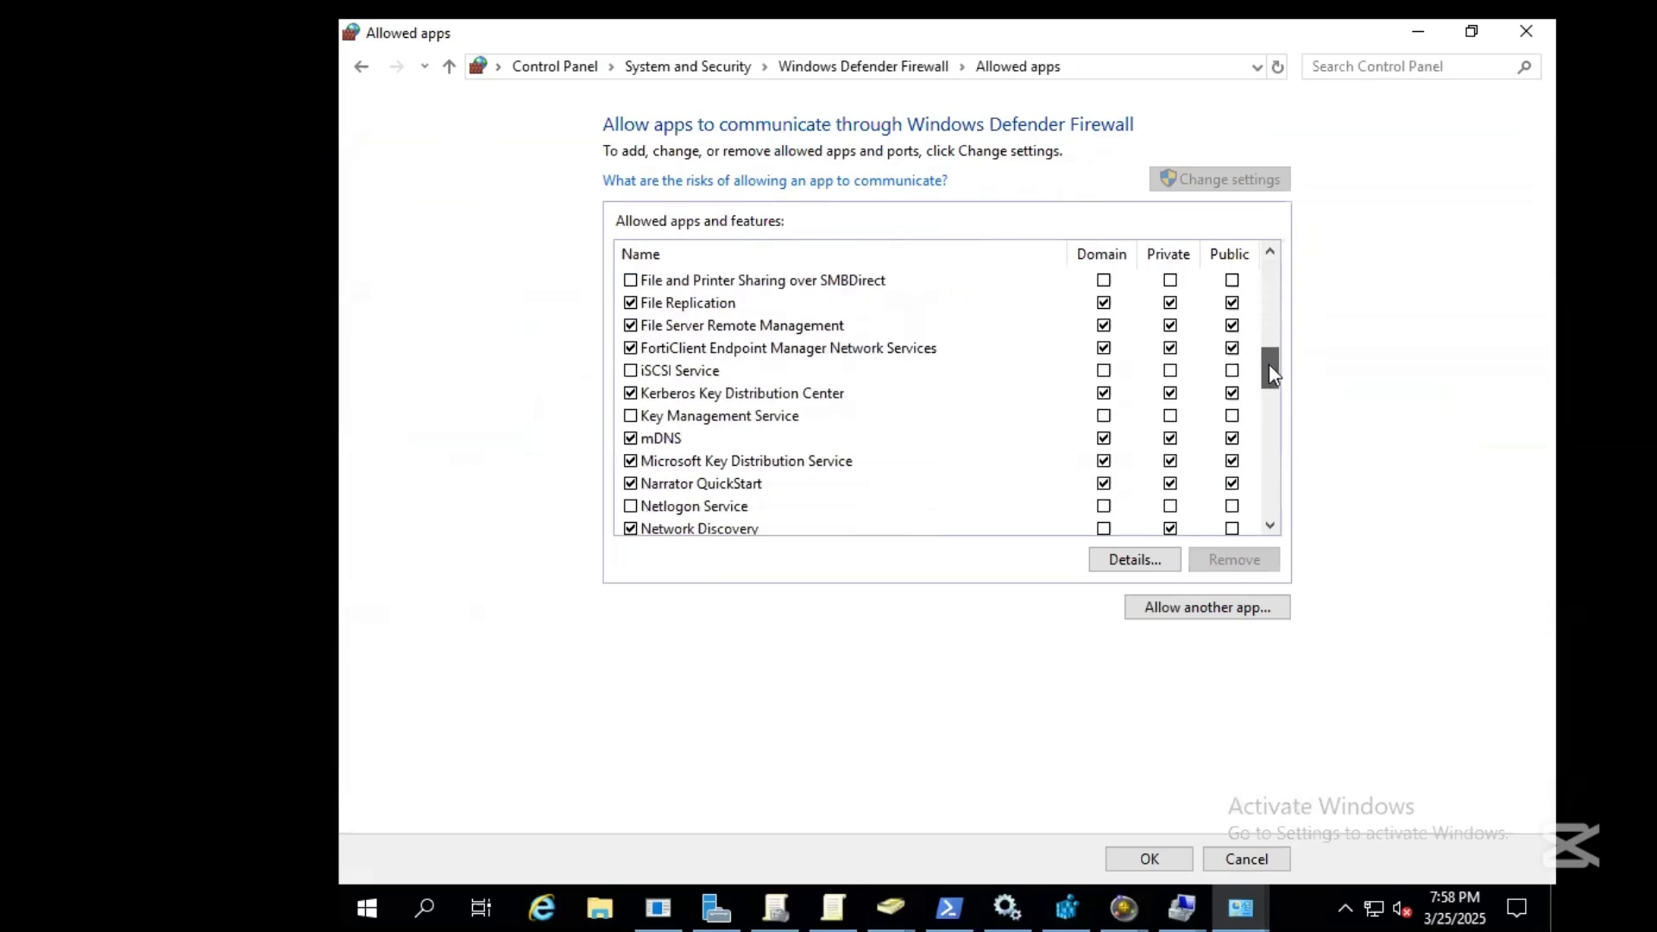
{"action": "scroll", "scroll_direction": "down", "scroll_amount": 3}
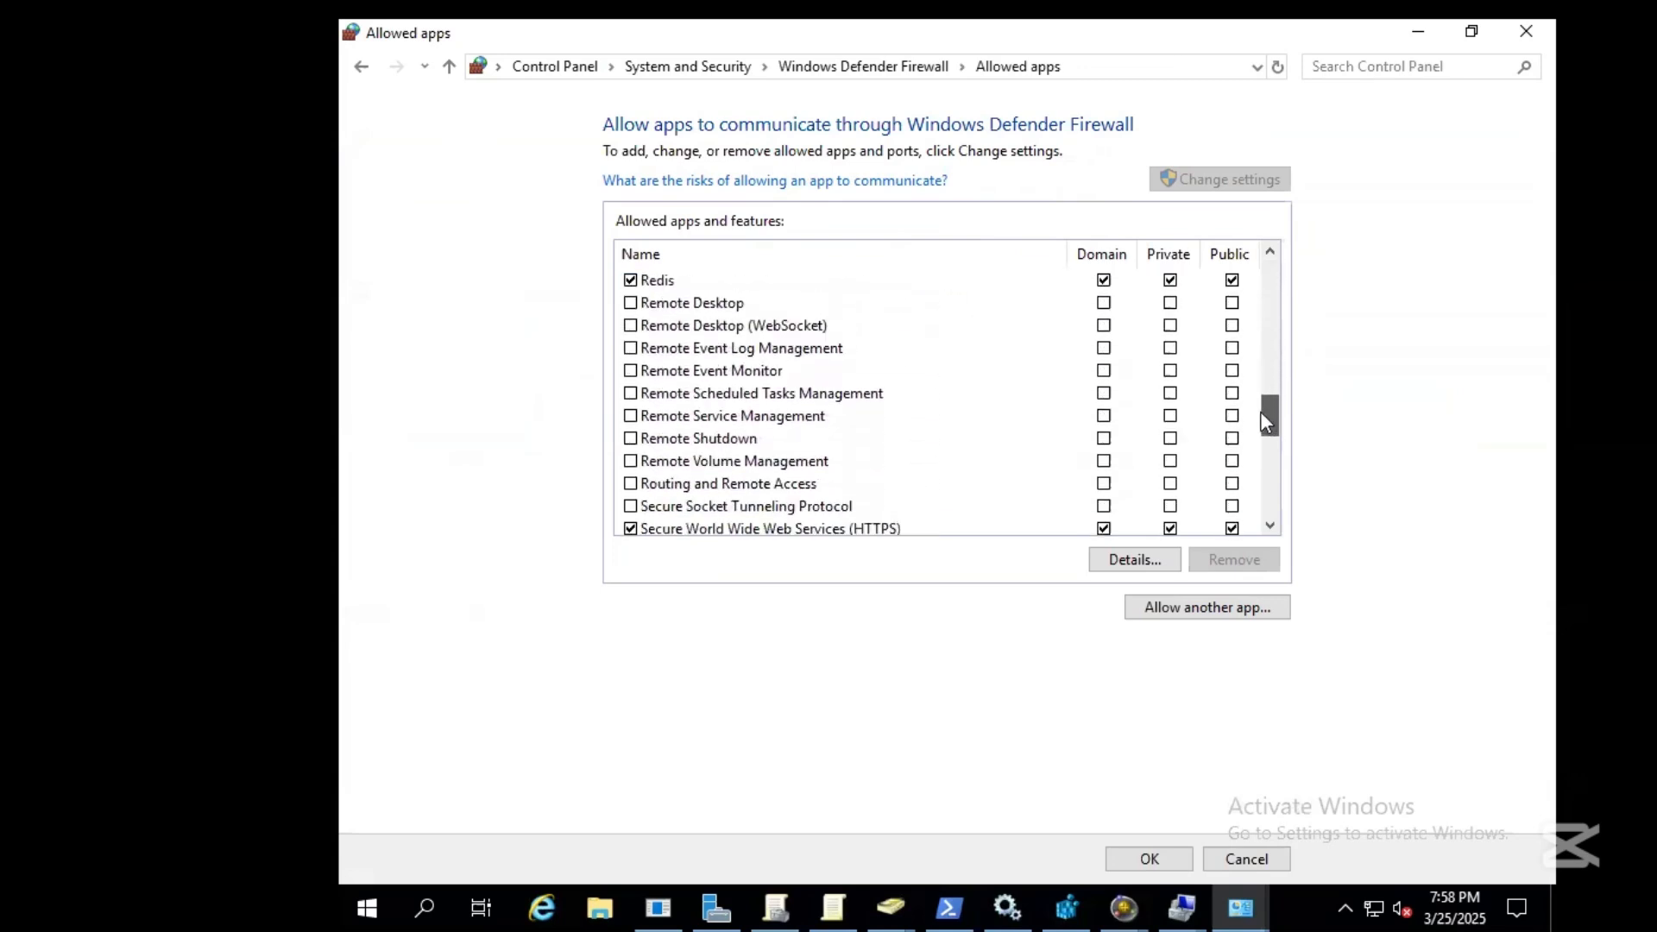
{"action": "scroll", "scroll_direction": "down", "scroll_amount": 3}
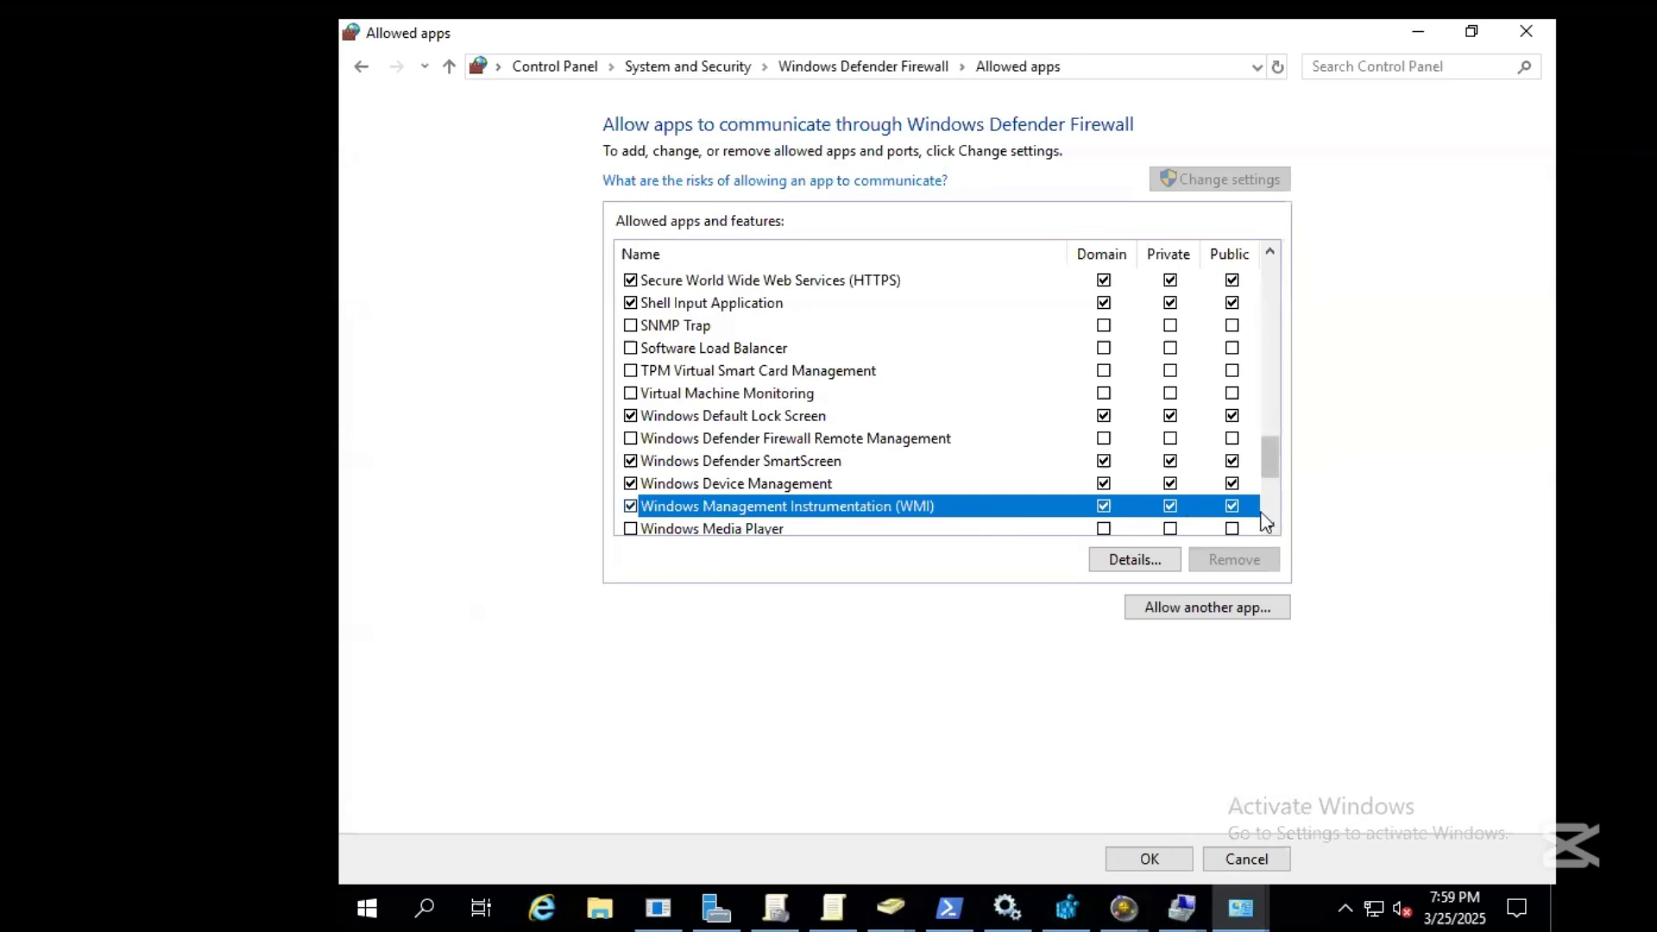
{"action": "mouse_move", "coordinate": [1205, 607]}
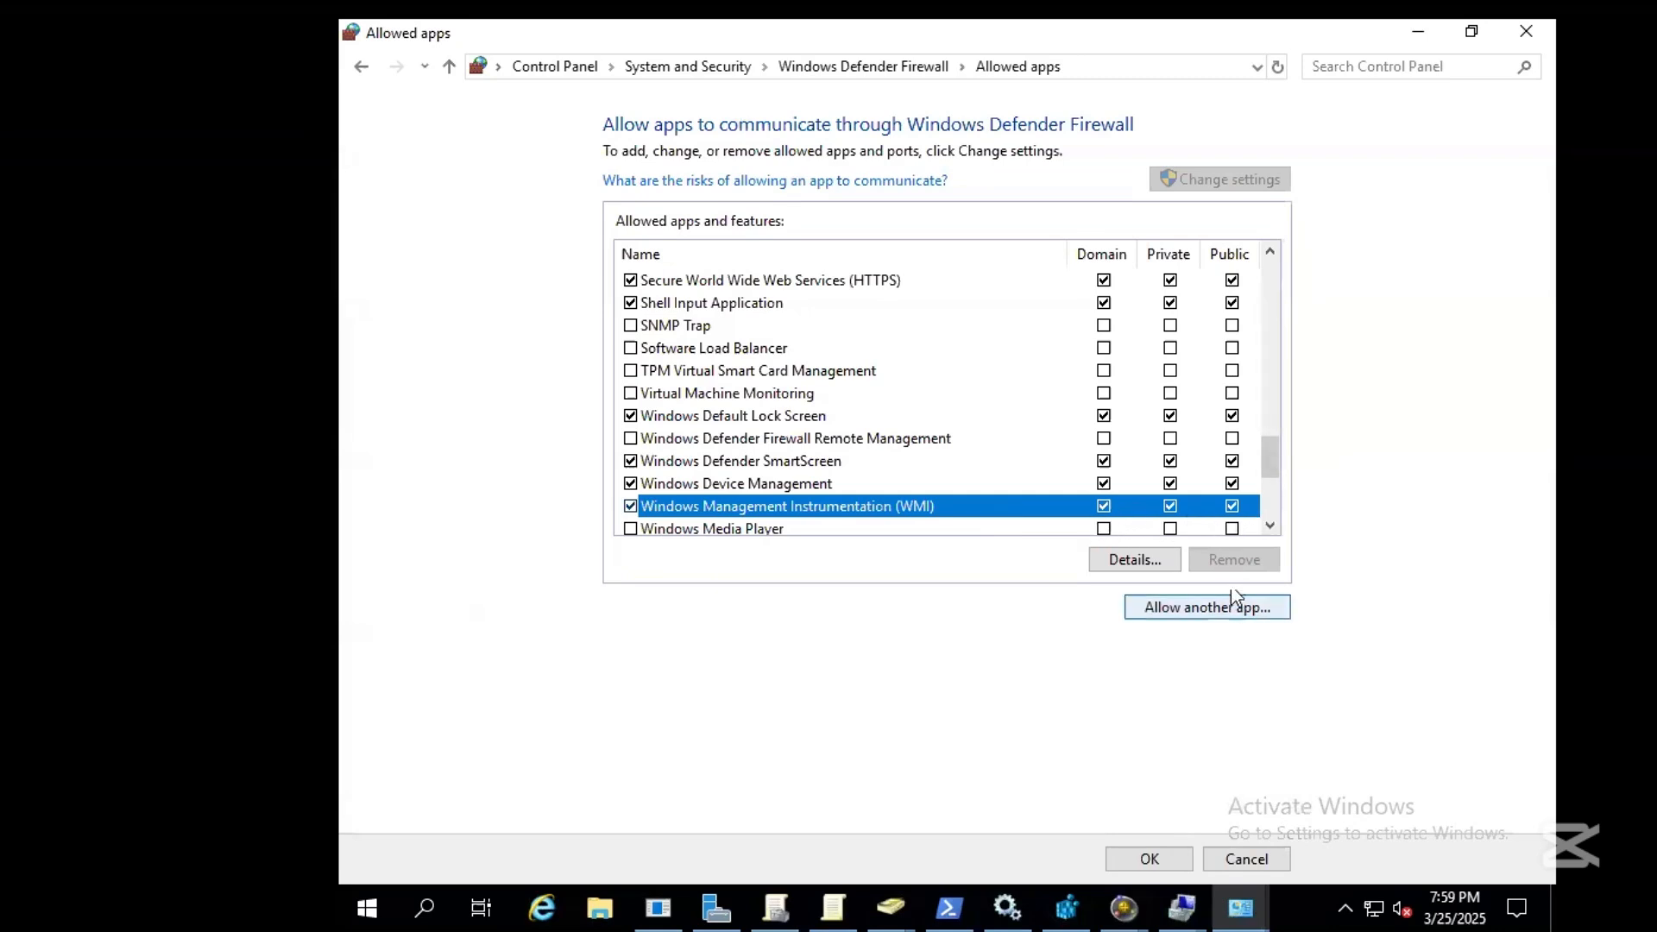
{"action": "mouse_move", "coordinate": [1134, 668]}
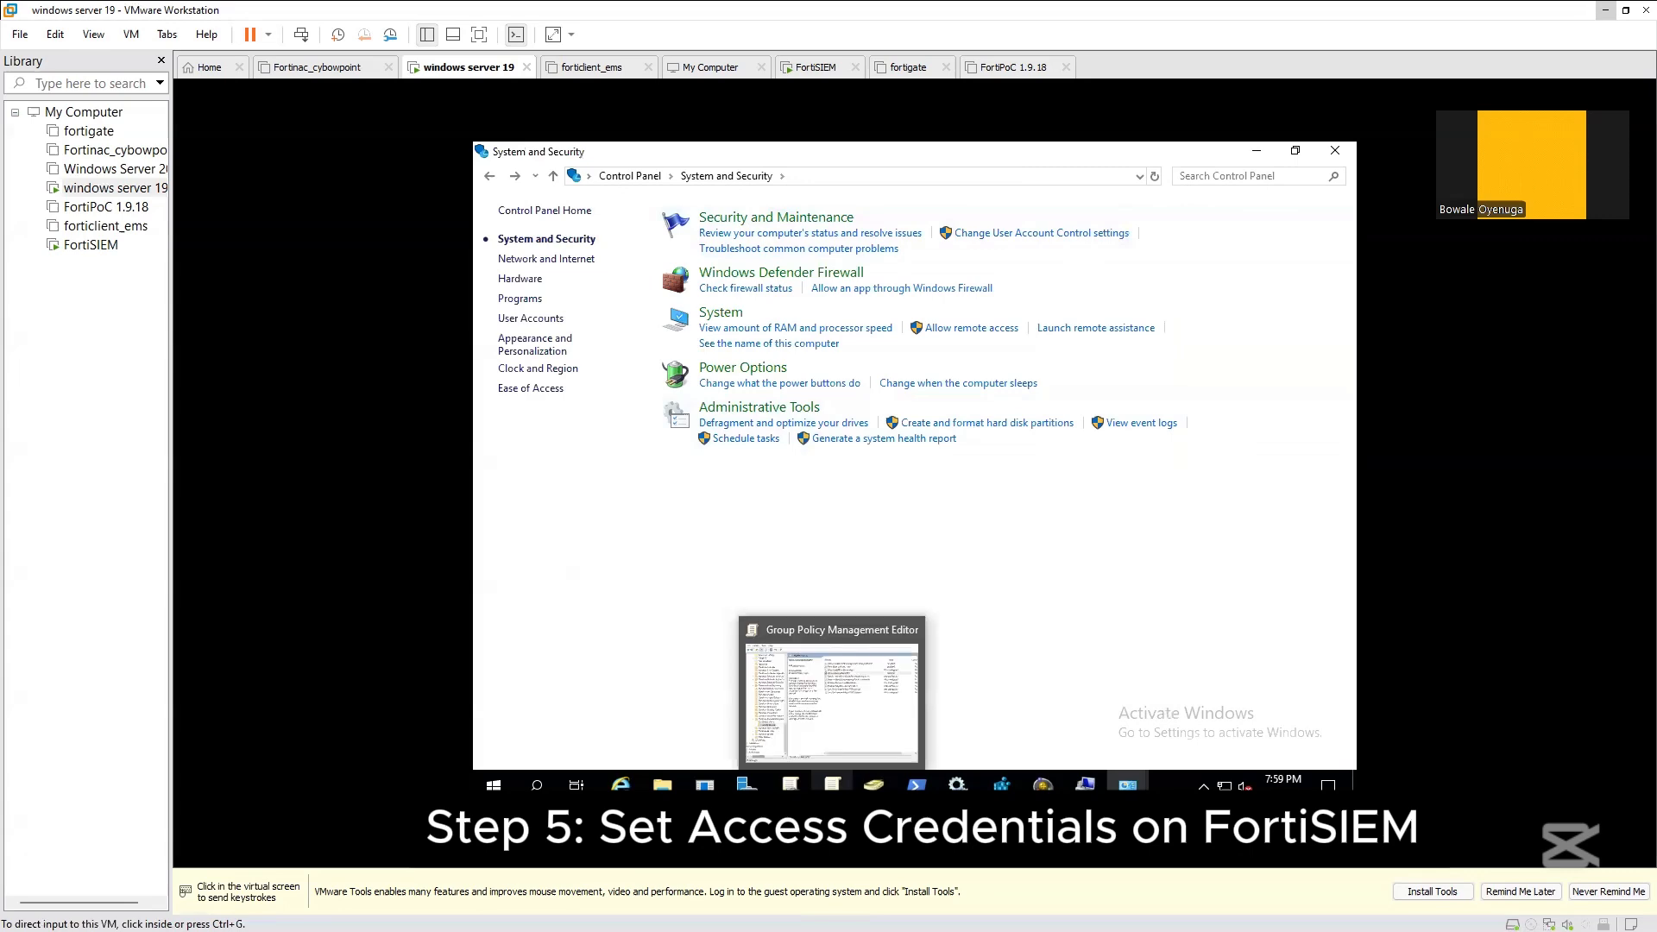
Step: In FortiSIEM's credential setup, start a new credential named Win_2019_AD
{"action": "left_click", "coordinate": [493, 785]}
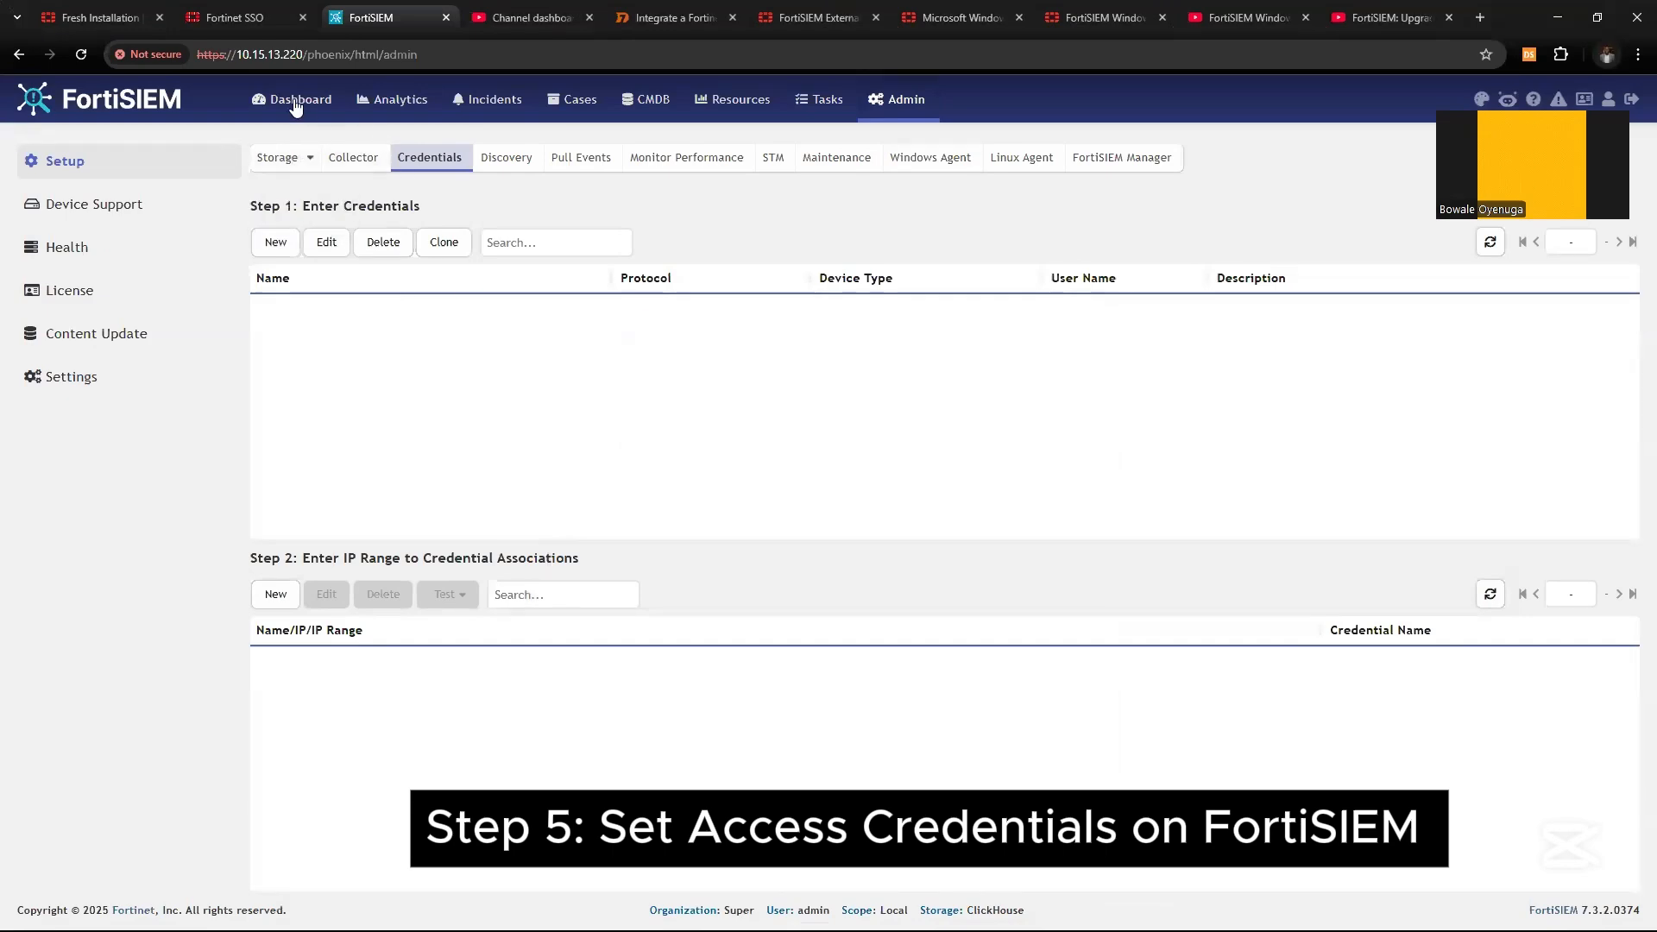
{"action": "left_click", "coordinate": [299, 99]}
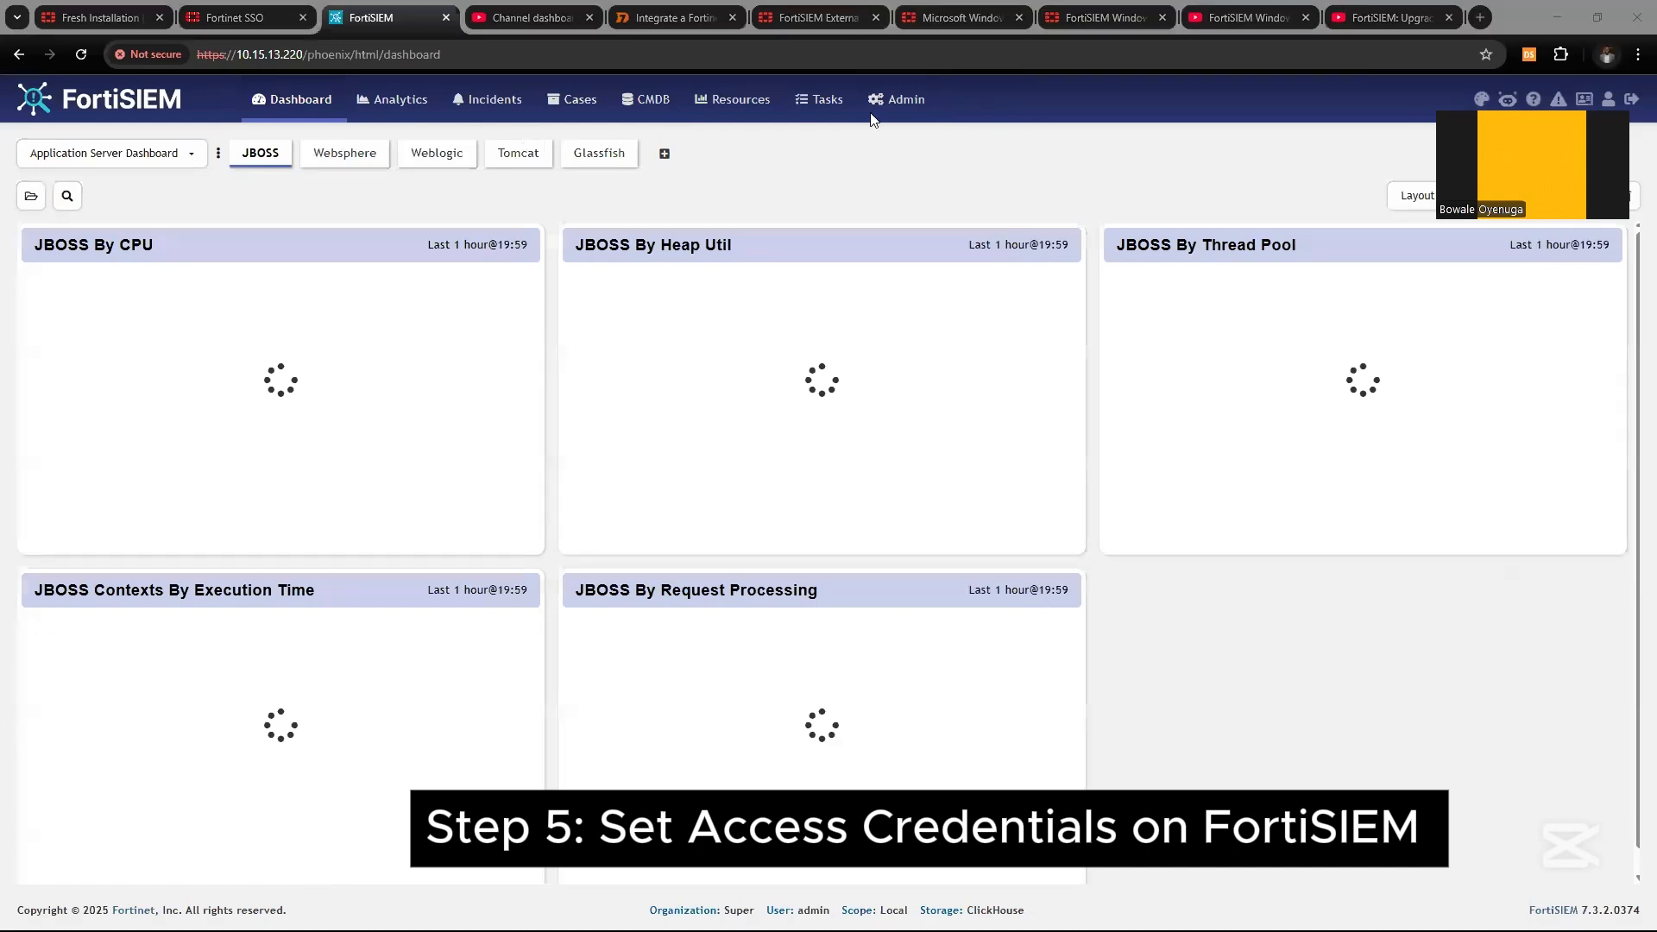
{"action": "left_click", "coordinate": [903, 98]}
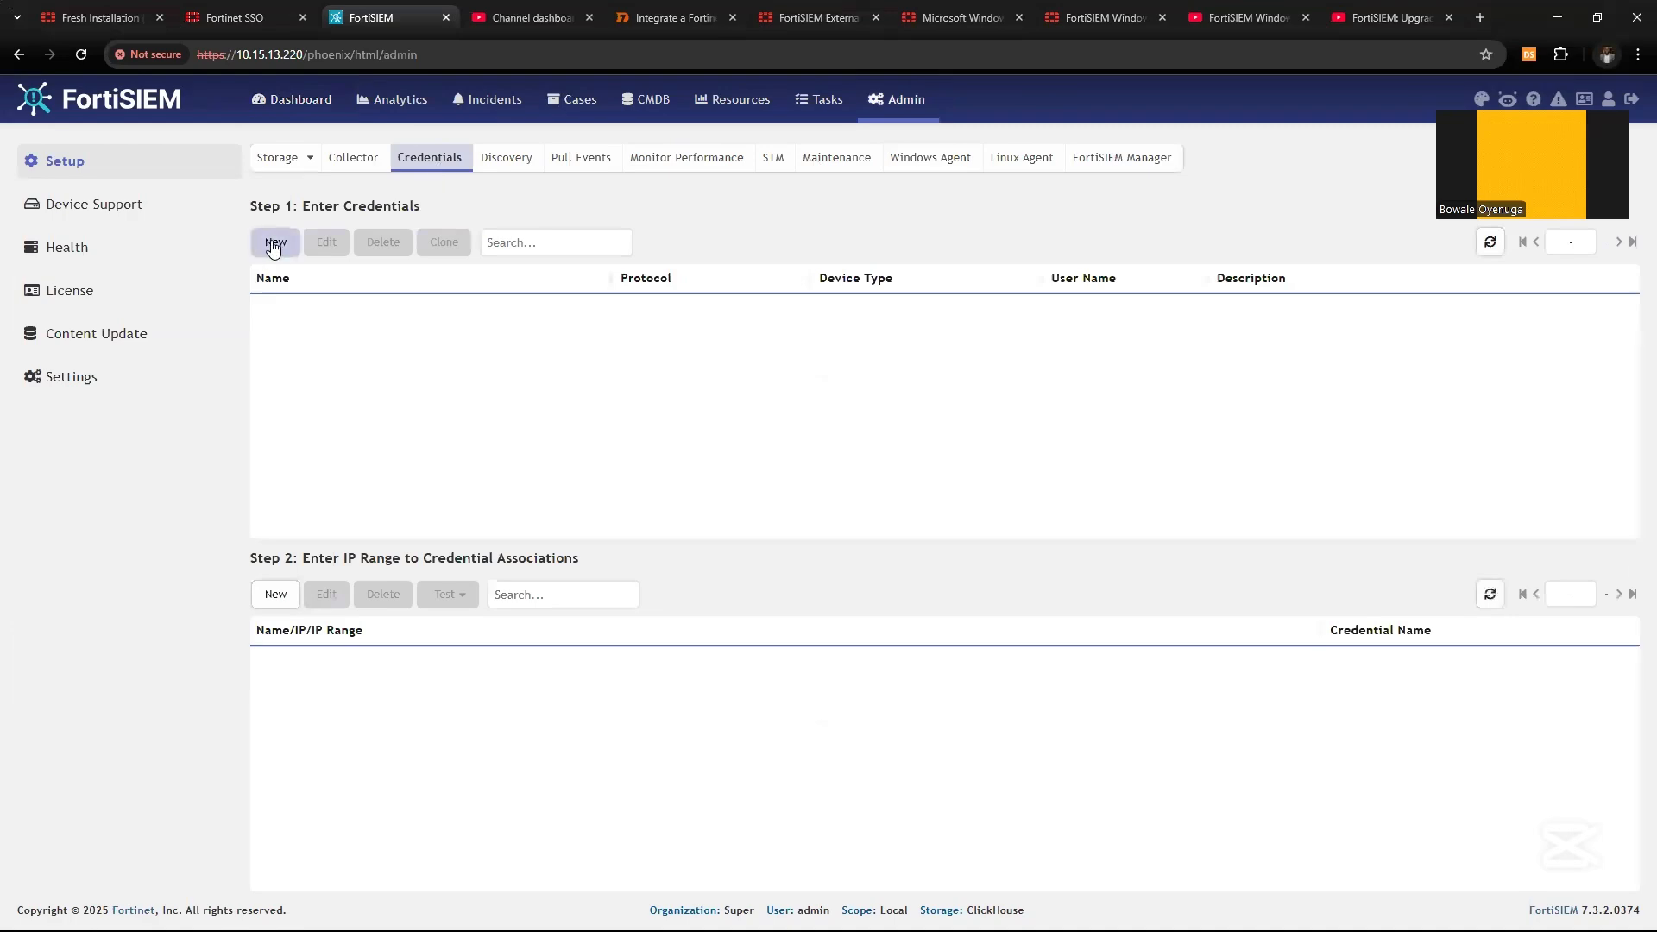
{"action": "left_click", "coordinate": [274, 242]}
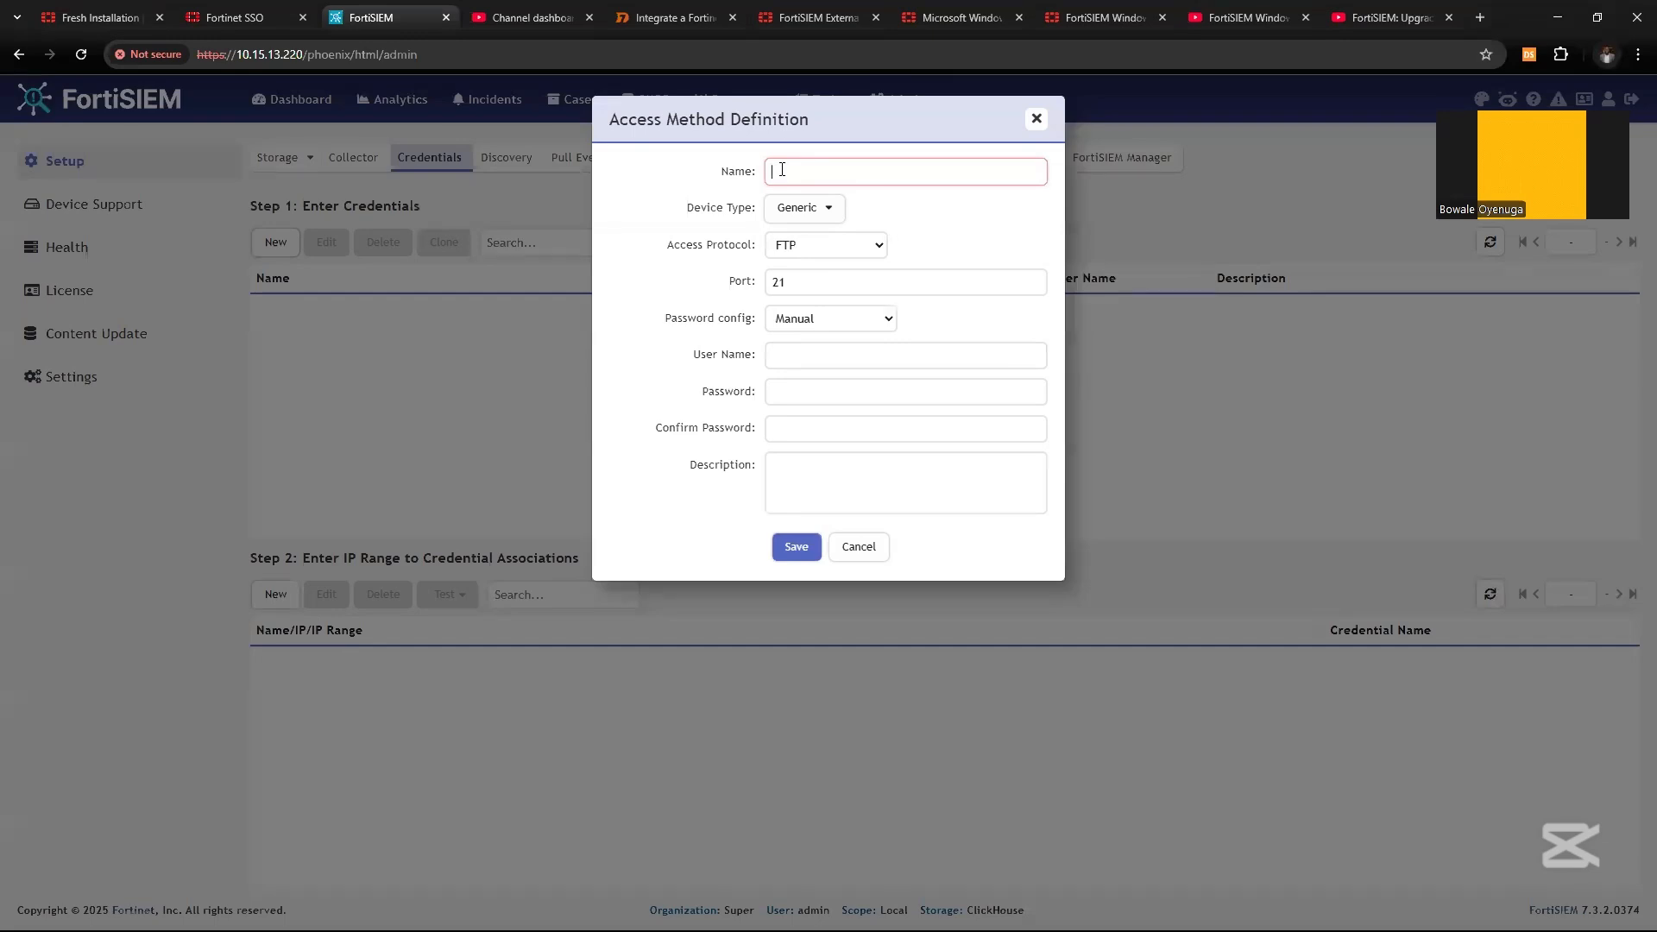
{"action": "type", "text": "Win_"}
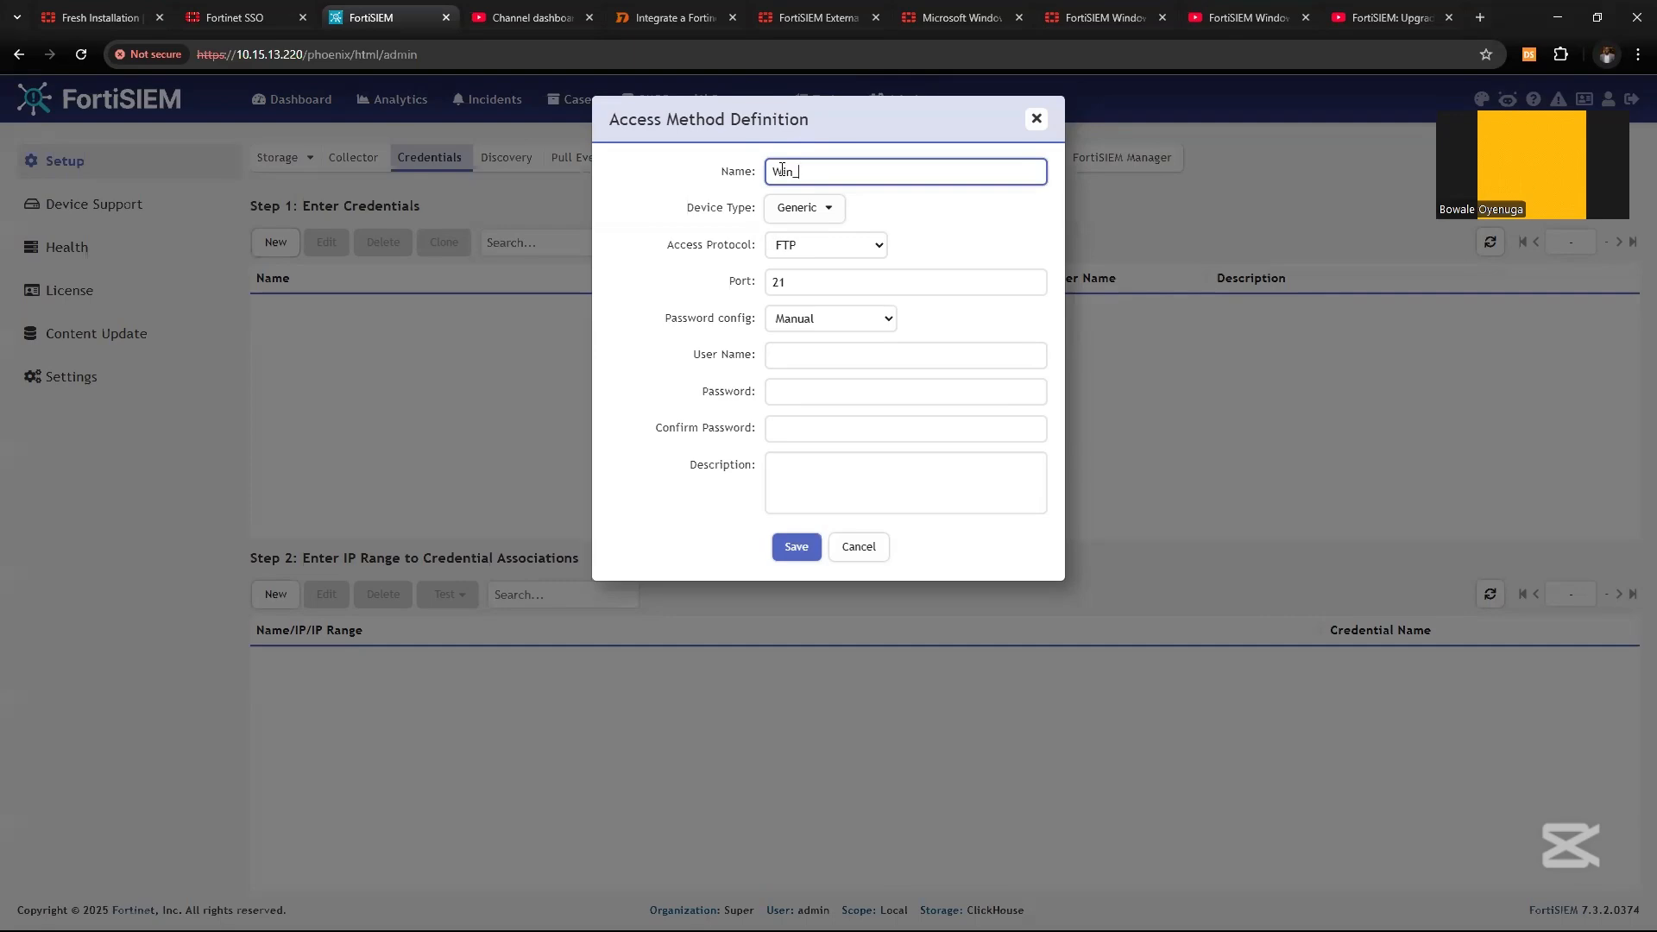
{"action": "type", "text": "19"}
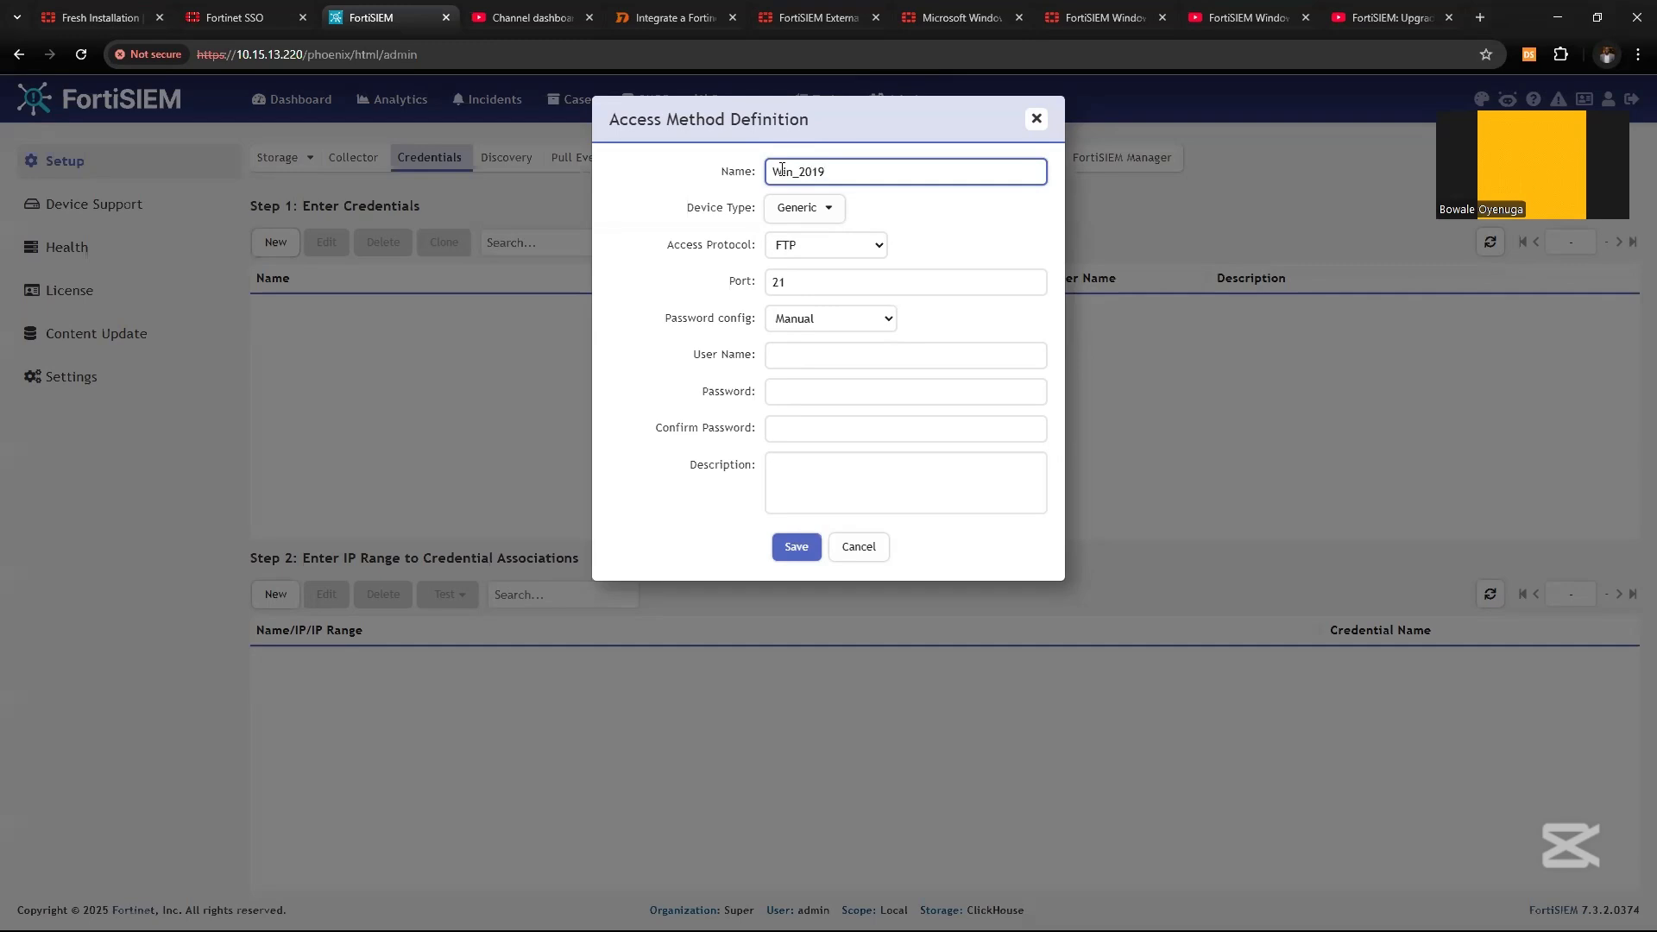
{"action": "type", "text": "_AD"}
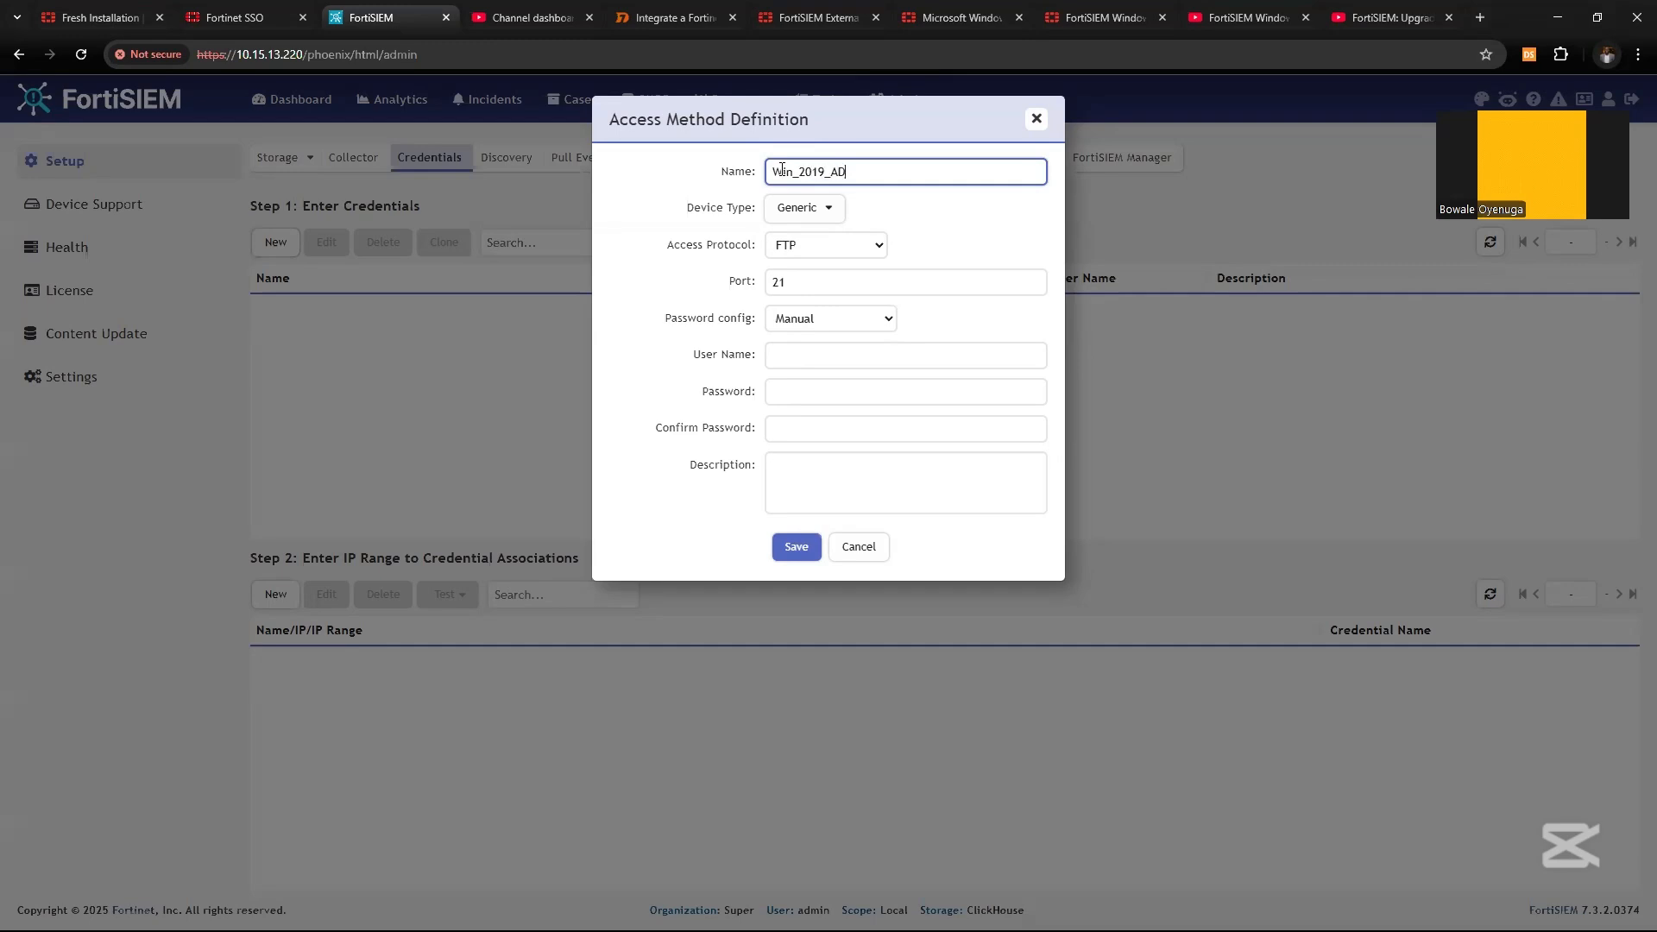
Step: Set device type Microsoft Windows Server 2019 and access protocol OMI
{"action": "left_click", "coordinate": [804, 208]}
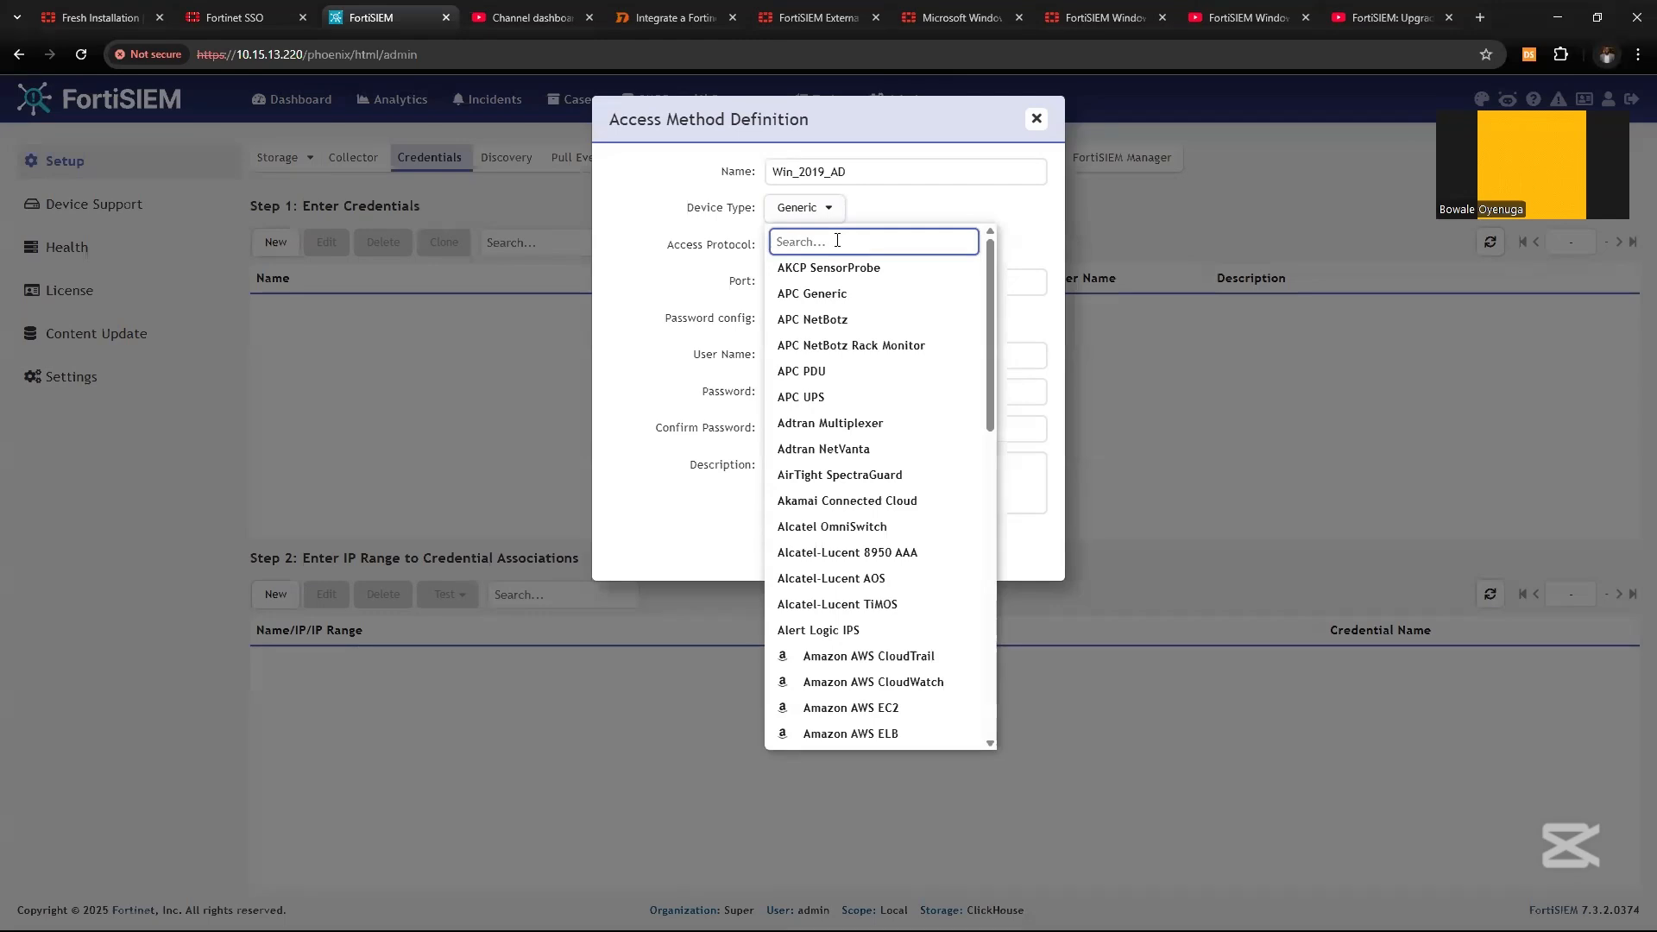
{"action": "type", "text": "WINDOW"}
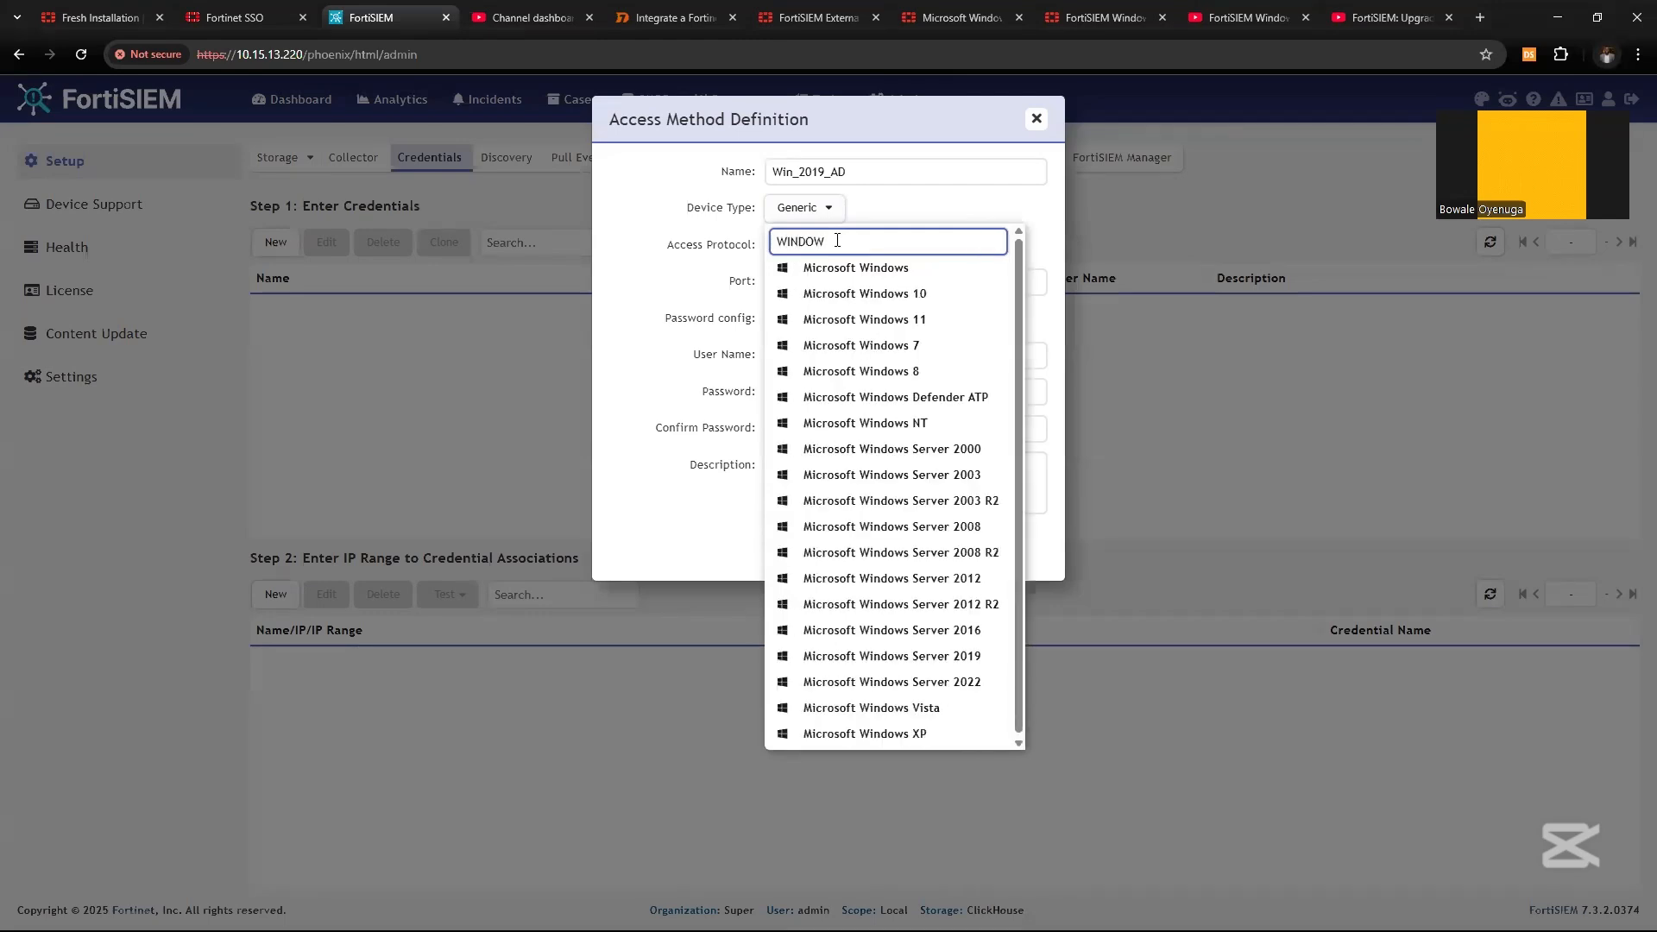
{"action": "left_click", "coordinate": [891, 655]}
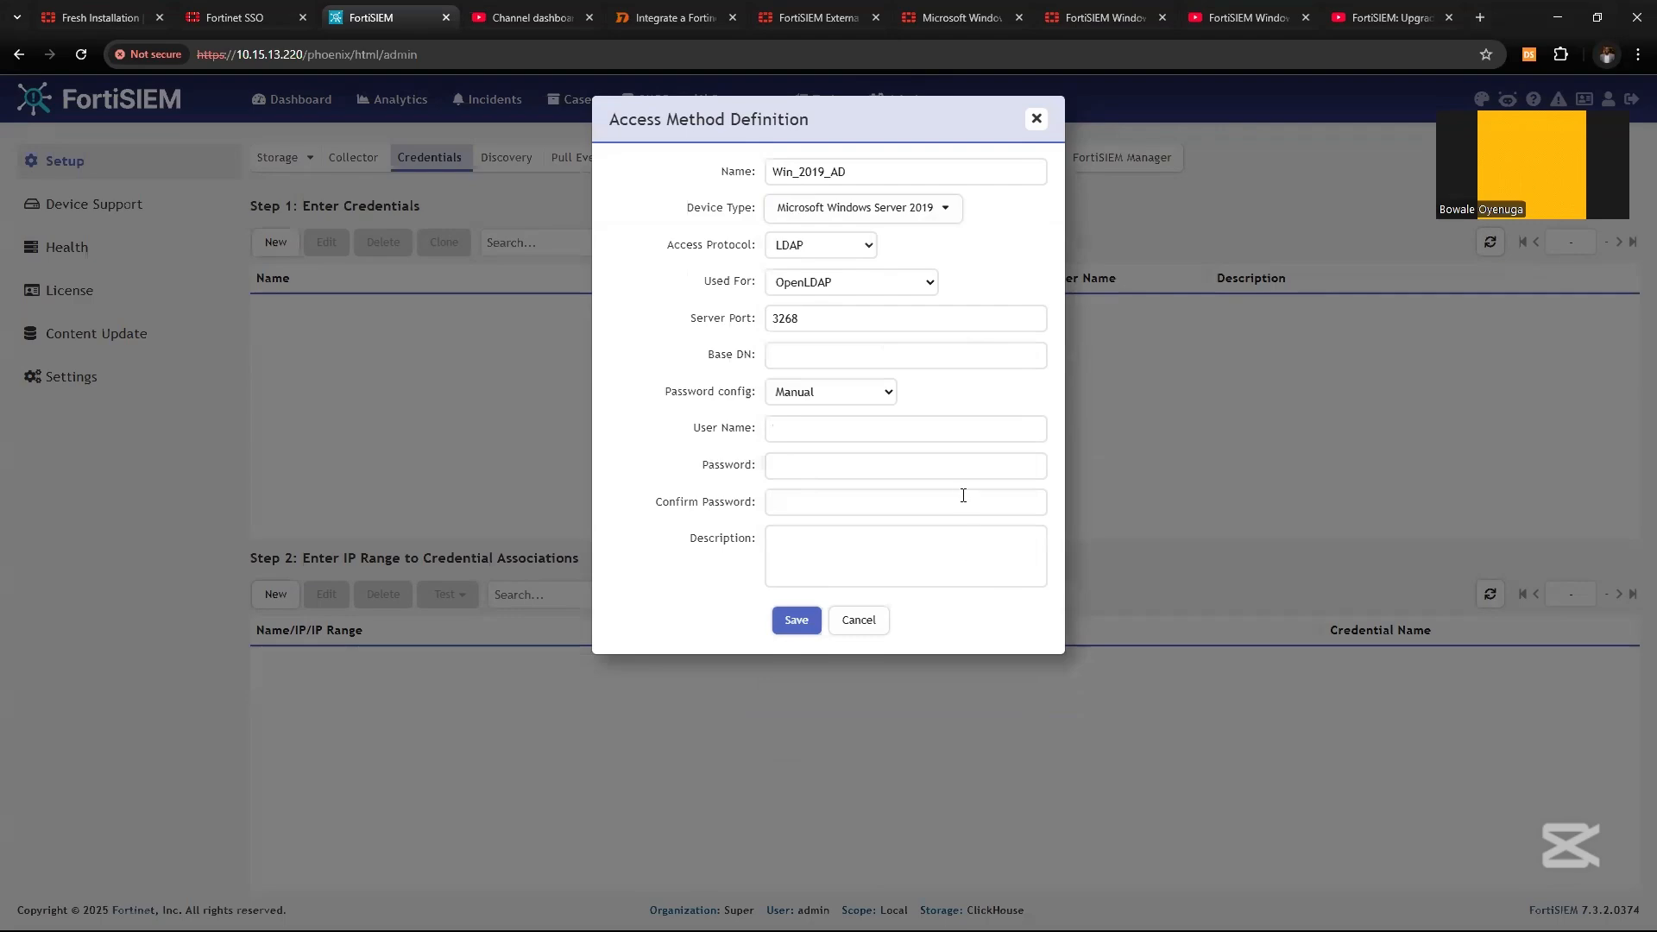
{"action": "left_click", "coordinate": [823, 244]}
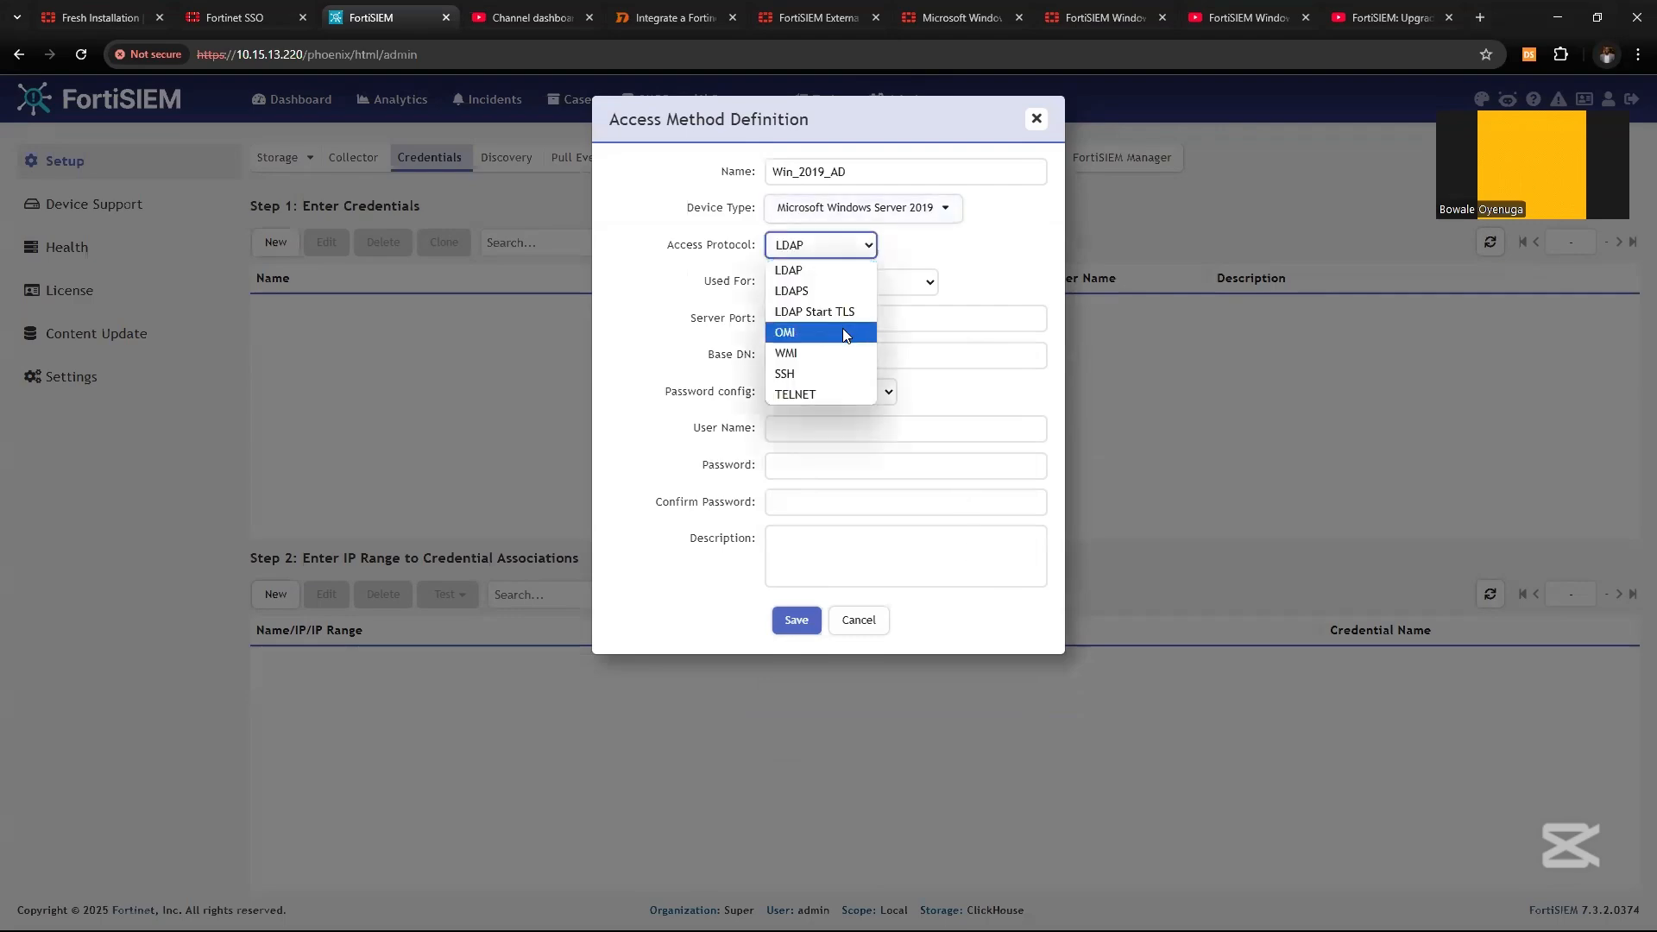
{"action": "left_click", "coordinate": [784, 331]}
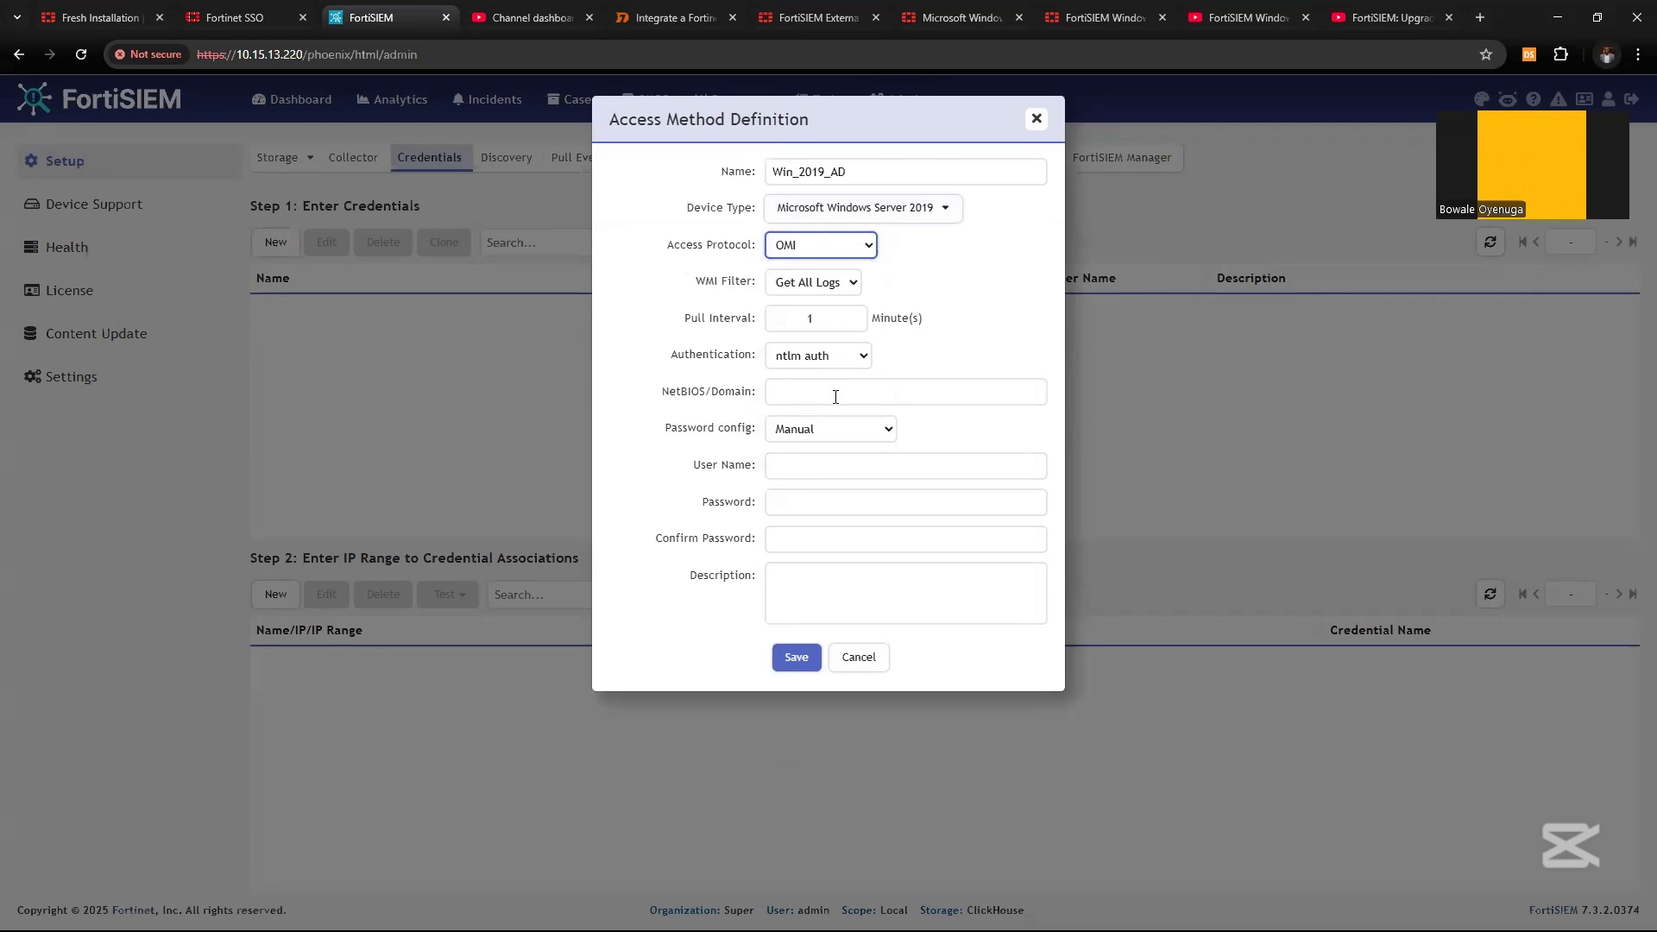
Step: Enter domain CYBOWPOINT, user fsmtool and the password, then save the credential
{"action": "left_click", "coordinate": [904, 391]}
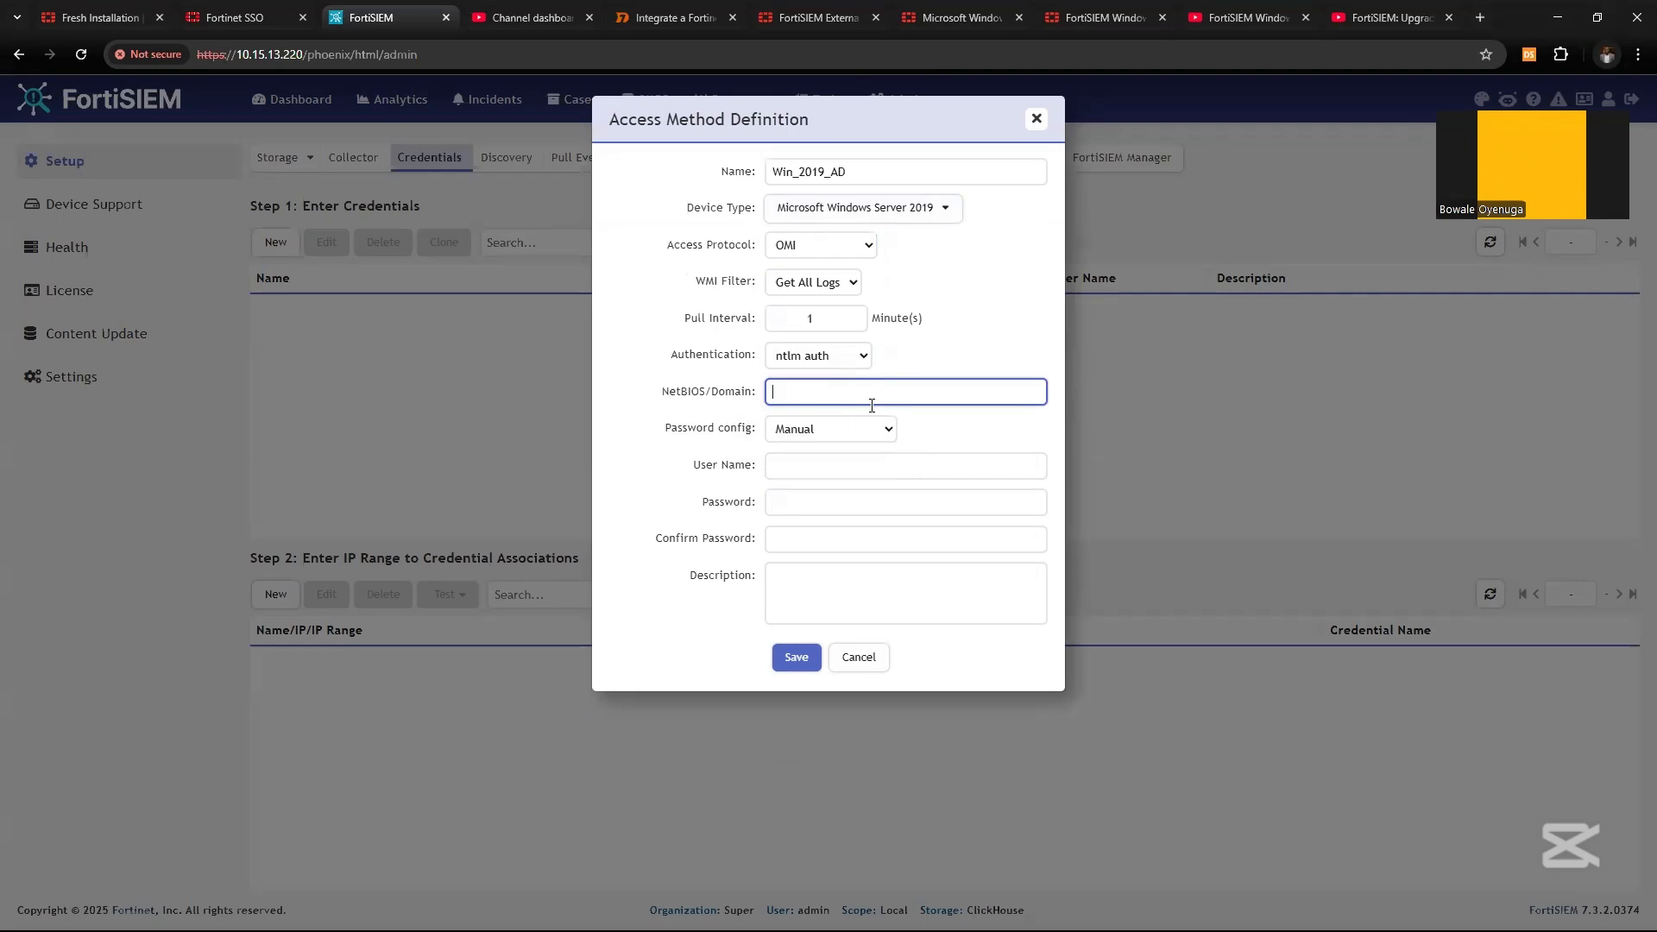
{"action": "type", "text": "CY"}
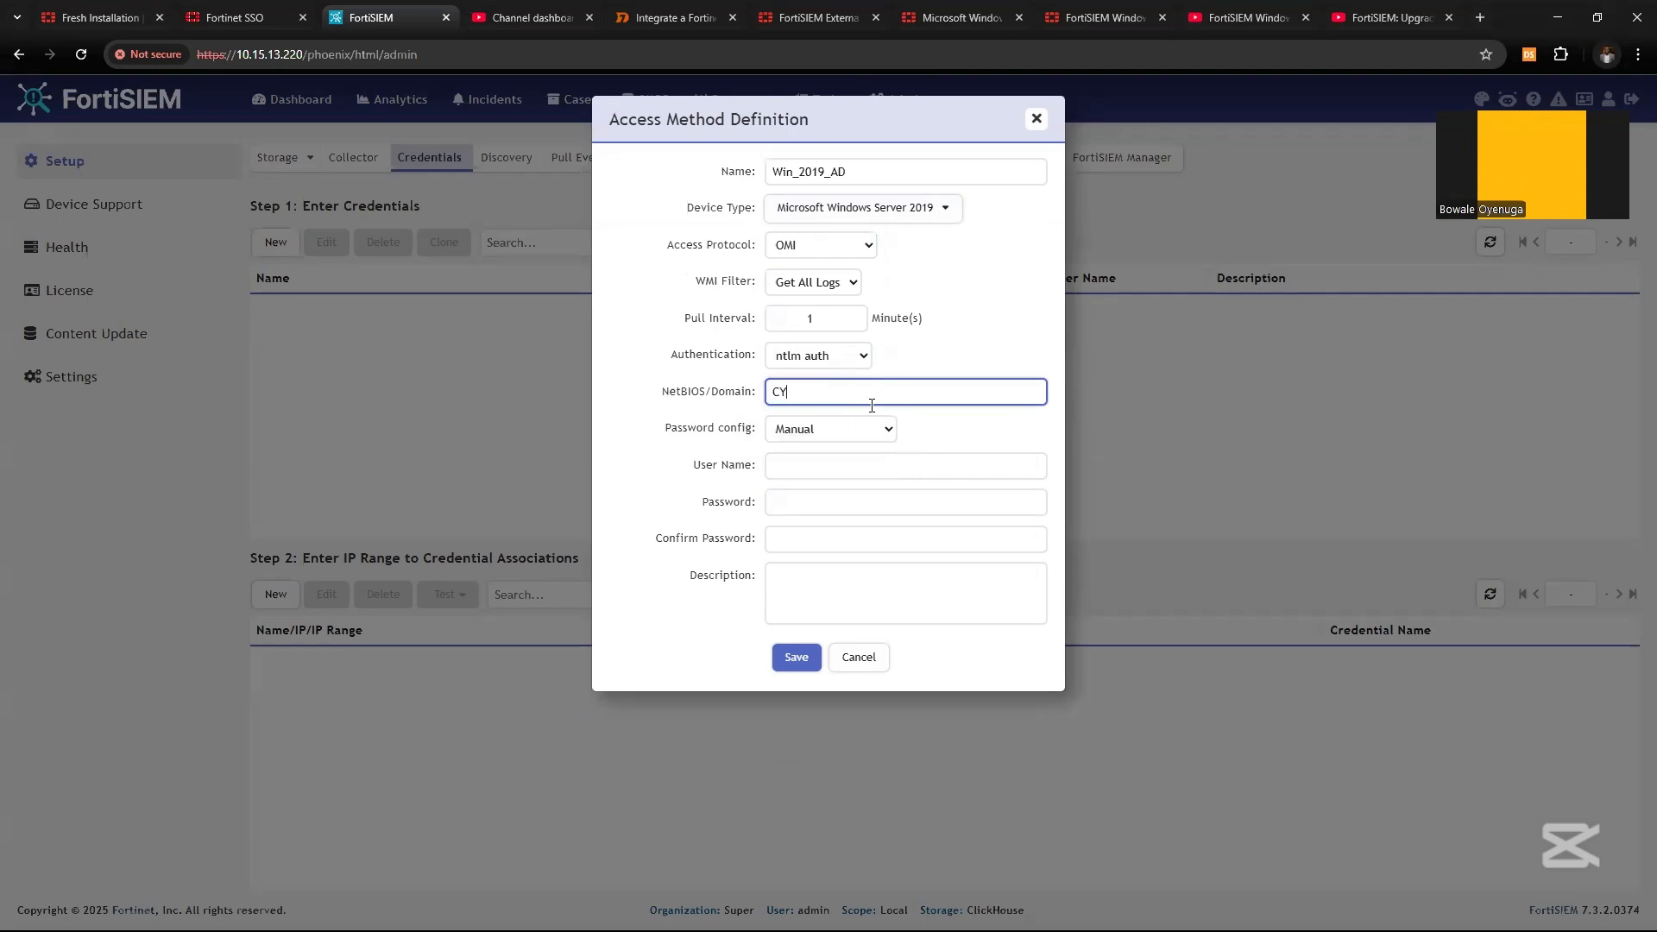
{"action": "type", "text": "BOWPOINT"}
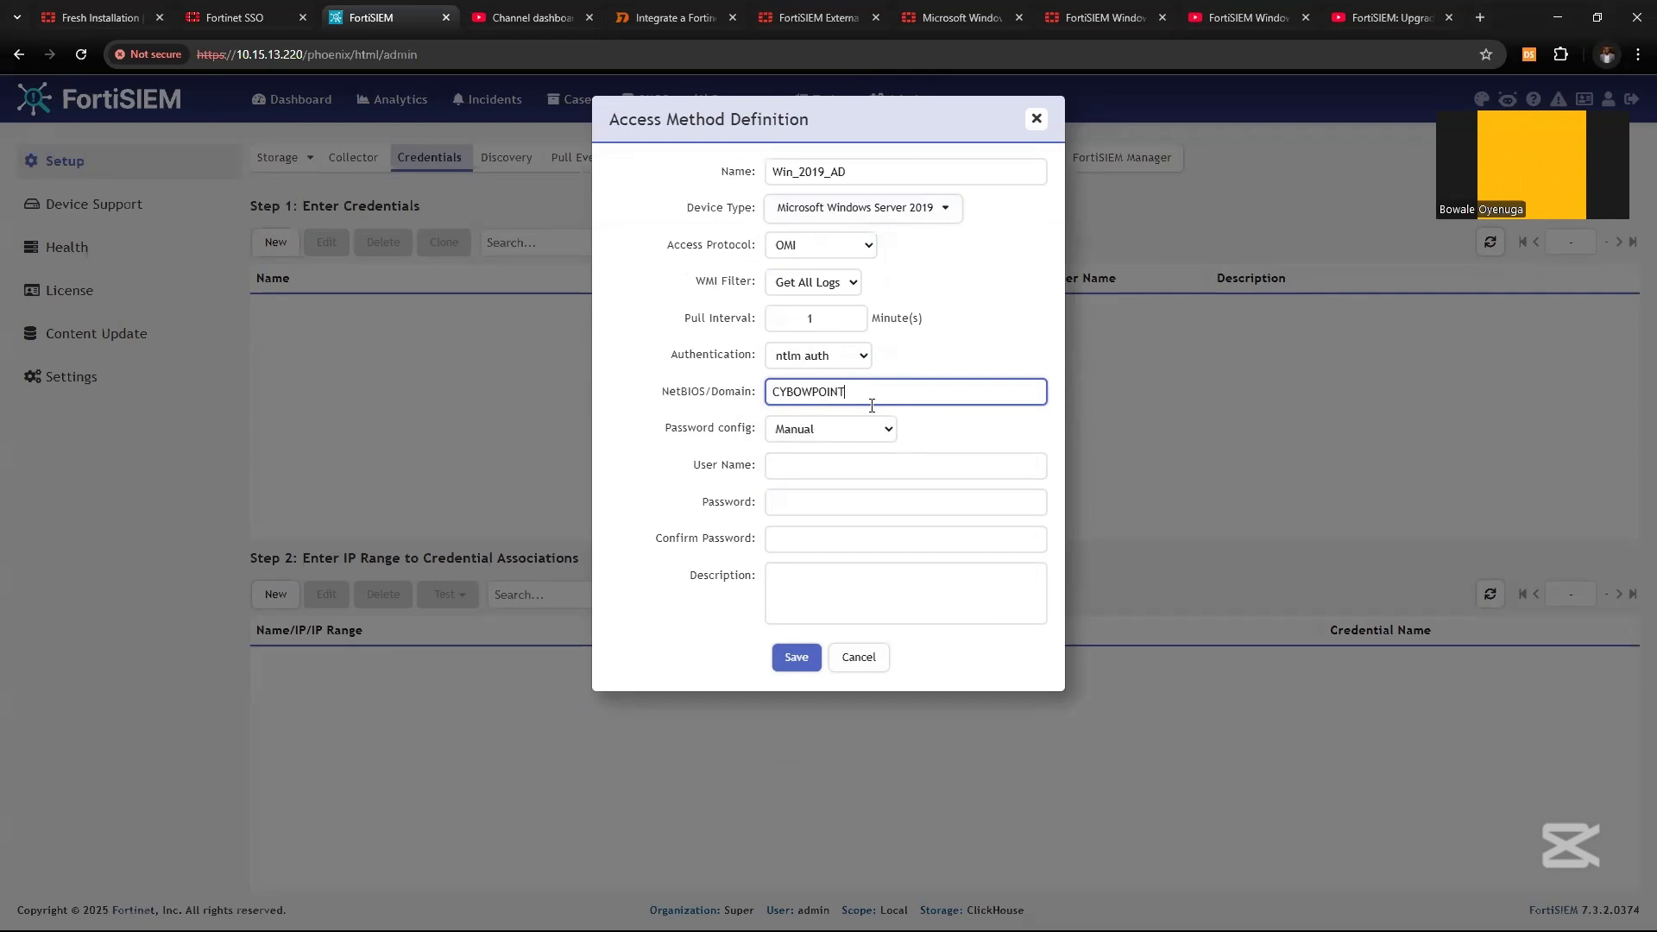
{"action": "left_click", "coordinate": [903, 466]}
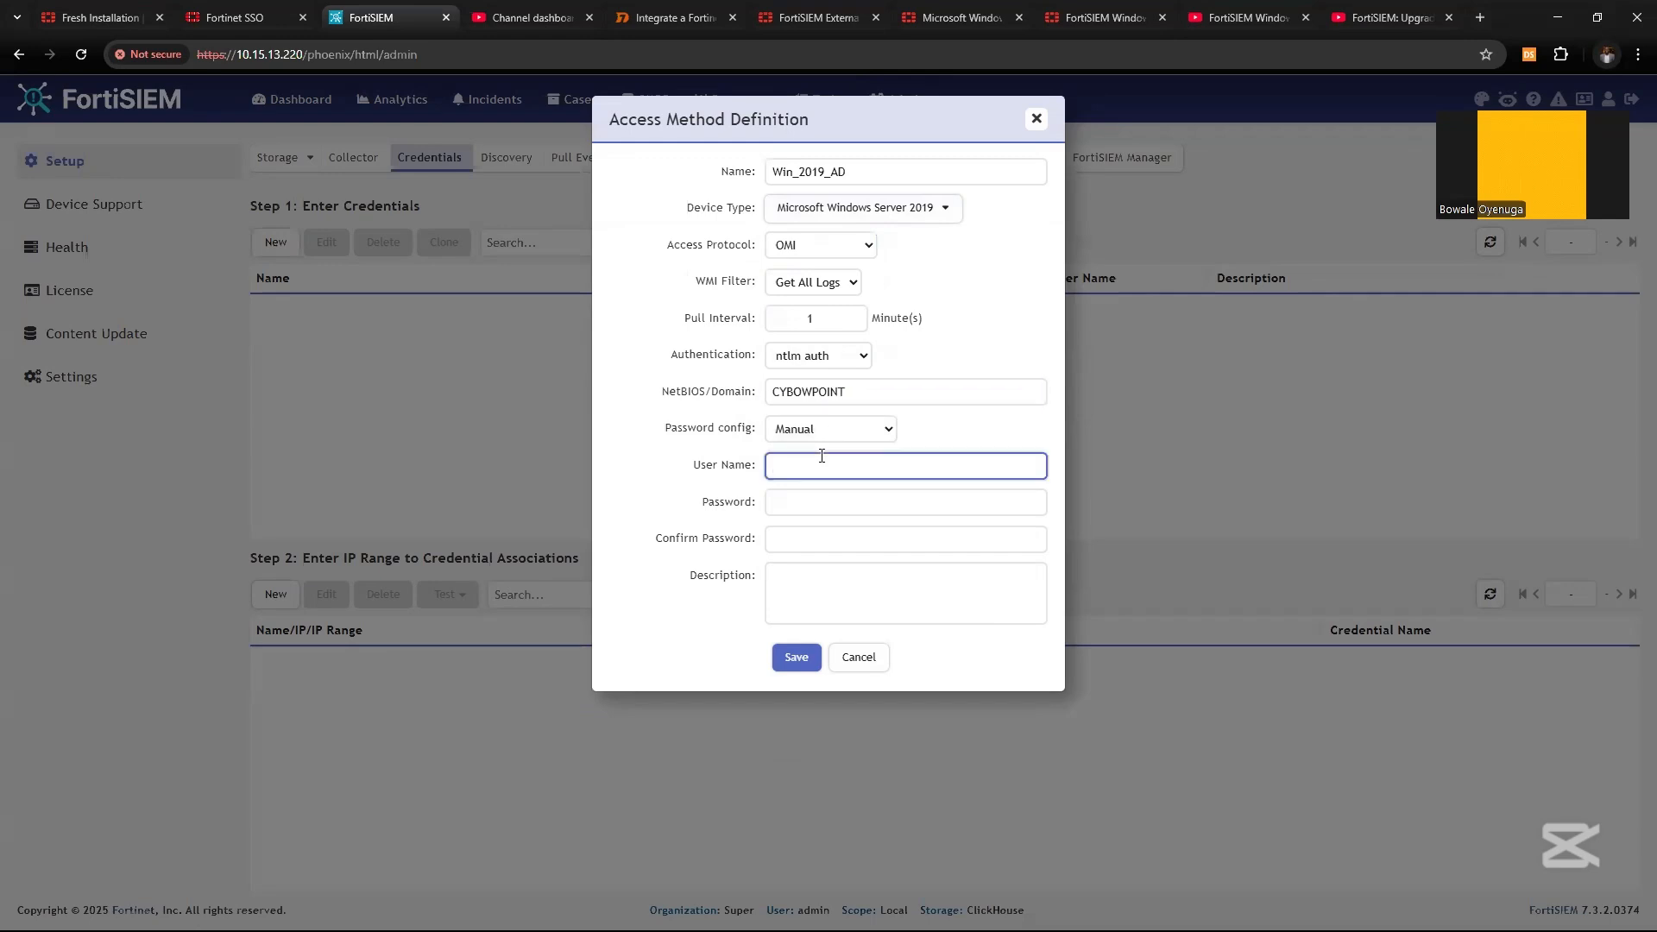
{"action": "type", "text": "f"}
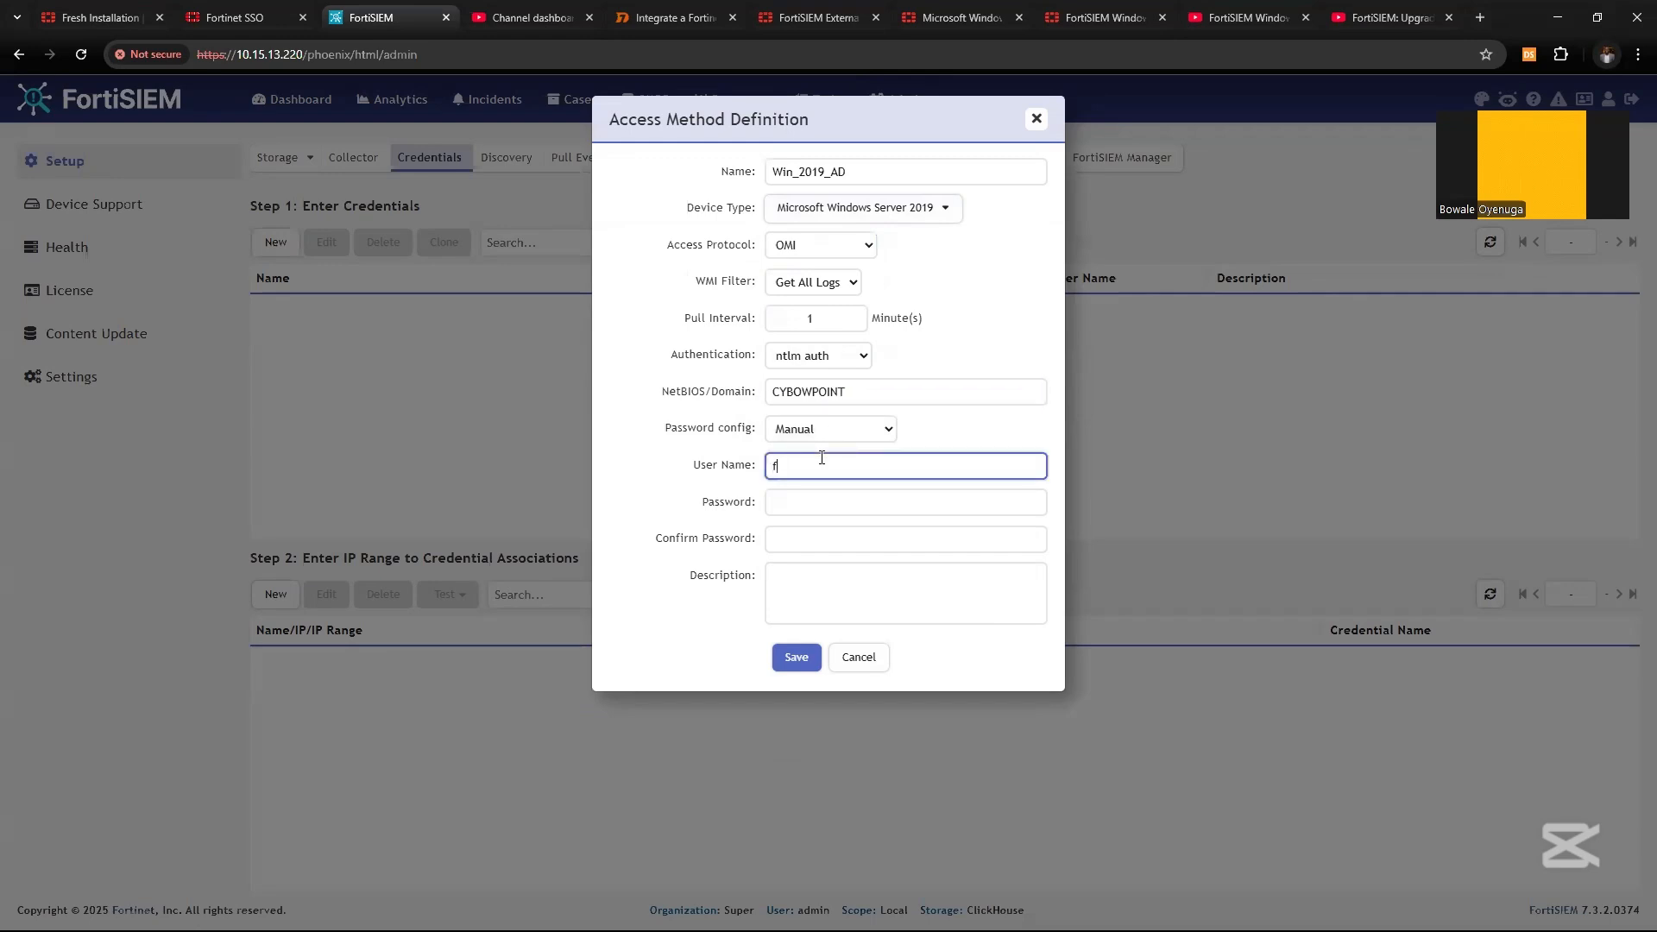
{"action": "type", "text": "smtool"}
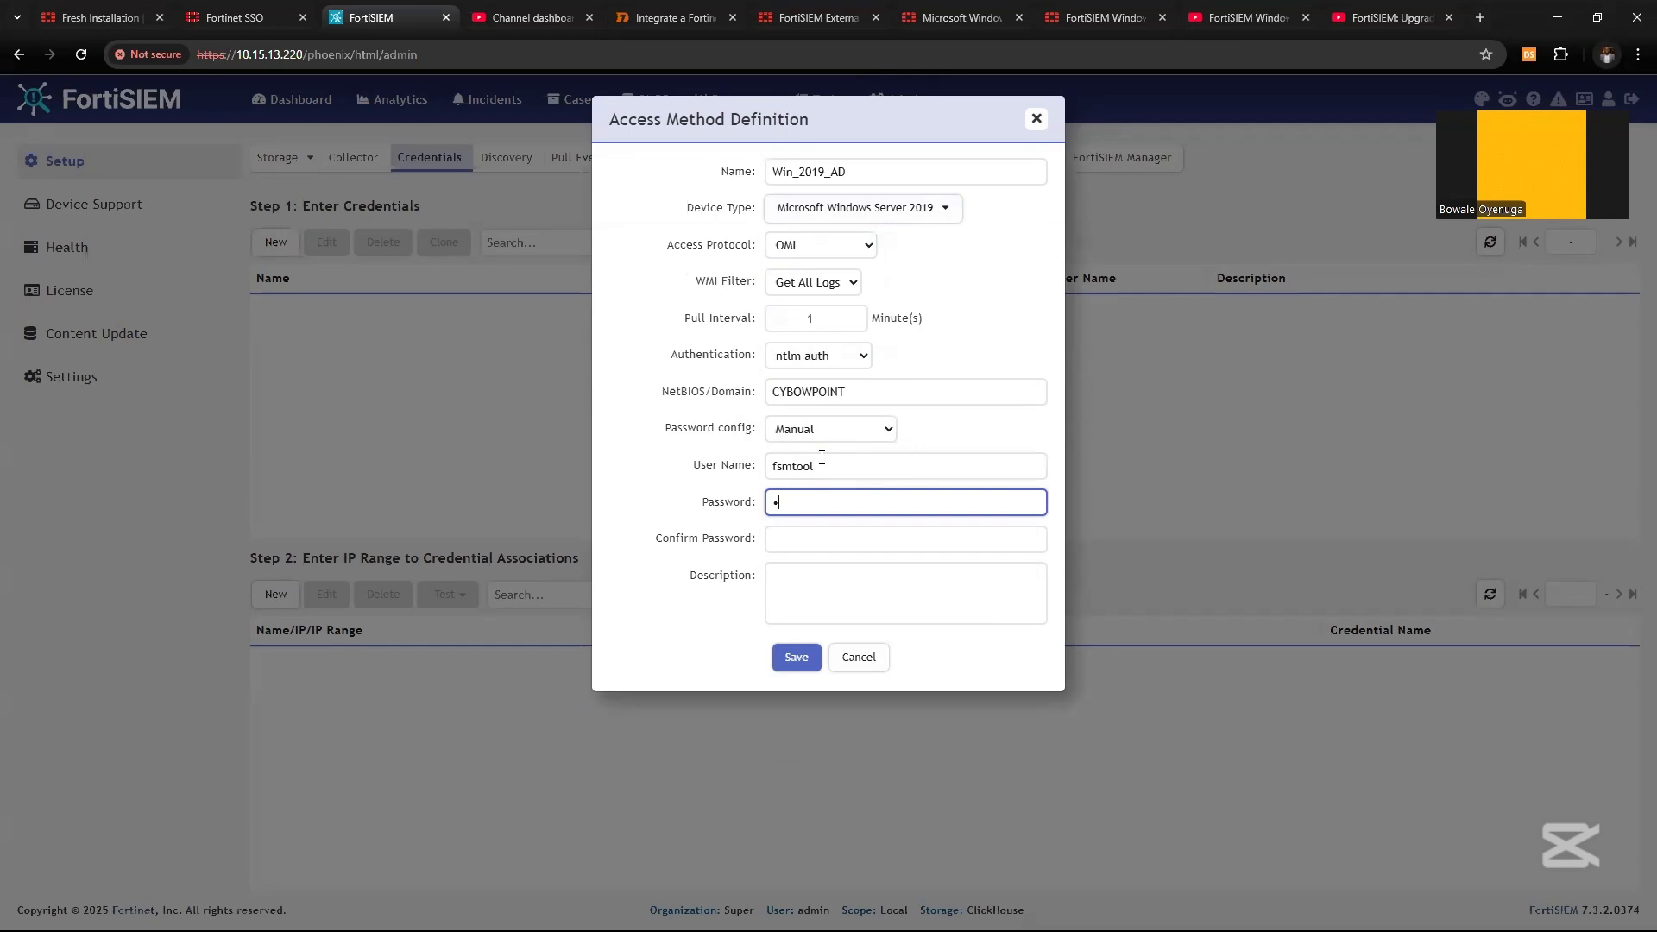
{"action": "type", "text": "password"}
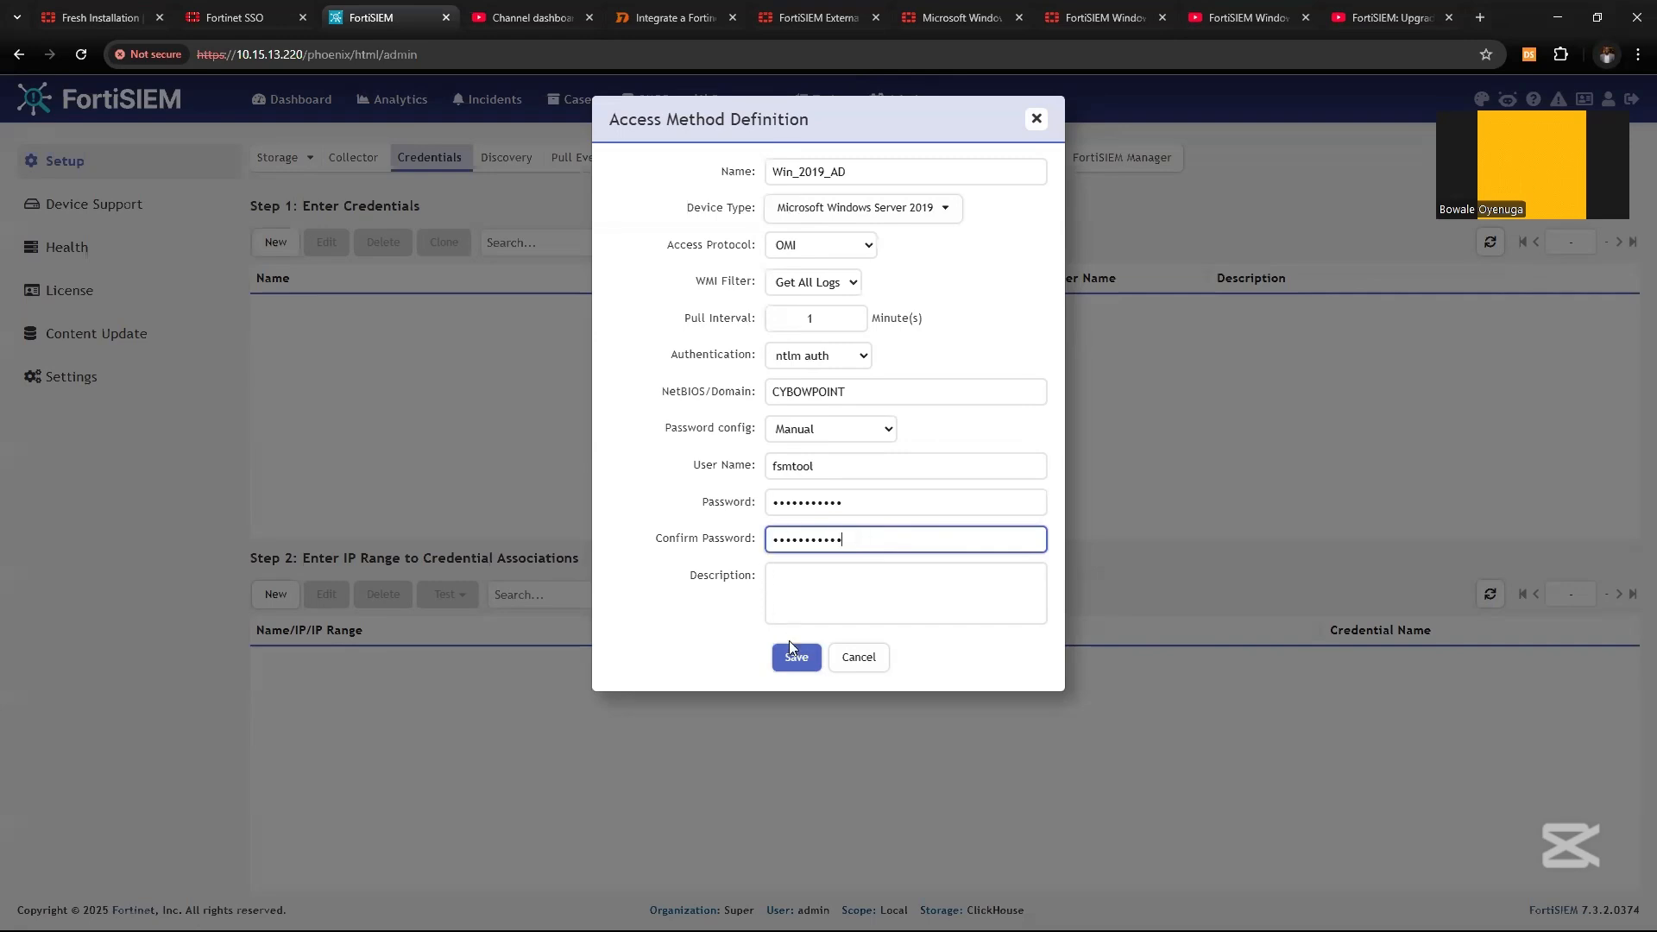
{"action": "left_click", "coordinate": [796, 656]}
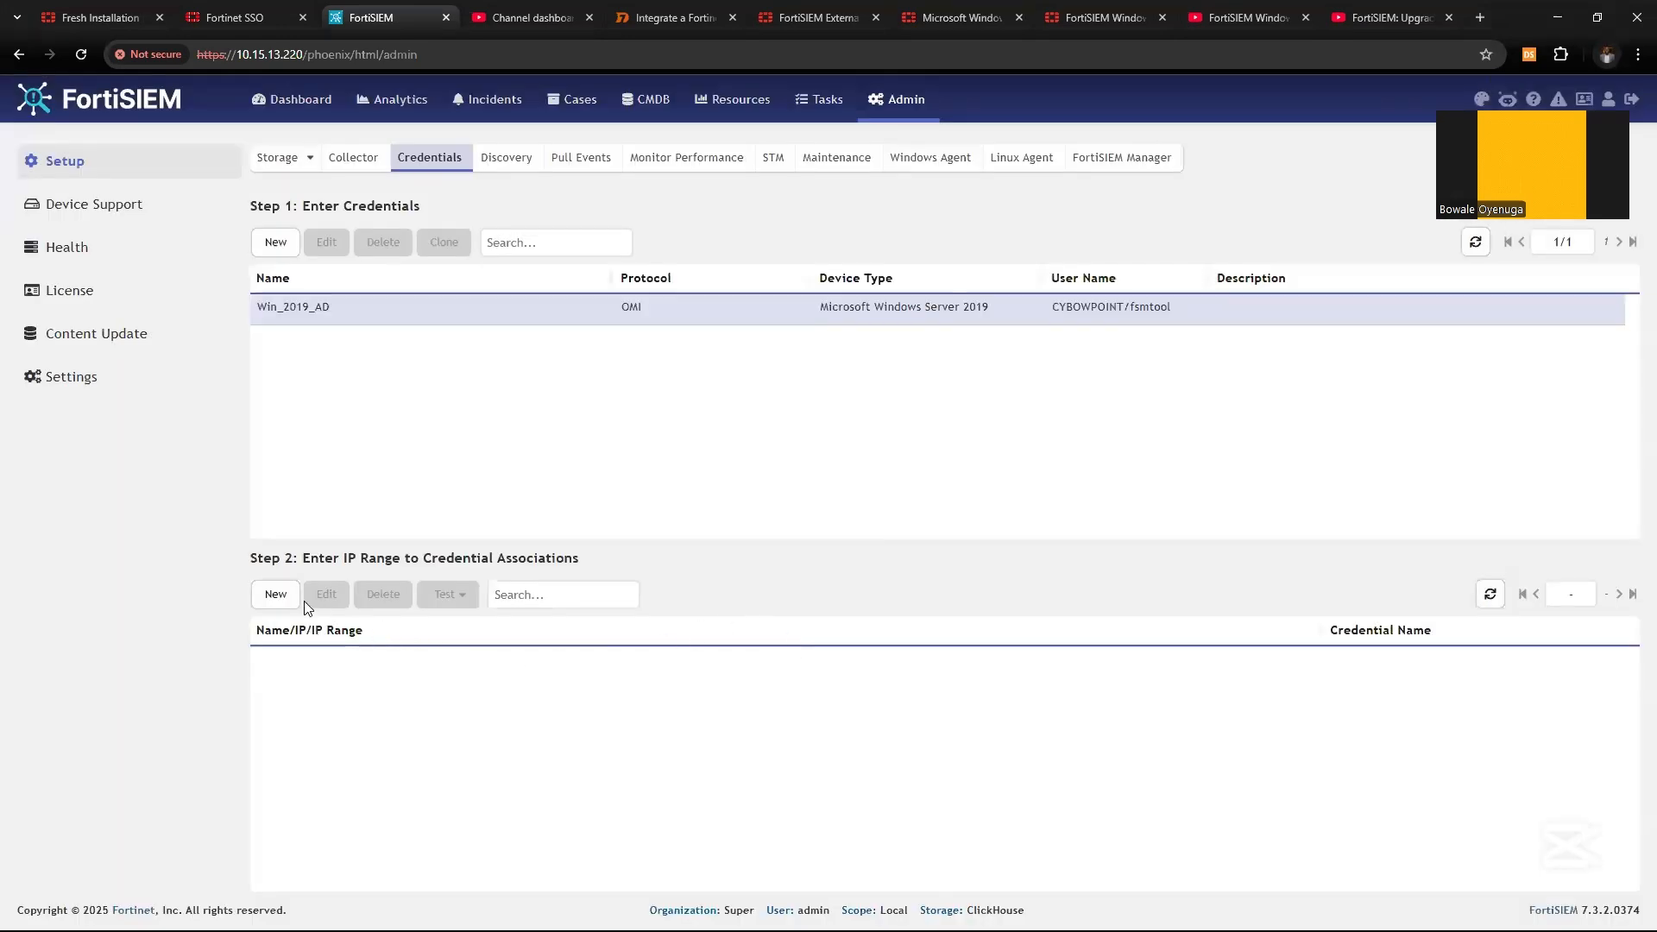
Step: Create and save an association mapping IP 10.15.13.200 to the Win_2019_AD credential
{"action": "left_click", "coordinate": [275, 593]}
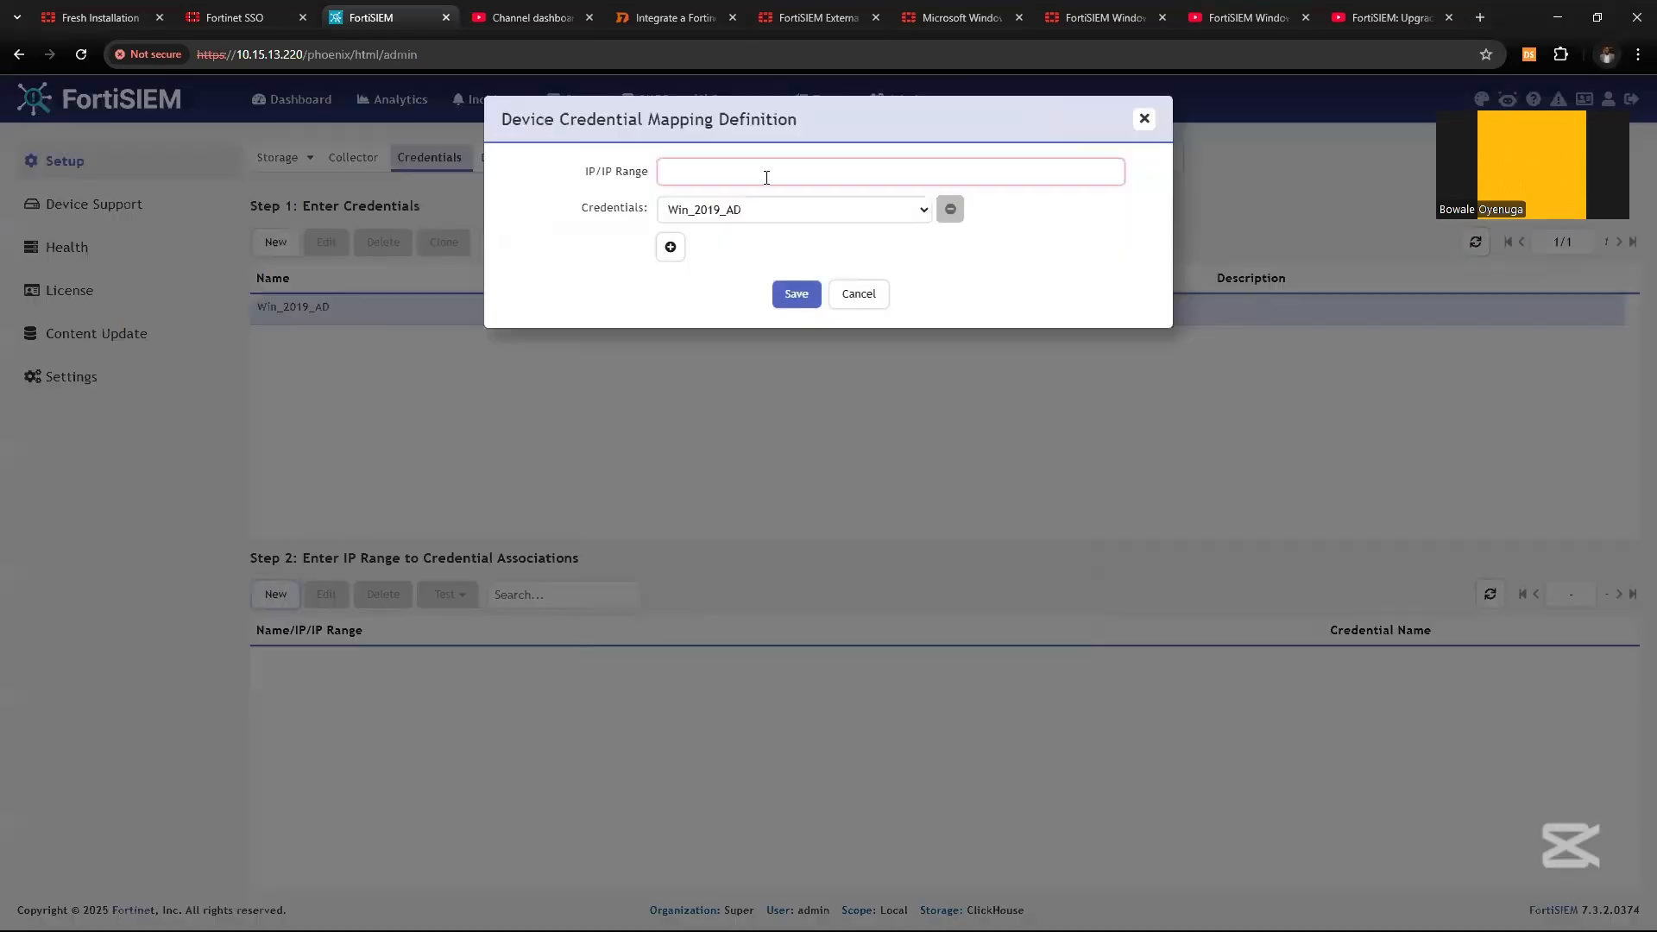
{"action": "type", "text": "10.15.1"}
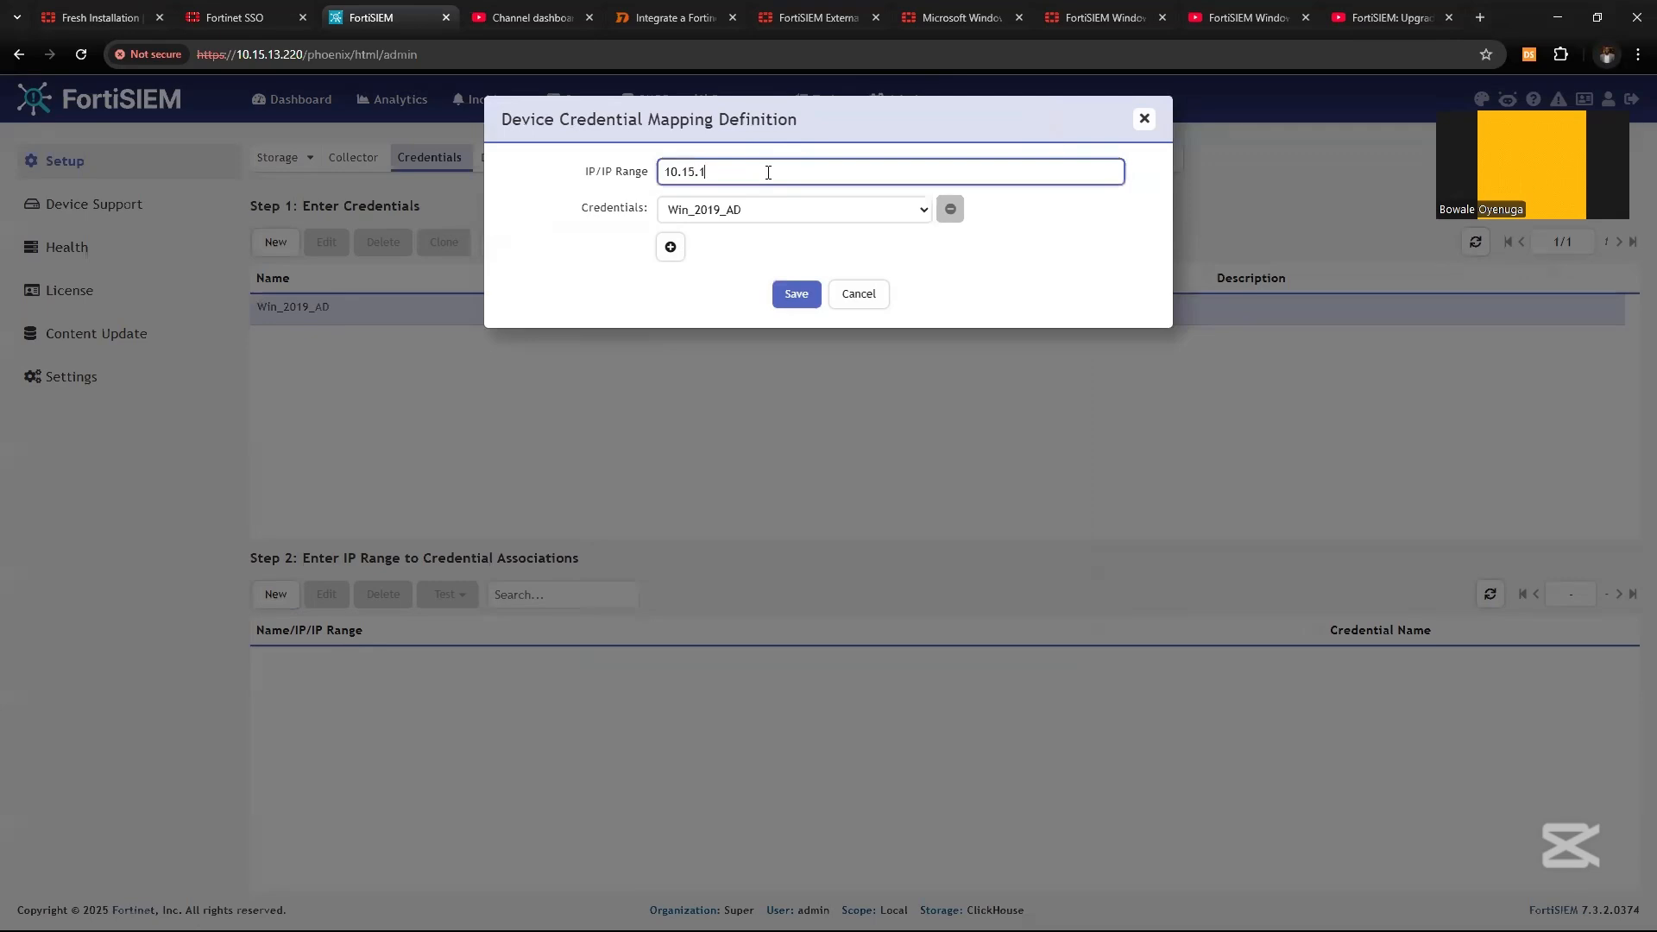
{"action": "type", "text": "3.2"}
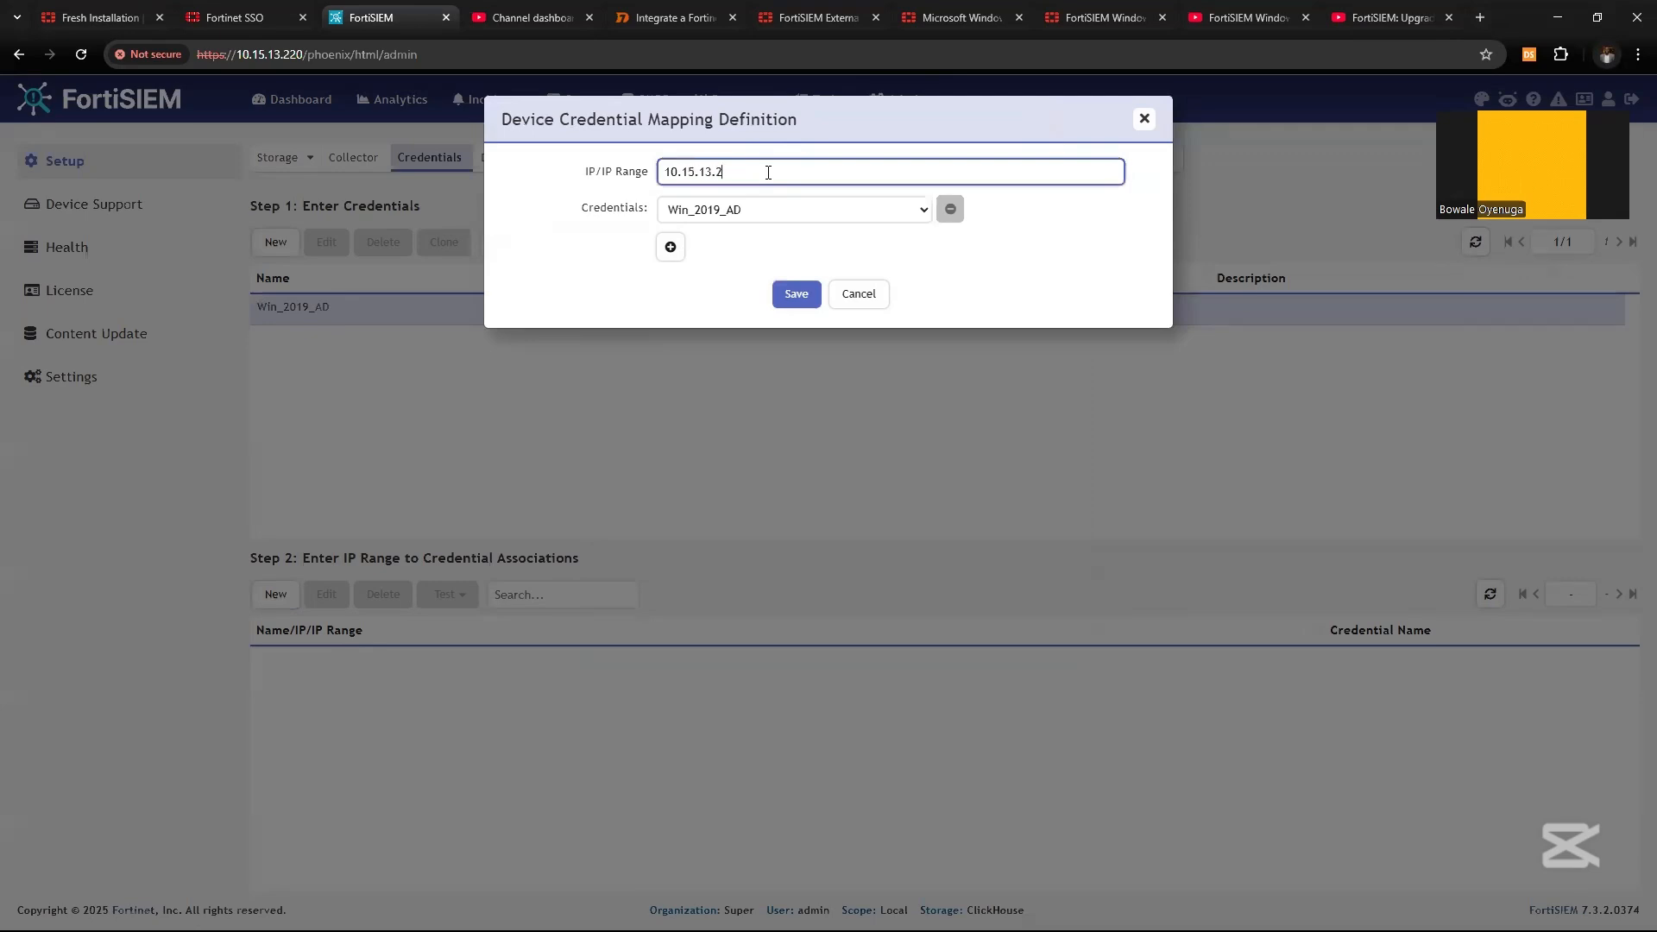
{"action": "type", "text": "00"}
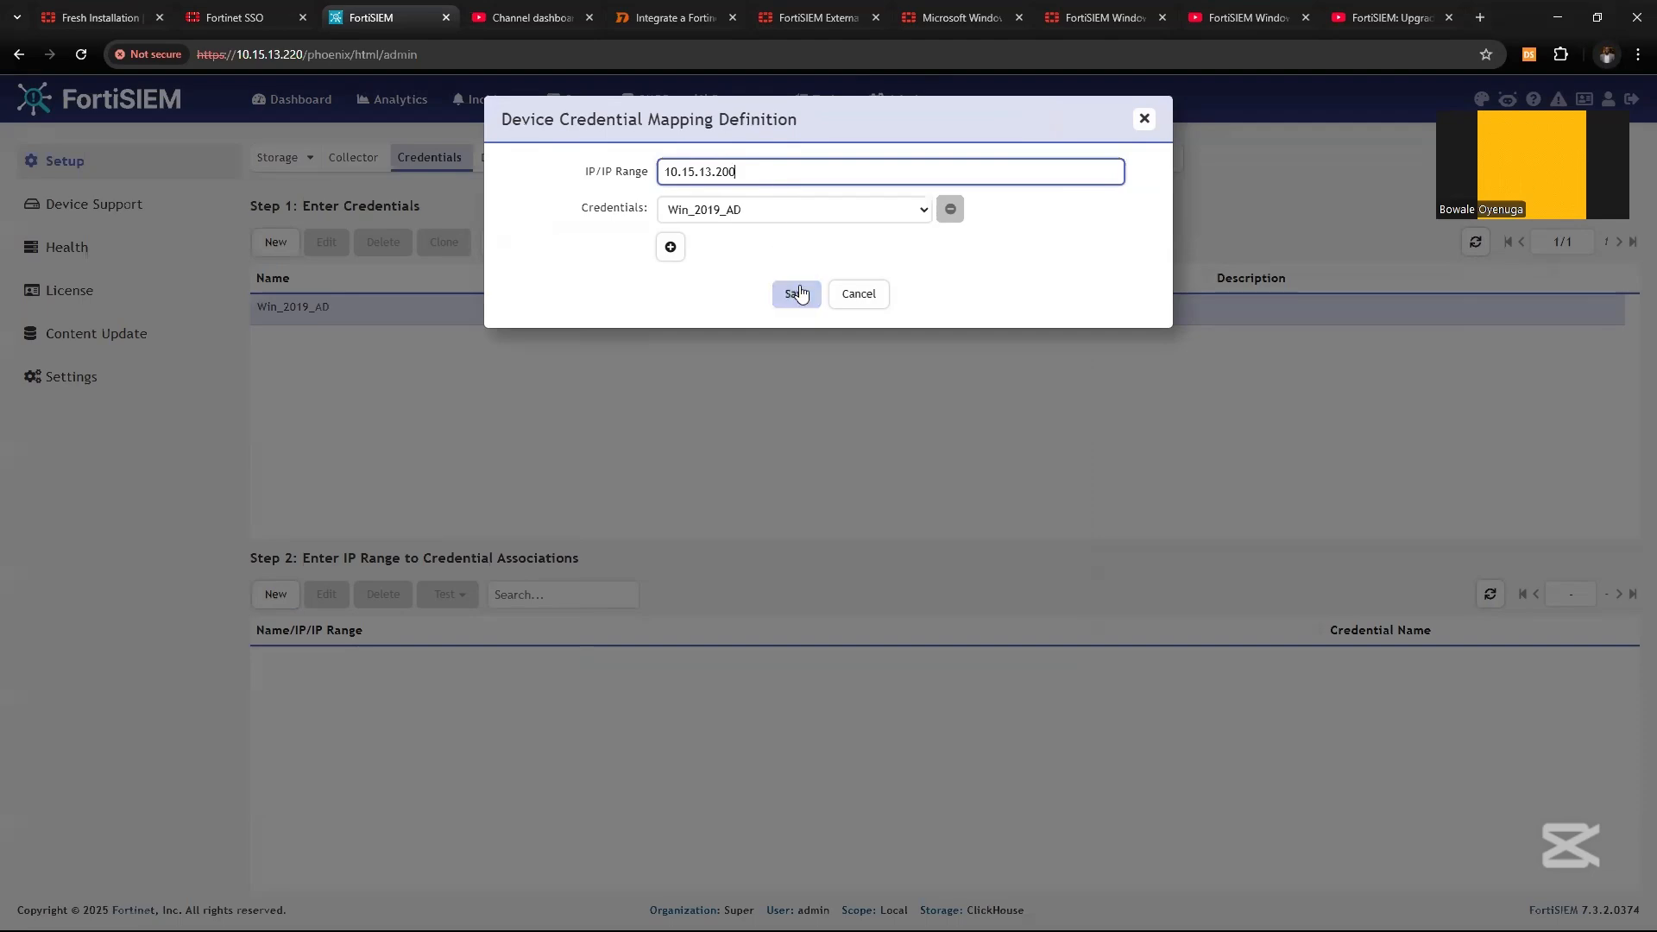
{"action": "left_click", "coordinate": [795, 293]}
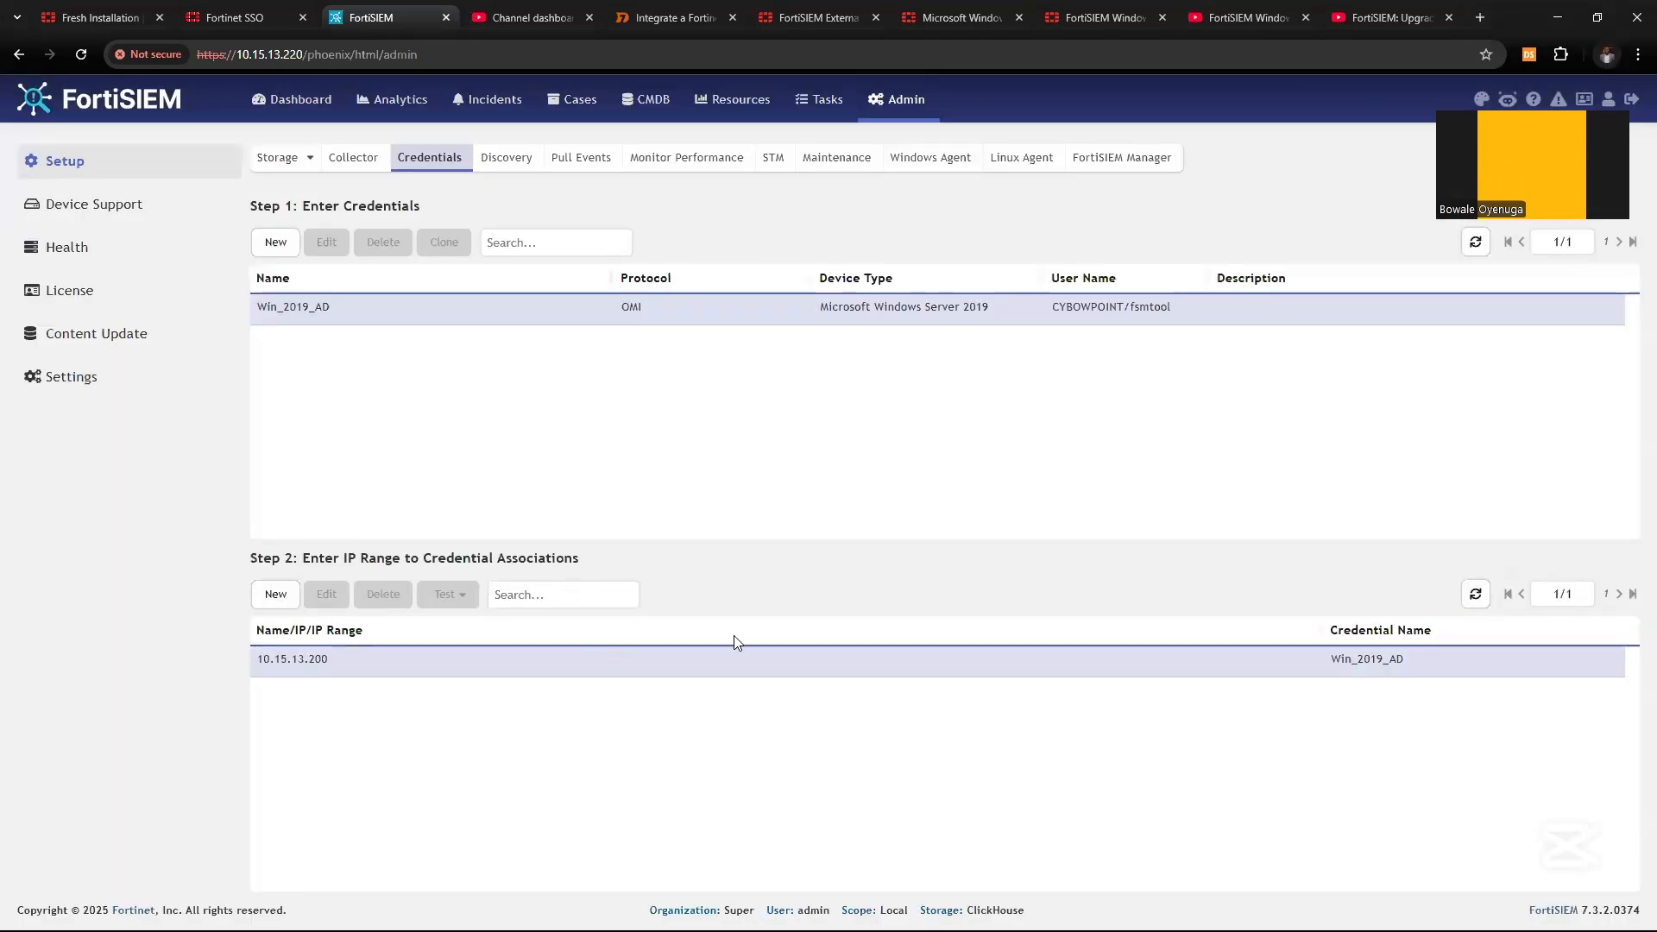
{"action": "mouse_move", "coordinate": [518, 206]}
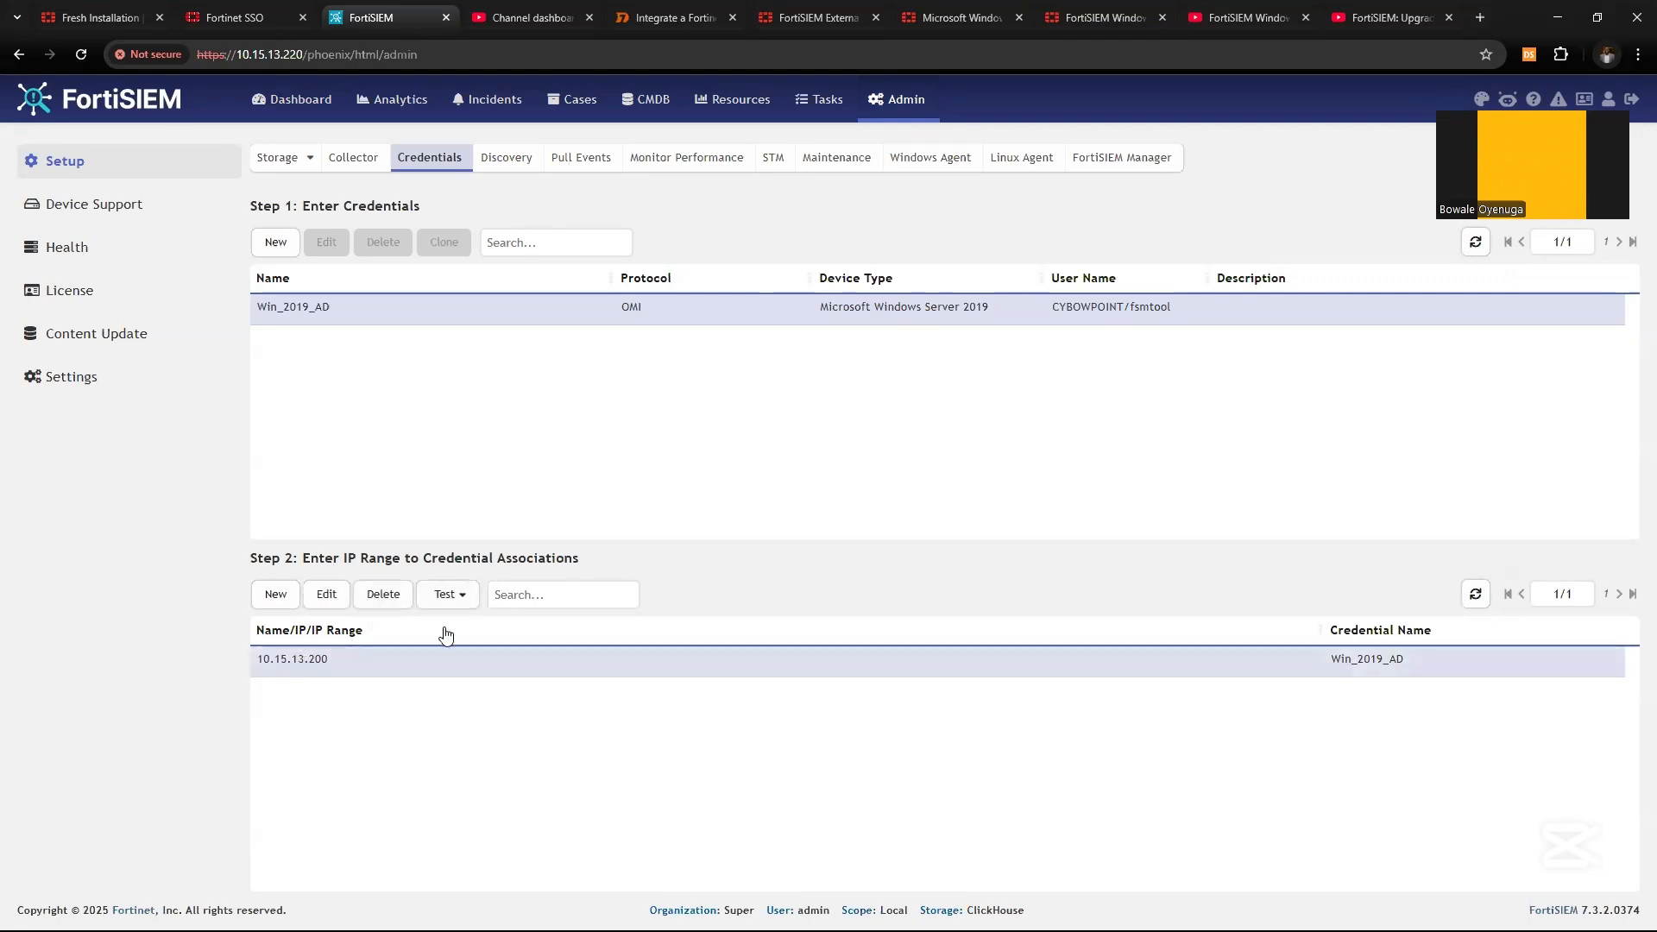
{"action": "left_click", "coordinate": [447, 594]}
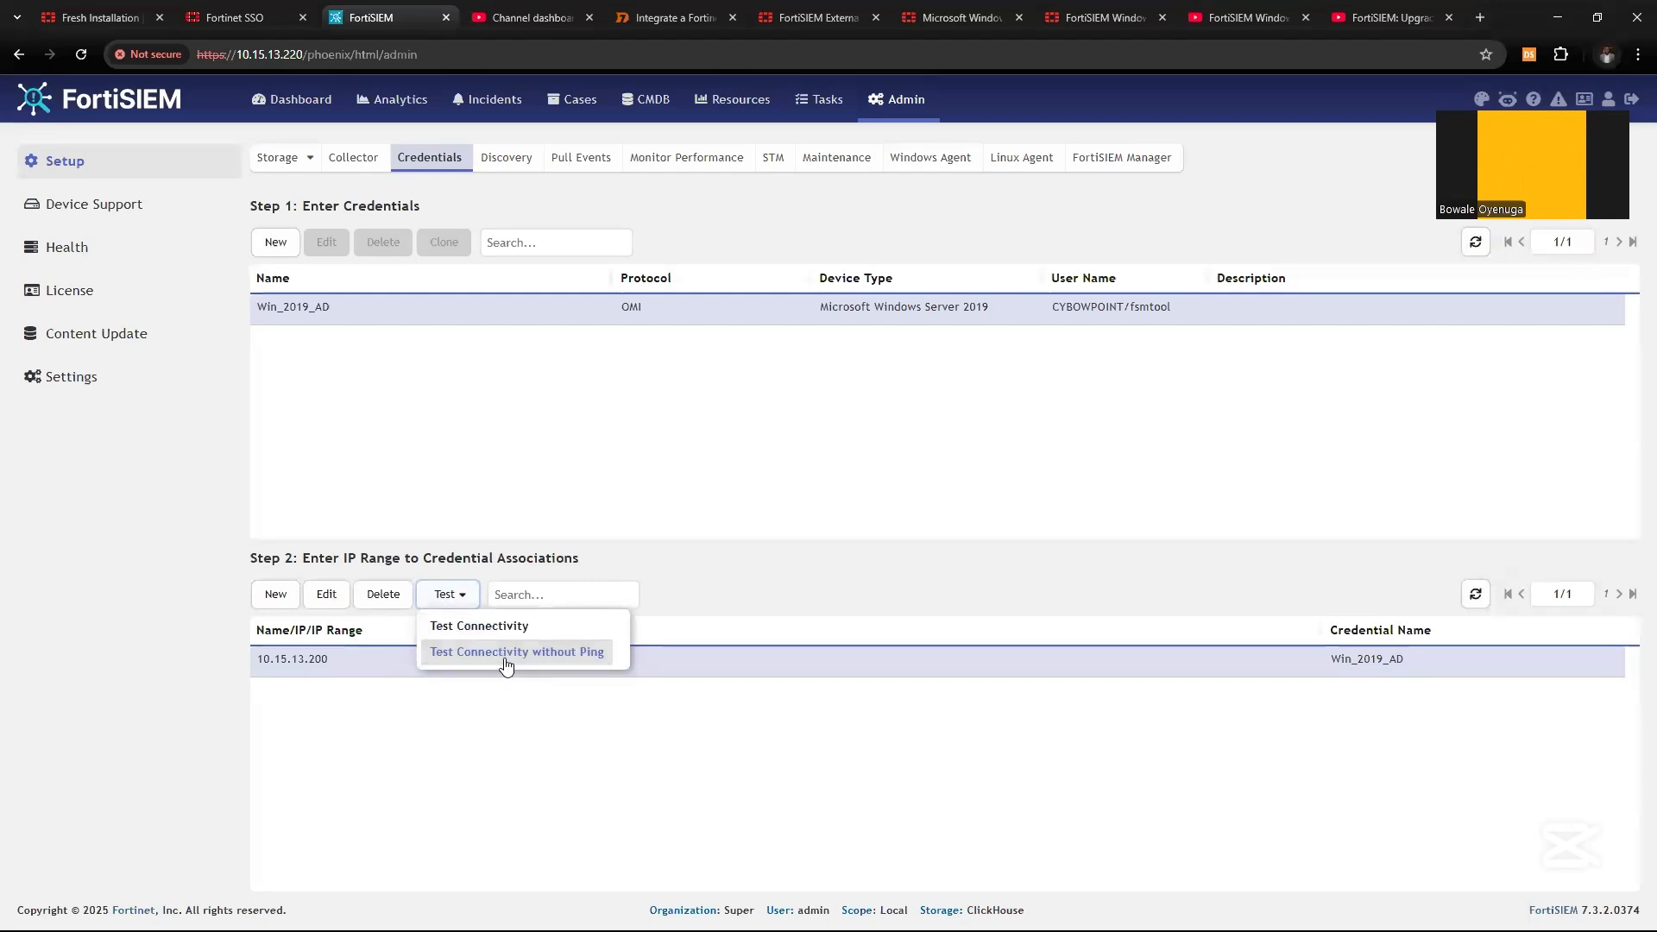
{"action": "left_click", "coordinate": [516, 650]}
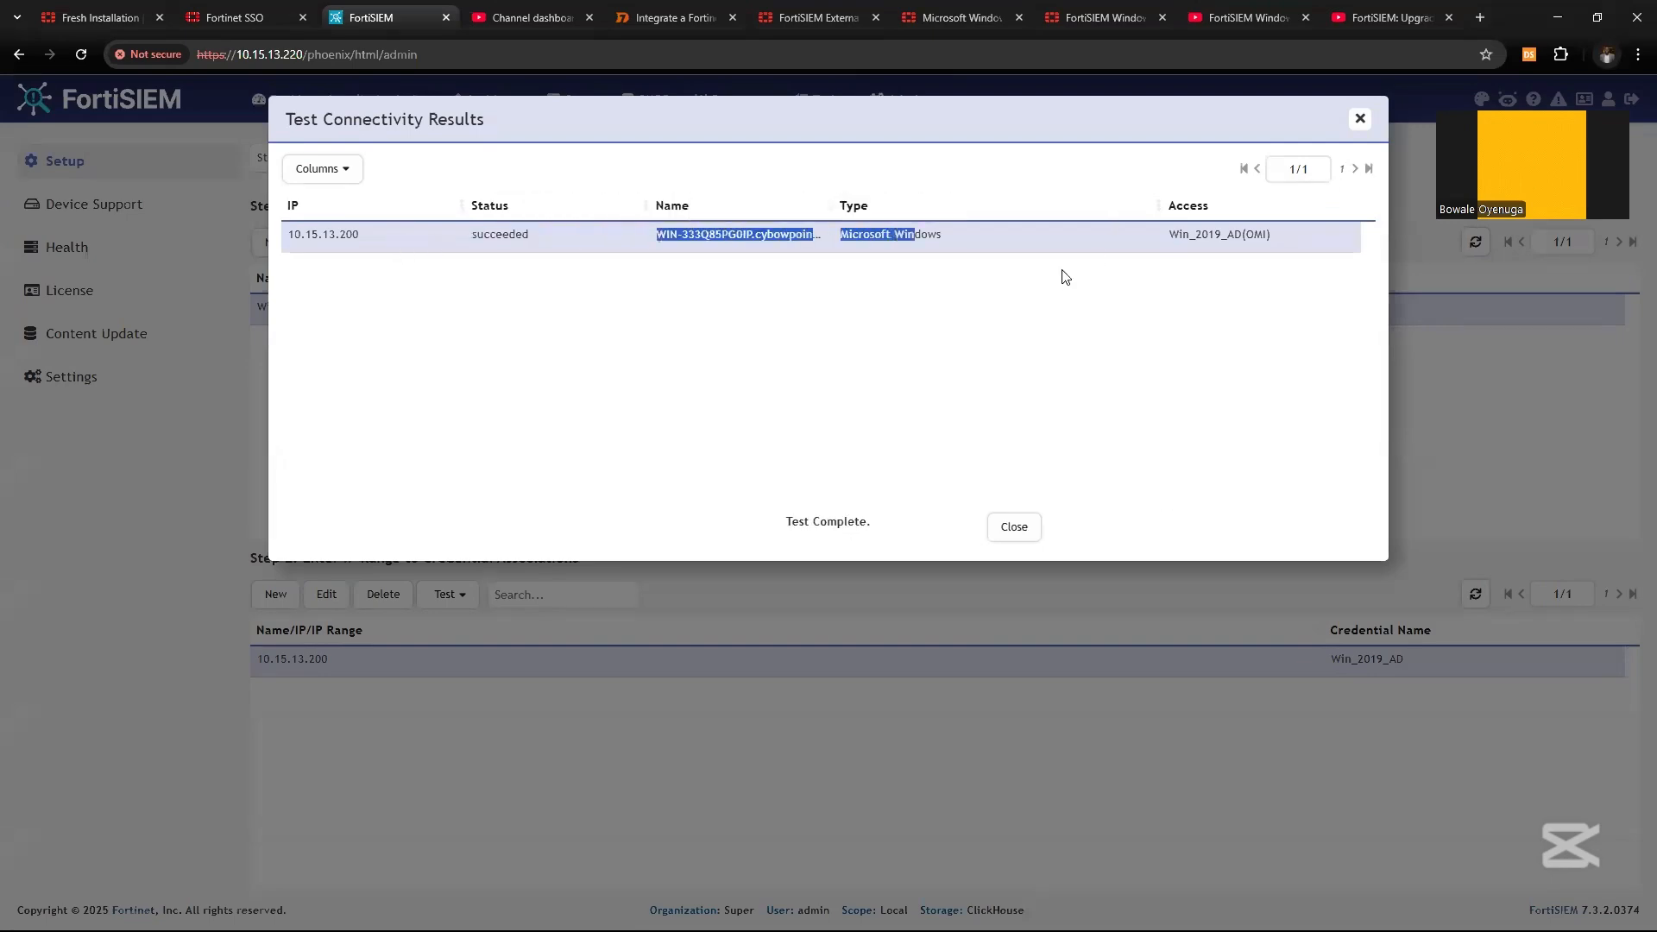
{"action": "left_click", "coordinate": [1011, 526]}
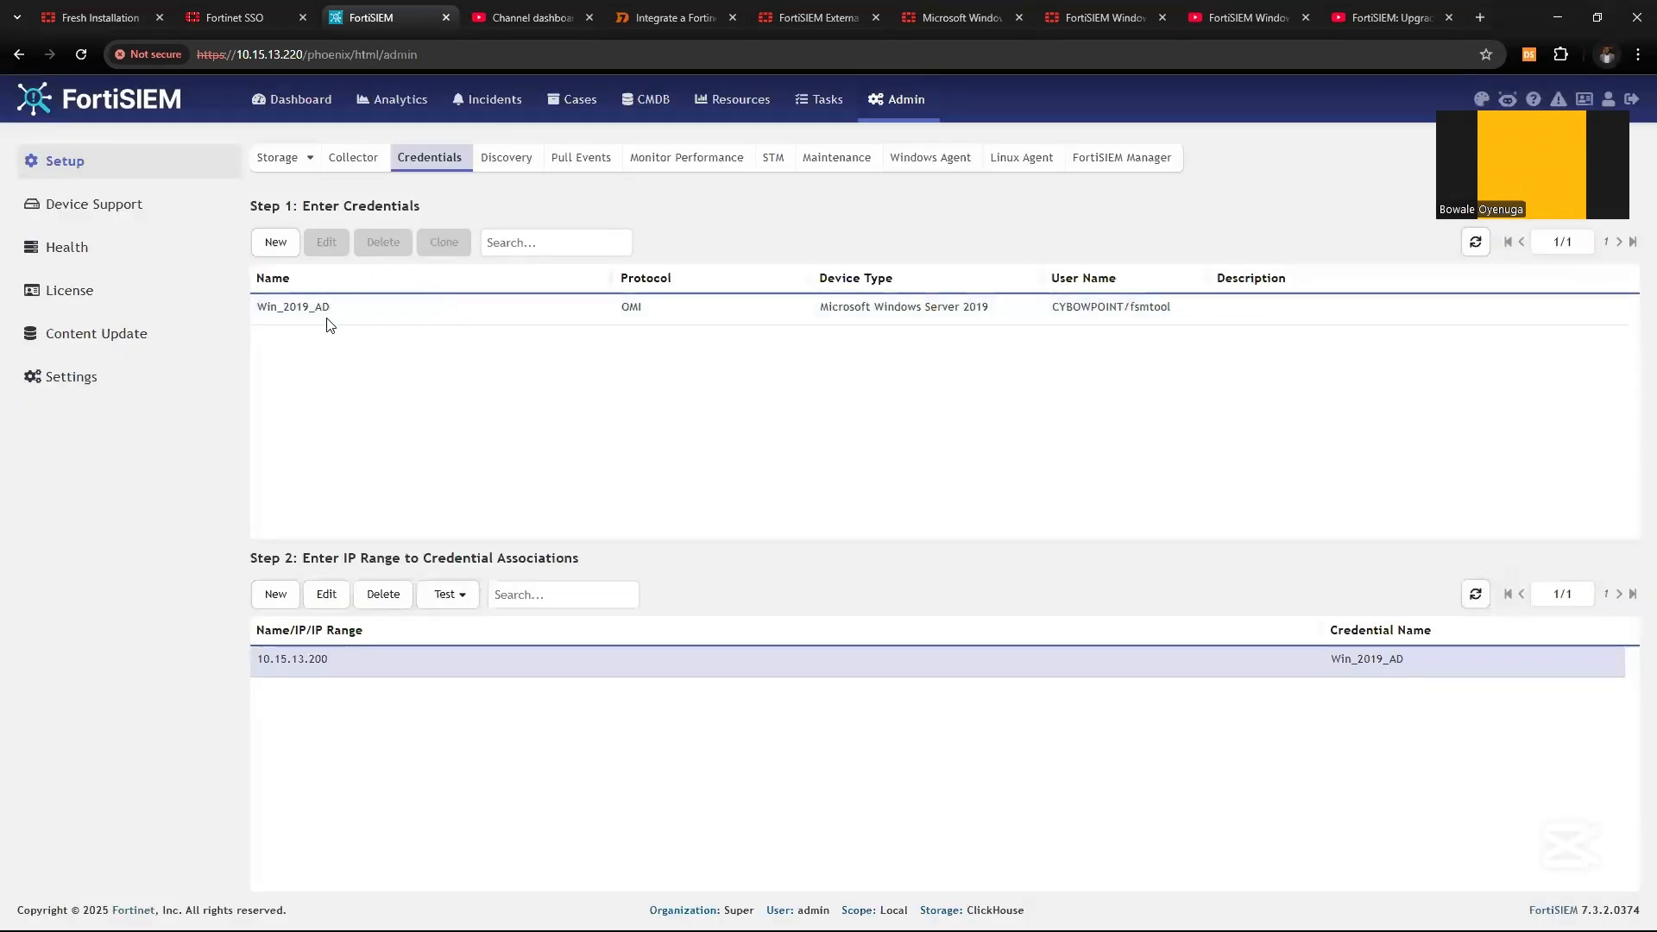
{"action": "left_click", "coordinate": [293, 307]}
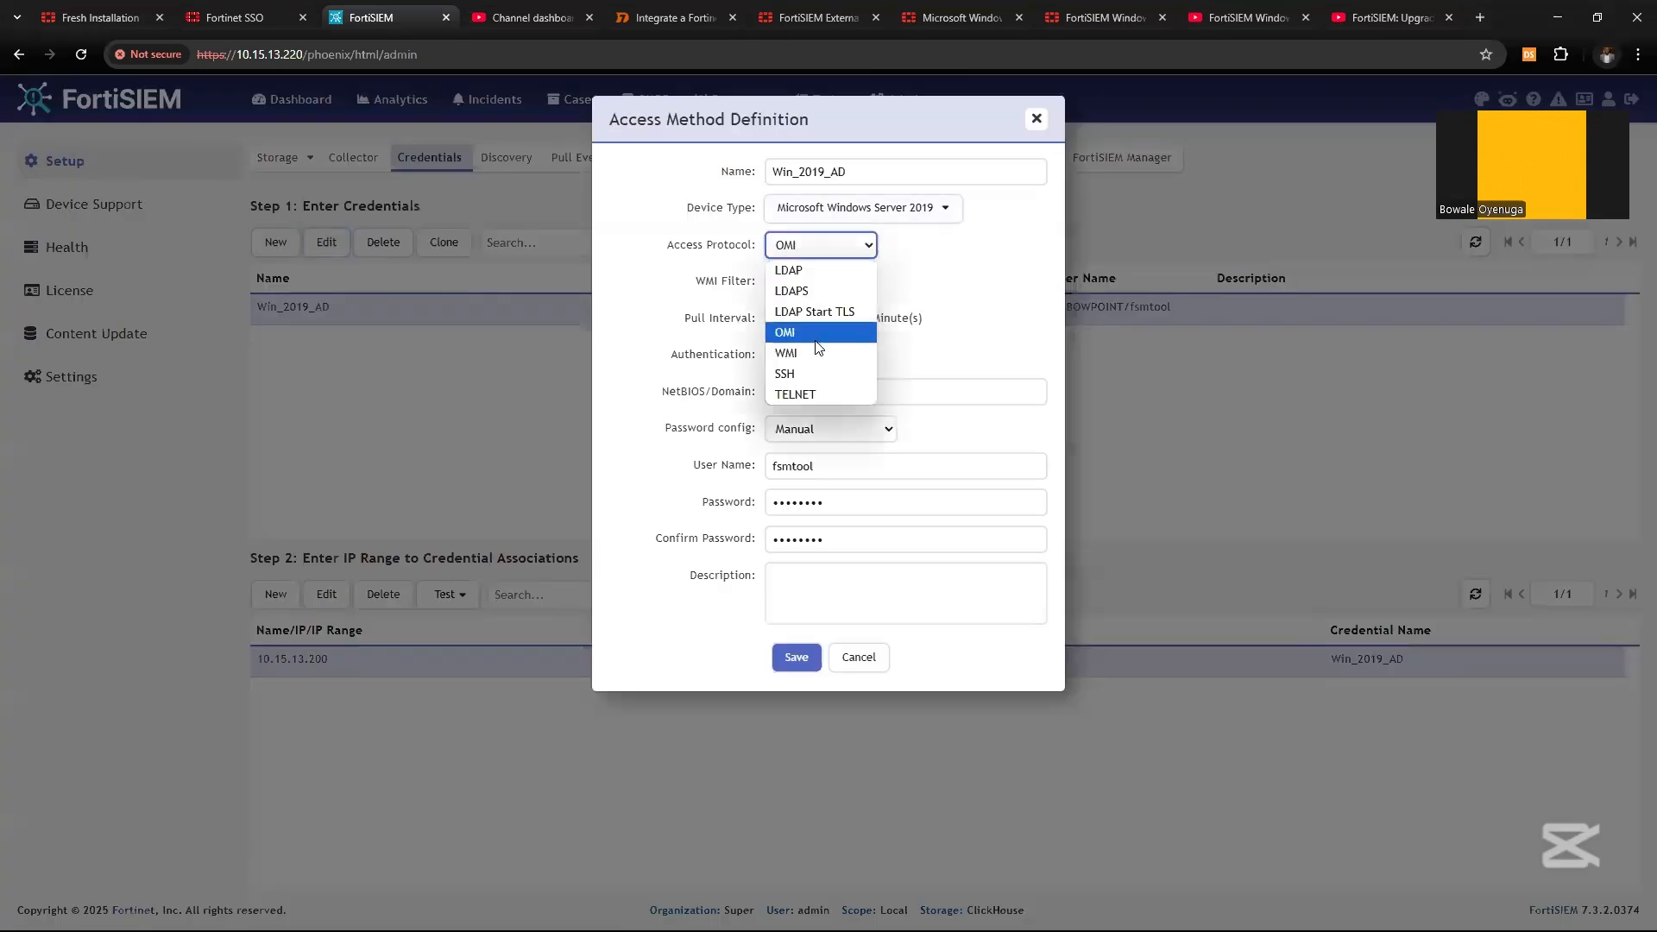
Step: Switch Win_2019_AD to WMI, save it, and confirm connectivity to 10.15.13.200 without ping
{"action": "left_click", "coordinate": [786, 352]}
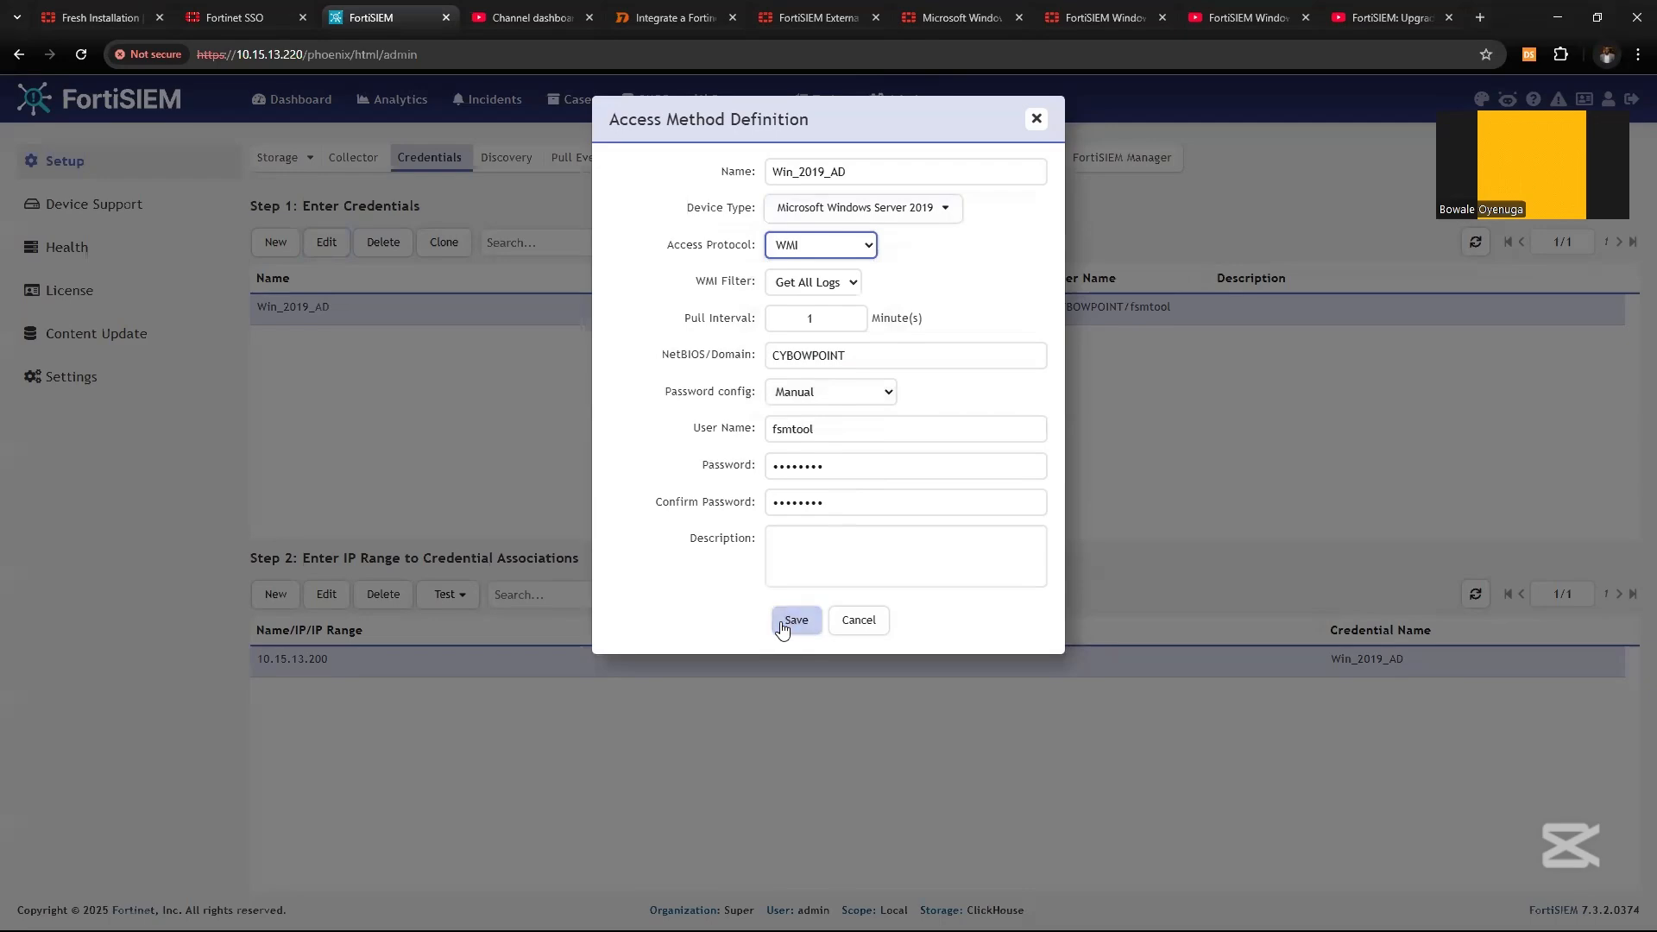
{"action": "left_click", "coordinate": [796, 621]}
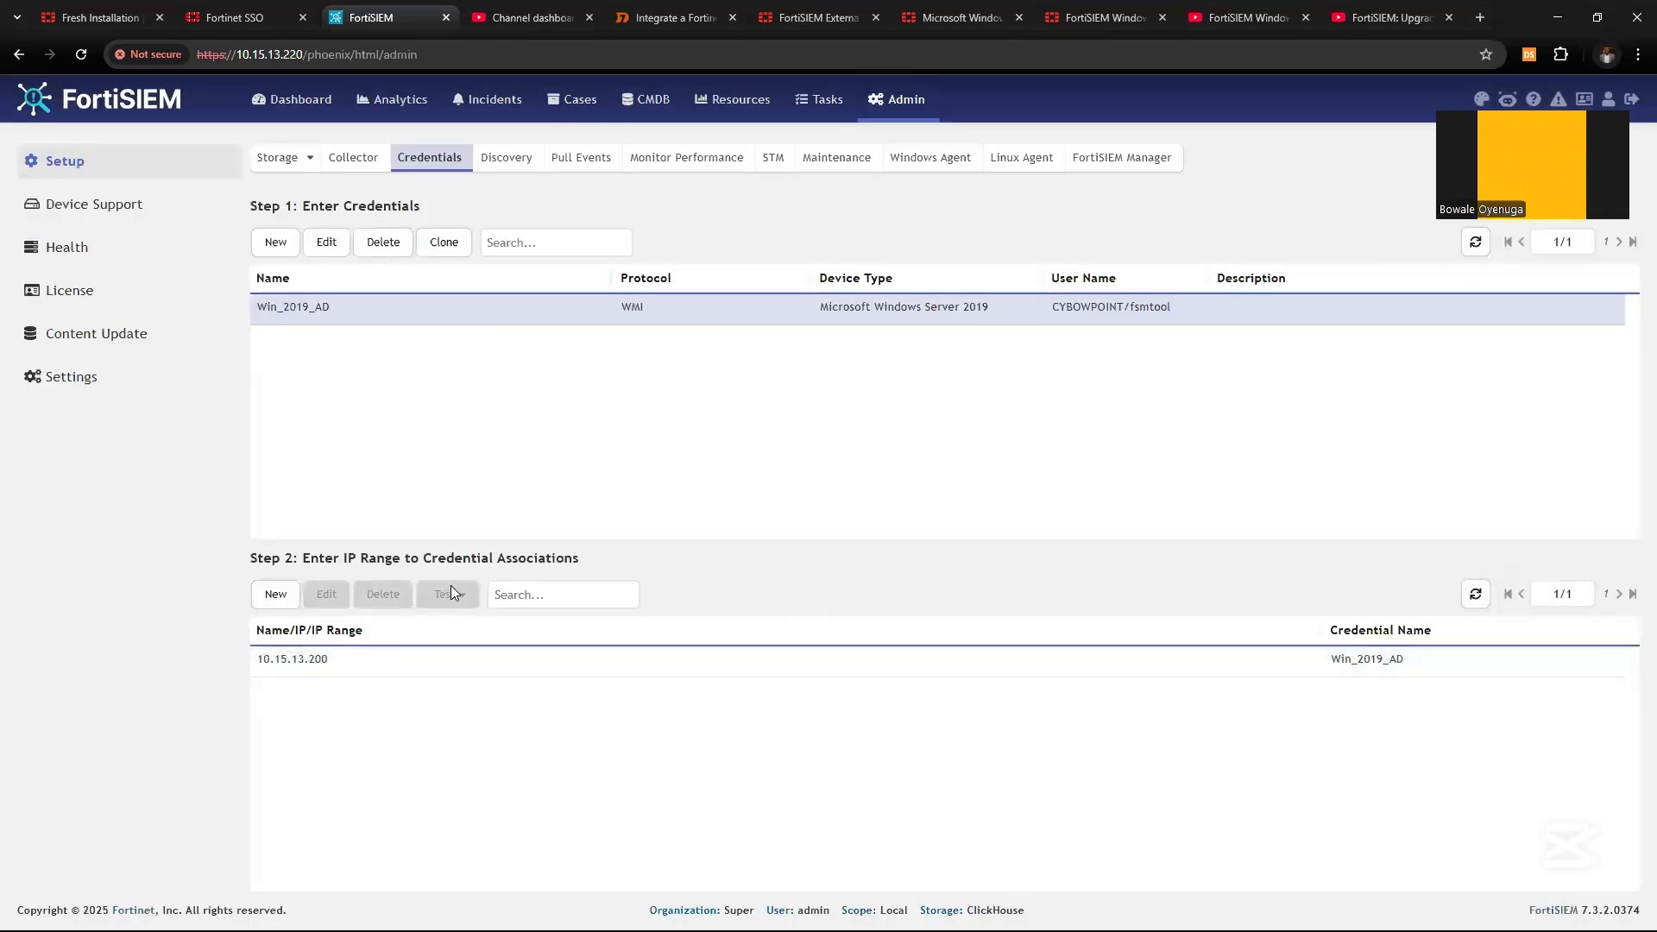
{"action": "left_click", "coordinate": [447, 593]}
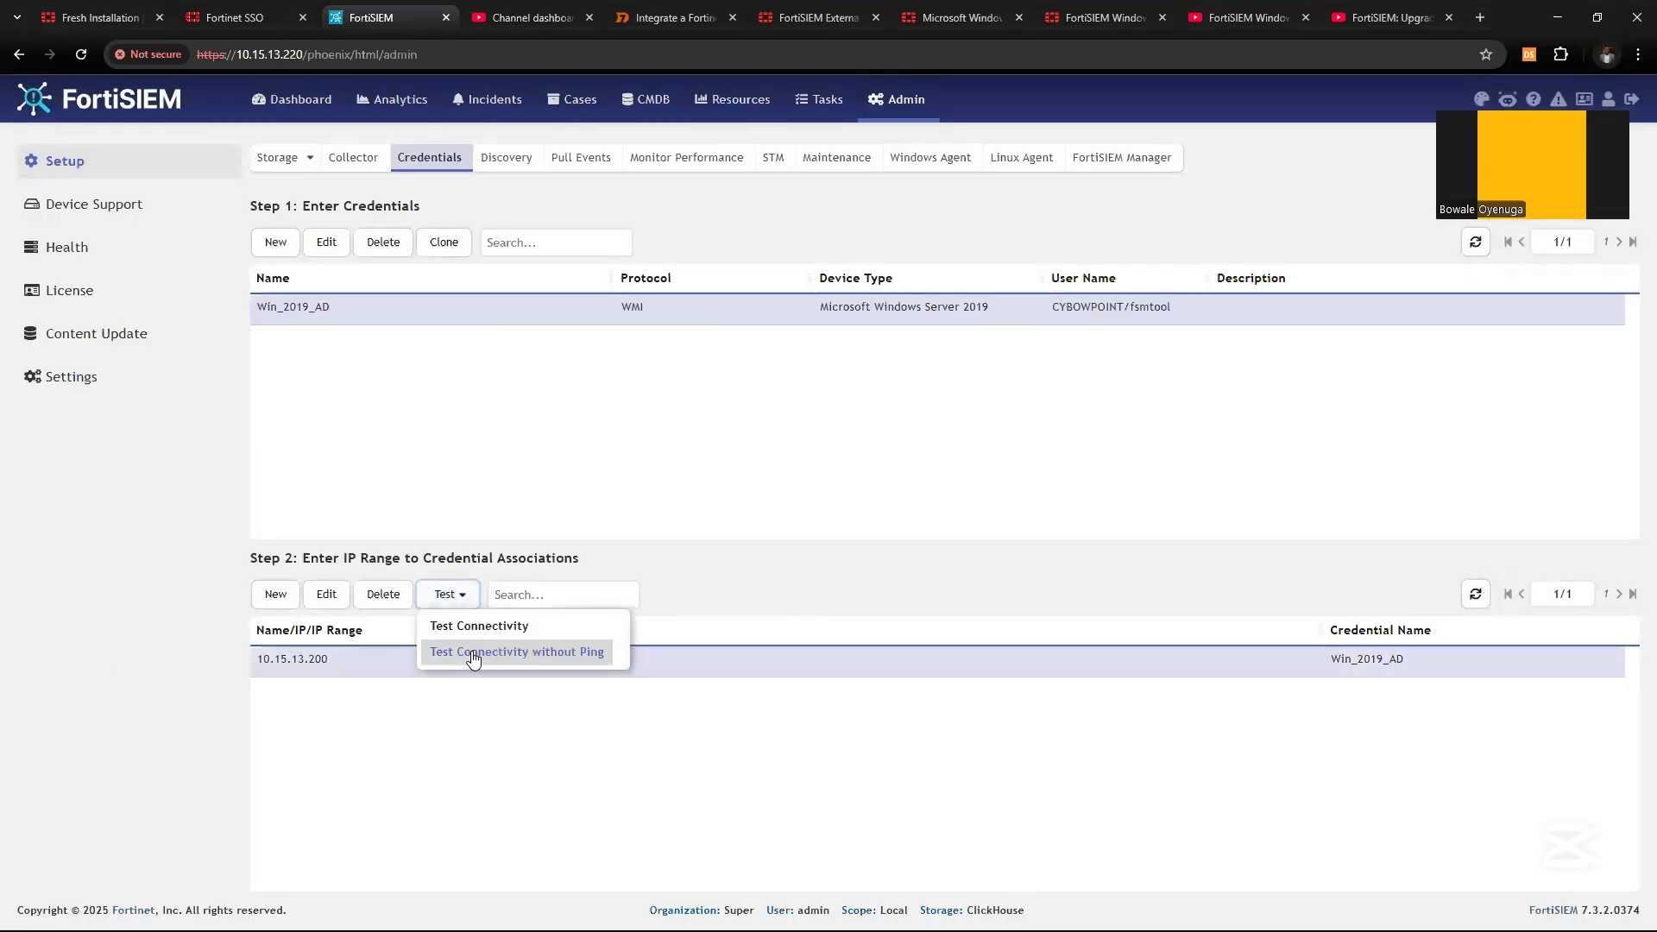
{"action": "left_click", "coordinate": [517, 651]}
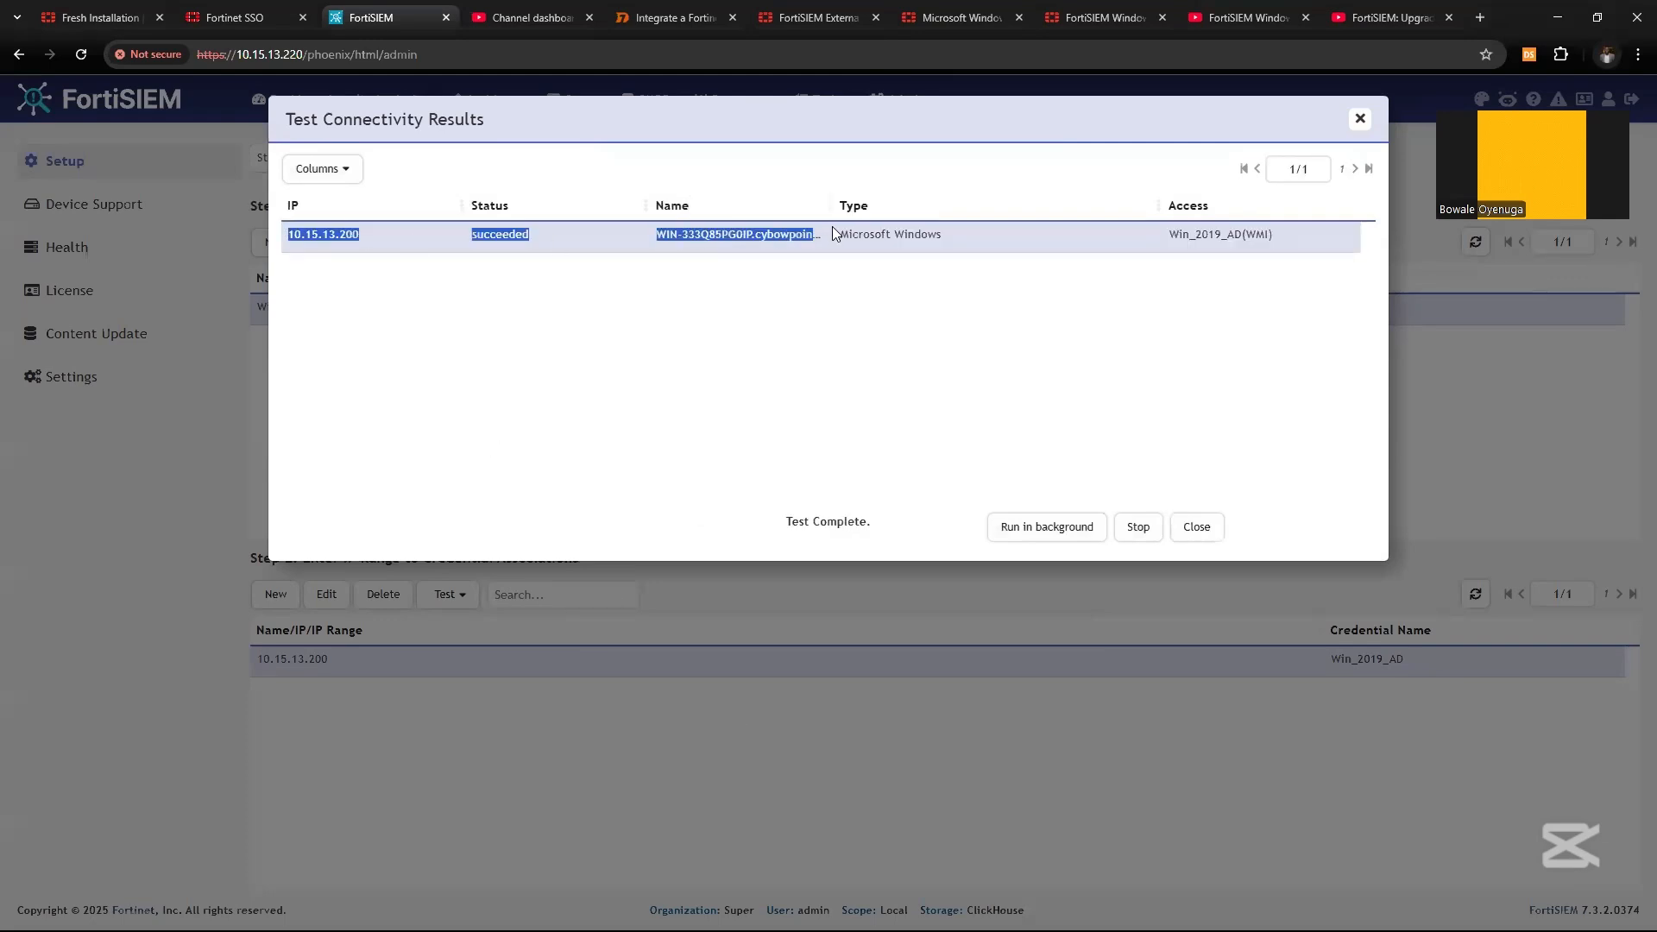
{"action": "left_click", "coordinate": [1195, 527]}
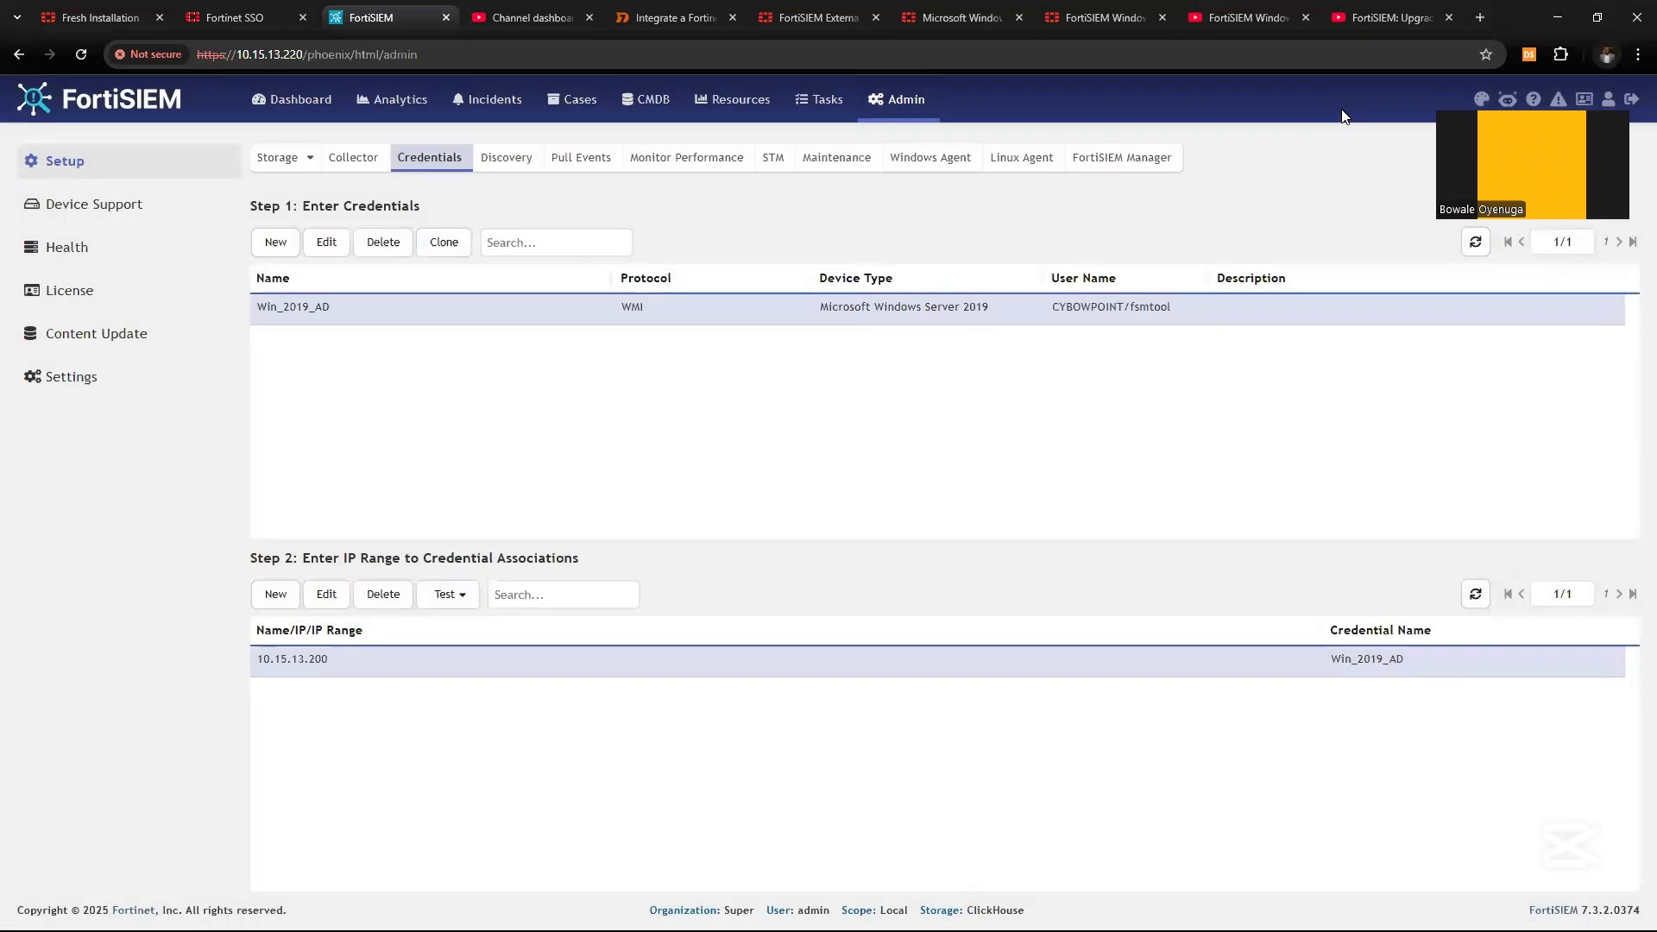
{"action": "mouse_move", "coordinate": [1247, 163]}
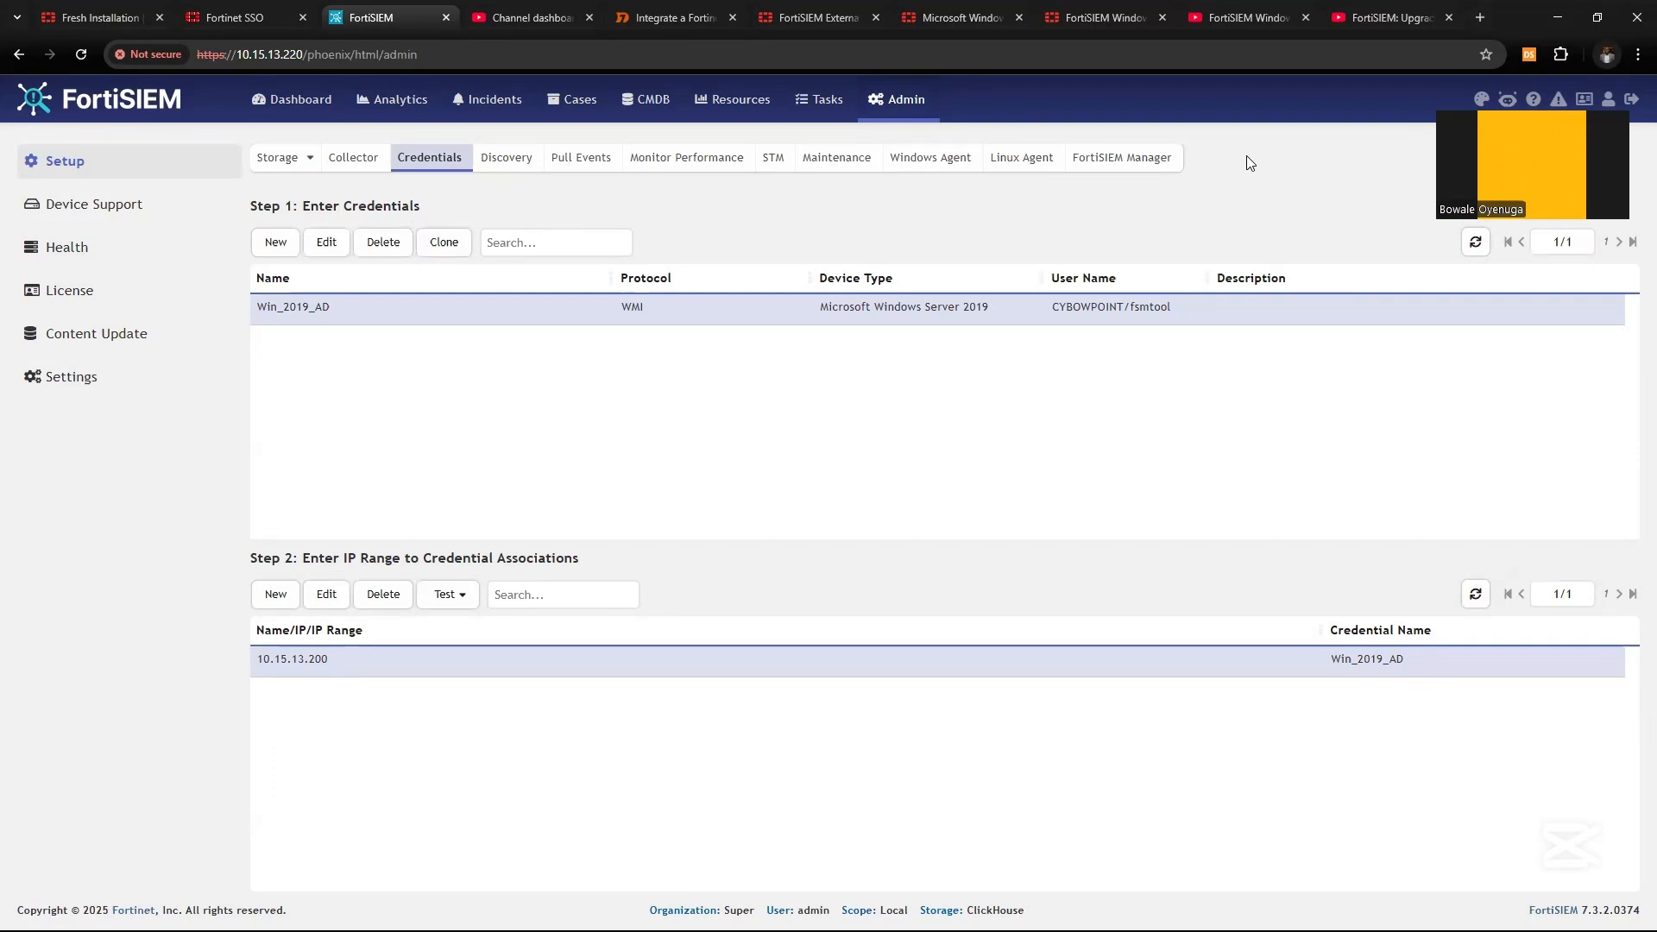
{"action": "mouse_move", "coordinate": [1241, 173]}
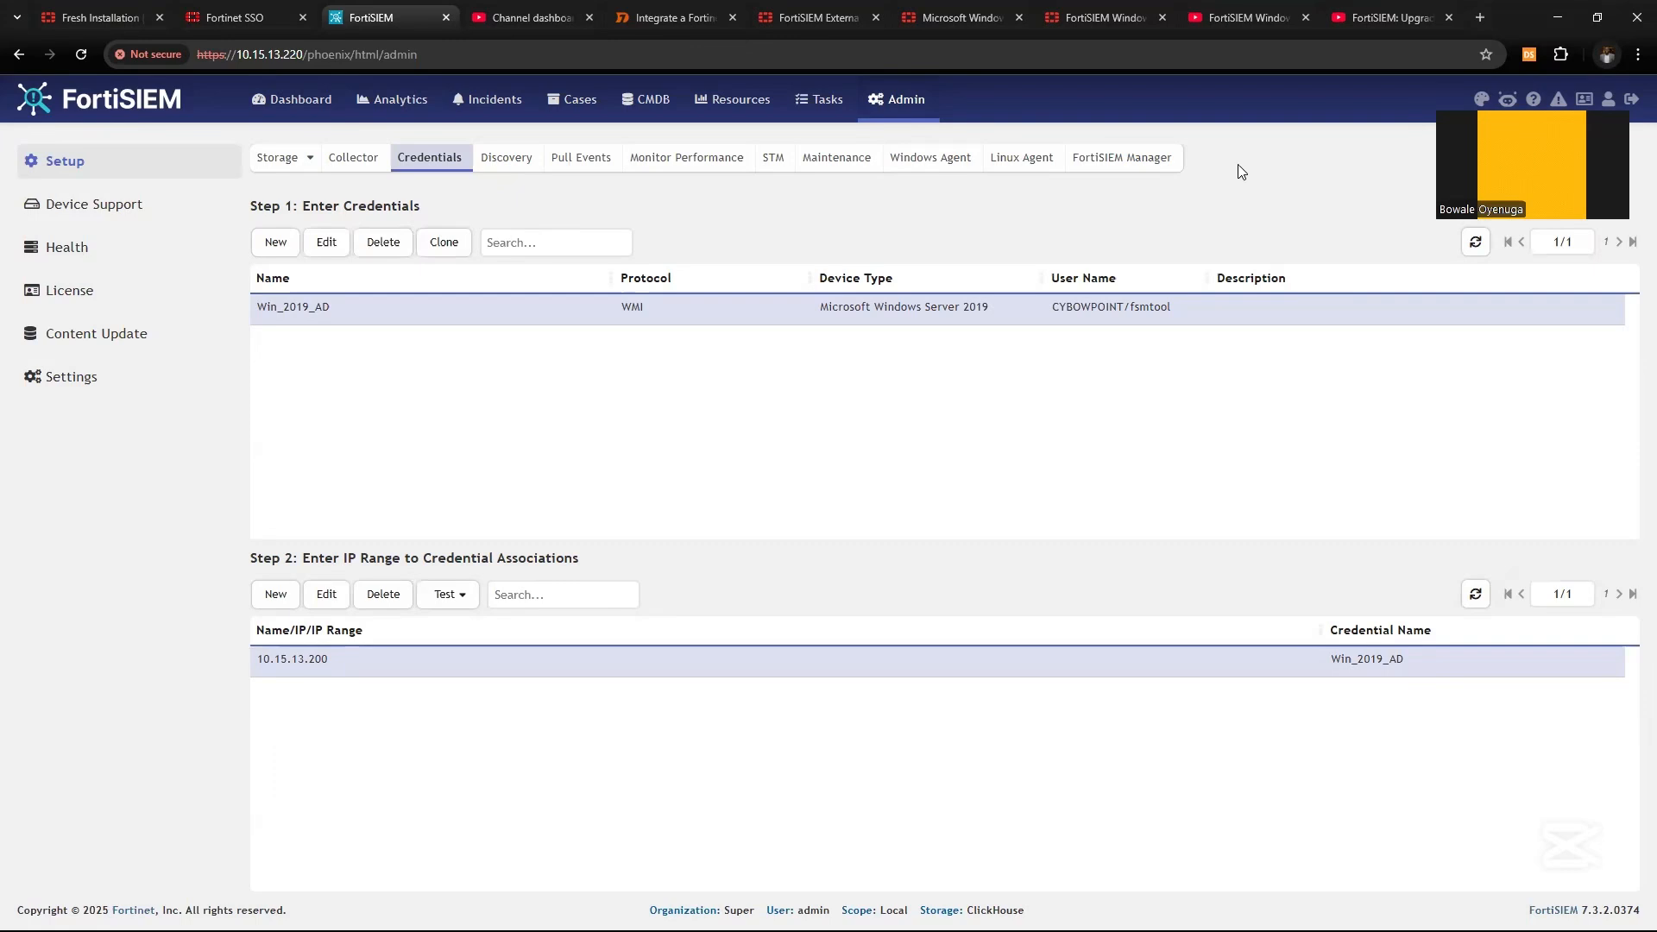
{"action": "mouse_move", "coordinate": [520, 165]}
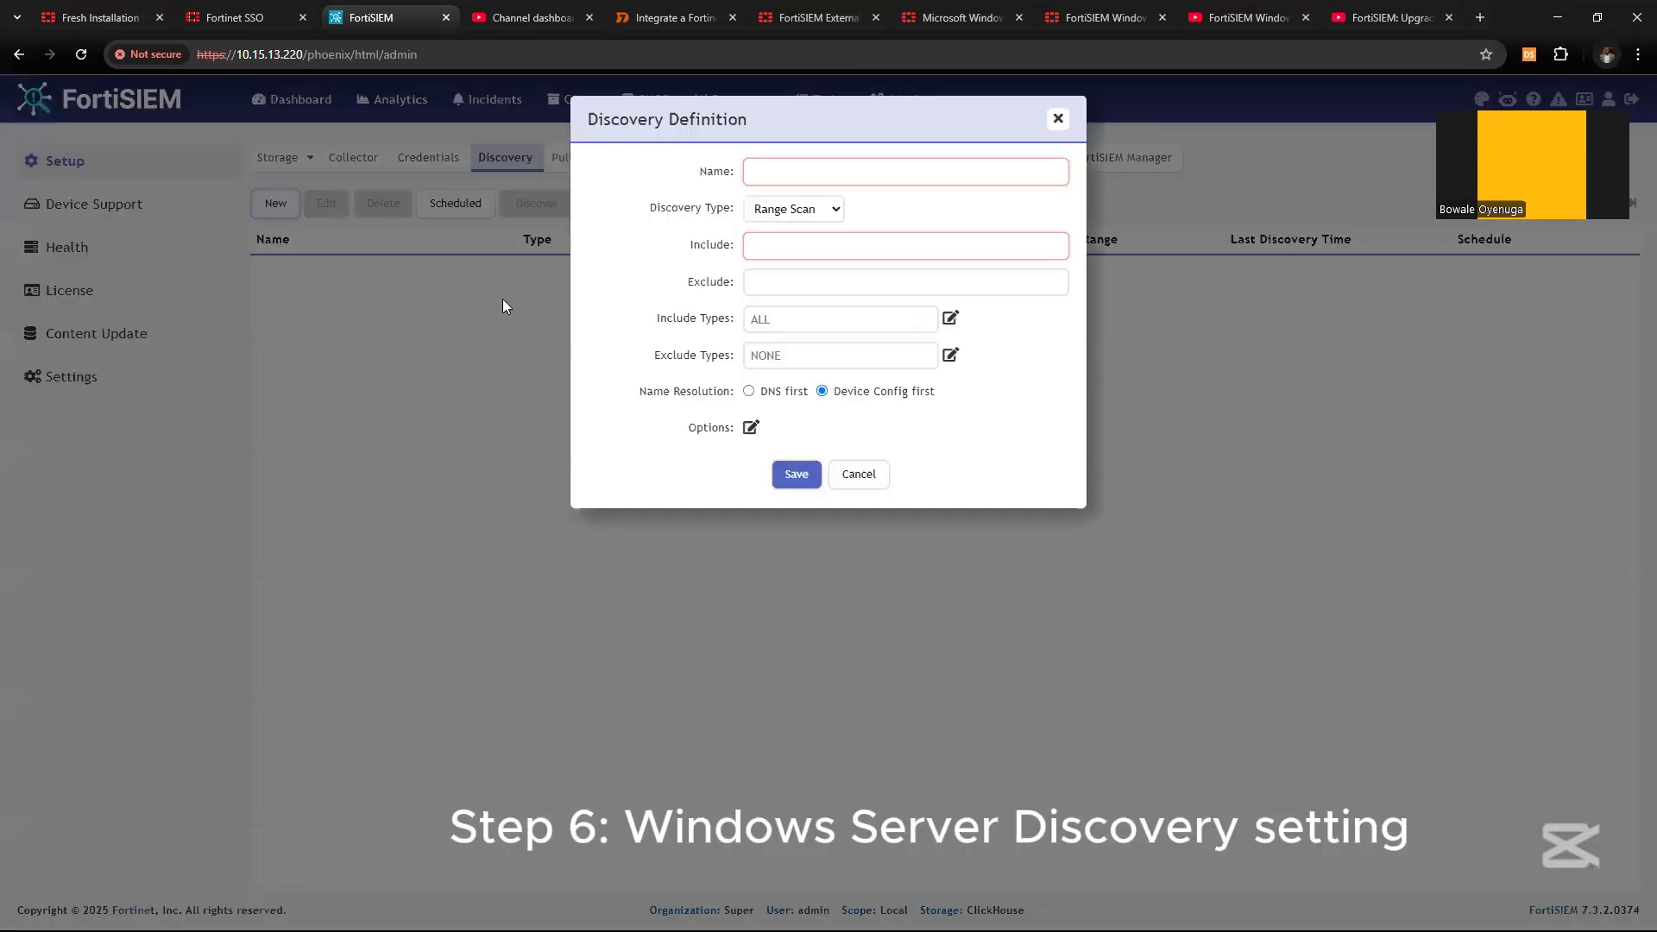
Step: Name the new discovery definition Win_2019_AD
{"action": "left_click", "coordinate": [903, 171]}
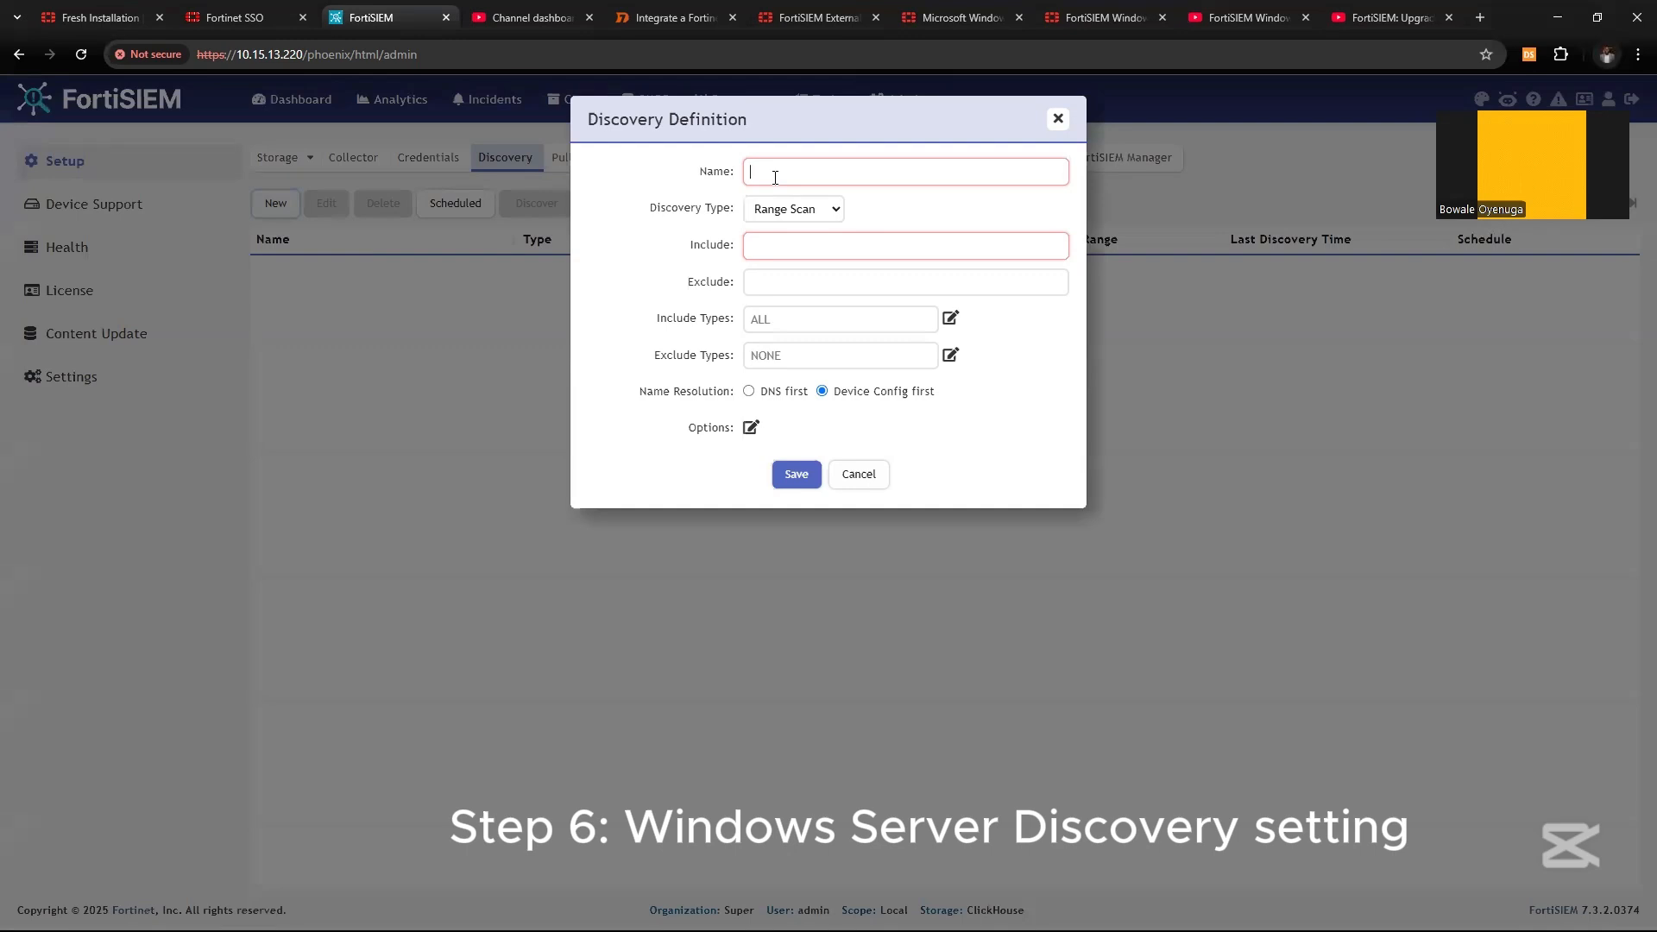
{"action": "type", "text": "Win"}
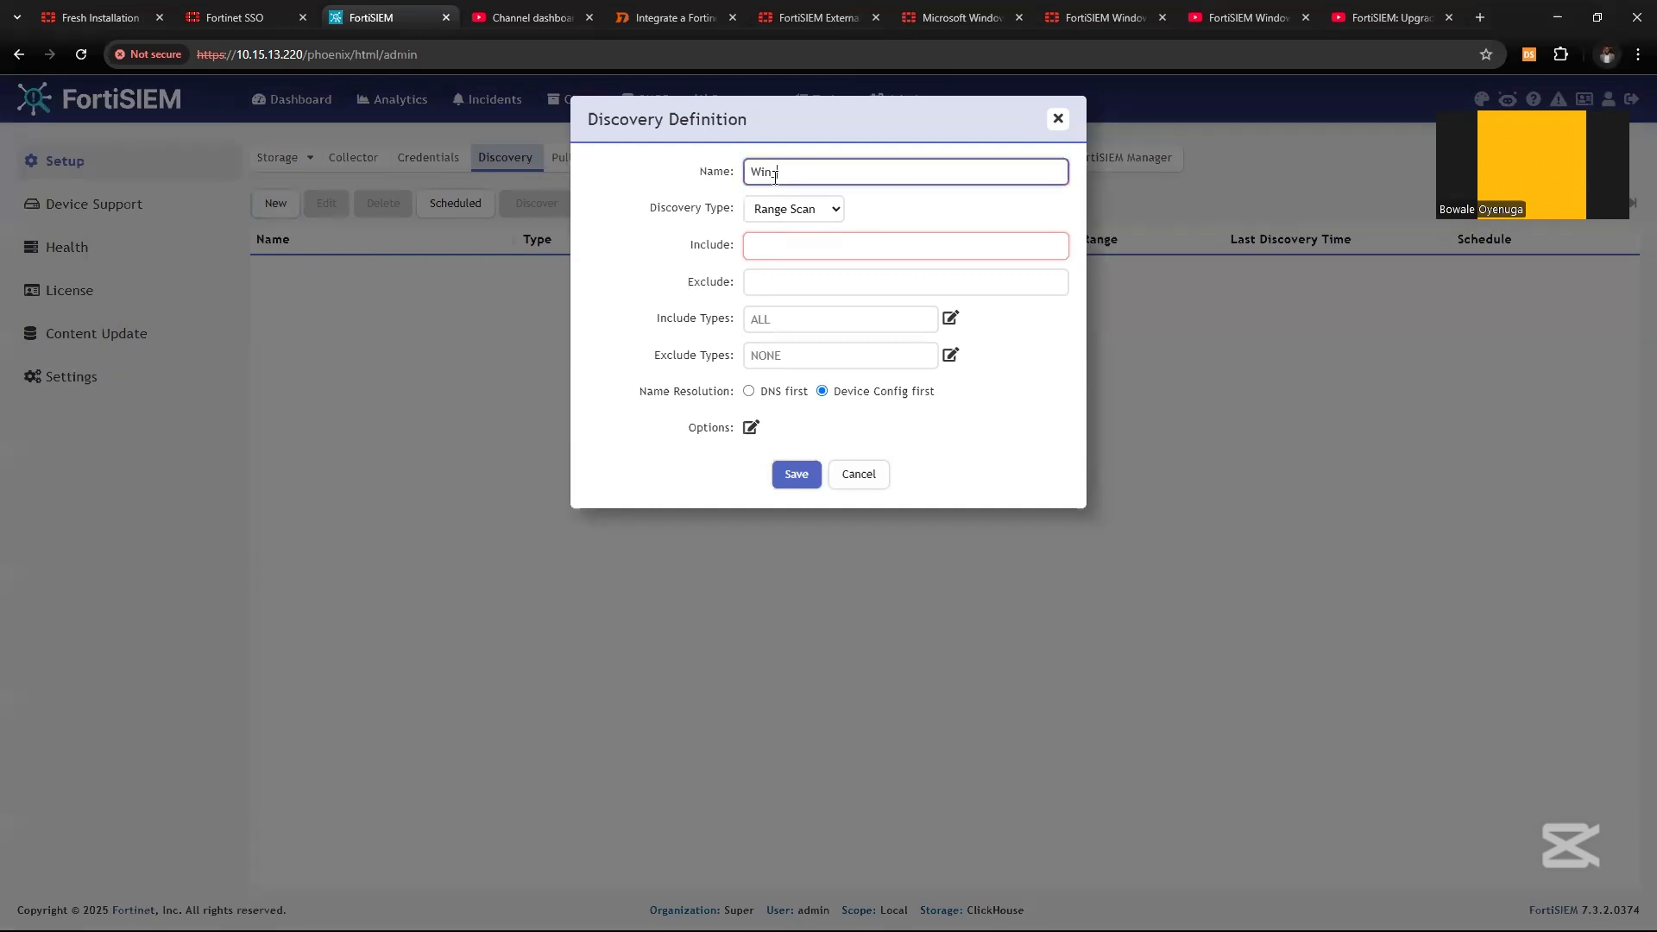
{"action": "type", "text": "-2019_"}
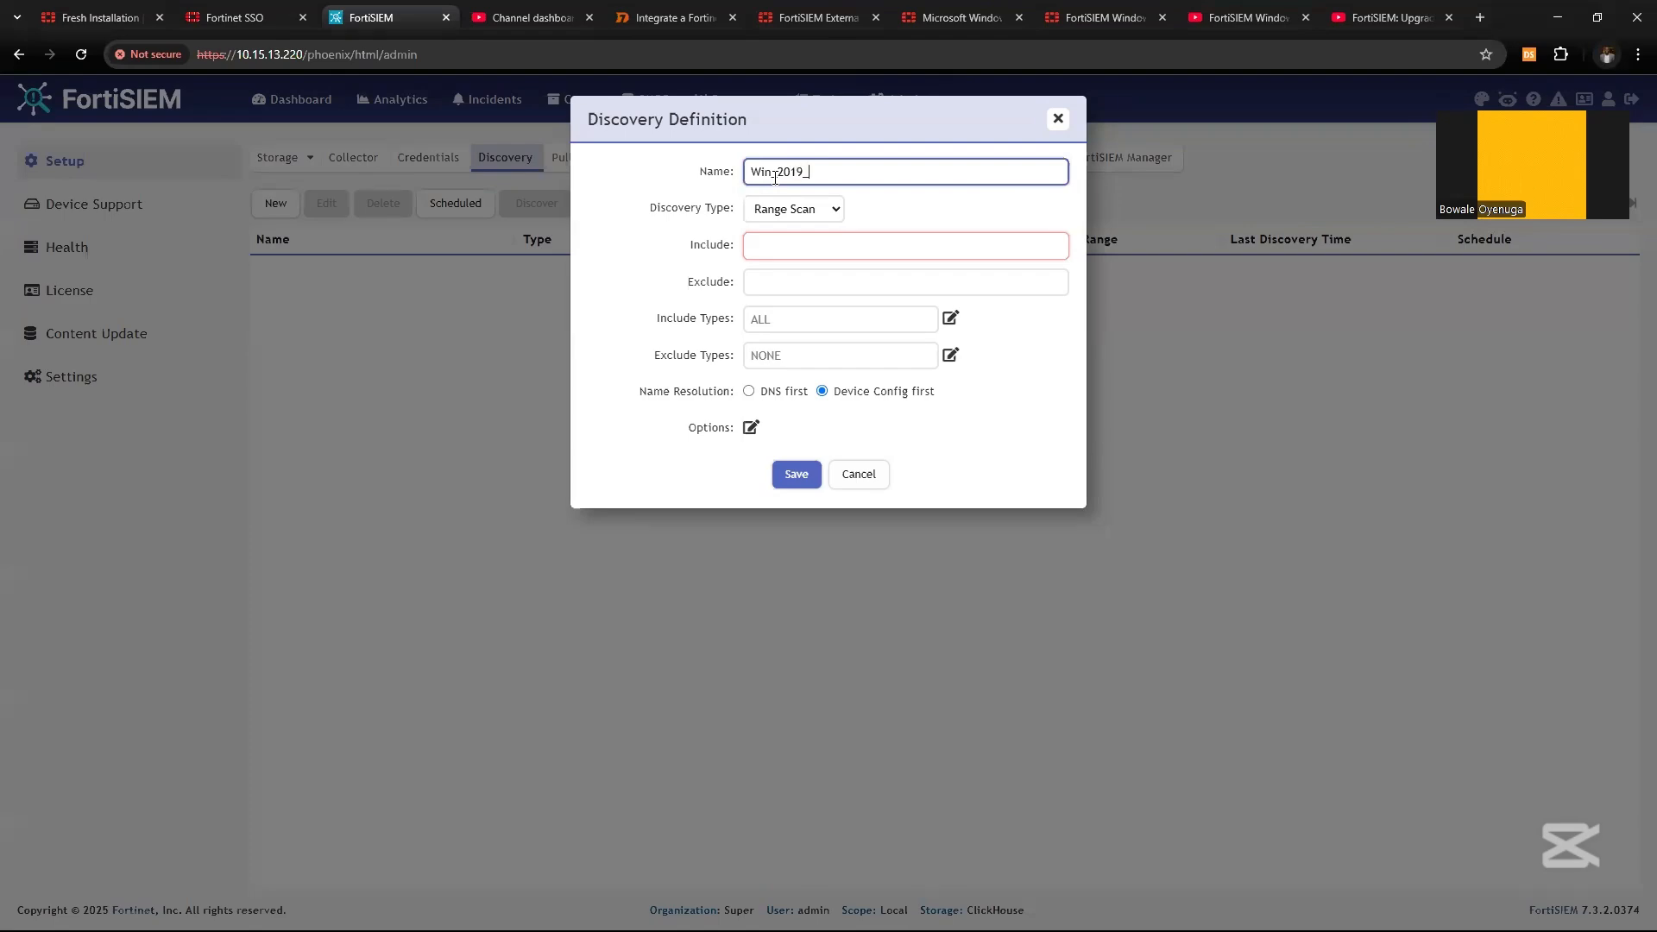
{"action": "type", "text": "AD"}
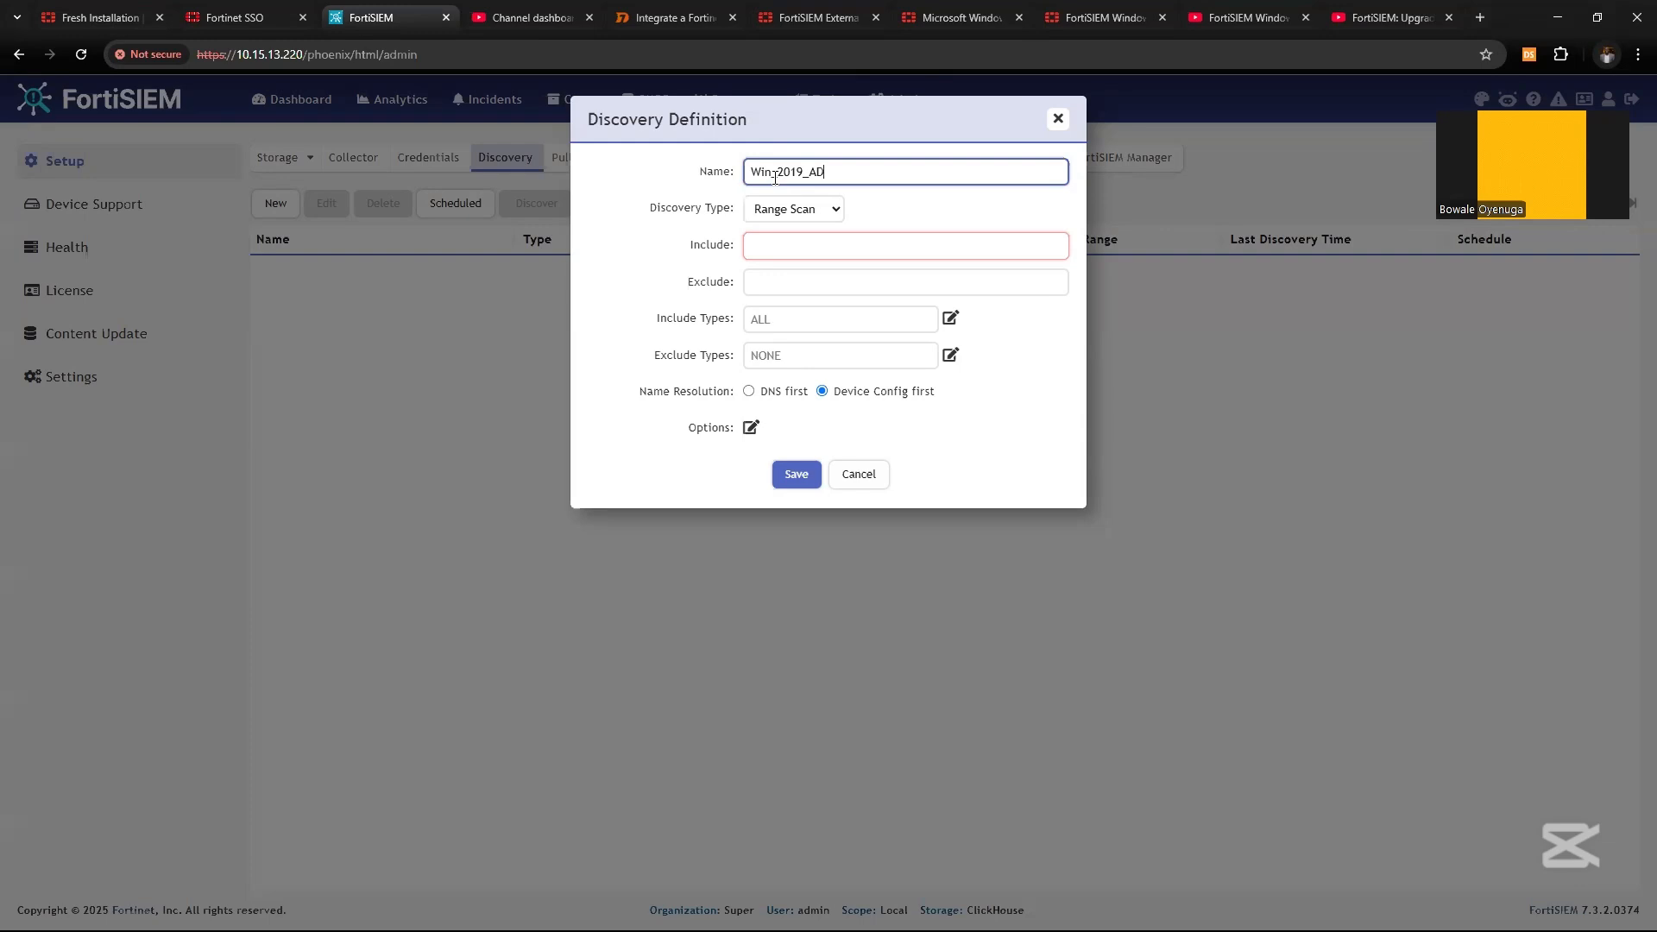
Step: Include 10.15.13.200 in the range scan and save the discovery
{"action": "left_click", "coordinate": [904, 245]}
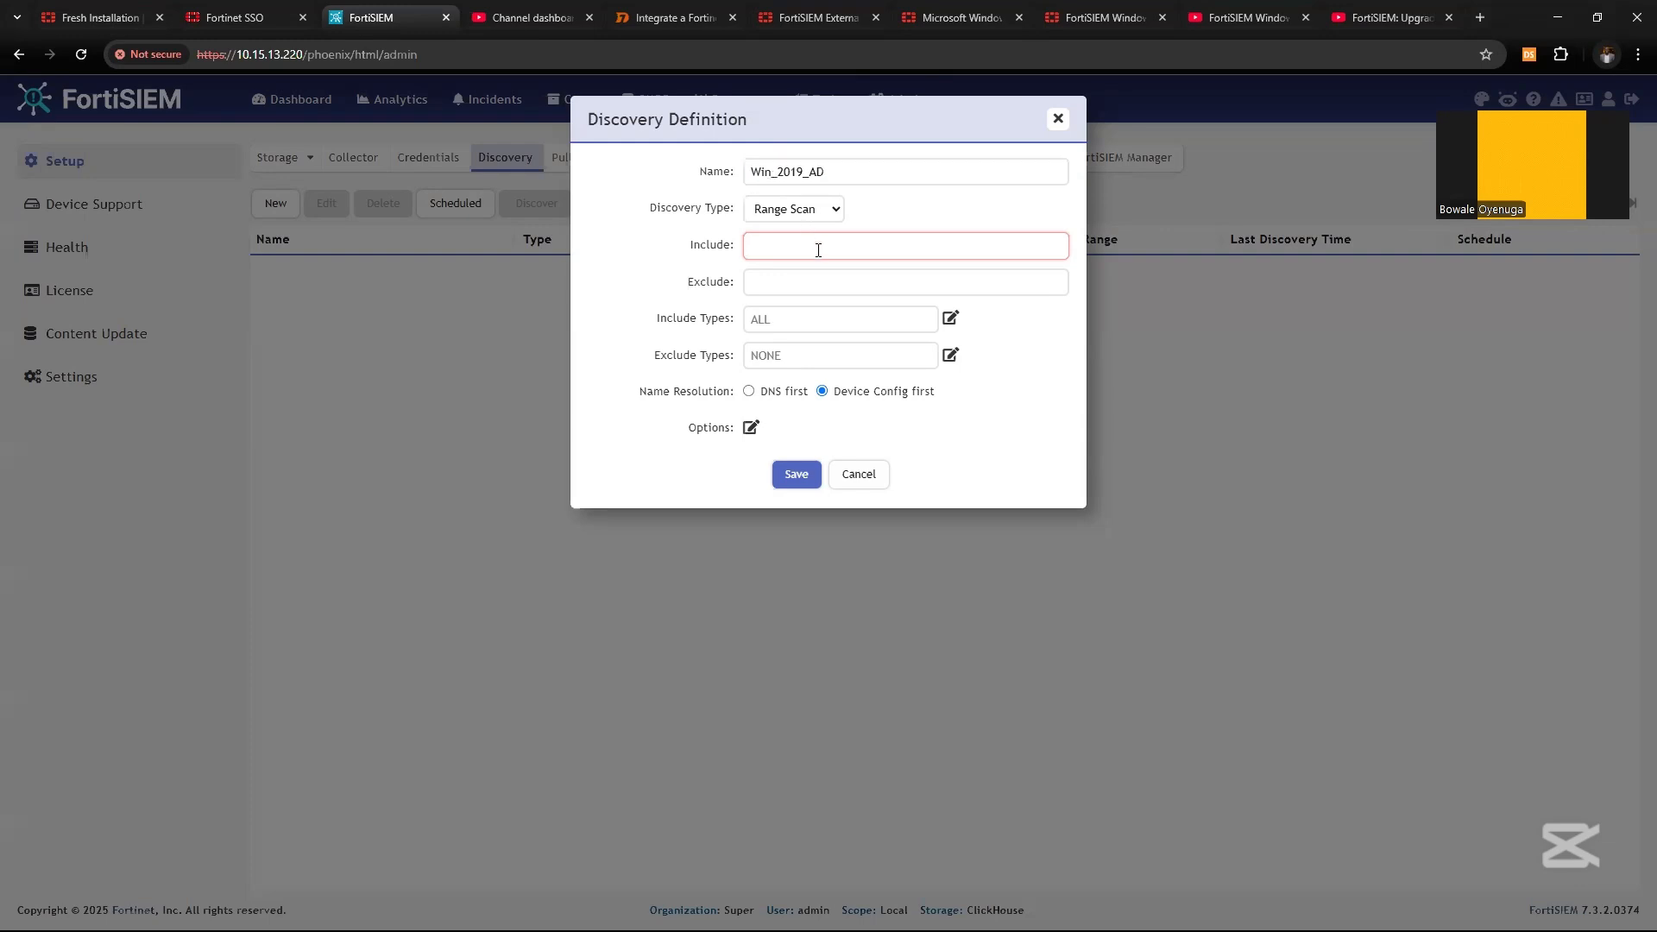
{"action": "type", "text": "10."}
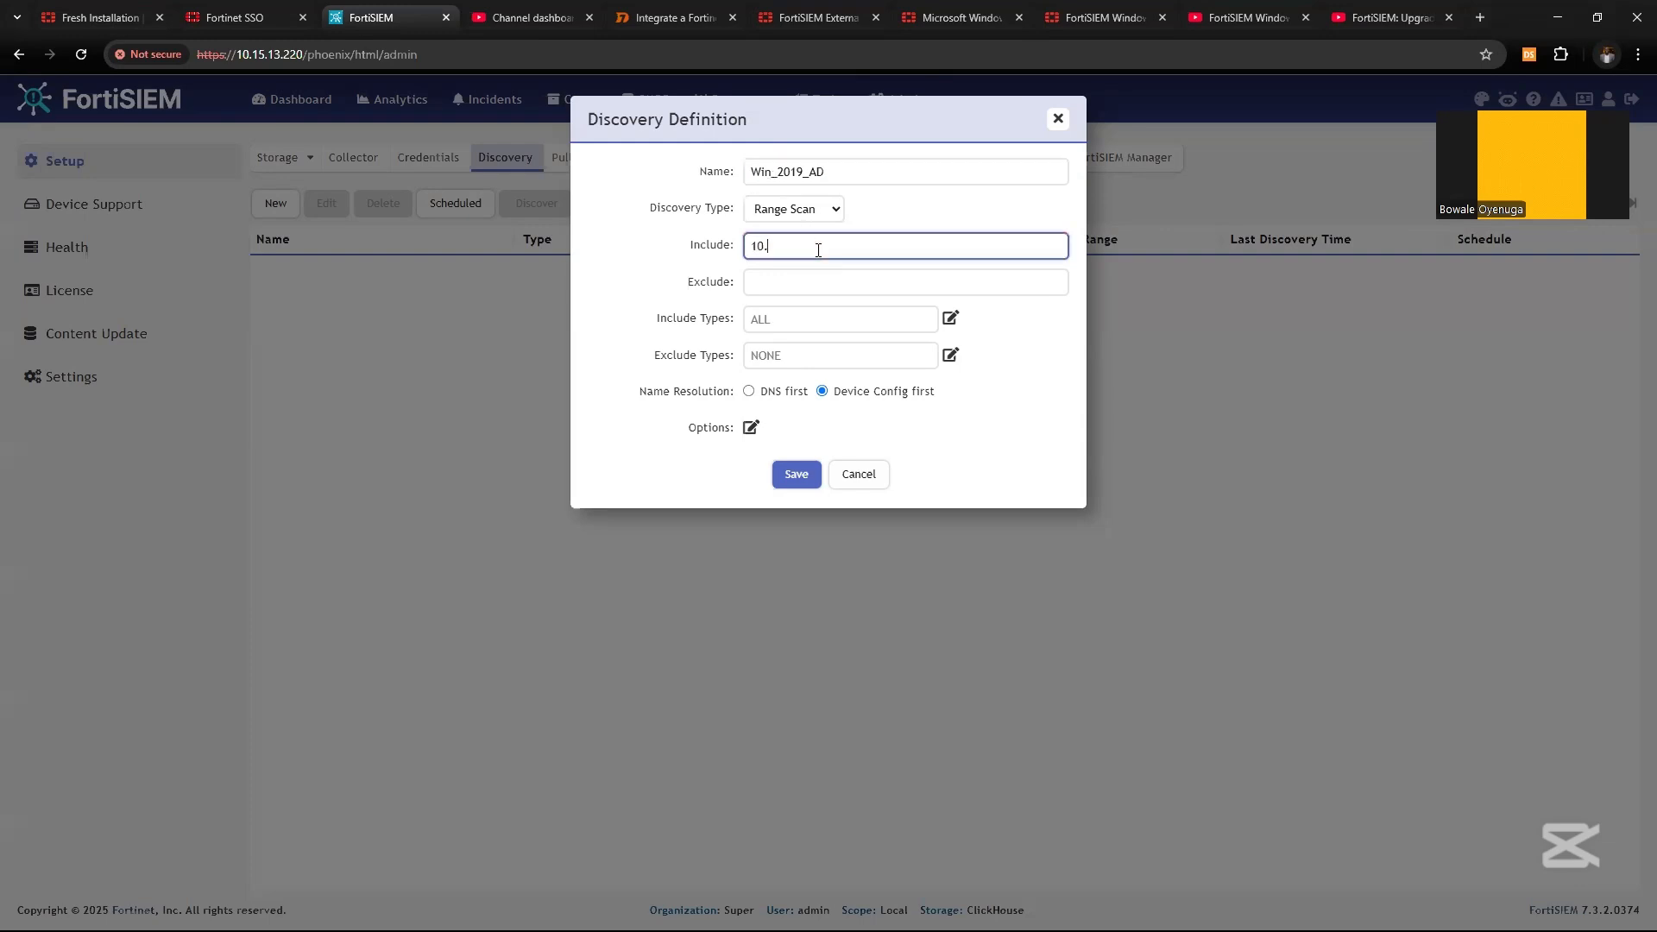
{"action": "type", "text": "15.1"}
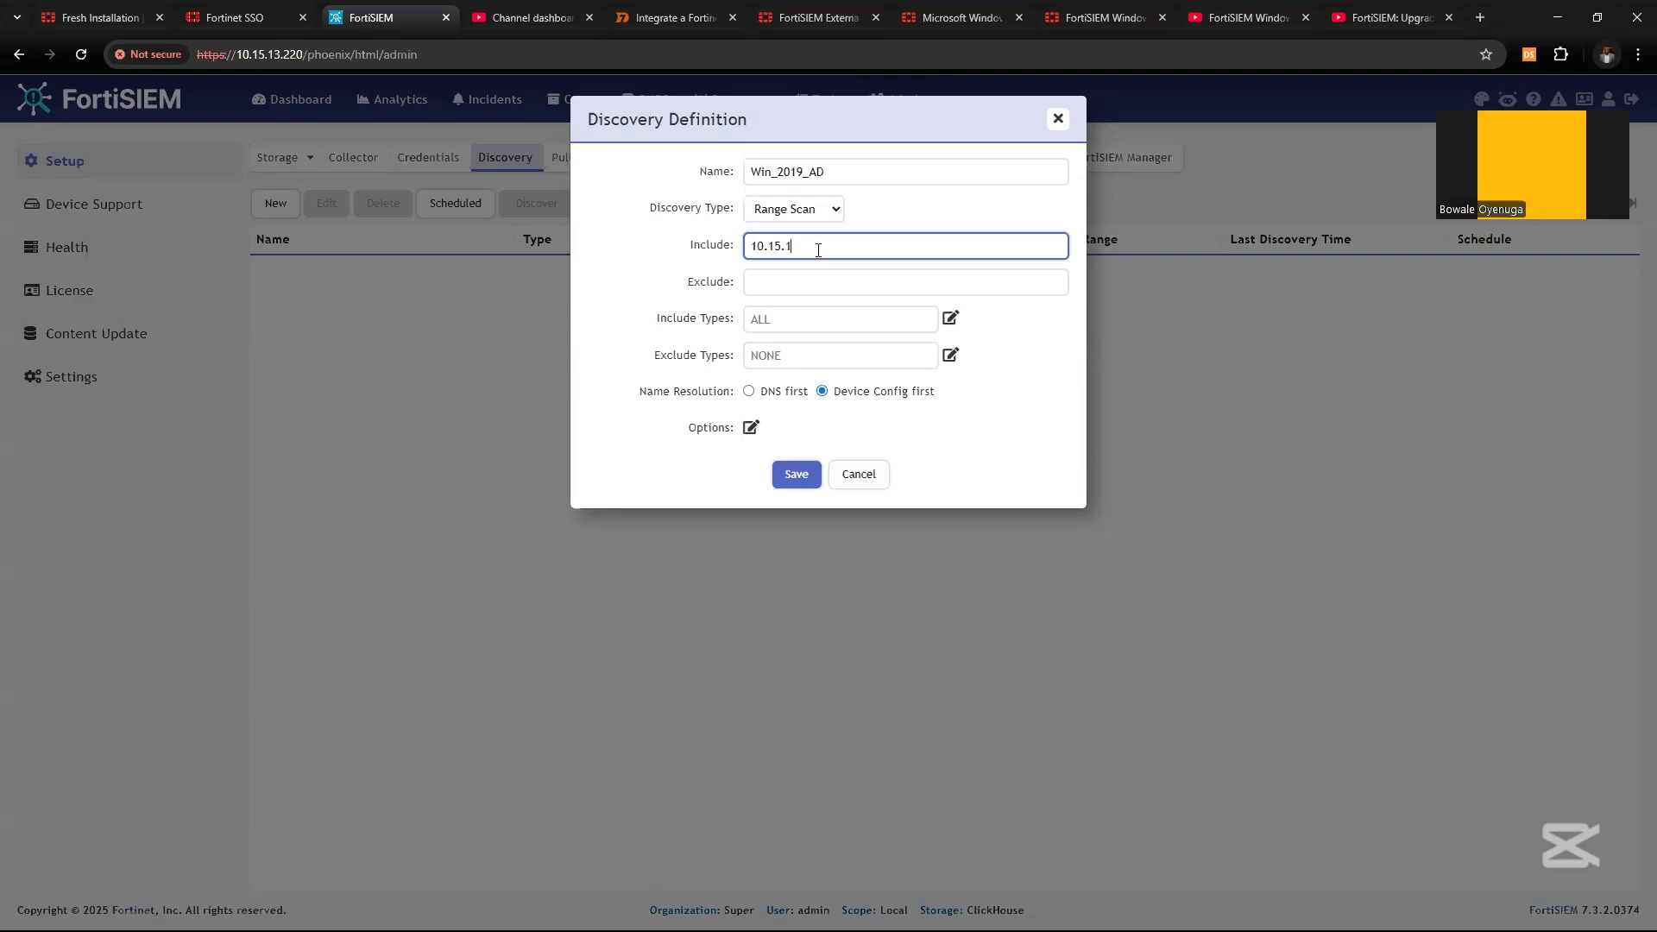
{"action": "type", "text": "3."}
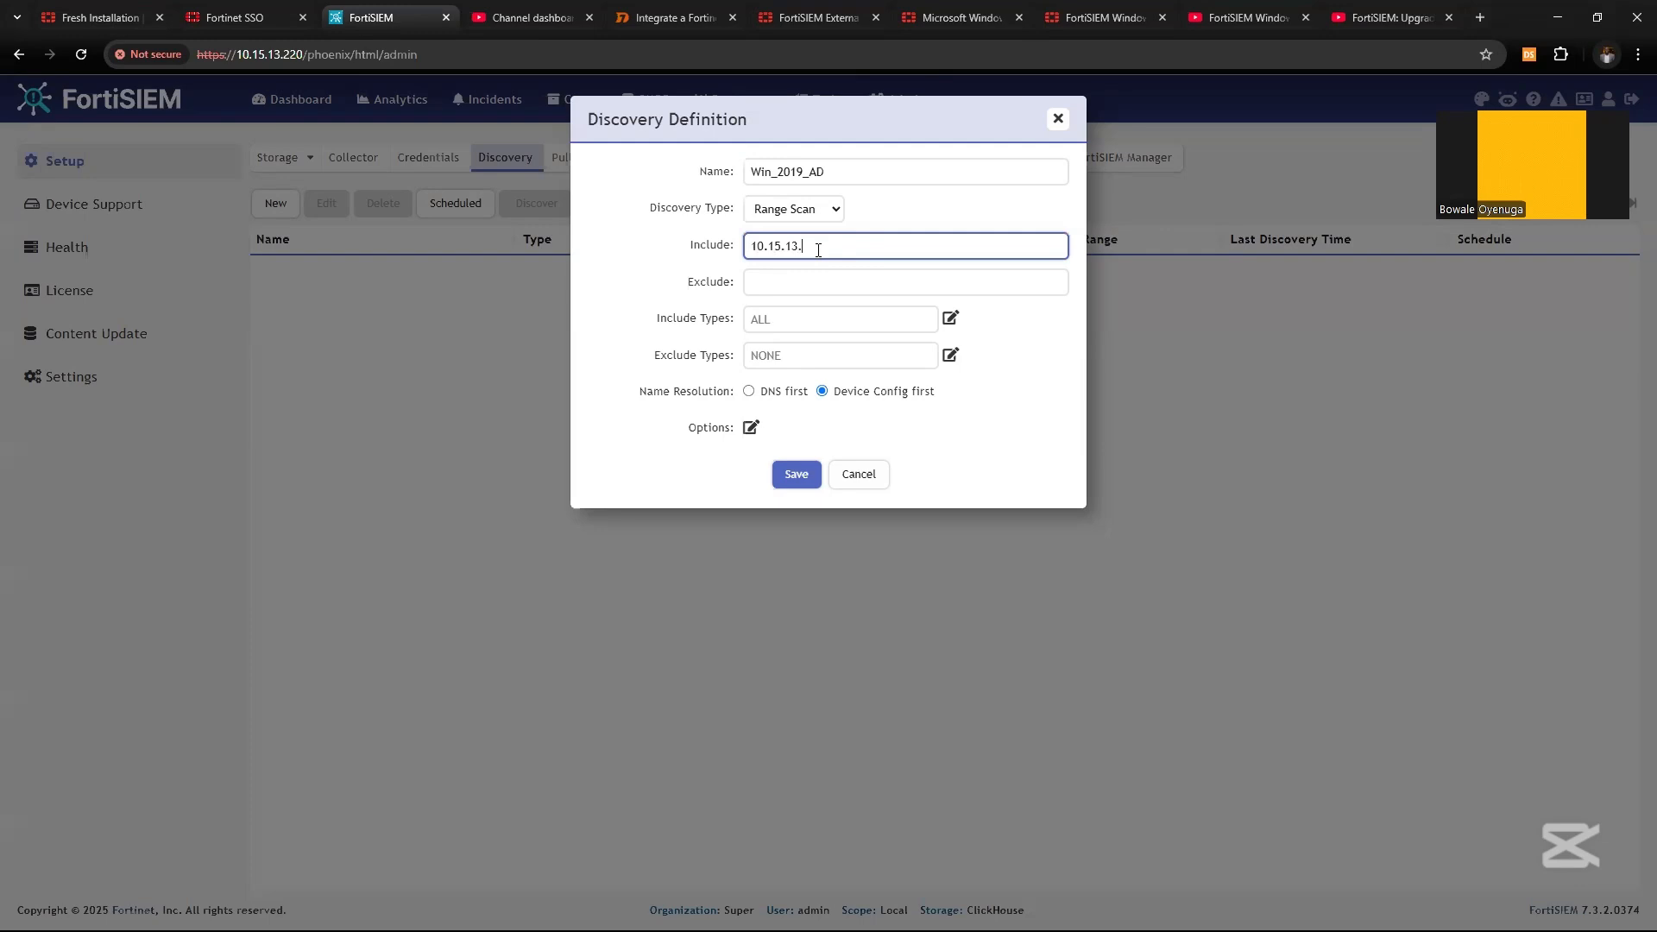
{"action": "type", "text": "200"}
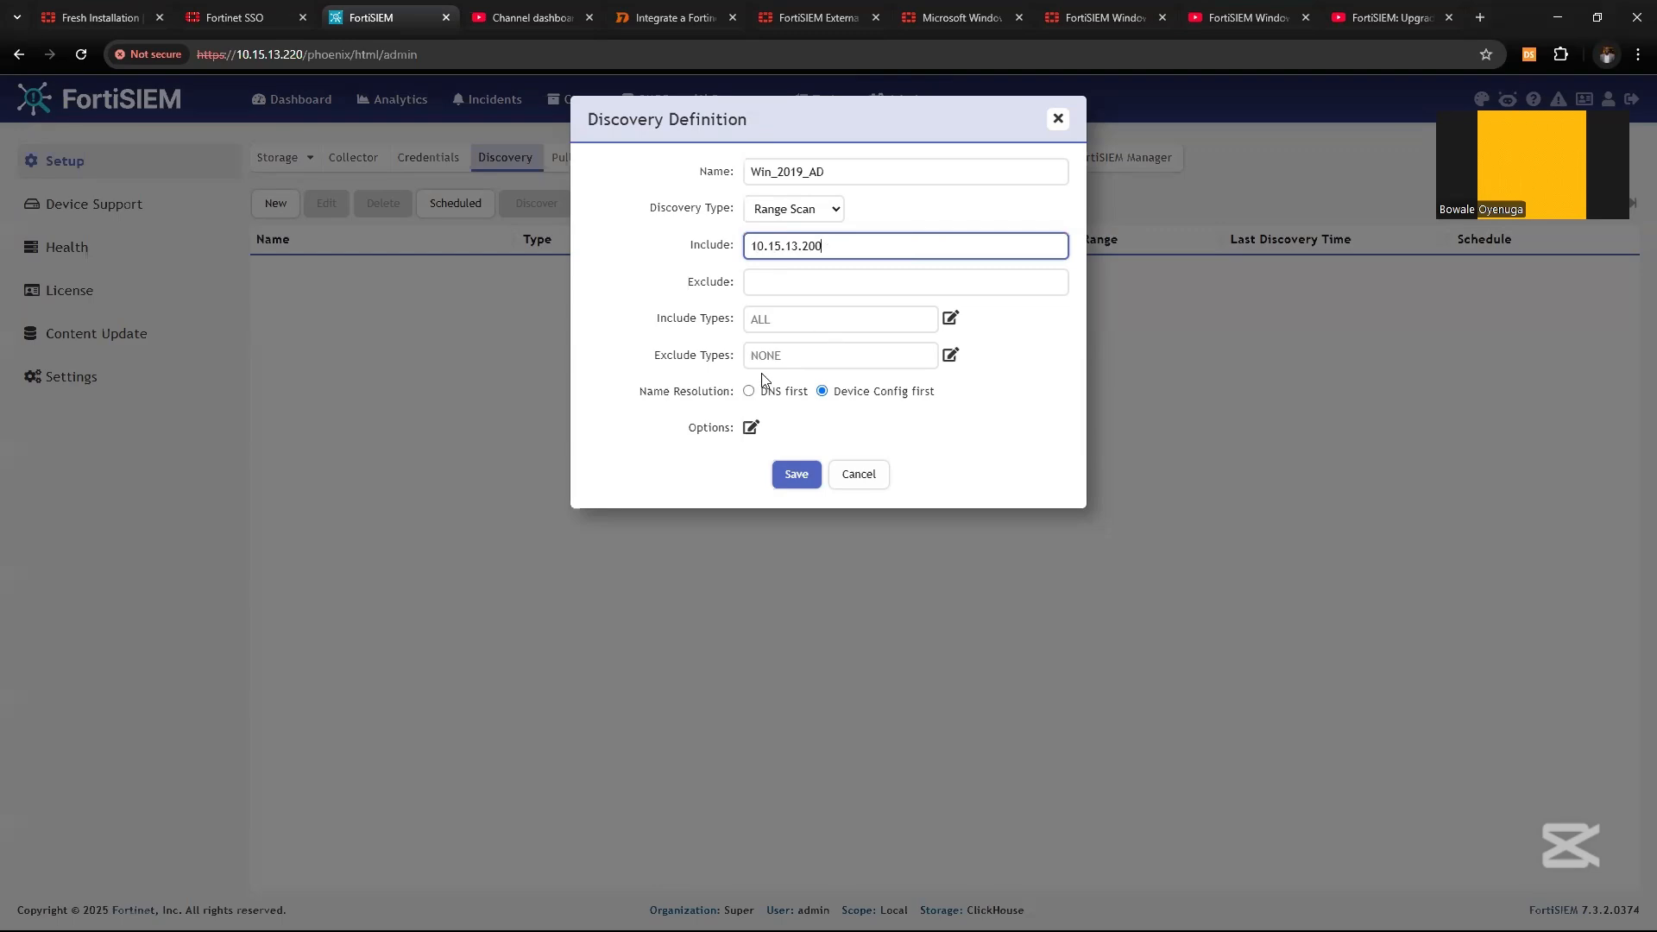
{"action": "mouse_move", "coordinate": [827, 402]}
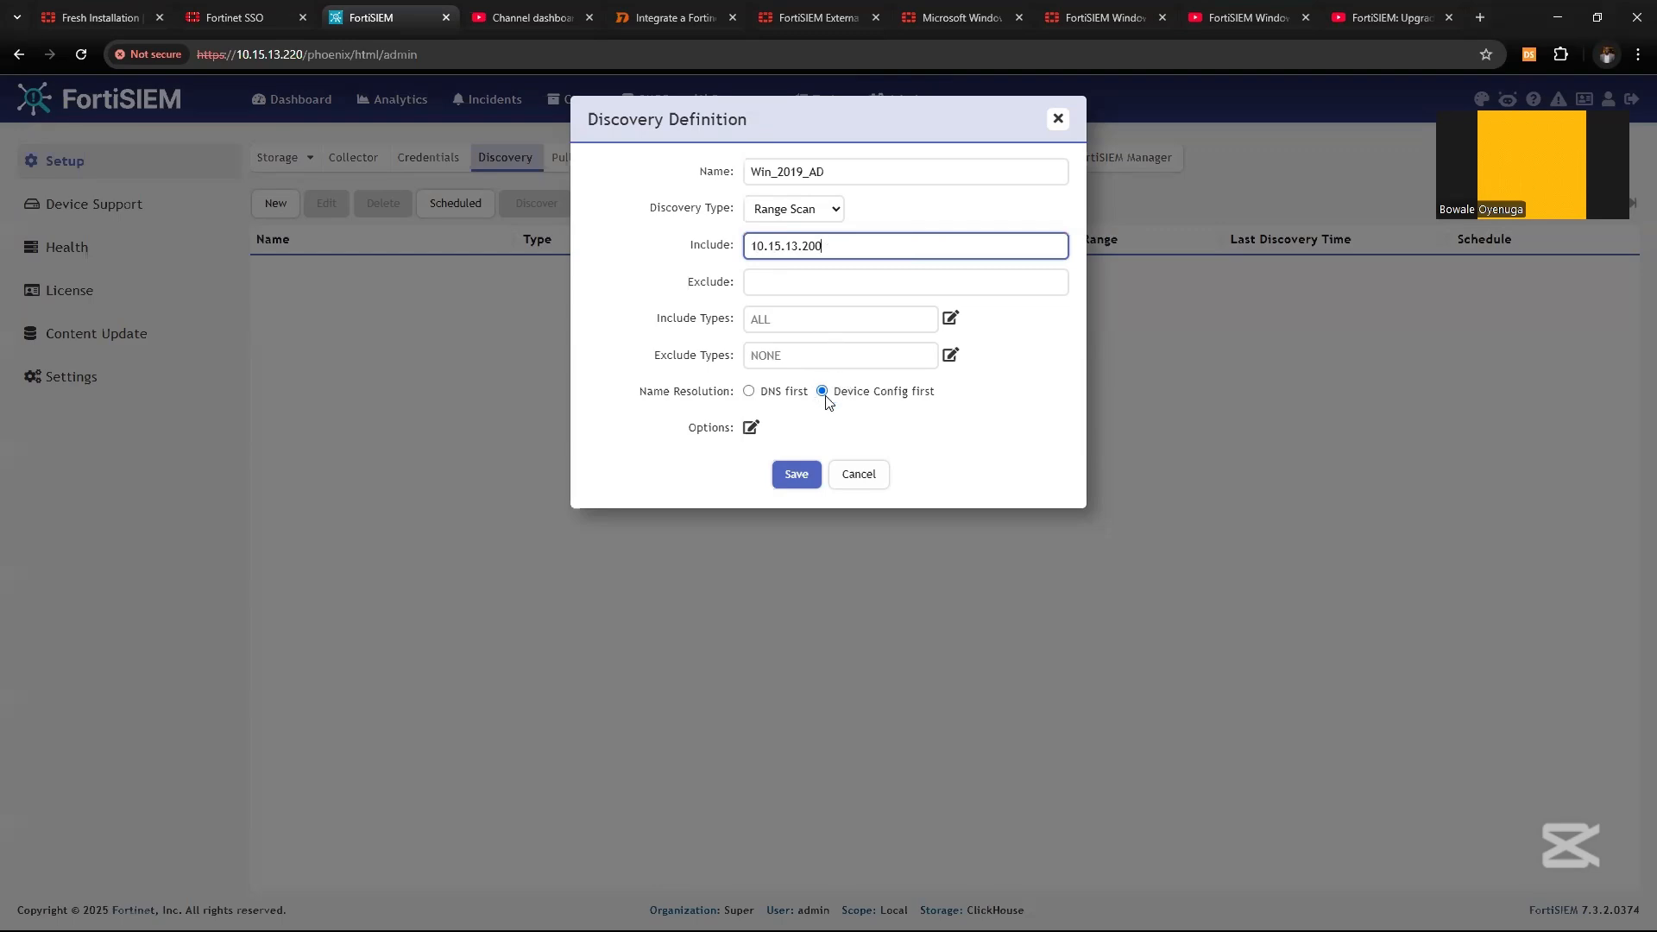
{"action": "mouse_move", "coordinate": [785, 400]}
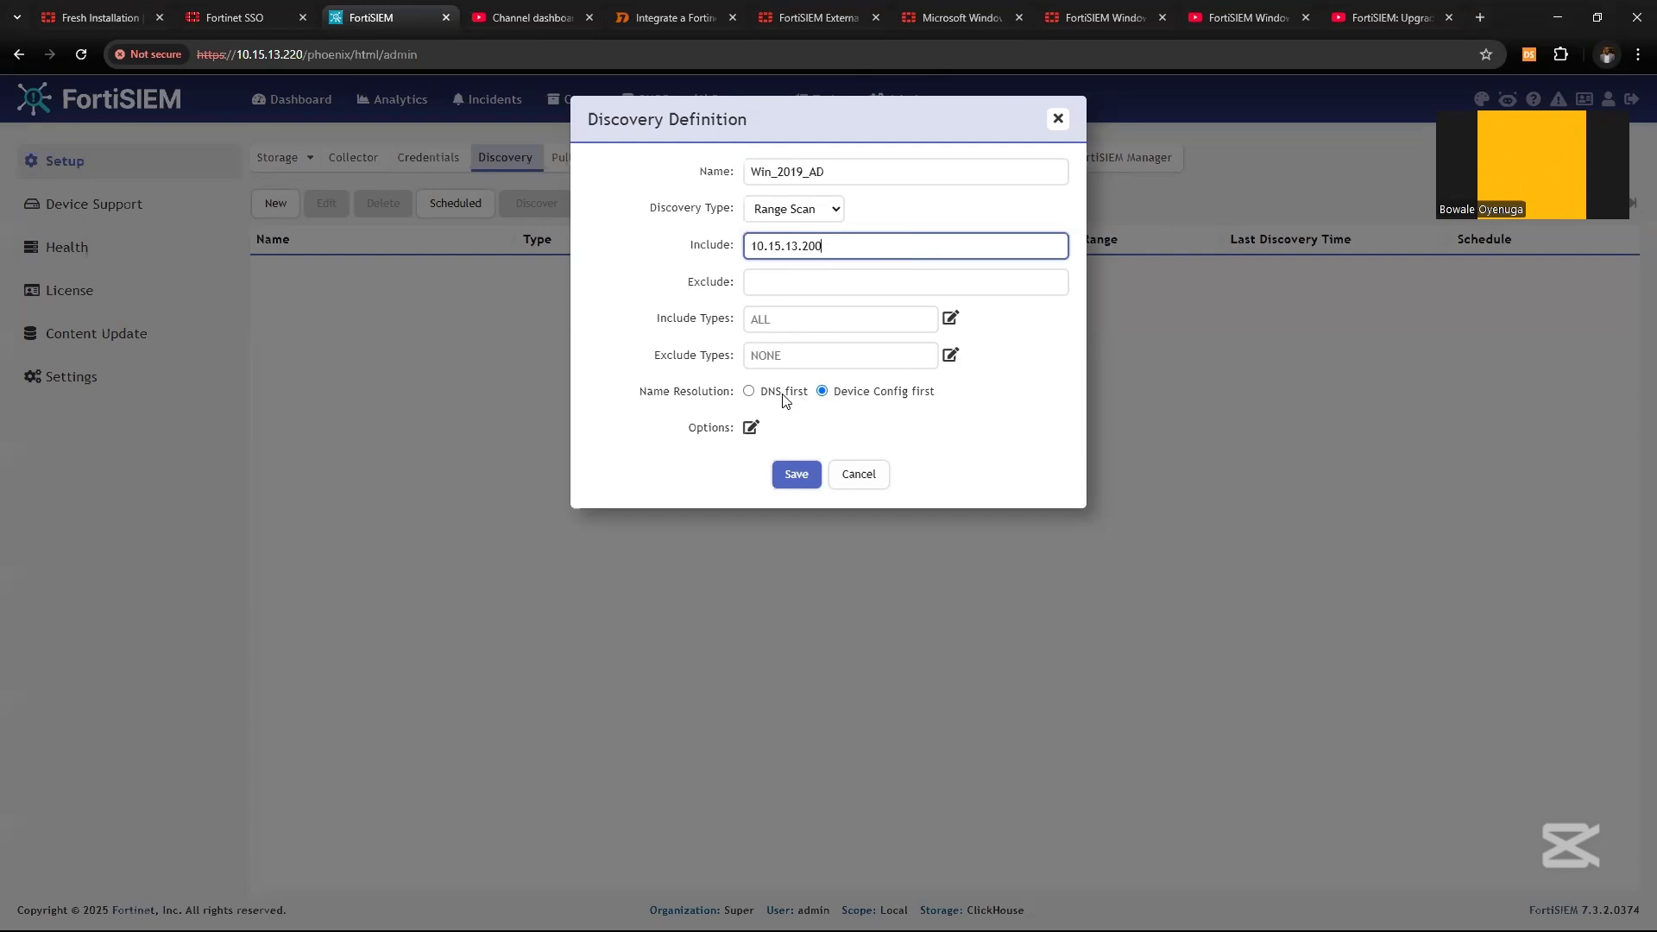
{"action": "mouse_move", "coordinate": [808, 438]}
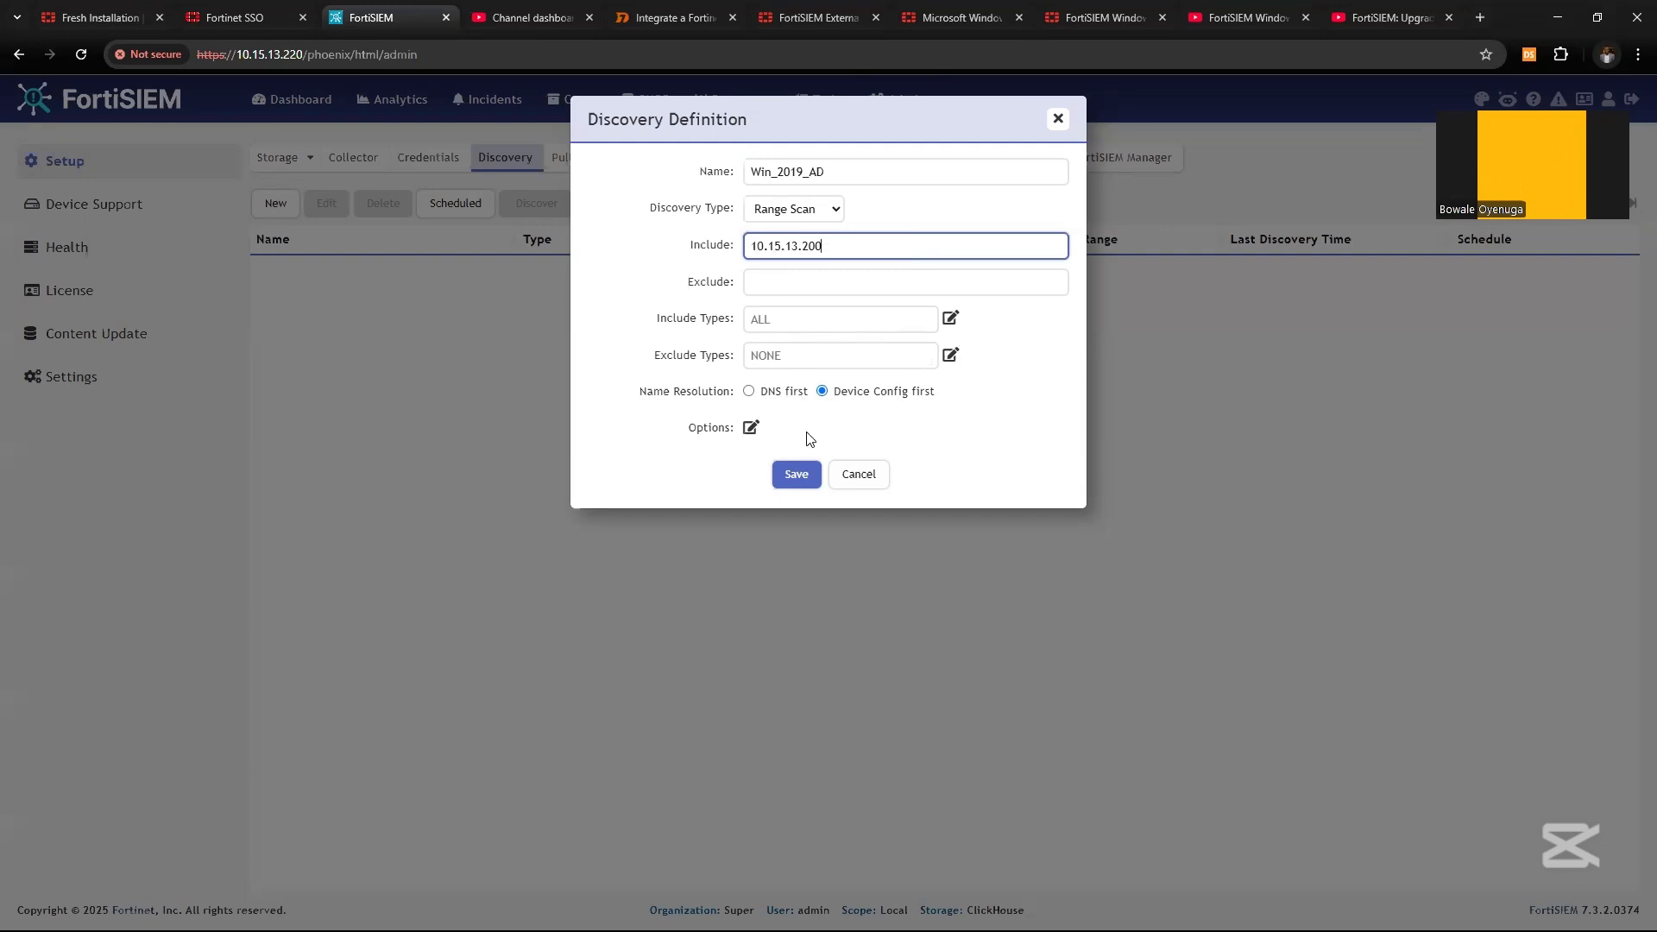
{"action": "left_click", "coordinate": [796, 474]}
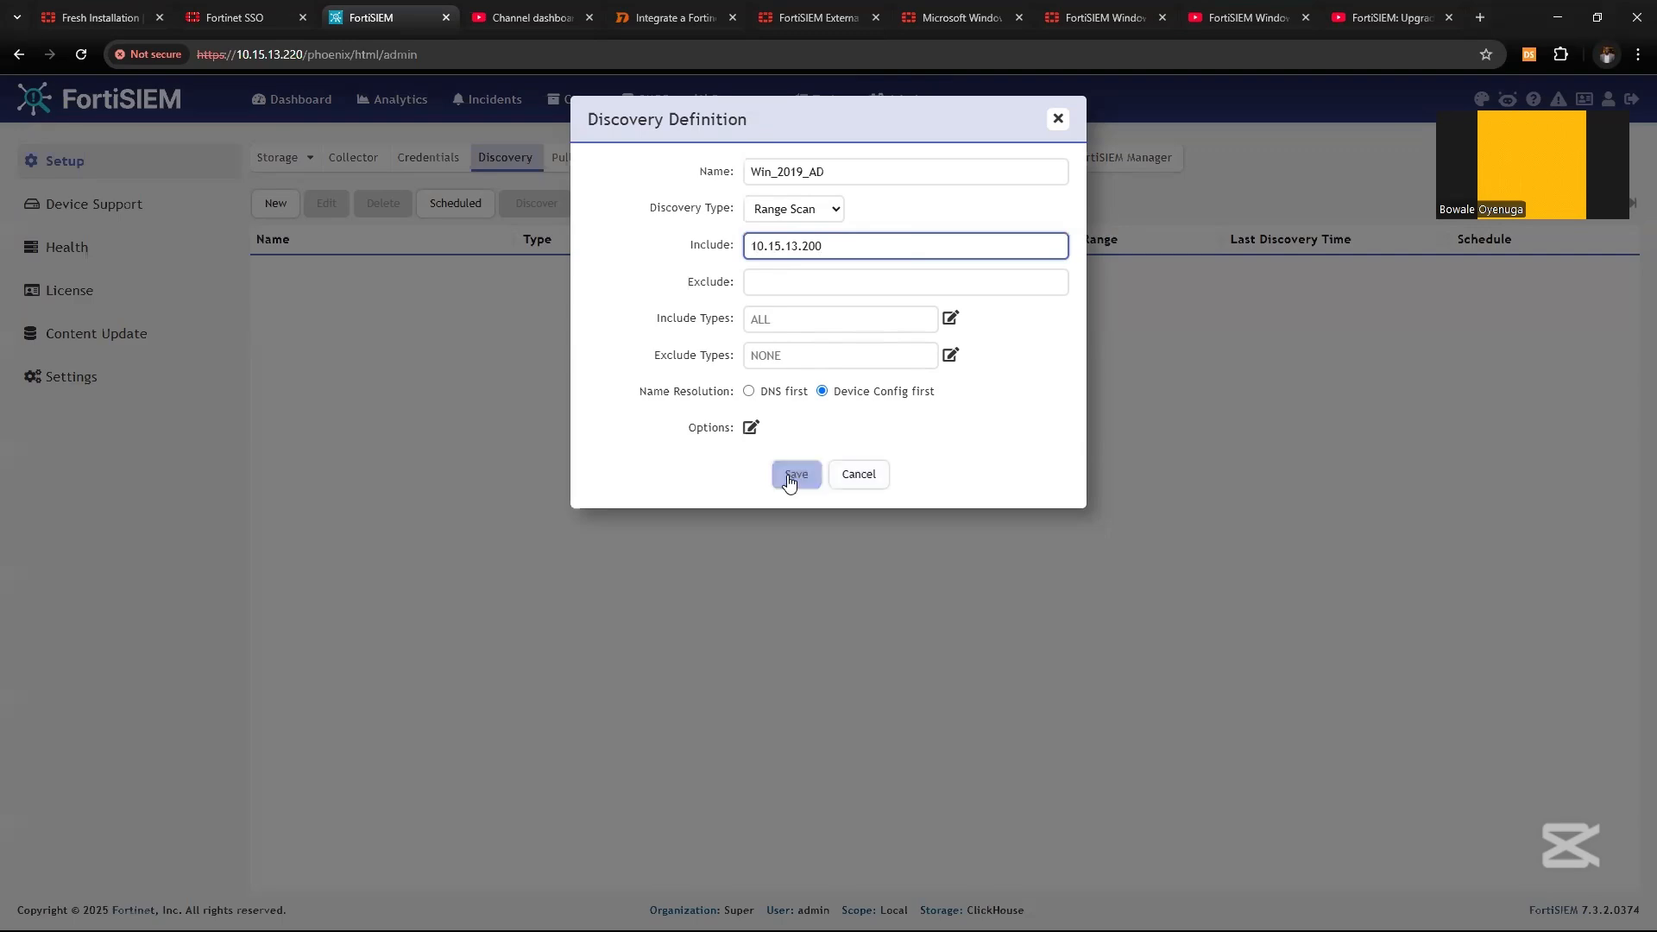
{"action": "left_click", "coordinate": [795, 474]}
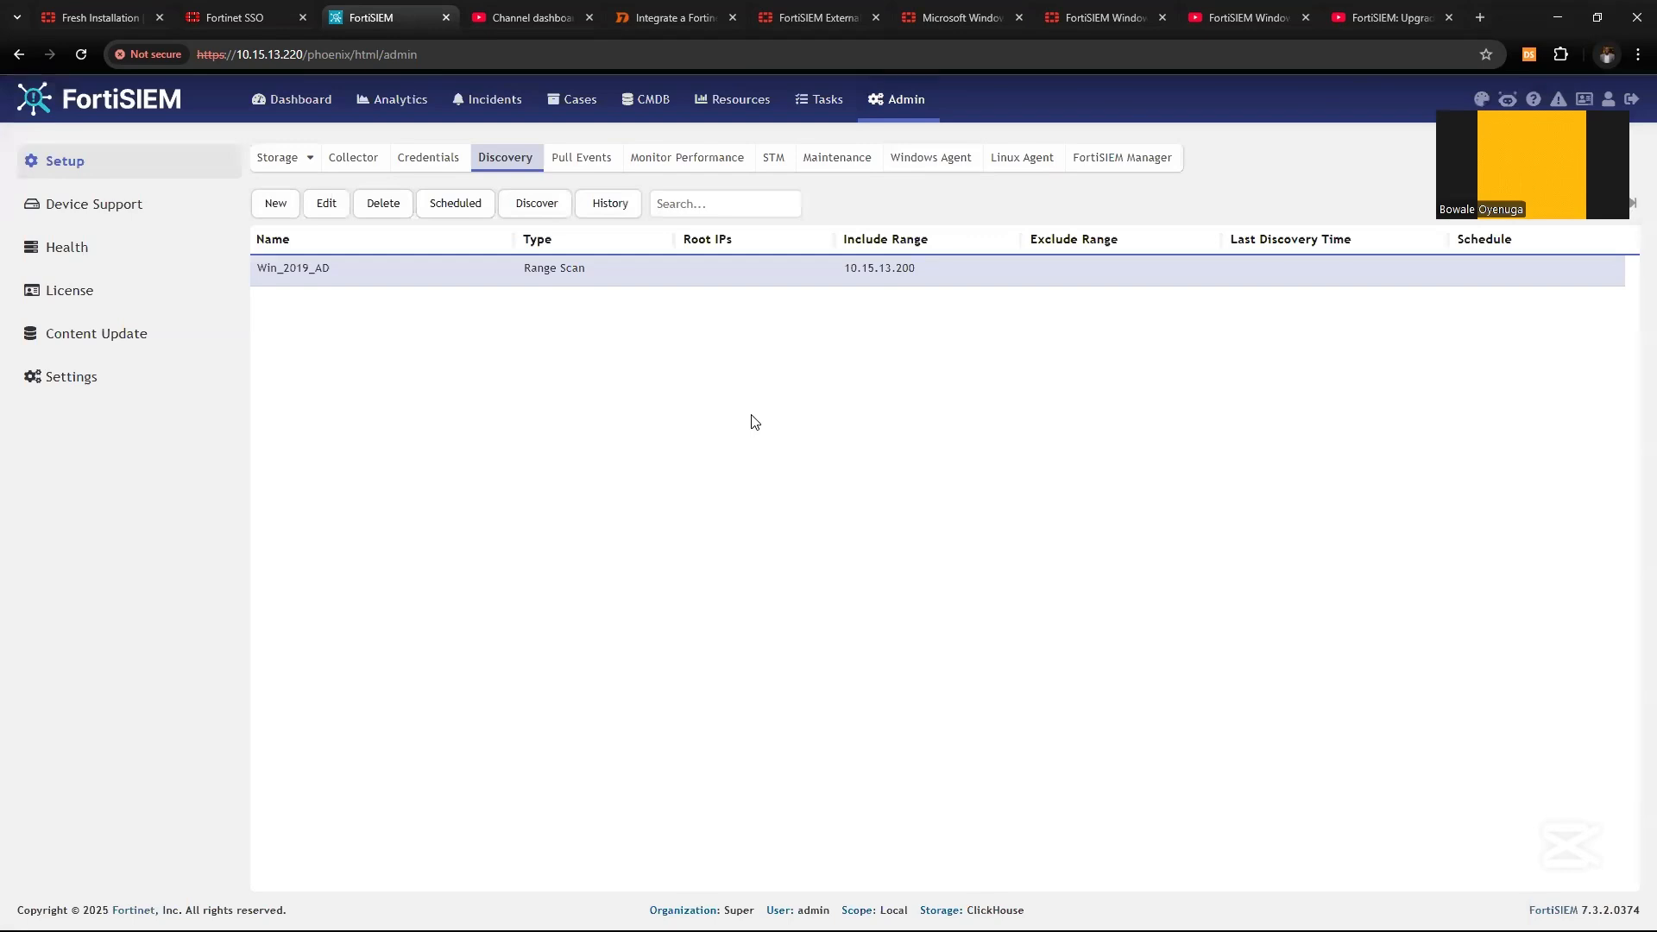
{"action": "mouse_move", "coordinate": [597, 377]}
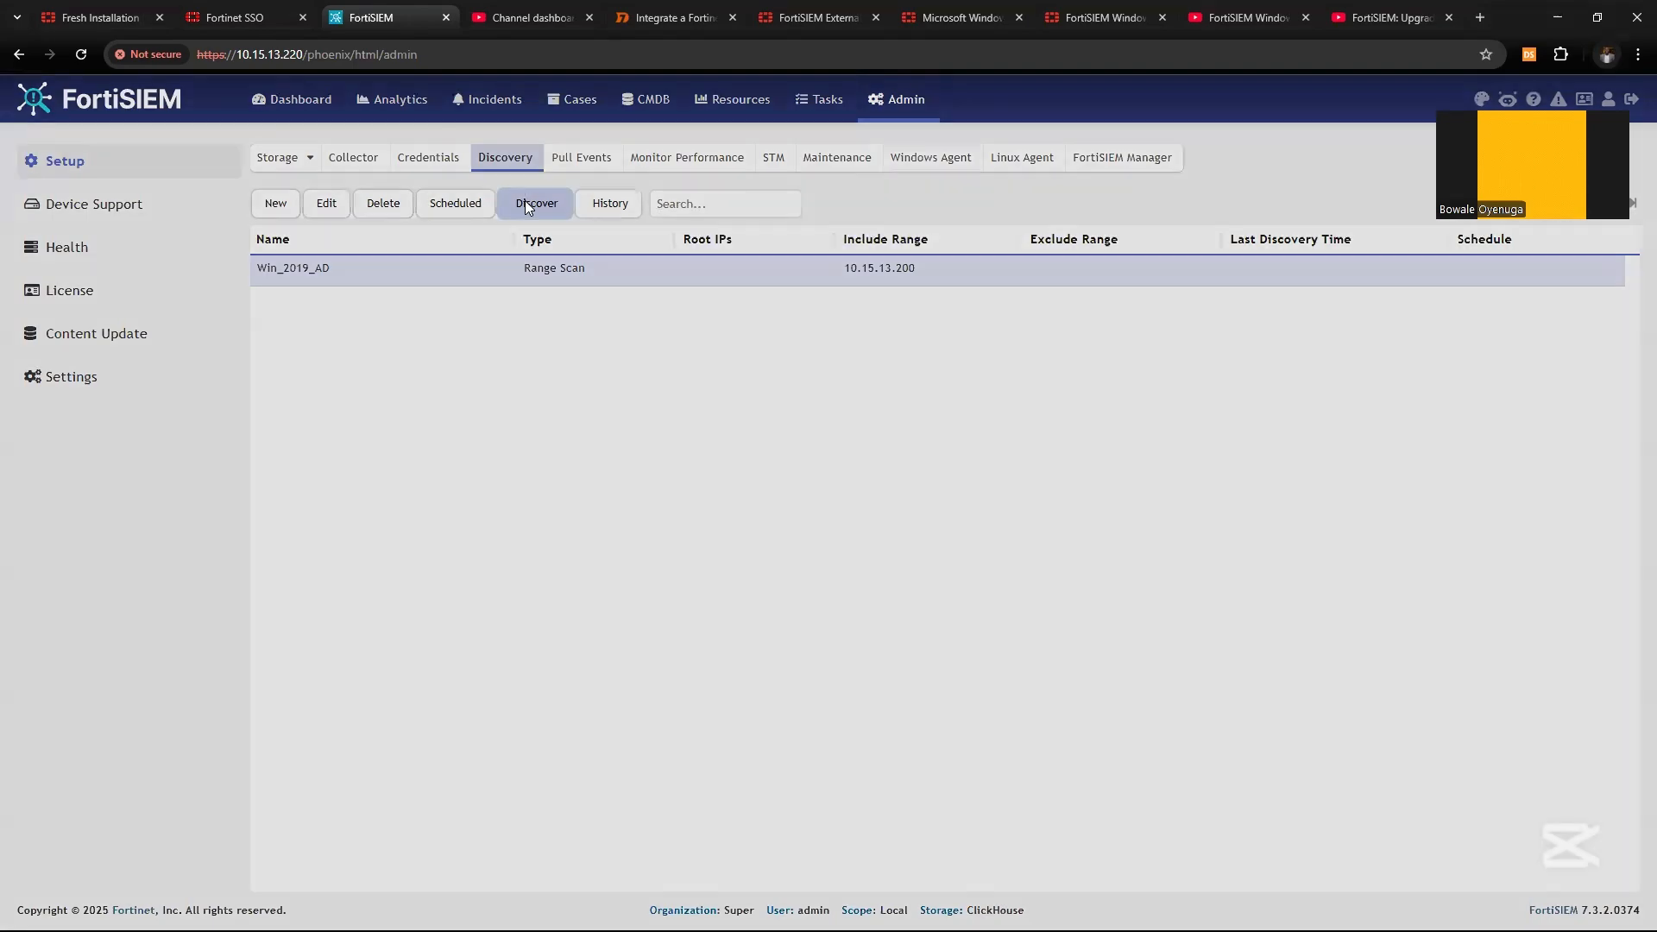
Step: Run Win_2019_AD discovery and close results after WIN-333Q85PG0IP (Windows Server 2019) is found
{"action": "left_click", "coordinate": [536, 203]}
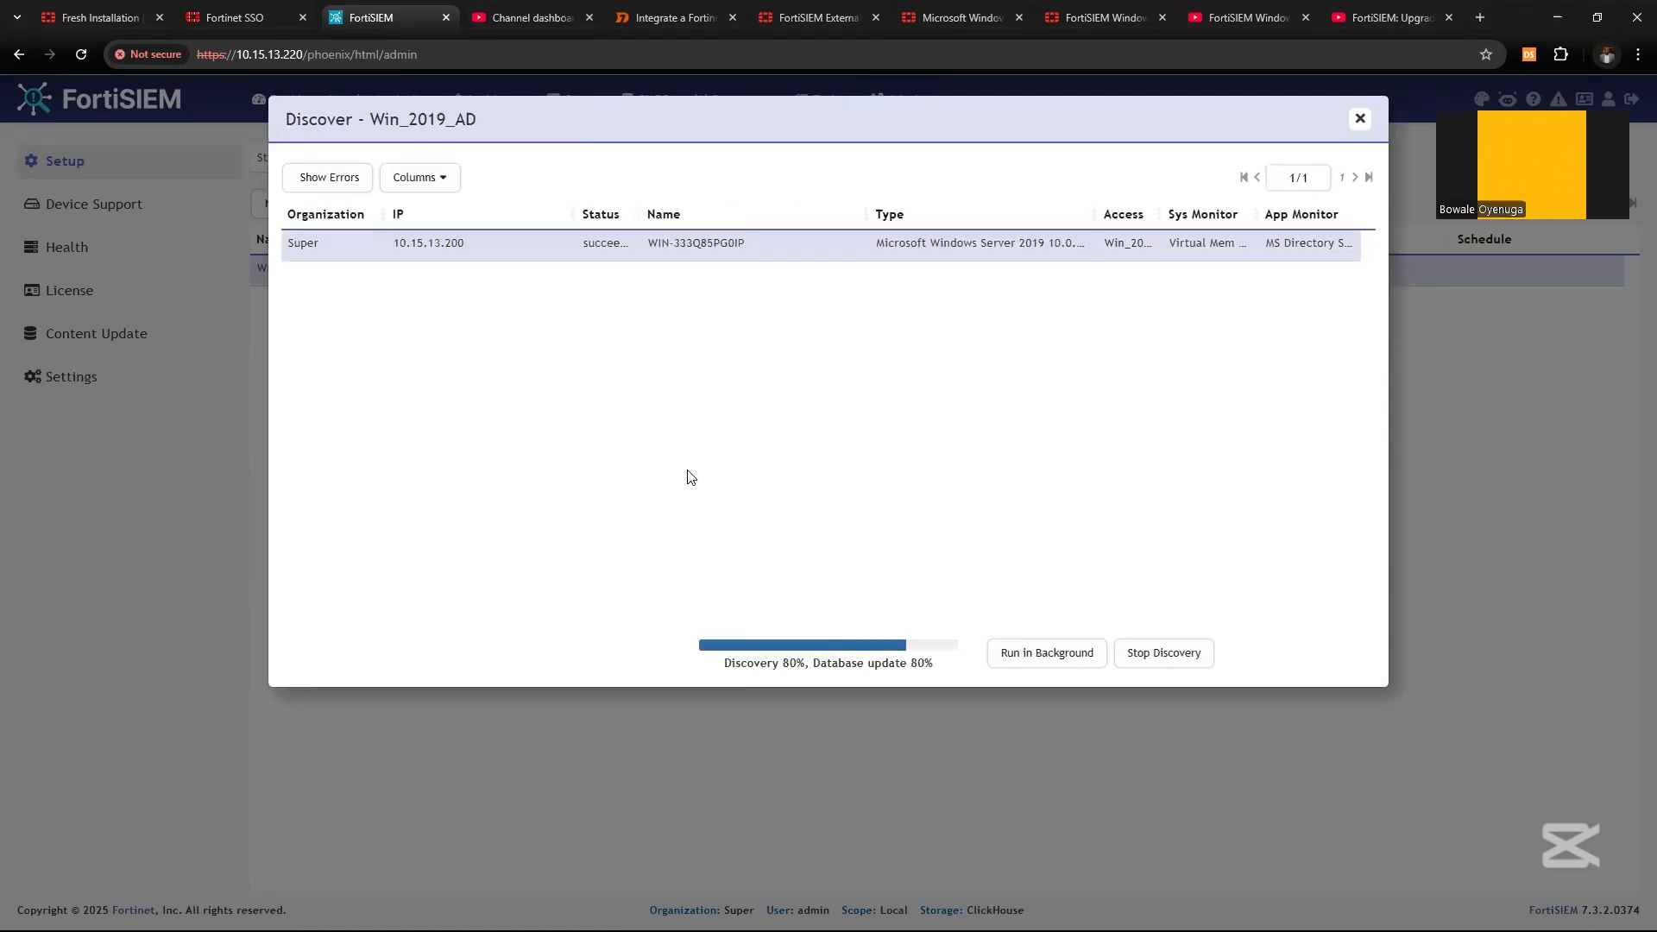
{"action": "mouse_move", "coordinate": [733, 547]}
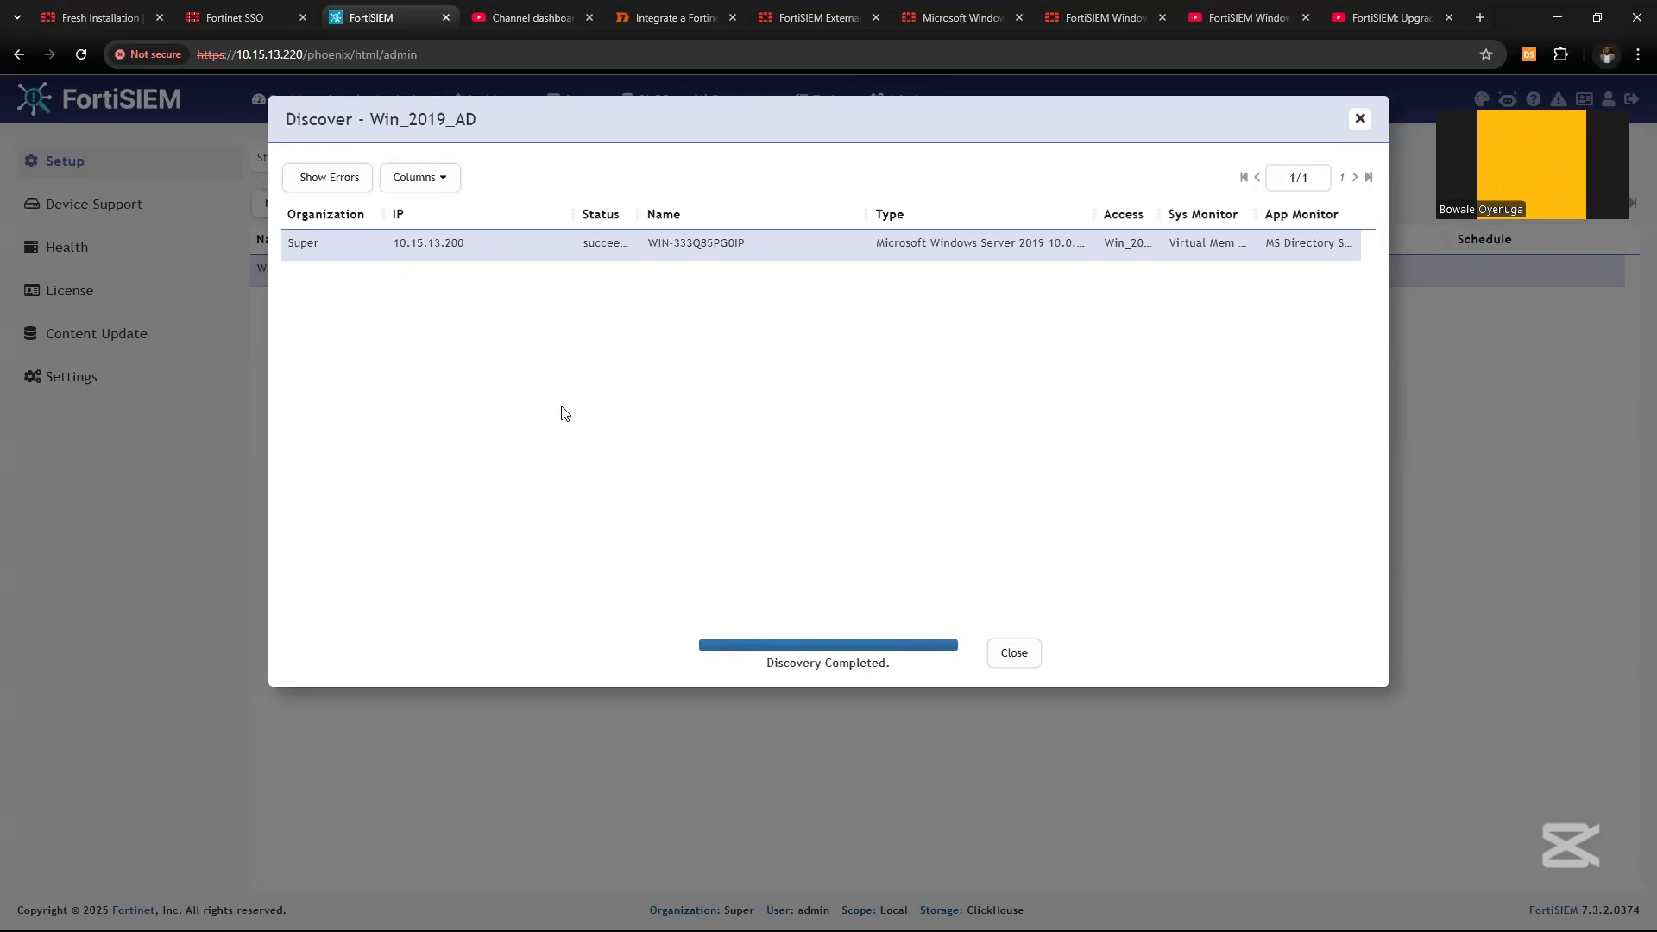
{"action": "mouse_move", "coordinate": [1012, 652]}
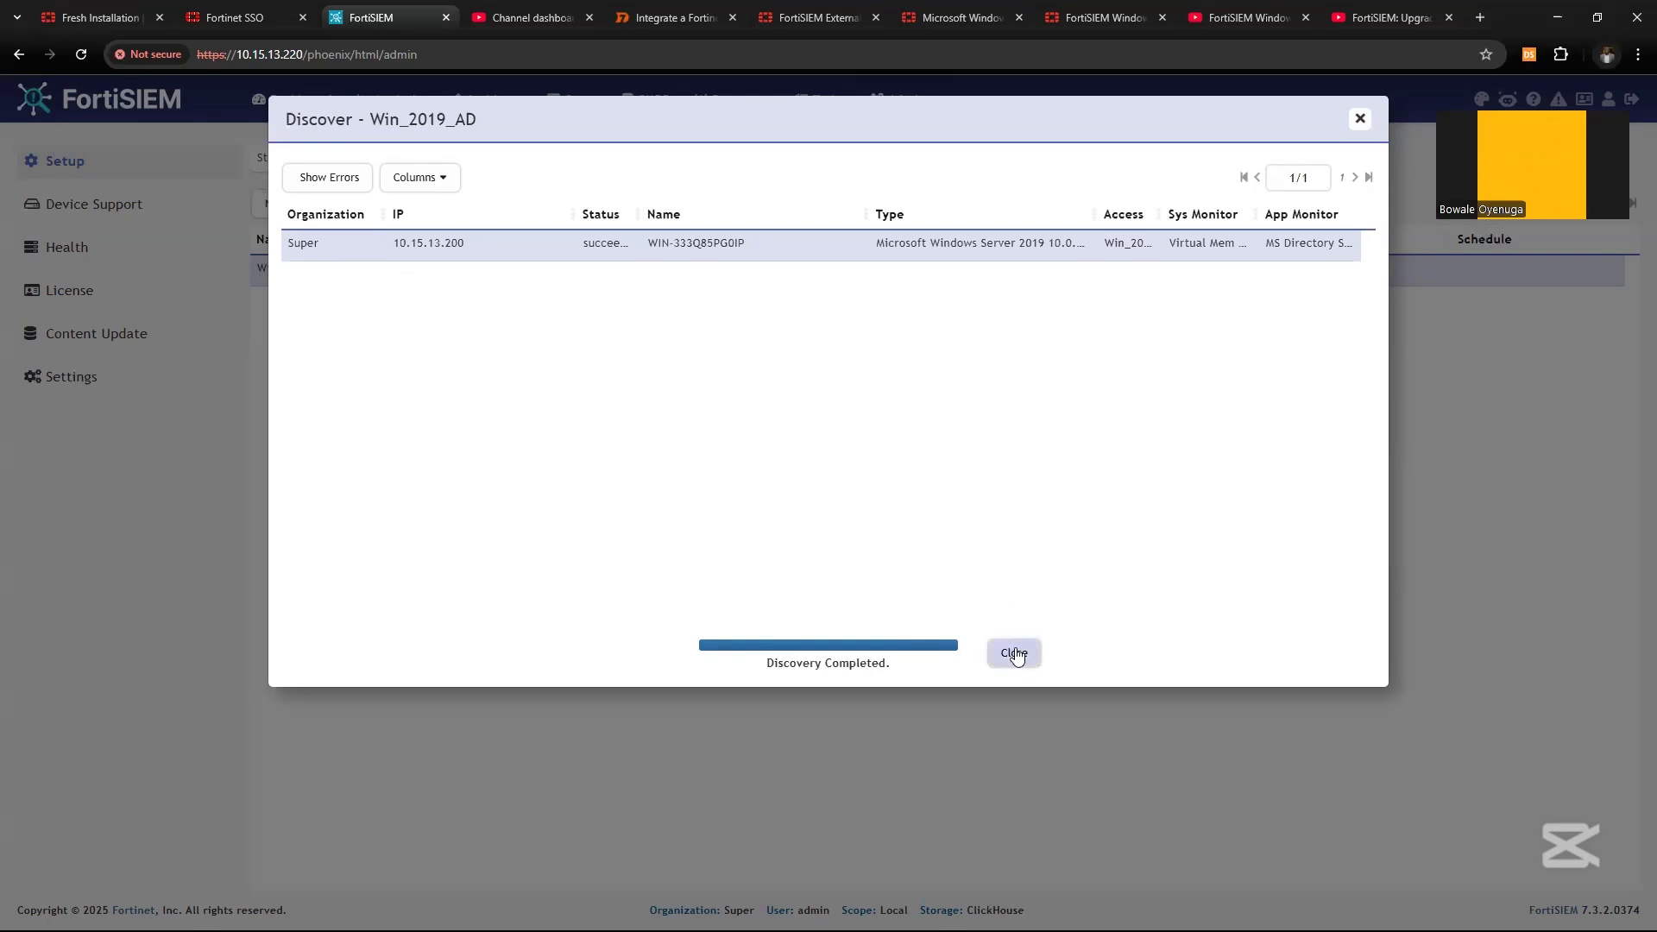
{"action": "left_click", "coordinate": [1011, 653]}
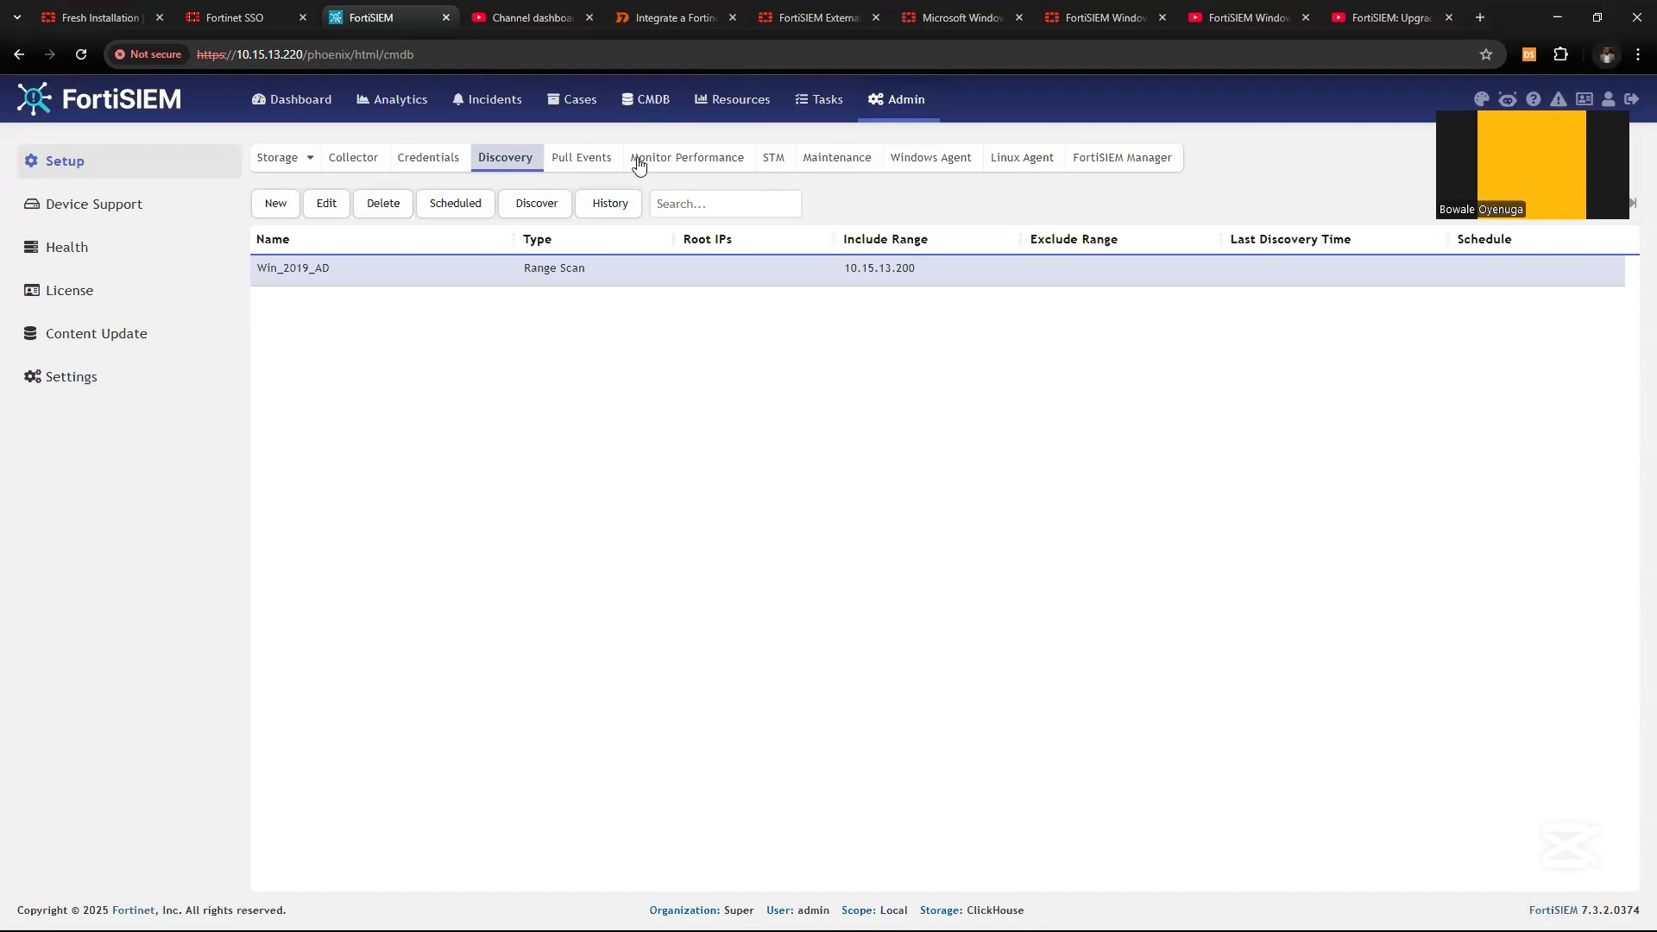
{"action": "left_click", "coordinate": [644, 99]}
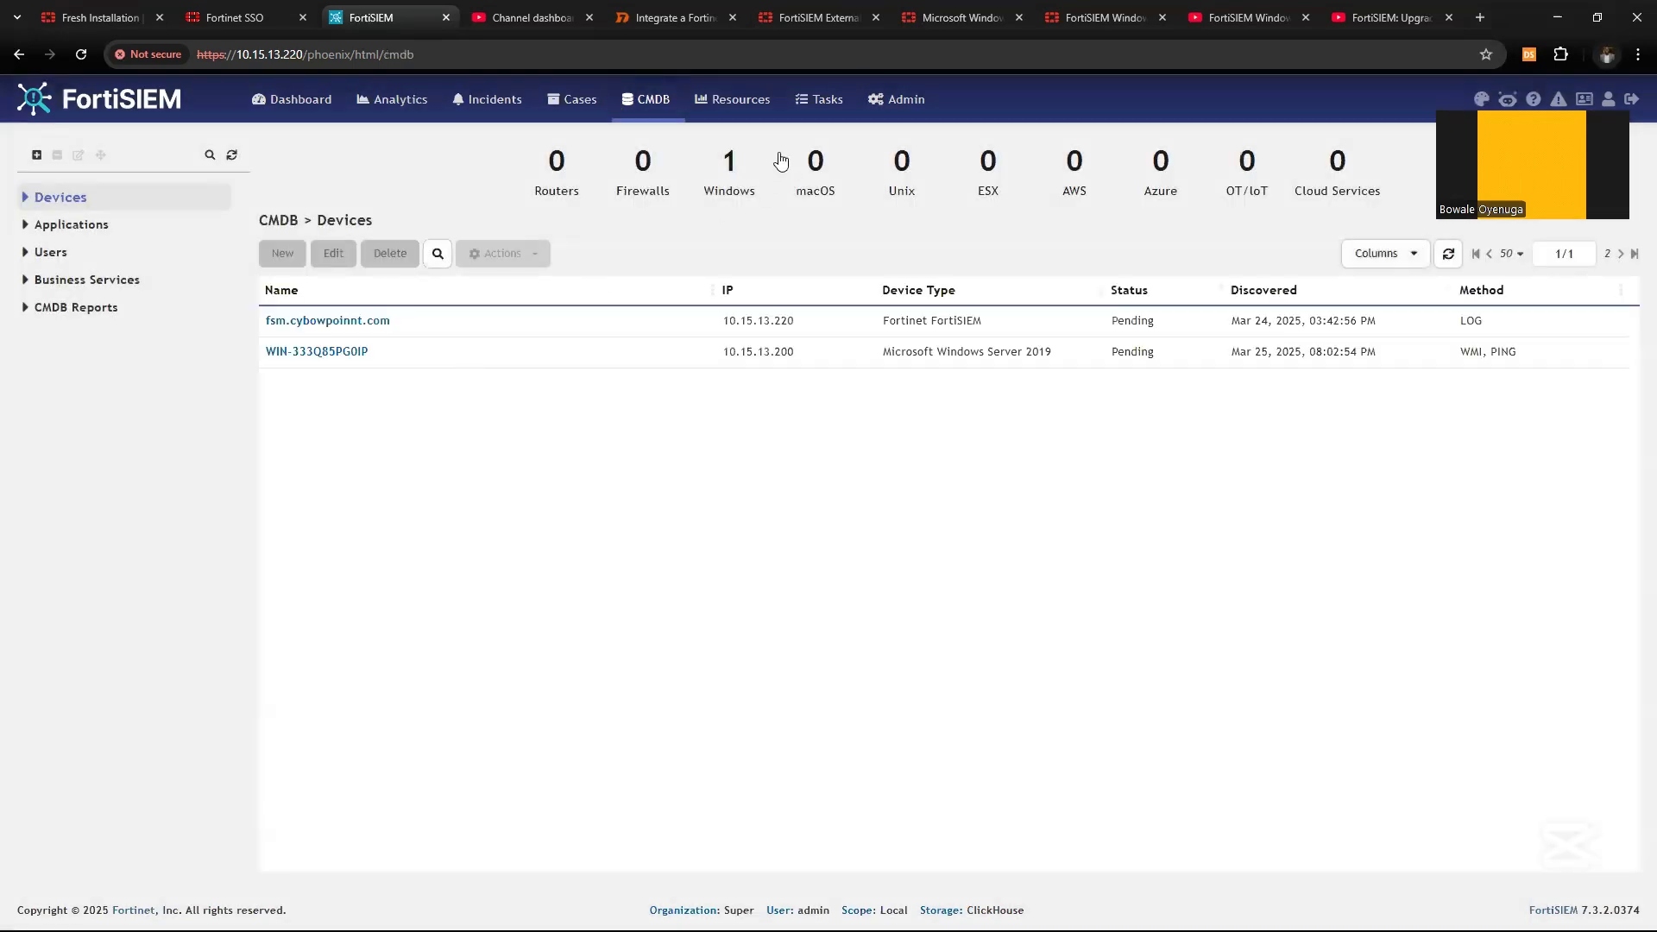
{"action": "left_click", "coordinate": [729, 169]}
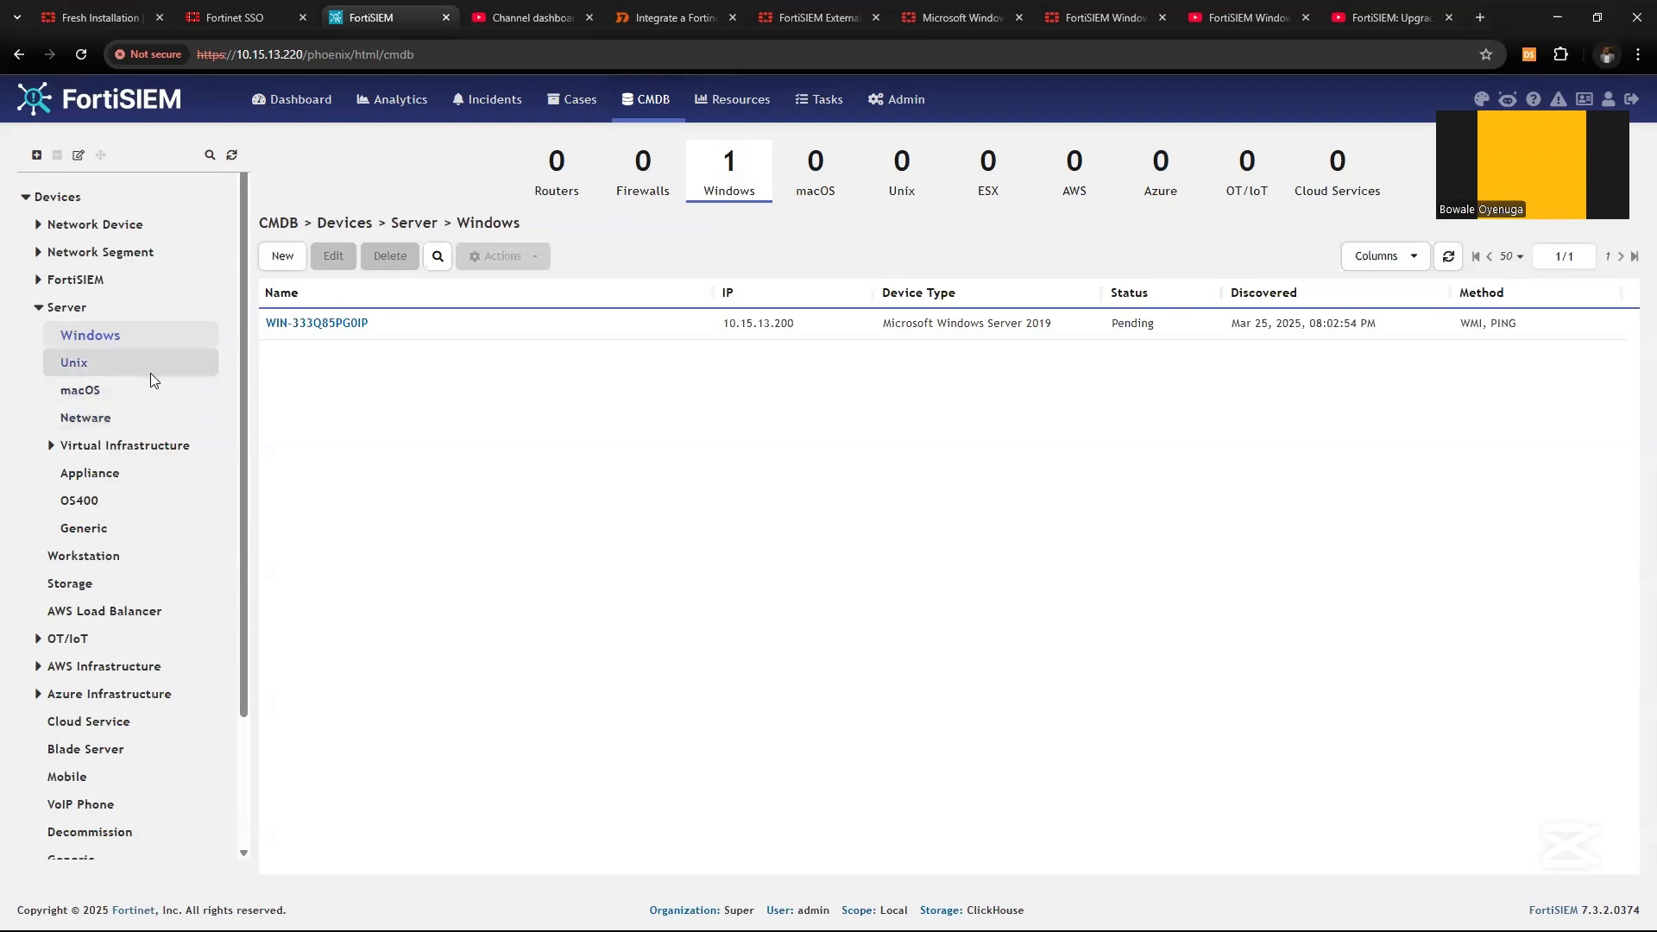
{"action": "mouse_move", "coordinate": [152, 269]}
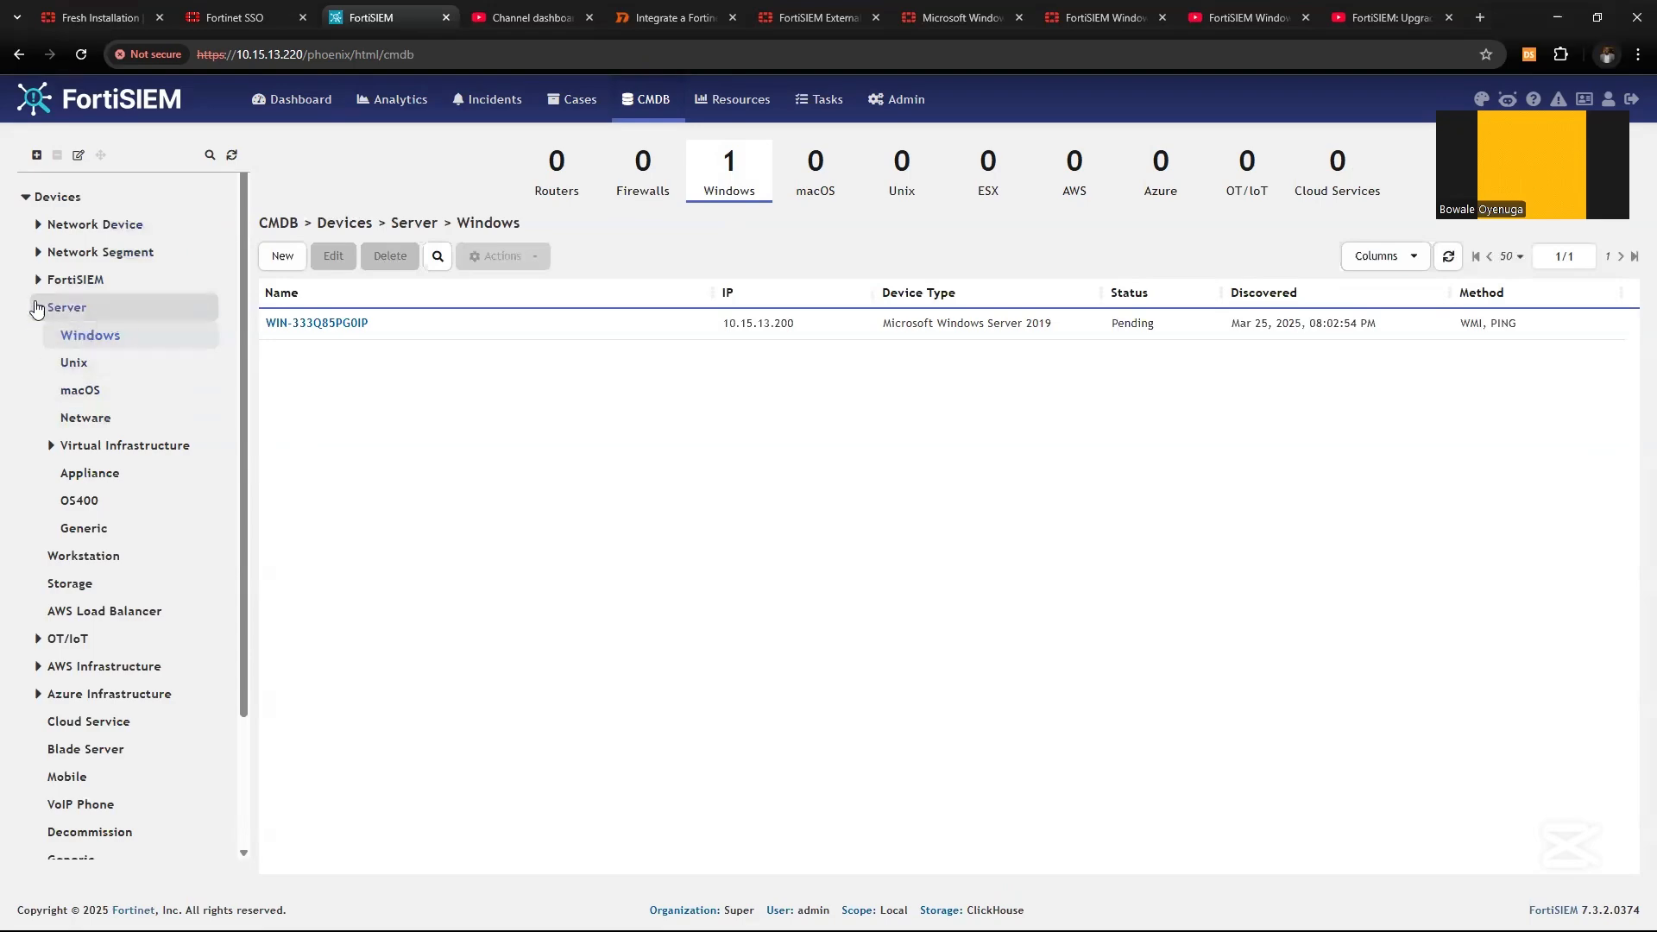
{"action": "mouse_move", "coordinate": [503, 328]}
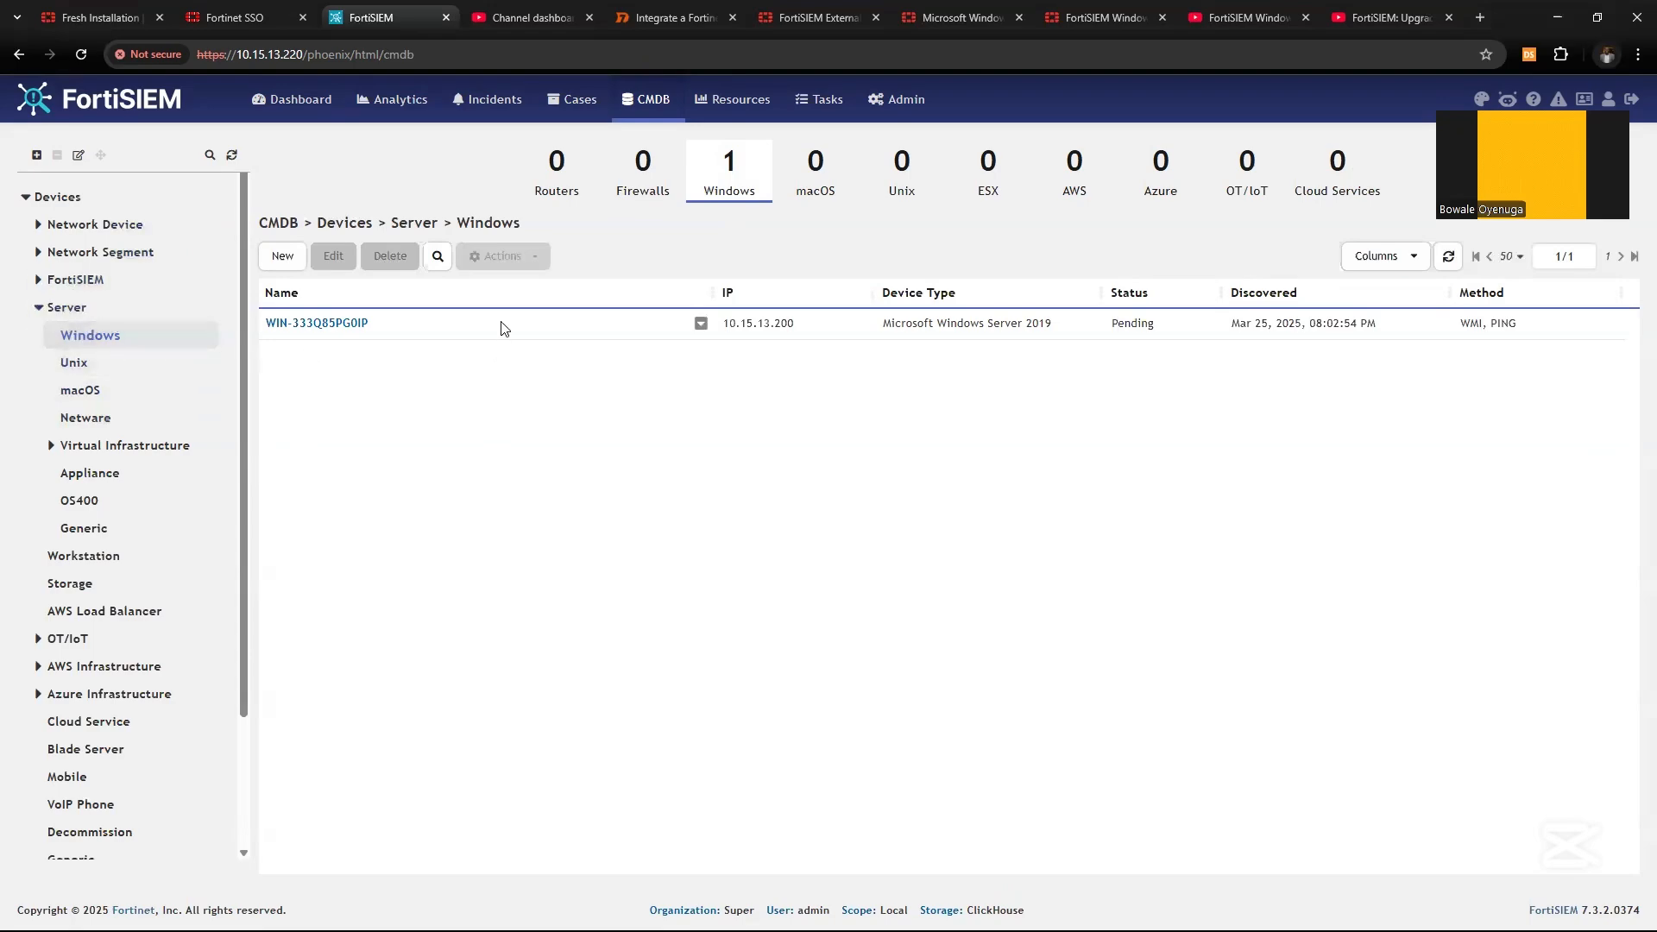
{"action": "mouse_move", "coordinate": [505, 324]}
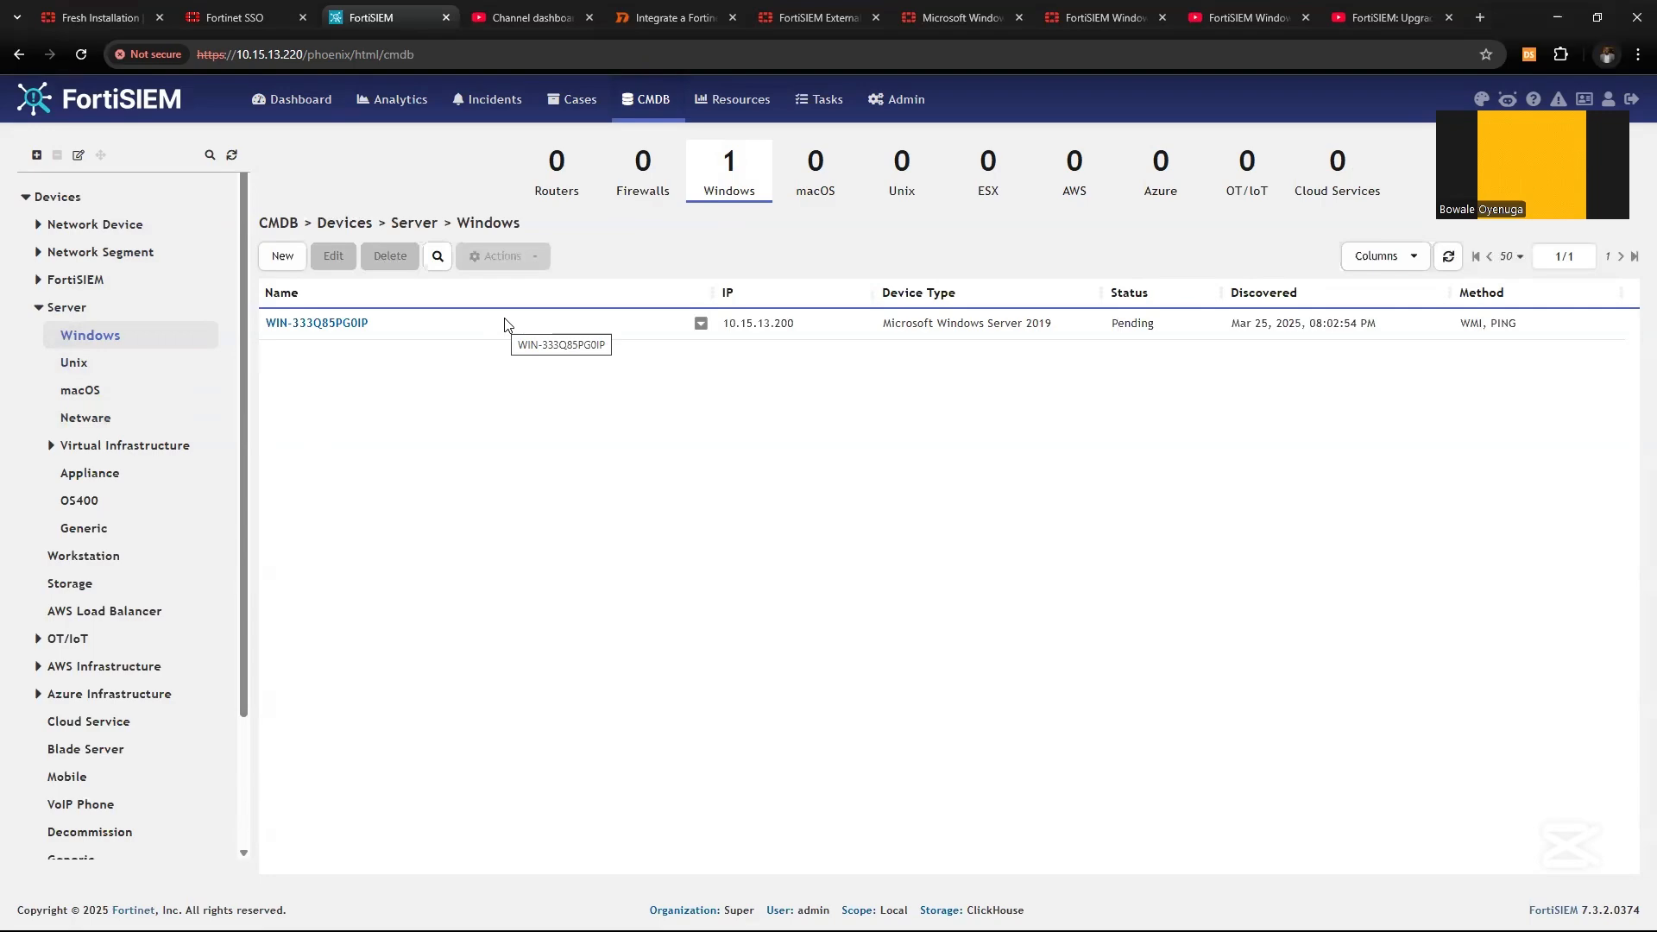
{"action": "mouse_move", "coordinate": [462, 326]}
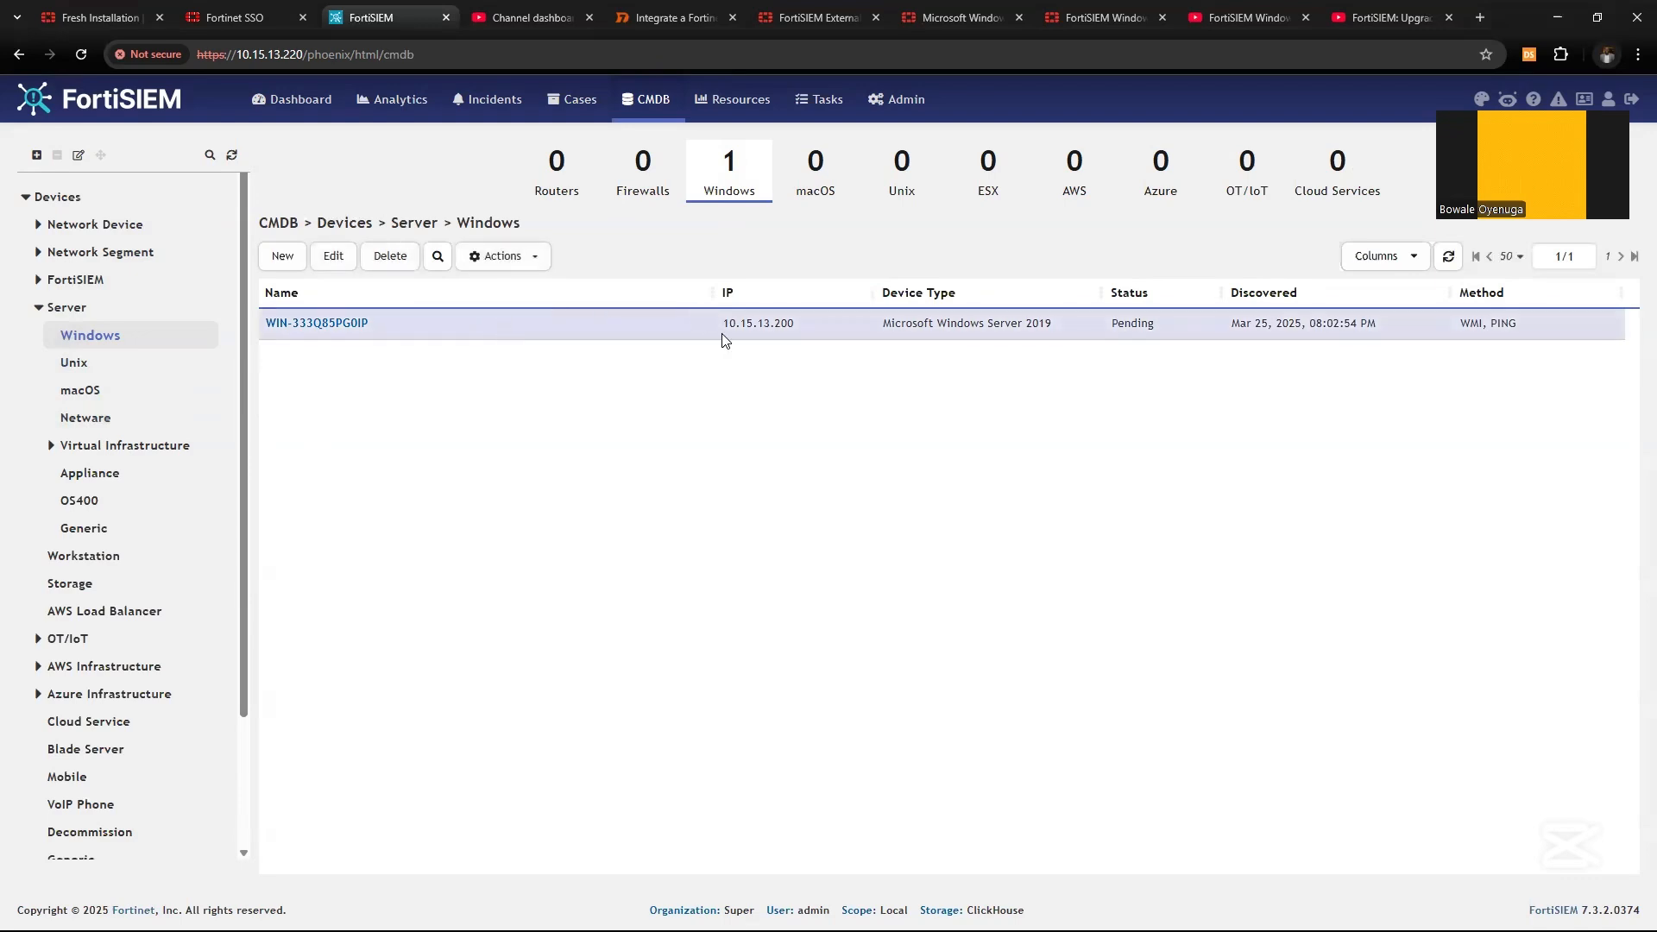
{"action": "mouse_move", "coordinate": [782, 493]}
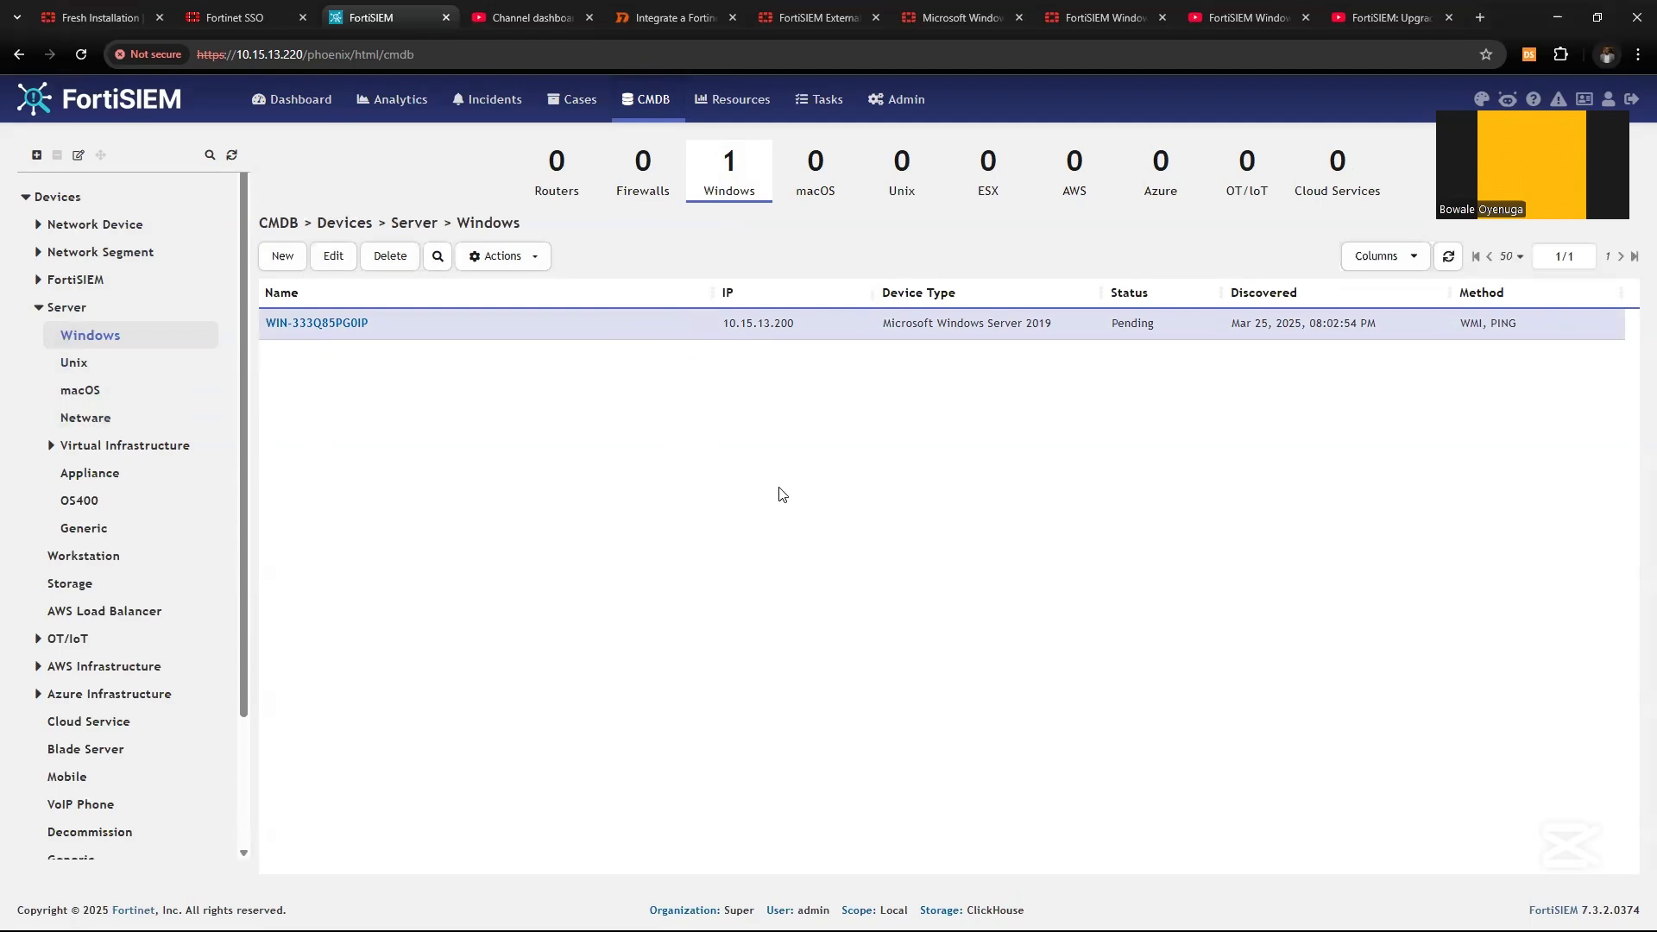
{"action": "mouse_move", "coordinate": [1514, 767]}
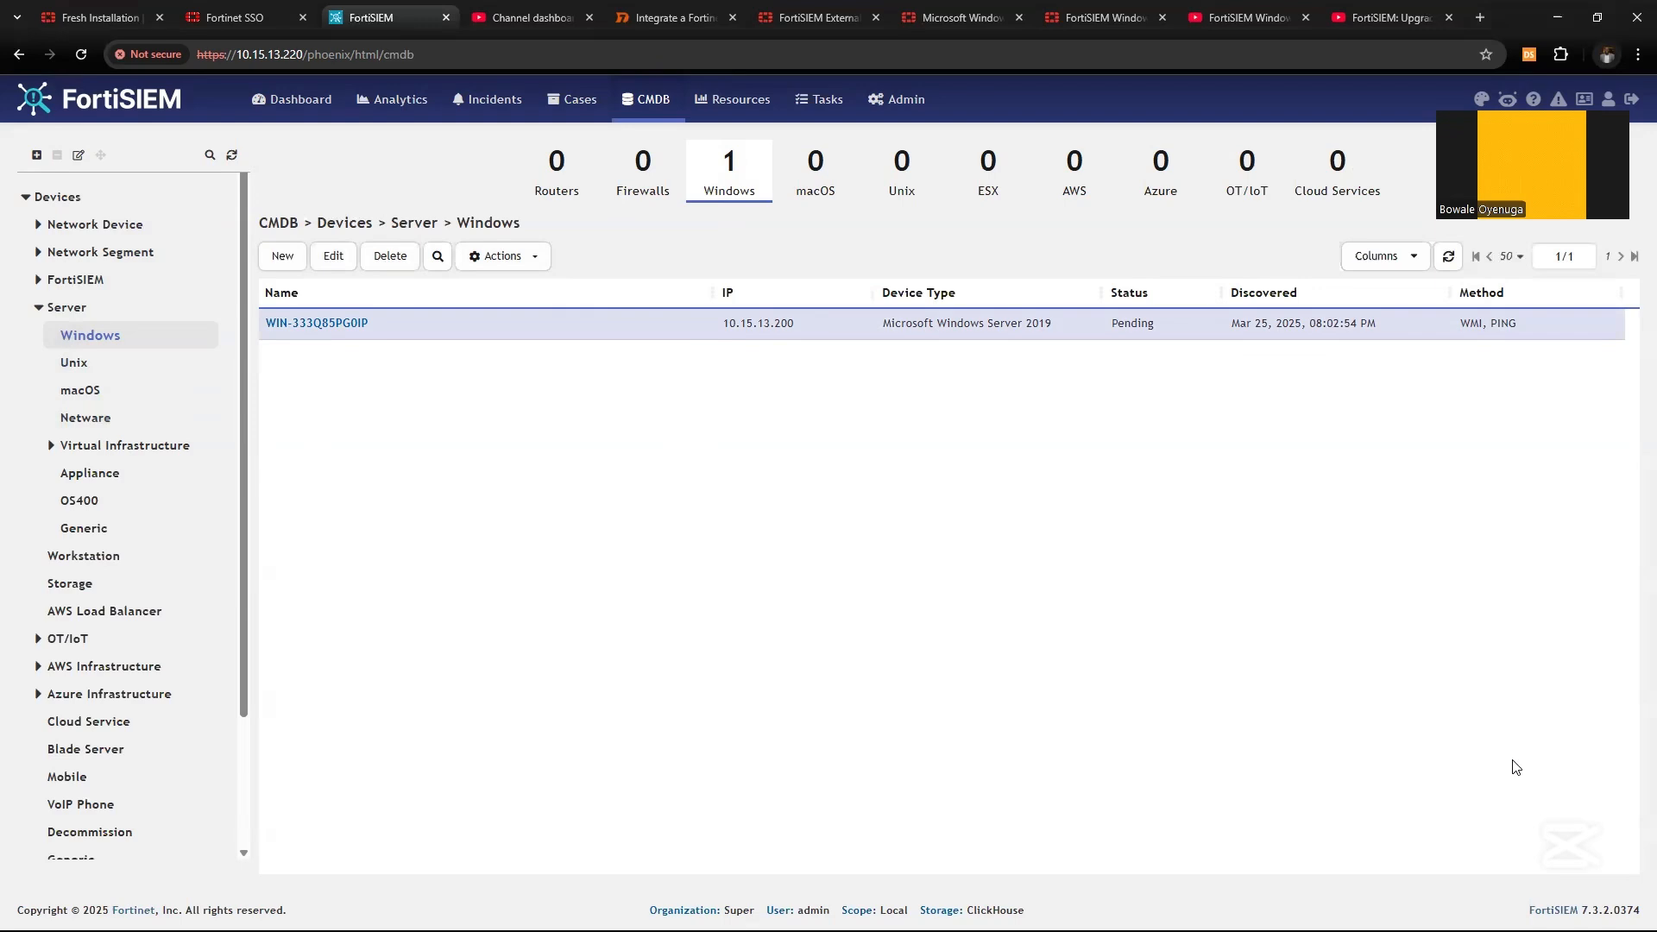
{"action": "mouse_move", "coordinate": [1467, 366]}
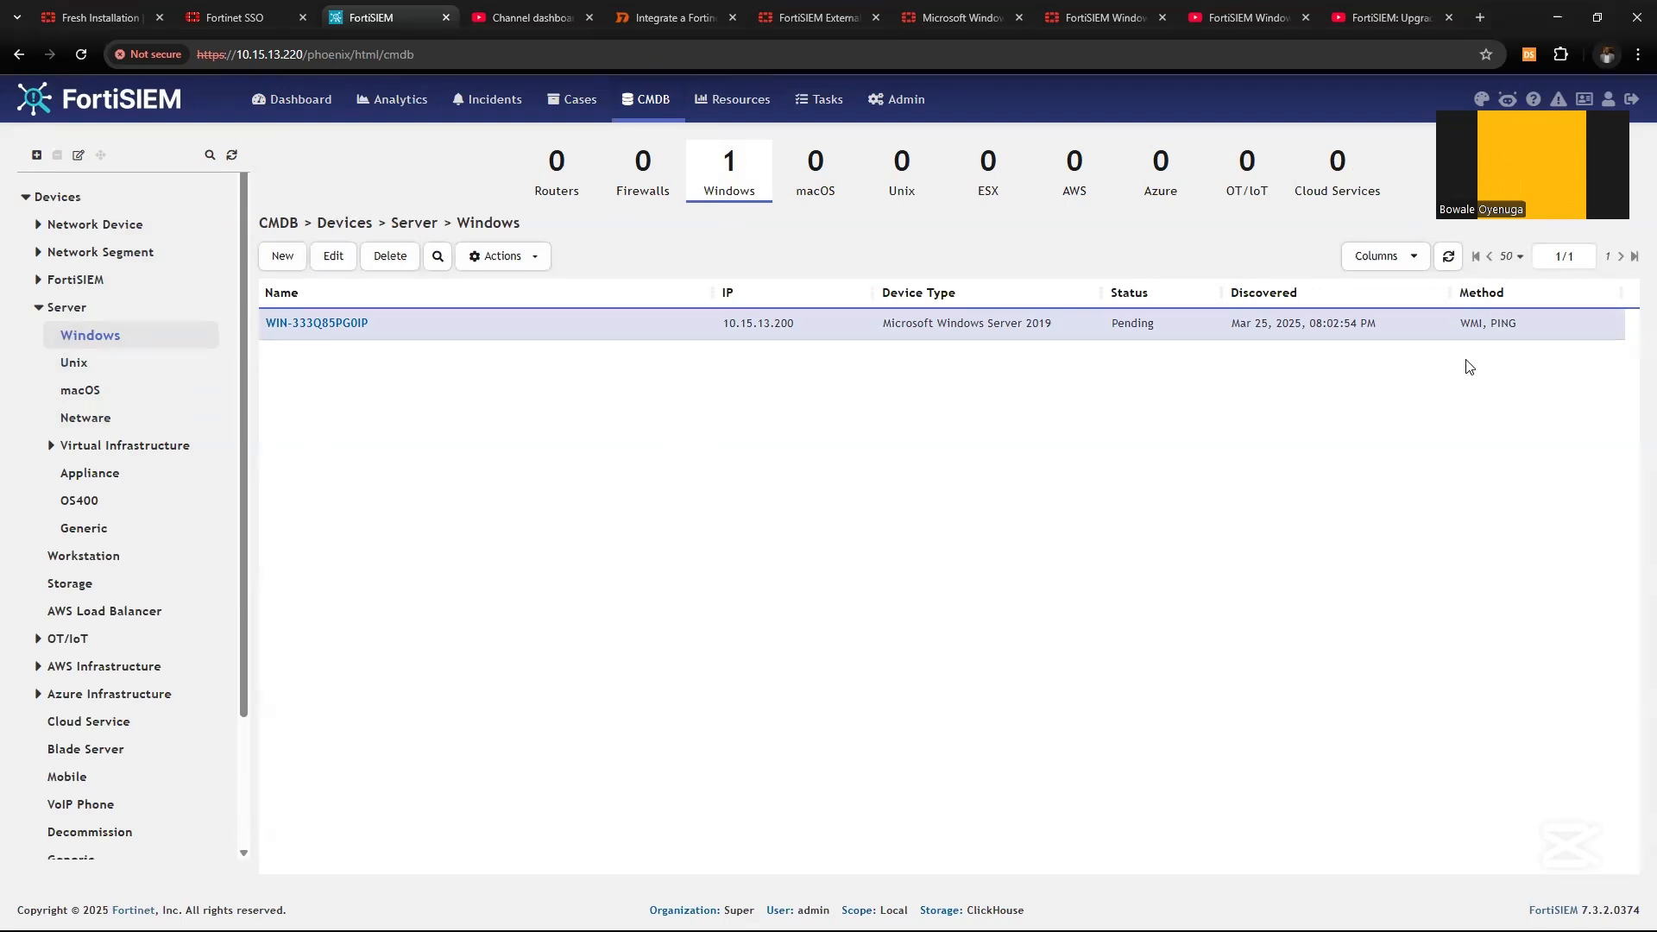
{"action": "mouse_move", "coordinate": [565, 692]}
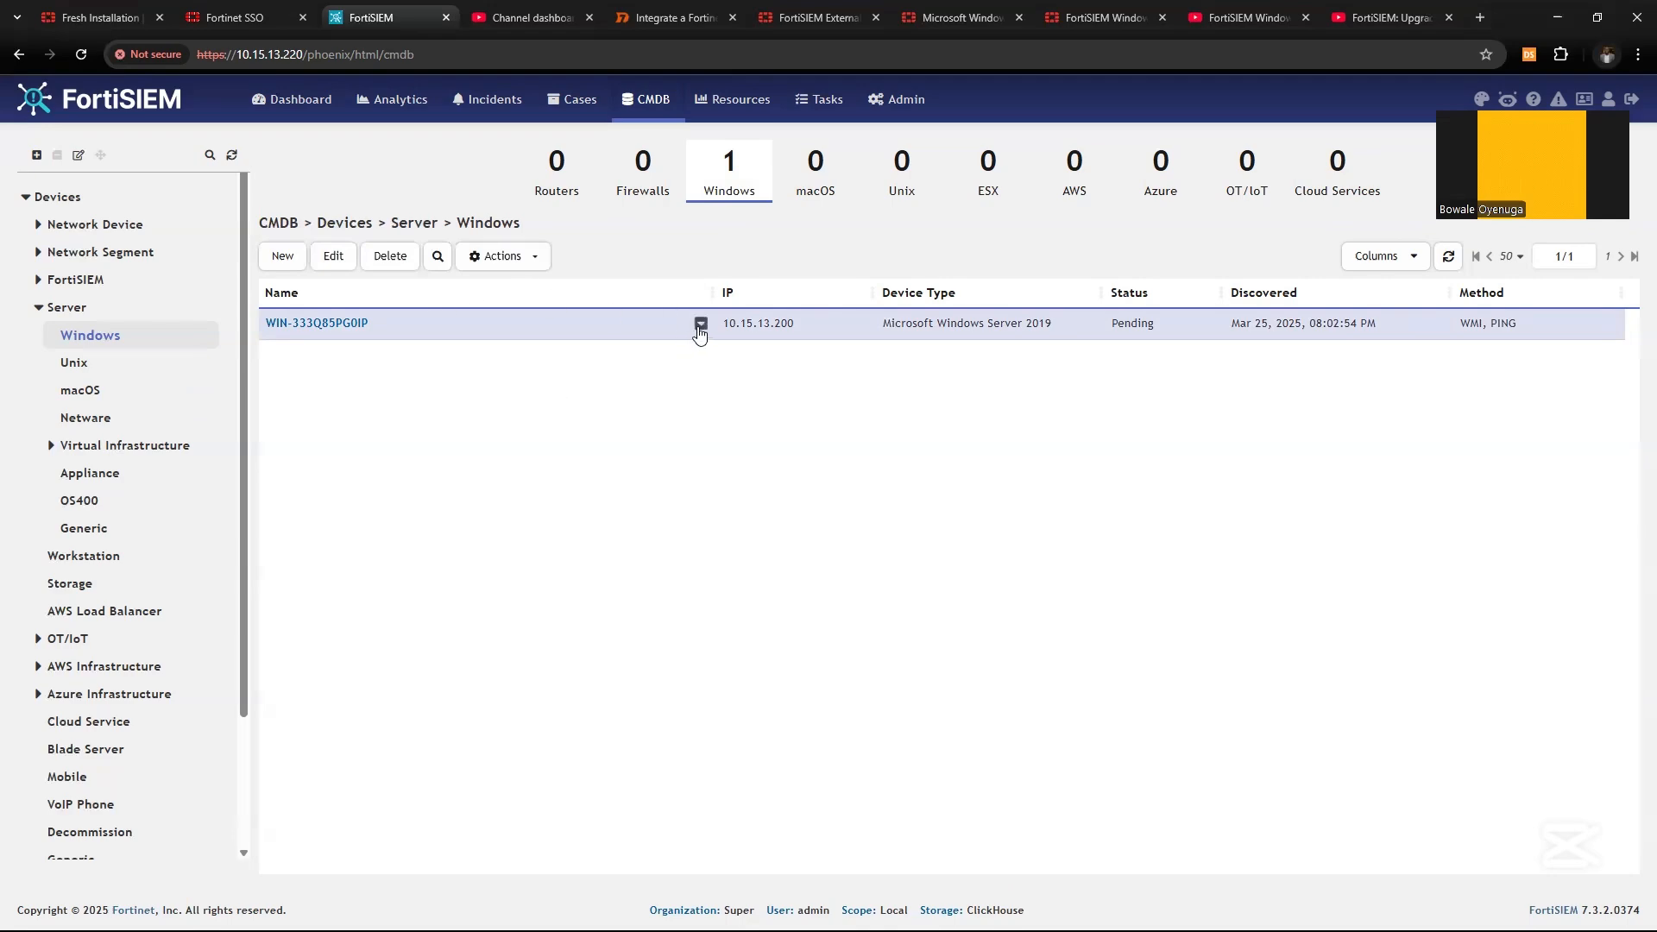
Step: Open WIN-333Q85PG0IP's details and review its Summary, Properties and Monitor tabs
{"action": "left_click", "coordinate": [316, 322]}
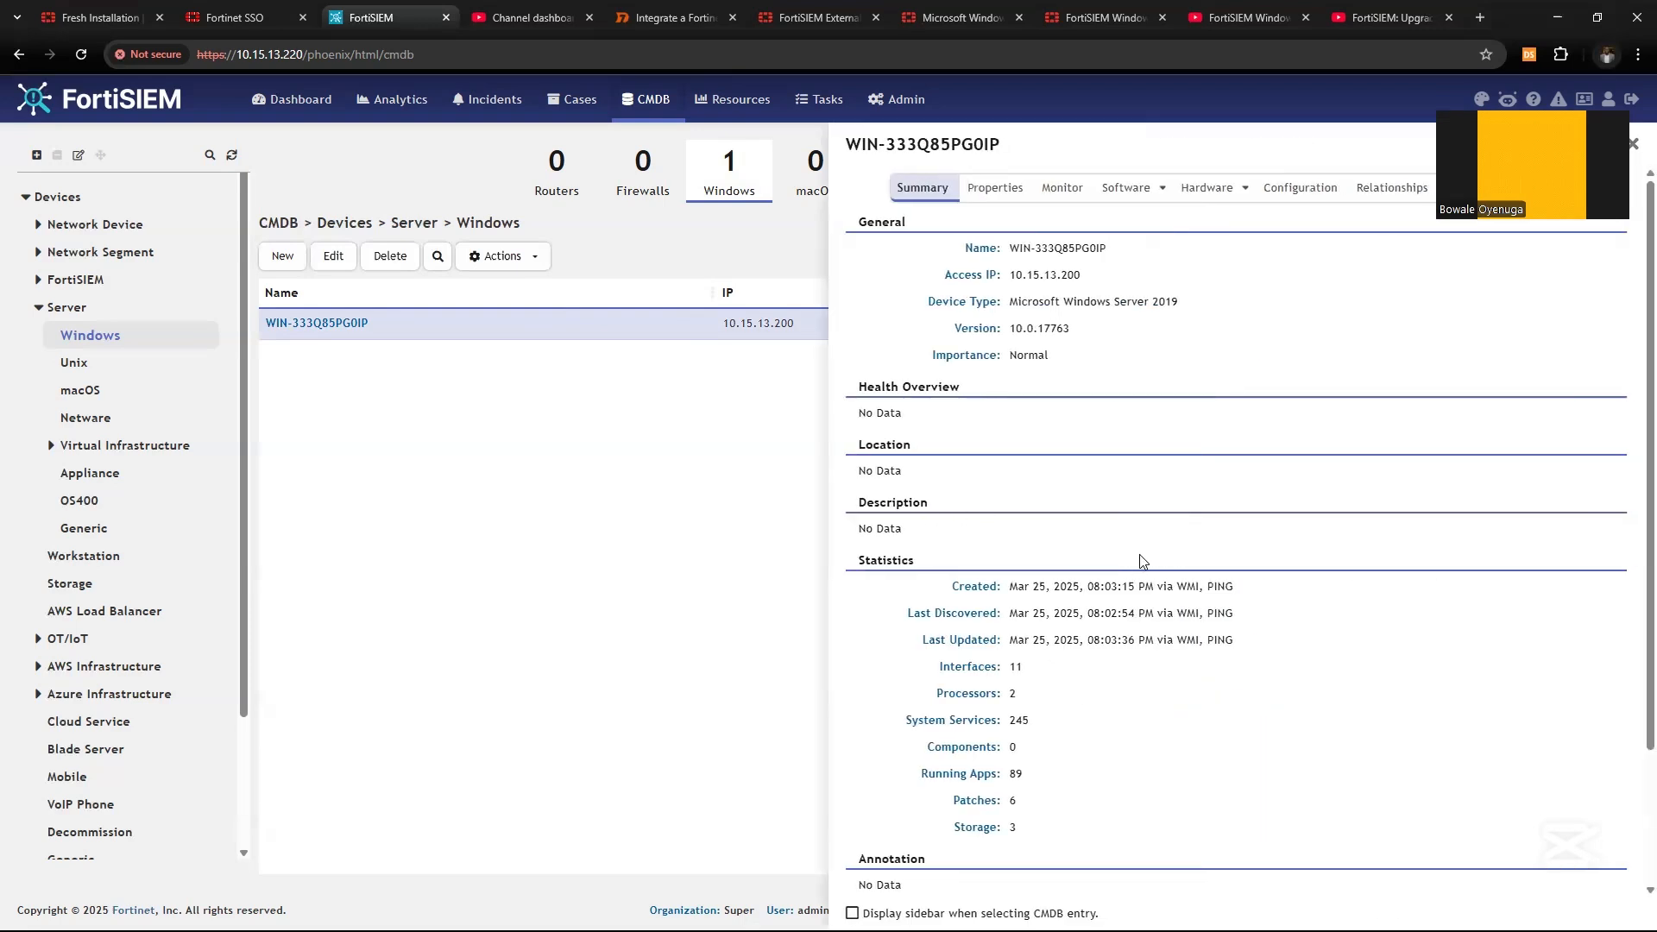
{"action": "mouse_move", "coordinate": [1279, 187]}
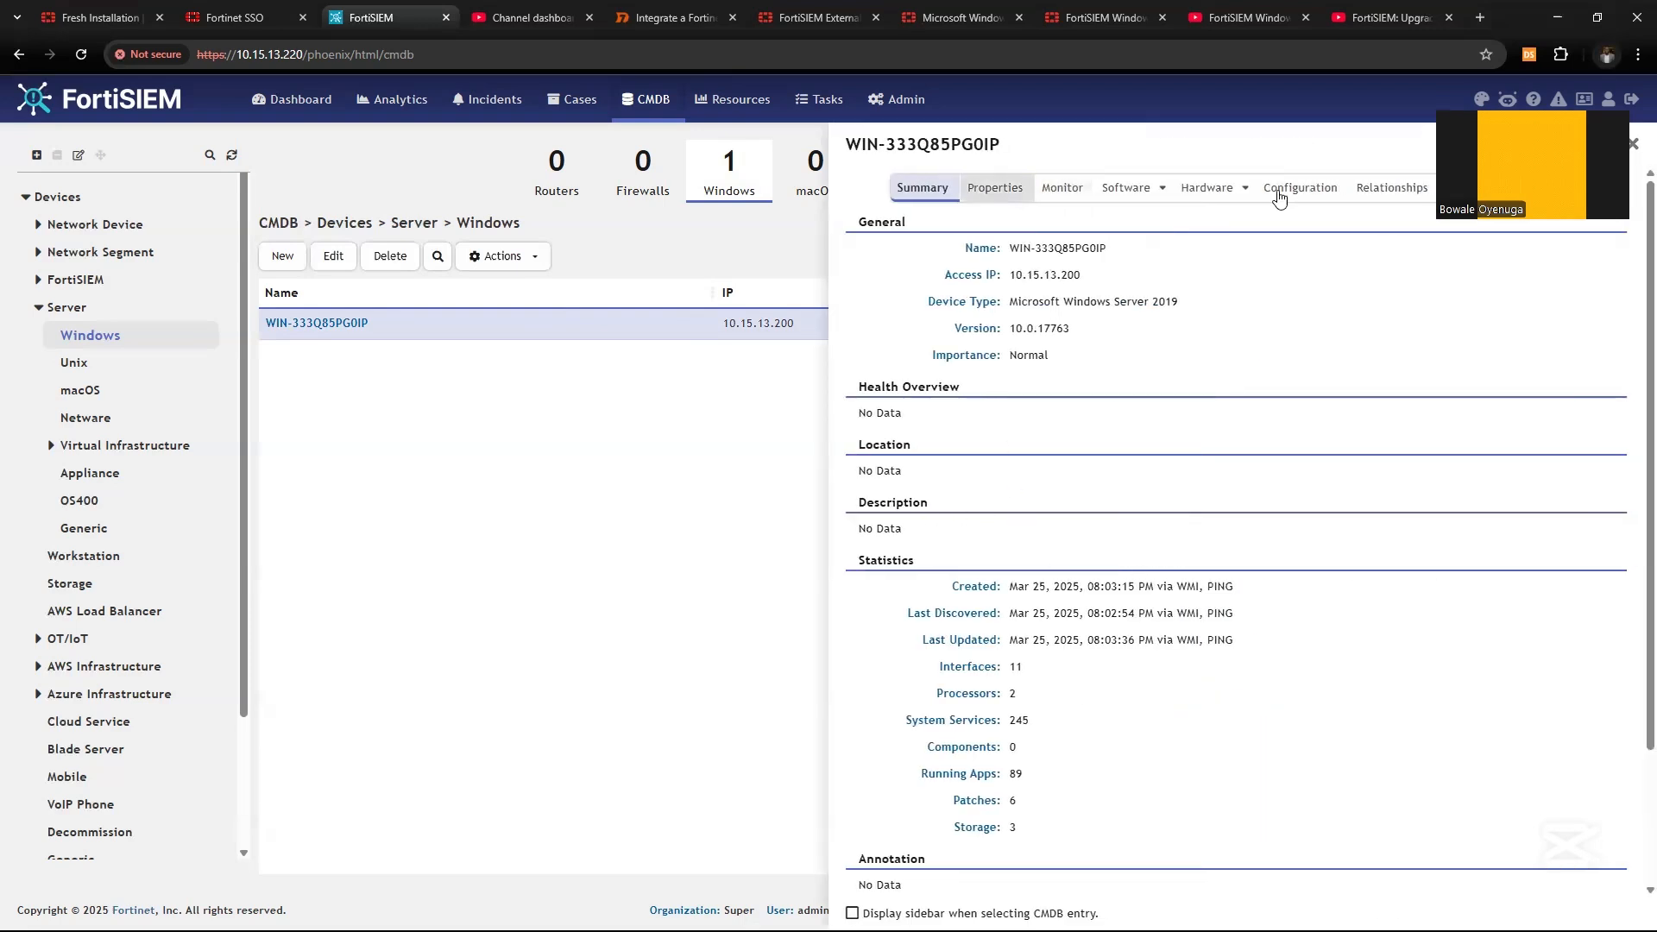
{"action": "mouse_move", "coordinate": [1310, 243]}
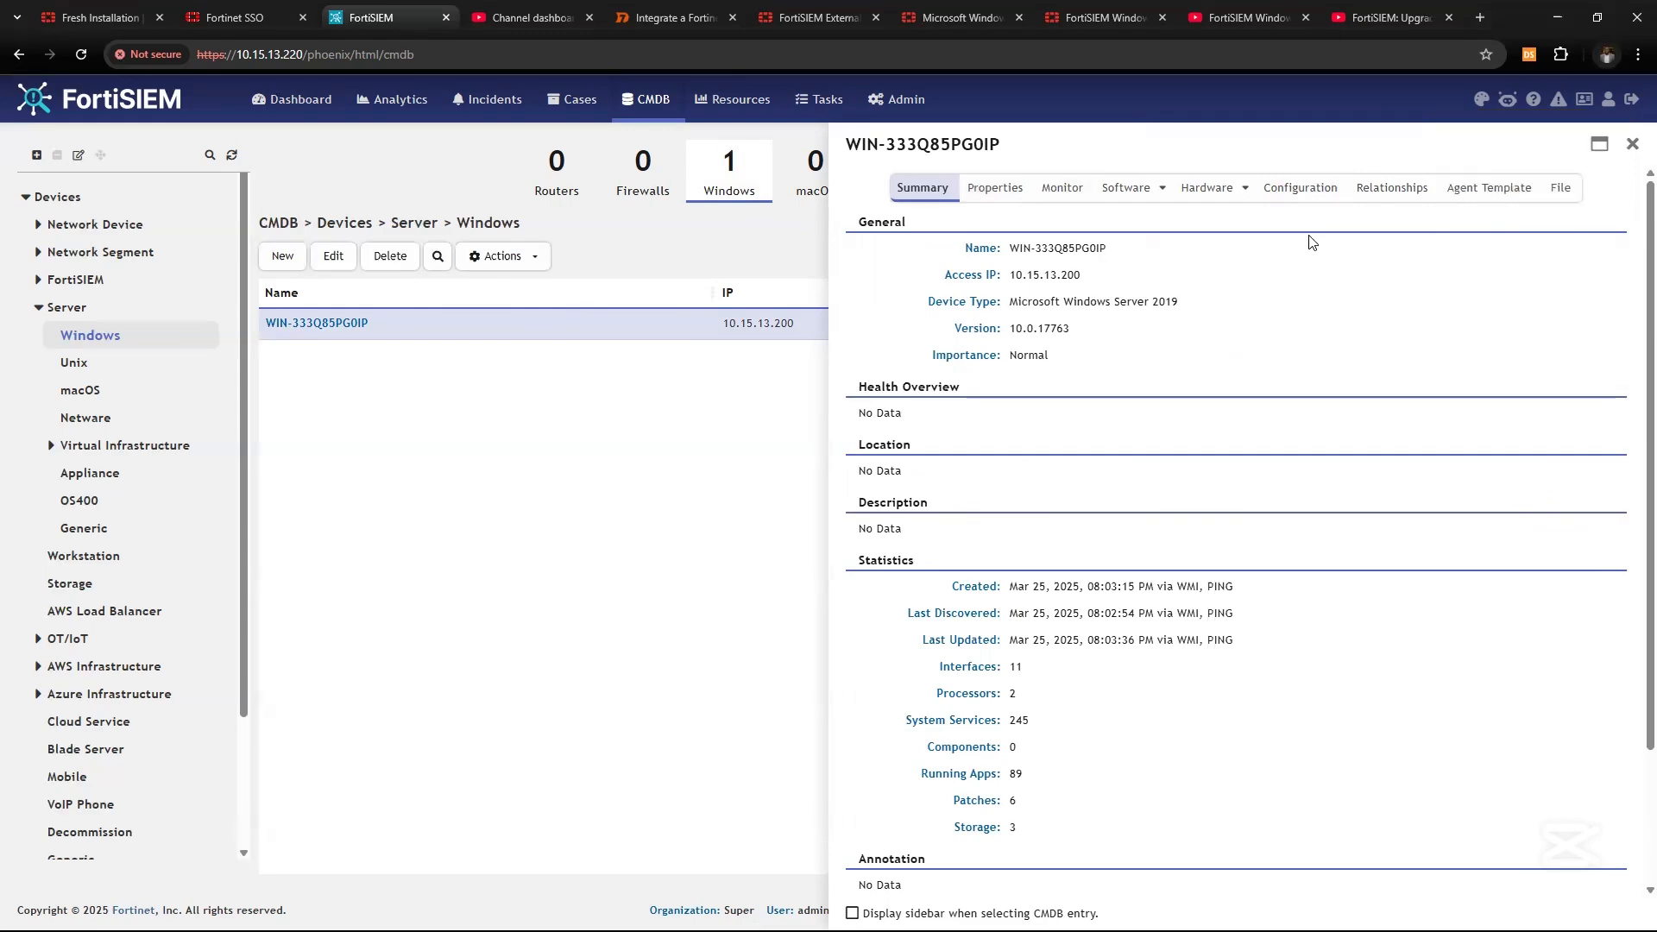
{"action": "mouse_move", "coordinate": [994, 188]}
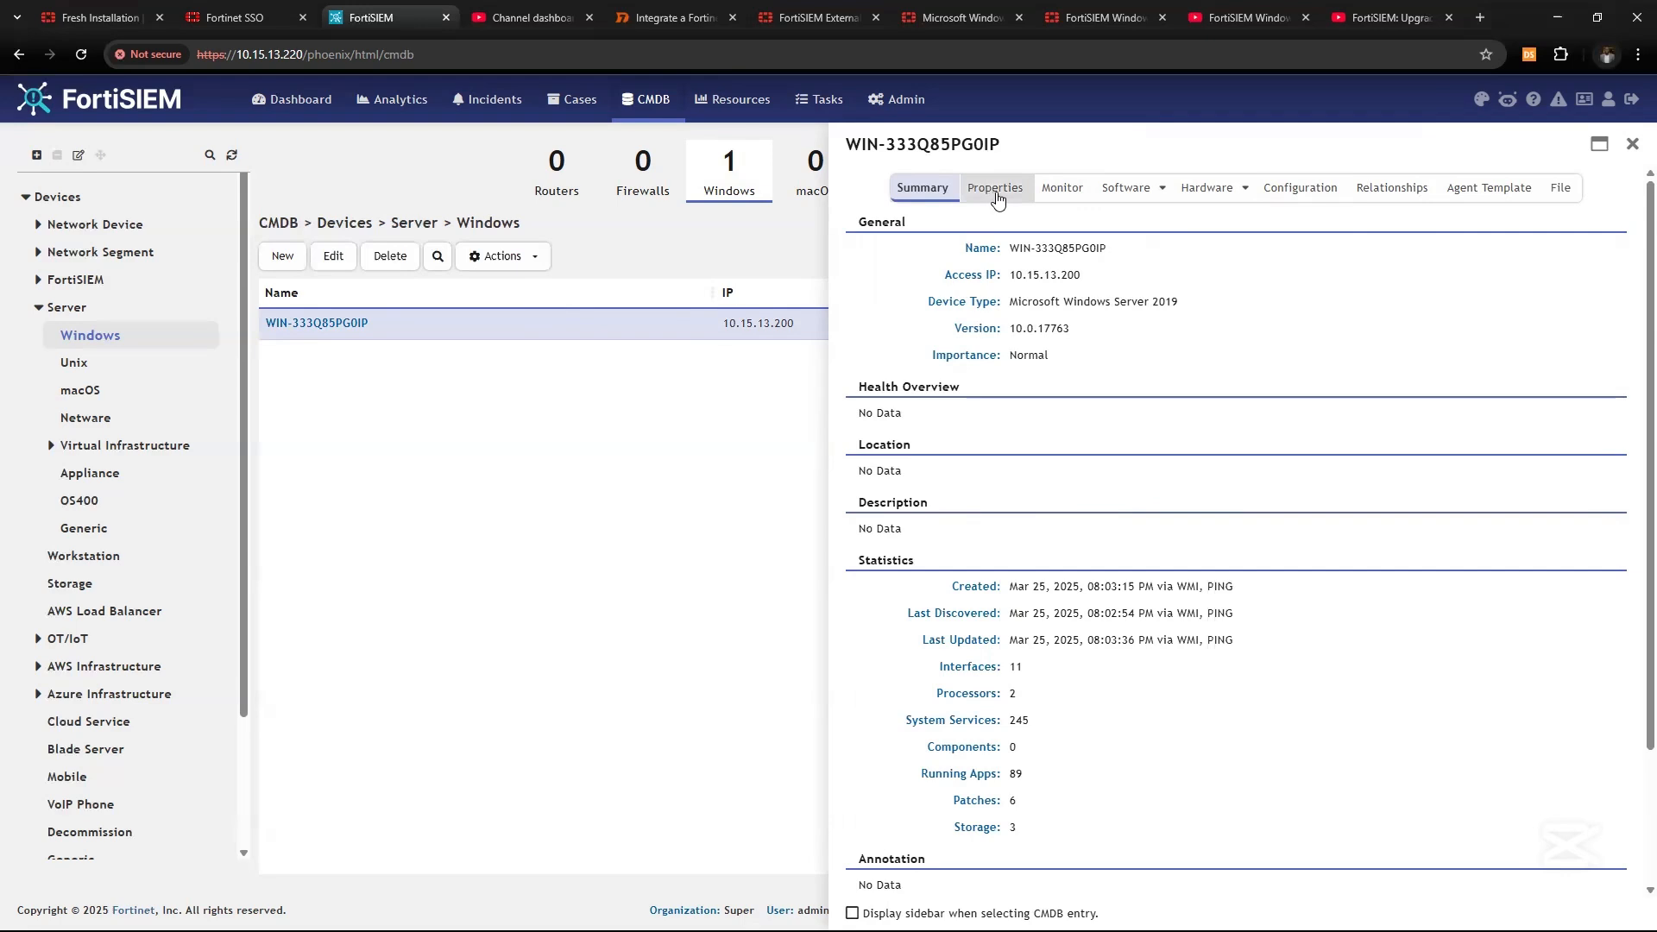
{"action": "mouse_move", "coordinate": [1012, 270]}
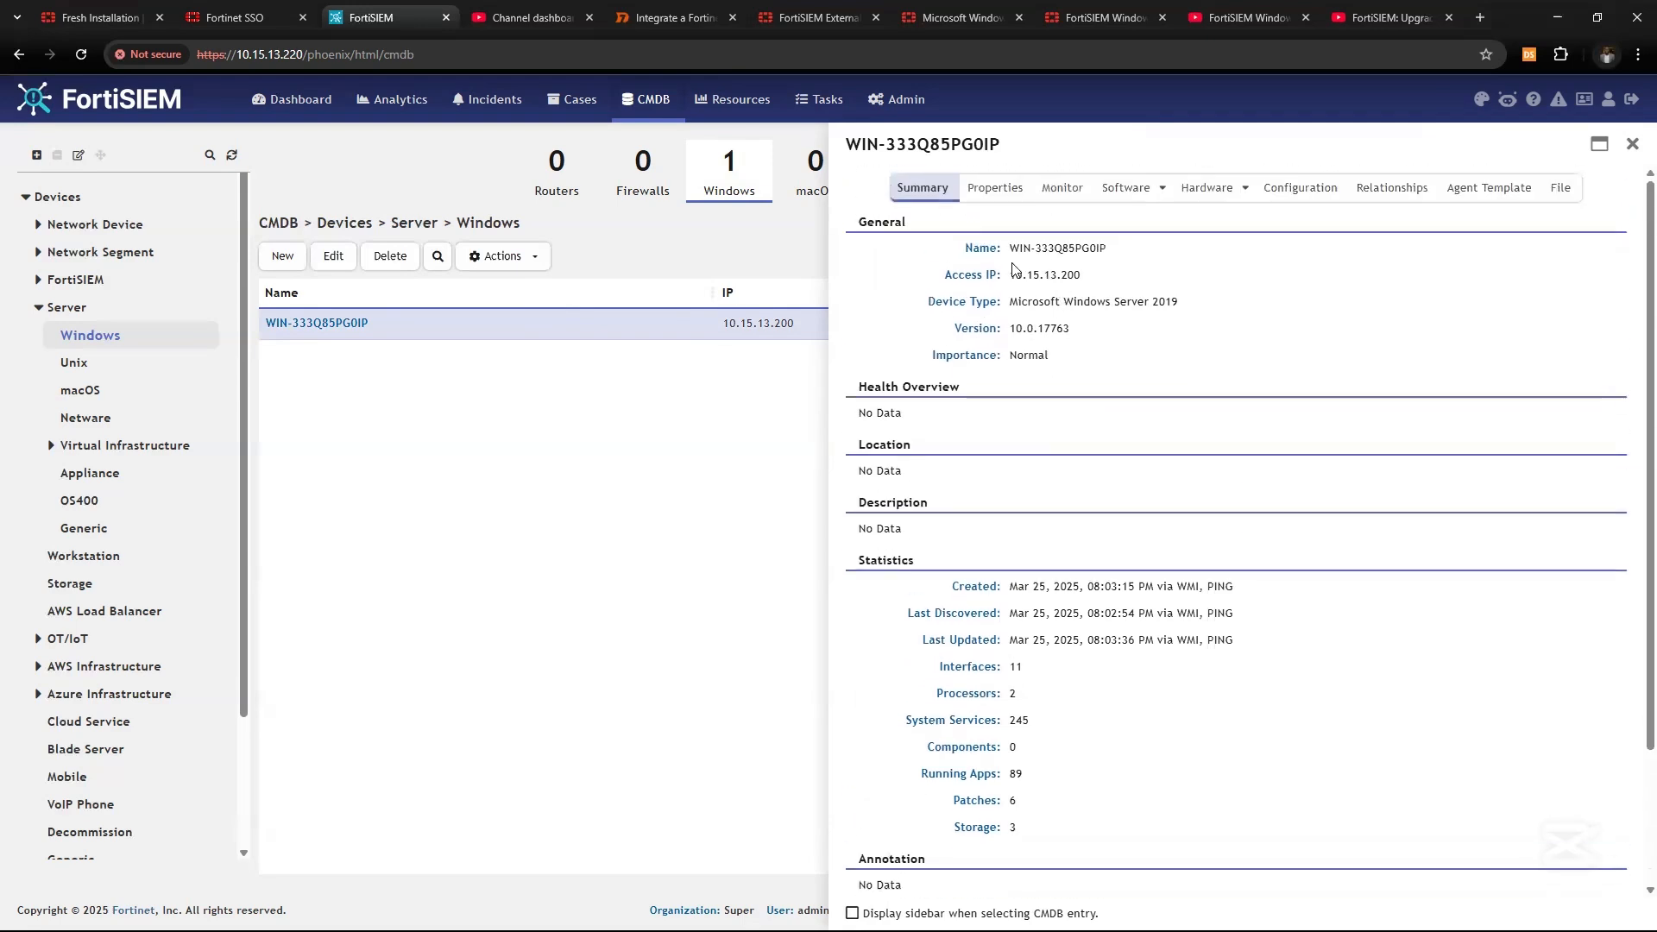
{"action": "double_click", "coordinate": [1037, 328]}
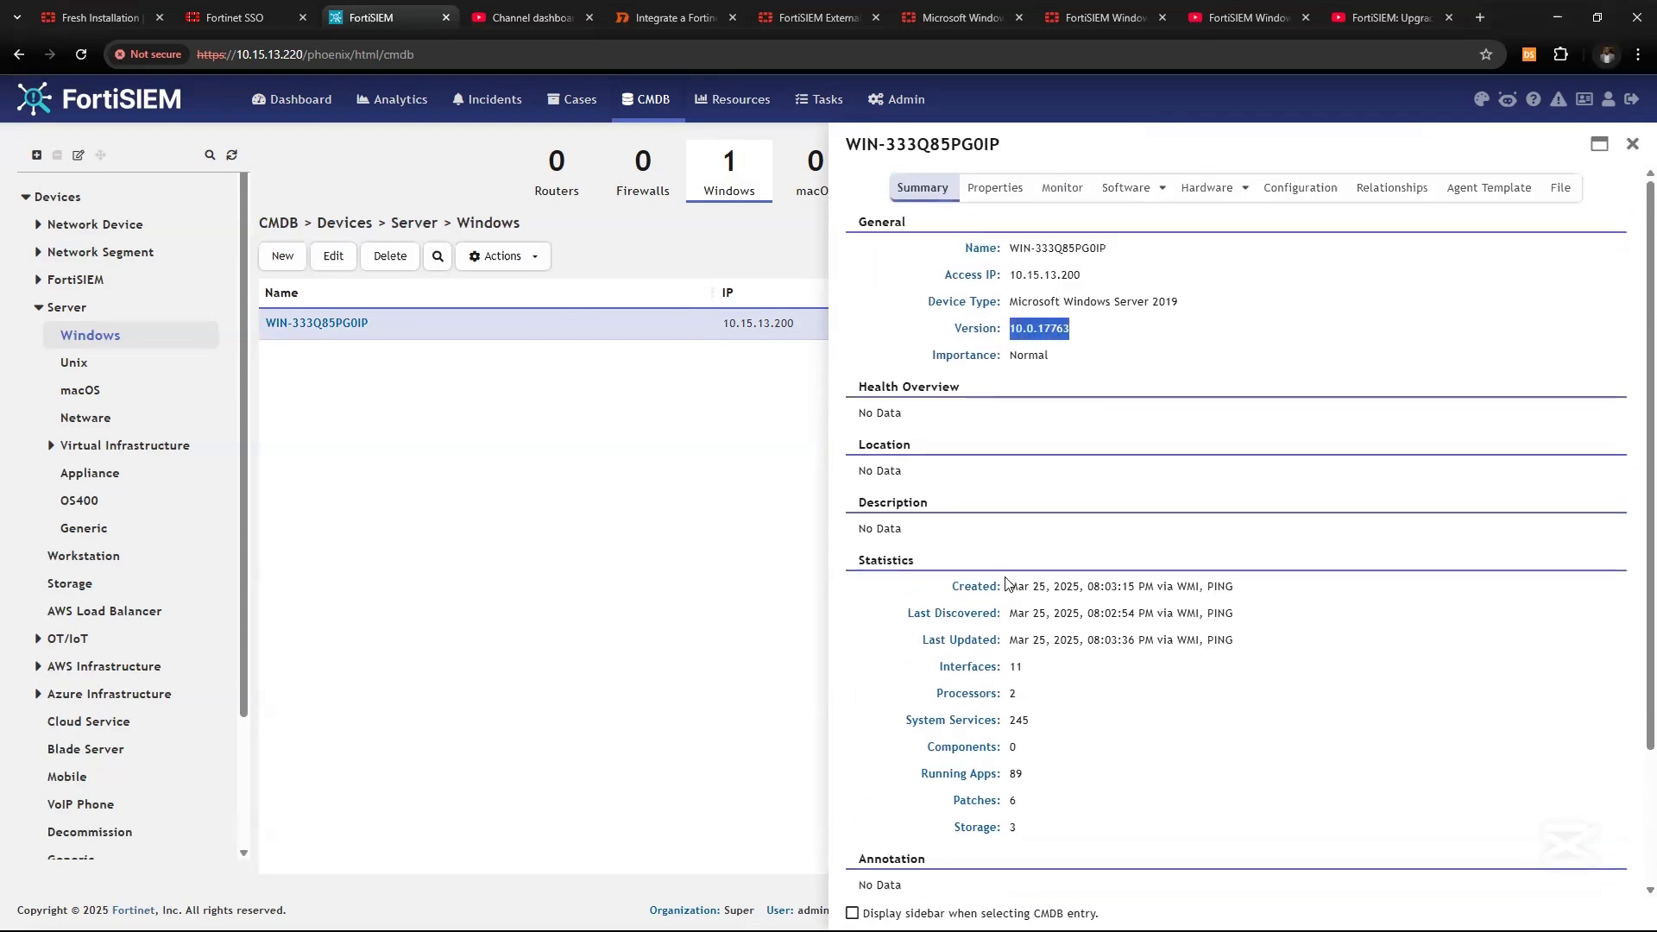
{"action": "scroll", "scroll_direction": "down", "scroll_amount": 3}
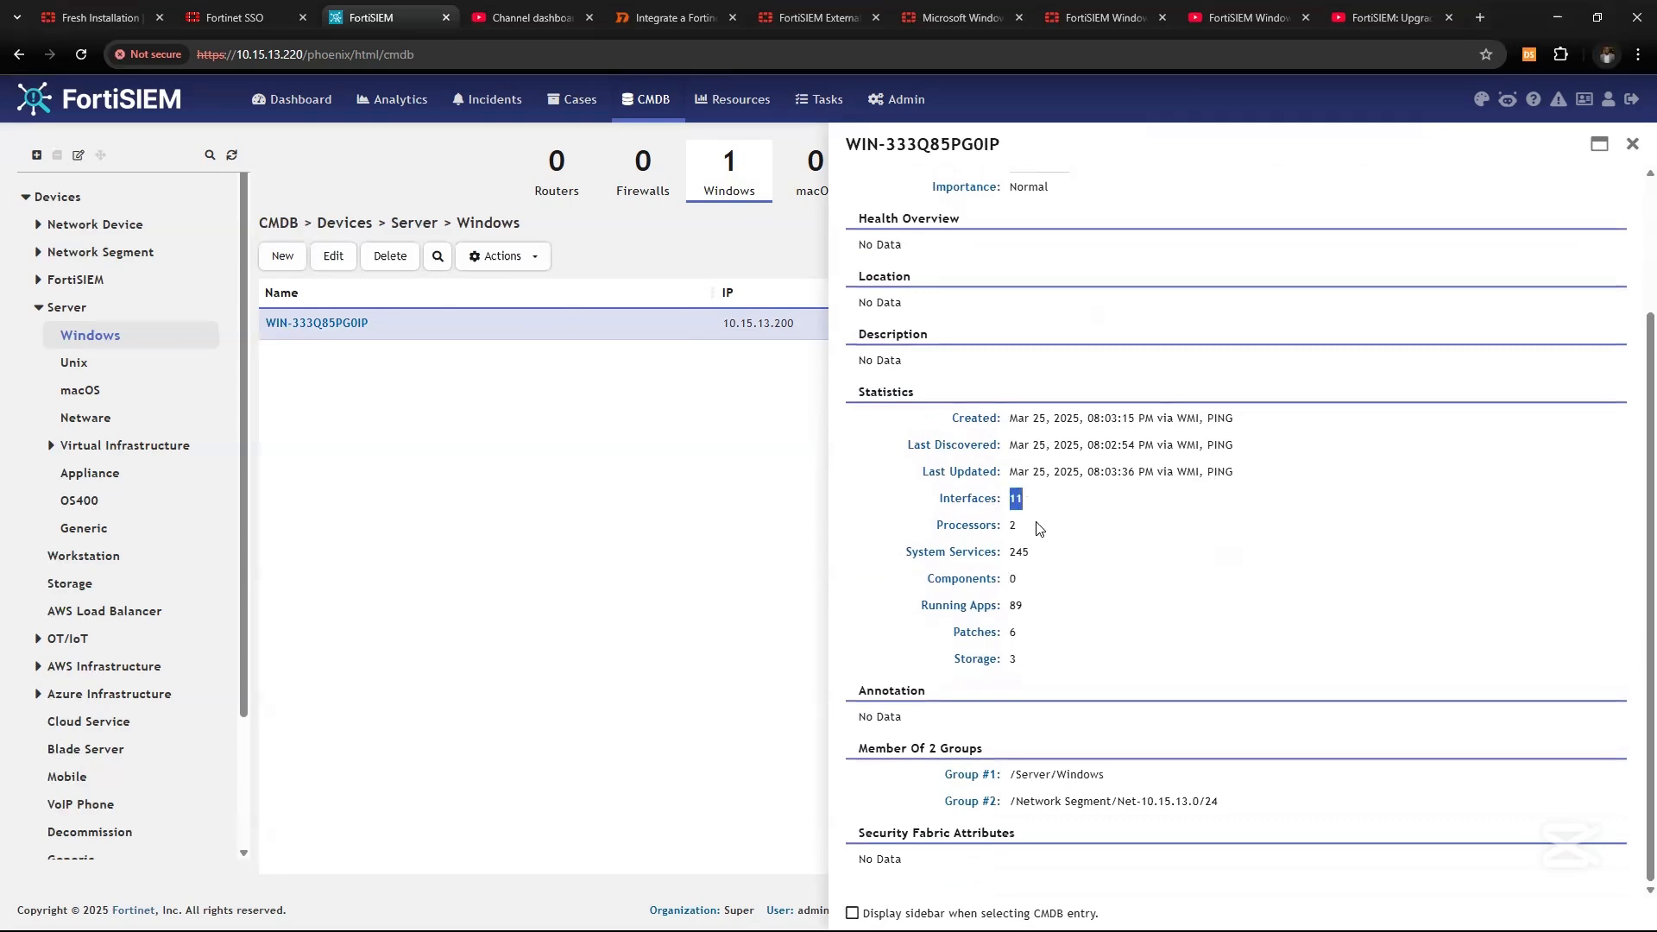
{"action": "mouse_move", "coordinate": [1012, 610]}
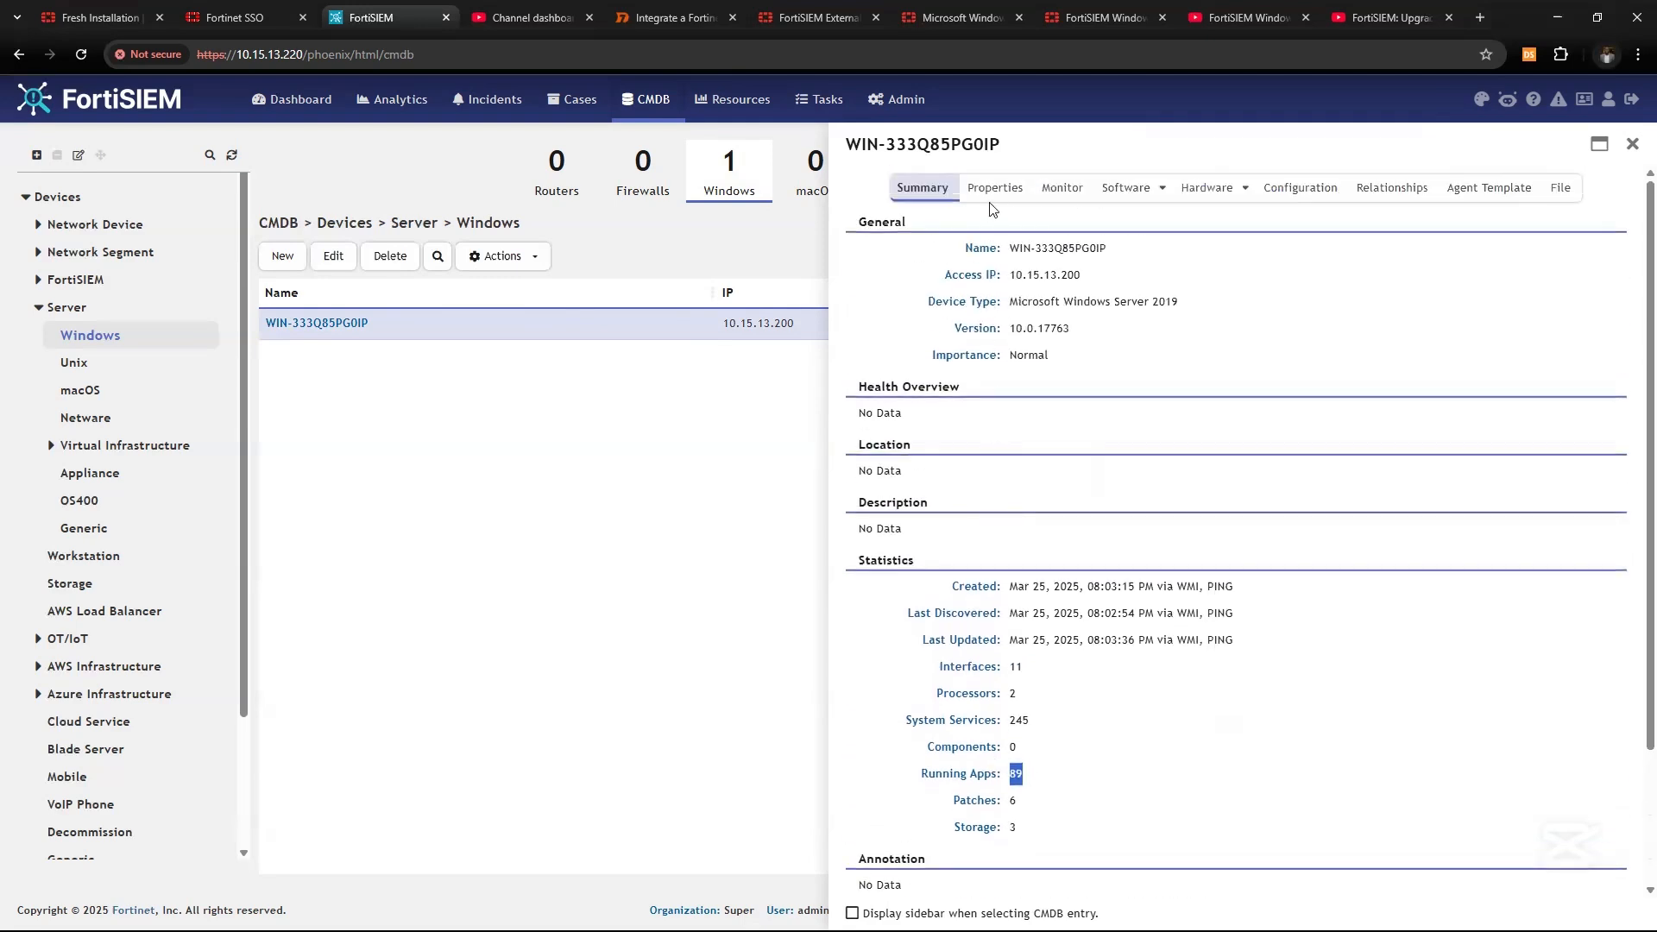
{"action": "left_click", "coordinate": [993, 187]}
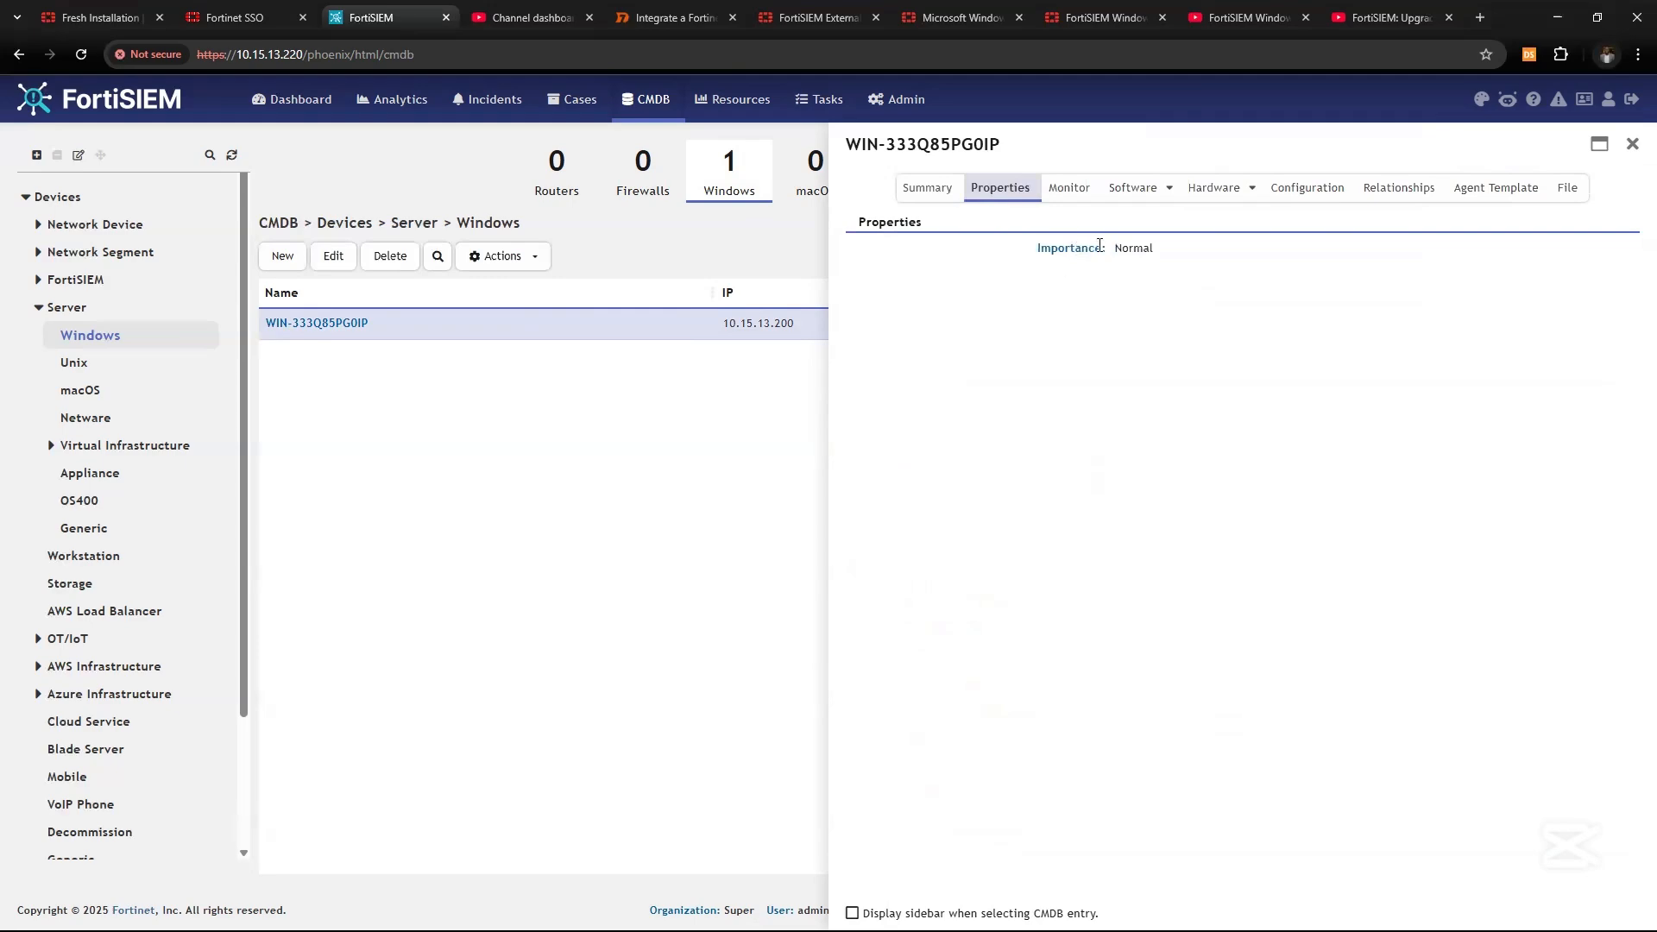
{"action": "left_click", "coordinate": [1068, 187]}
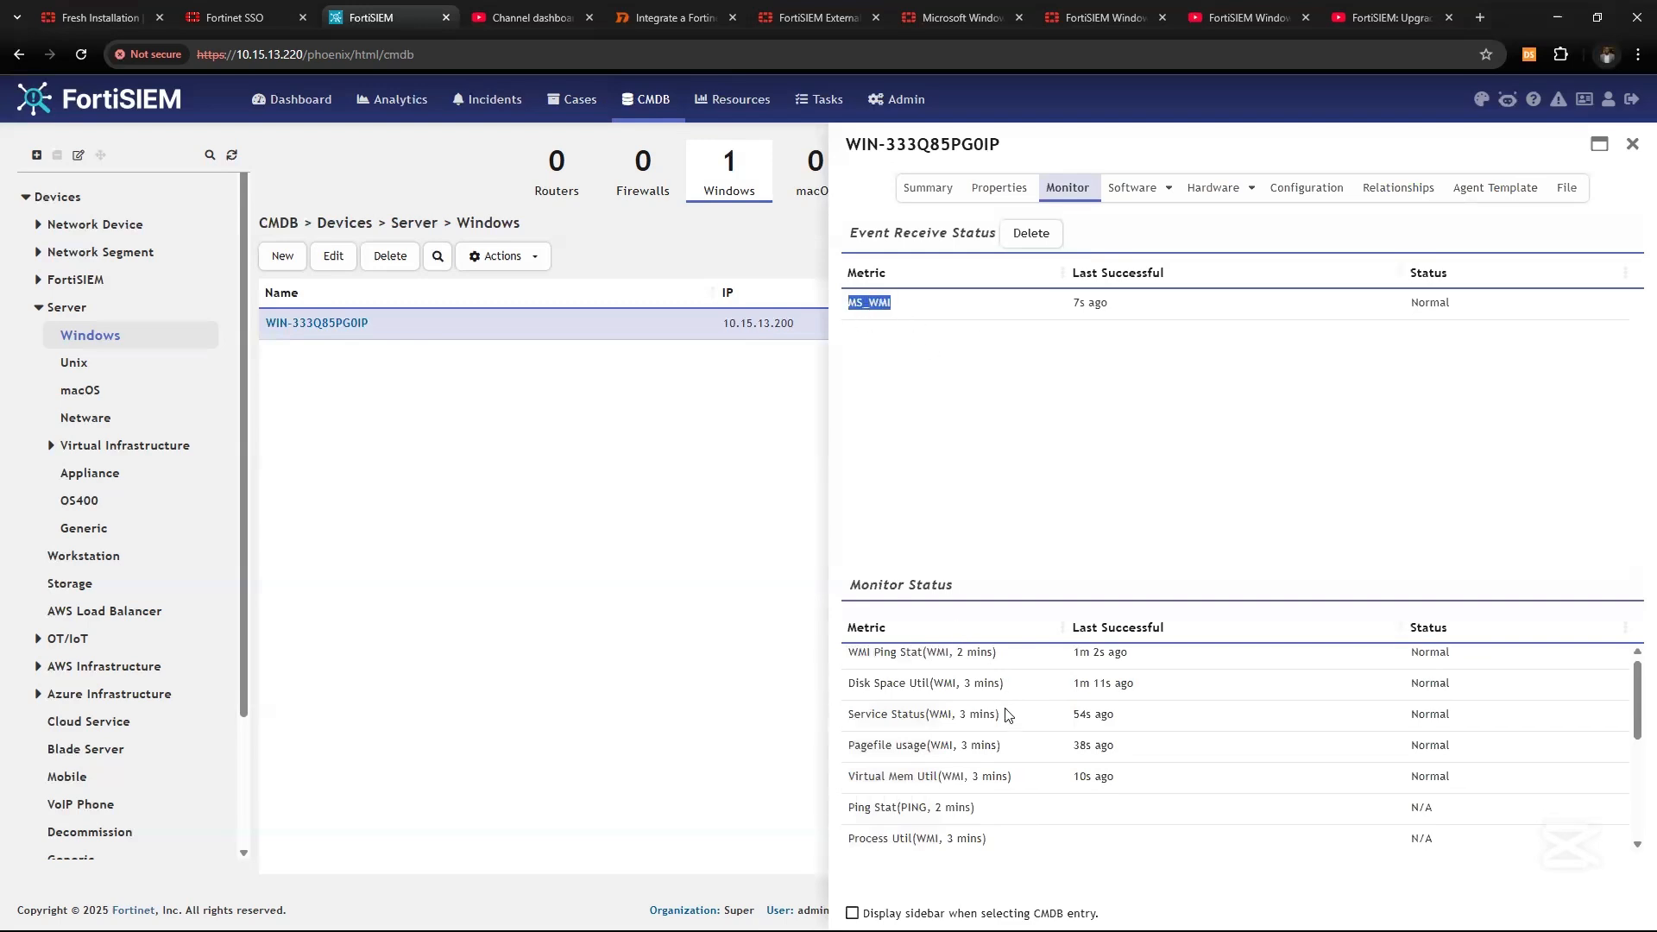
{"action": "left_click", "coordinate": [1134, 187]}
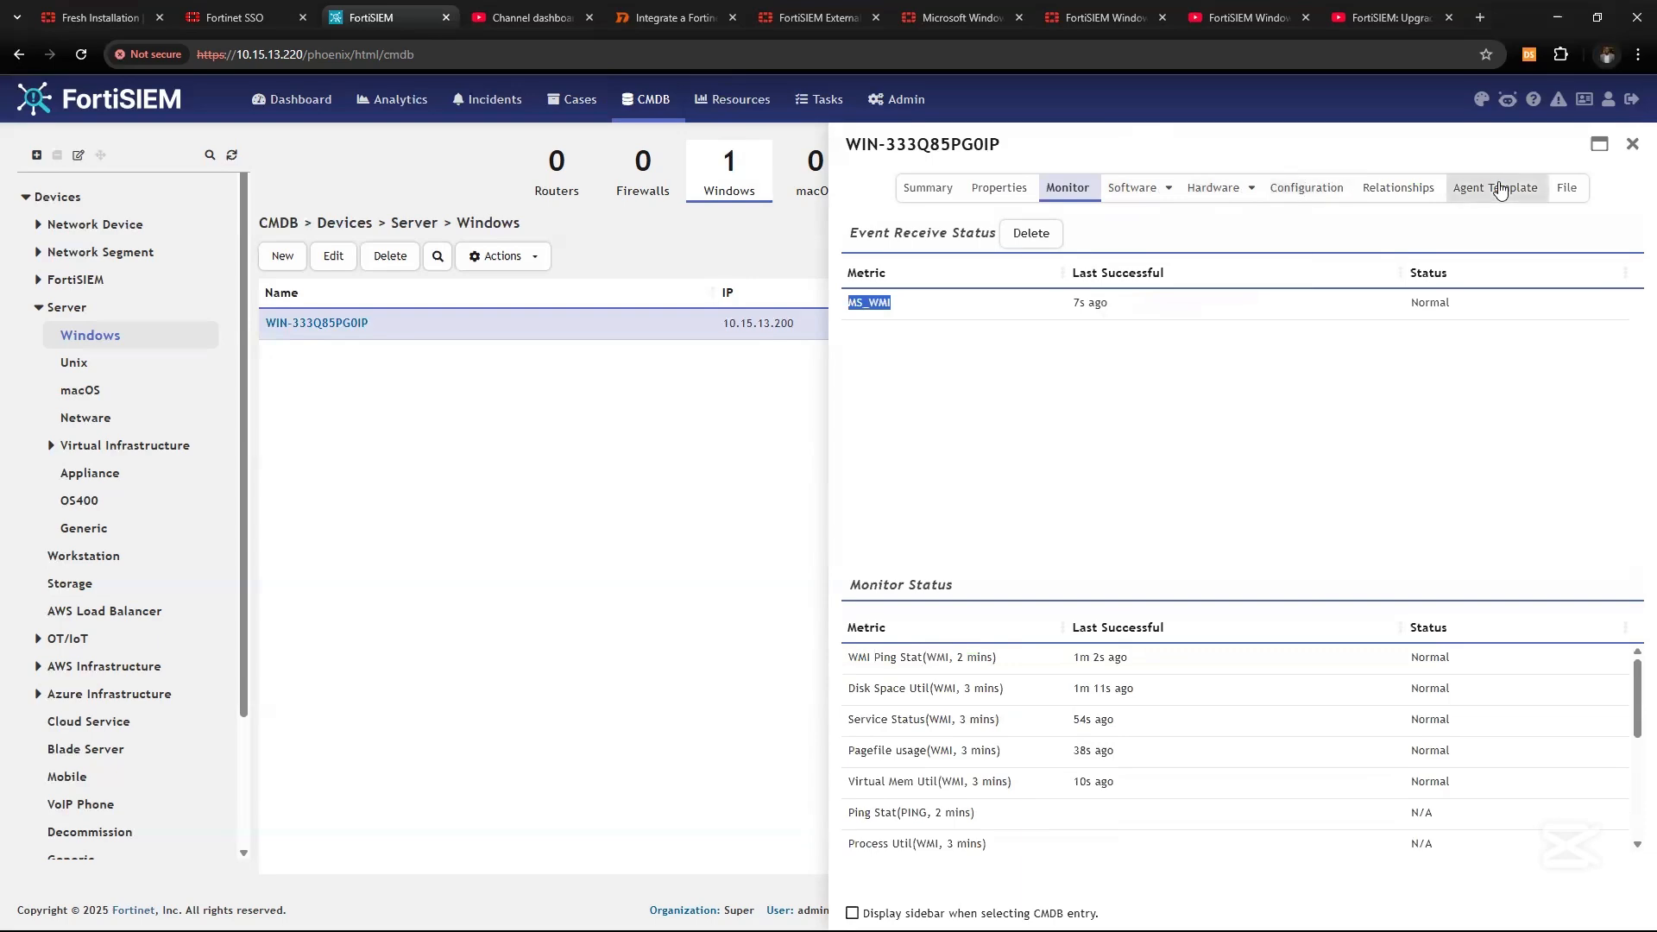
{"action": "mouse_move", "coordinate": [975, 218]}
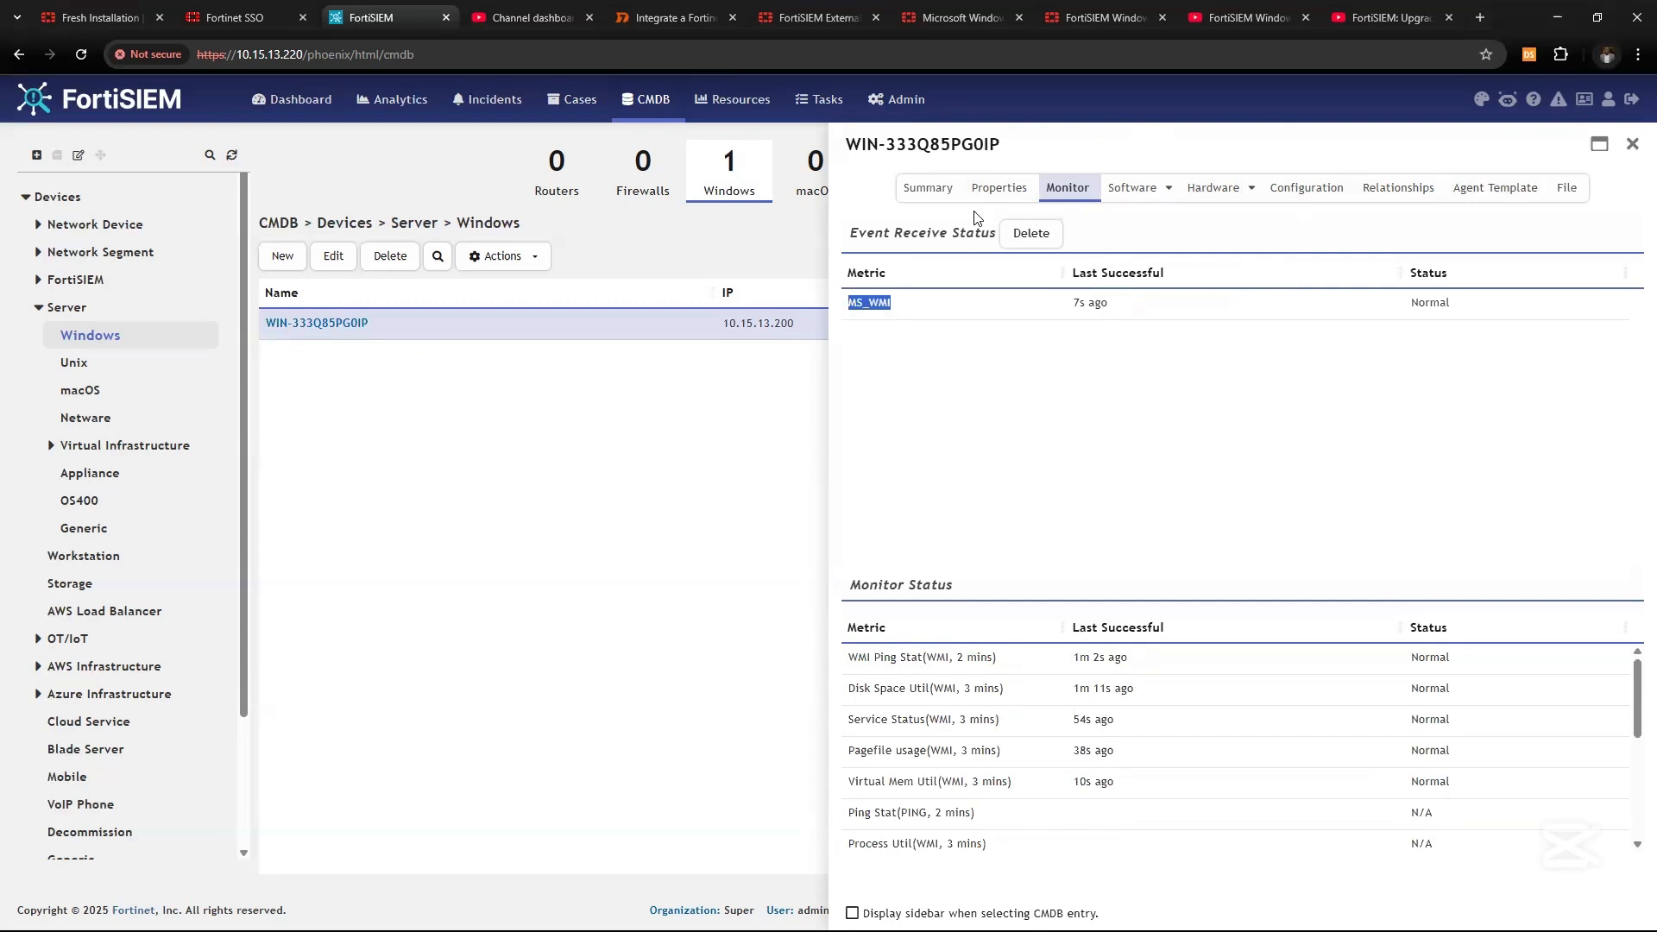
{"action": "mouse_move", "coordinate": [905, 280]}
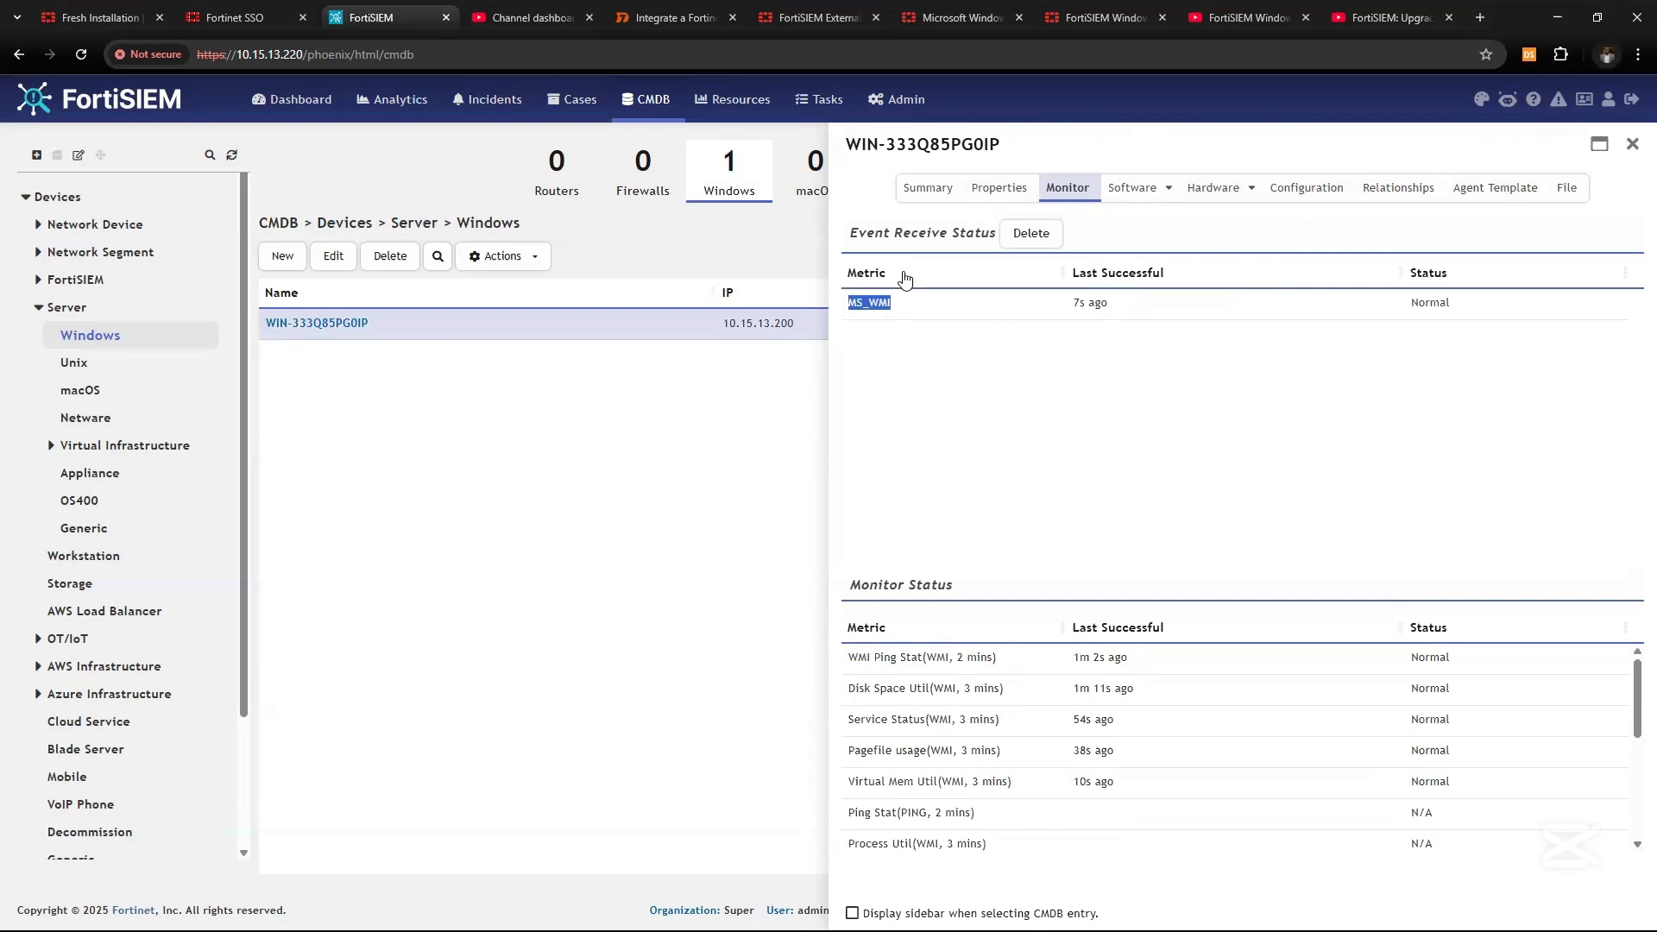
Step: Return to Summary, enable 'Display sidebar when selecting CMDB entry', and close the details
{"action": "left_click", "coordinate": [927, 187]}
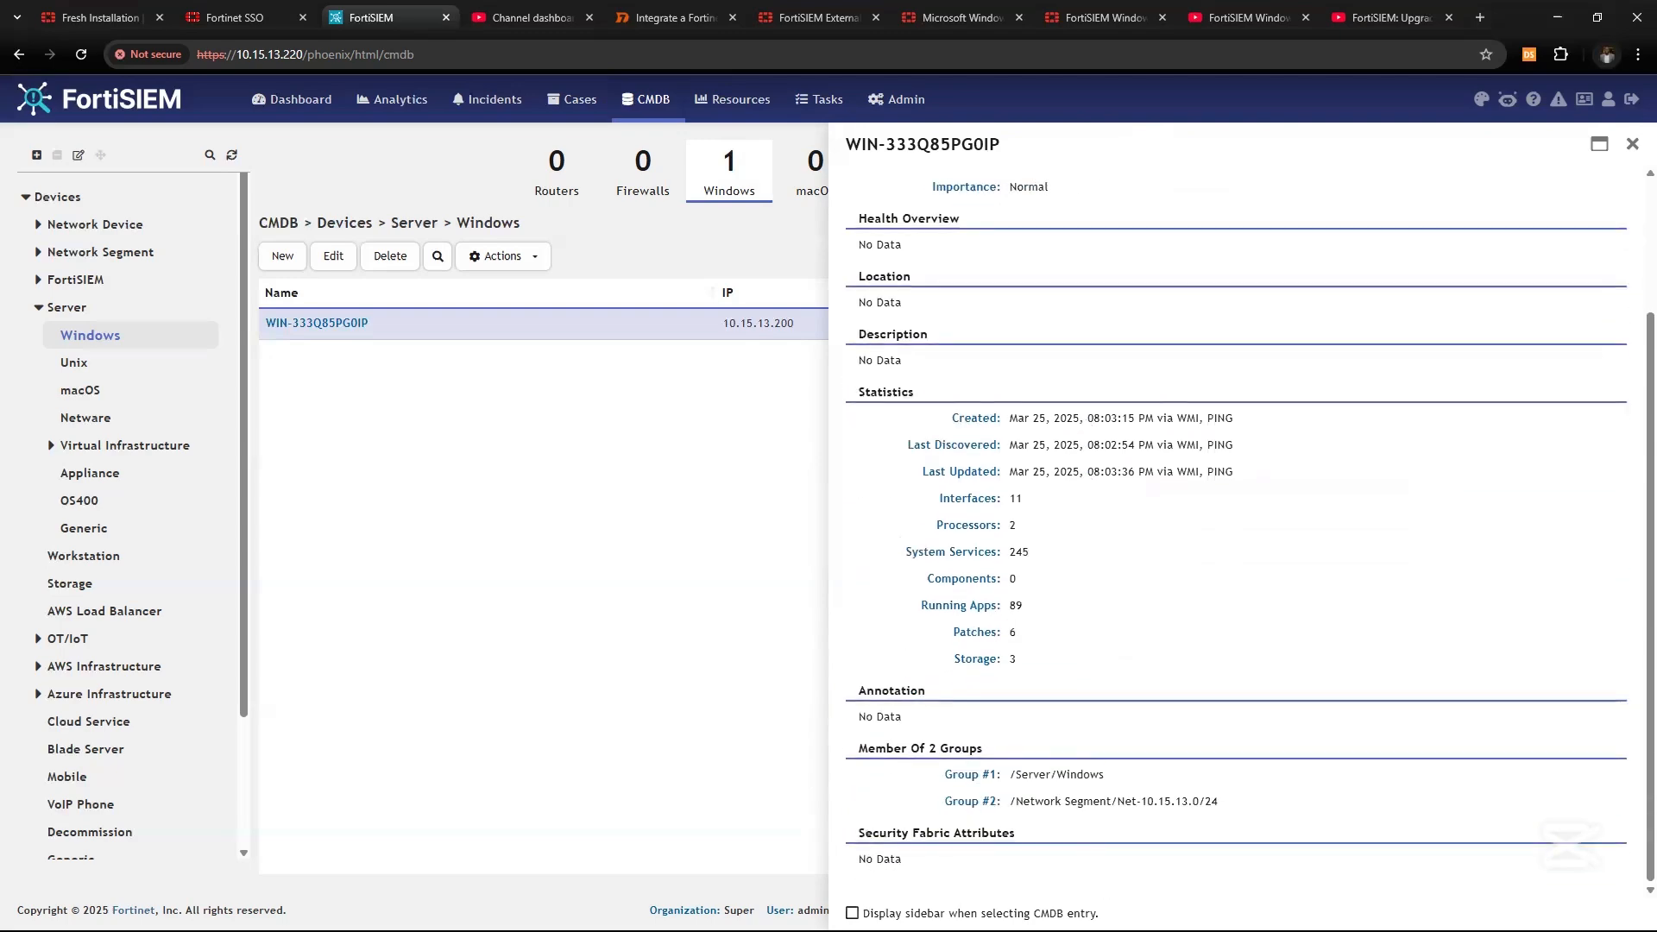
{"action": "left_click", "coordinate": [853, 914]}
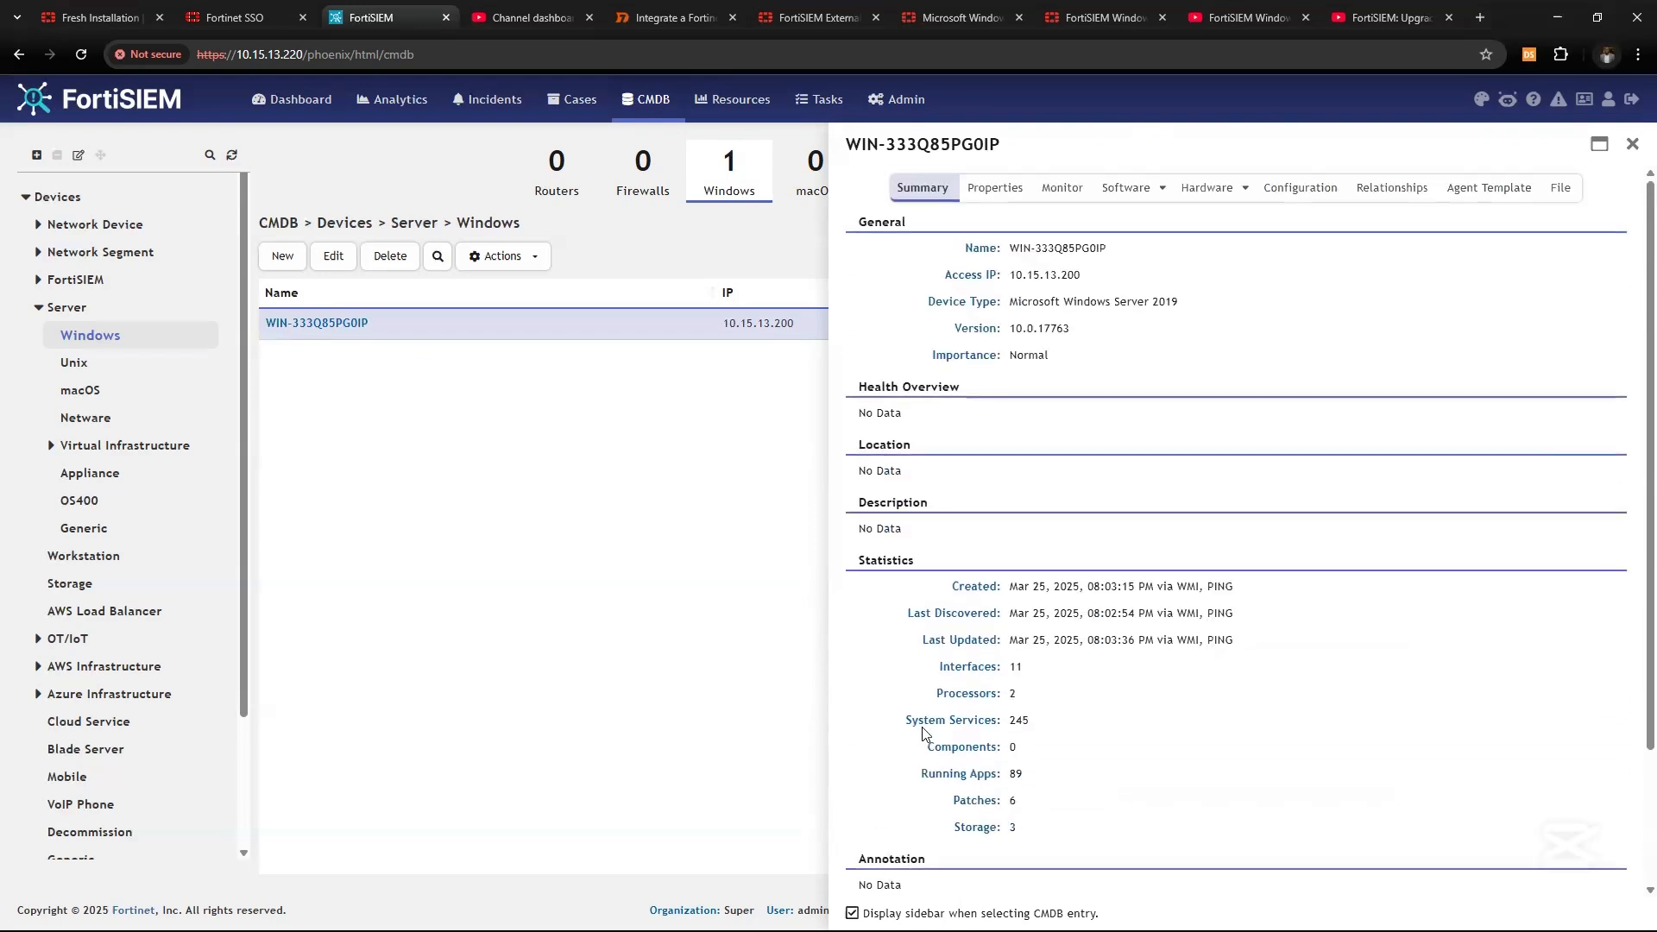
{"action": "mouse_move", "coordinate": [1489, 187]}
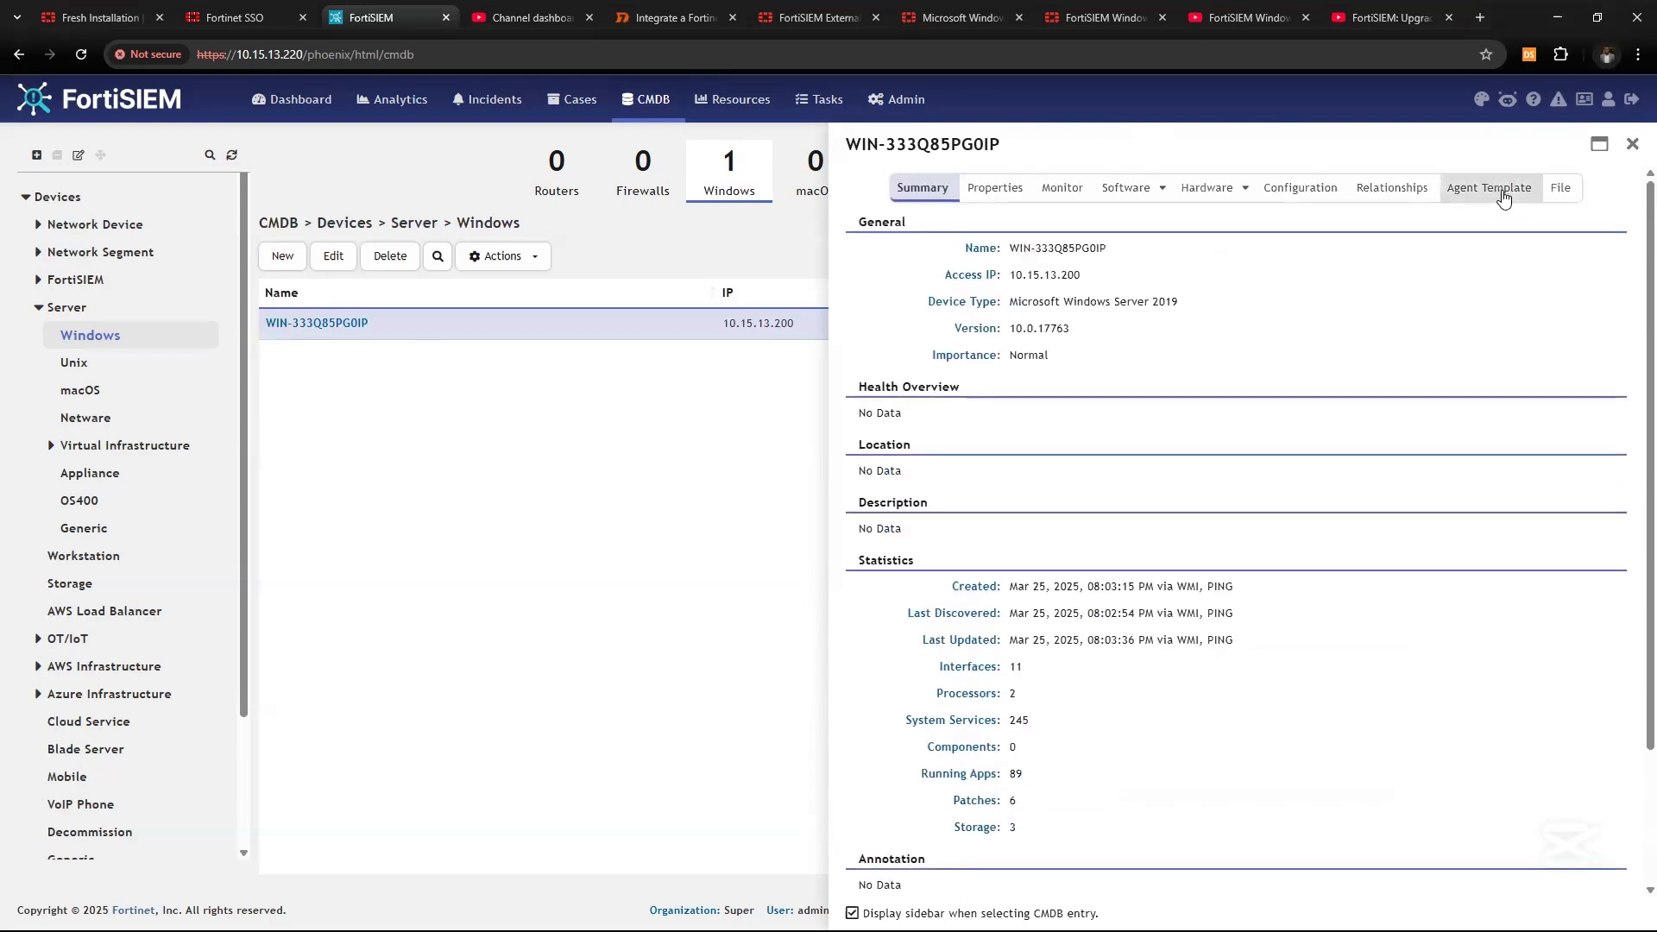
{"action": "mouse_move", "coordinate": [1611, 159]}
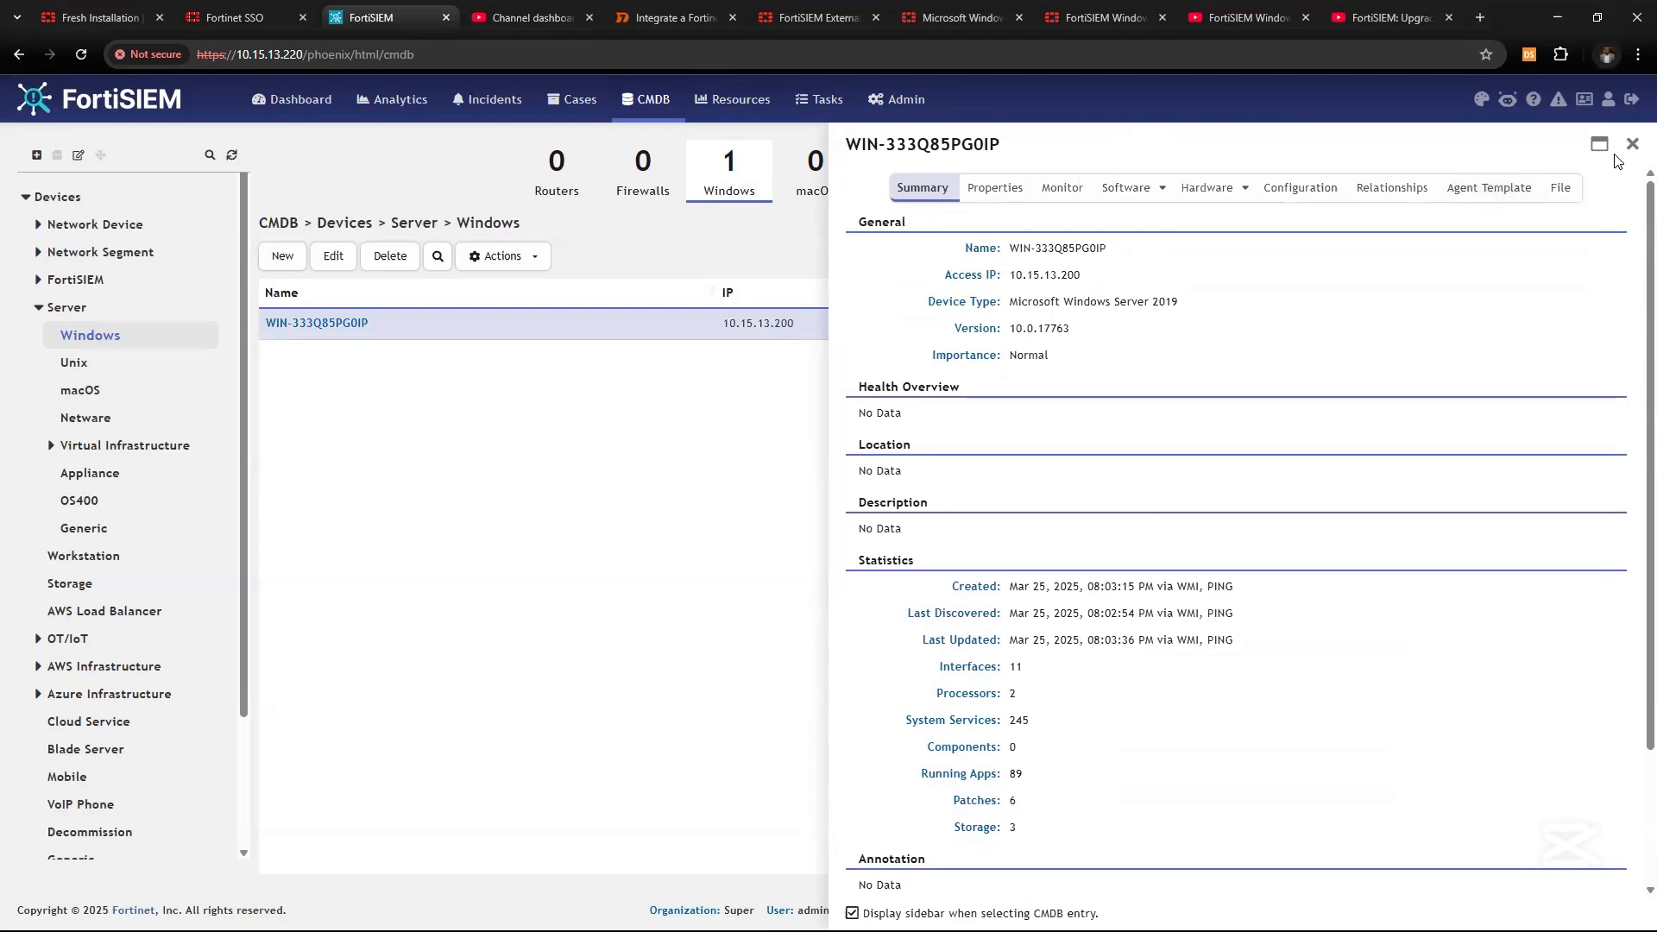
{"action": "left_click", "coordinate": [1633, 145]}
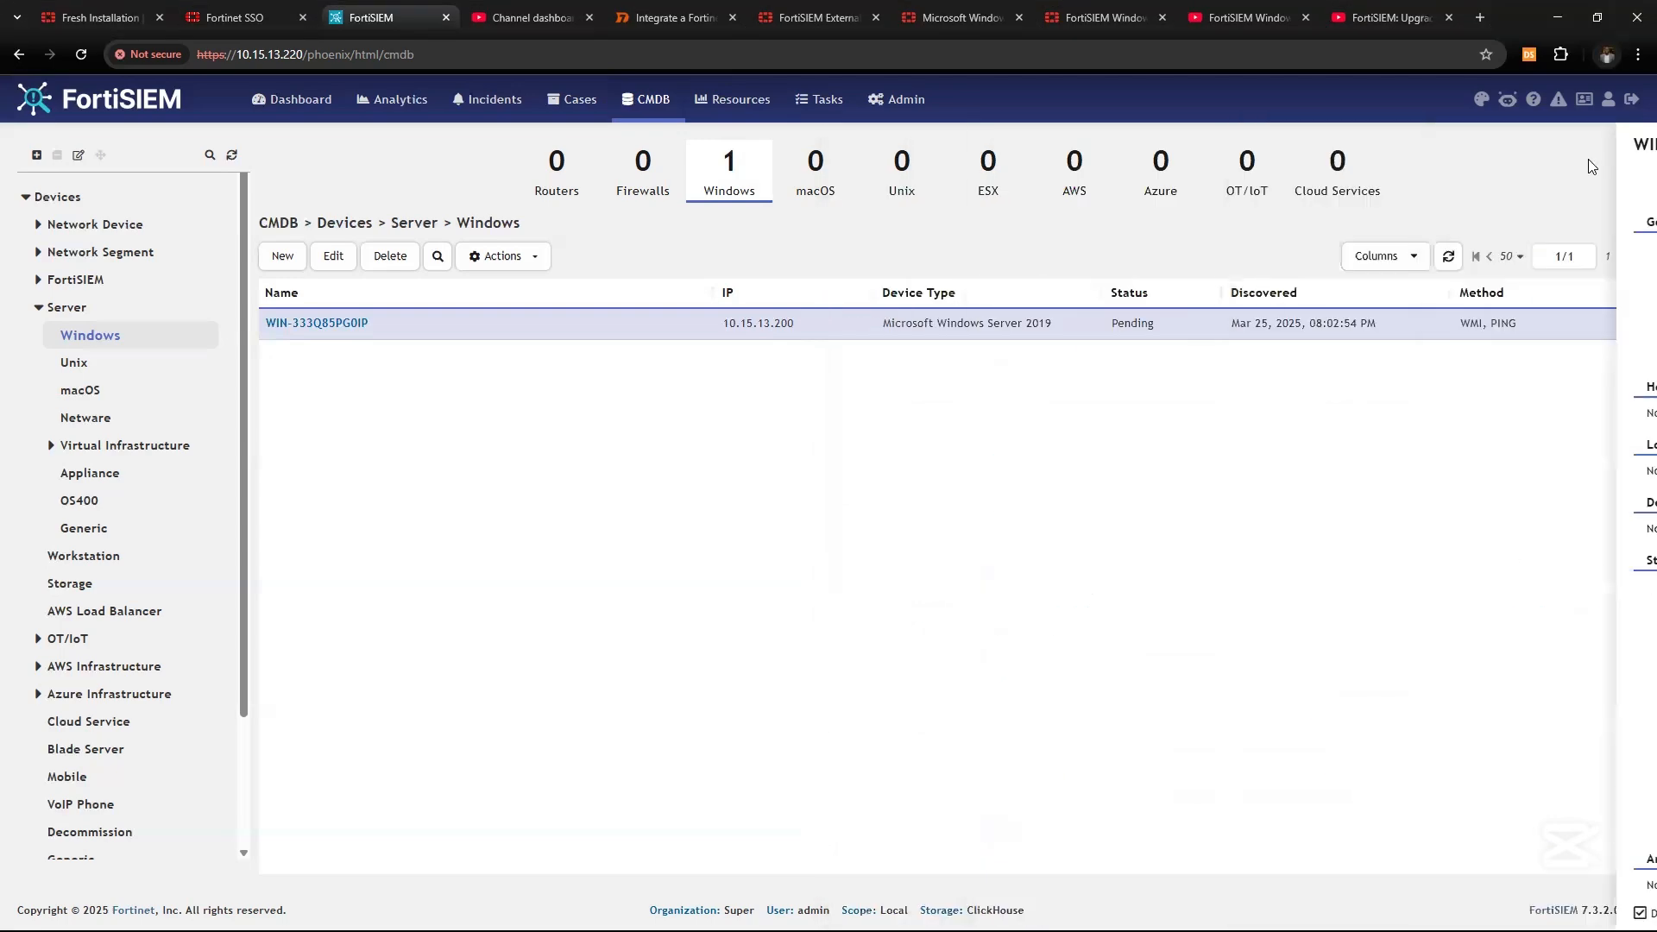
Step: Check WIN-333Q85PG0IP's health view, with WMI, disk and service monitors Normal, then close it
{"action": "left_click", "coordinate": [501, 256]}
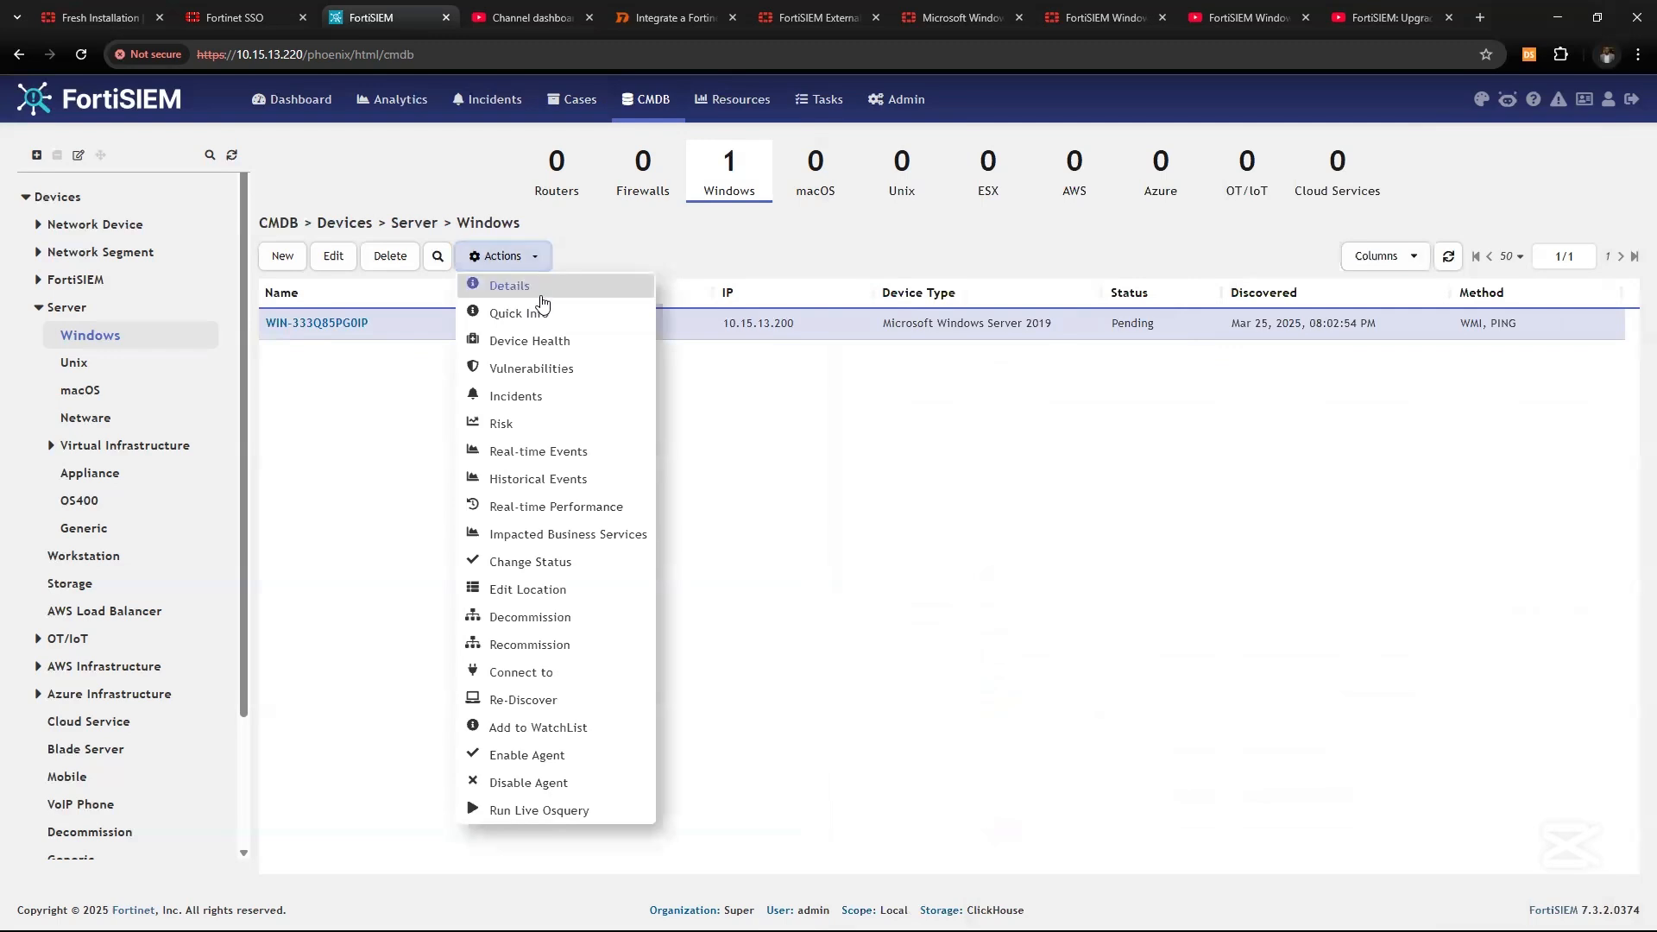
{"action": "left_click", "coordinate": [528, 340]}
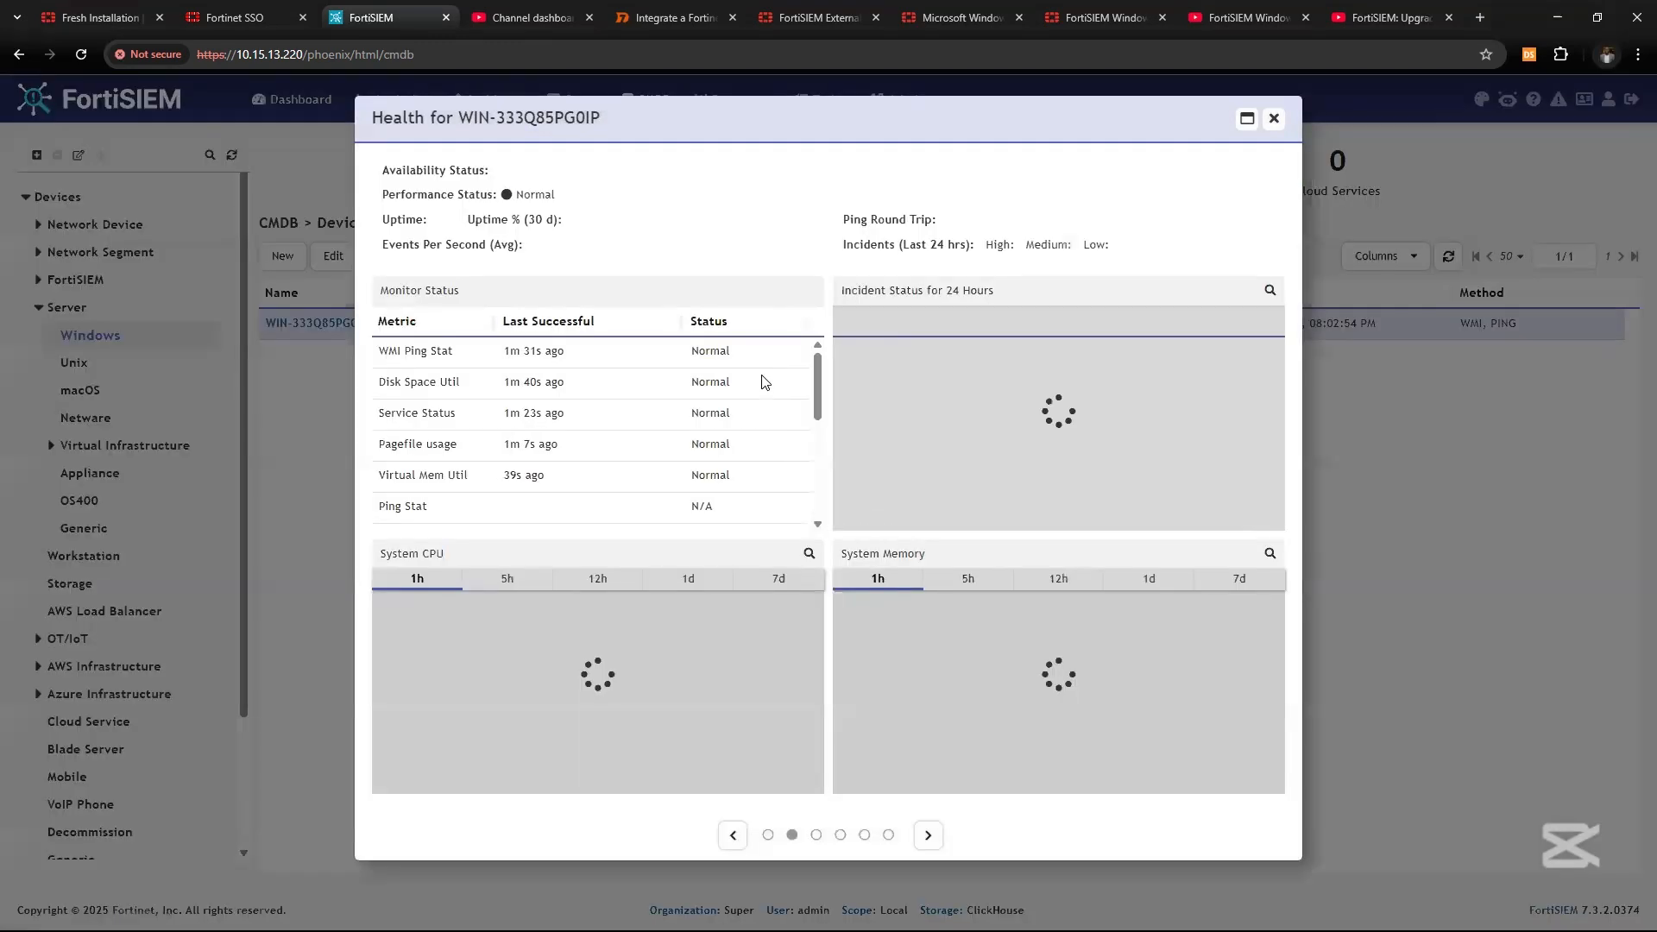
{"action": "double_click", "coordinate": [535, 194]}
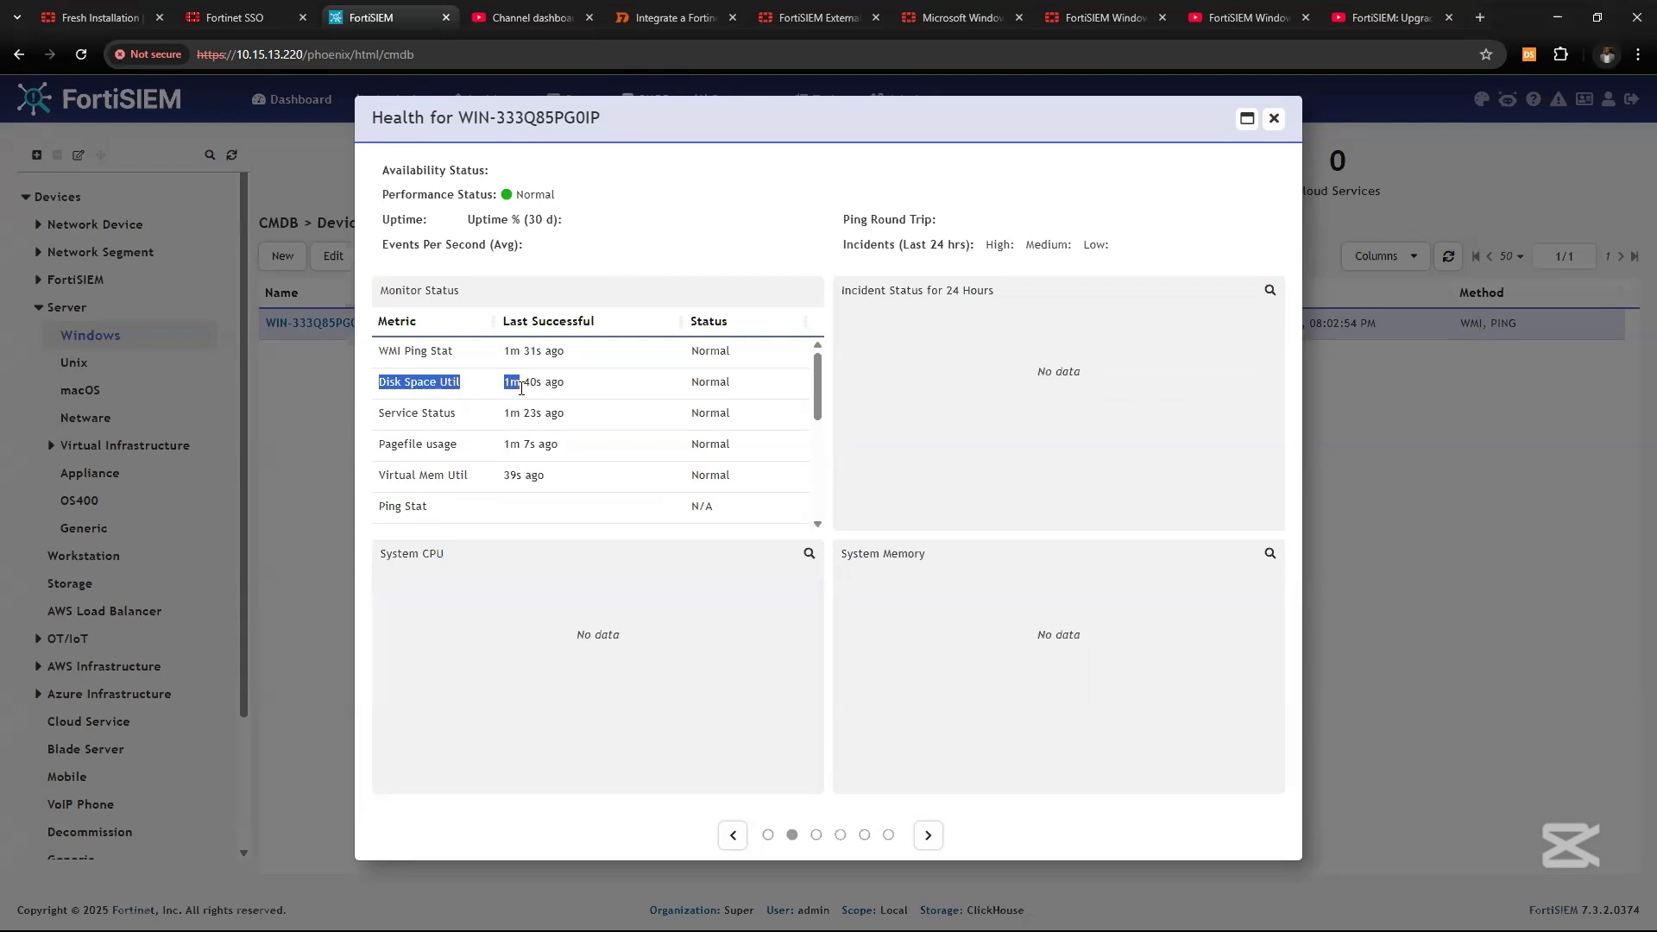
{"action": "mouse_move", "coordinate": [427, 504]}
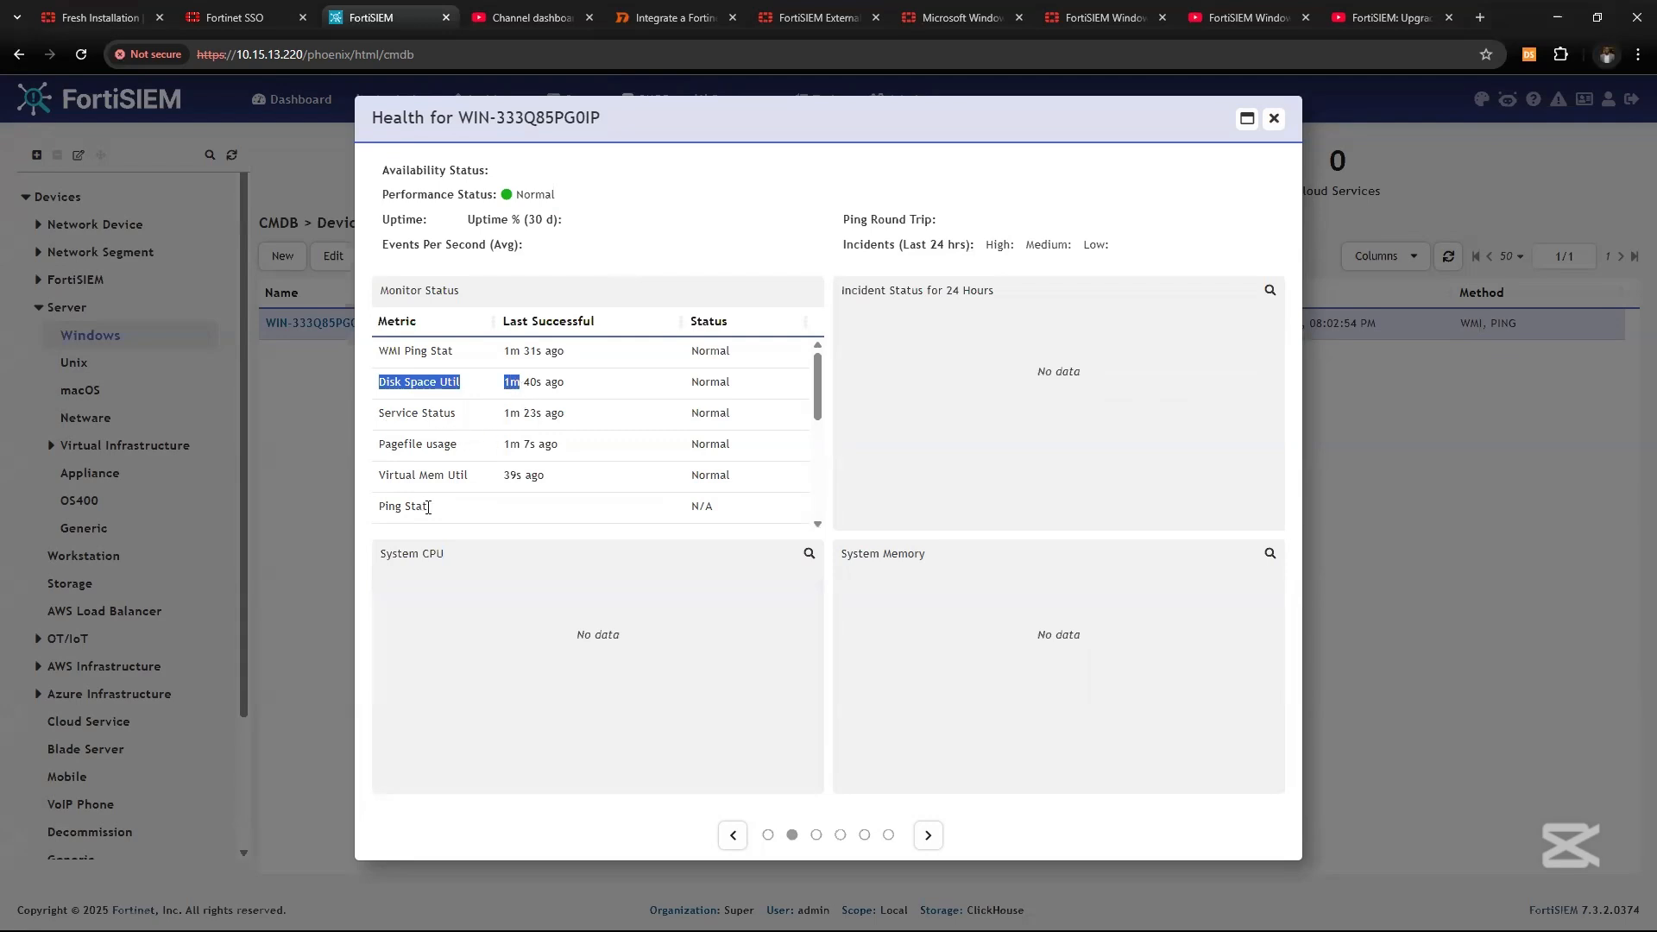
{"action": "scroll", "scroll_direction": "down", "scroll_amount": 3}
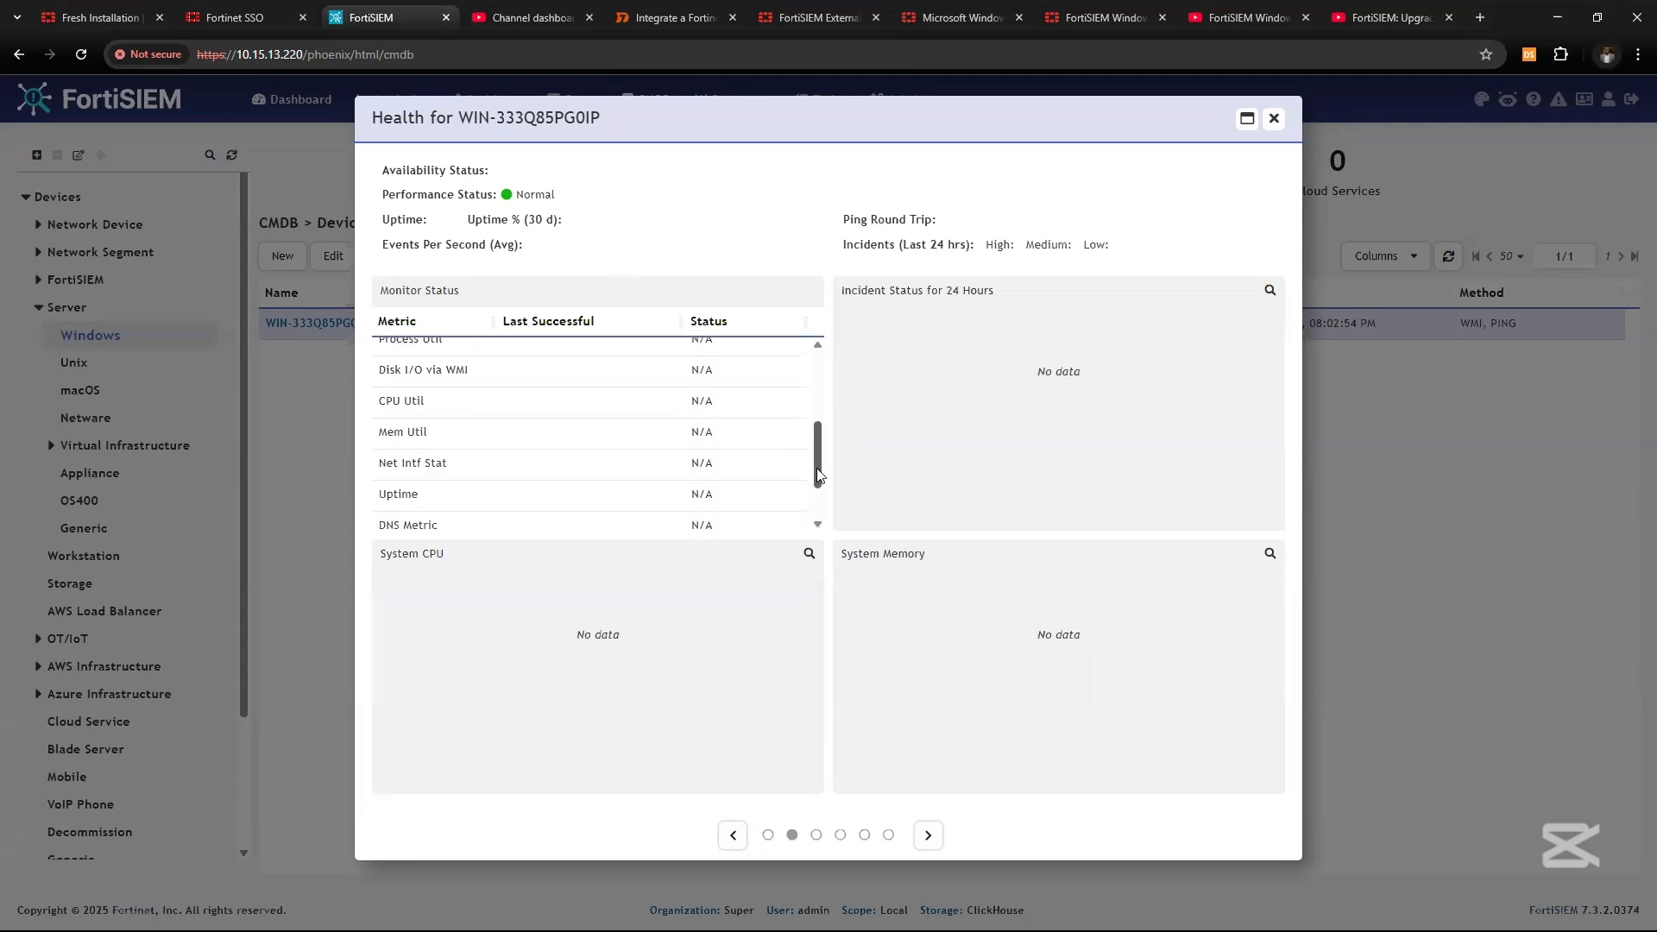
{"action": "scroll", "scroll_direction": "up", "scroll_amount": 3}
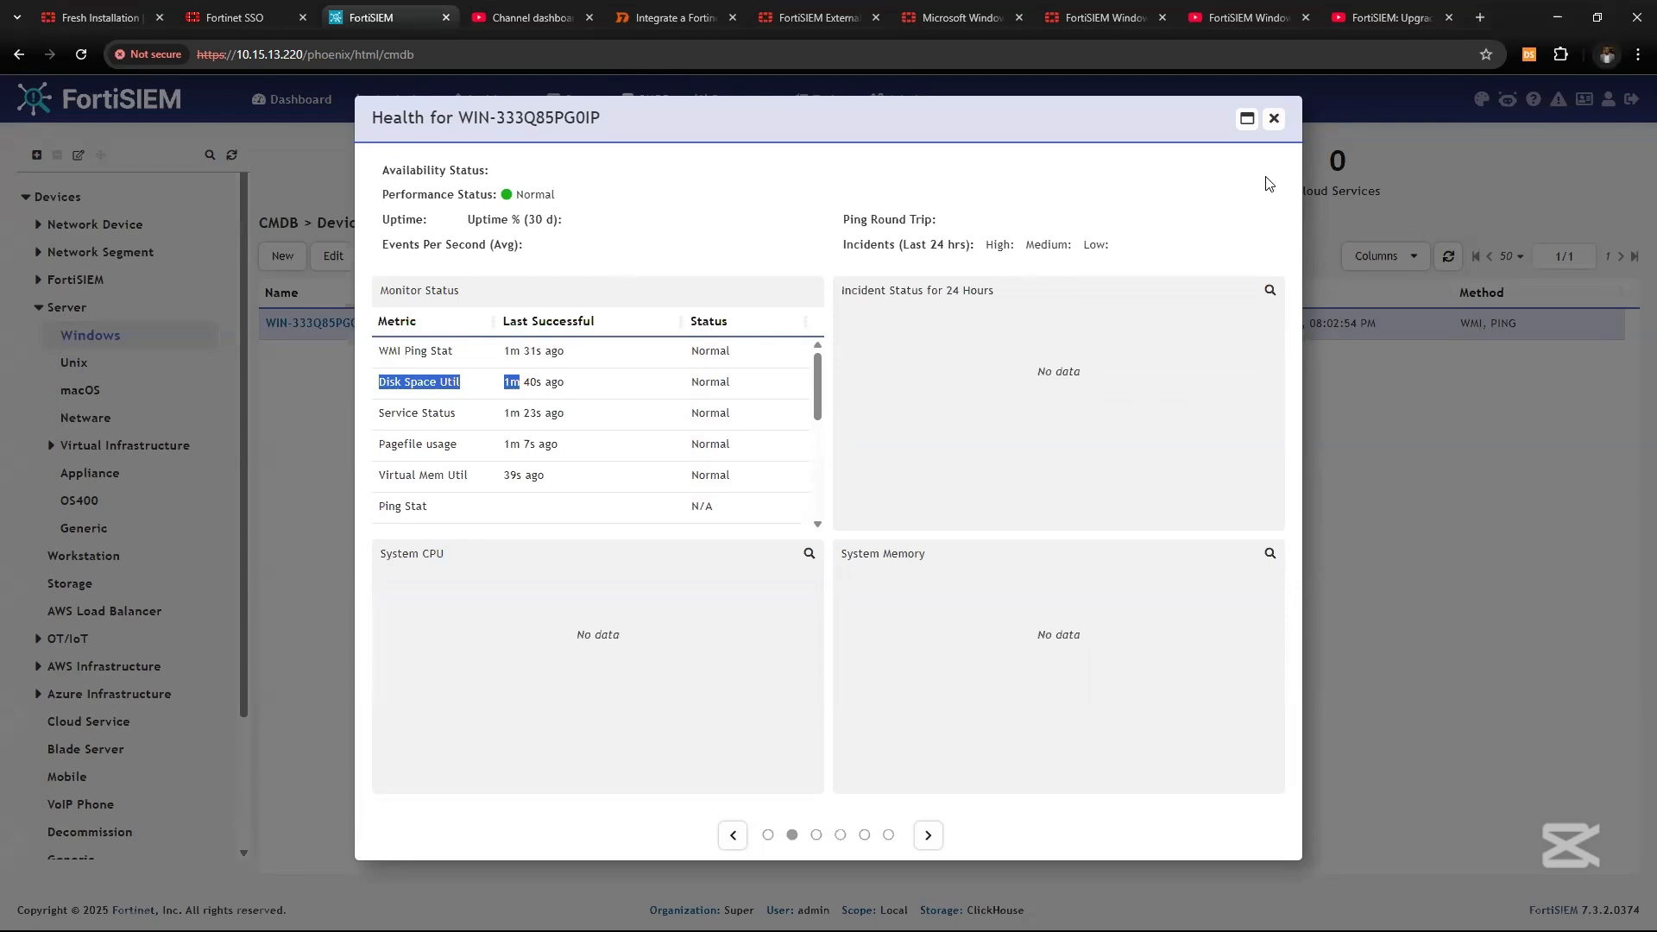
{"action": "mouse_move", "coordinate": [1187, 170]}
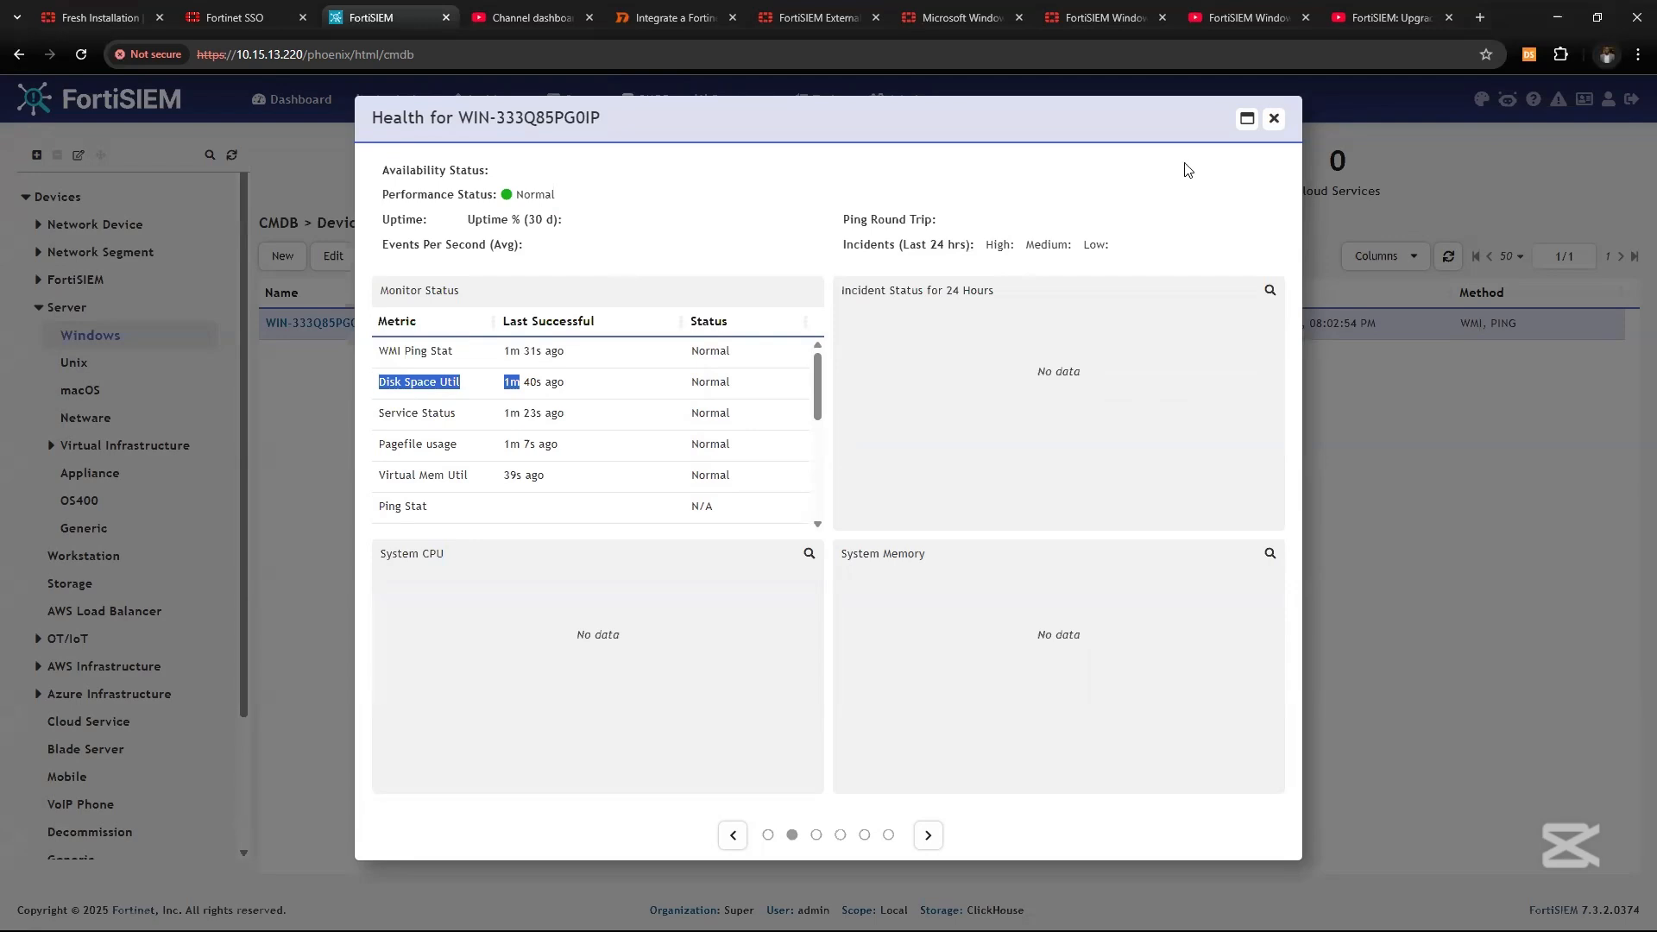
{"action": "left_click", "coordinate": [1272, 117]}
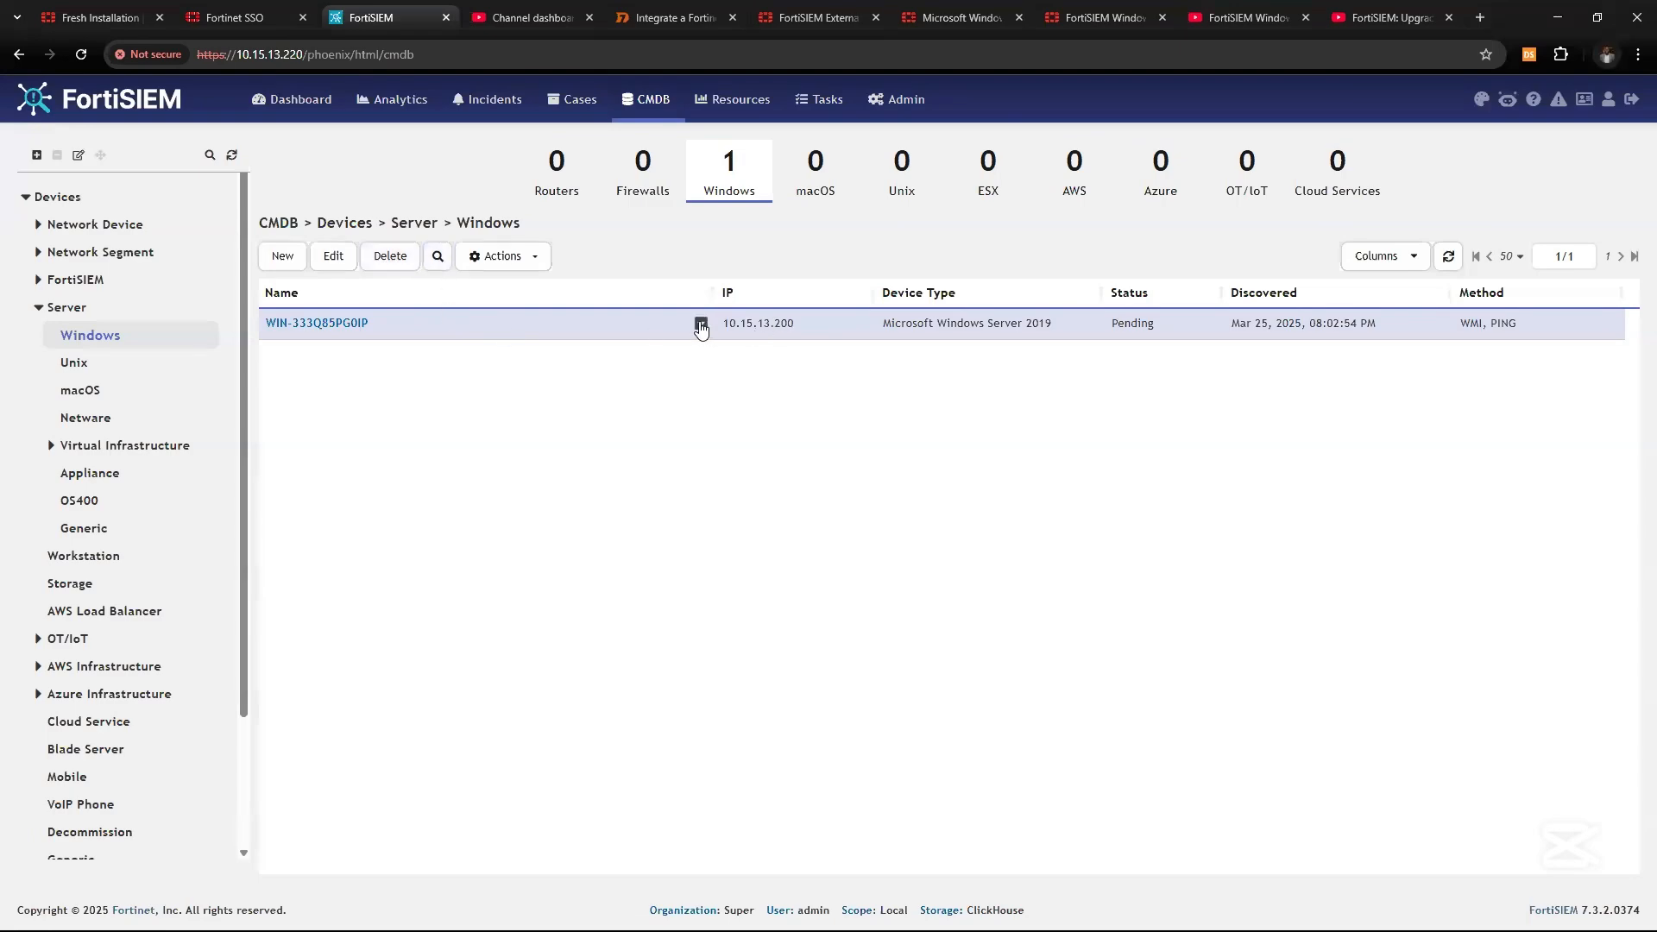
Step: Open the server's details, review Monitor status, and list hardware interfaces in full detail
{"action": "left_click", "coordinate": [698, 324]}
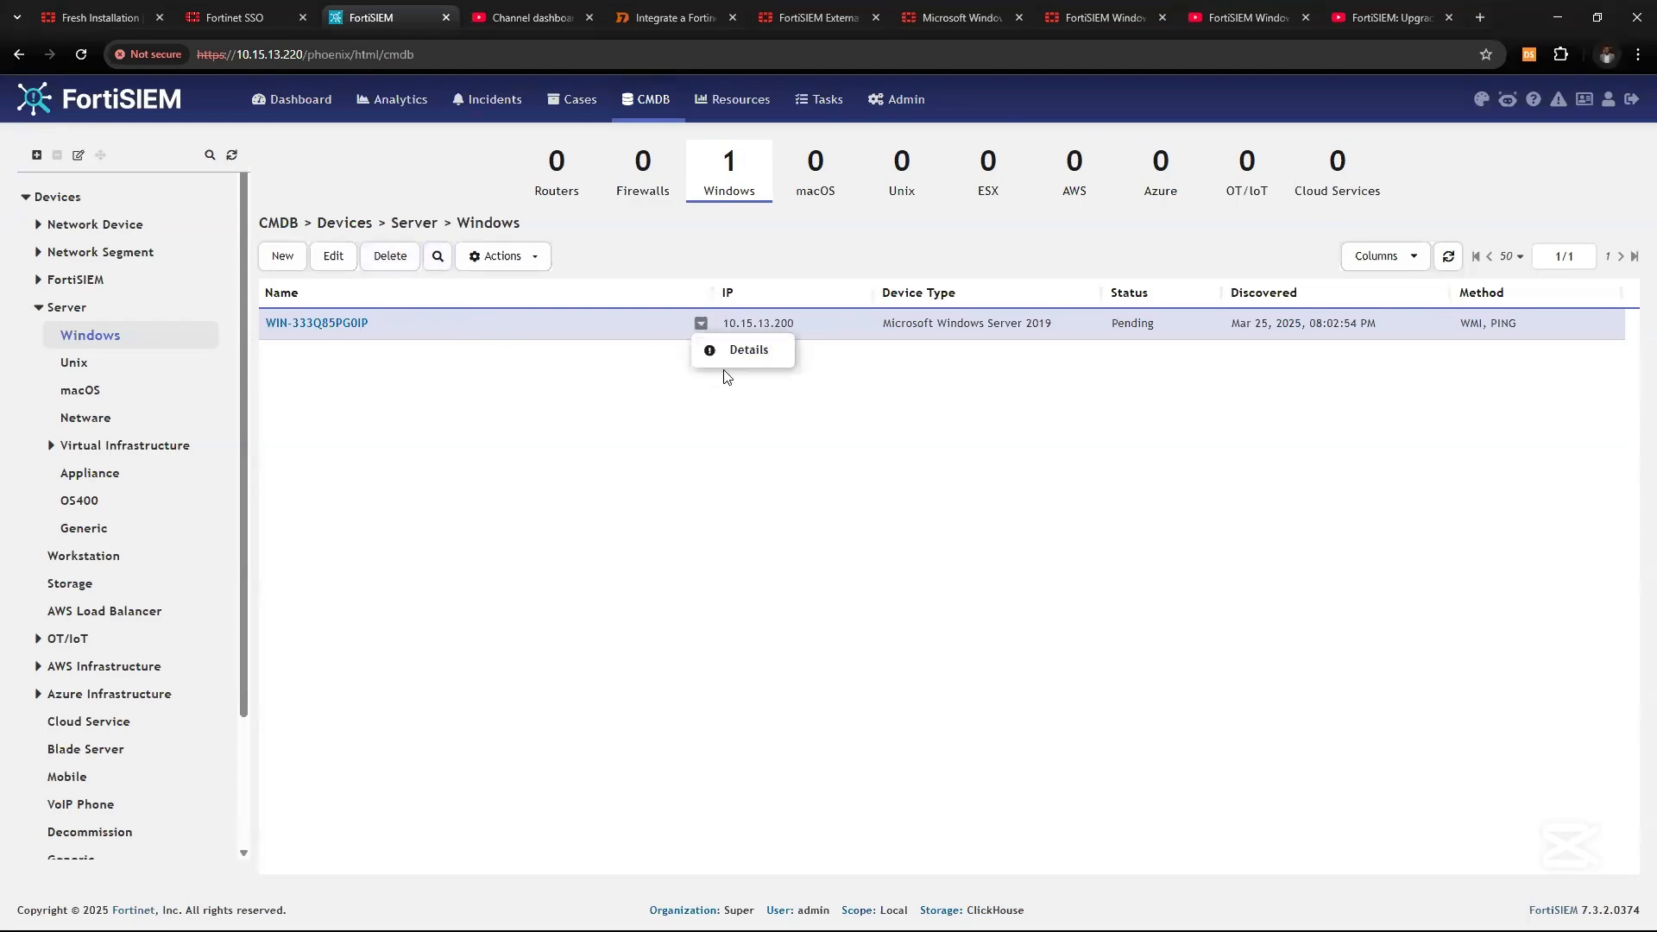
{"action": "left_click", "coordinate": [747, 349]}
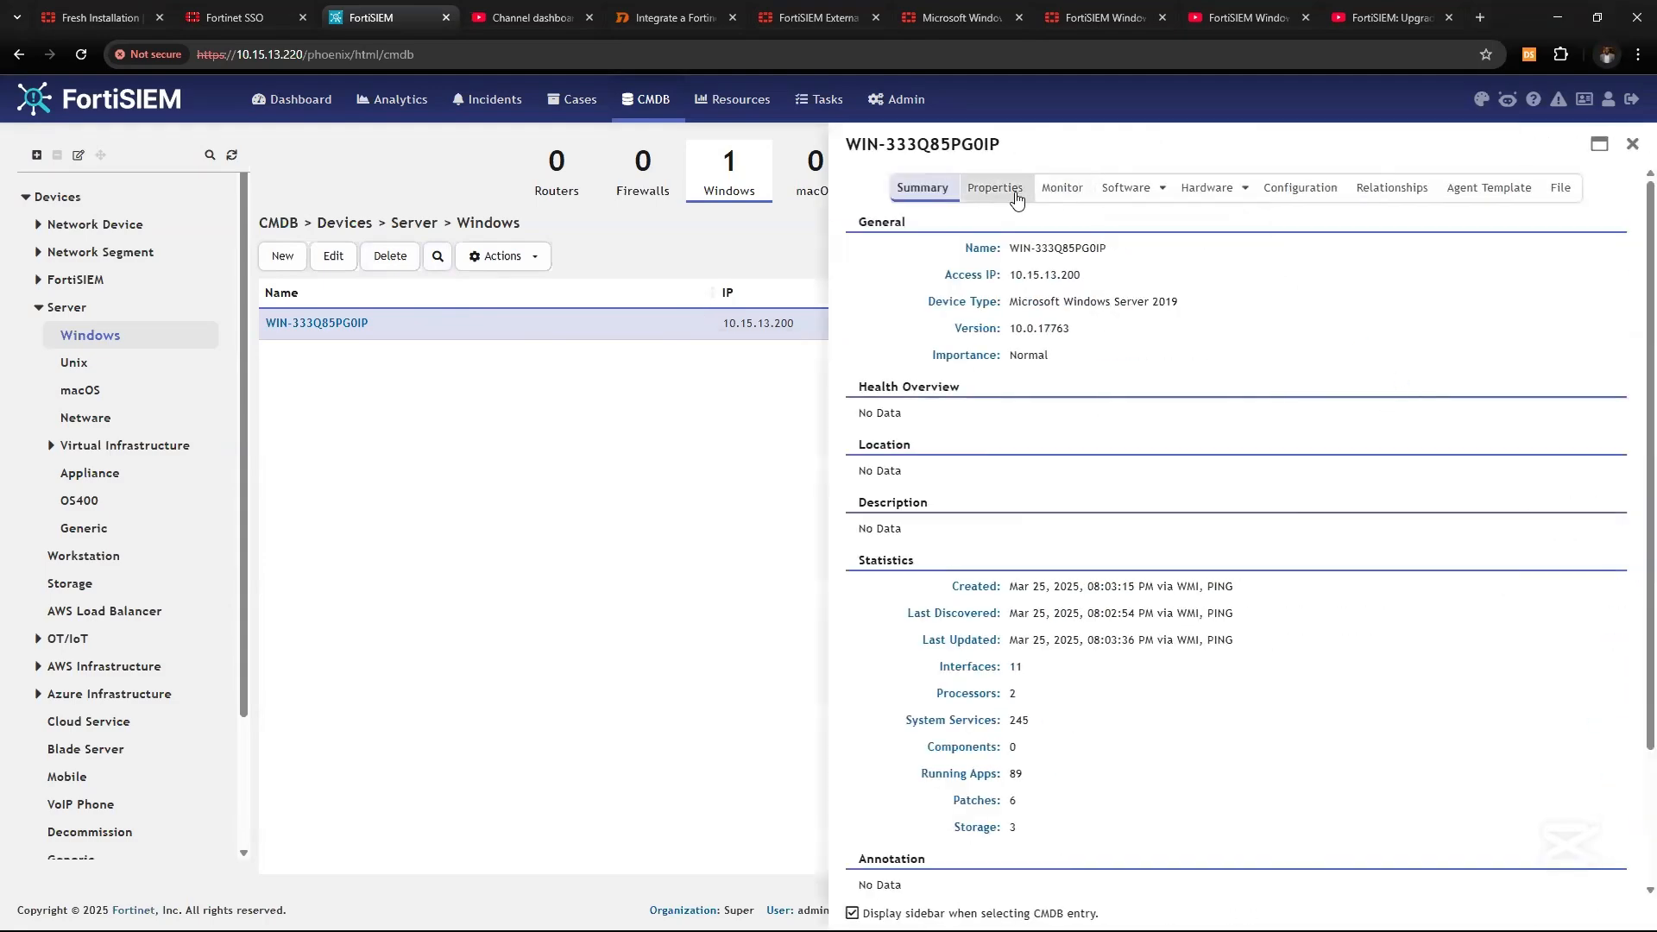
{"action": "left_click", "coordinate": [1065, 188]}
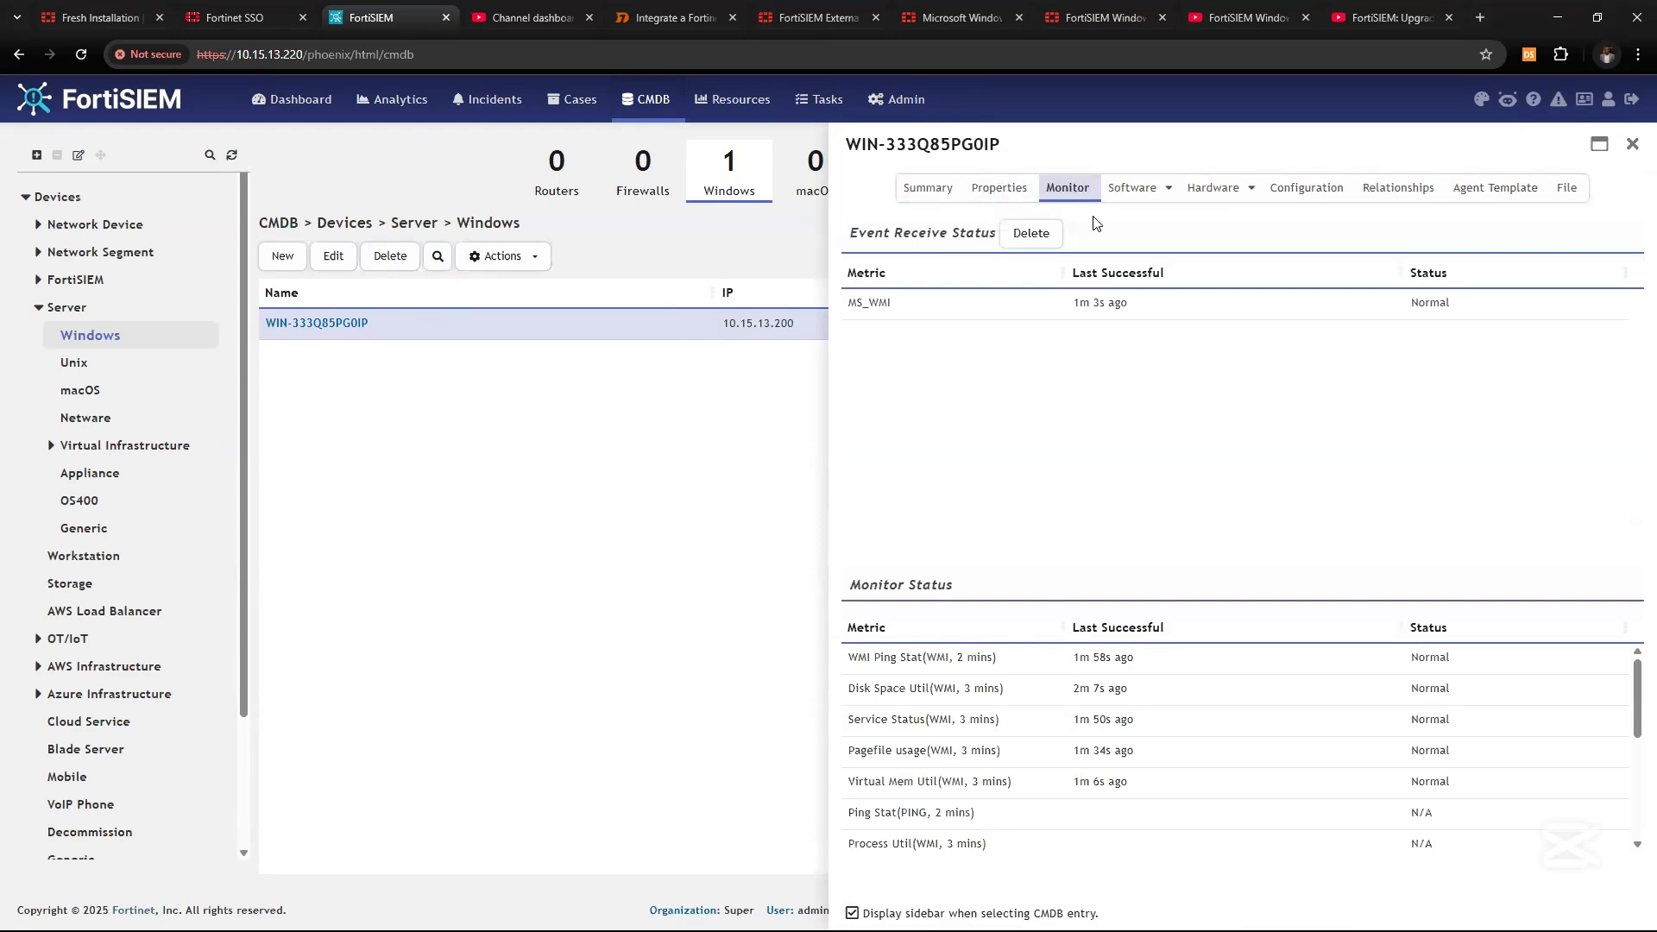
{"action": "scroll", "scroll_direction": "down", "scroll_amount": 3}
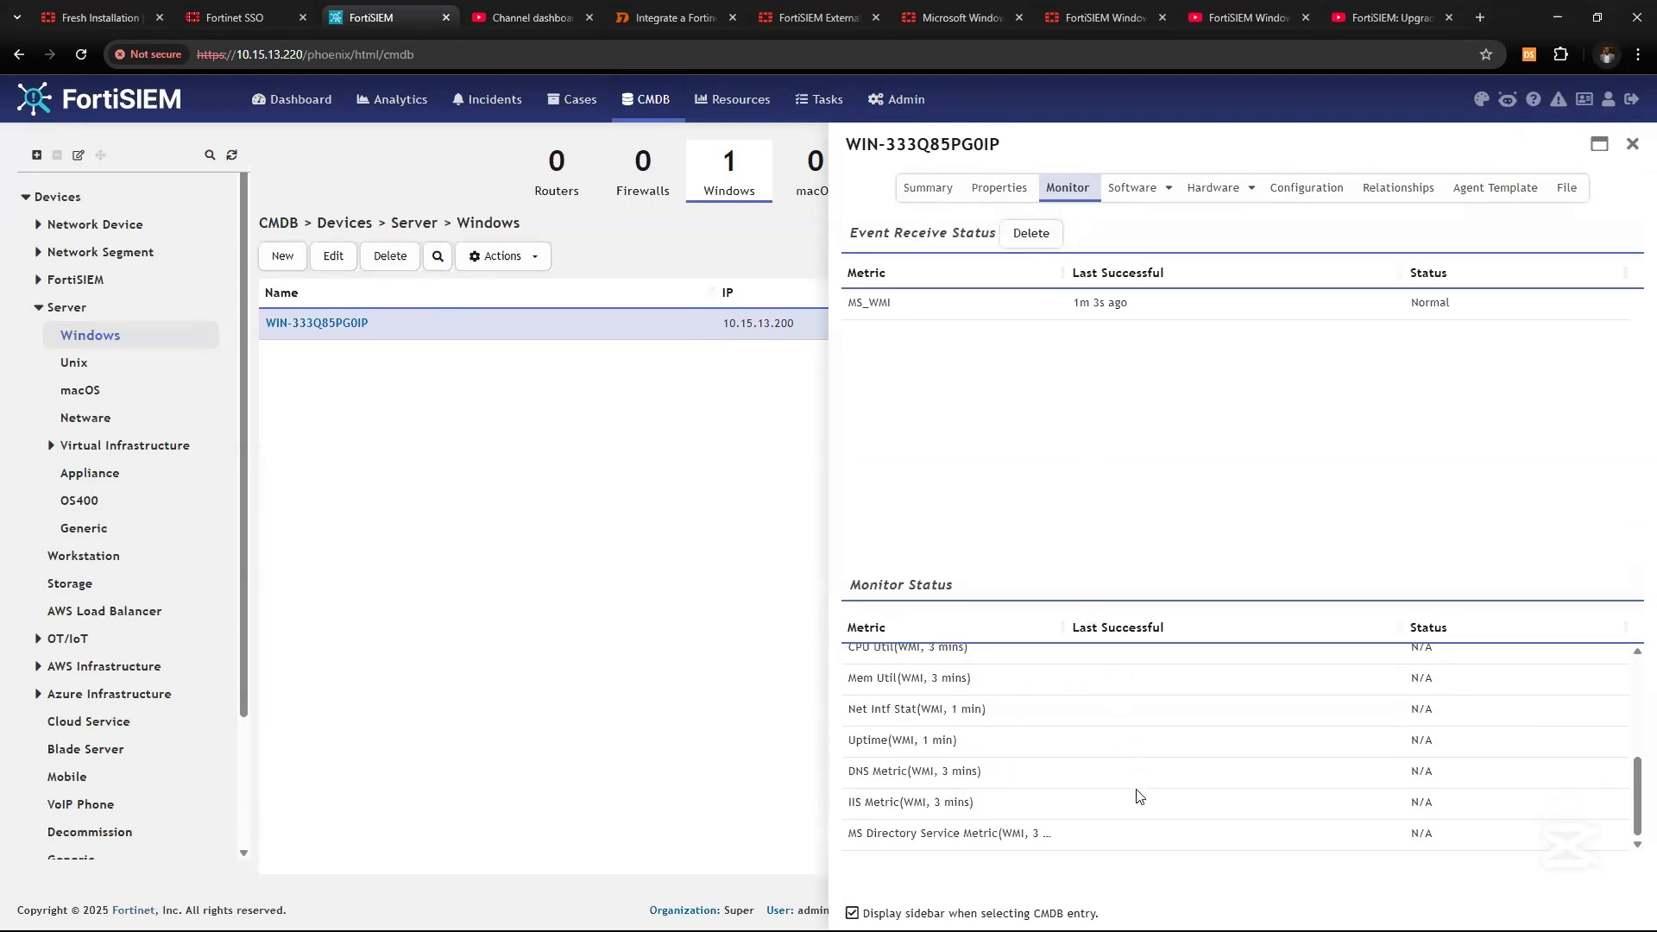
{"action": "left_click", "coordinate": [1215, 188]}
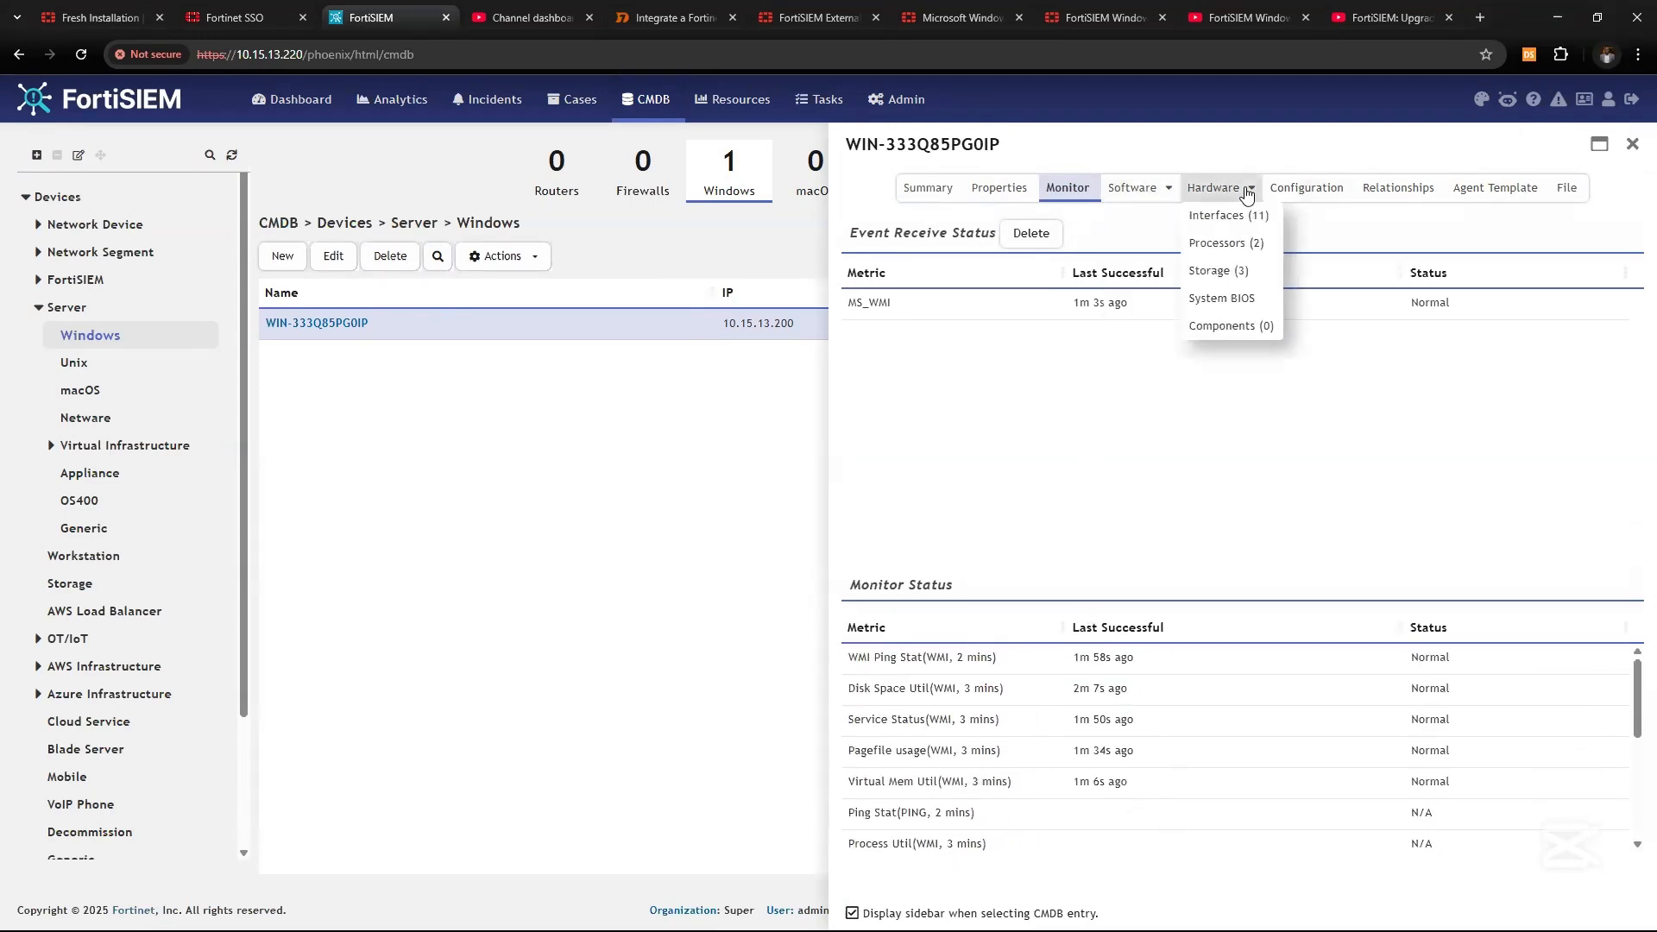
{"action": "left_click", "coordinate": [1227, 215]}
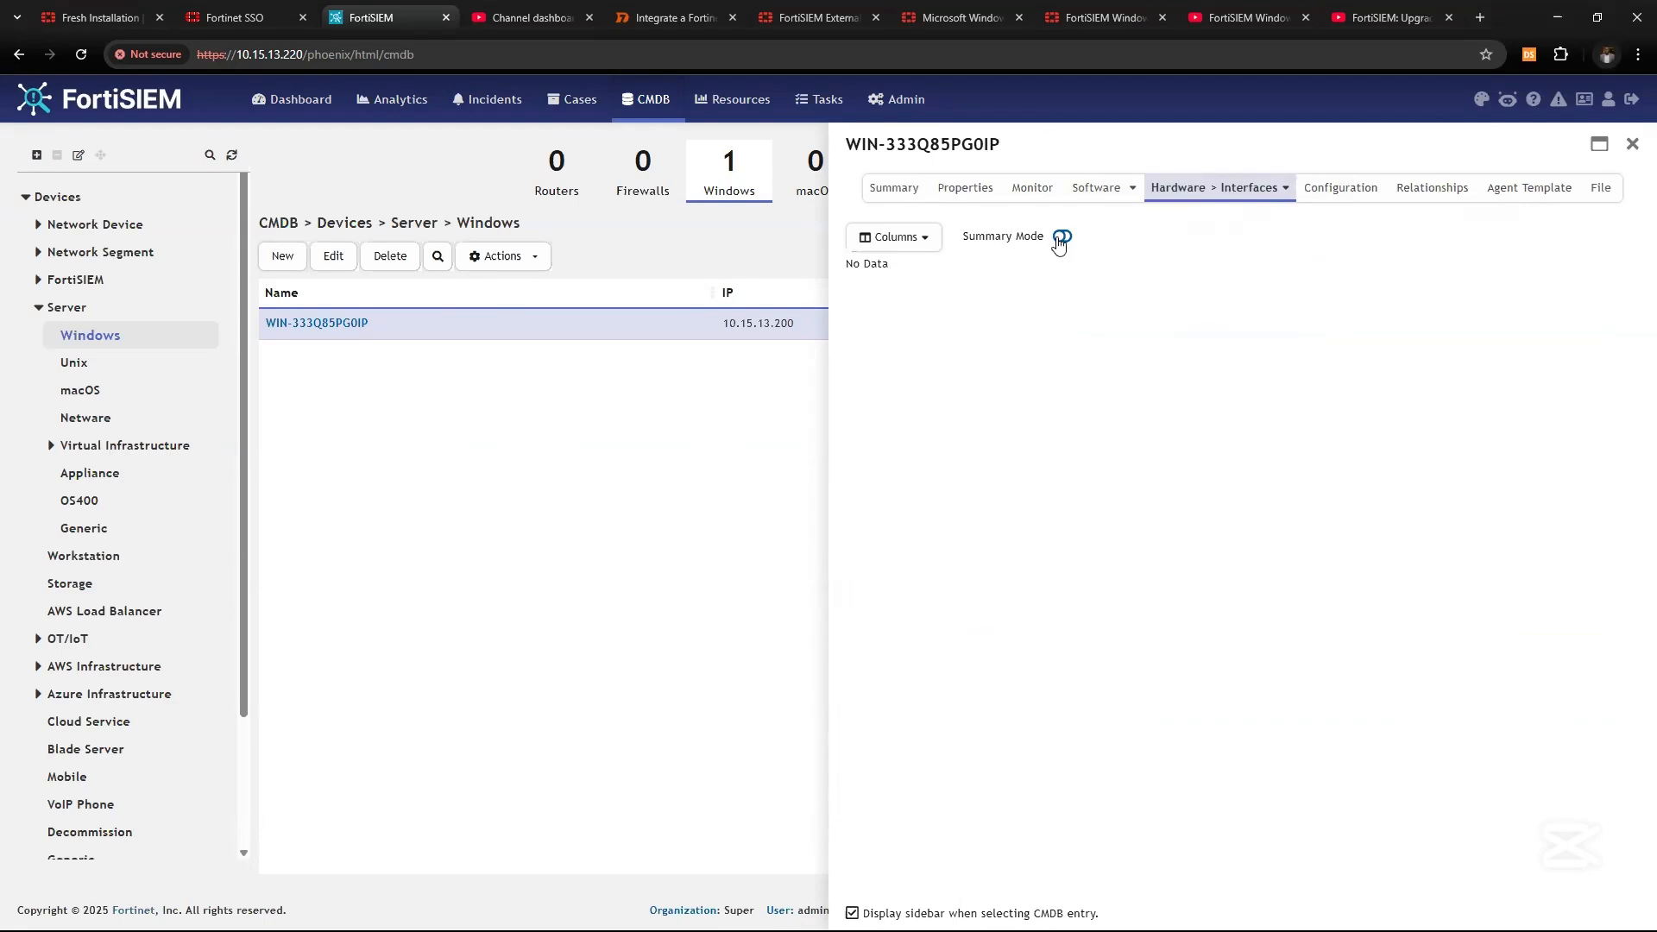
{"action": "mouse_move", "coordinate": [1063, 240]}
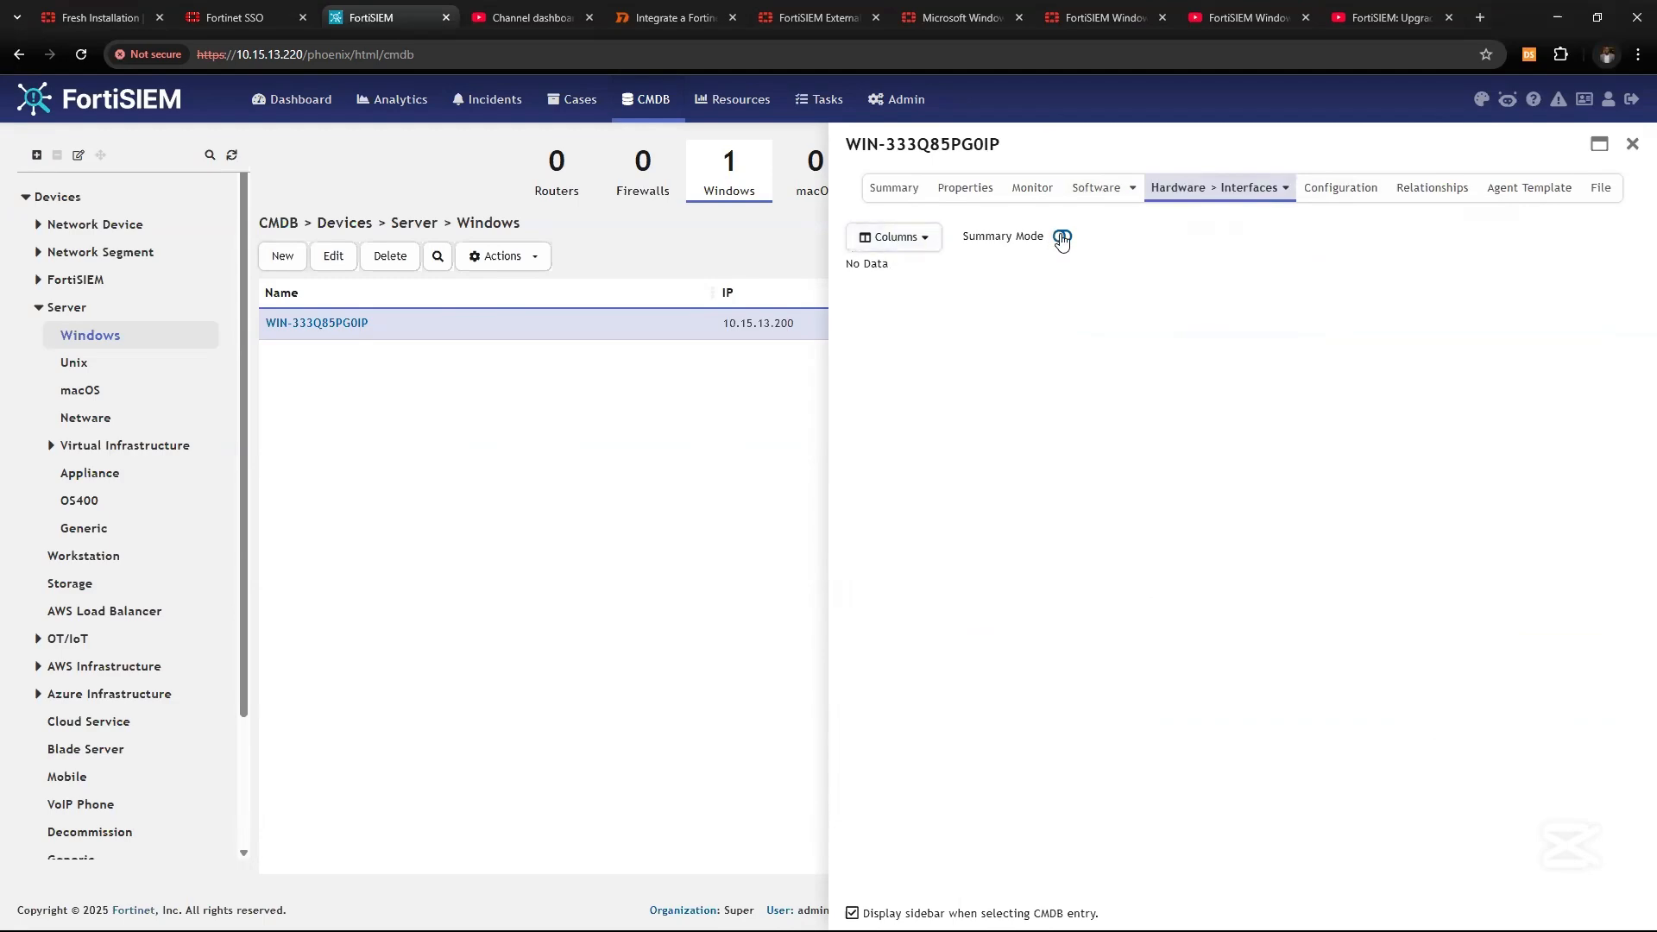
{"action": "left_click", "coordinate": [1060, 236]}
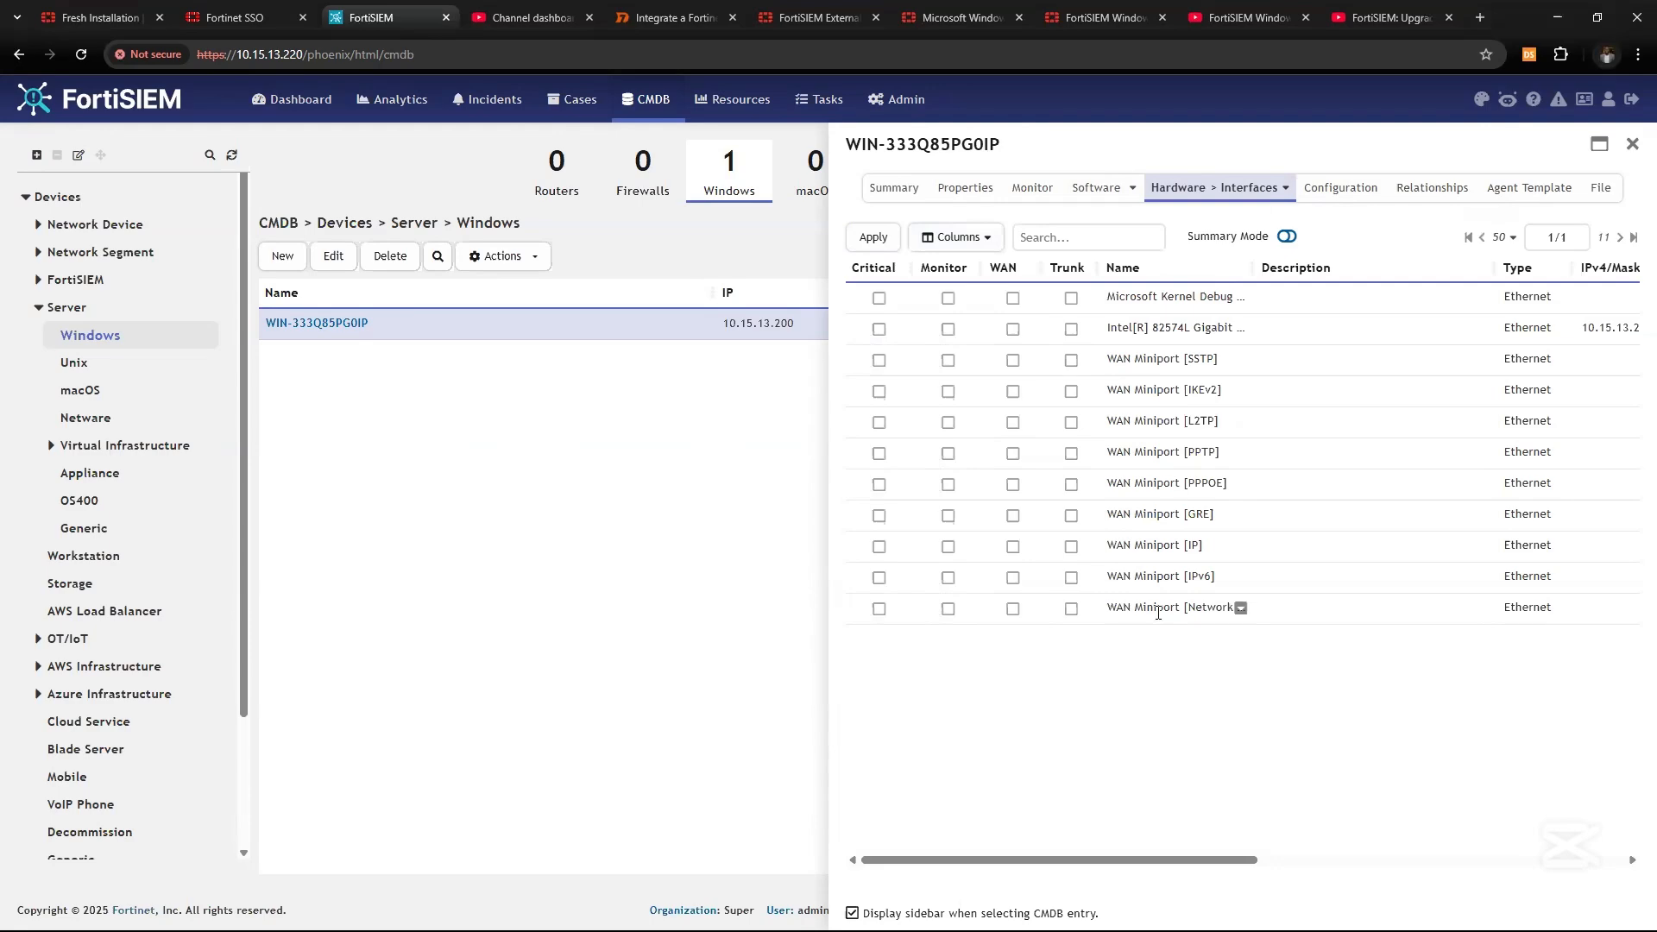
{"action": "mouse_move", "coordinate": [1444, 348]}
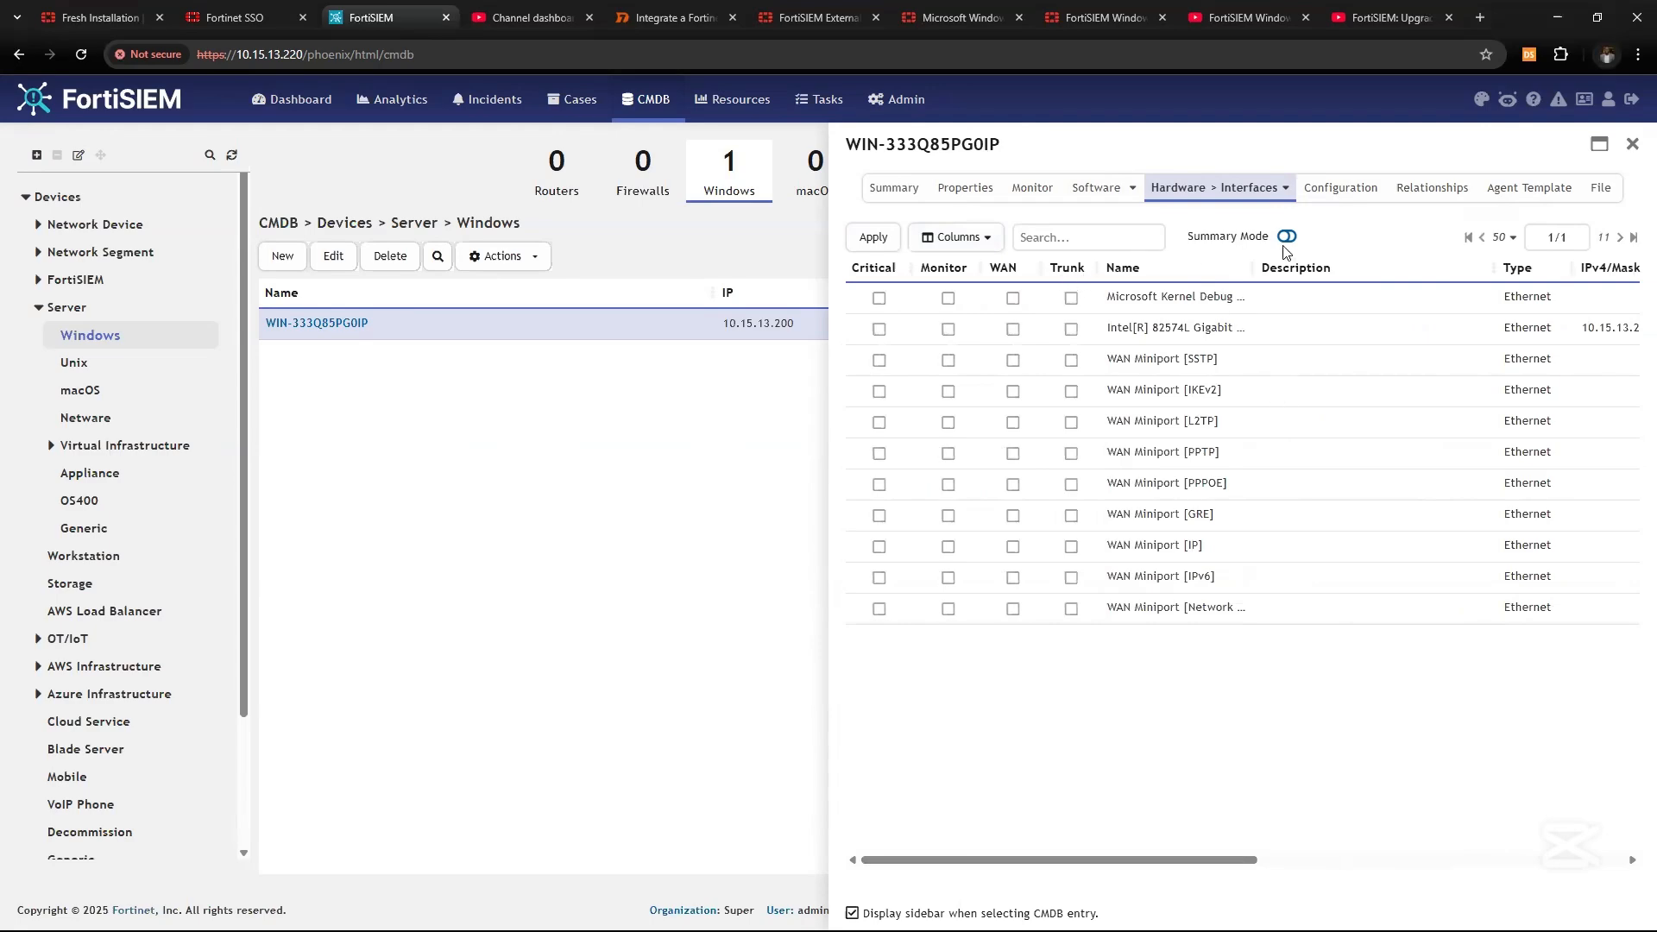
{"action": "left_click", "coordinate": [954, 236]}
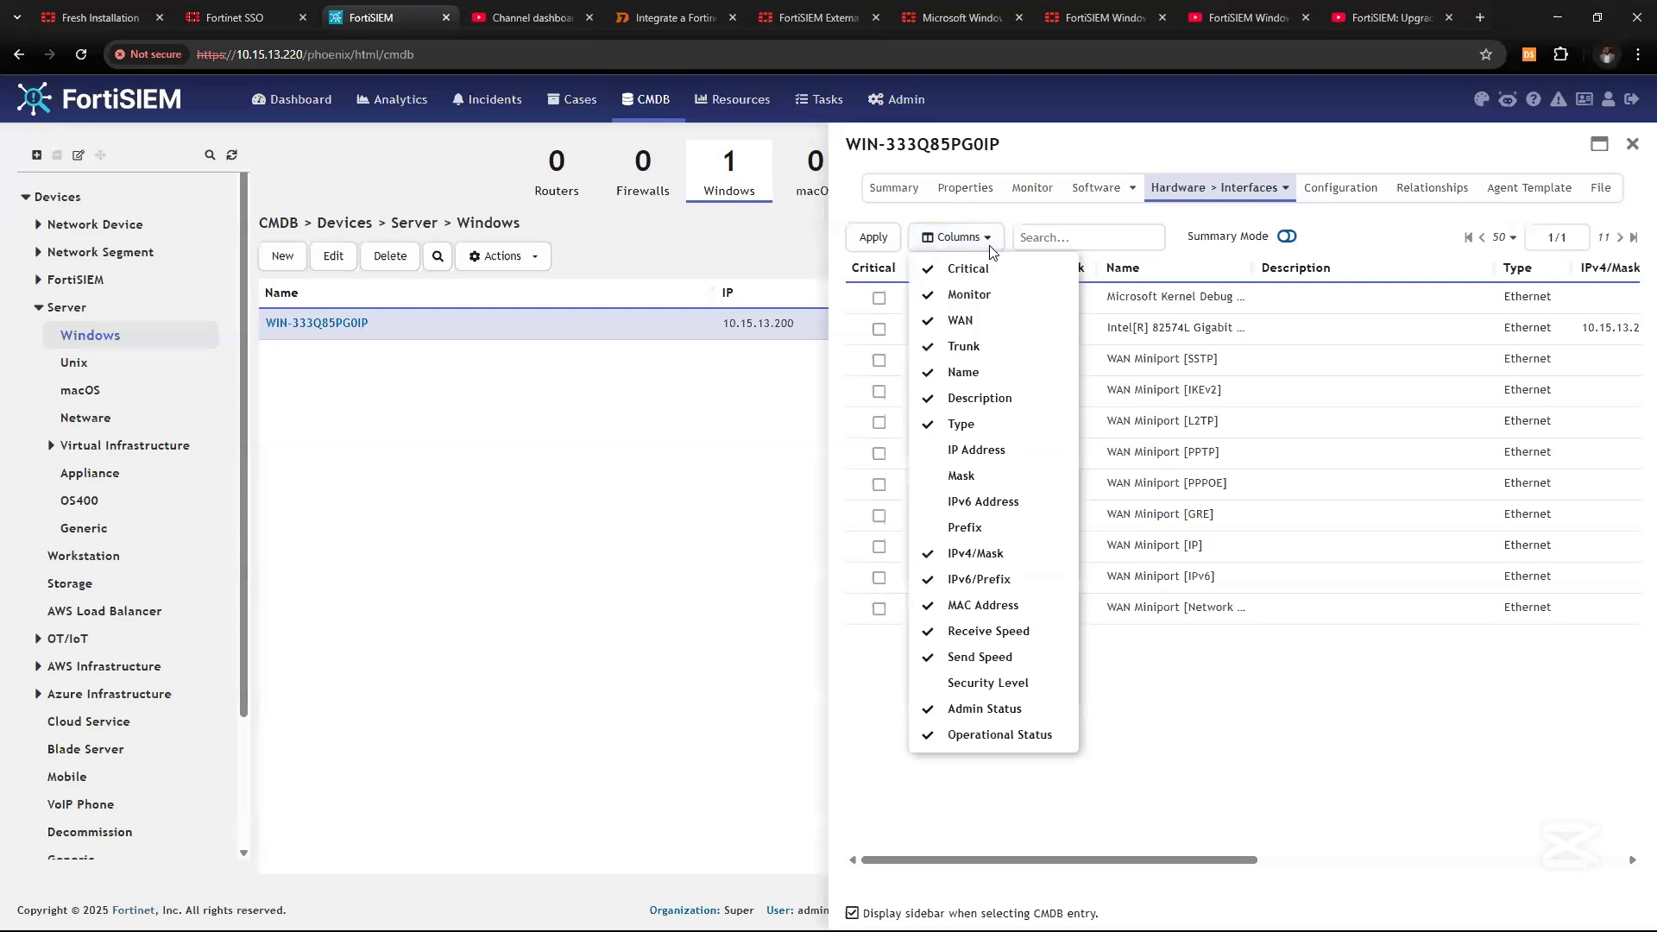
{"action": "left_click", "coordinate": [1448, 250]}
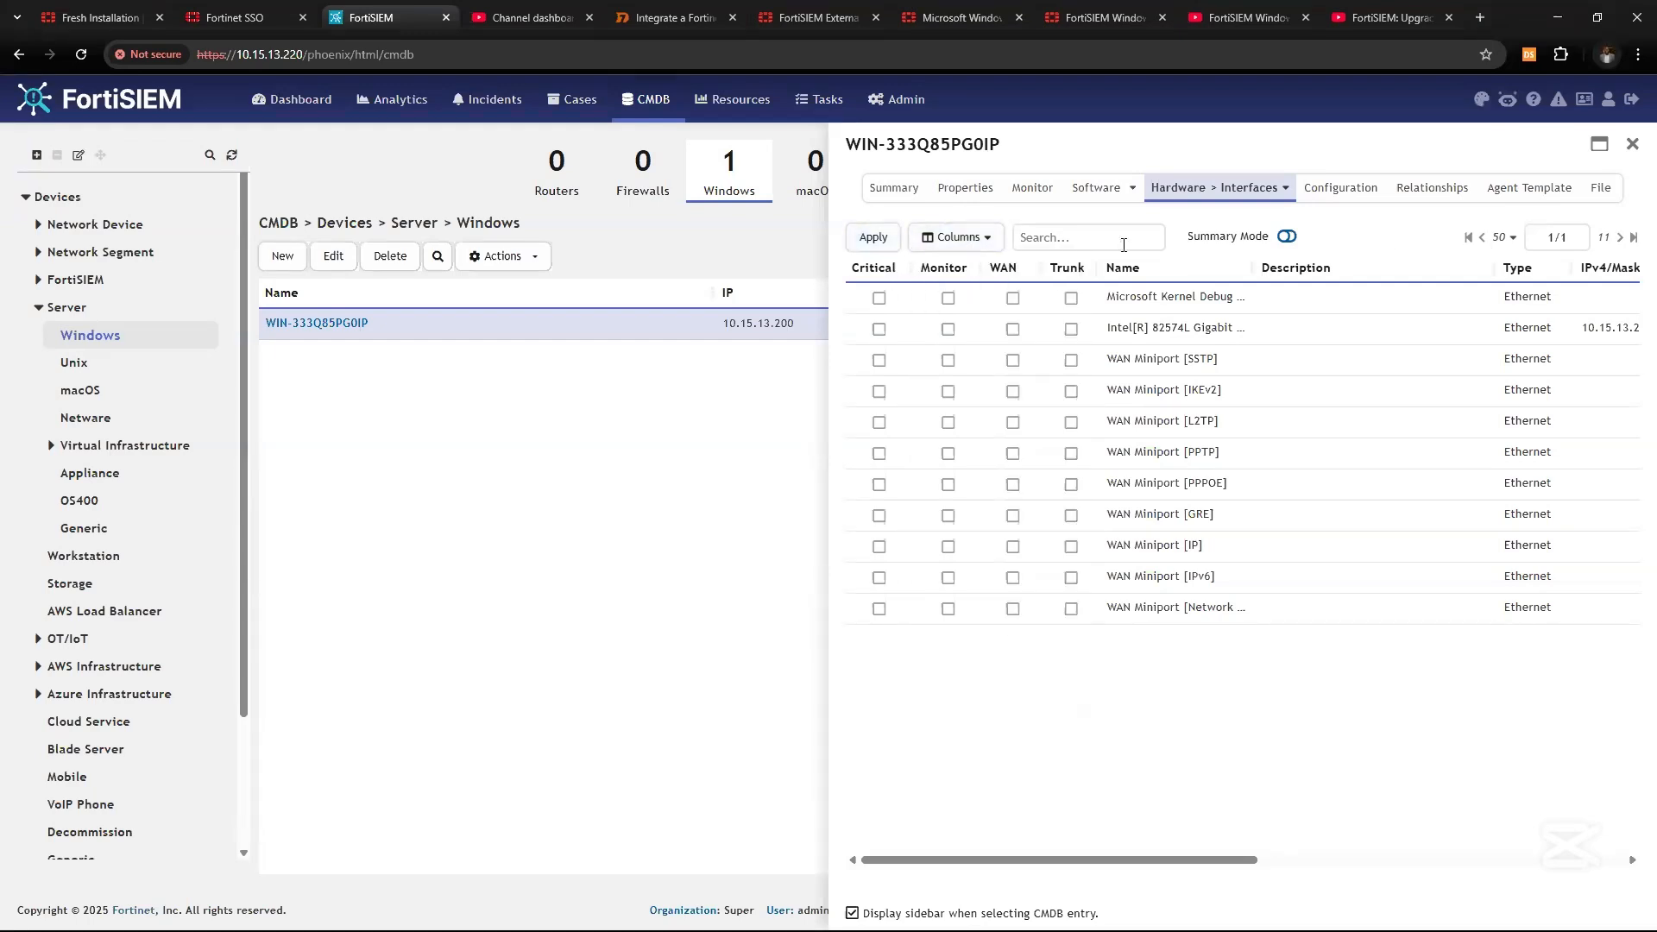
{"action": "mouse_move", "coordinate": [1202, 230]}
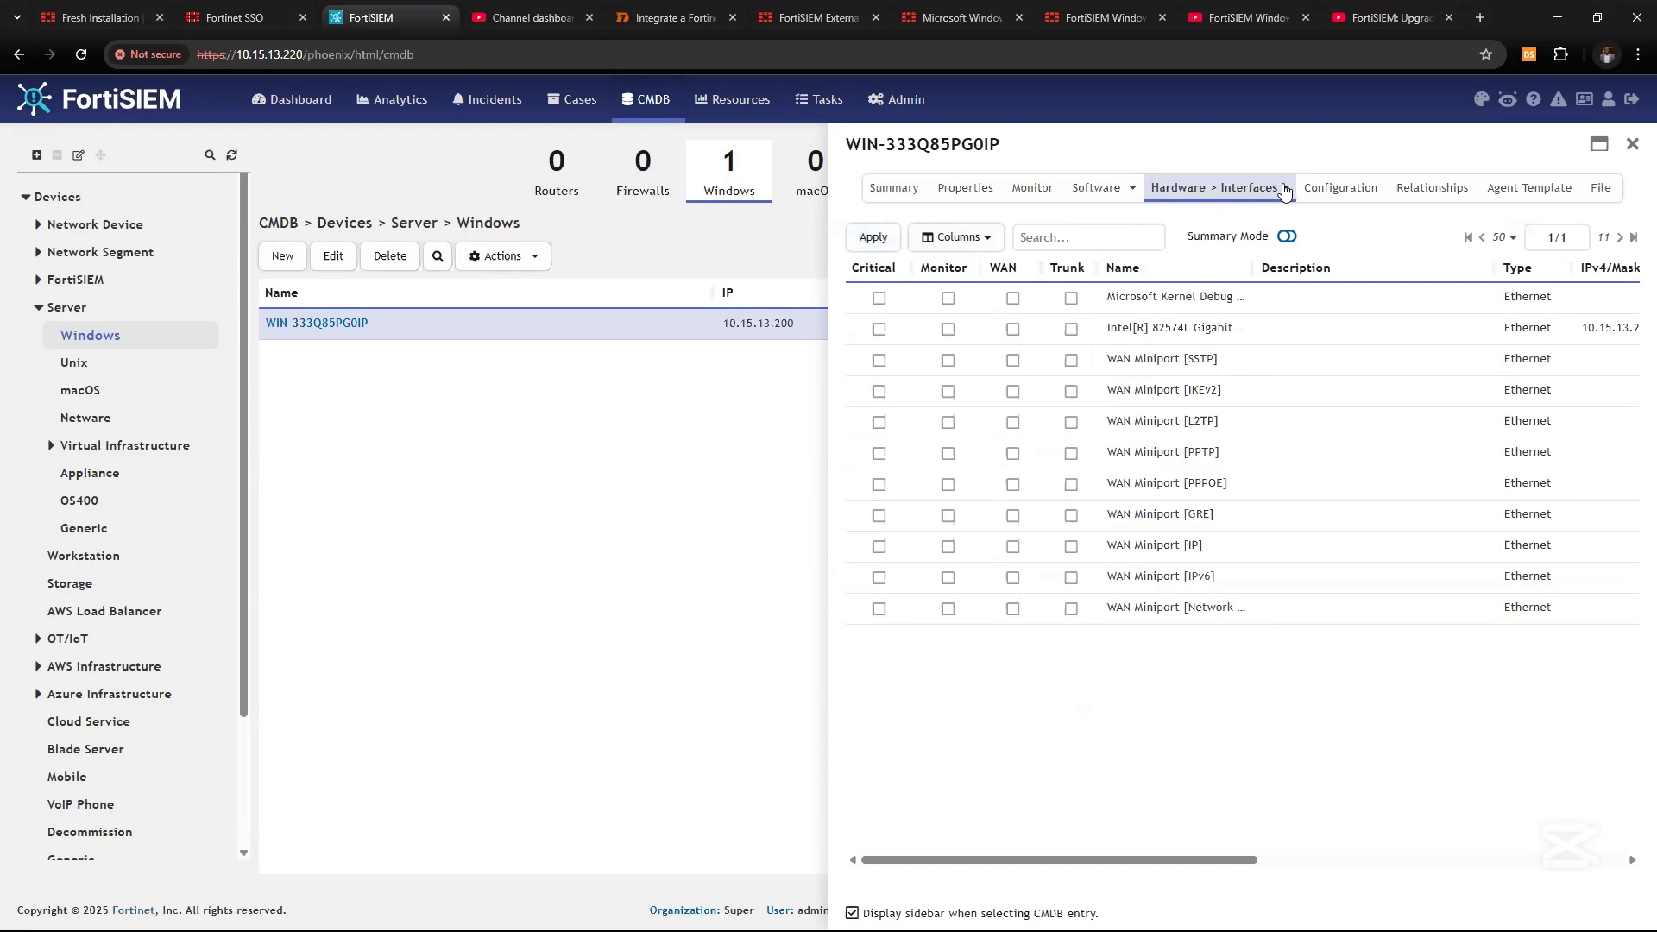
{"action": "mouse_move", "coordinate": [1285, 241]}
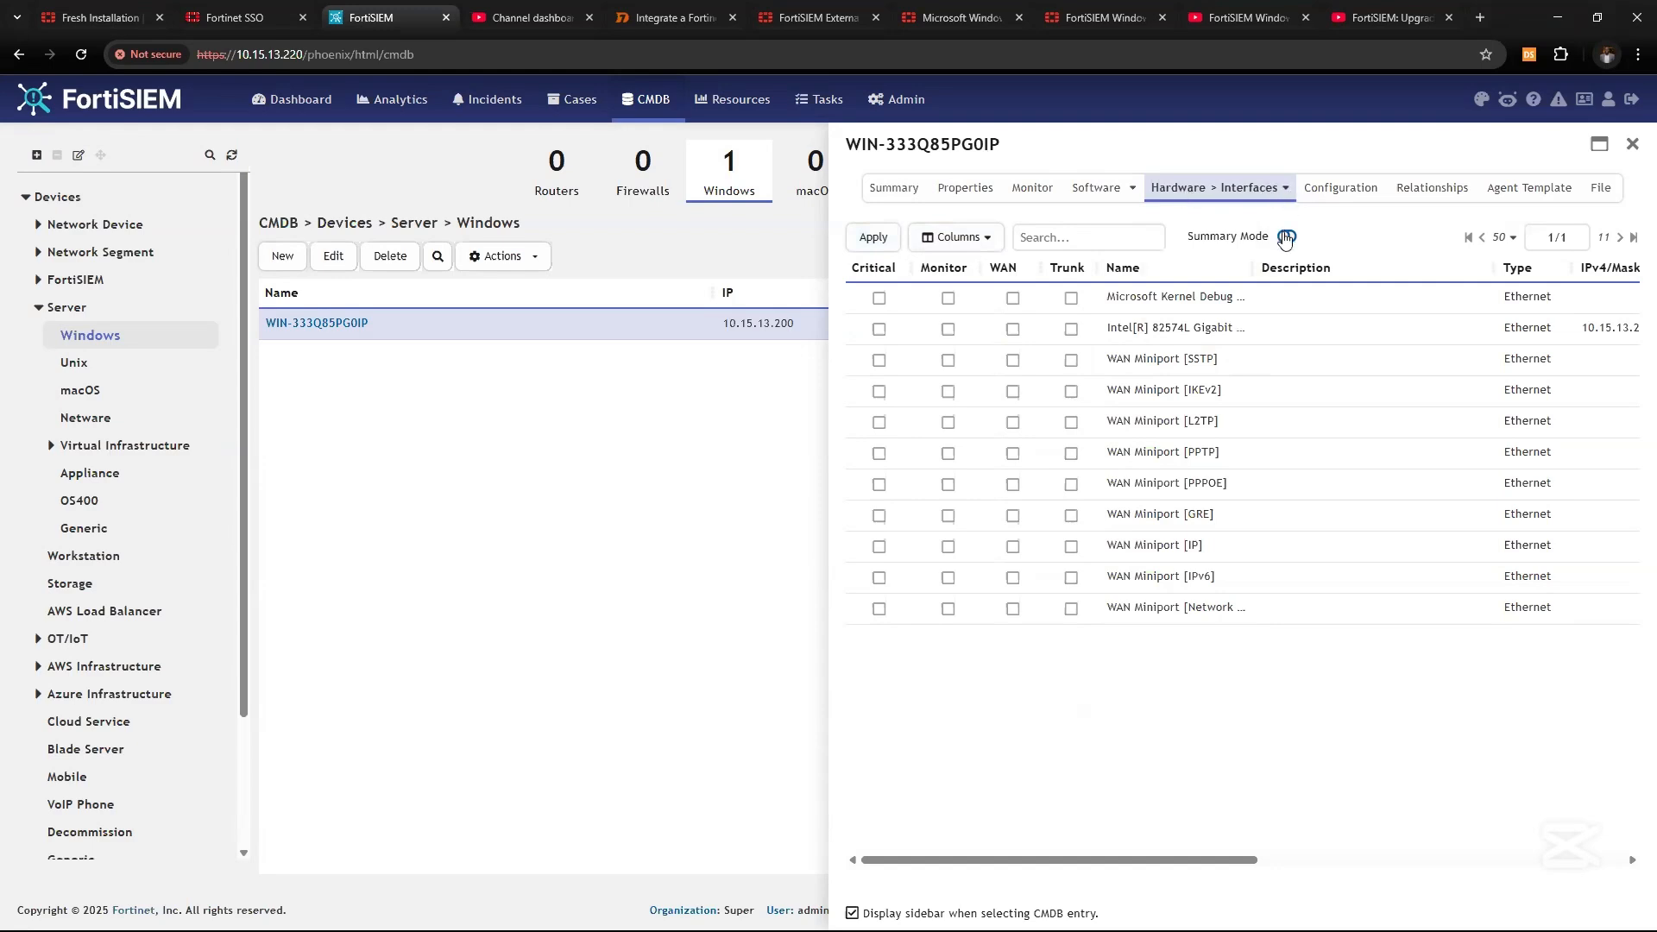
{"action": "left_click", "coordinate": [1271, 187]}
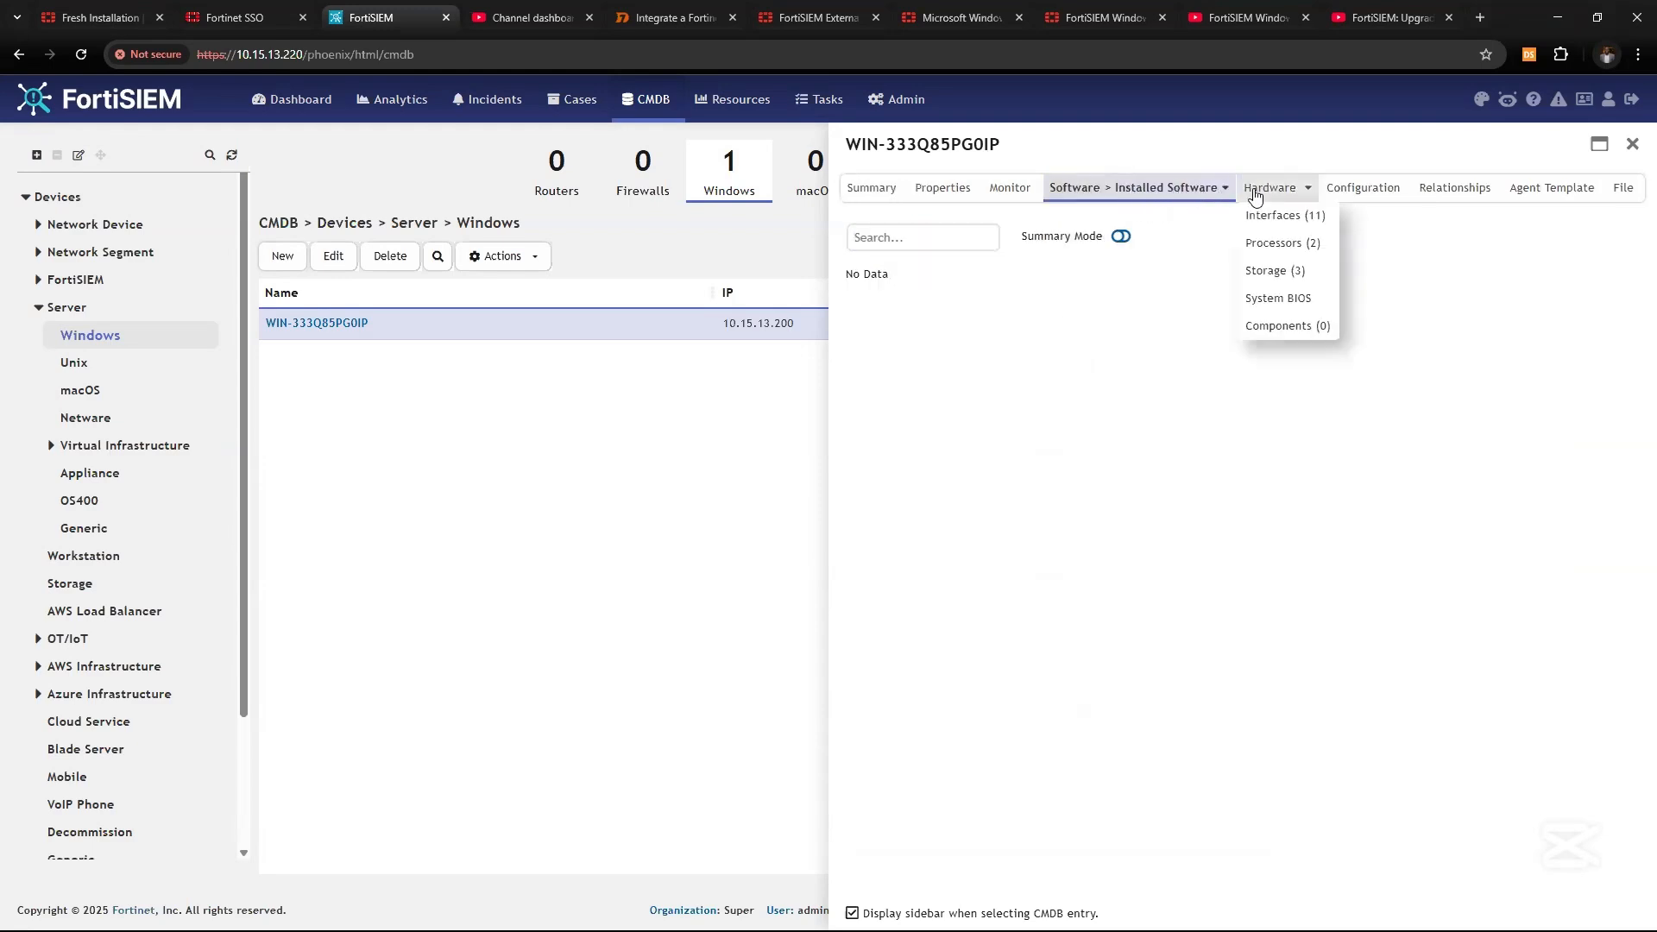
{"action": "left_click", "coordinate": [1284, 215]}
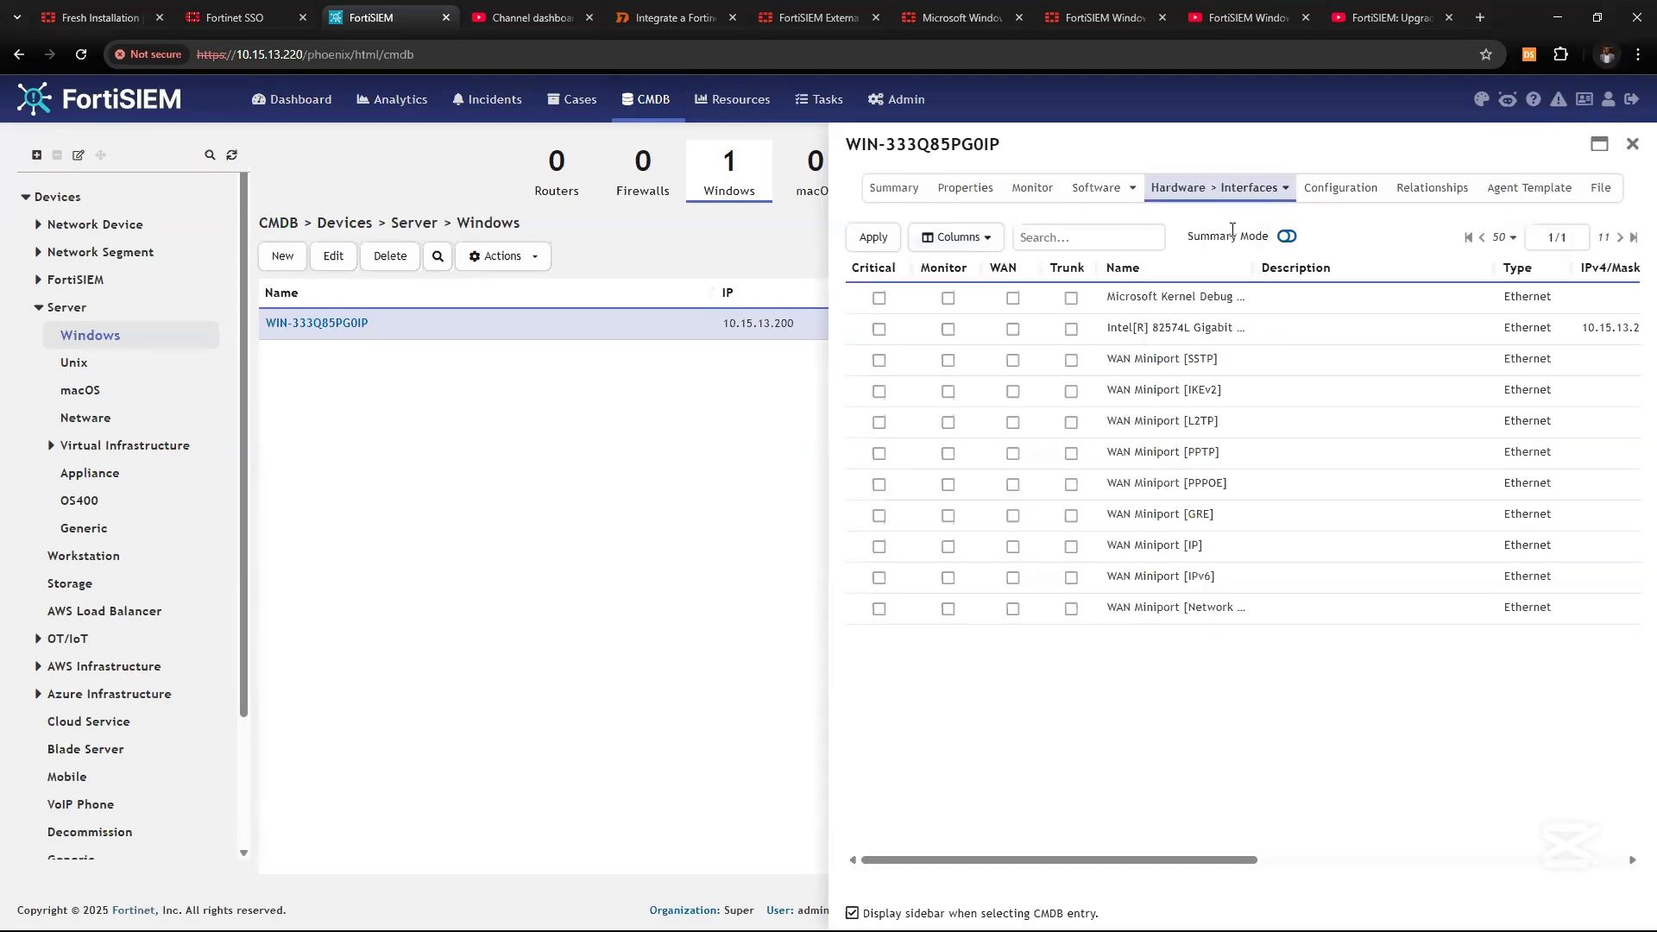
{"action": "left_click", "coordinate": [1250, 187]}
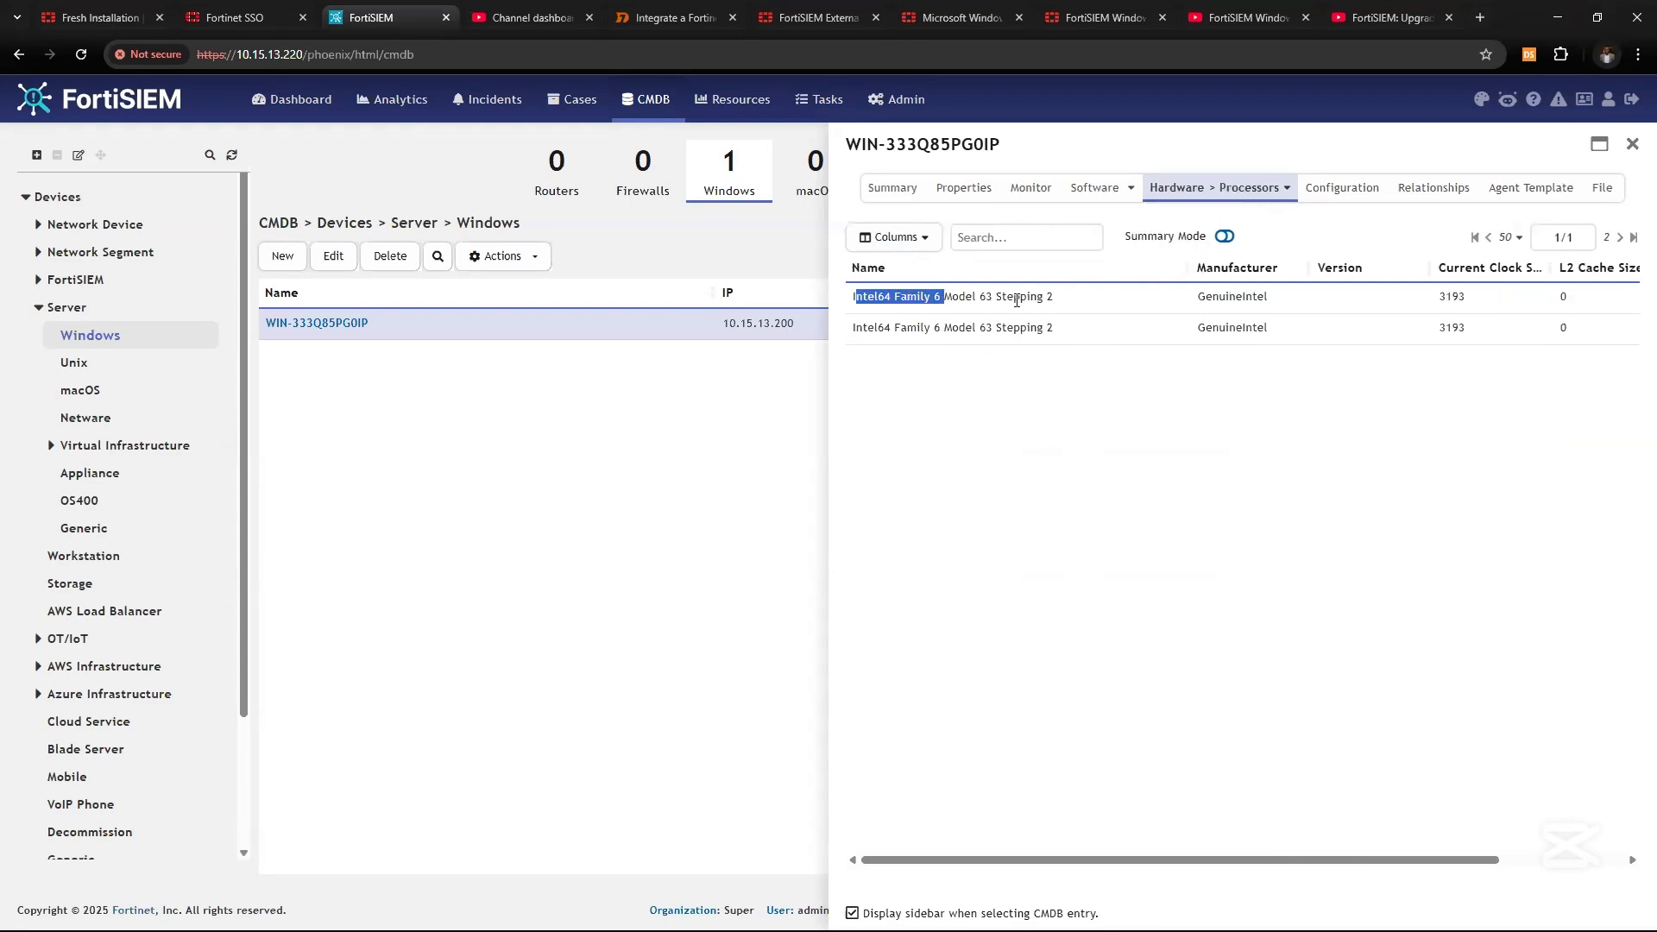
Step: Review the server's processors and storage volumes, including hard disk size, then open Configuration
{"action": "left_click", "coordinate": [1215, 188]}
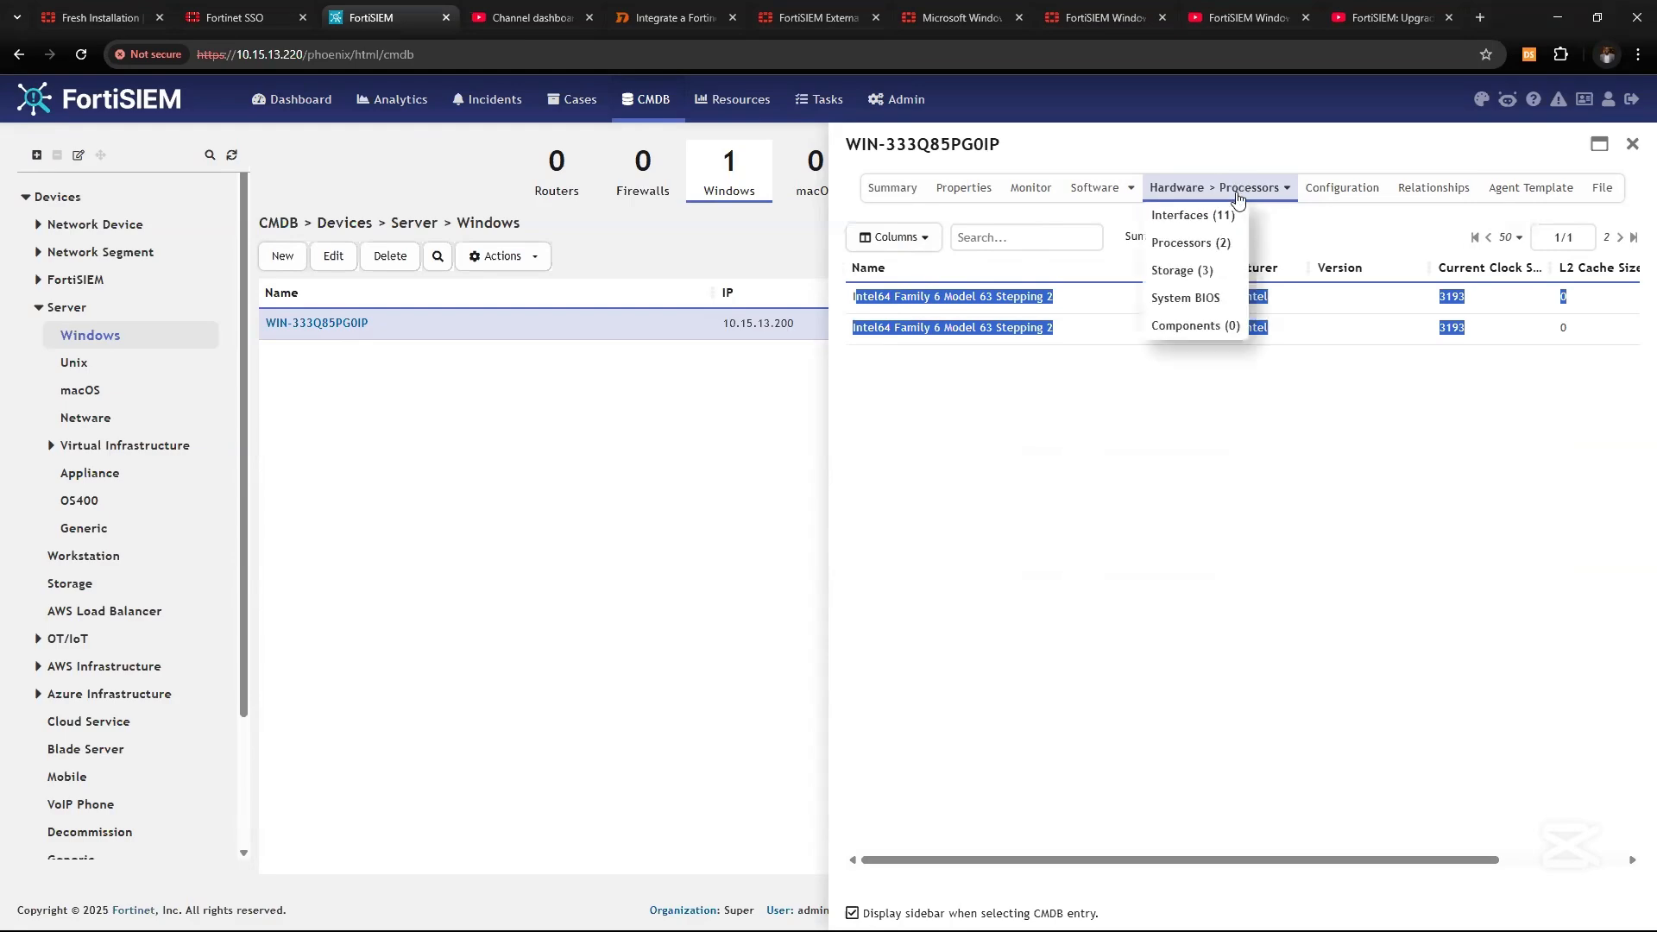
{"action": "left_click", "coordinate": [1177, 270]}
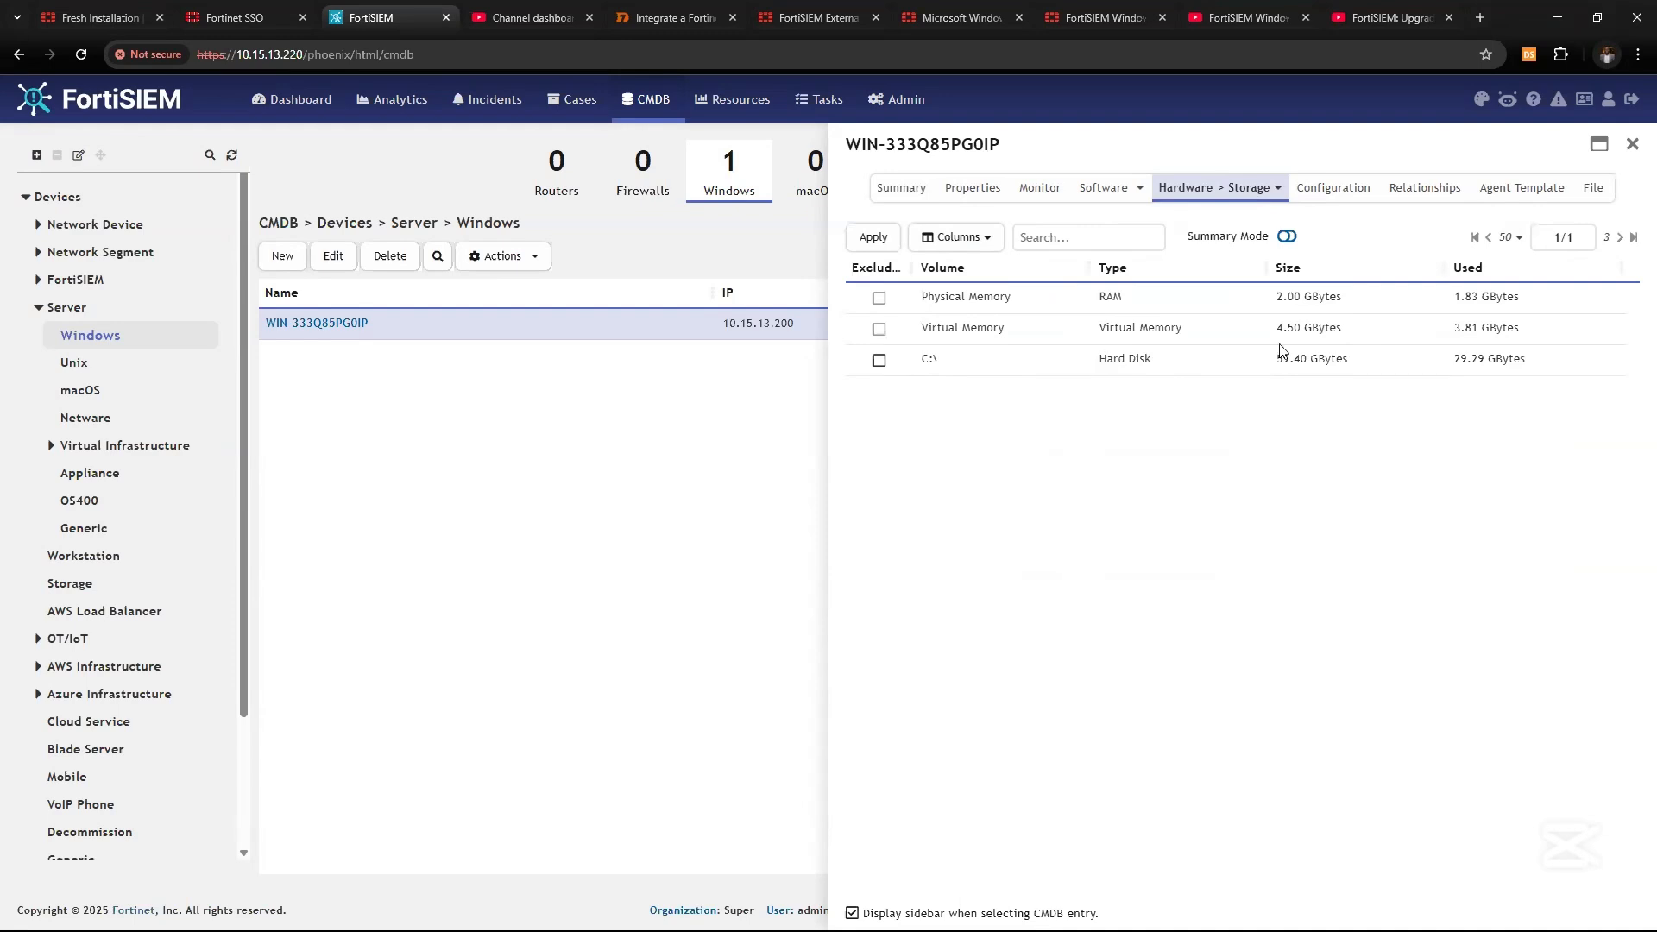
{"action": "double_click", "coordinate": [1310, 358]}
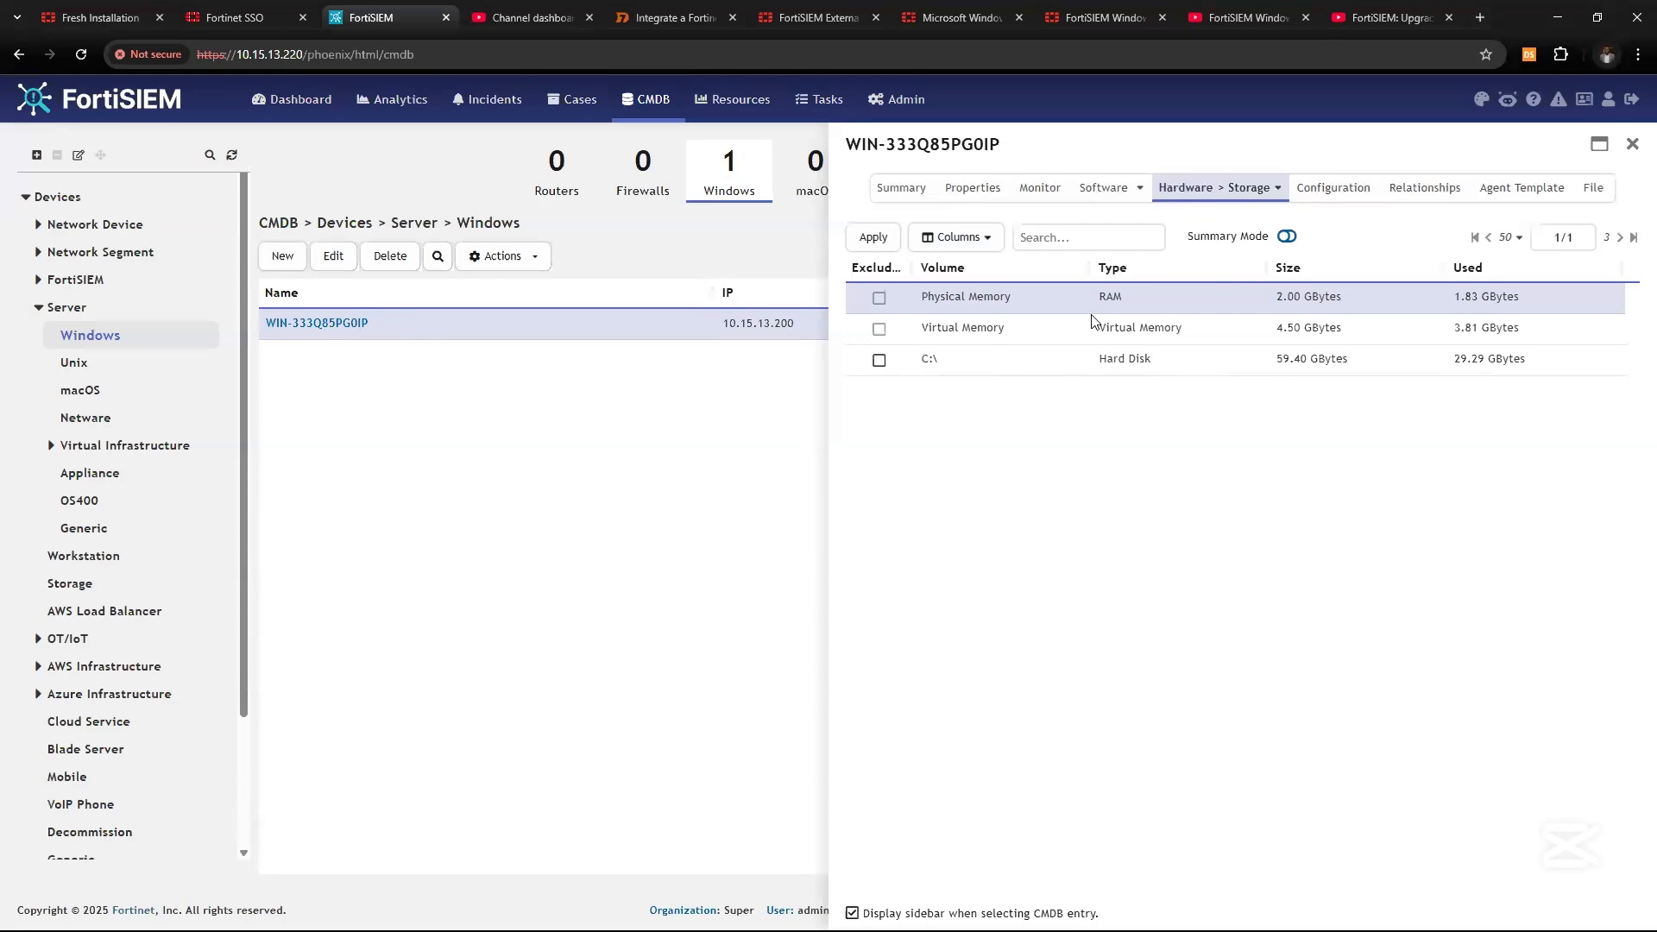
{"action": "left_click", "coordinate": [1218, 187]}
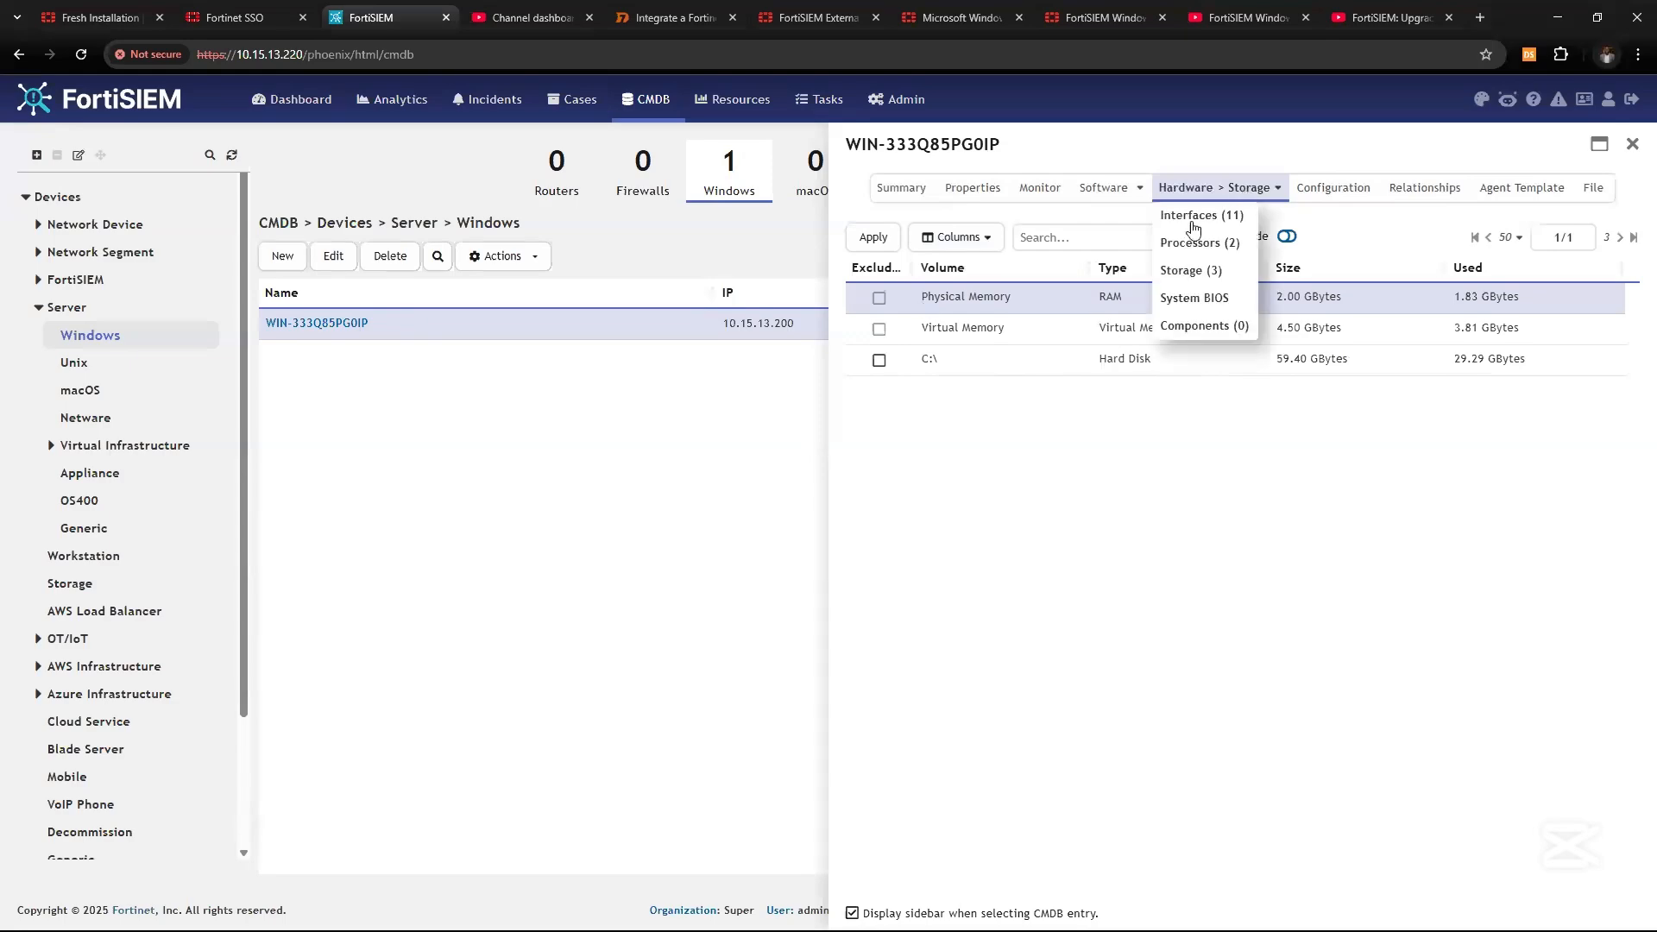
{"action": "left_click", "coordinate": [1323, 211]}
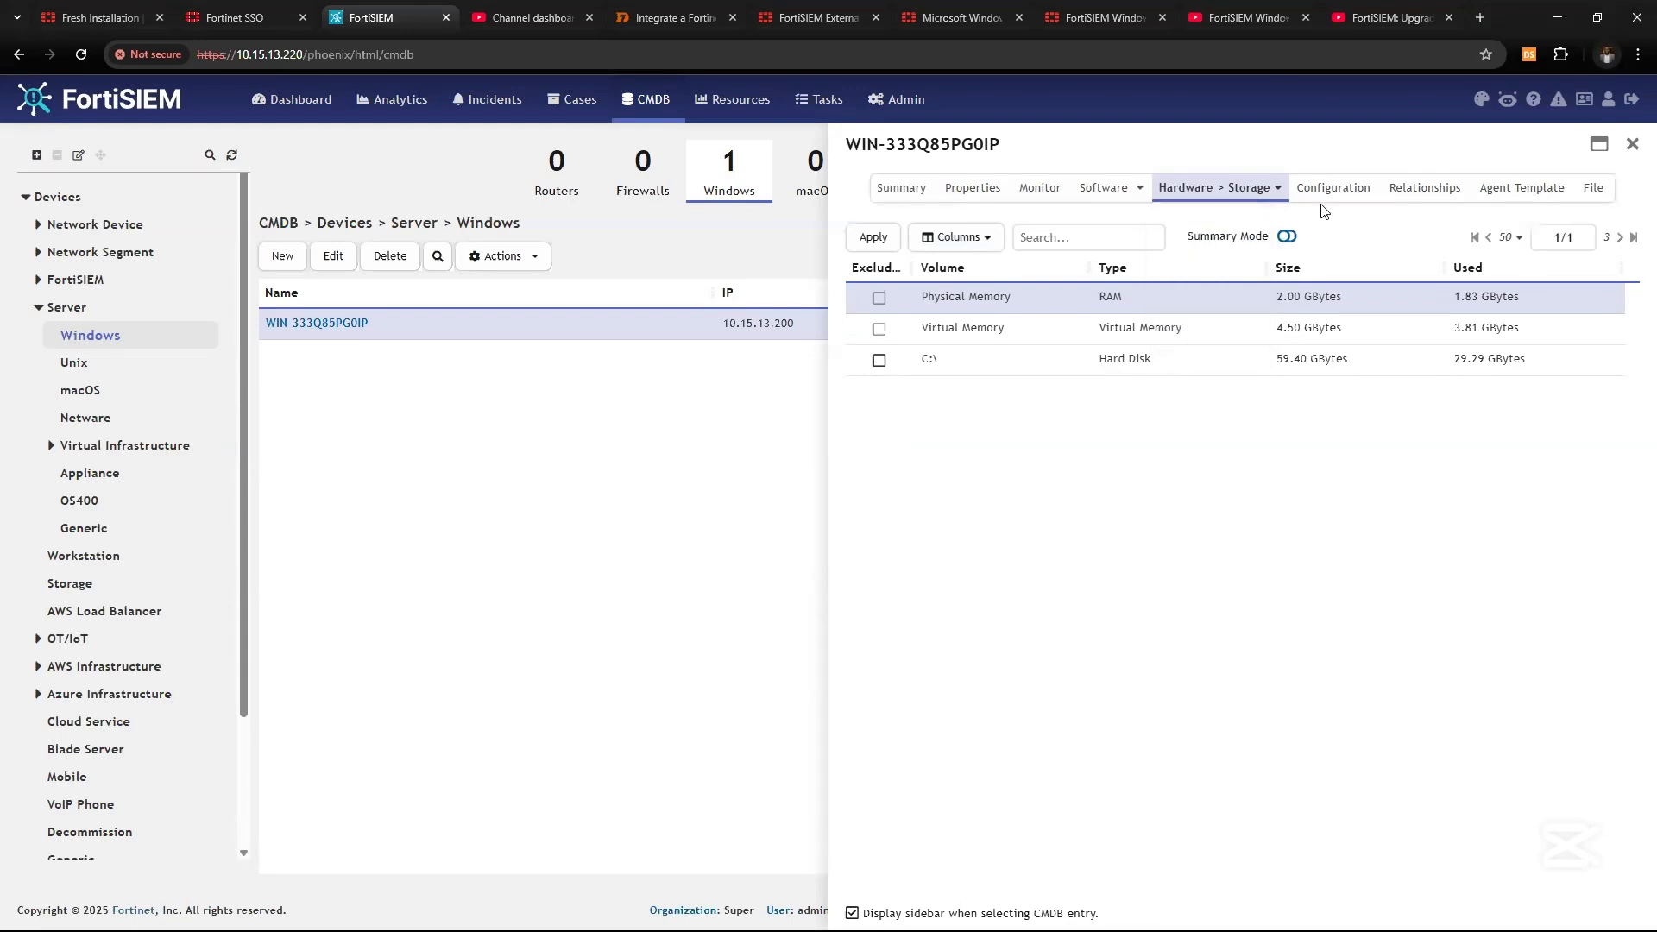
{"action": "left_click", "coordinate": [1304, 187]}
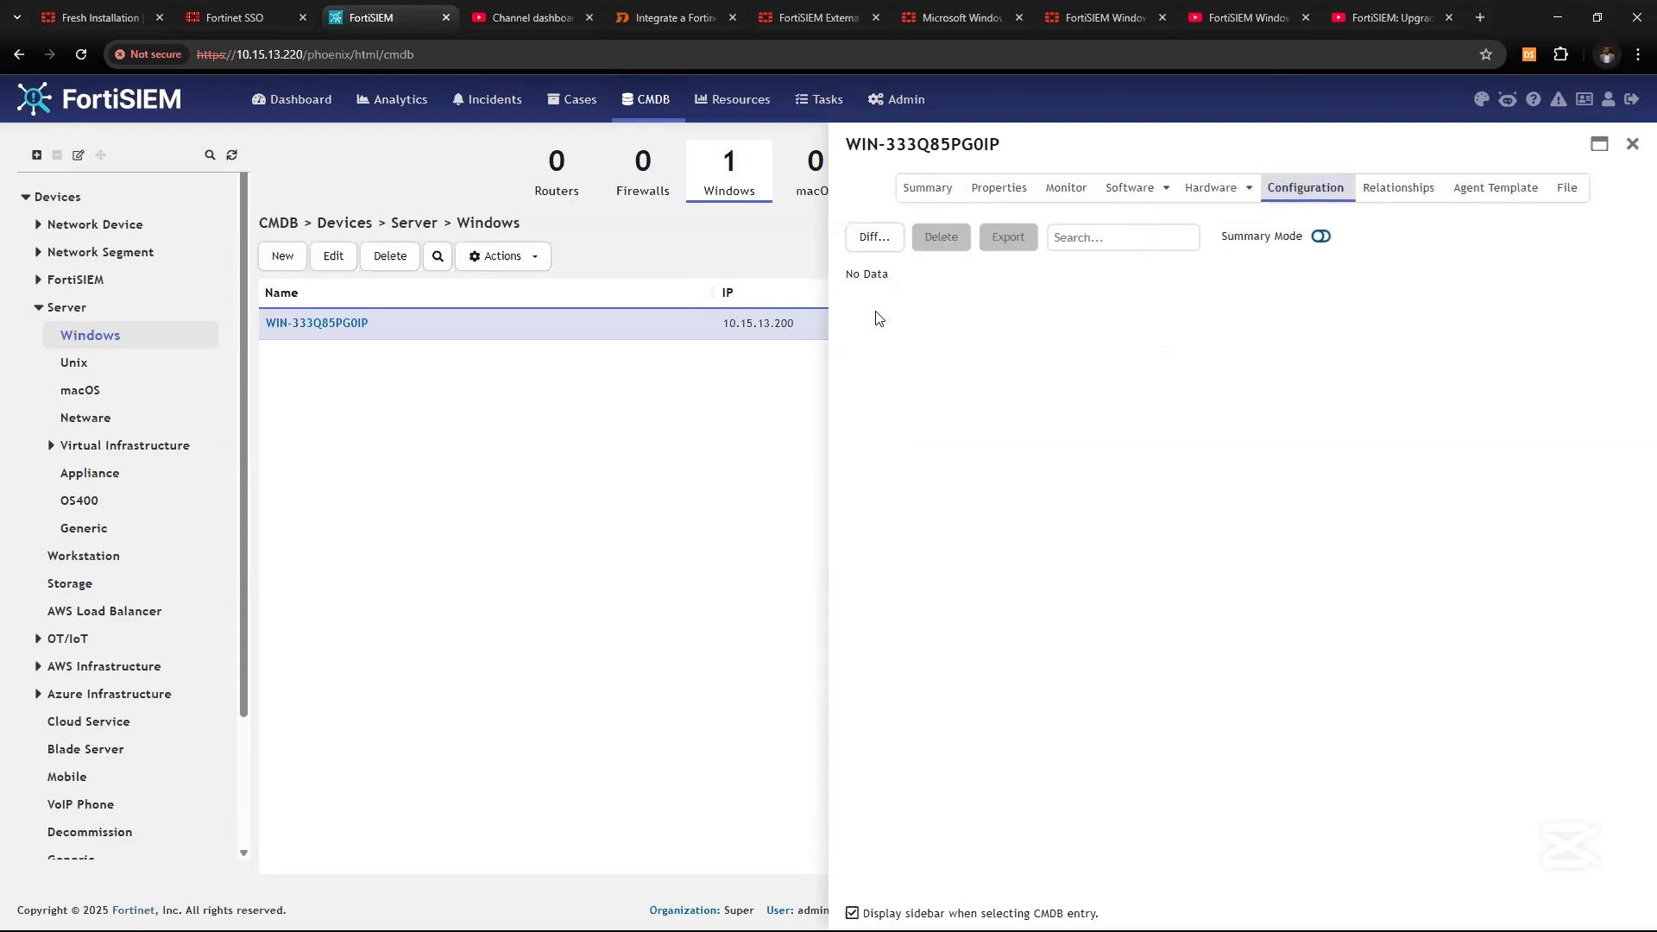
Step: Attempt a configuration diff, check the empty file records, and list software categories
{"action": "left_click", "coordinate": [872, 236]}
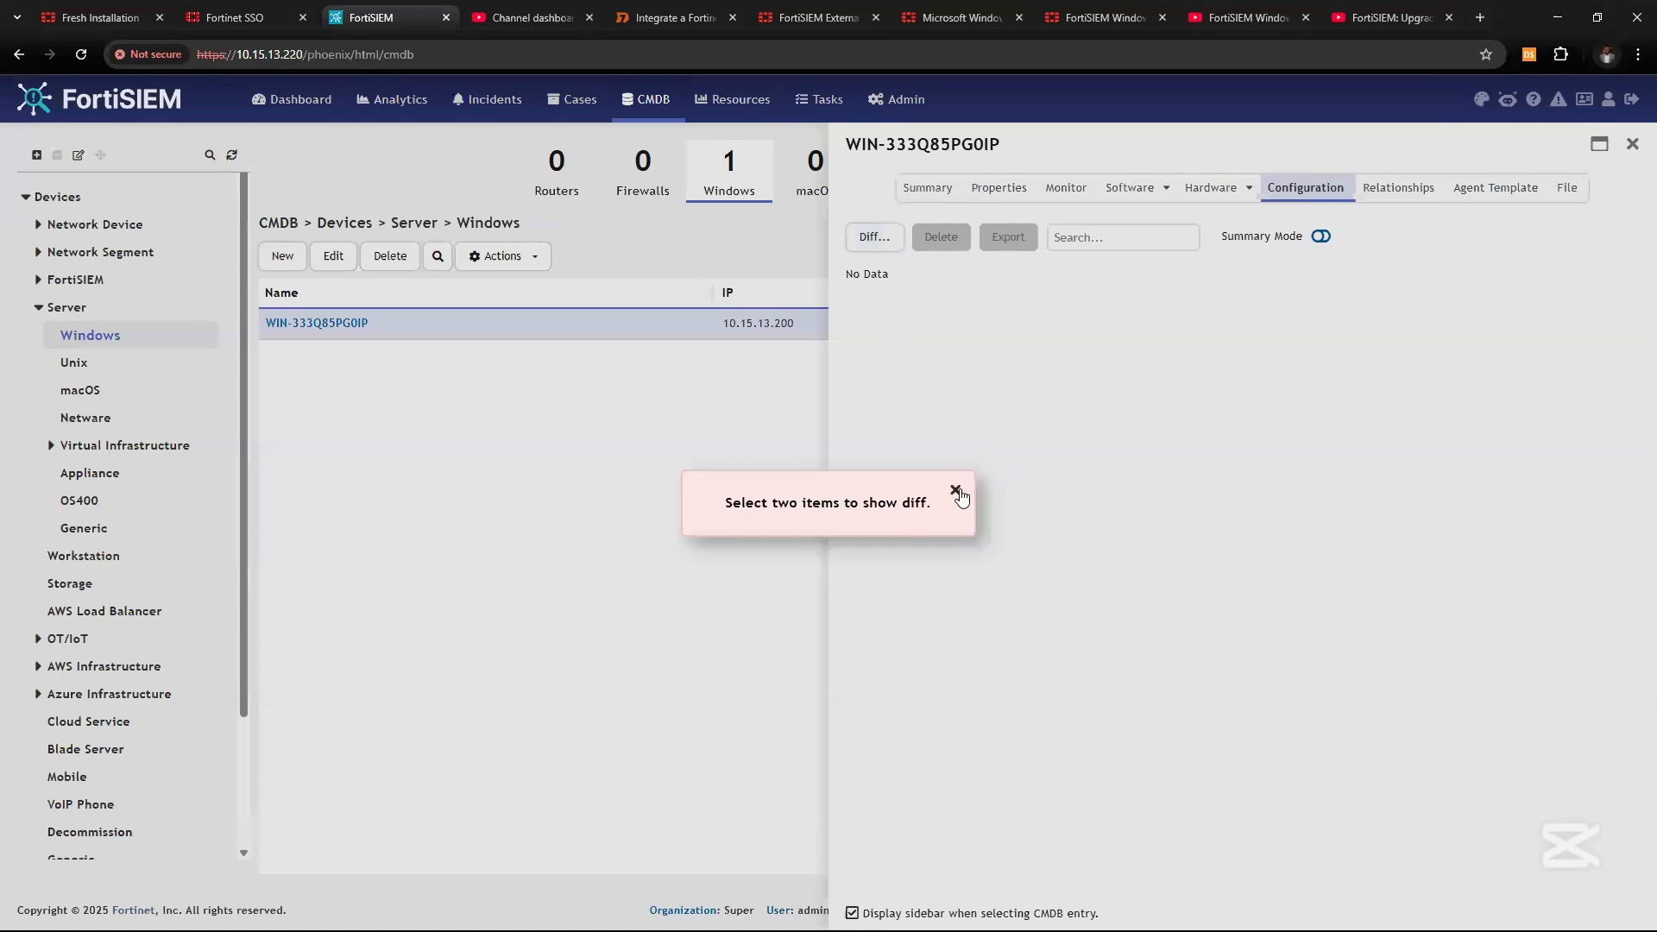
{"action": "left_click", "coordinate": [955, 491]}
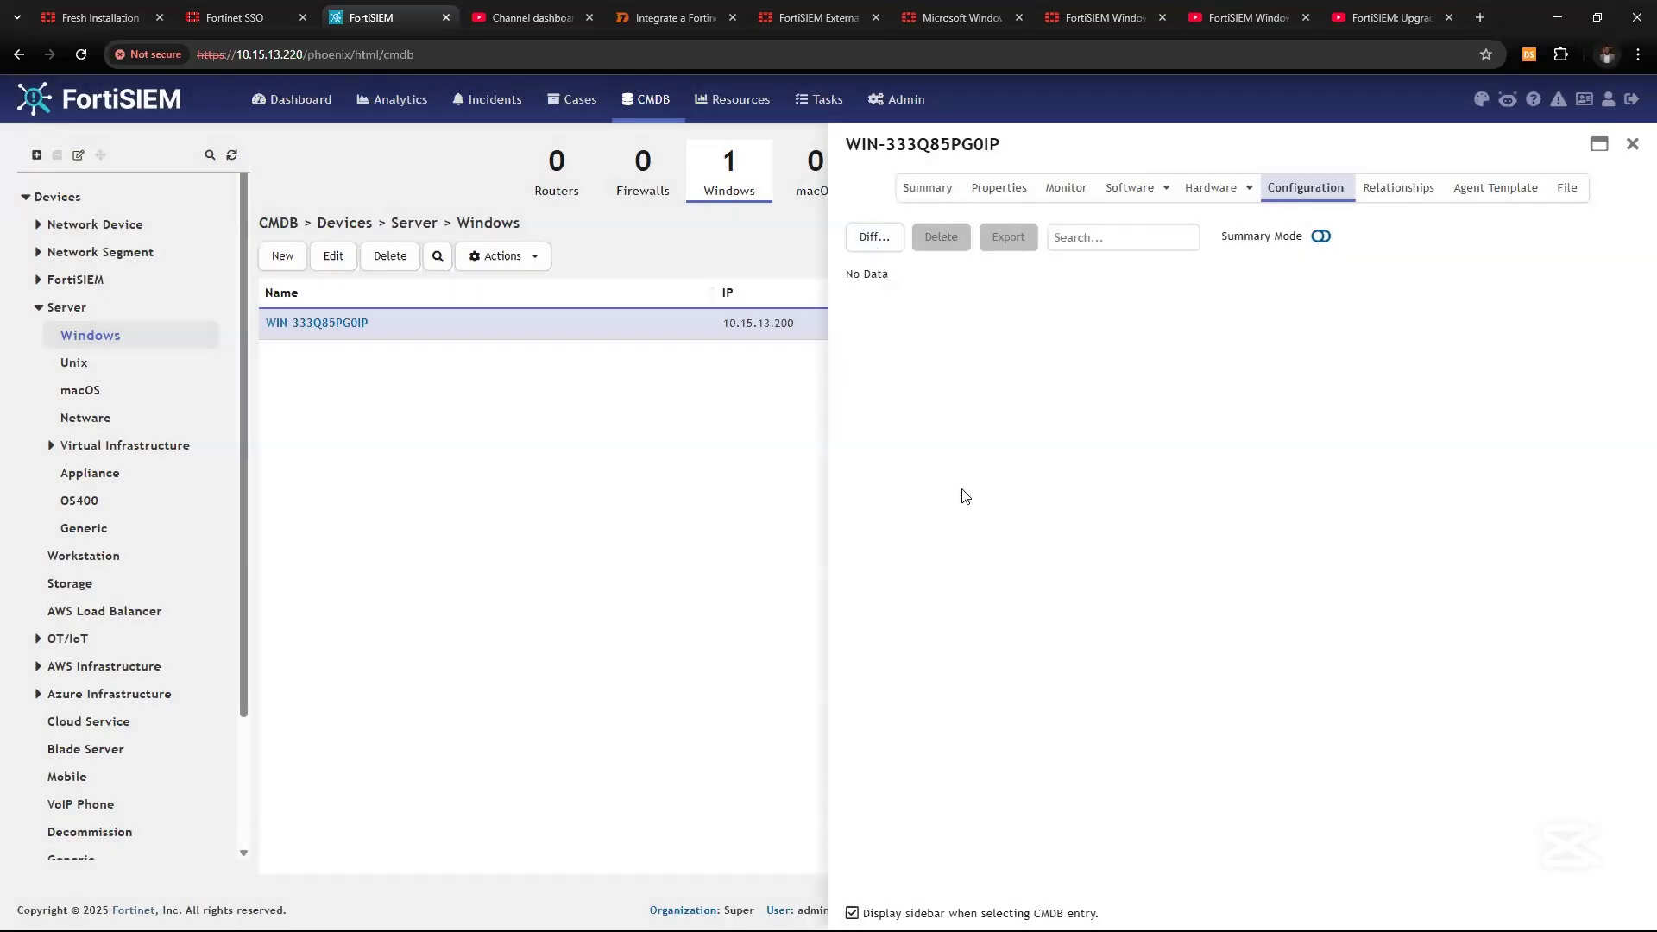
{"action": "mouse_move", "coordinate": [1389, 207]}
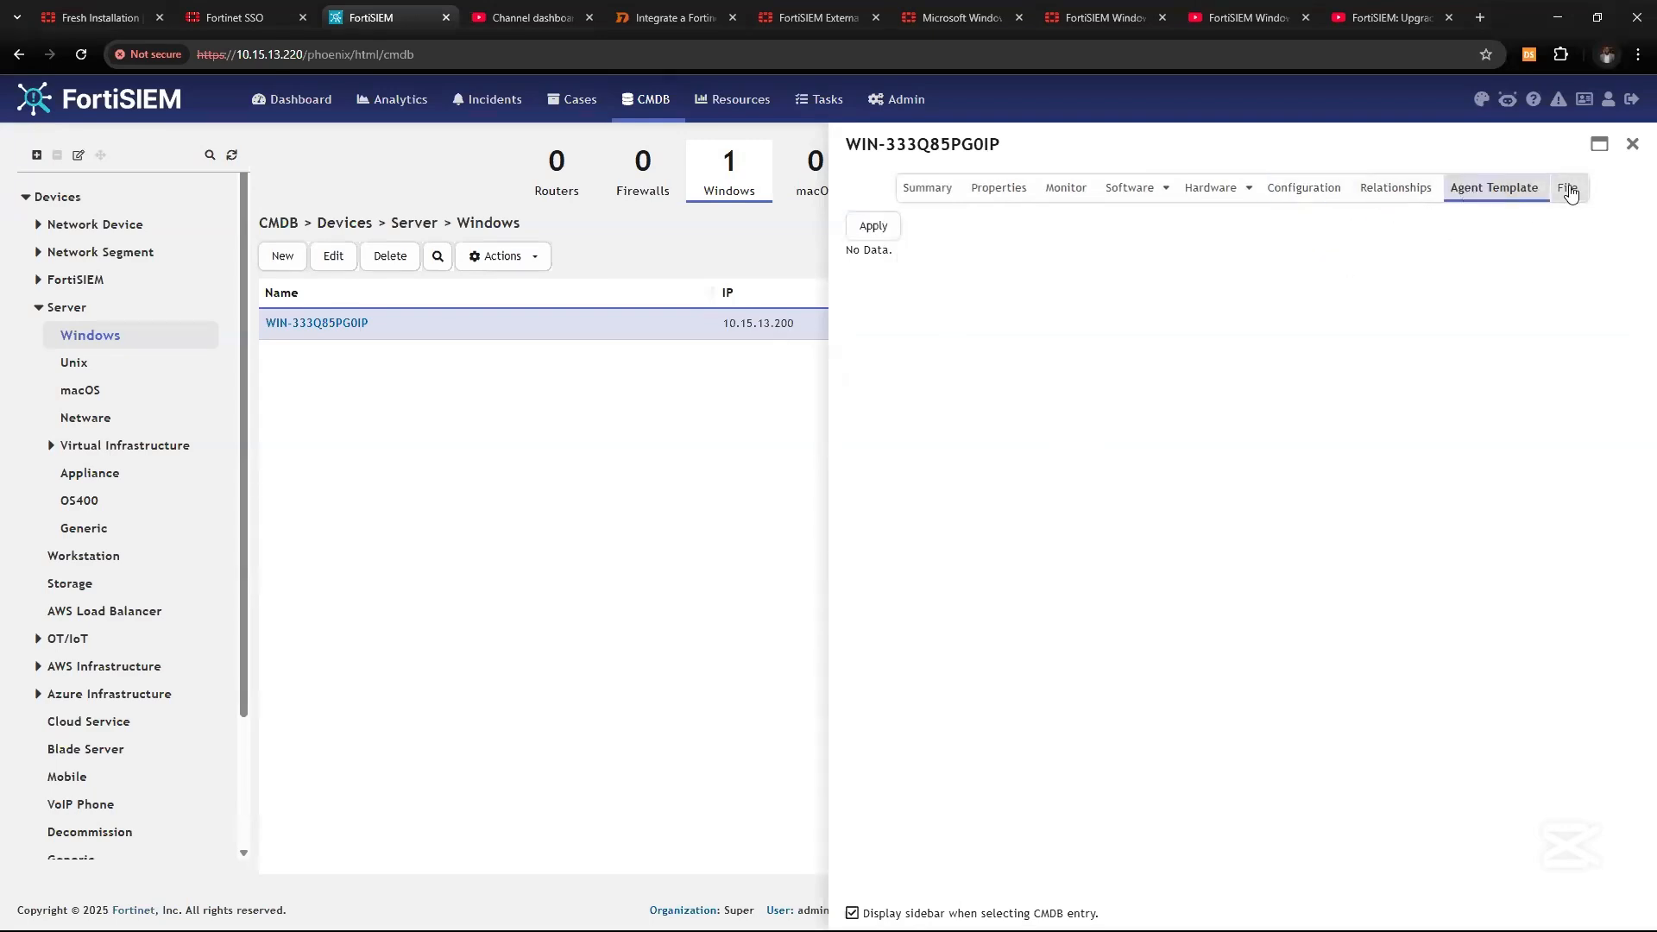
{"action": "left_click", "coordinate": [1567, 187]}
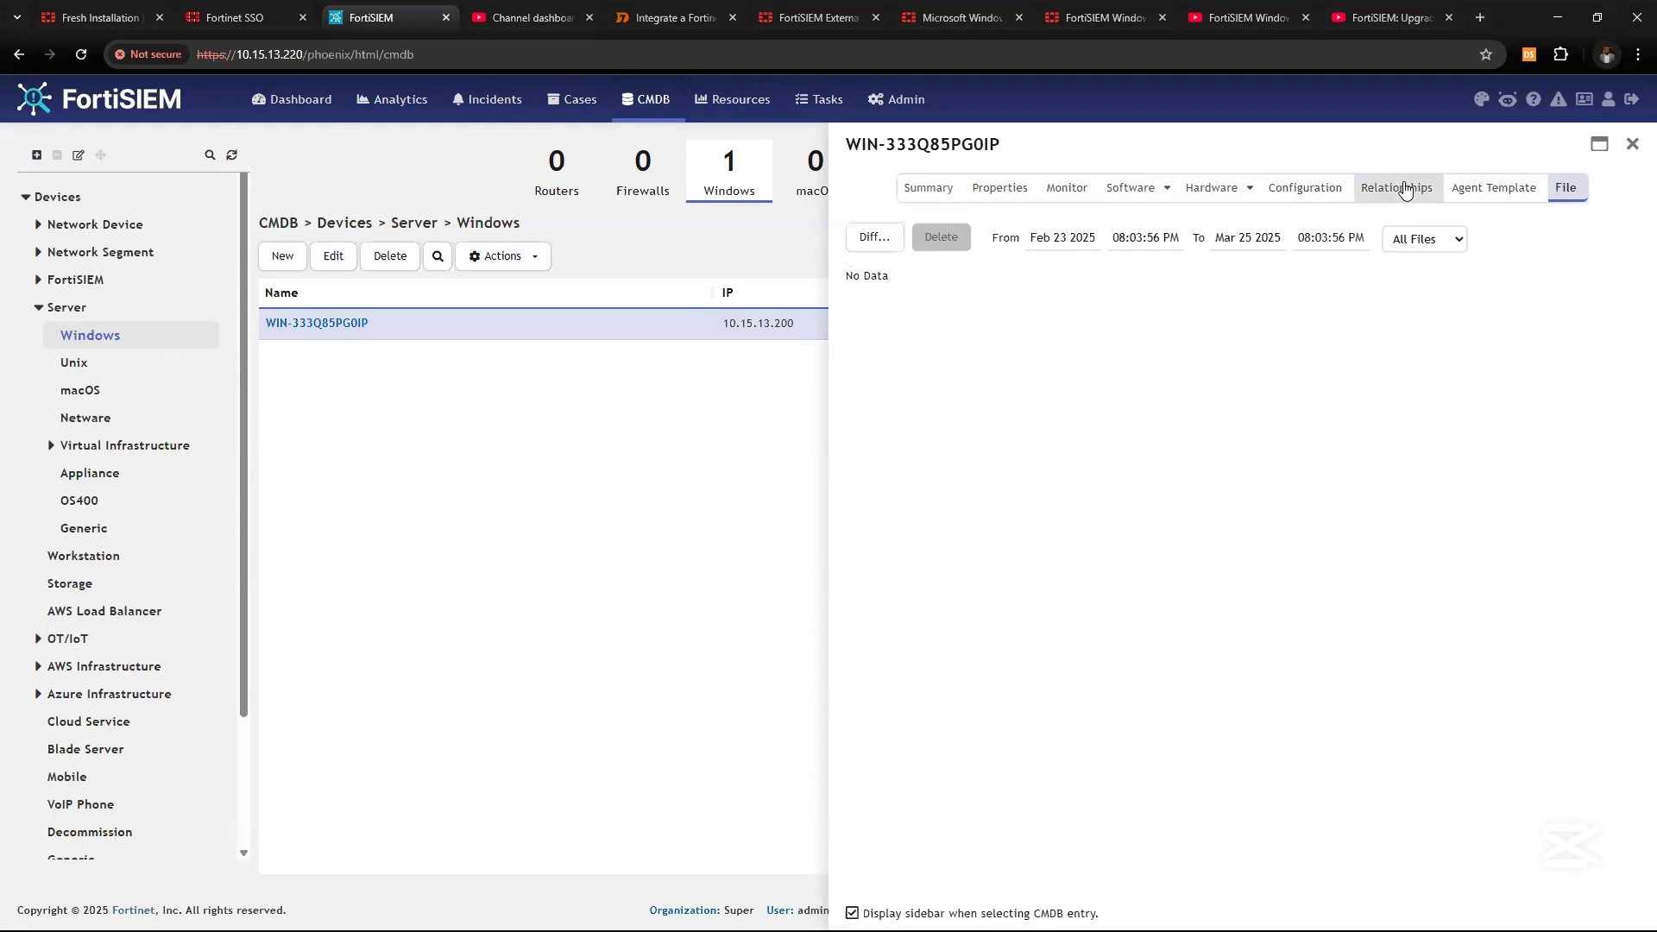
{"action": "left_click", "coordinate": [1129, 187]}
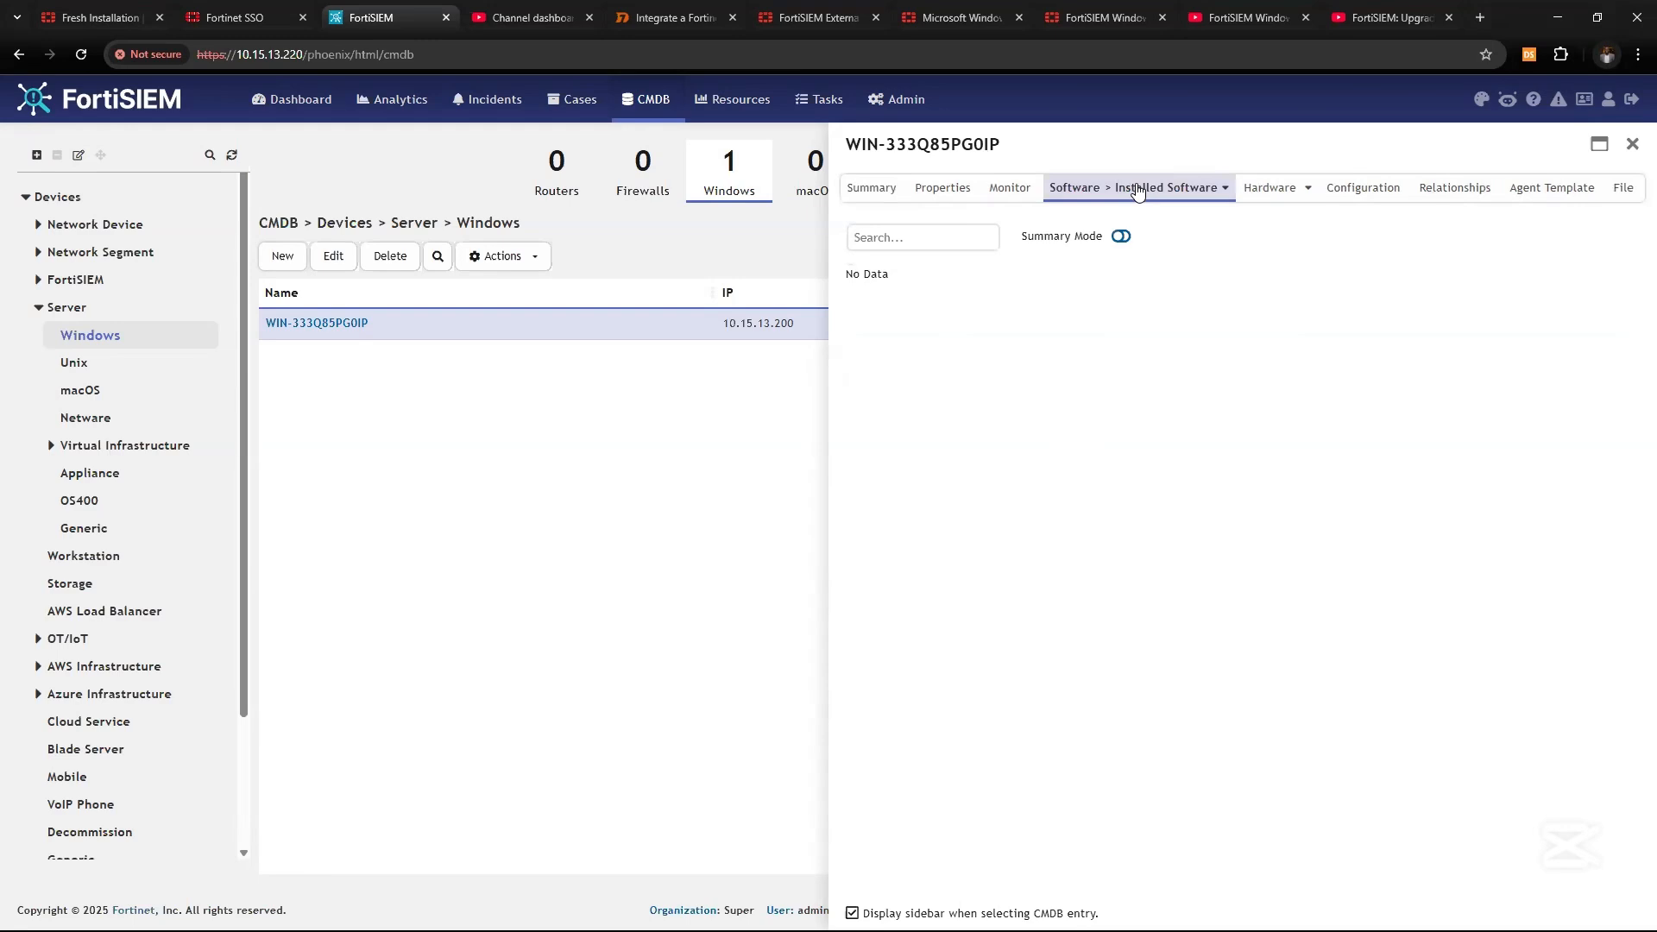
{"action": "left_click", "coordinate": [1136, 188]}
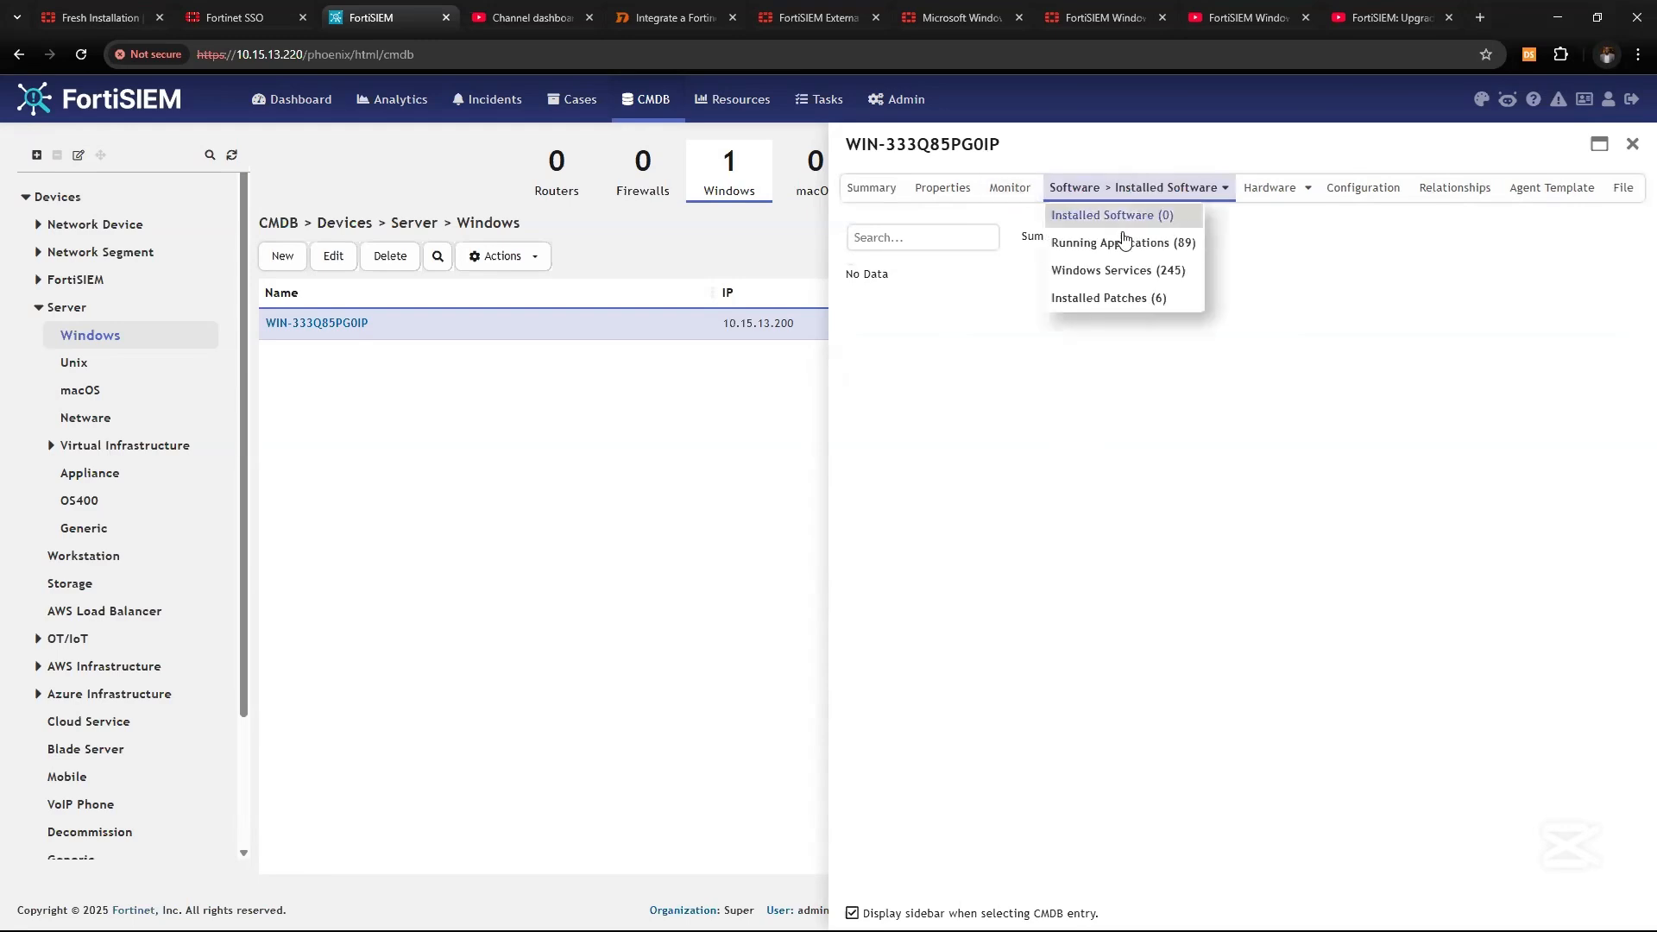
Step: Browse the 89 running applications, then view the six installed KB patches
{"action": "left_click", "coordinate": [1120, 241]}
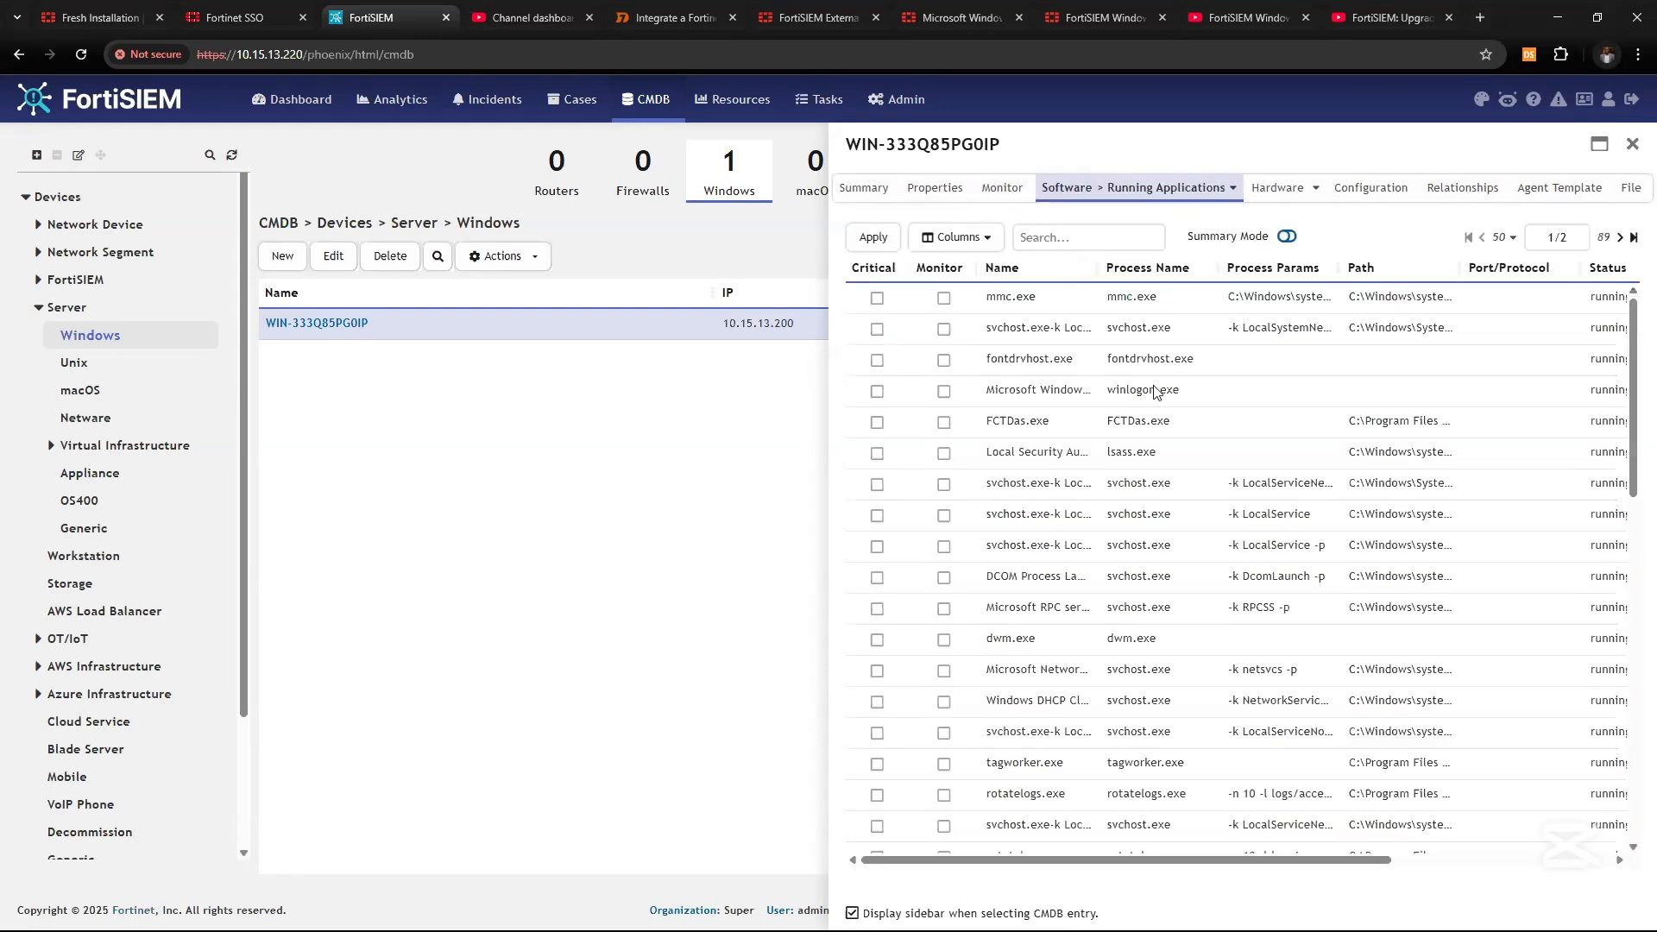
{"action": "scroll", "scroll_direction": "down", "scroll_amount": 3}
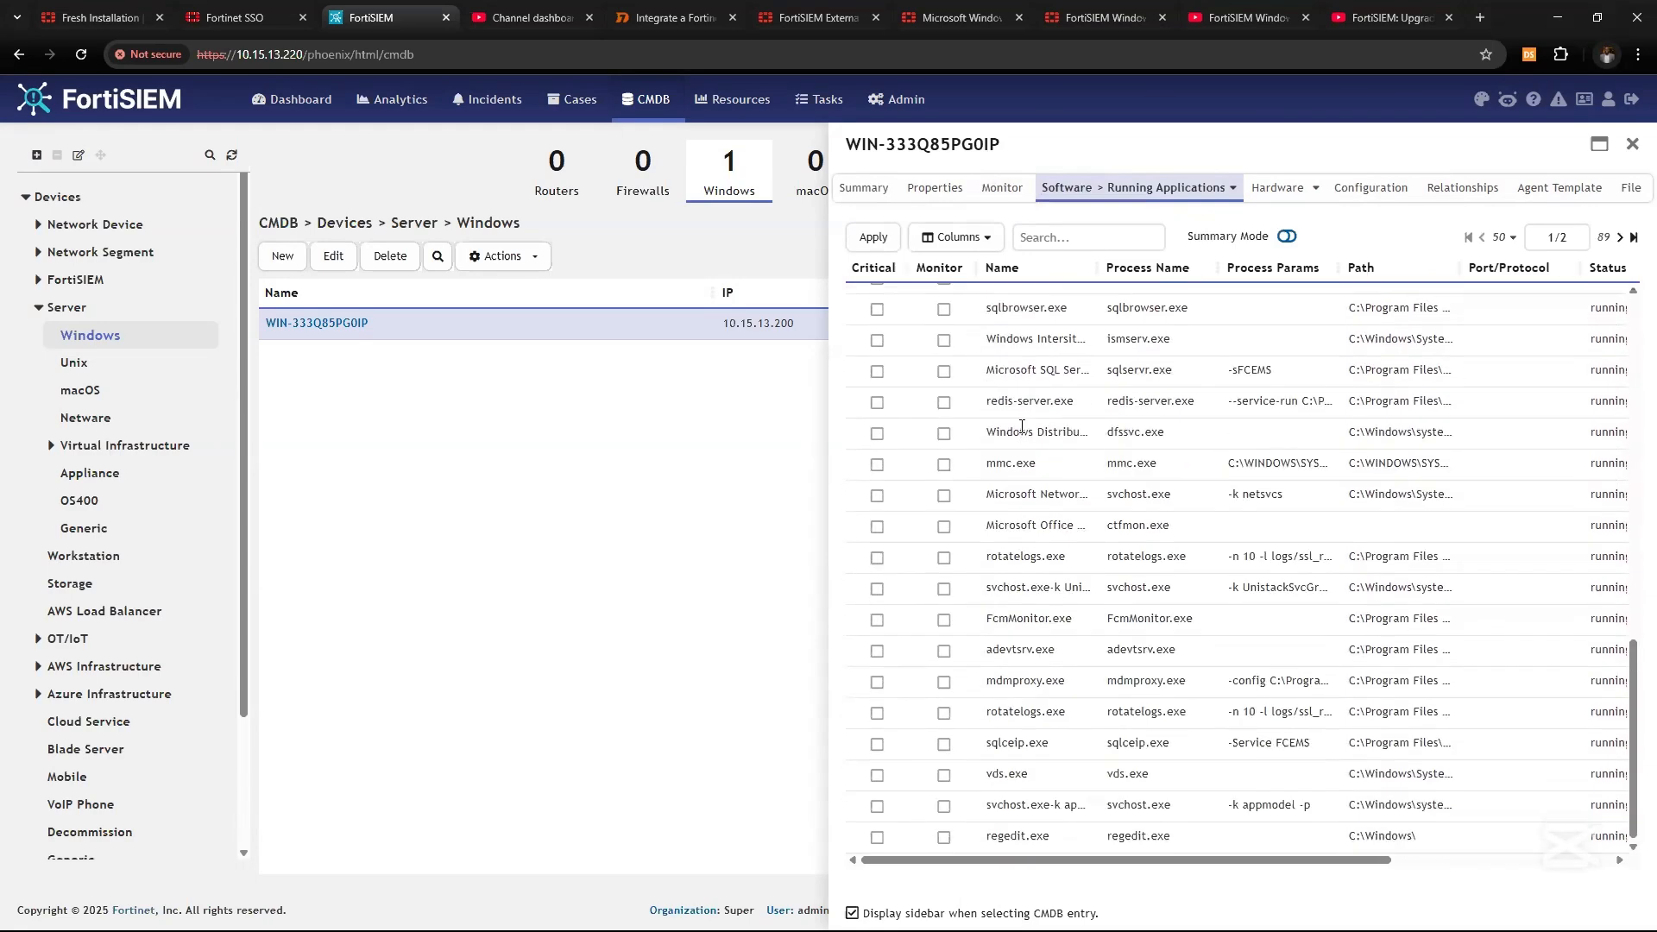
{"action": "mouse_move", "coordinate": [1038, 431]}
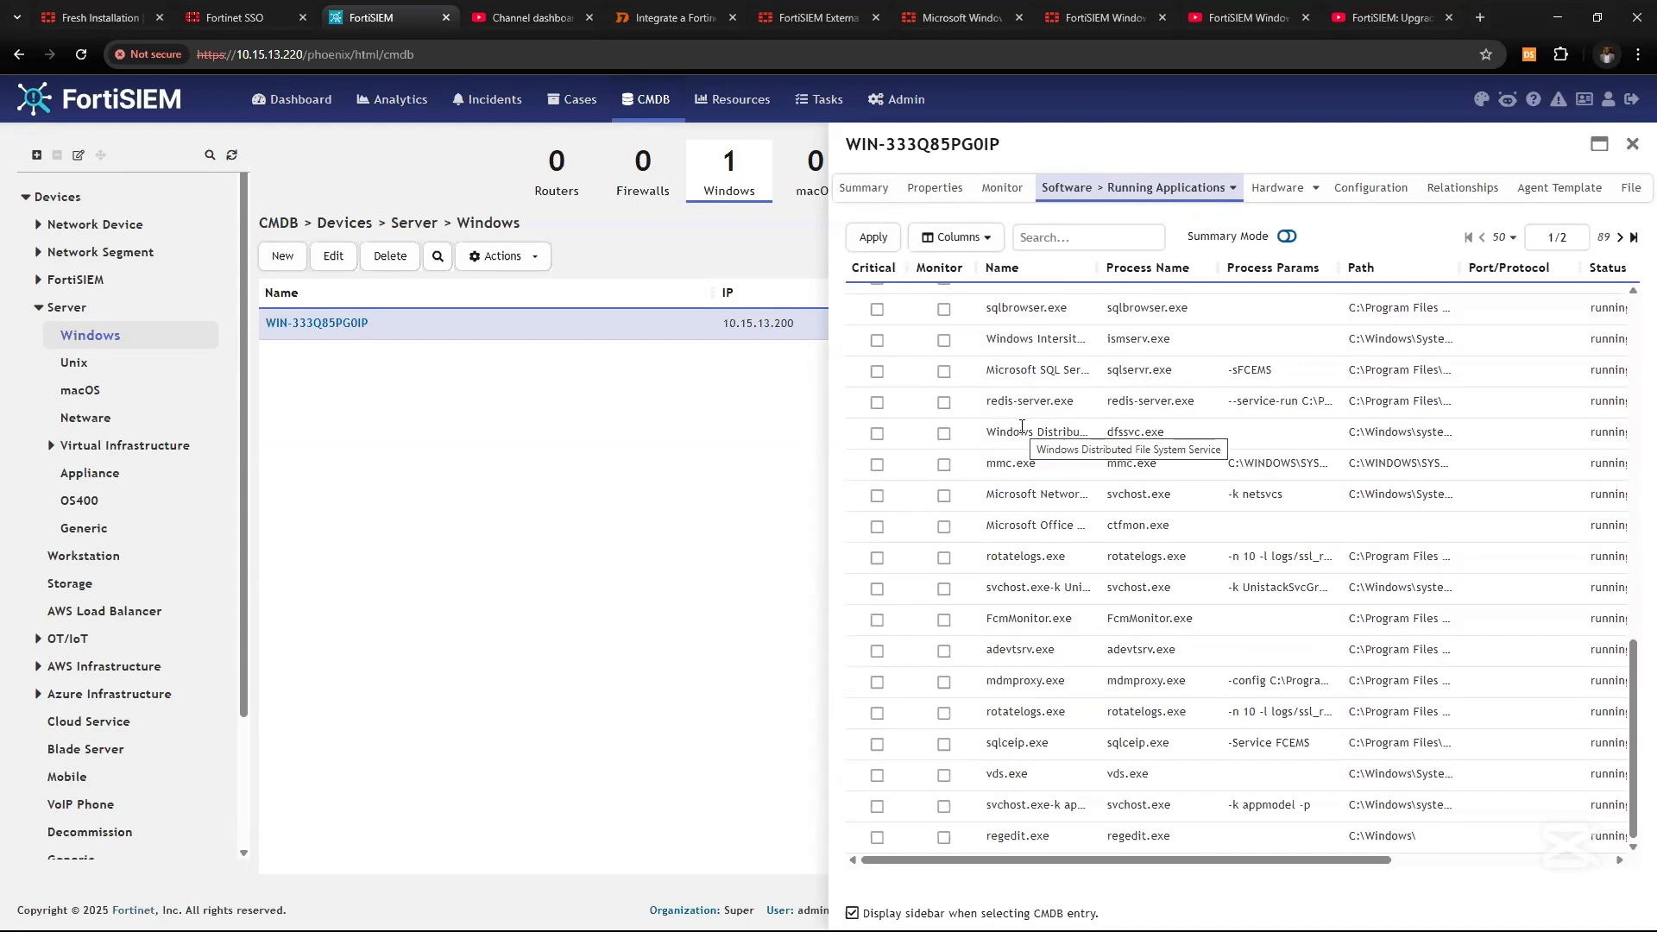
{"action": "mouse_move", "coordinate": [978, 637]}
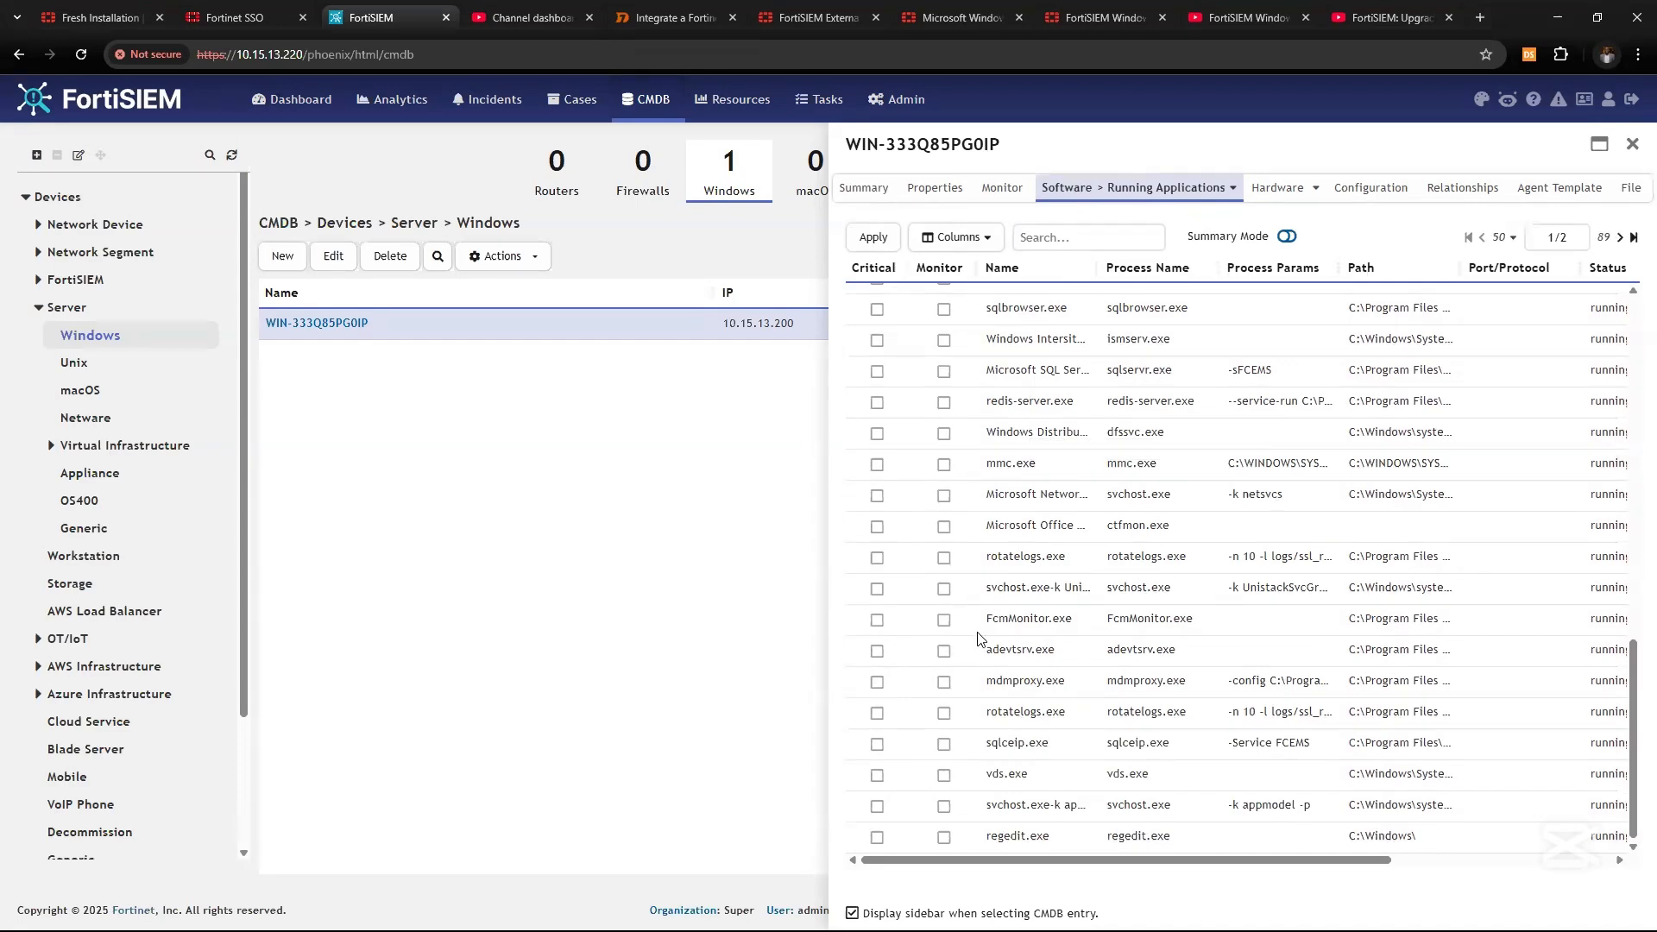
{"action": "scroll", "scroll_direction": "up", "scroll_amount": 3}
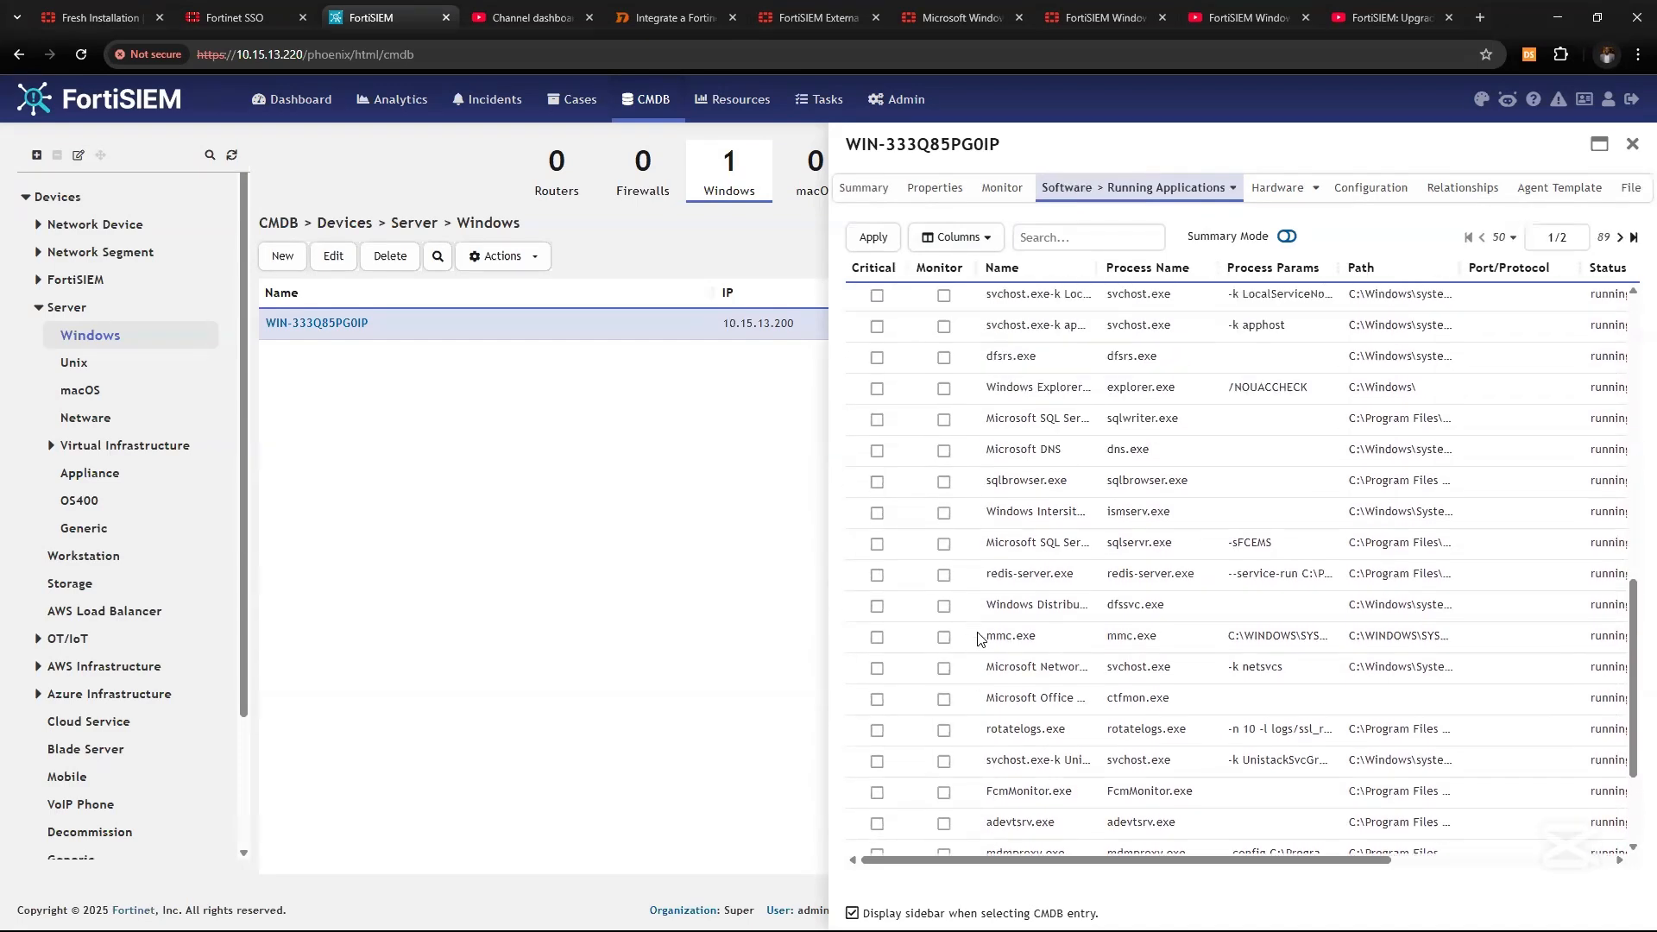
{"action": "left_click", "coordinate": [1134, 189]}
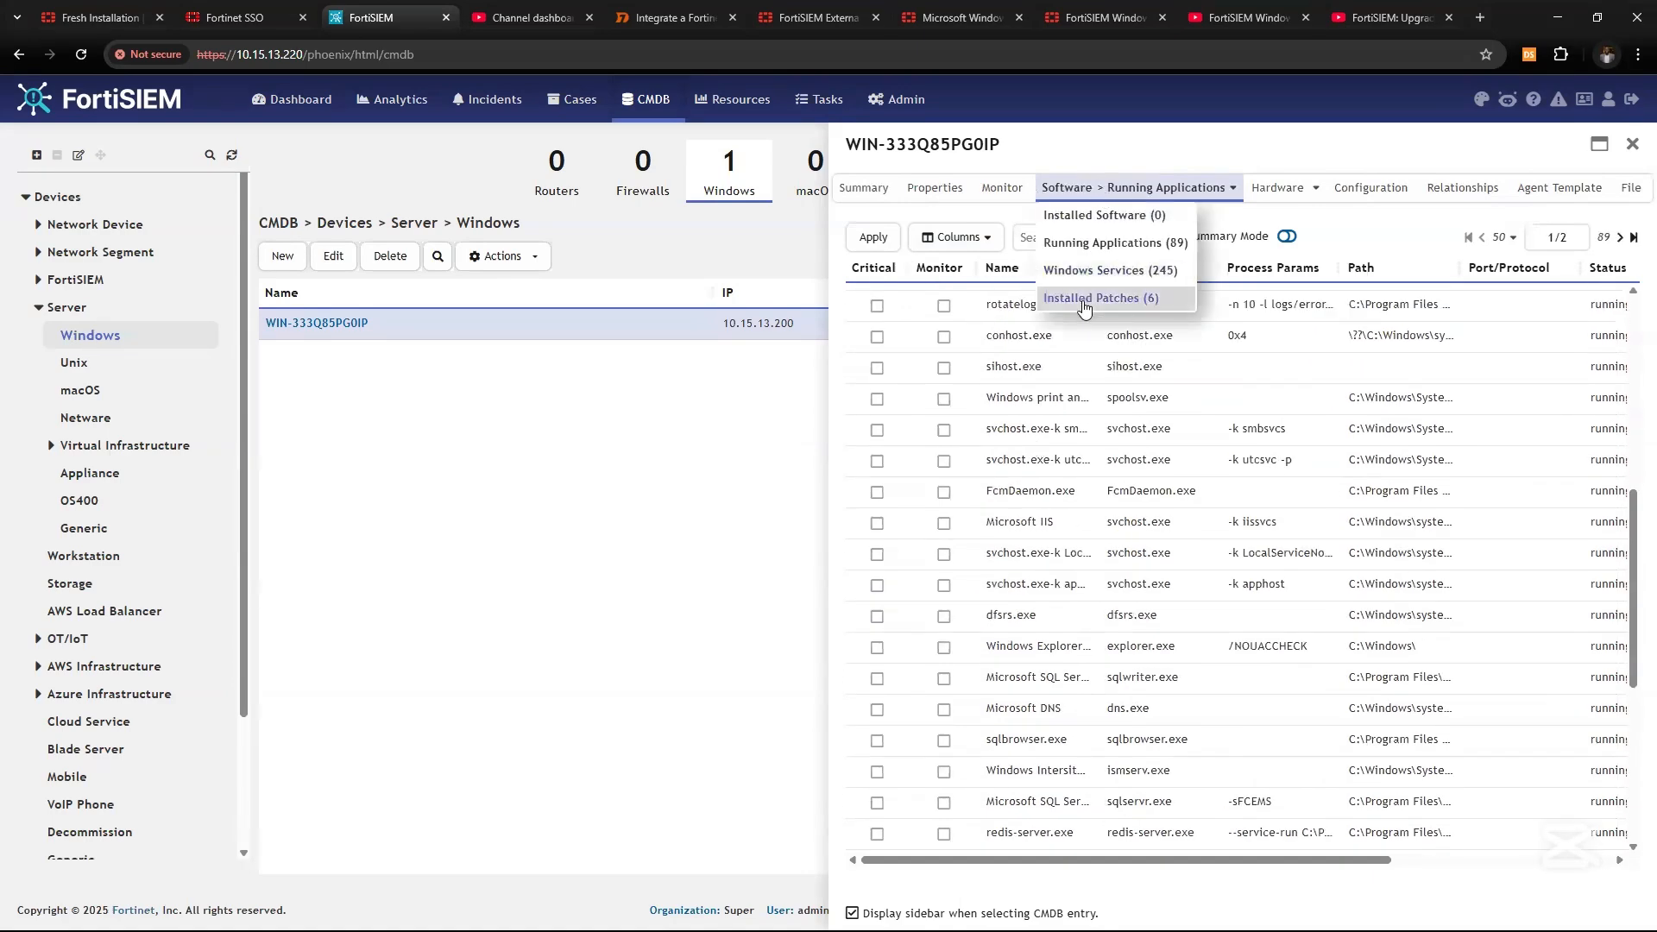
{"action": "left_click", "coordinate": [1099, 300]}
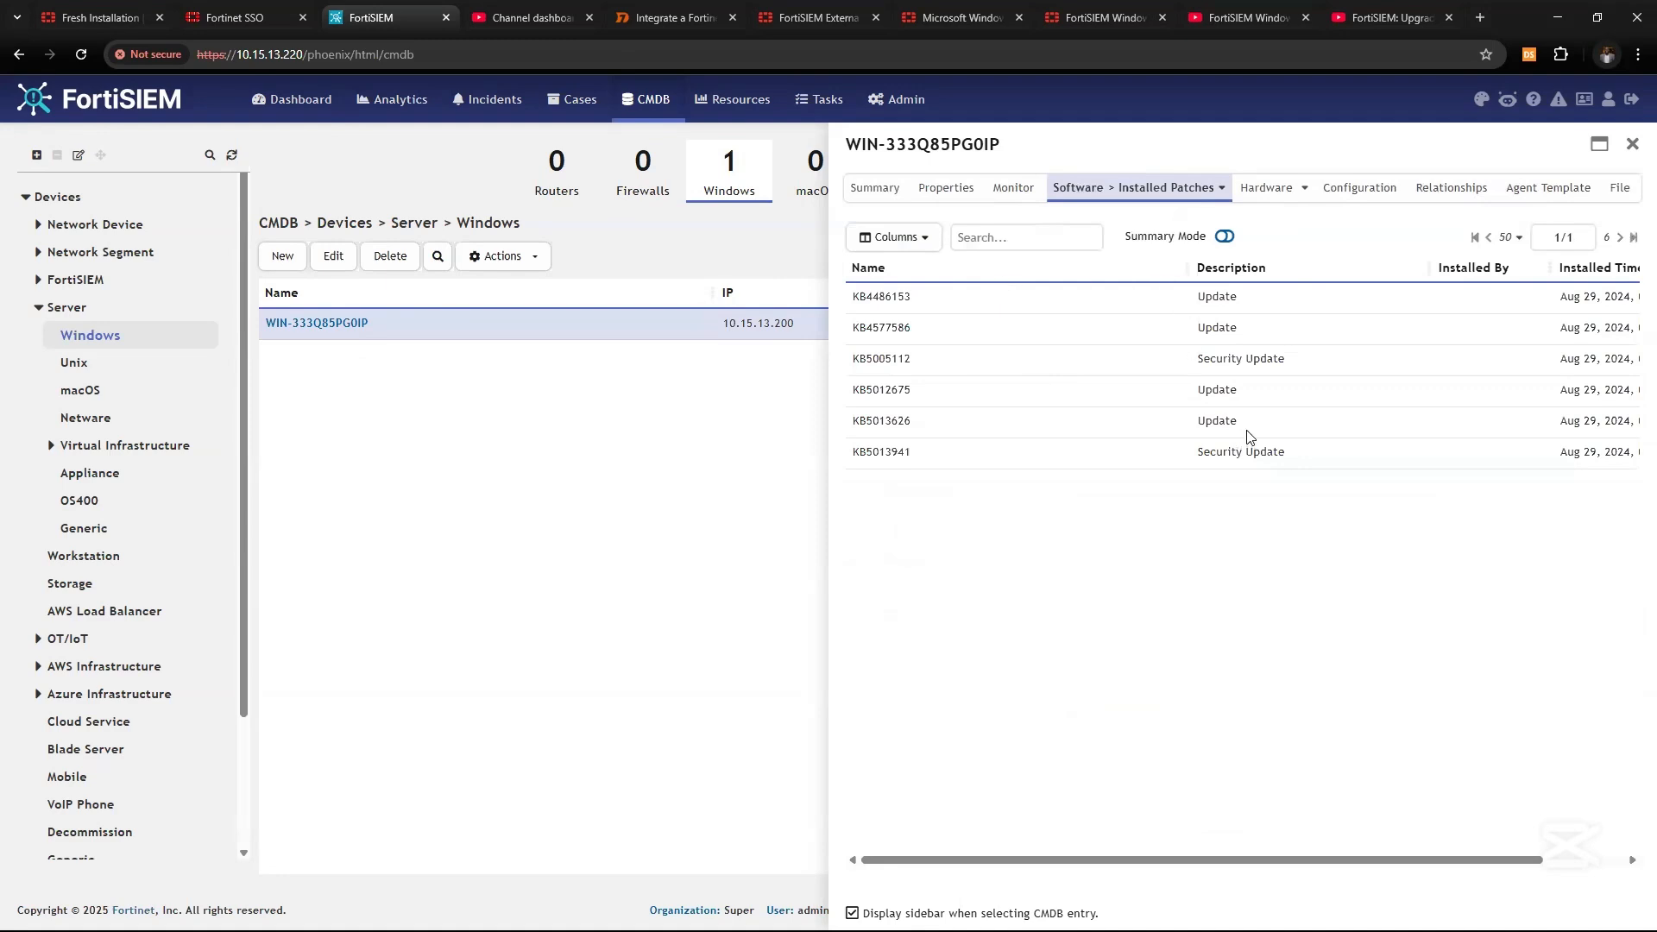
{"action": "mouse_move", "coordinate": [1201, 453]}
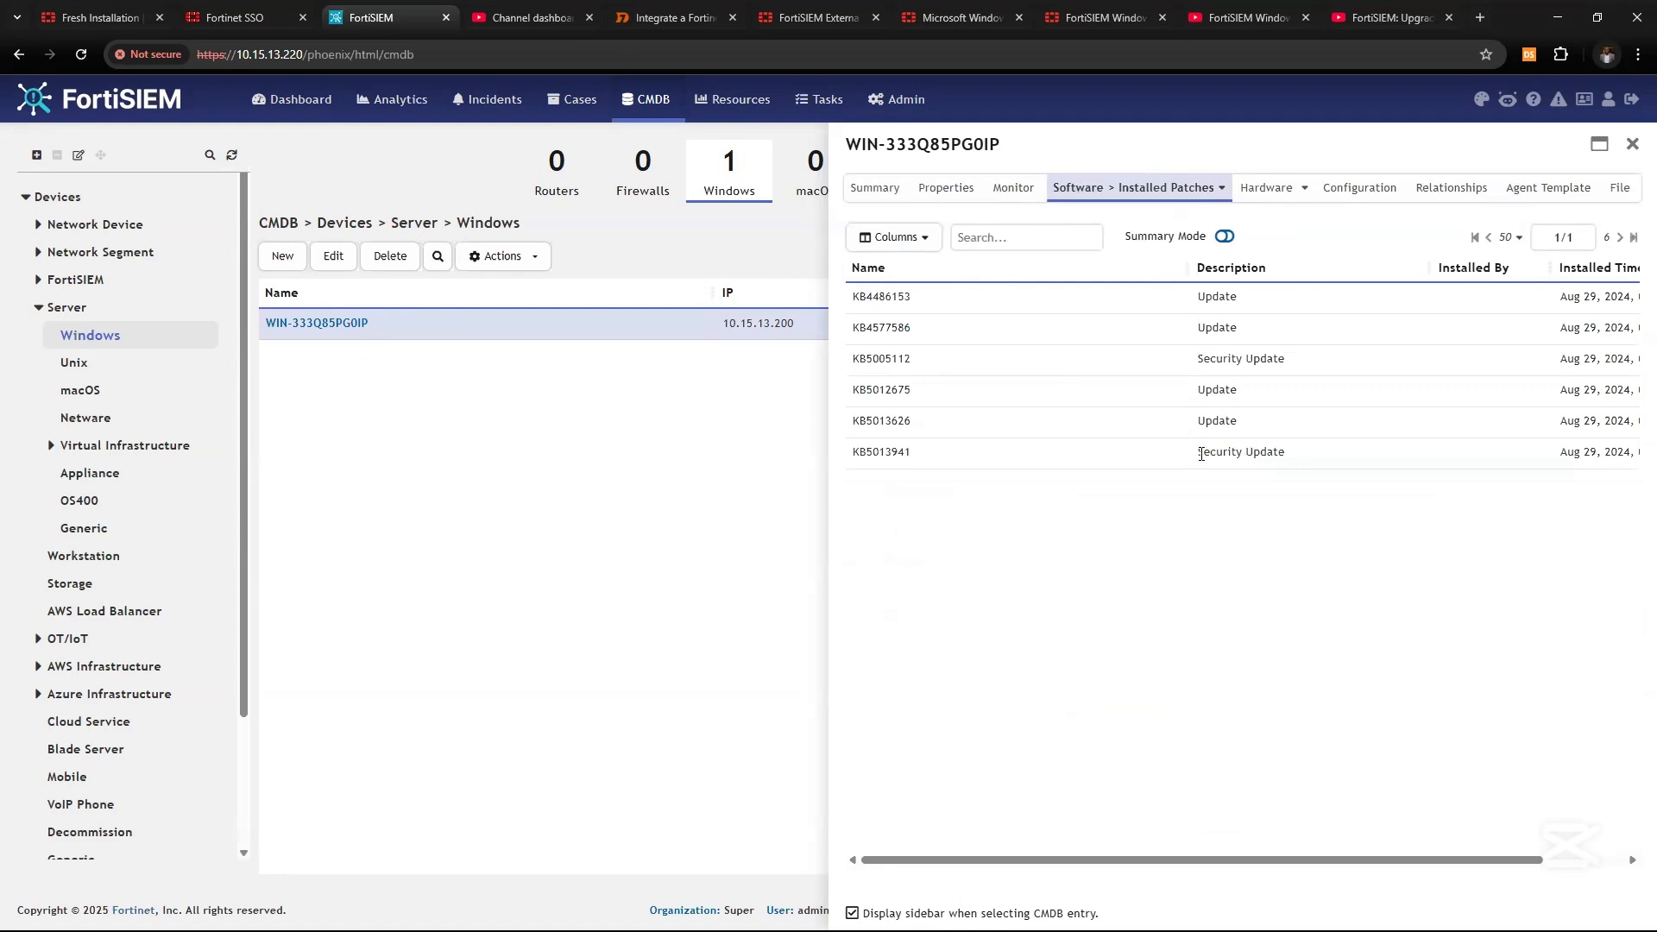
{"action": "mouse_move", "coordinate": [1363, 196]}
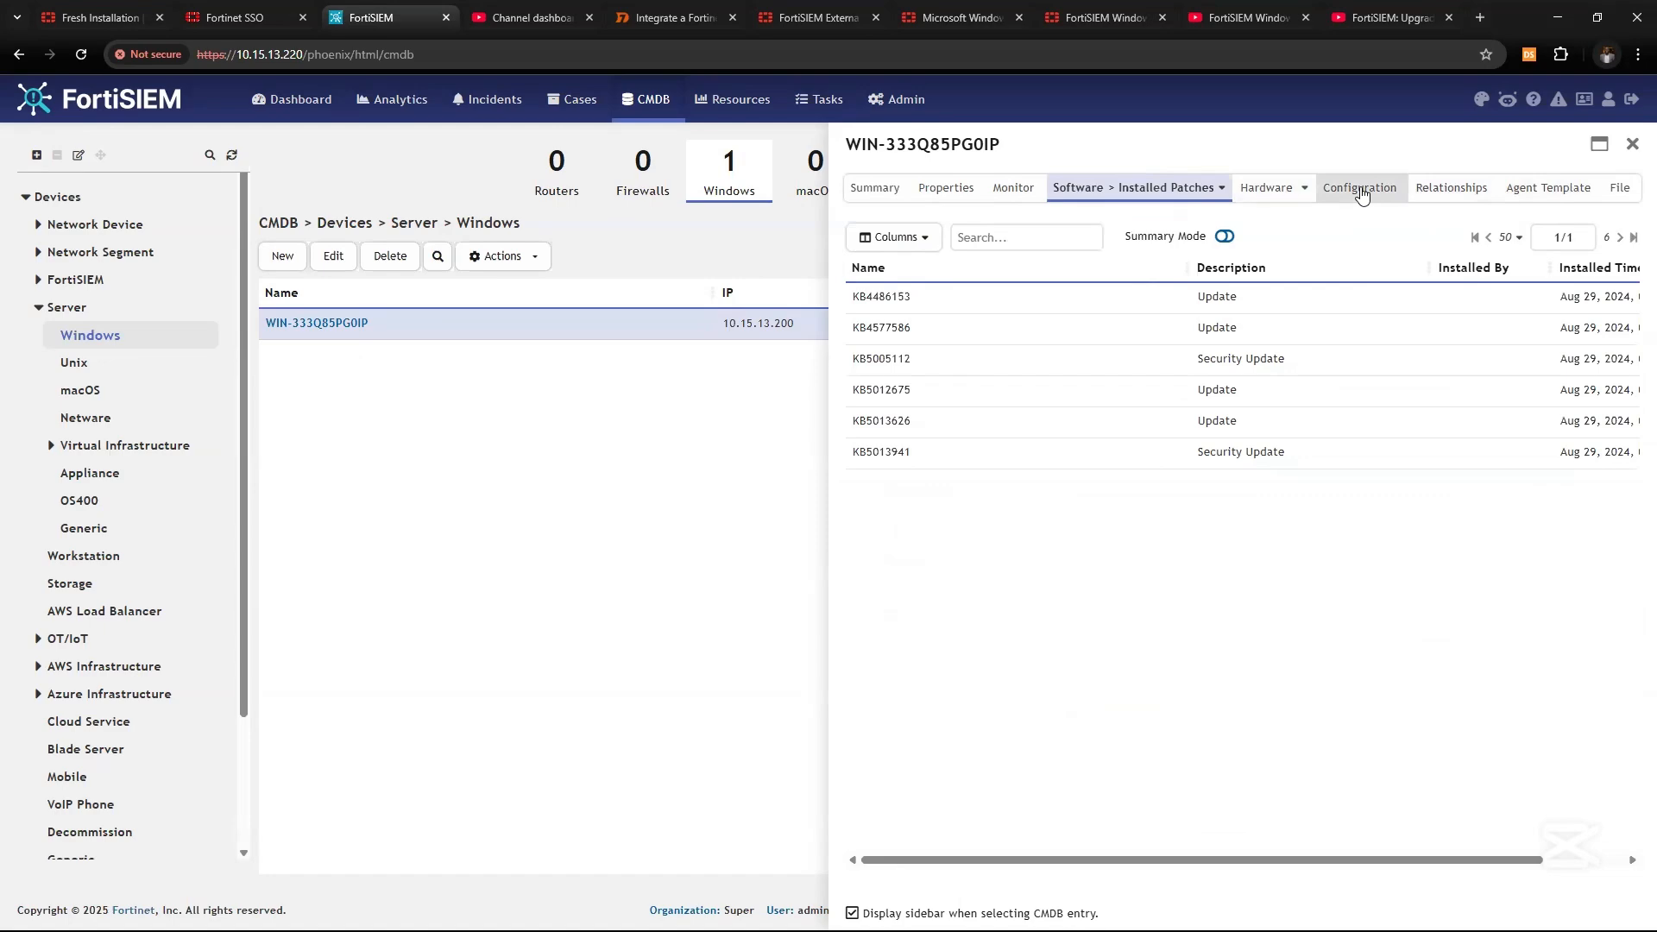
{"action": "left_click", "coordinate": [1267, 187]}
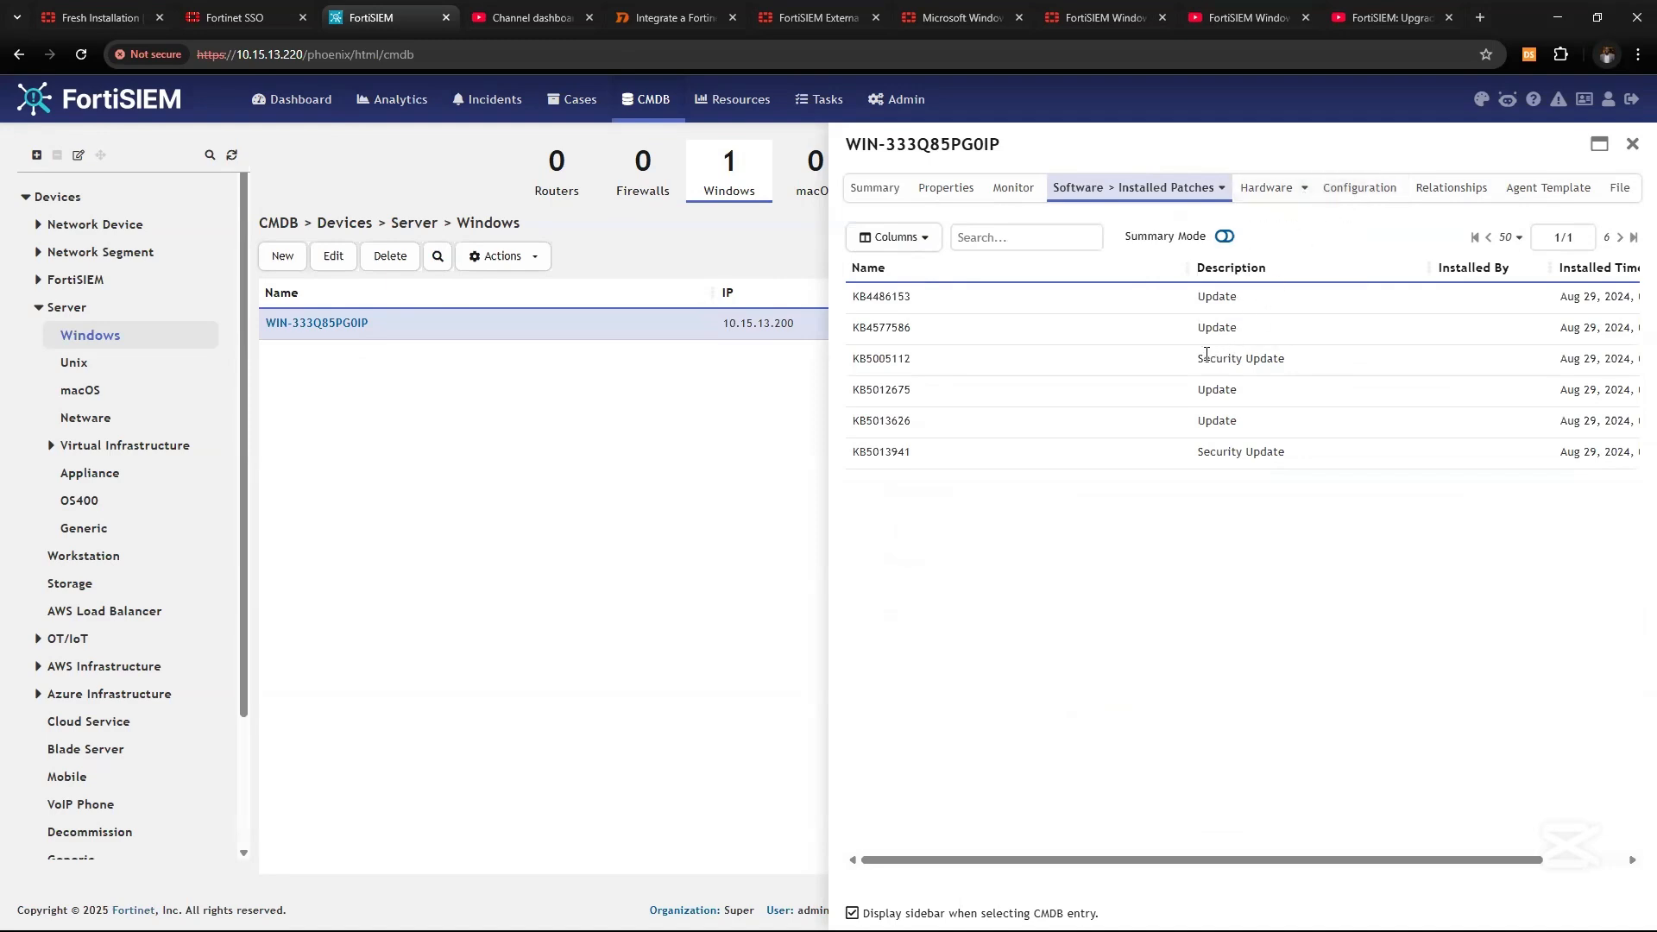
{"action": "mouse_move", "coordinate": [1185, 381]}
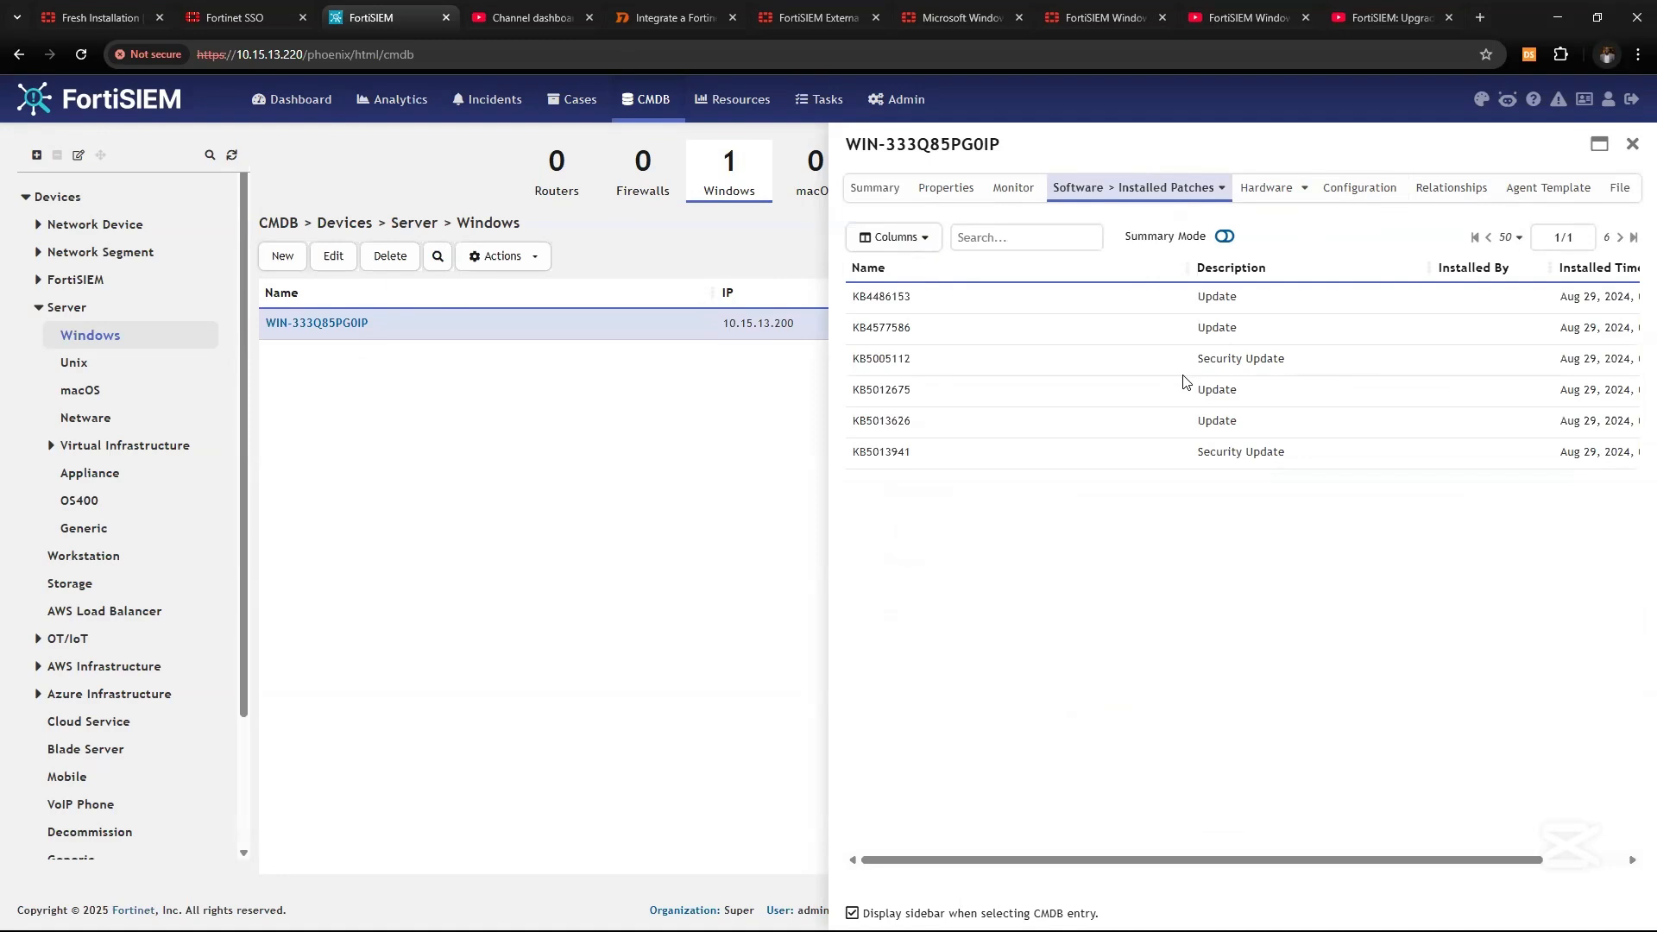
{"action": "mouse_move", "coordinate": [1262, 438]}
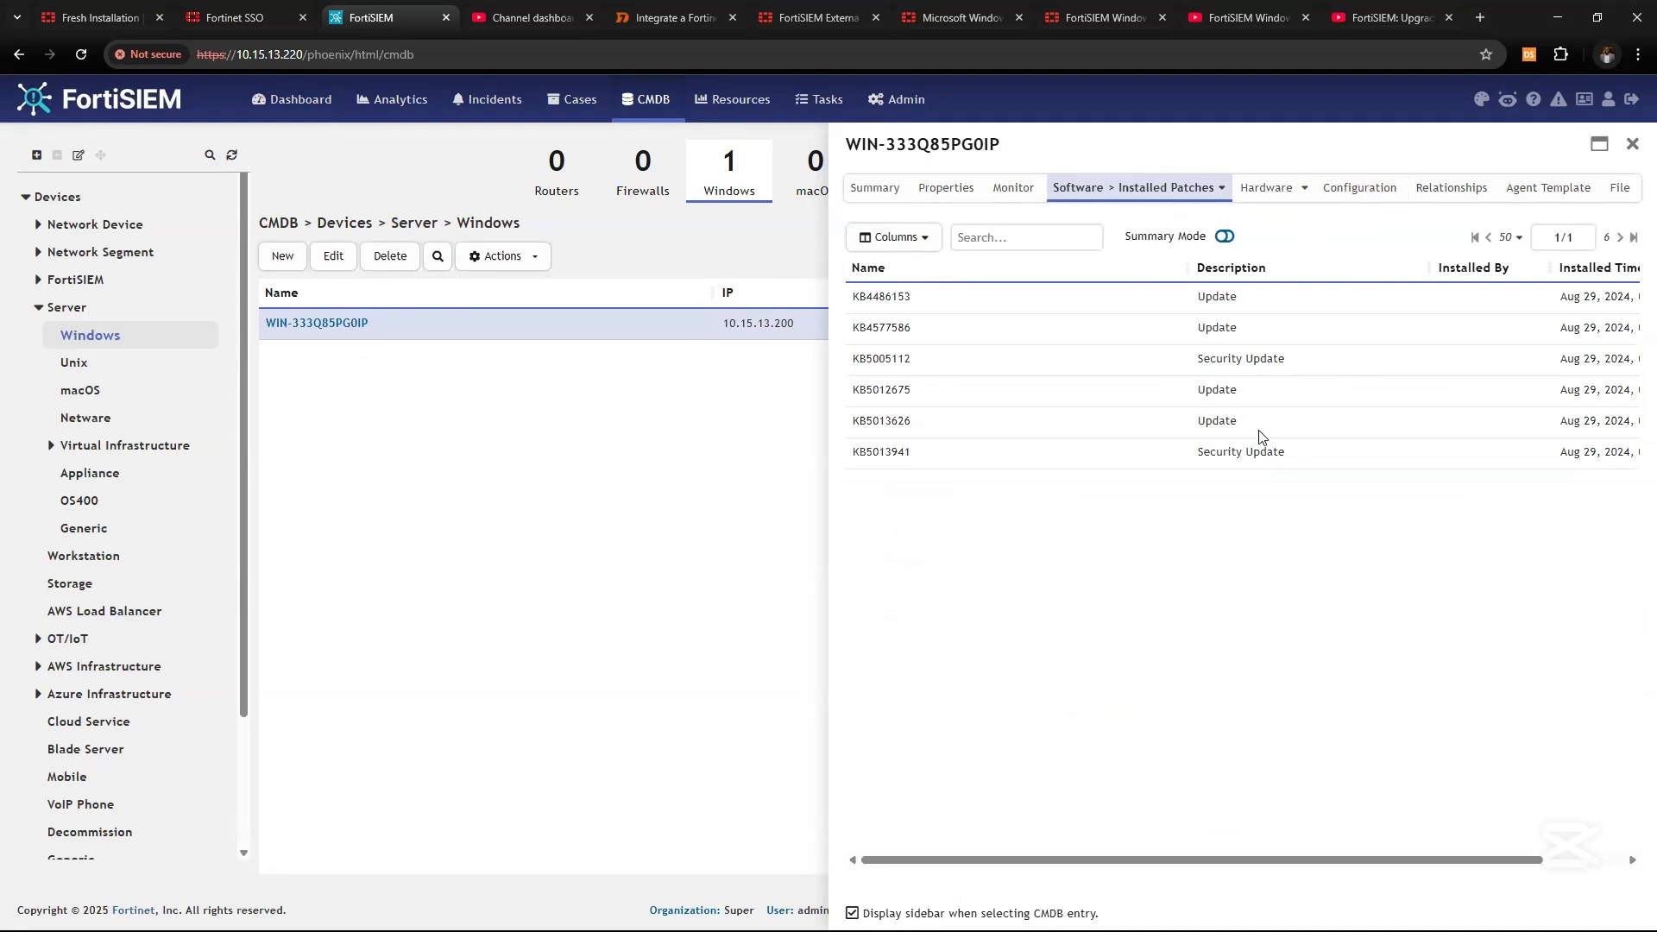
{"action": "mouse_move", "coordinate": [943, 193]}
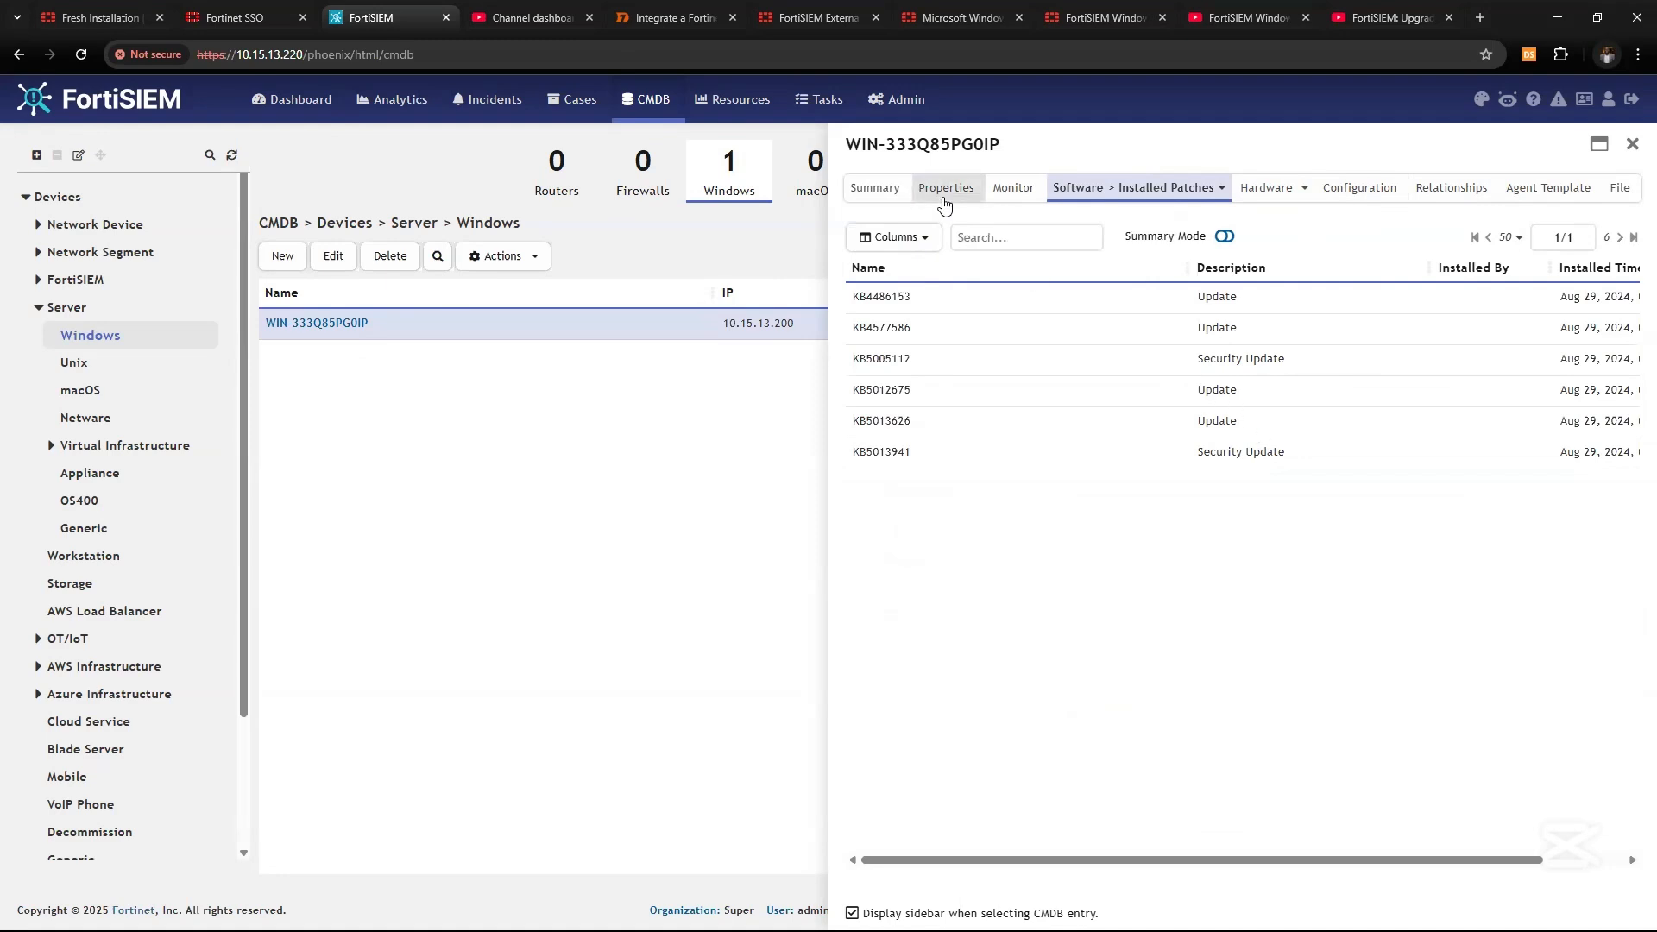
{"action": "mouse_move", "coordinate": [1074, 260]}
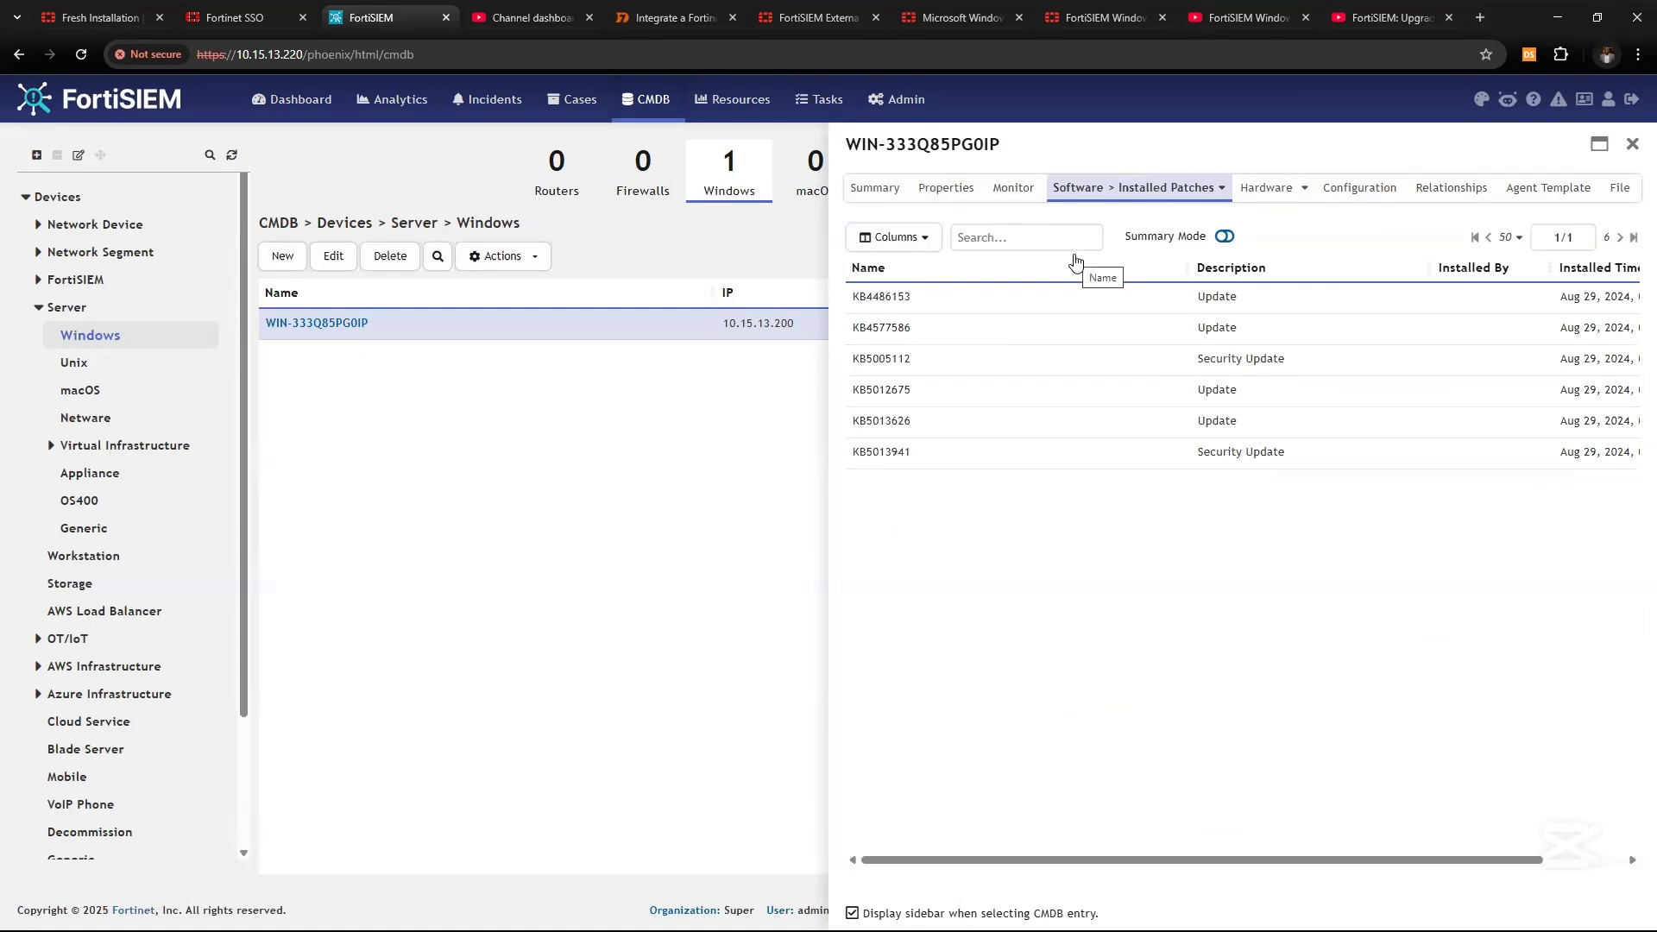
{"action": "mouse_move", "coordinate": [1632, 175]}
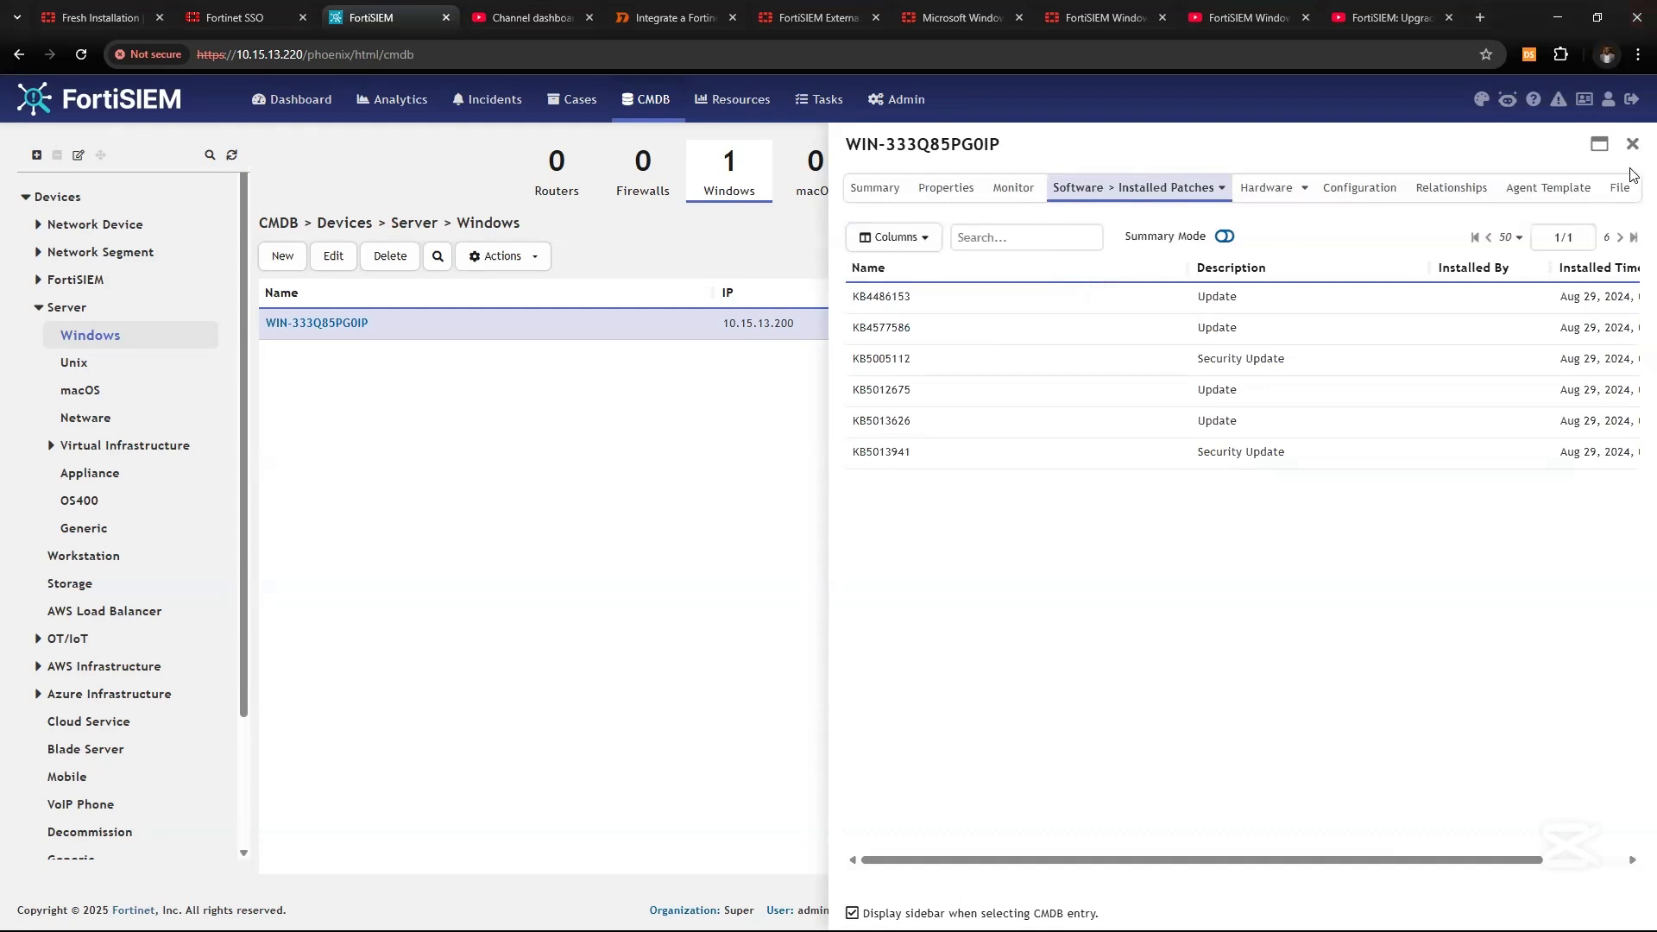
Step: Close the details and tour Dashboard, Analytics, Incidents and Cases before returning to CMDB
{"action": "left_click", "coordinate": [1633, 144]}
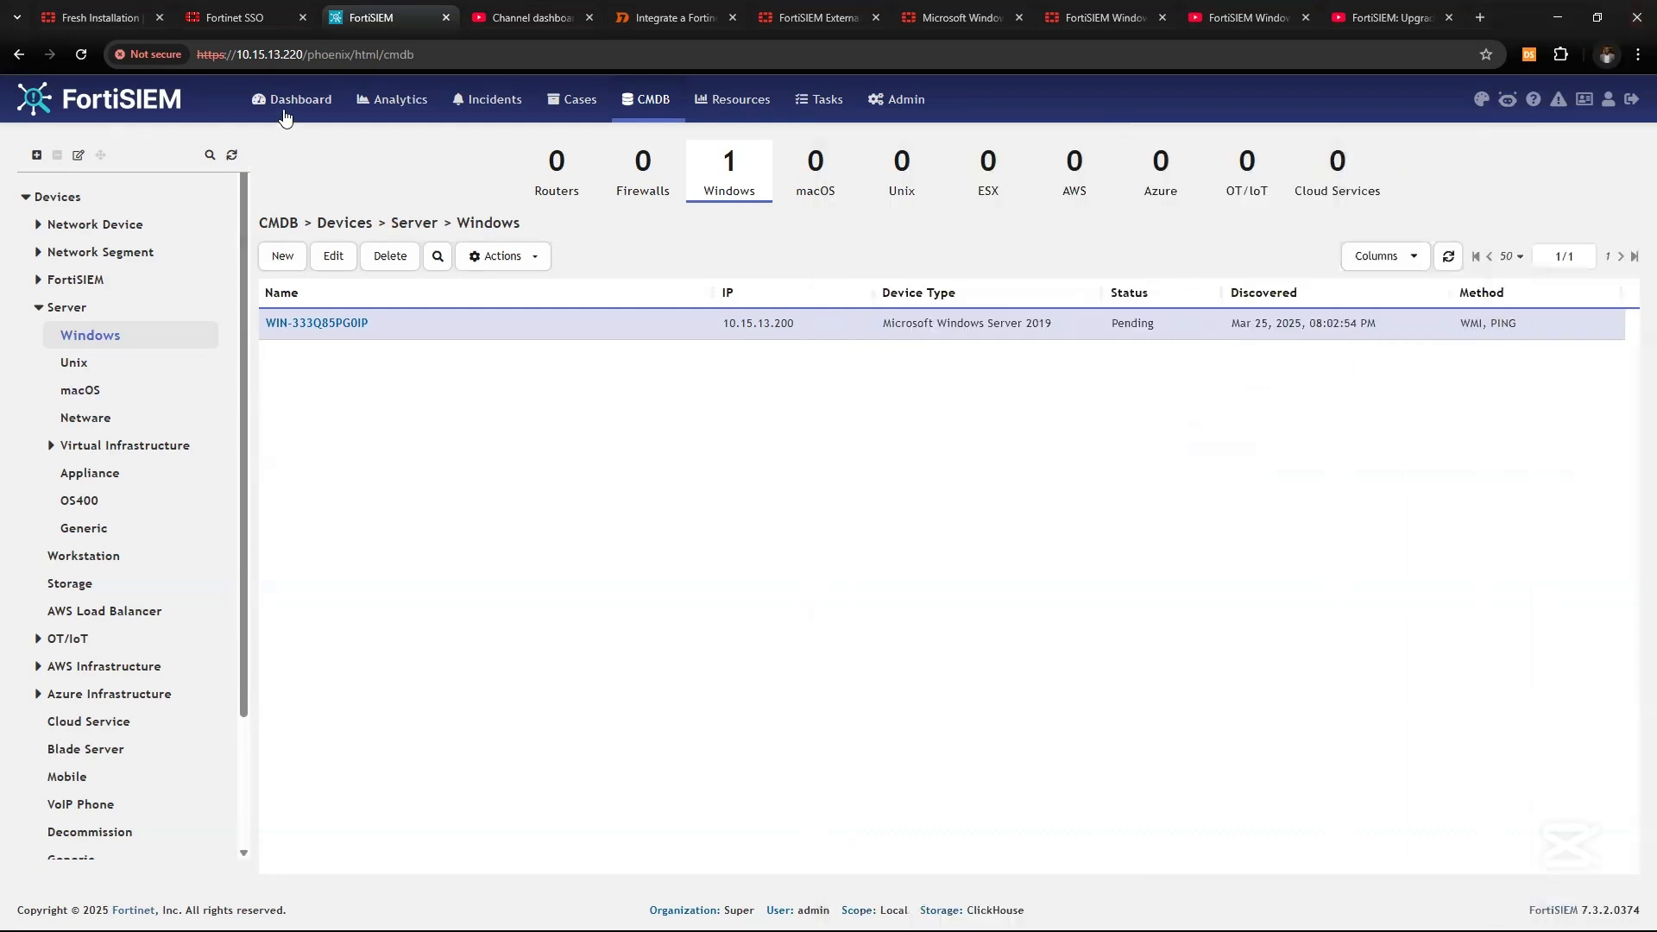
{"action": "left_click", "coordinate": [299, 98]}
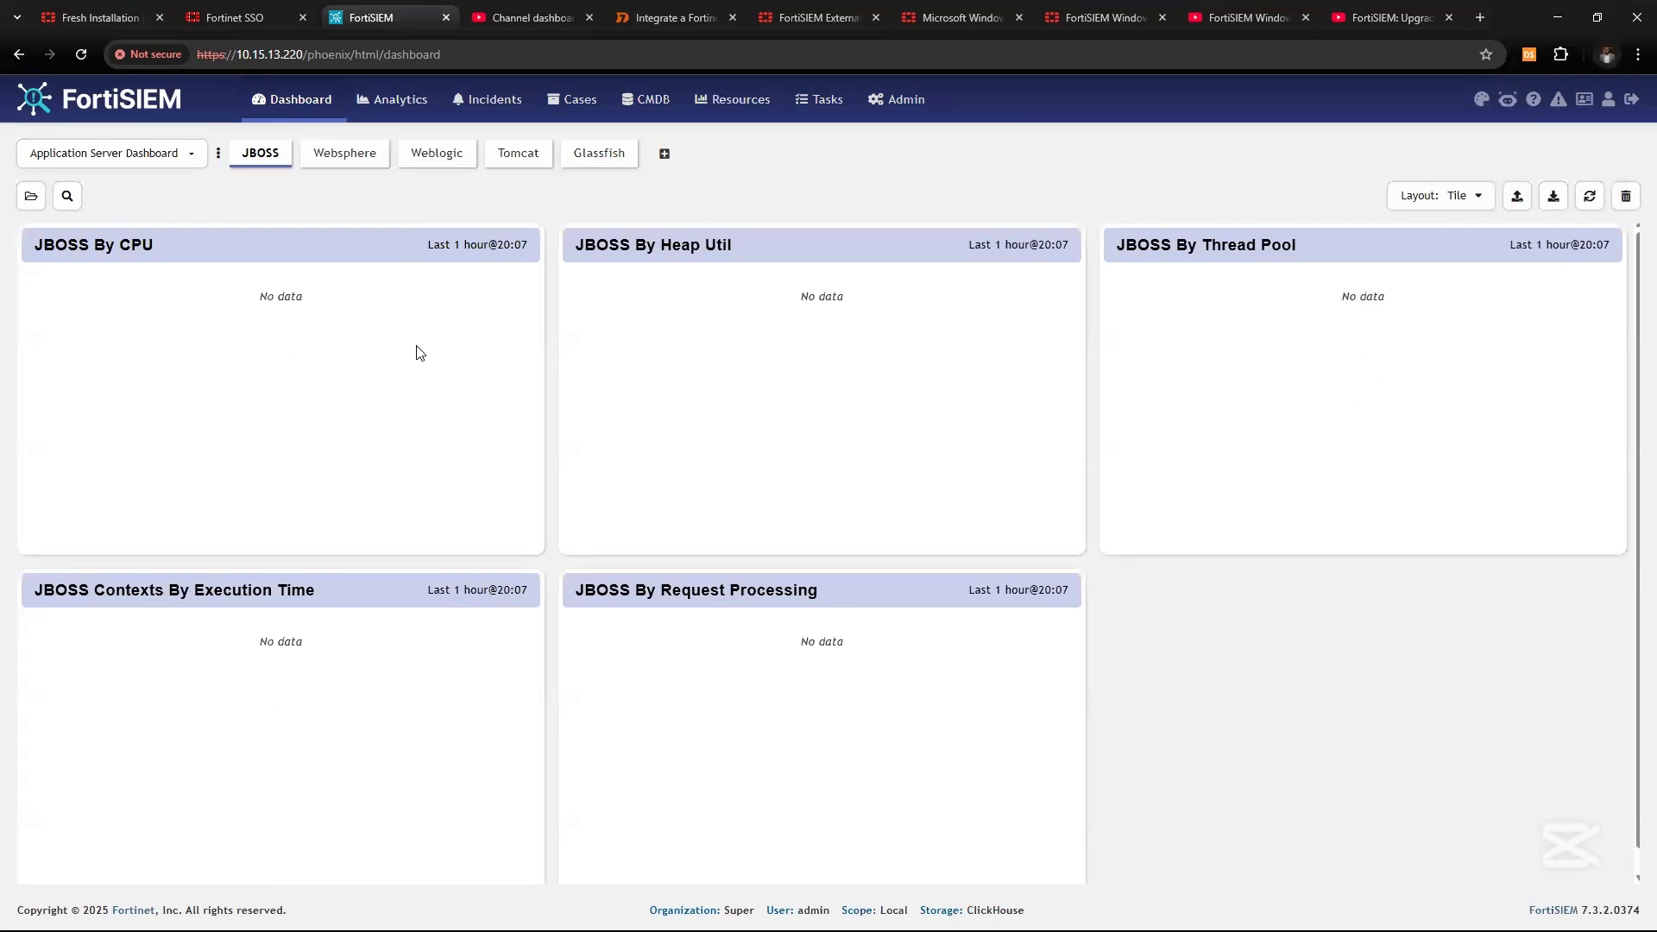
{"action": "left_click", "coordinate": [399, 98]}
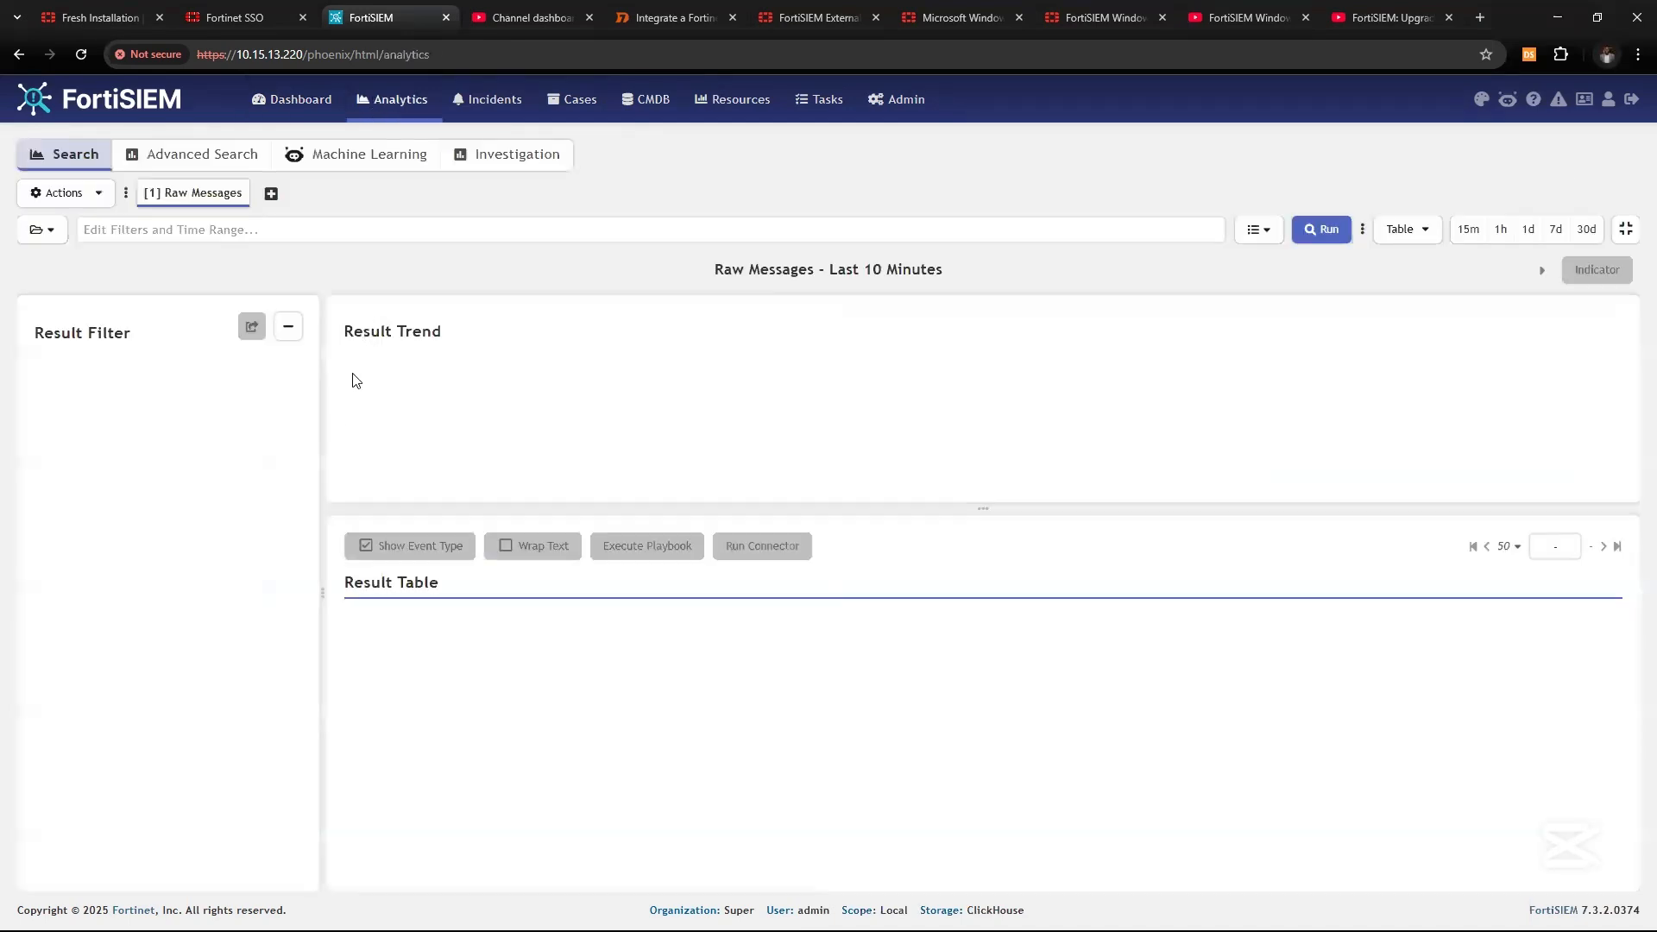
{"action": "mouse_move", "coordinate": [592, 351]}
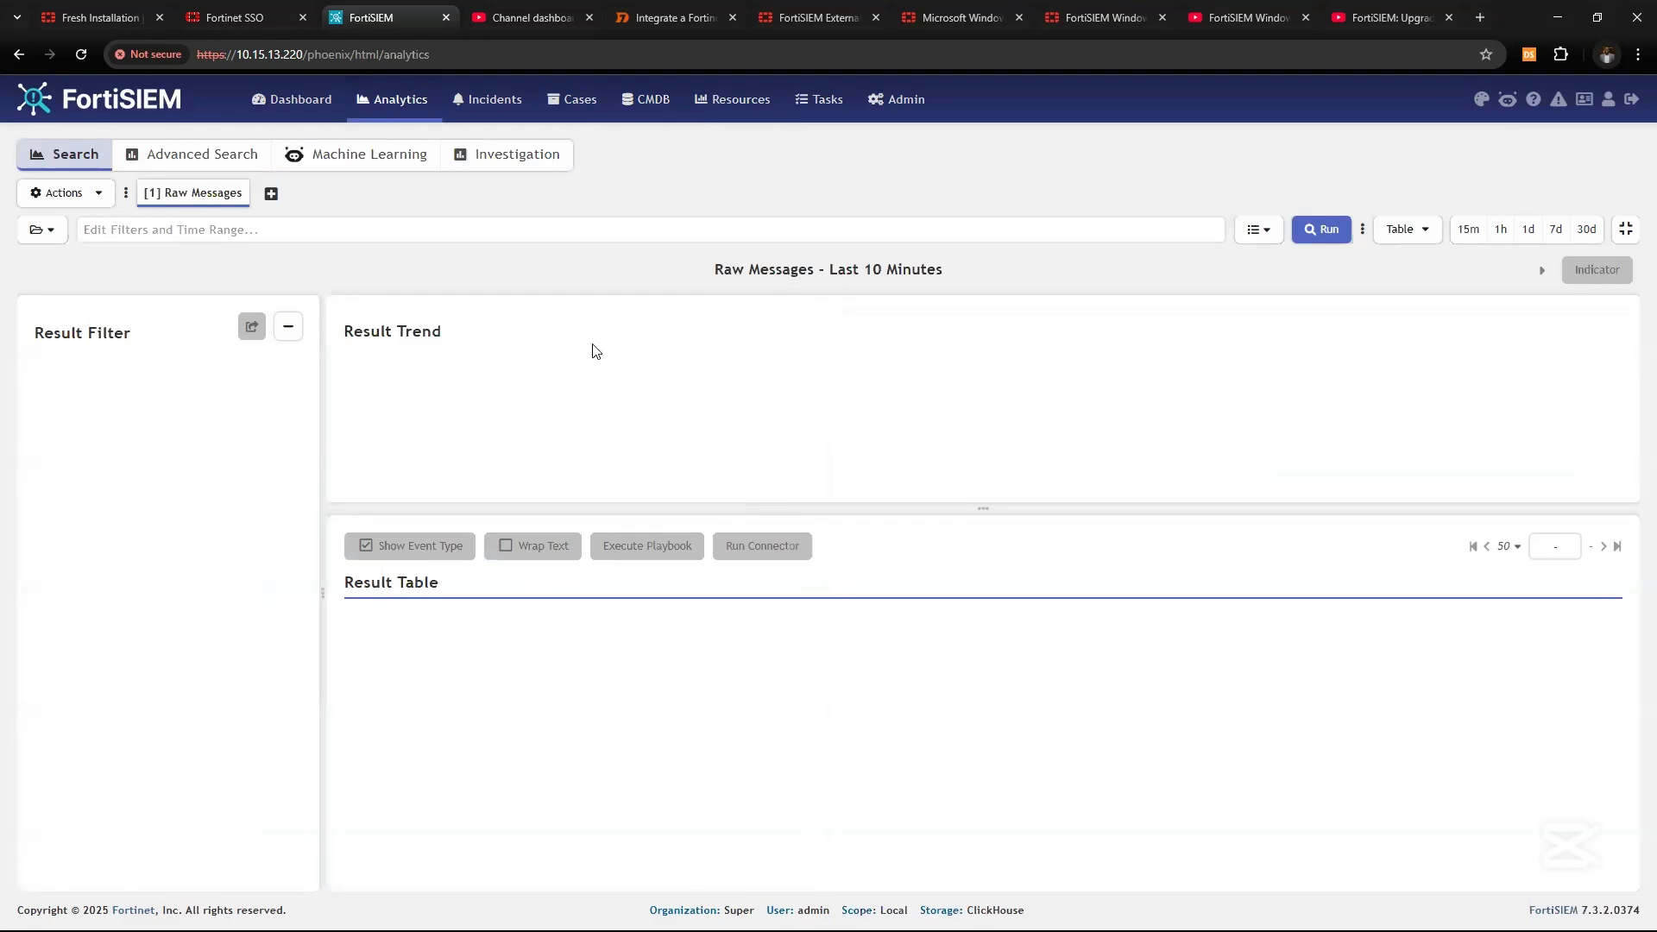
{"action": "mouse_move", "coordinate": [1500, 239]}
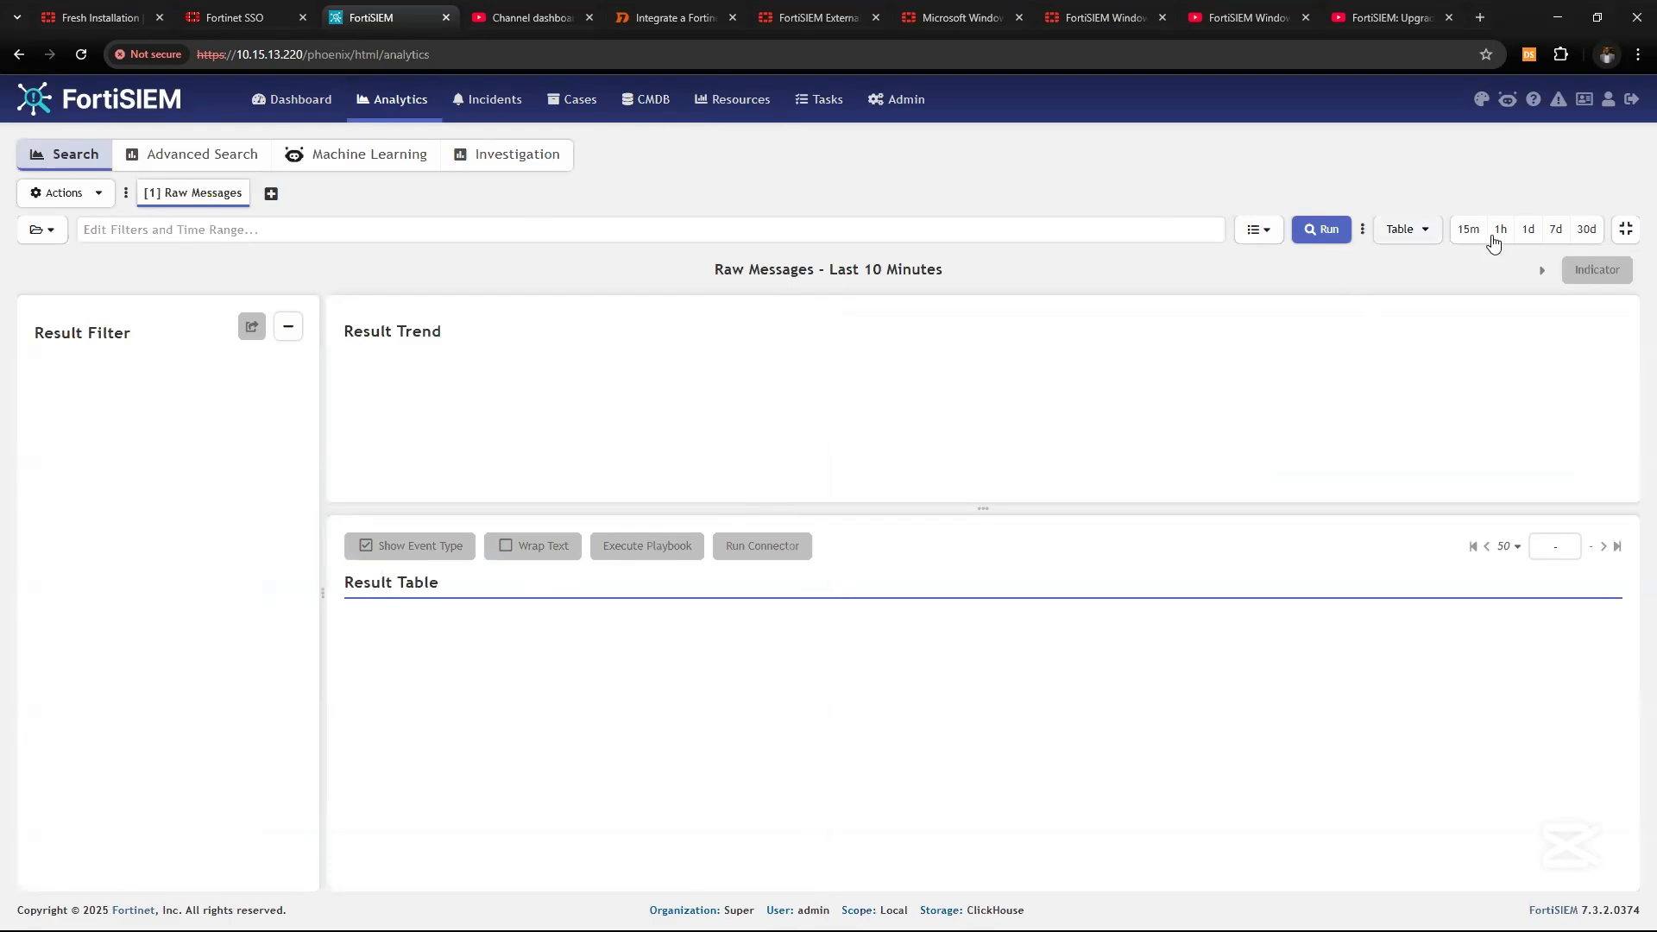
{"action": "left_click", "coordinate": [493, 100]}
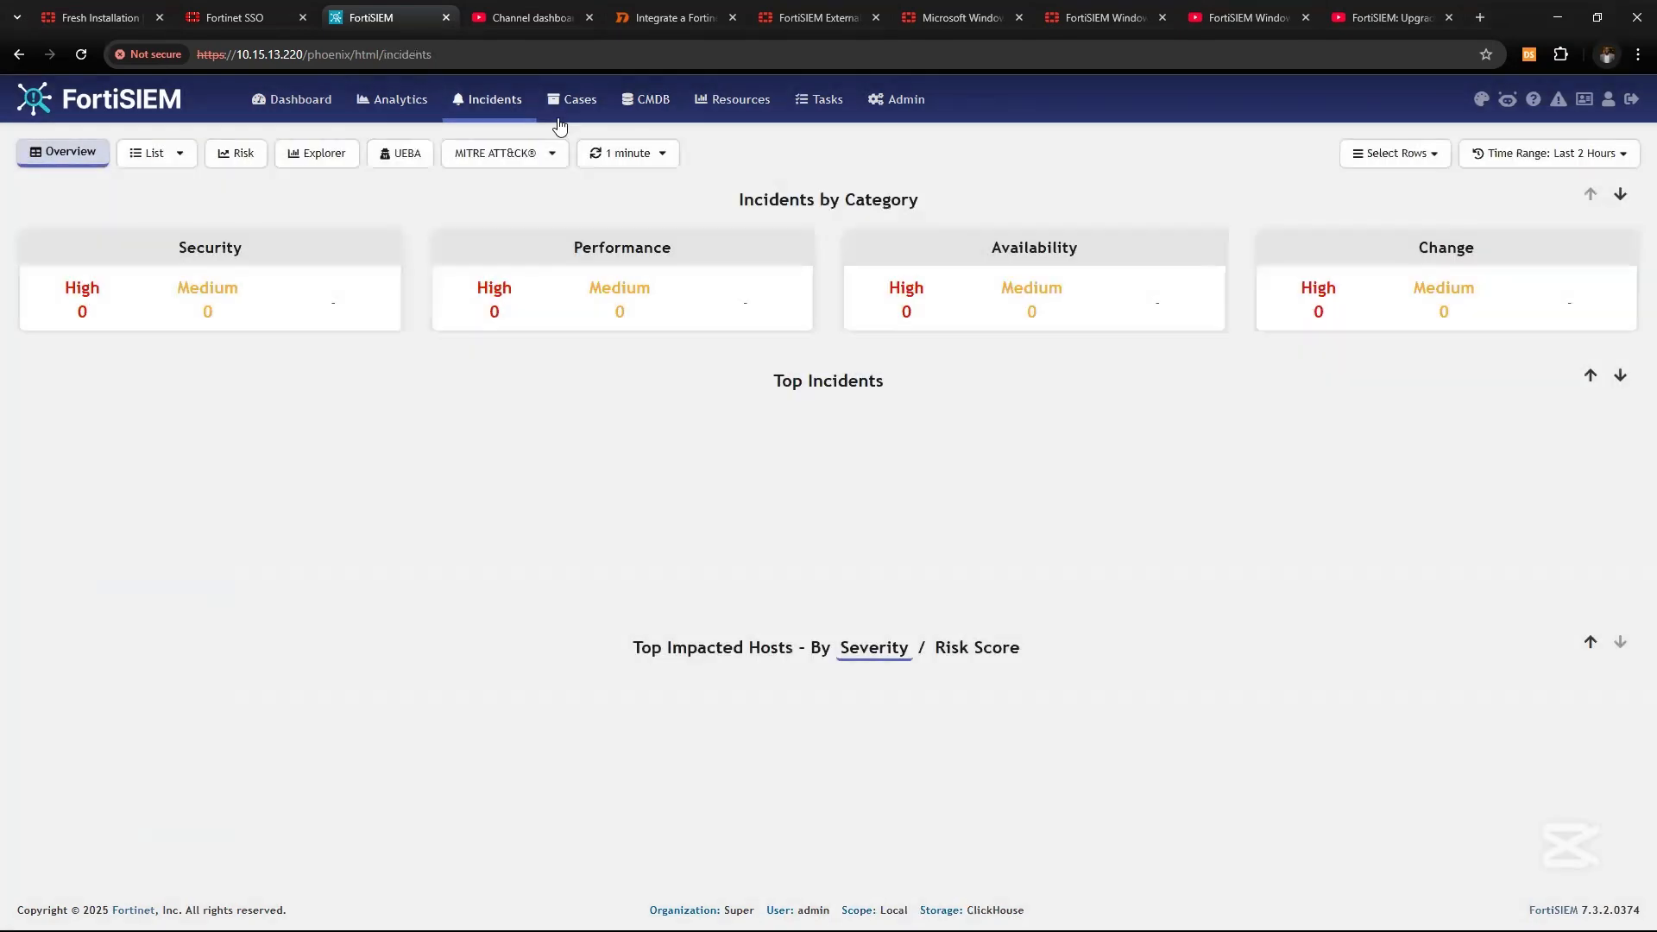
{"action": "left_click", "coordinate": [578, 99]}
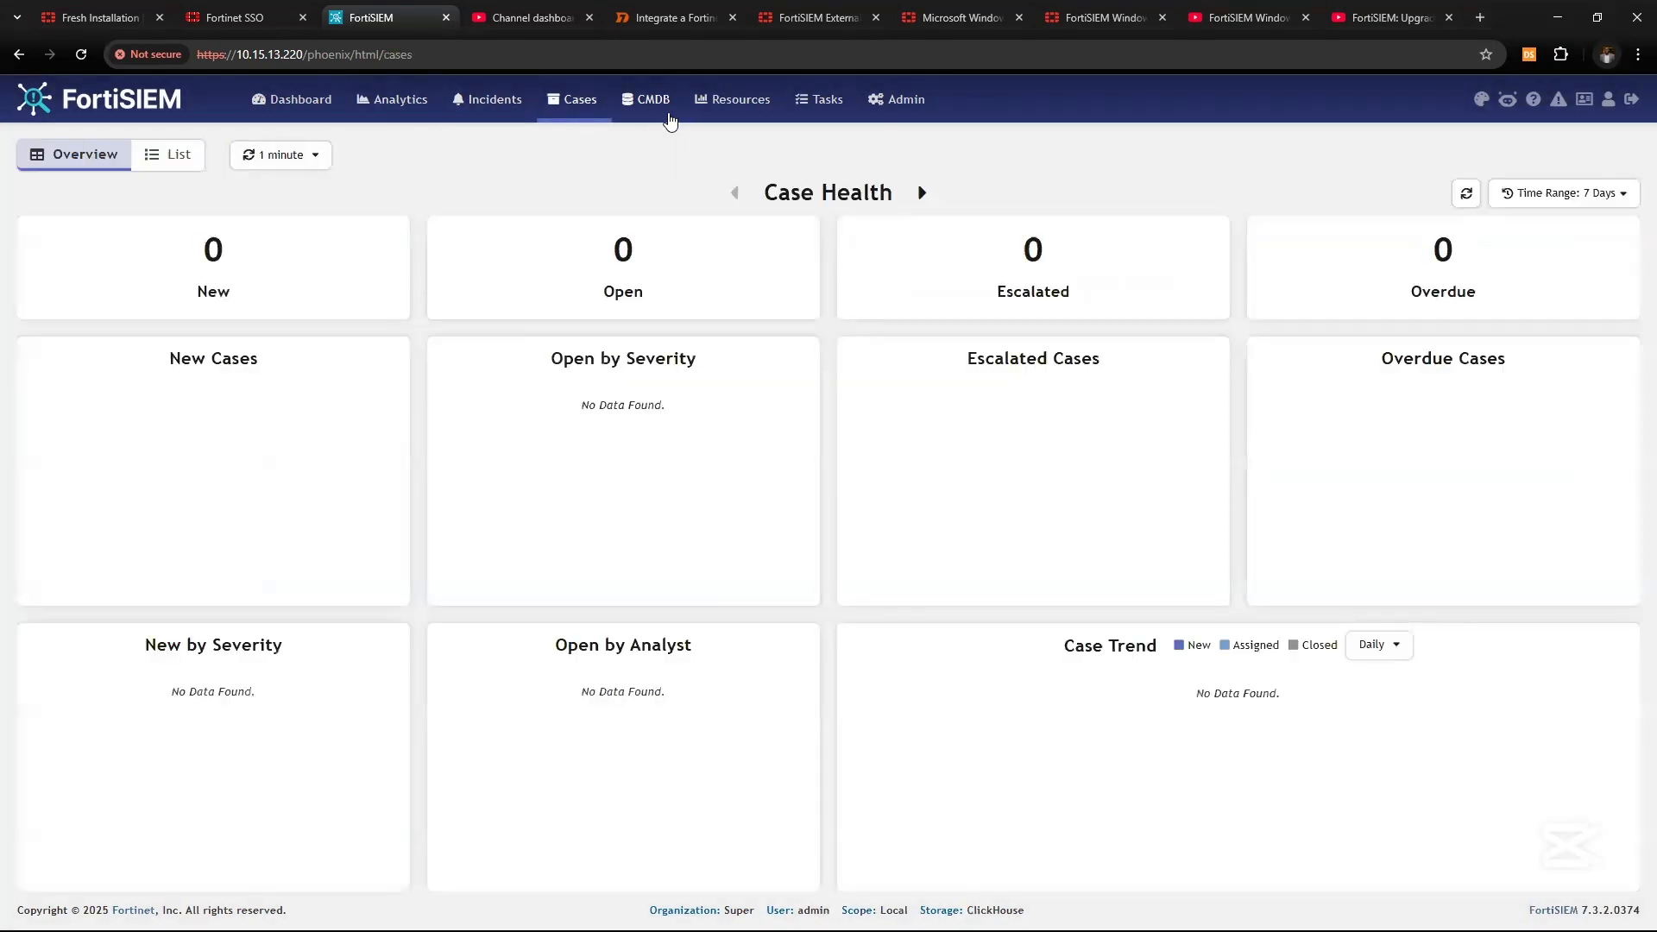
{"action": "left_click", "coordinate": [644, 98]}
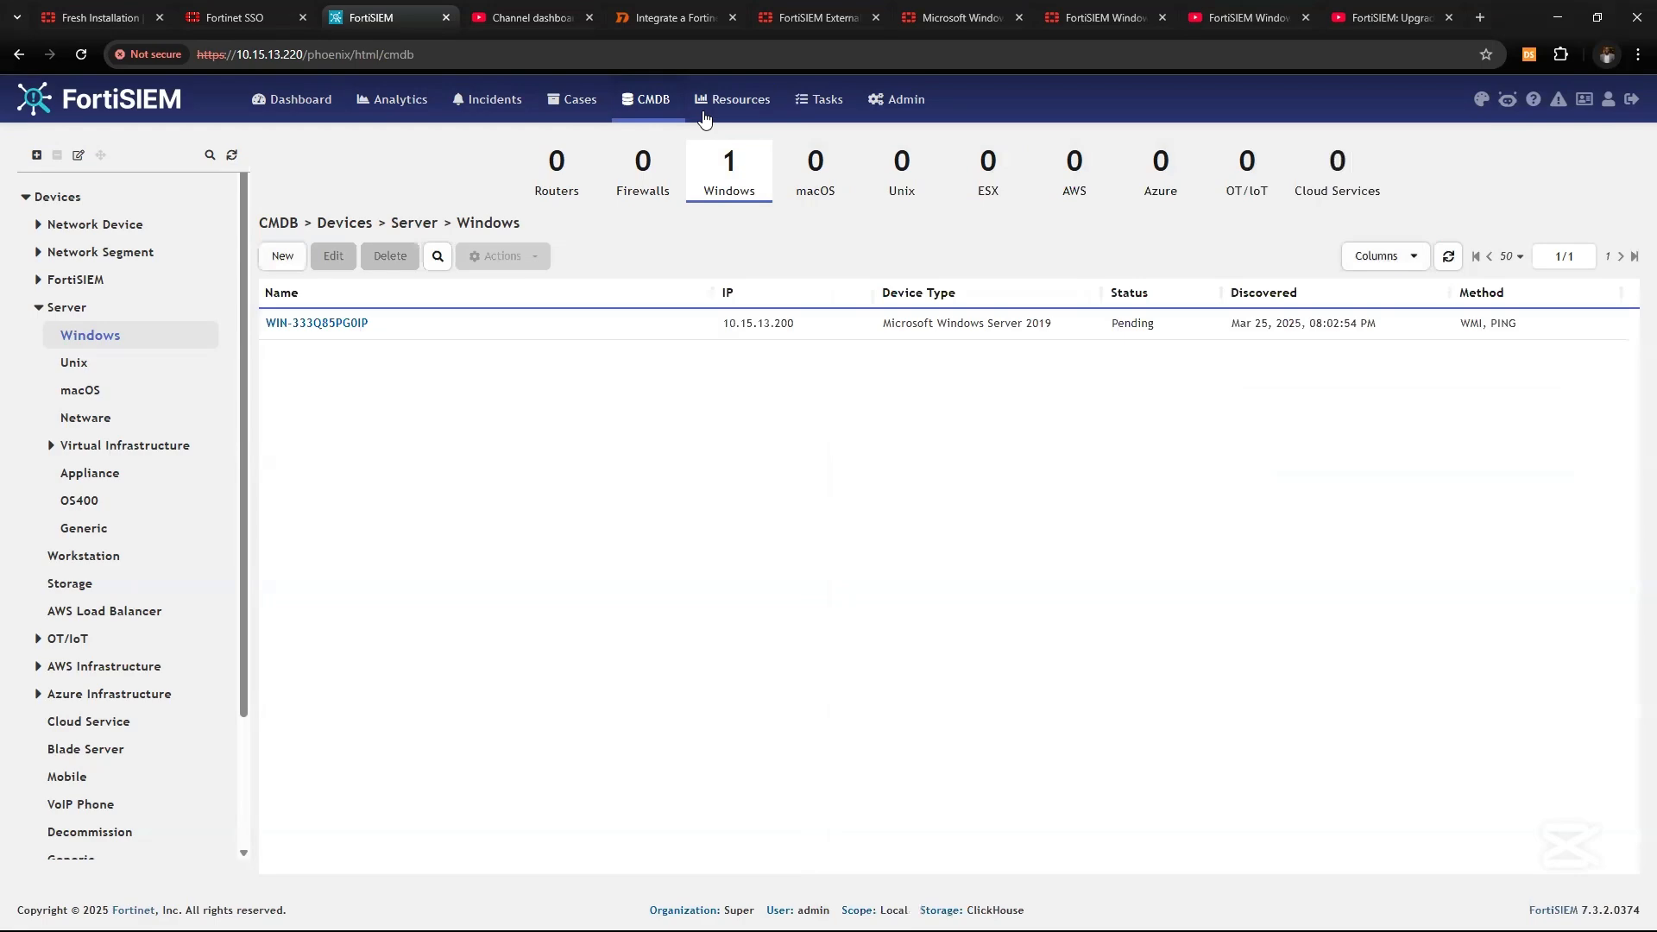
{"action": "mouse_move", "coordinate": [833, 201]}
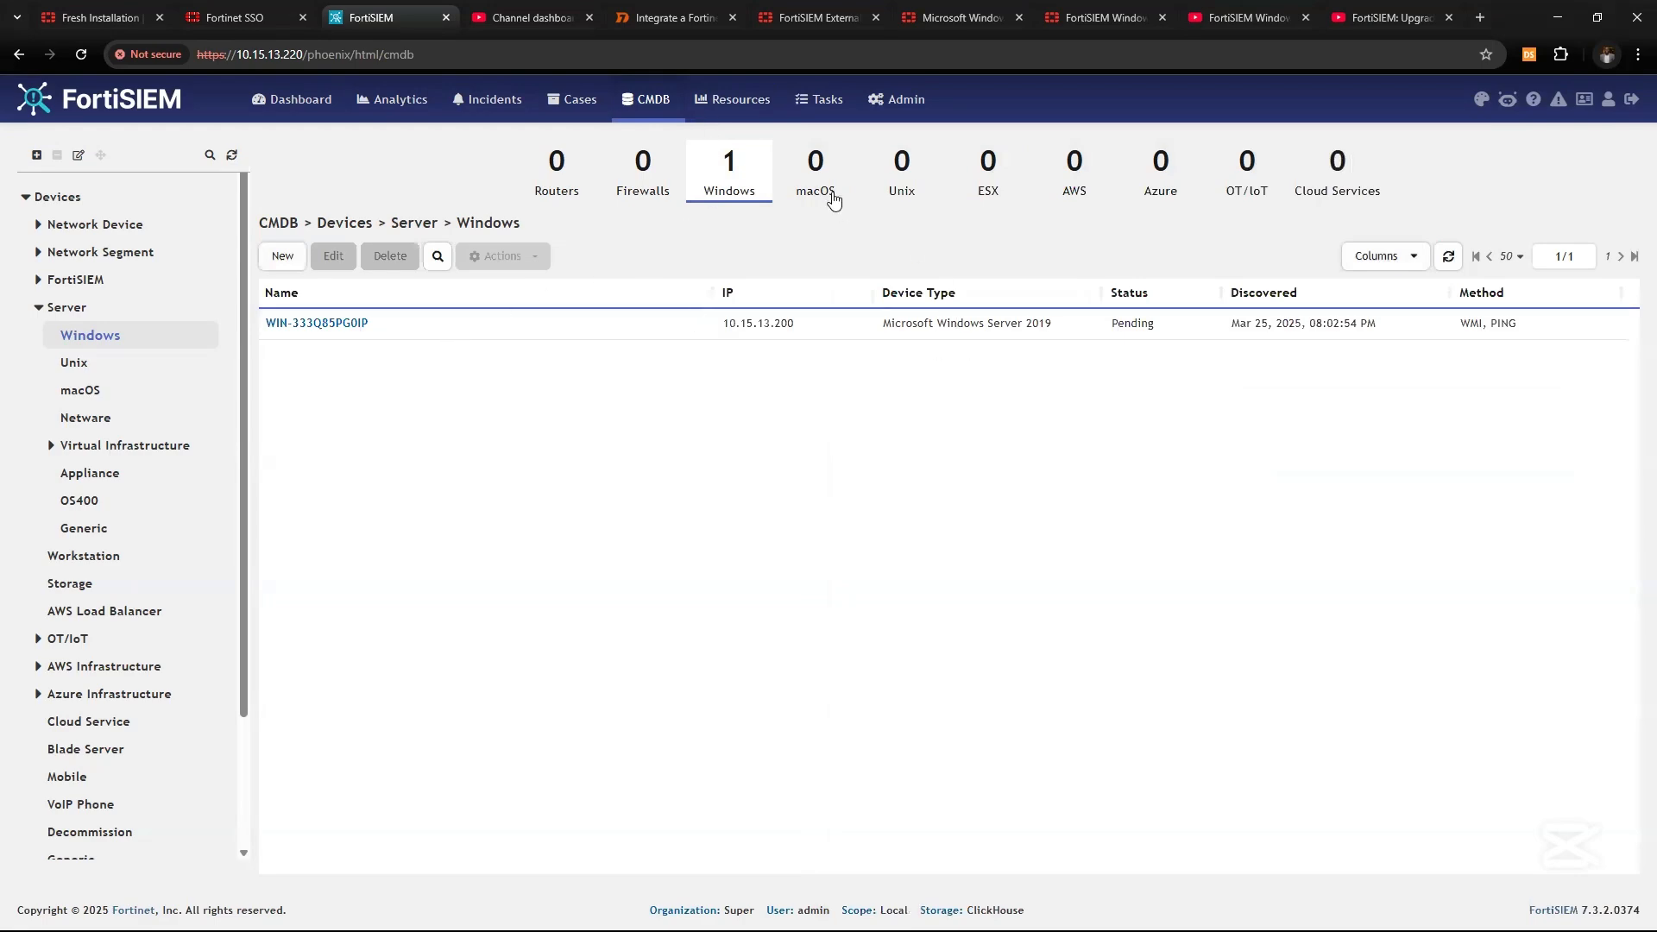
{"action": "mouse_move", "coordinate": [1286, 32]}
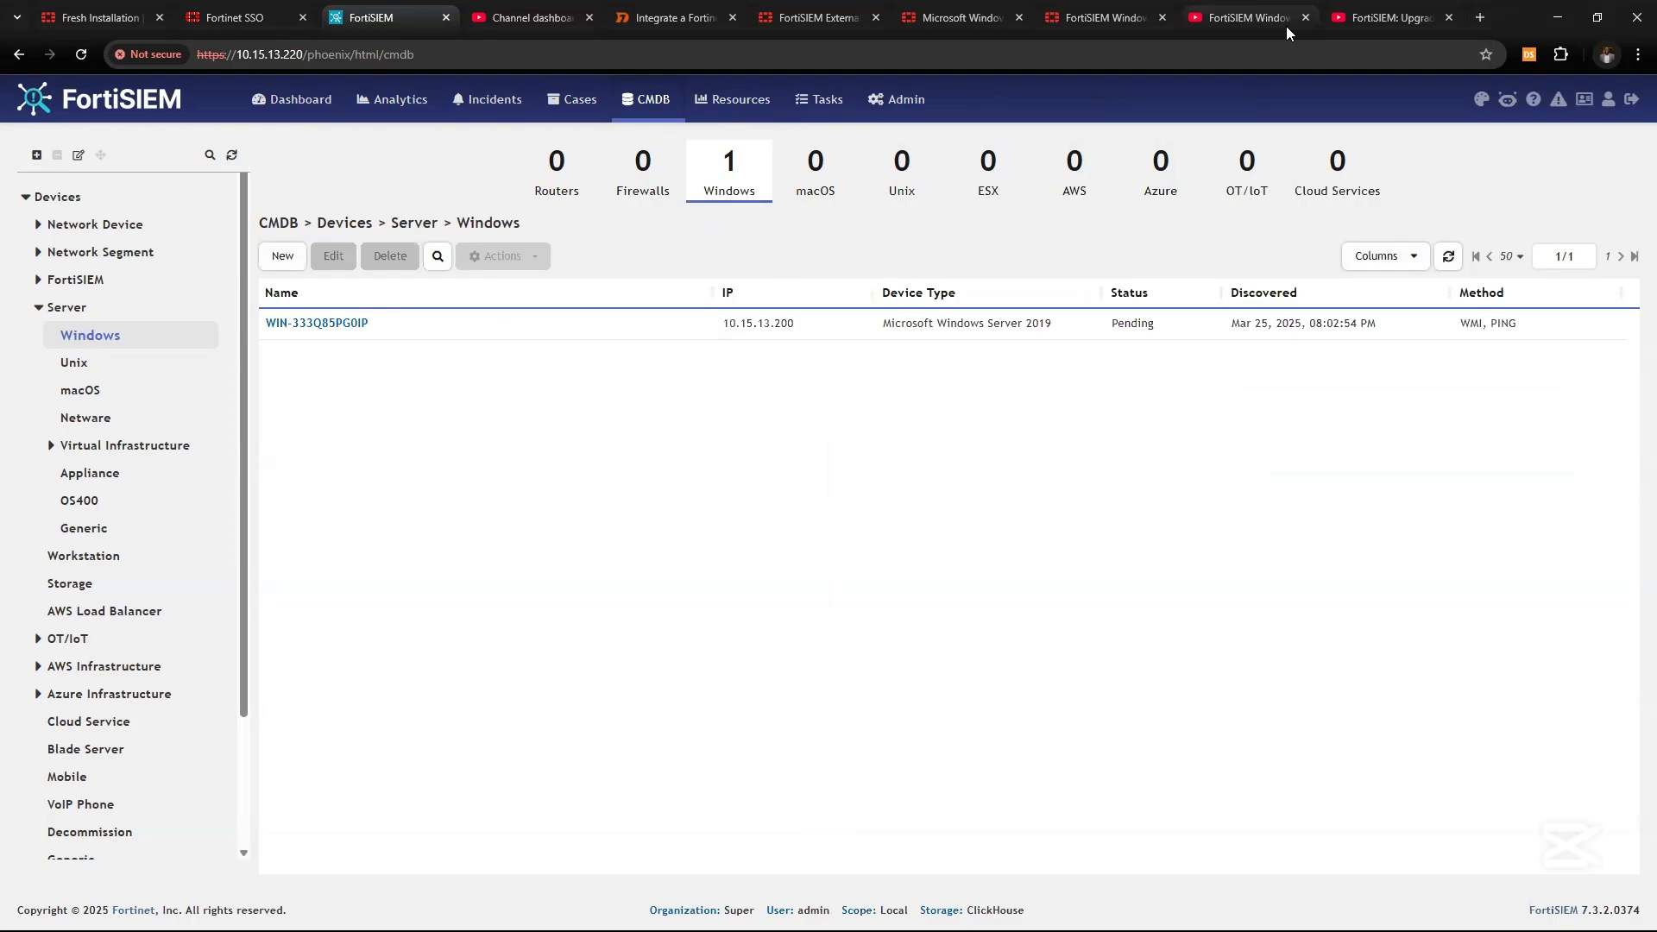